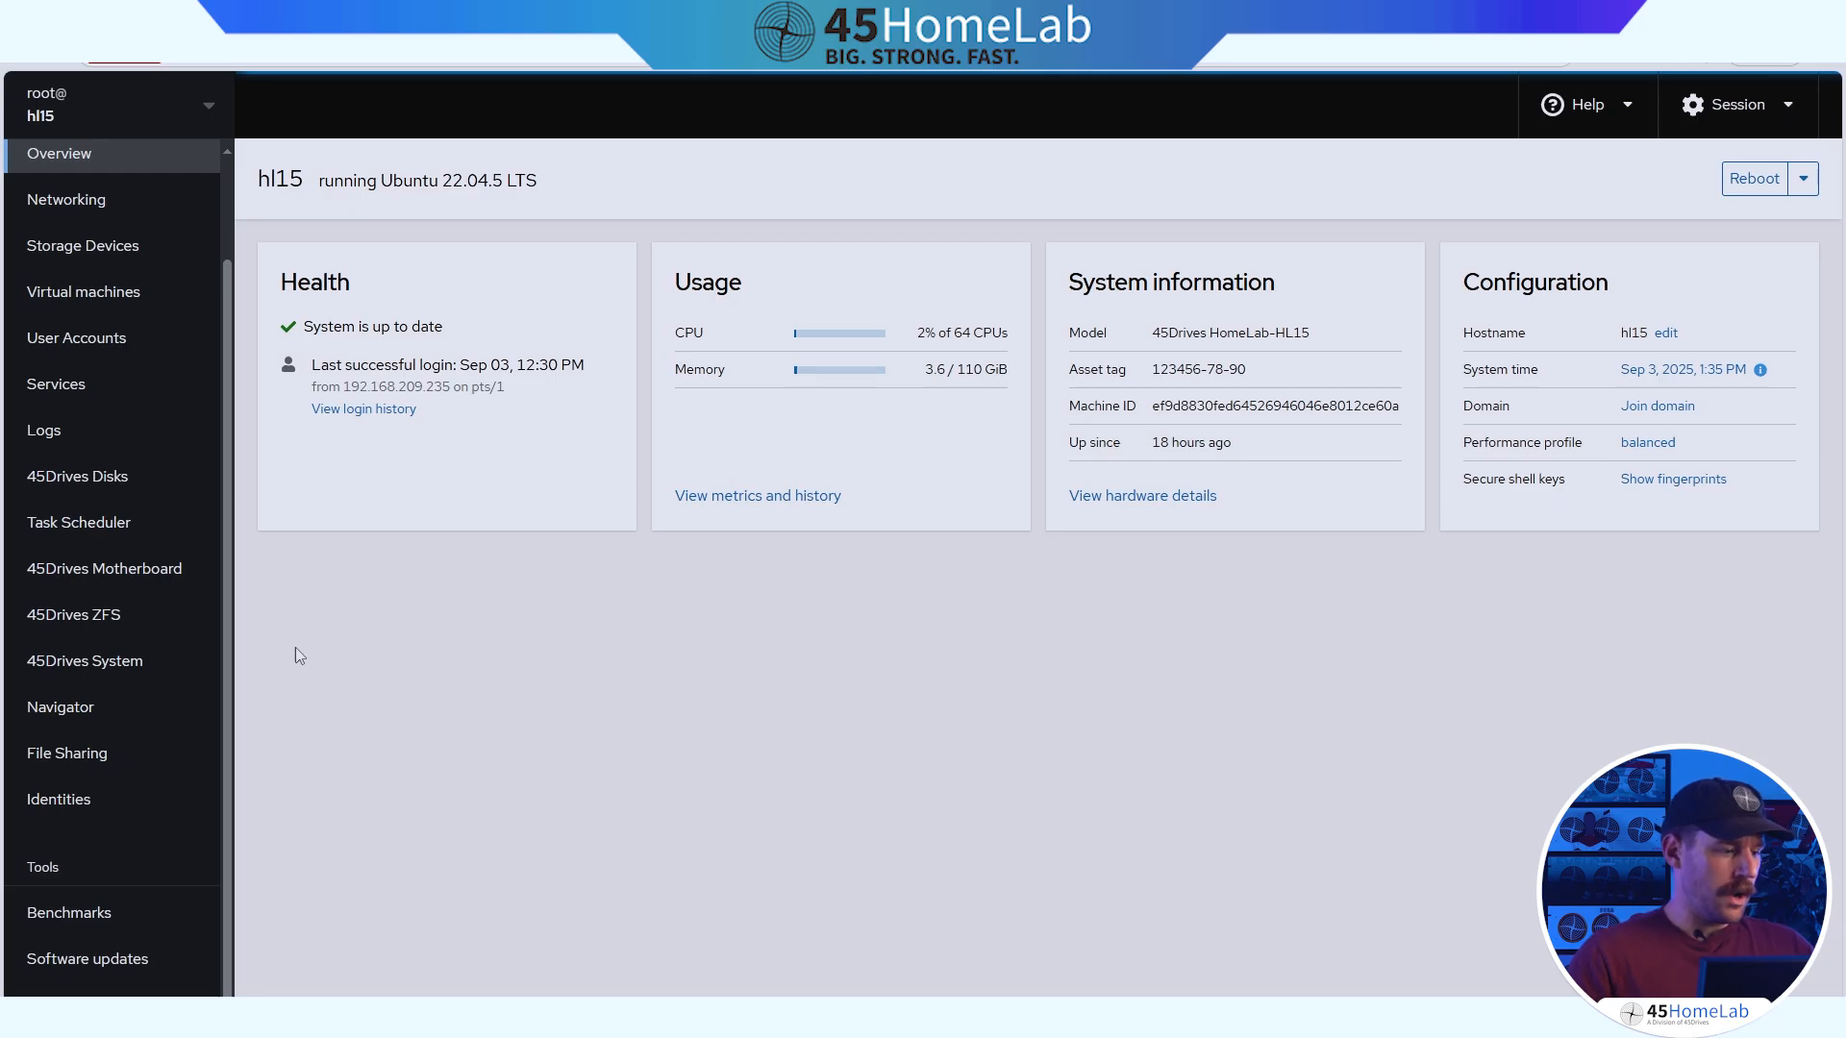
mouse_move(244, 675)
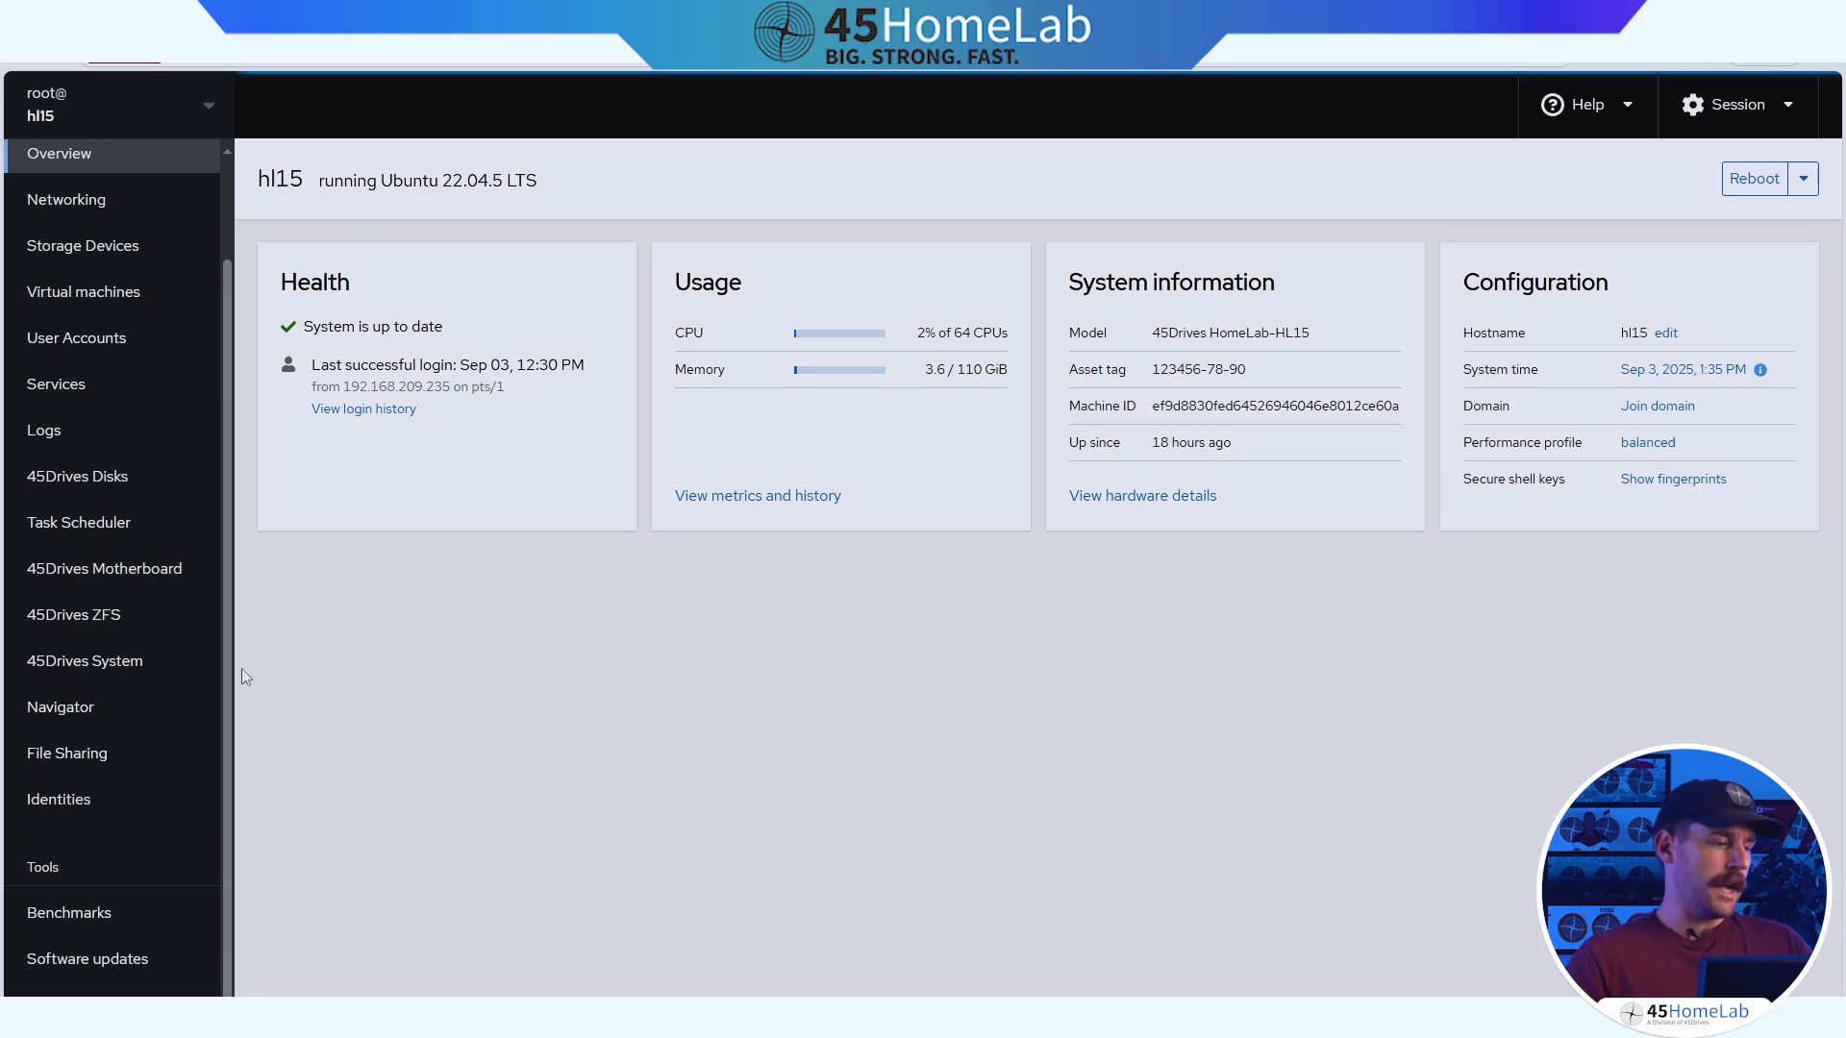
mouse_move(104, 569)
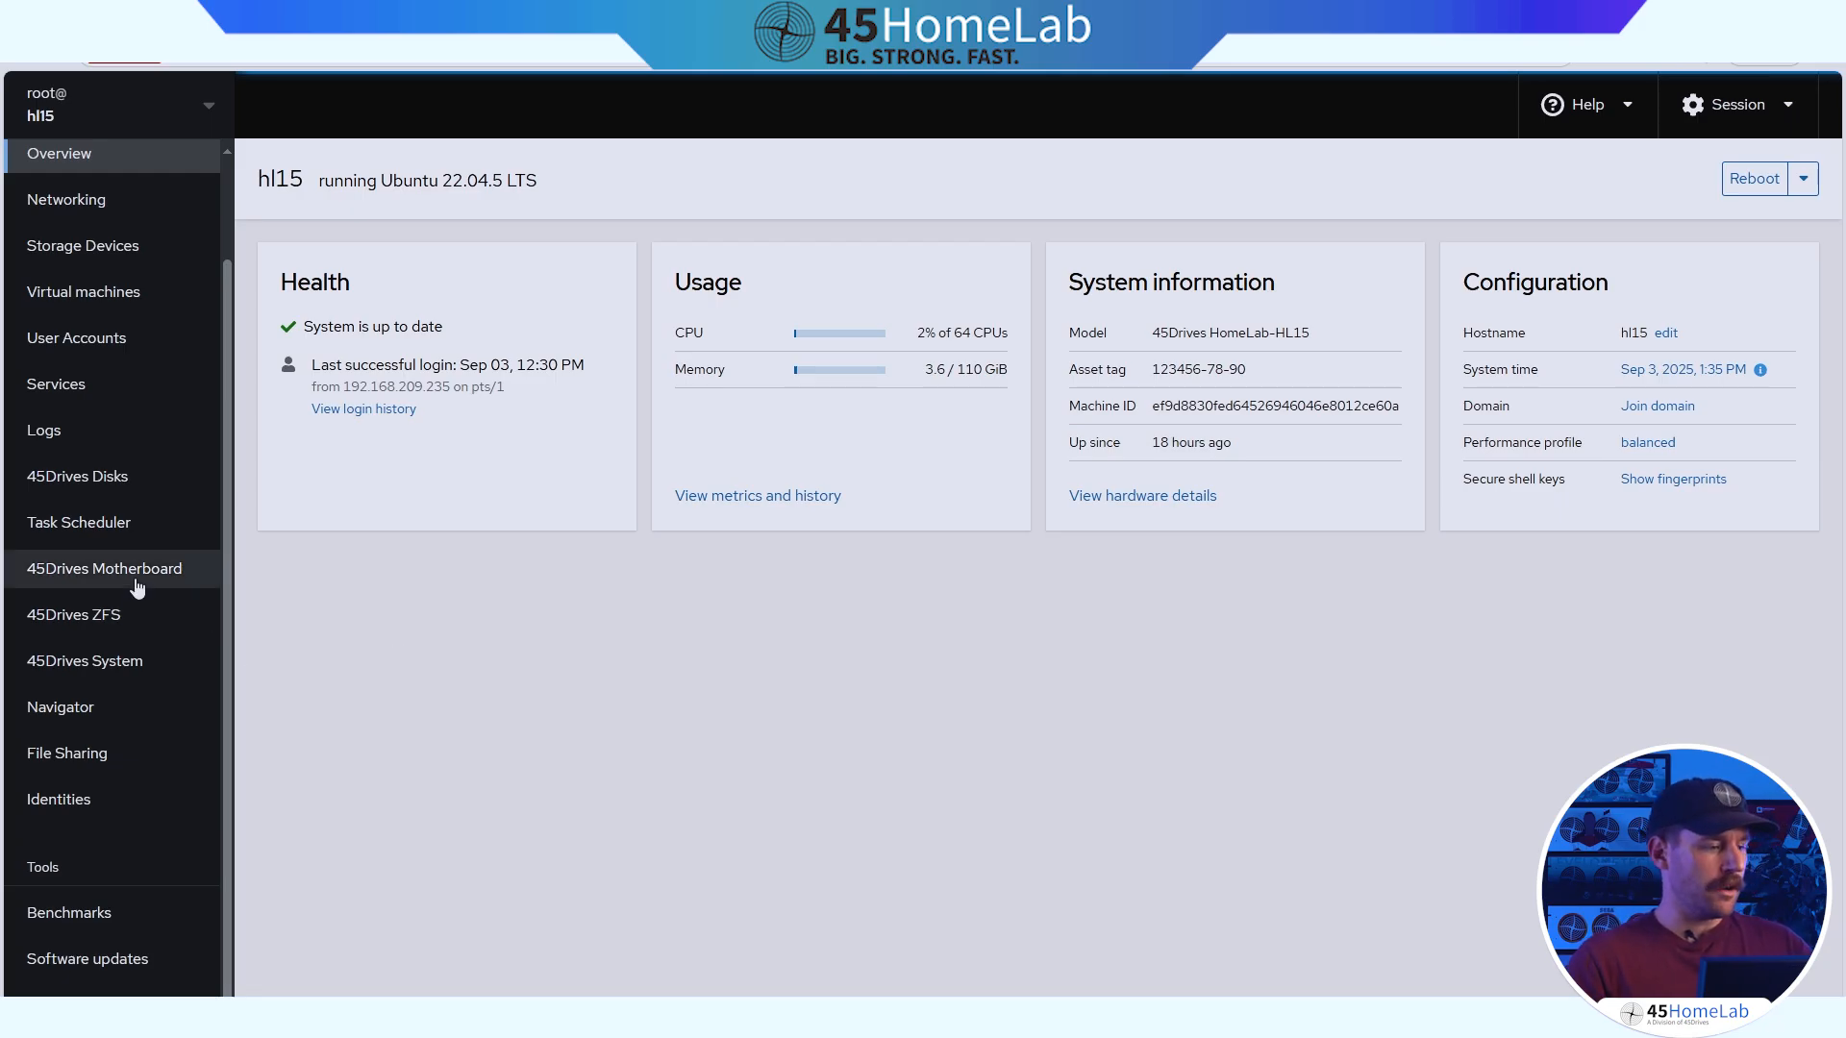
Show the 45Drives Motherboard diagram with the installed HBA card in its PCIe slot.
left_click(107, 569)
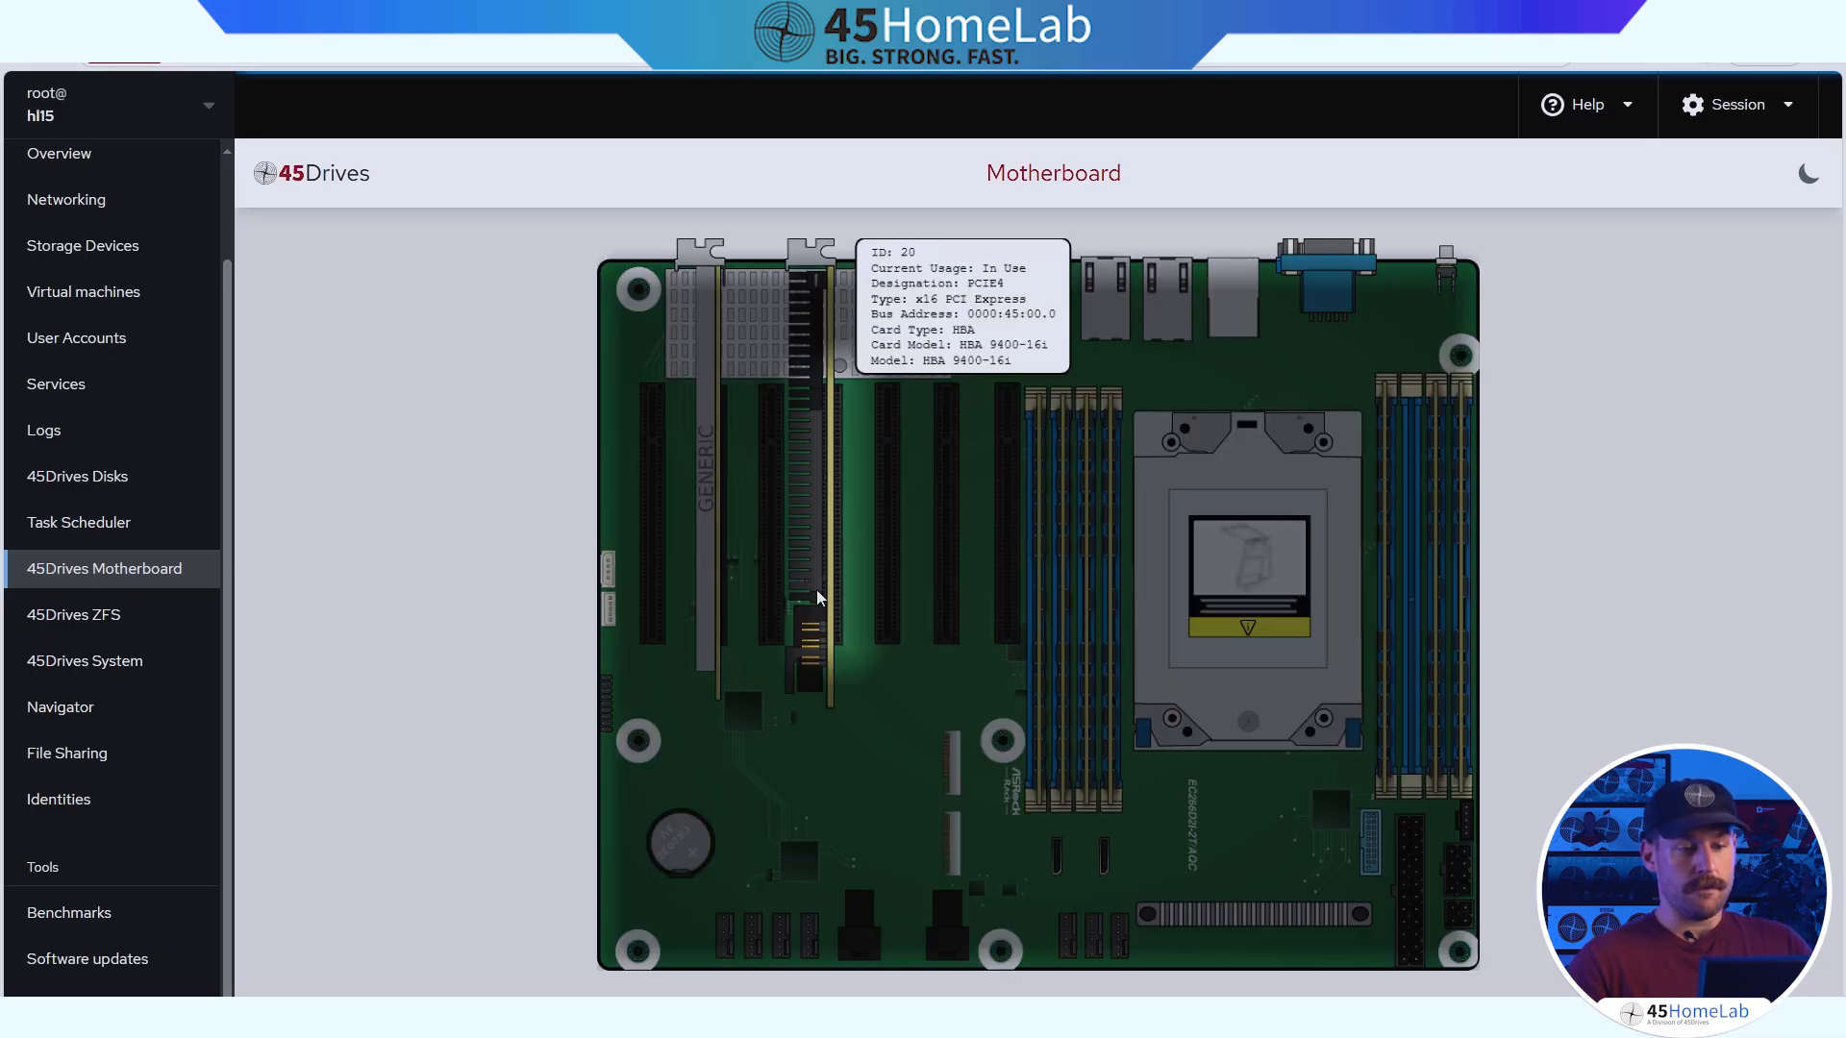
mouse_move(1065, 668)
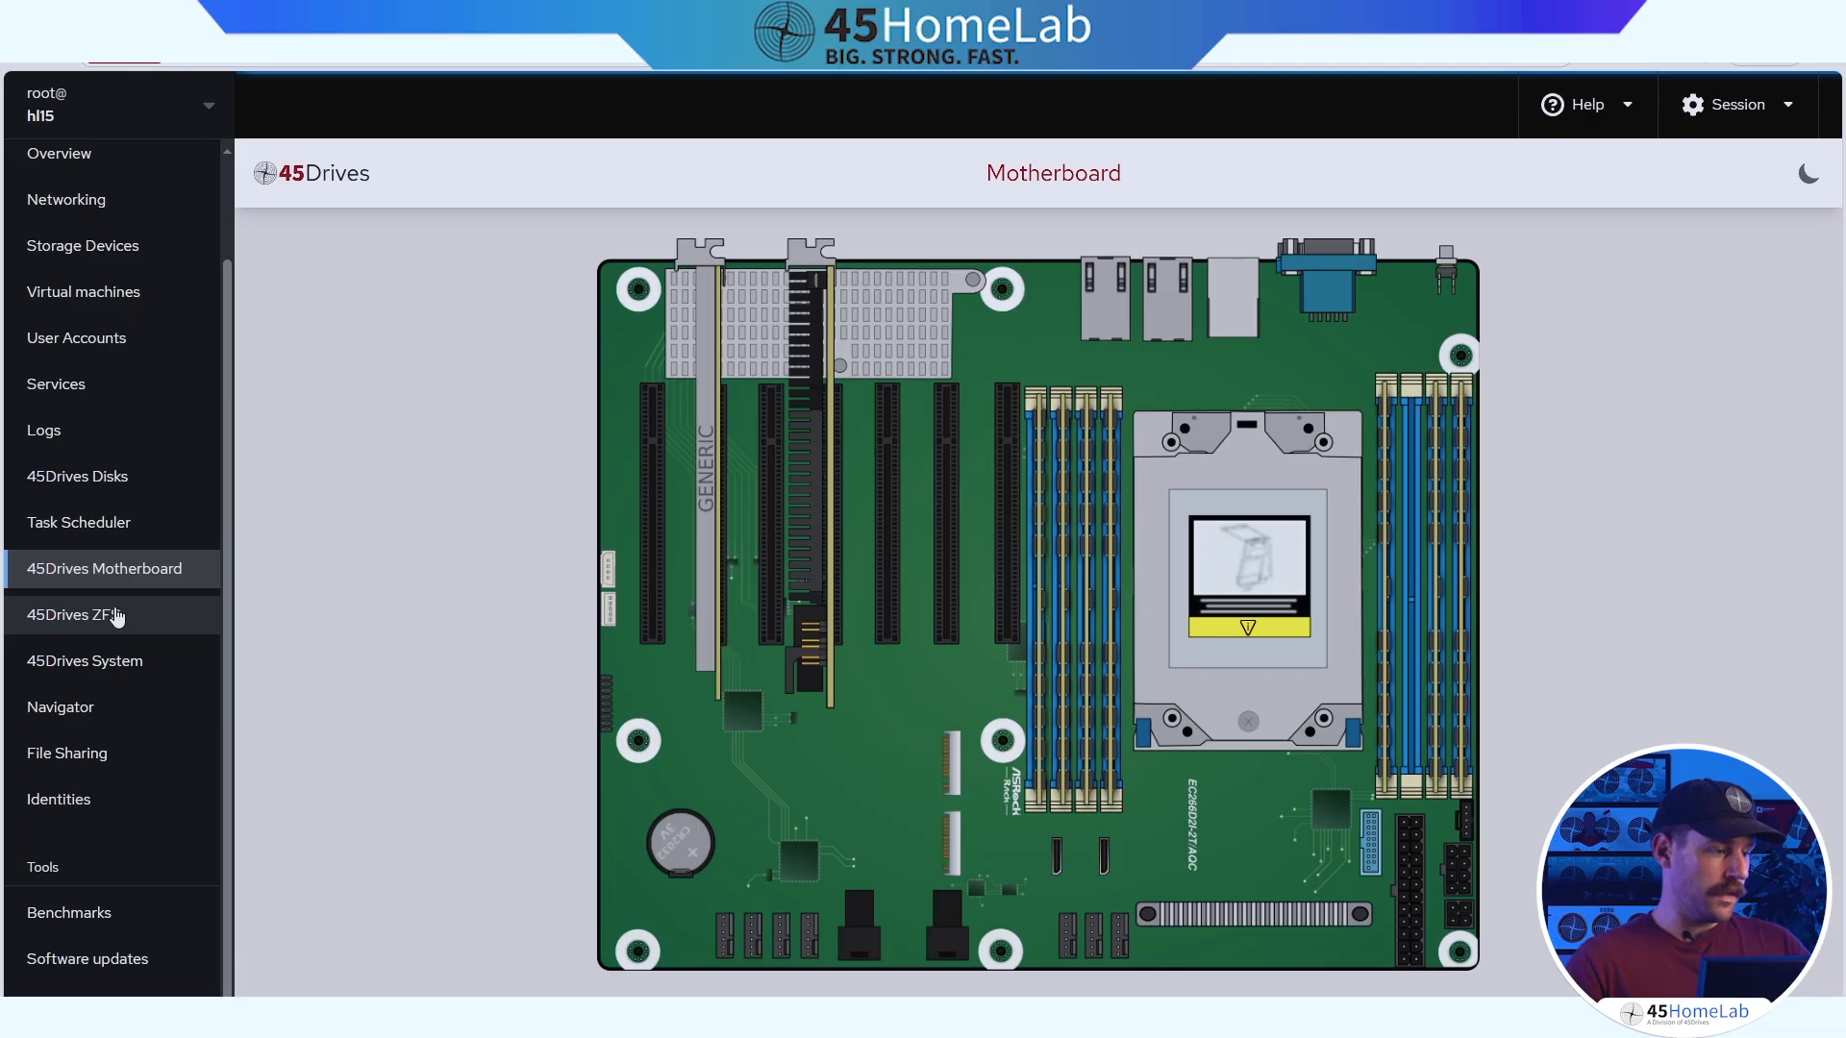
Show slot 1-3's SSD details and ZFS pool status in the 45Drives Disk Viewer.
left_click(79, 475)
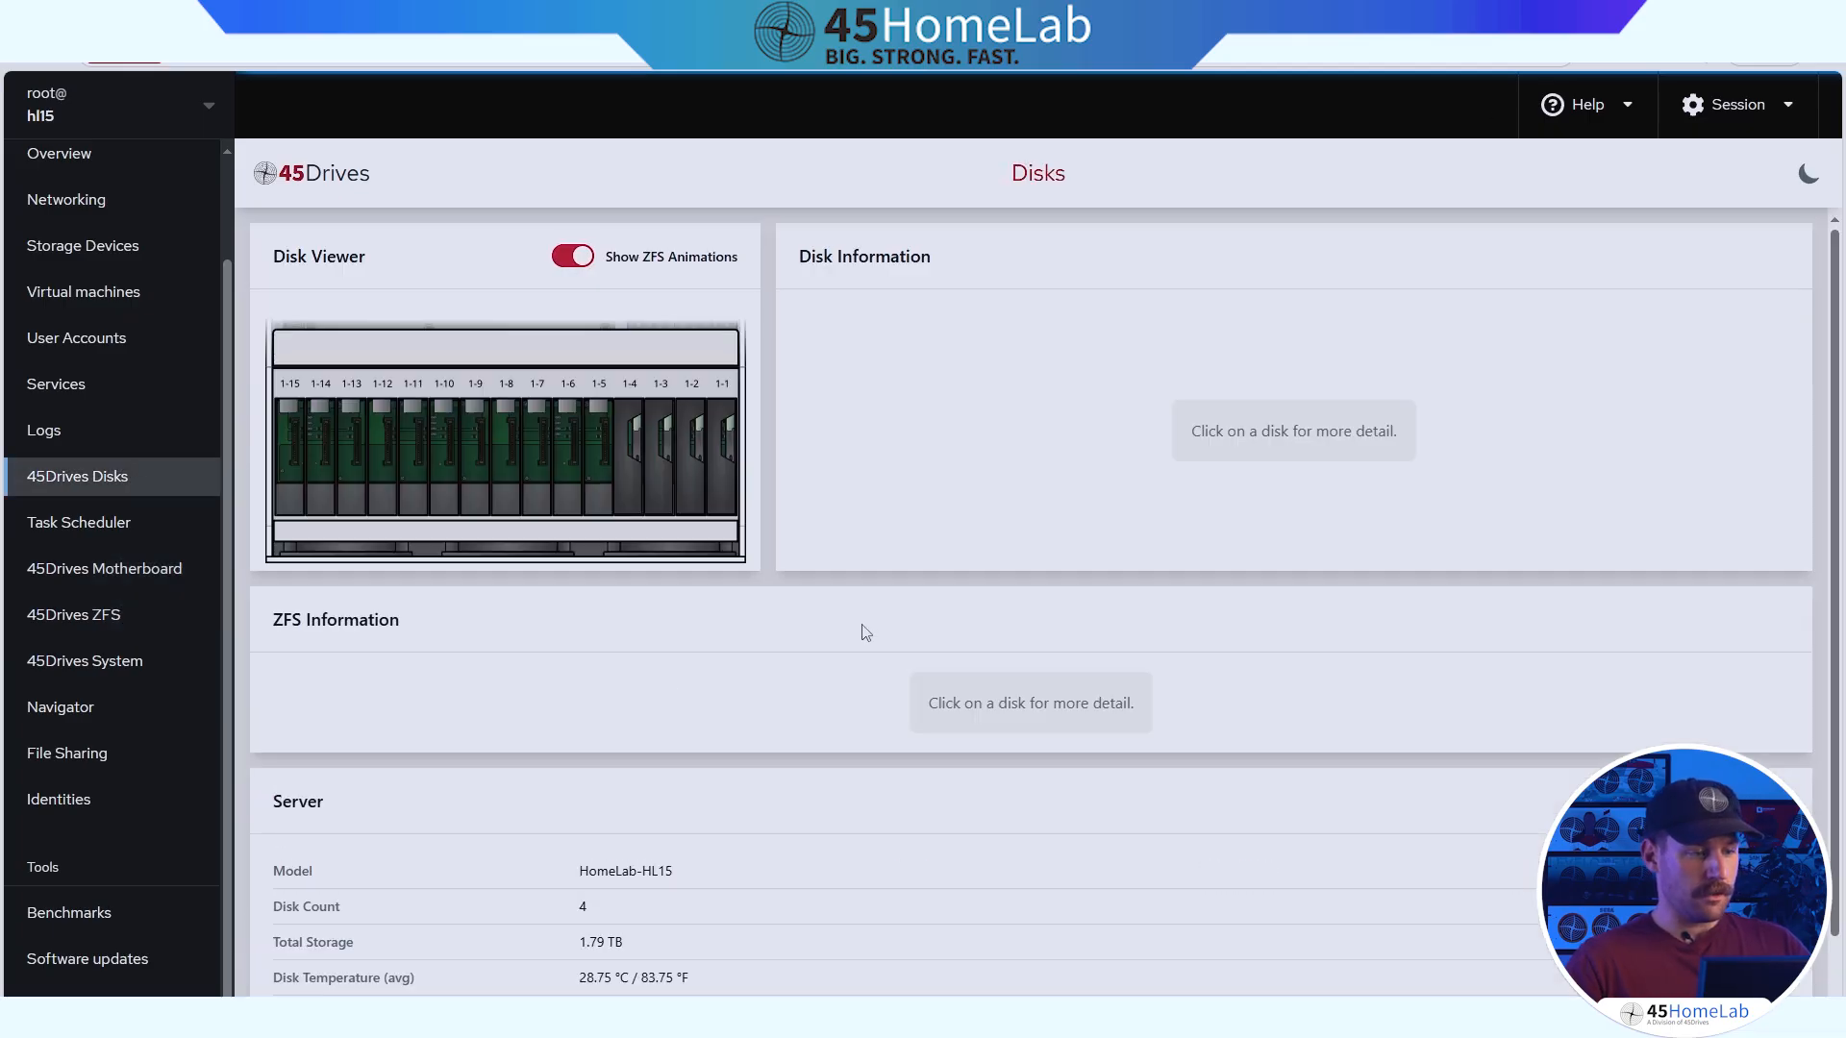
left_click(659, 460)
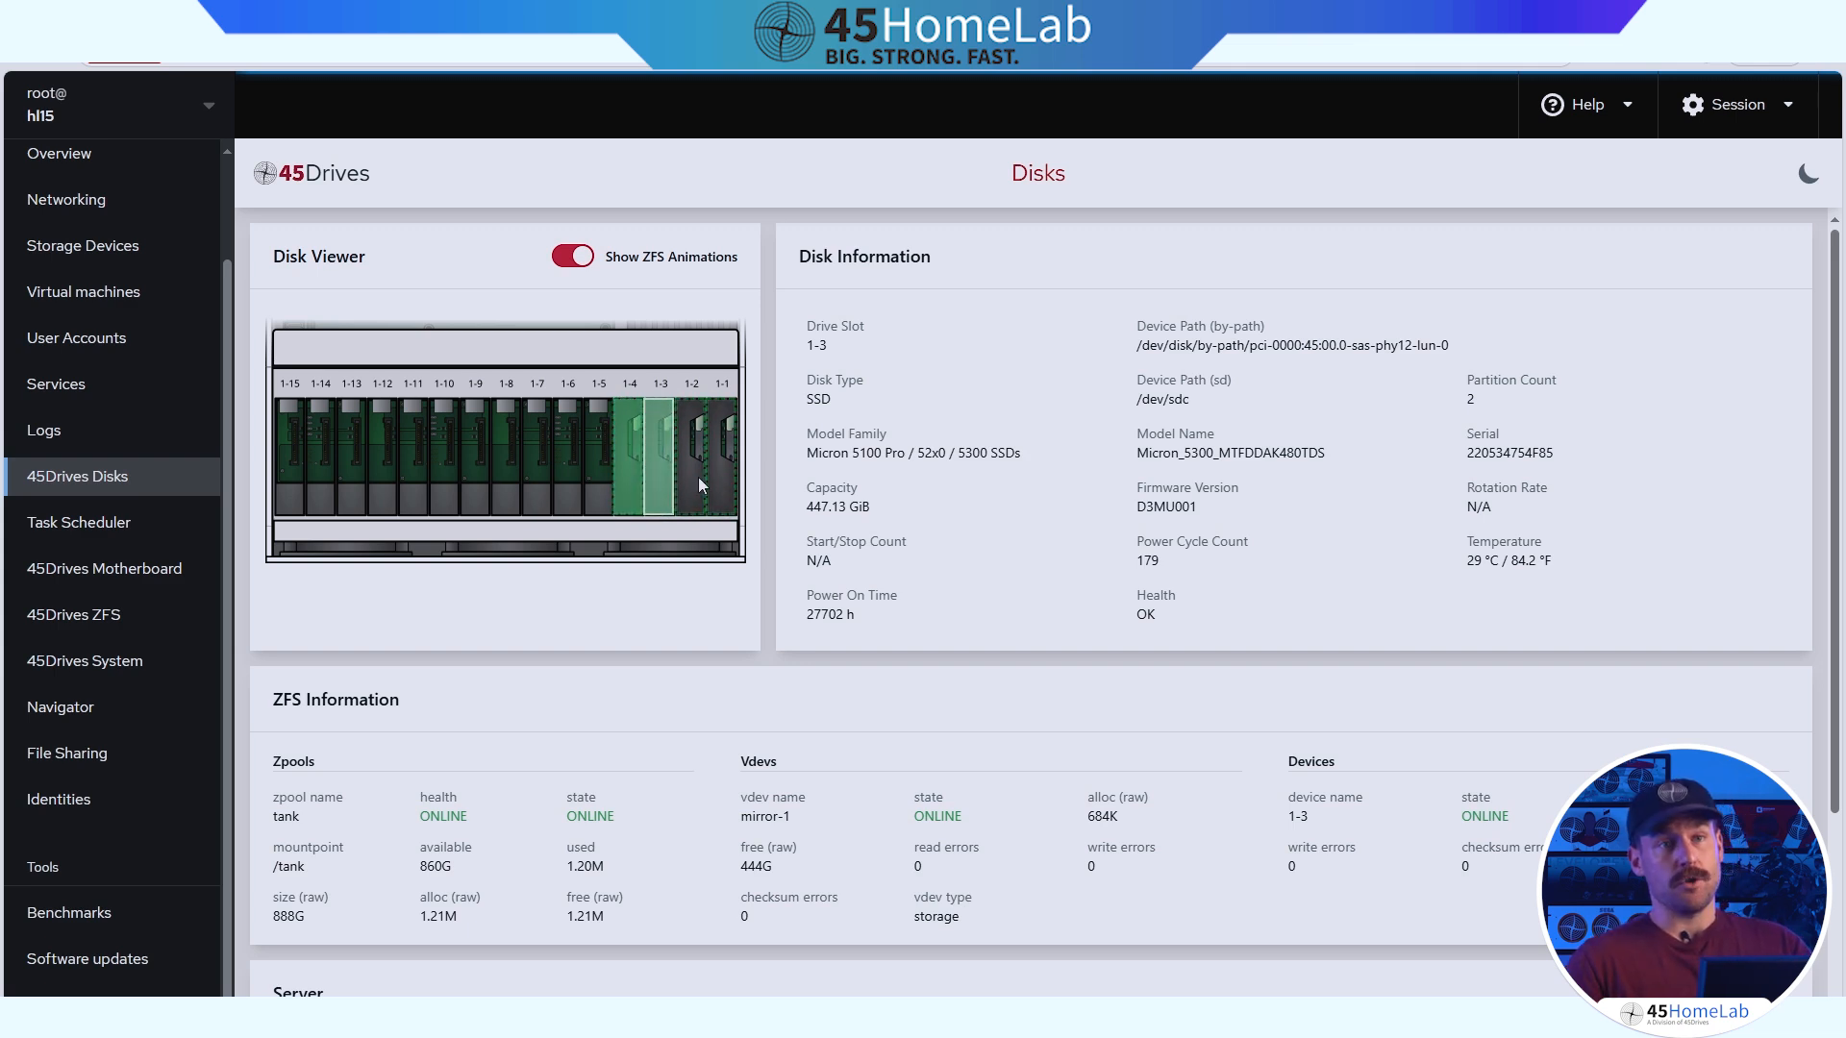
mouse_move(678, 613)
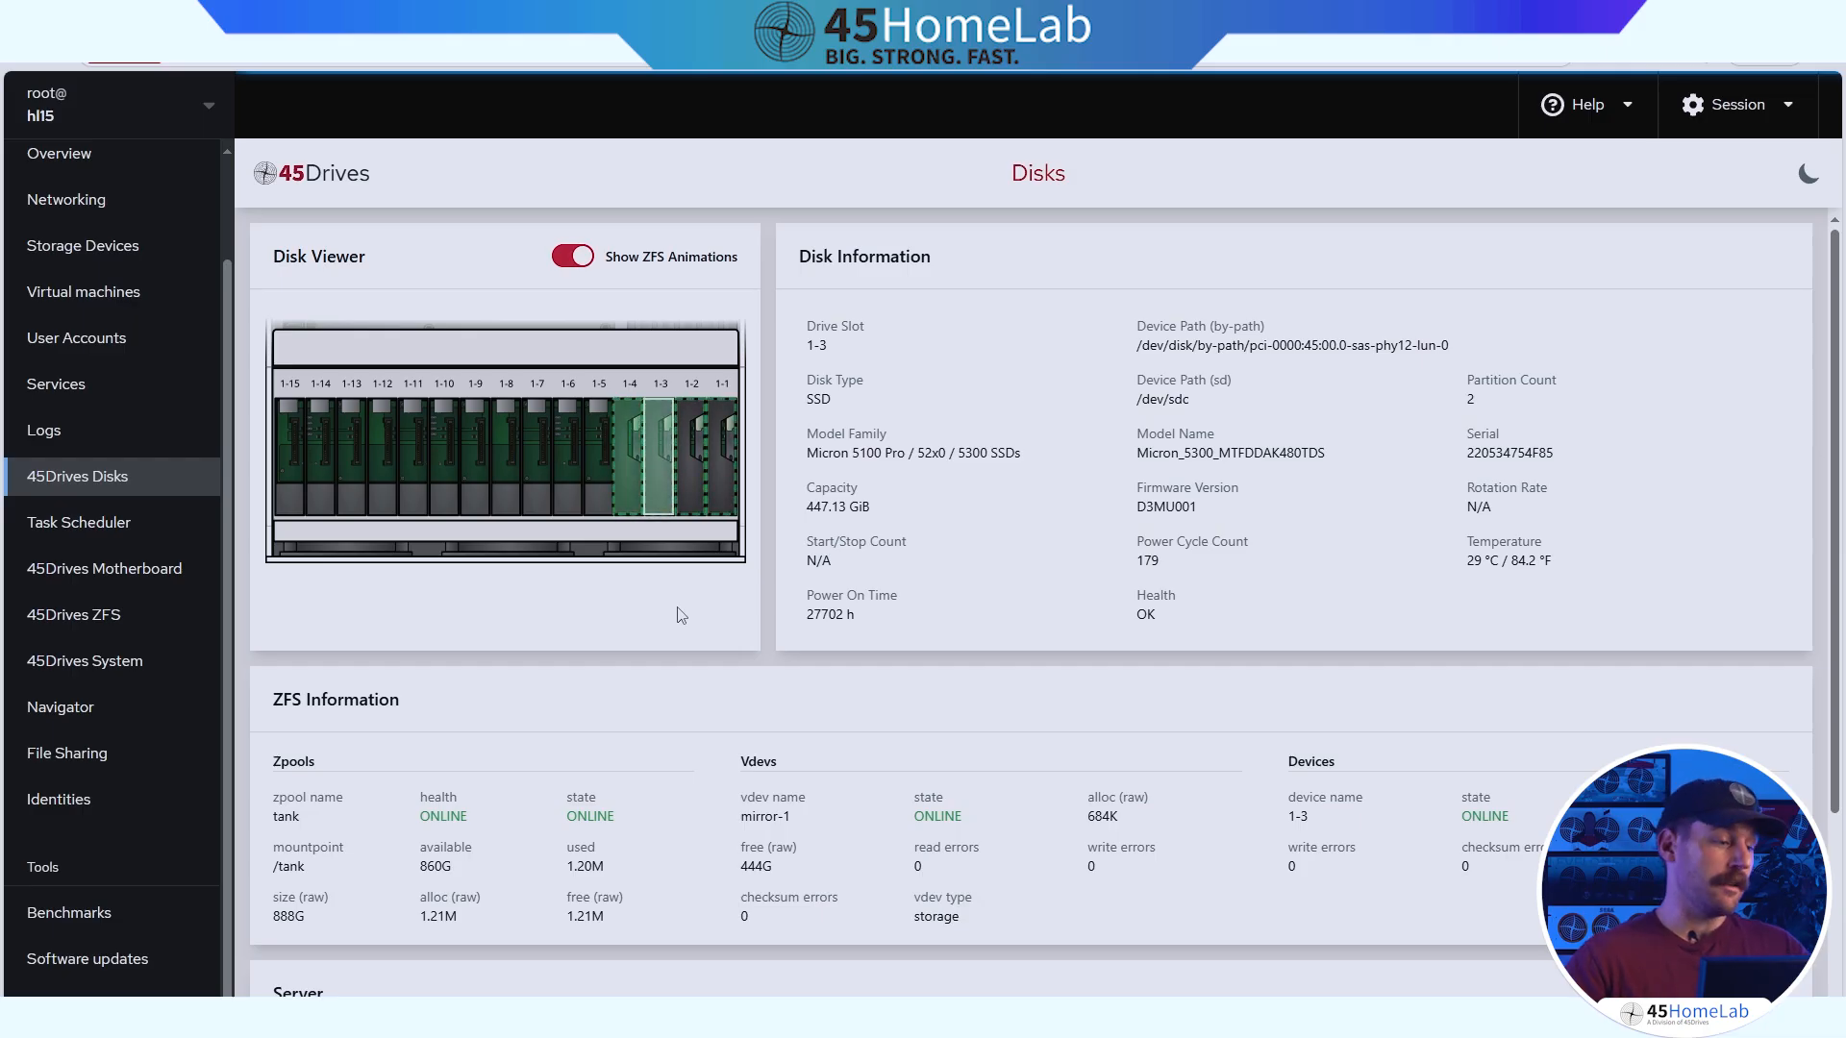
mouse_move(68, 754)
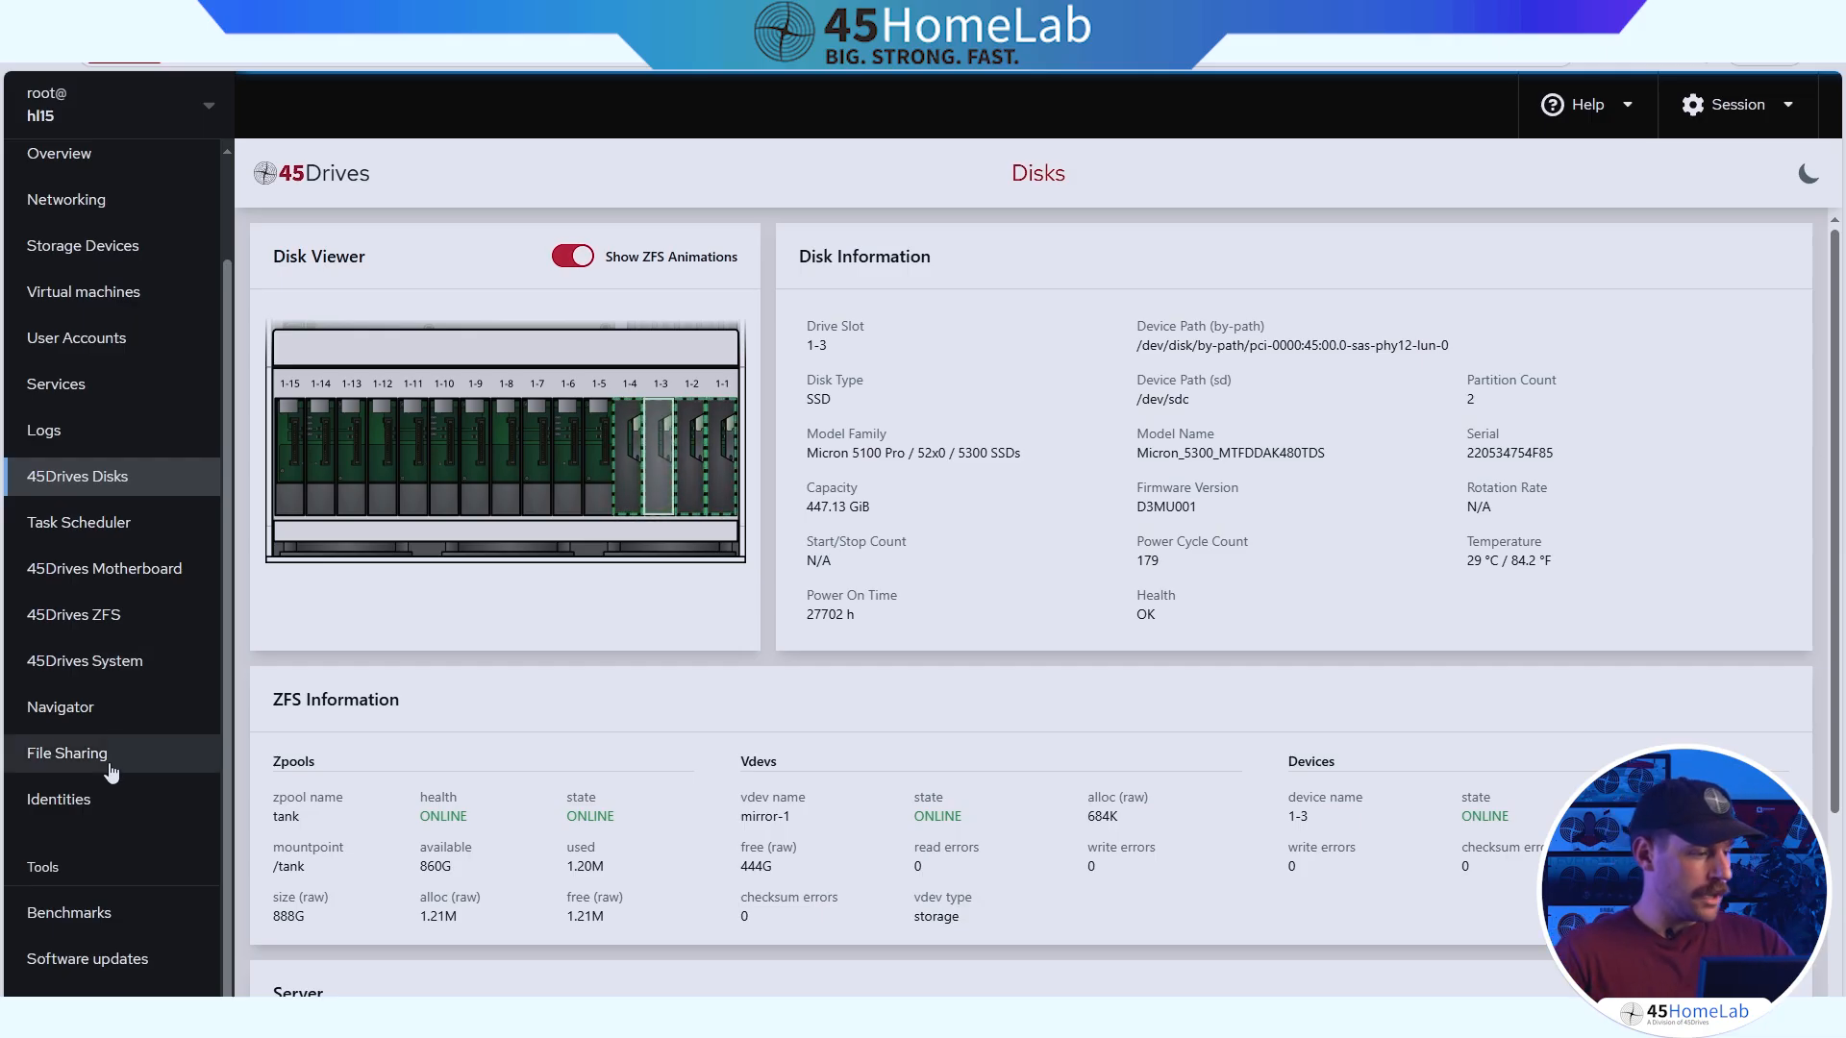
mouse_move(104, 280)
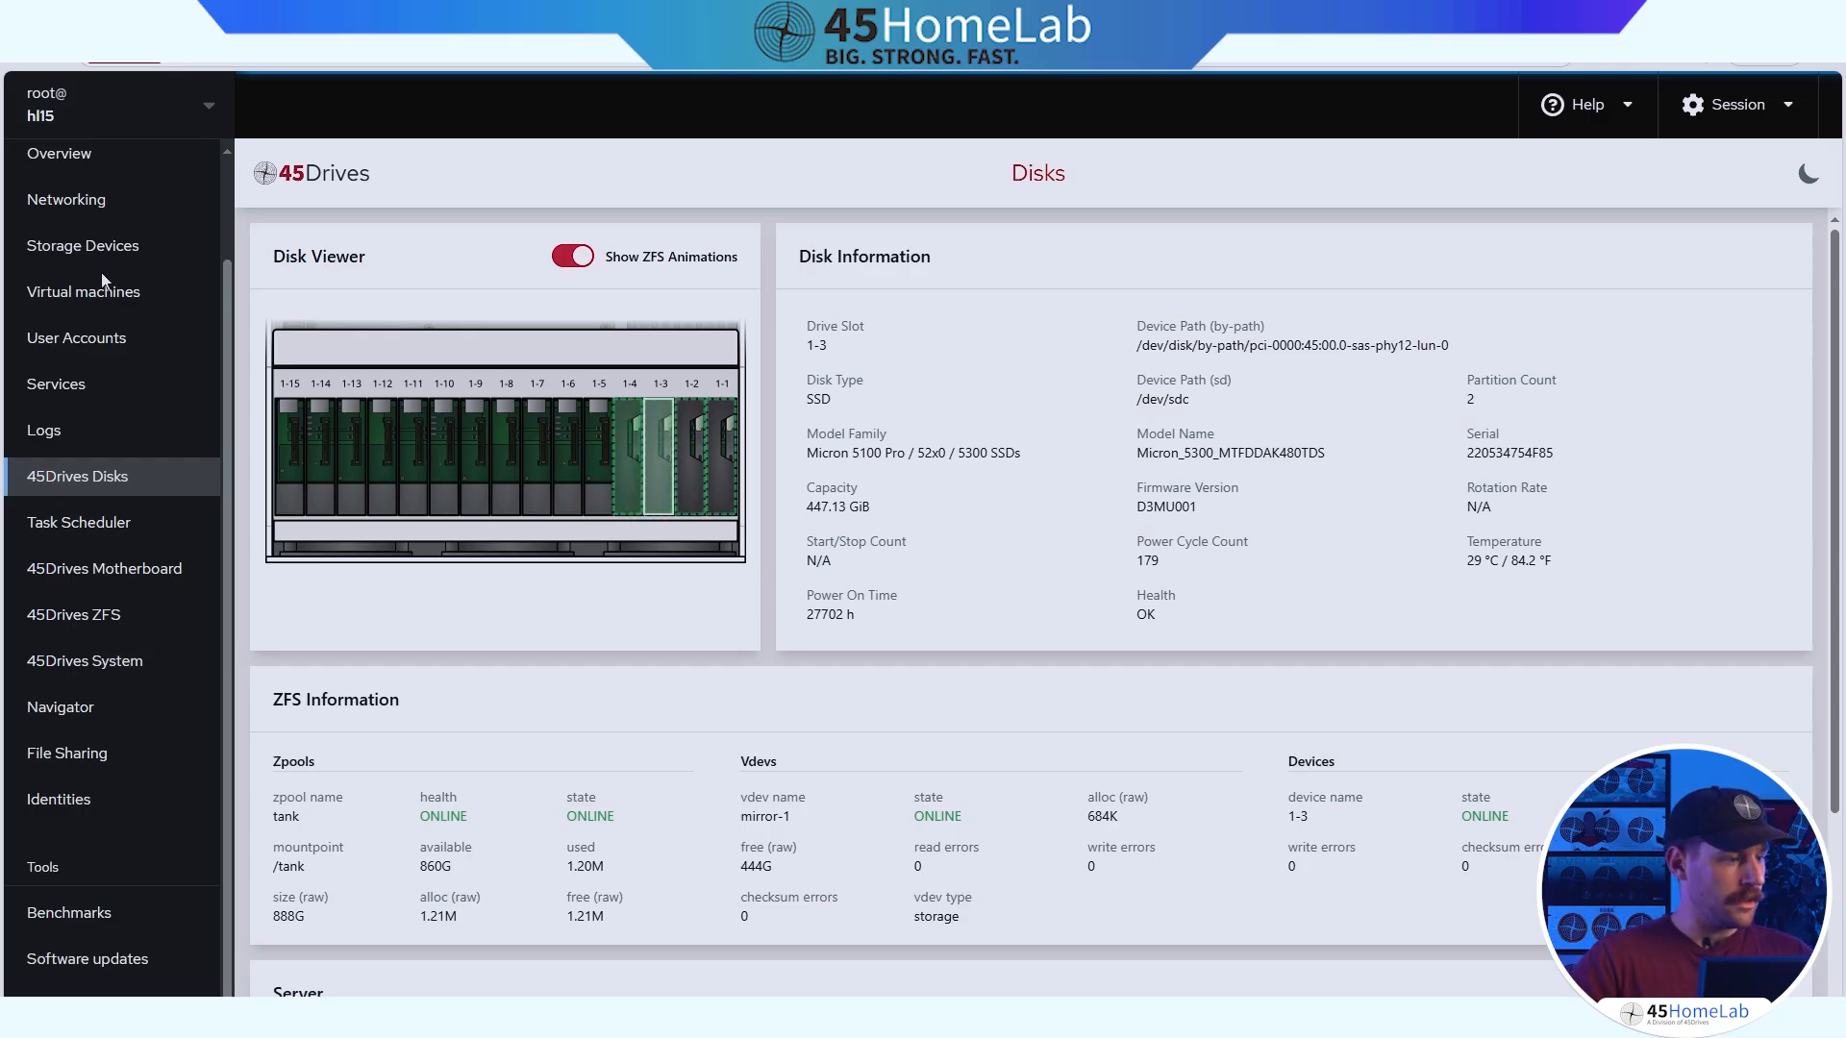
List the VM storage pools boot, default and vmtank from the Virtual machines page.
left_click(82, 290)
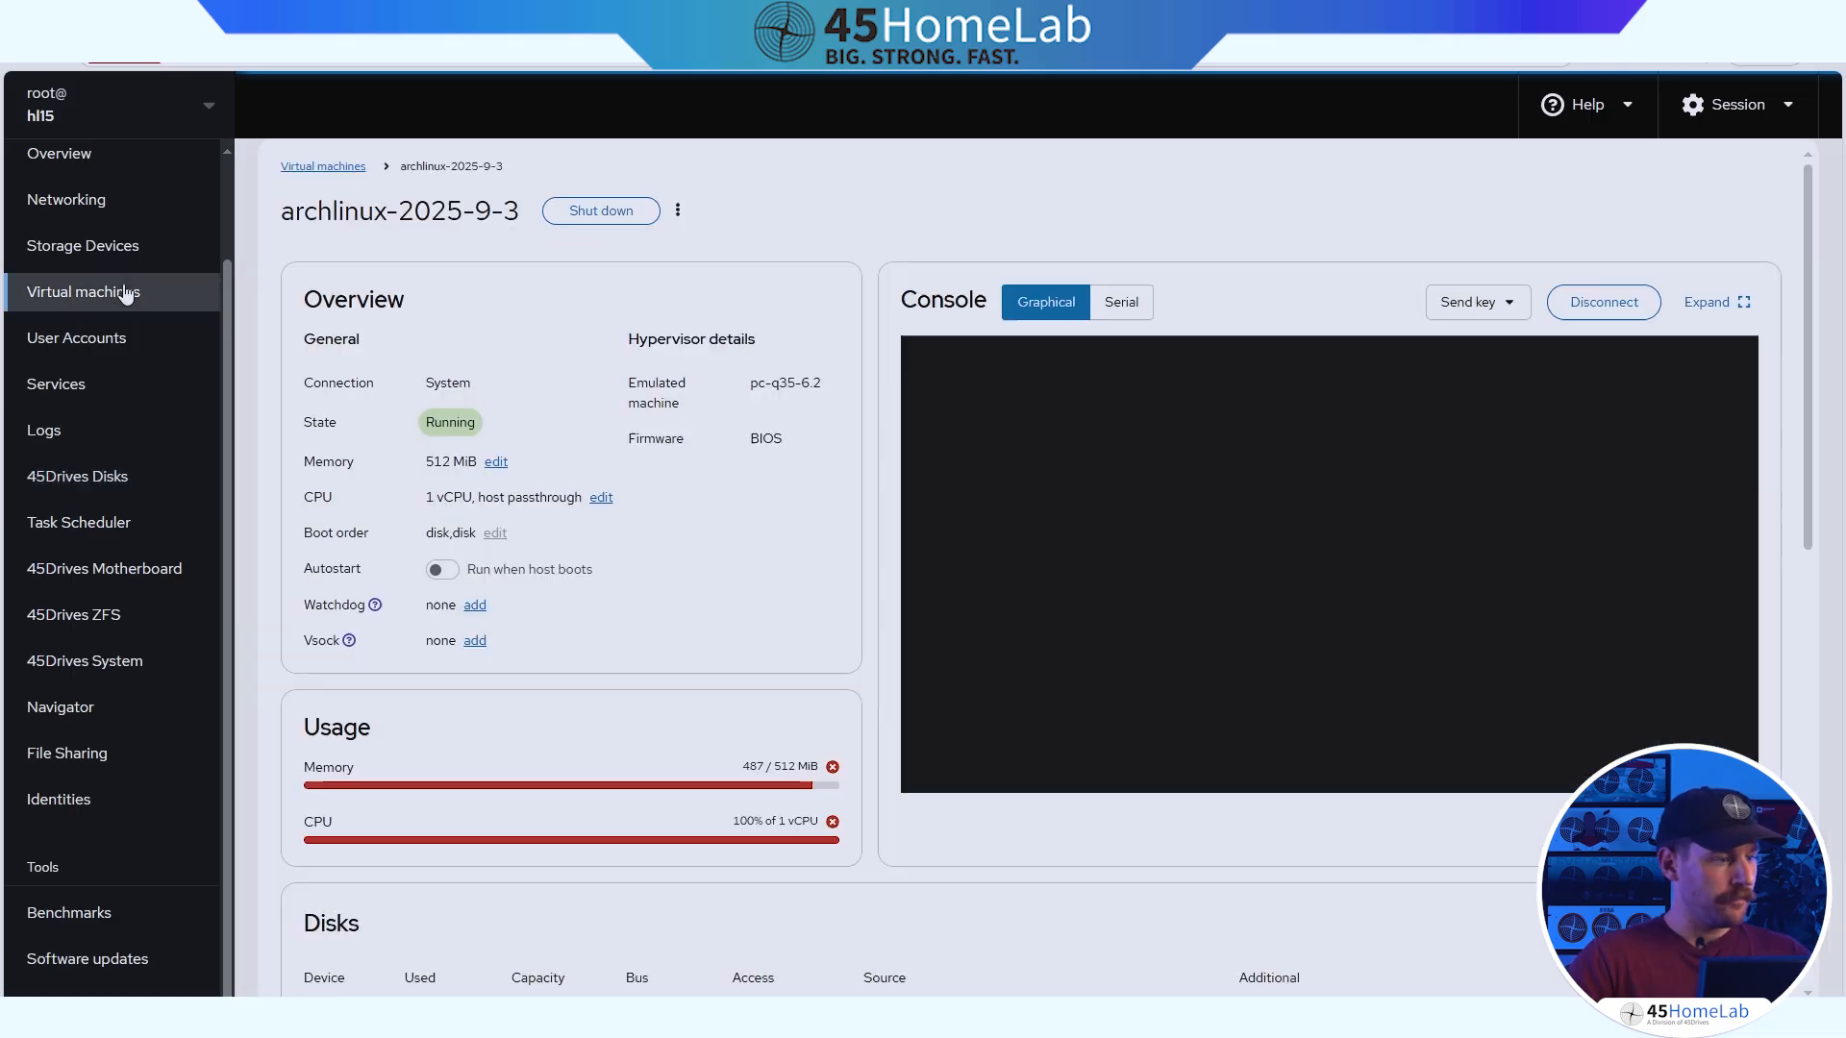
mouse_move(306, 246)
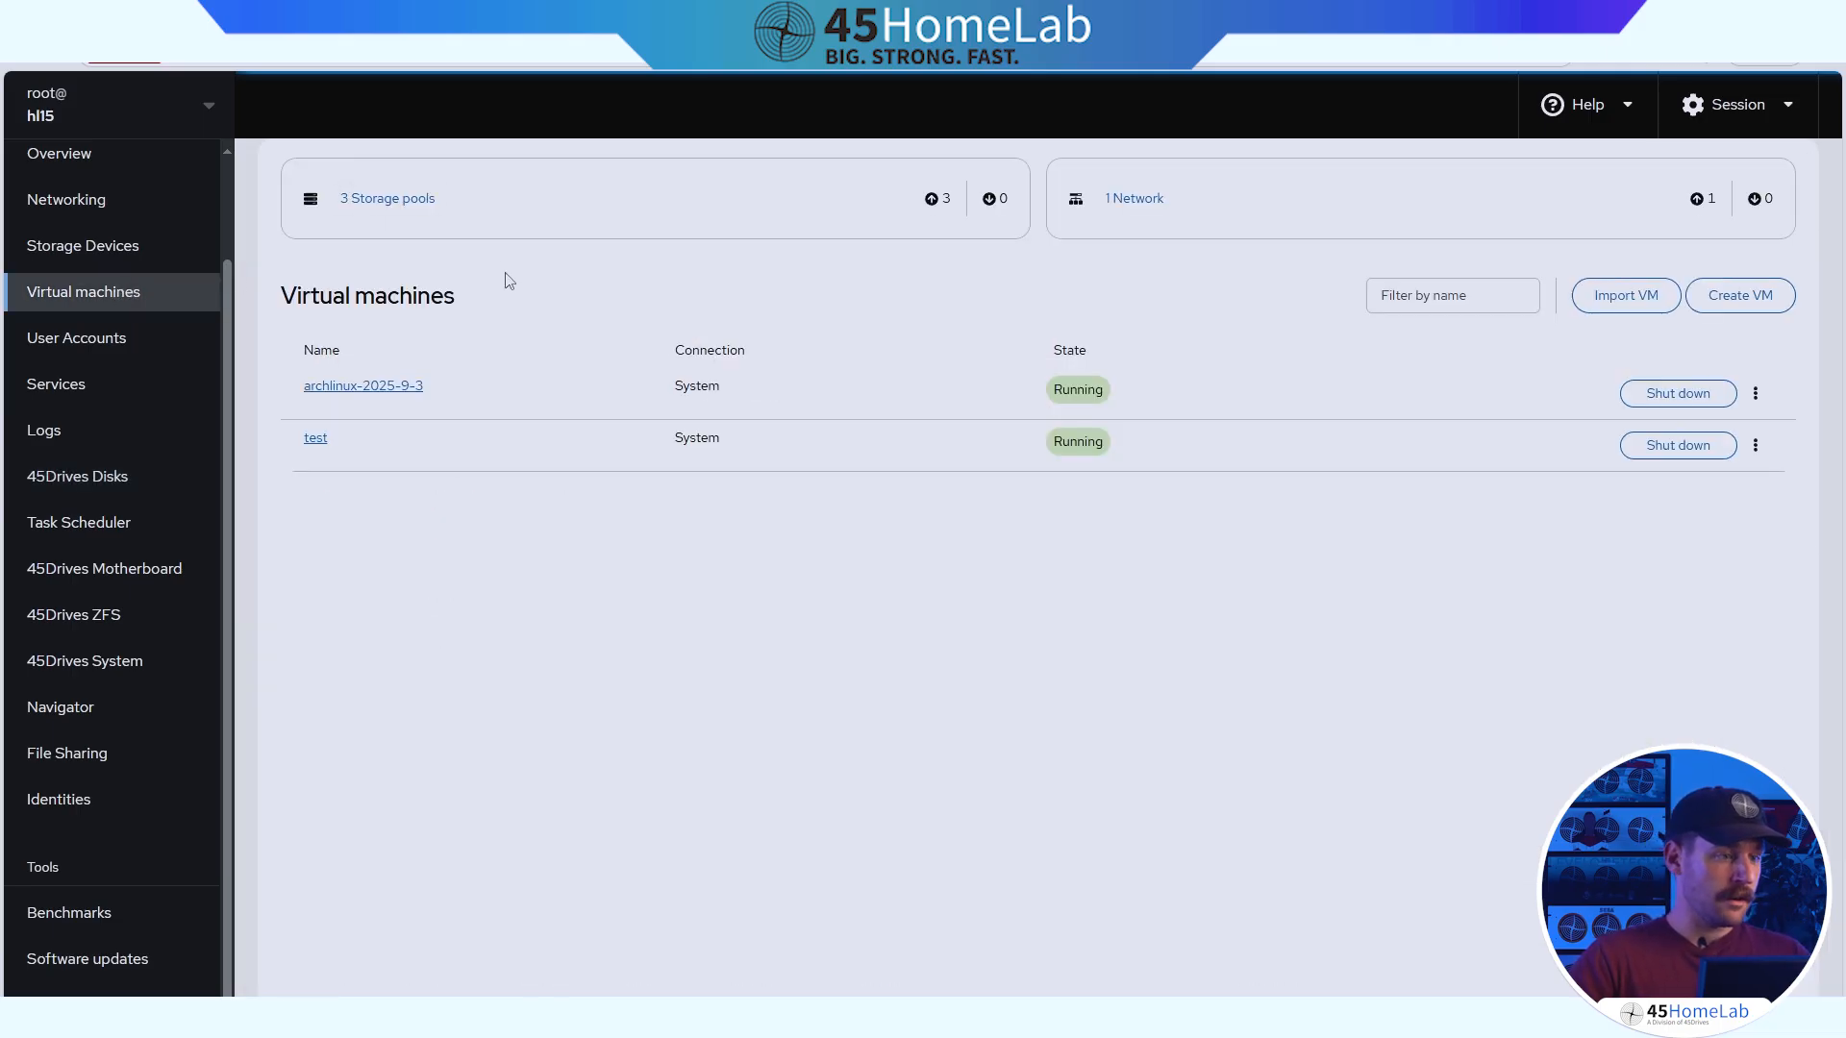
left_click(387, 198)
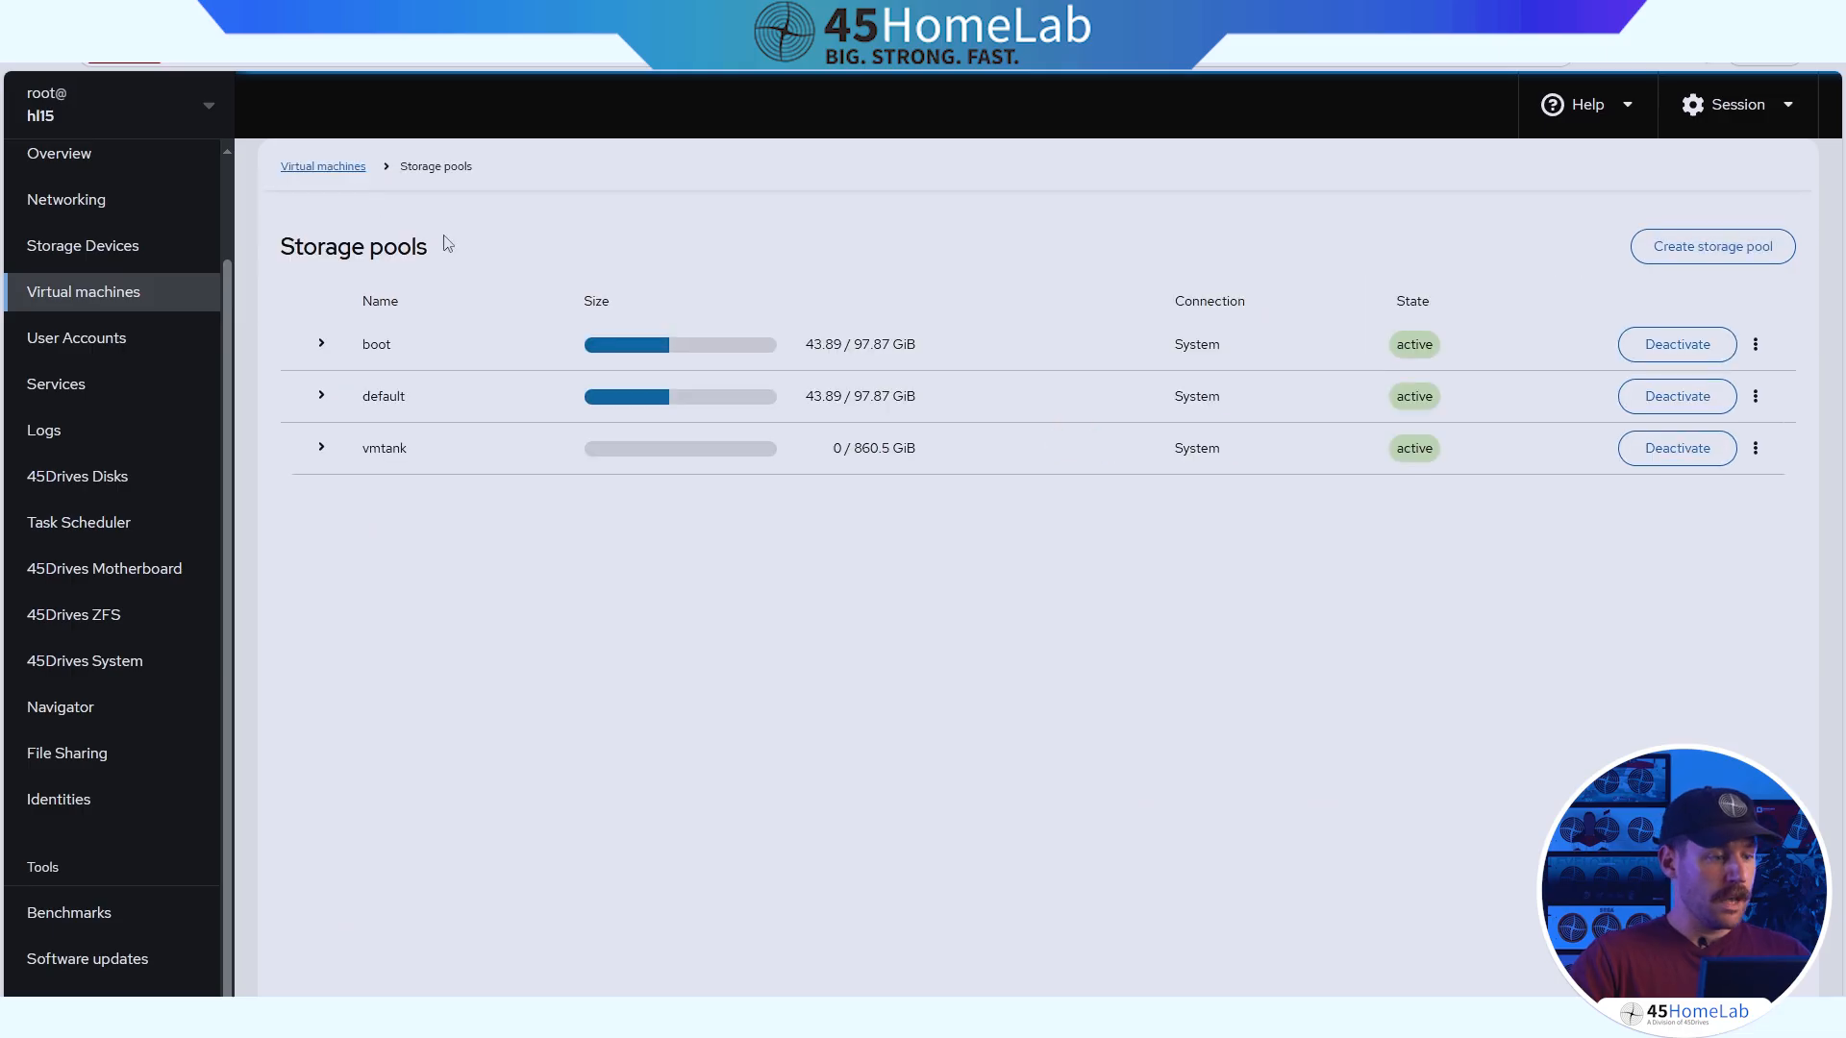
mouse_move(648, 231)
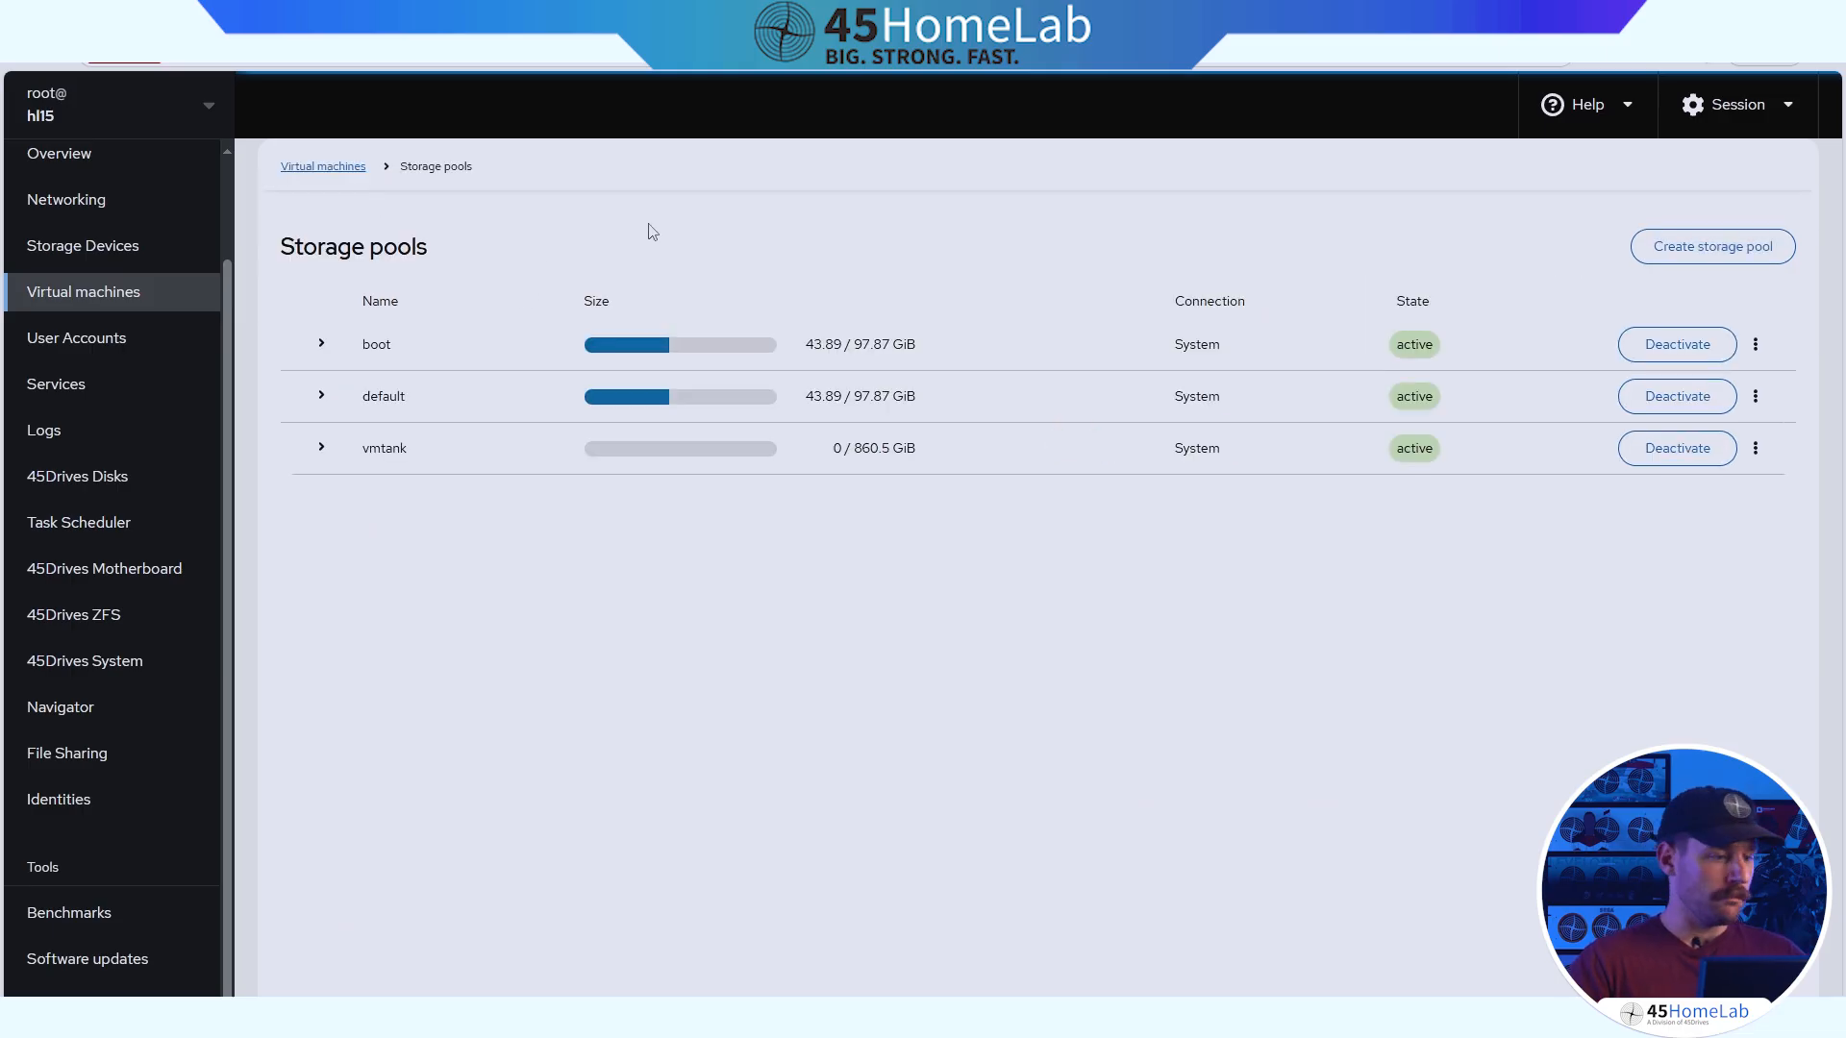
mouse_move(429, 412)
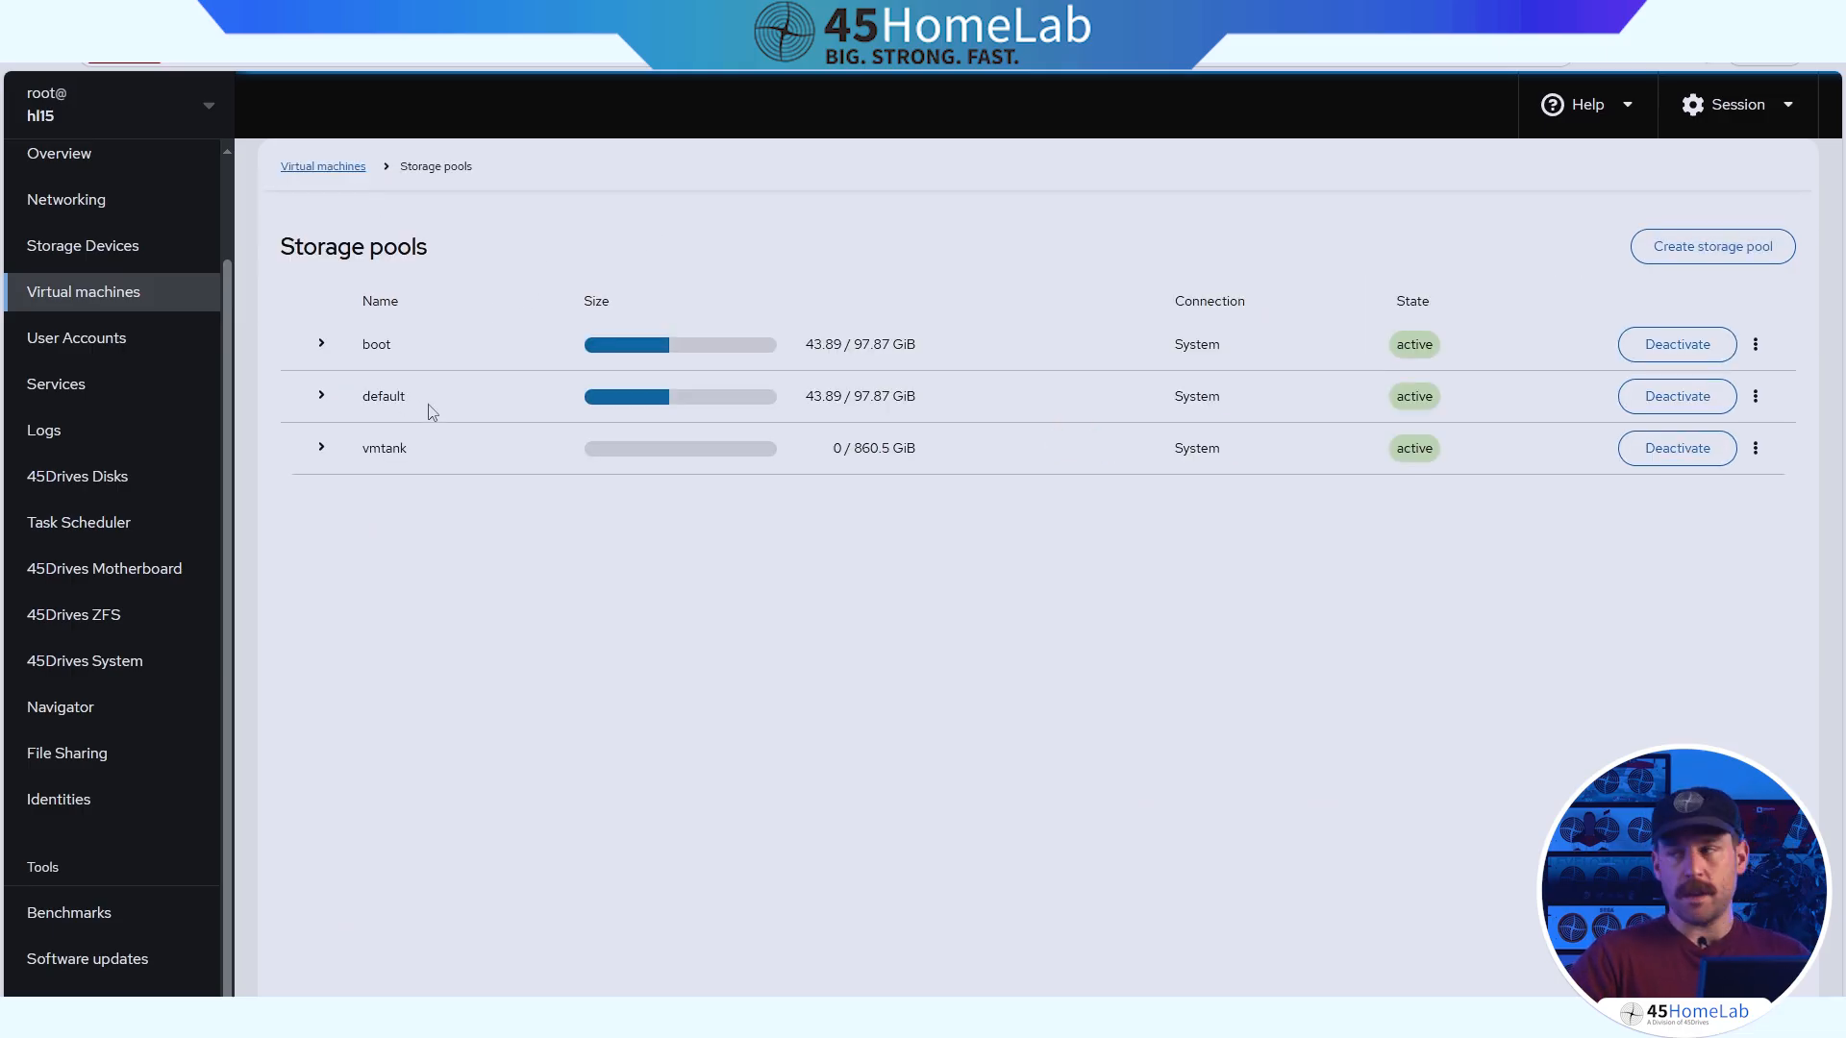
mouse_move(427, 461)
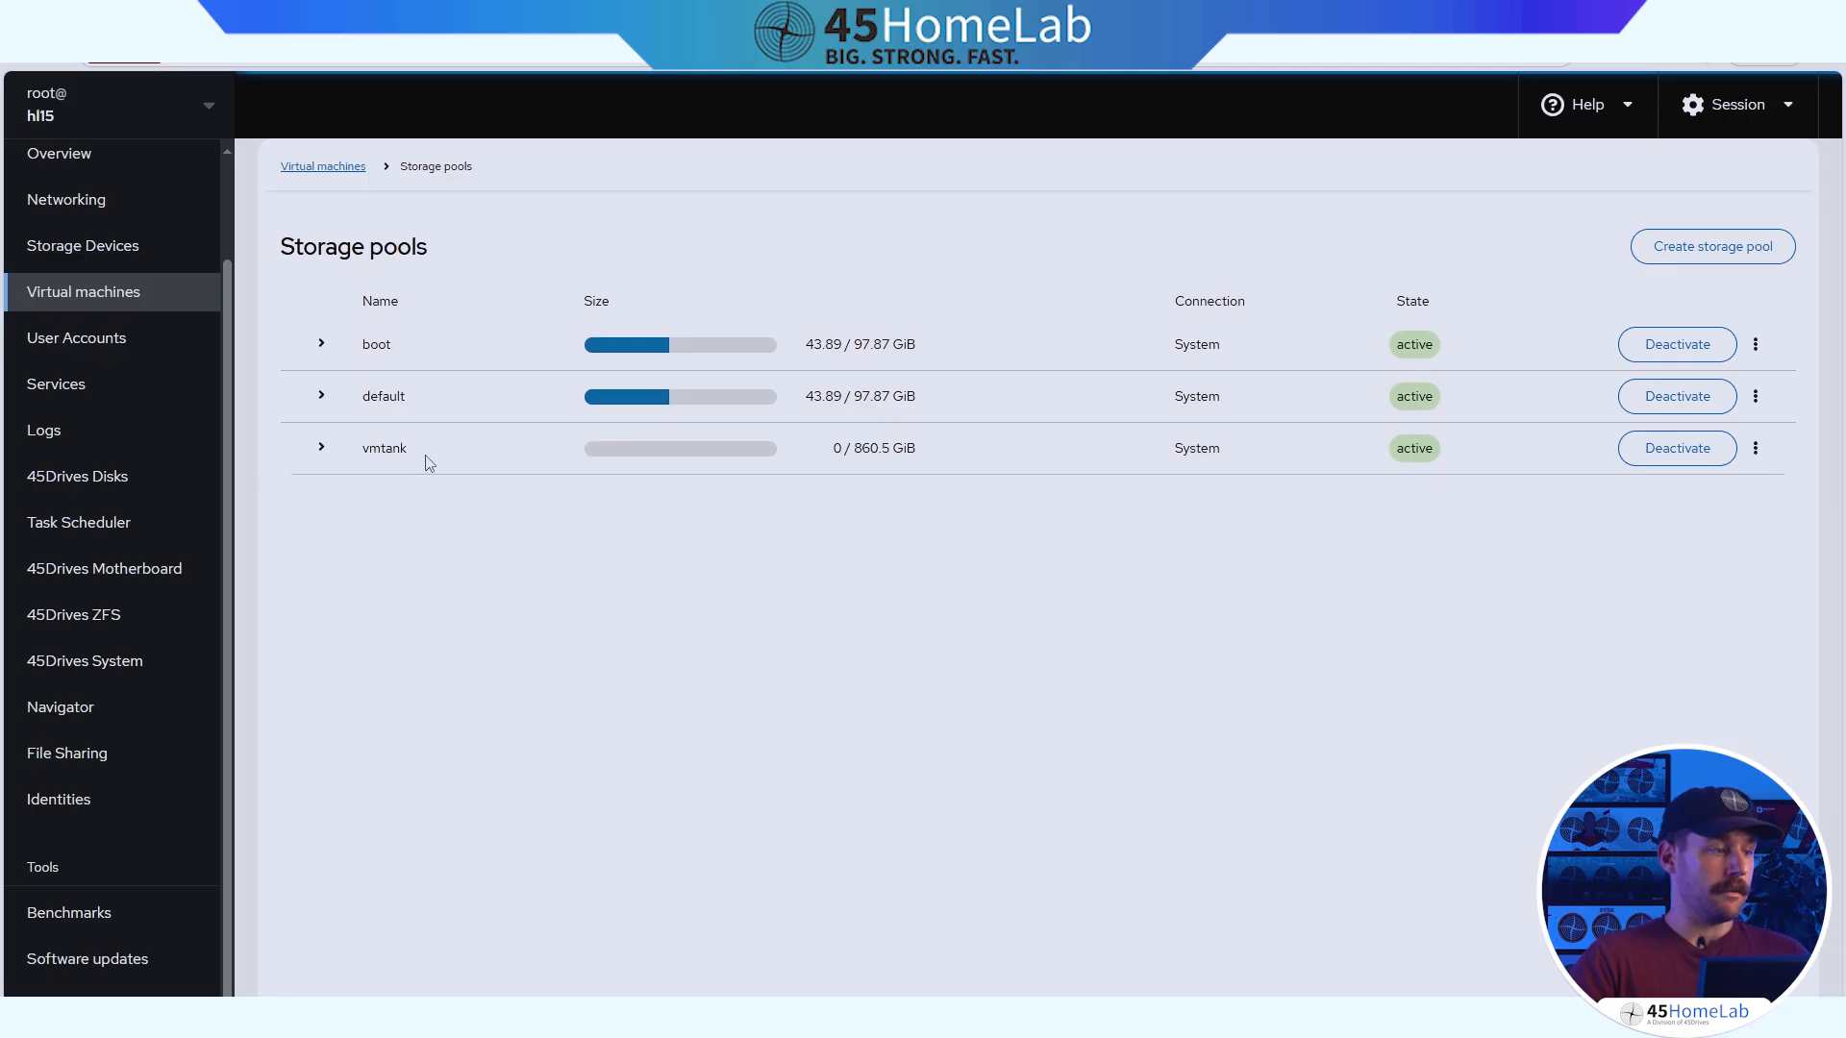
left_click(73, 614)
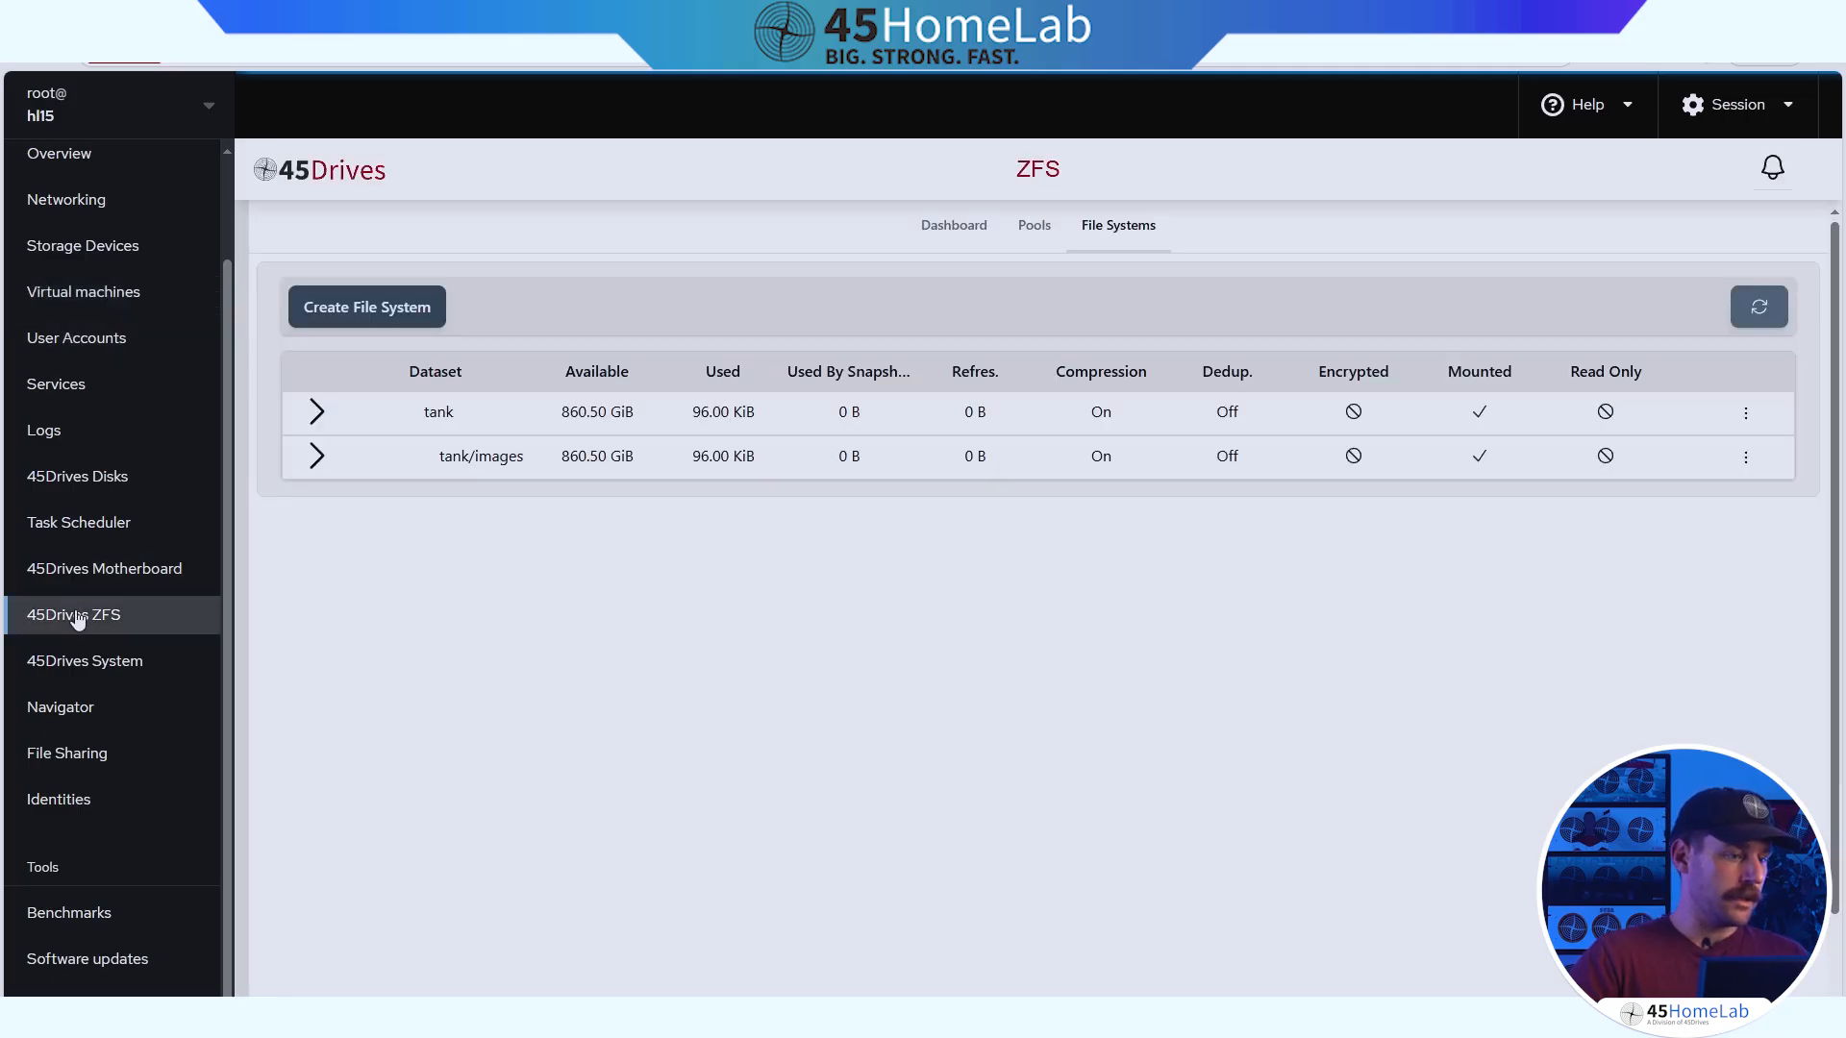
left_click(1032, 225)
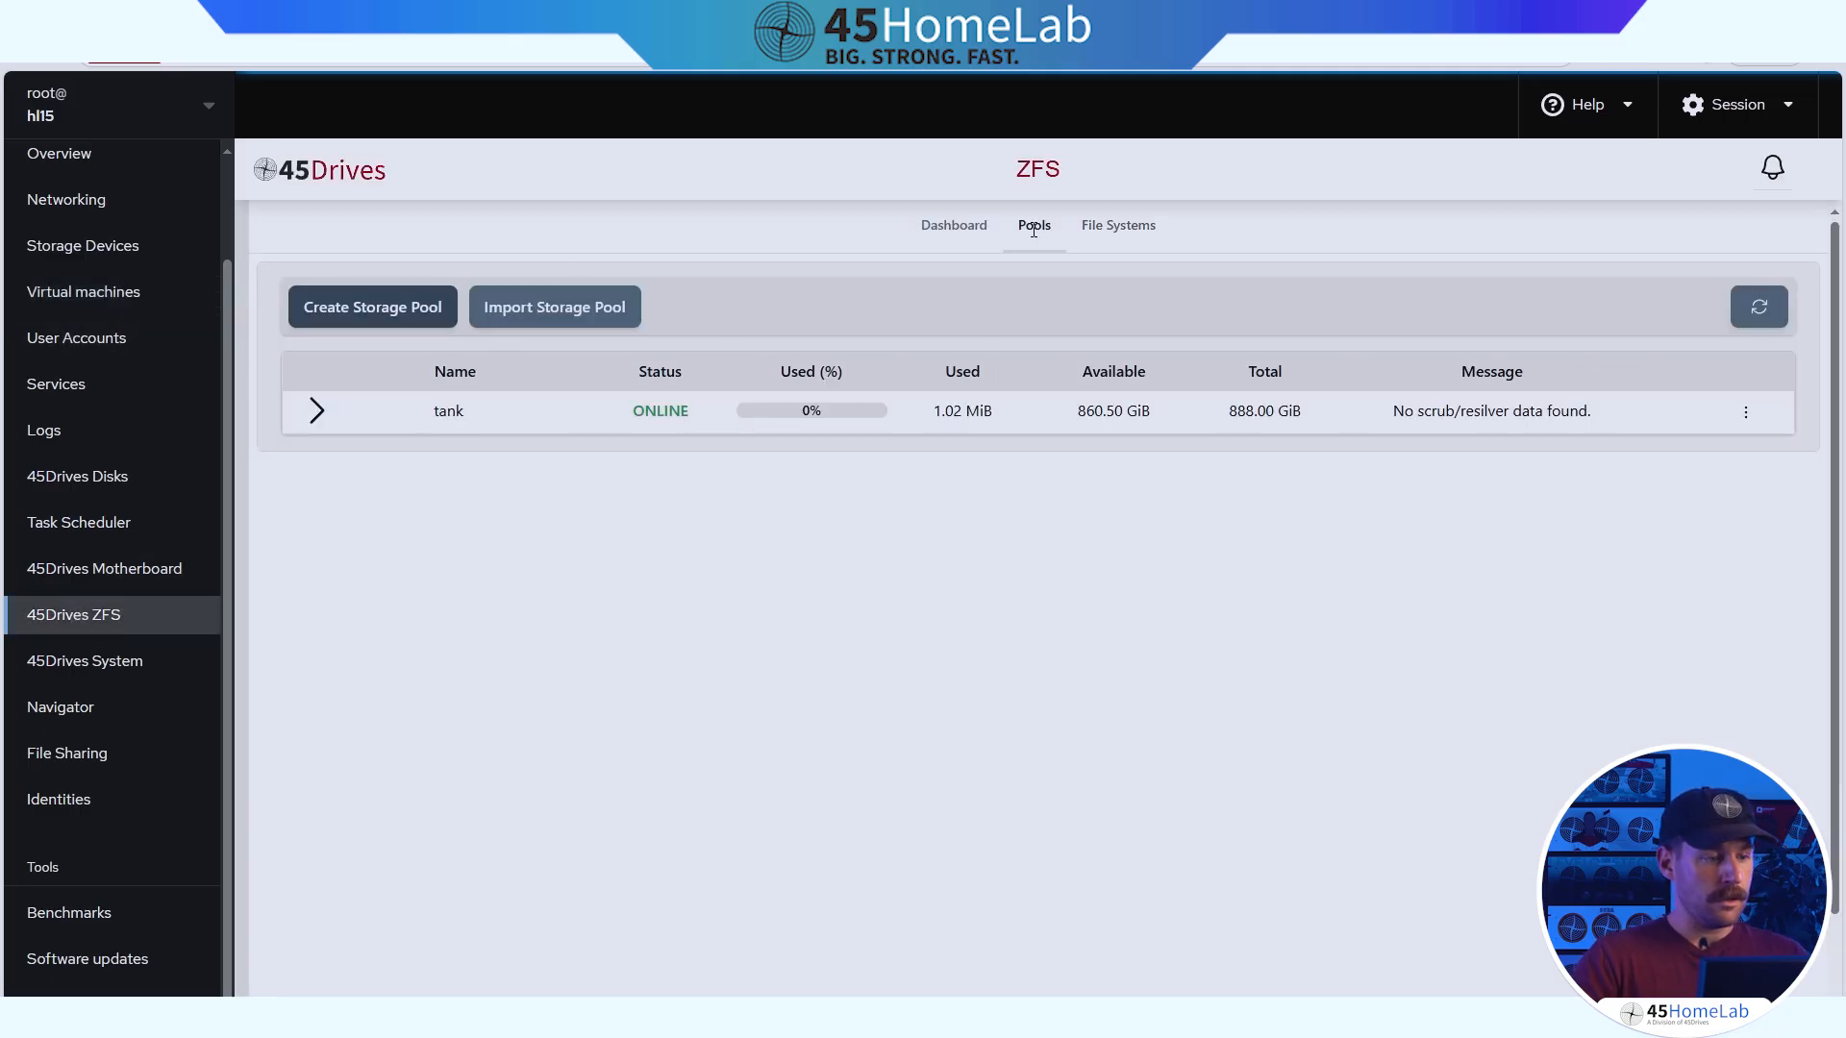
left_click(316, 412)
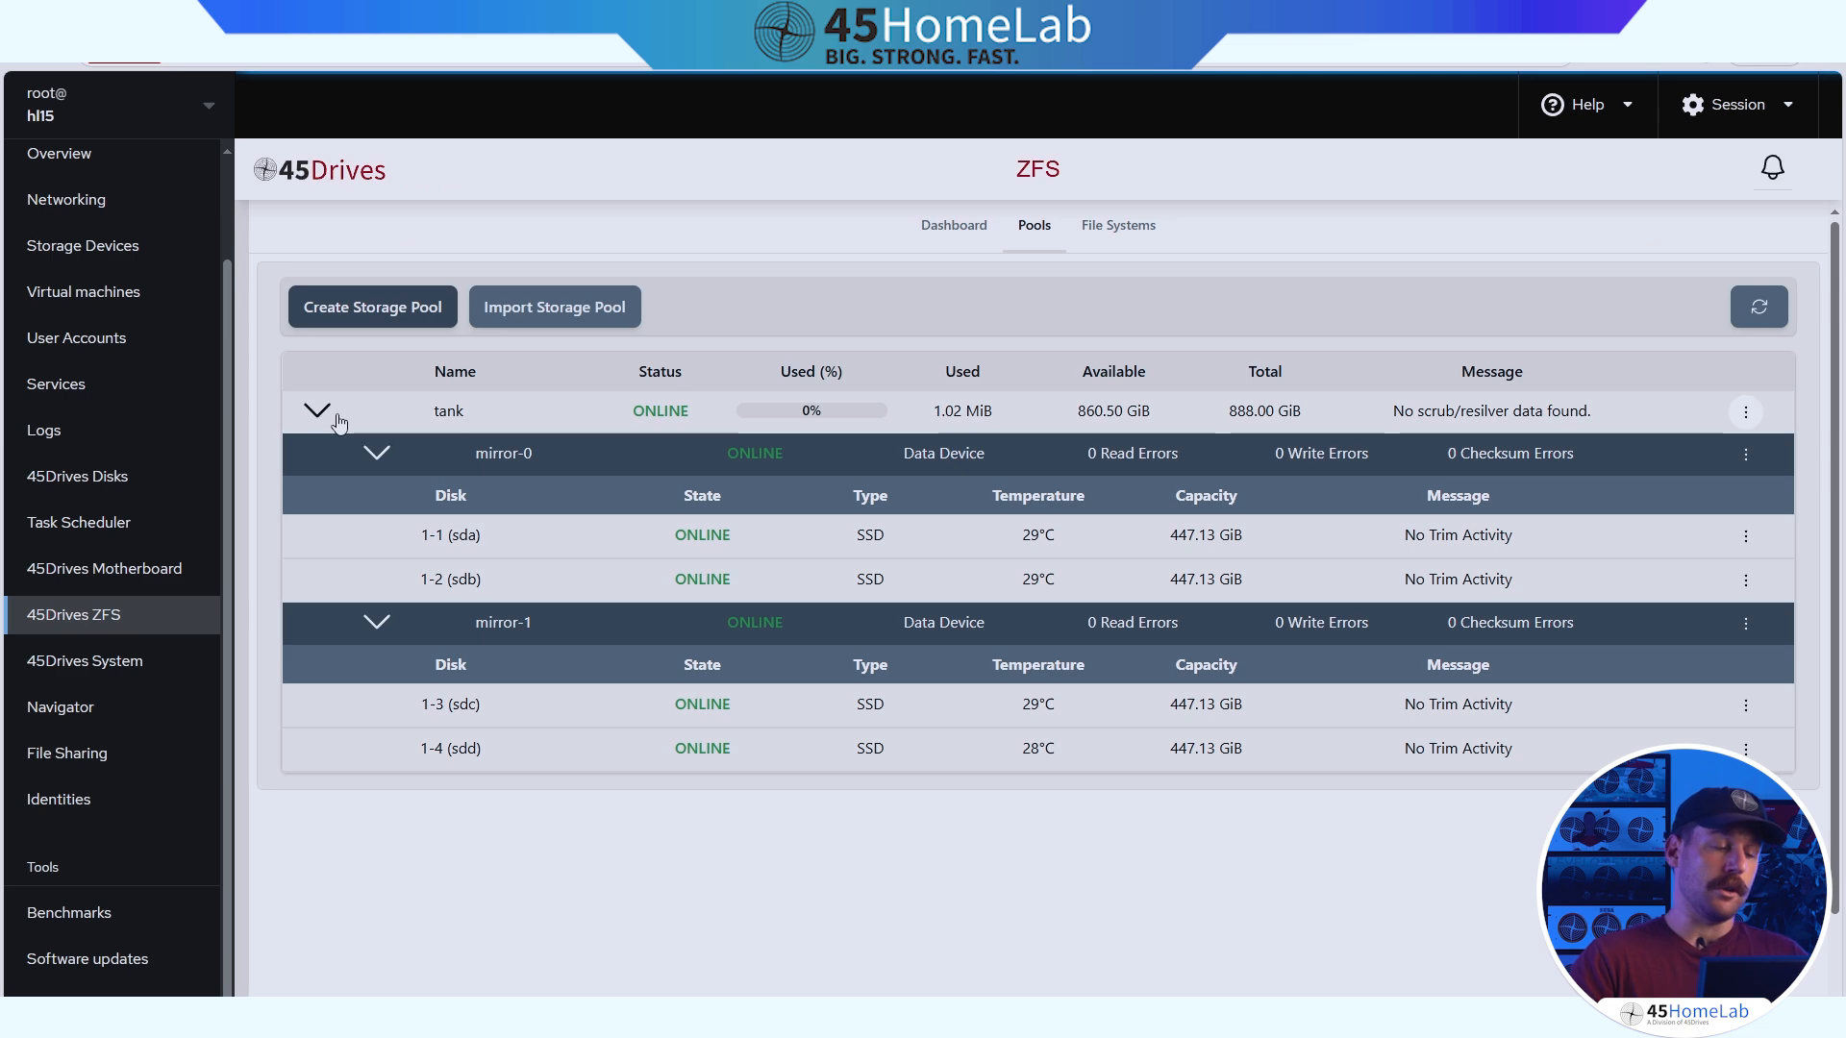
mouse_move(1158, 554)
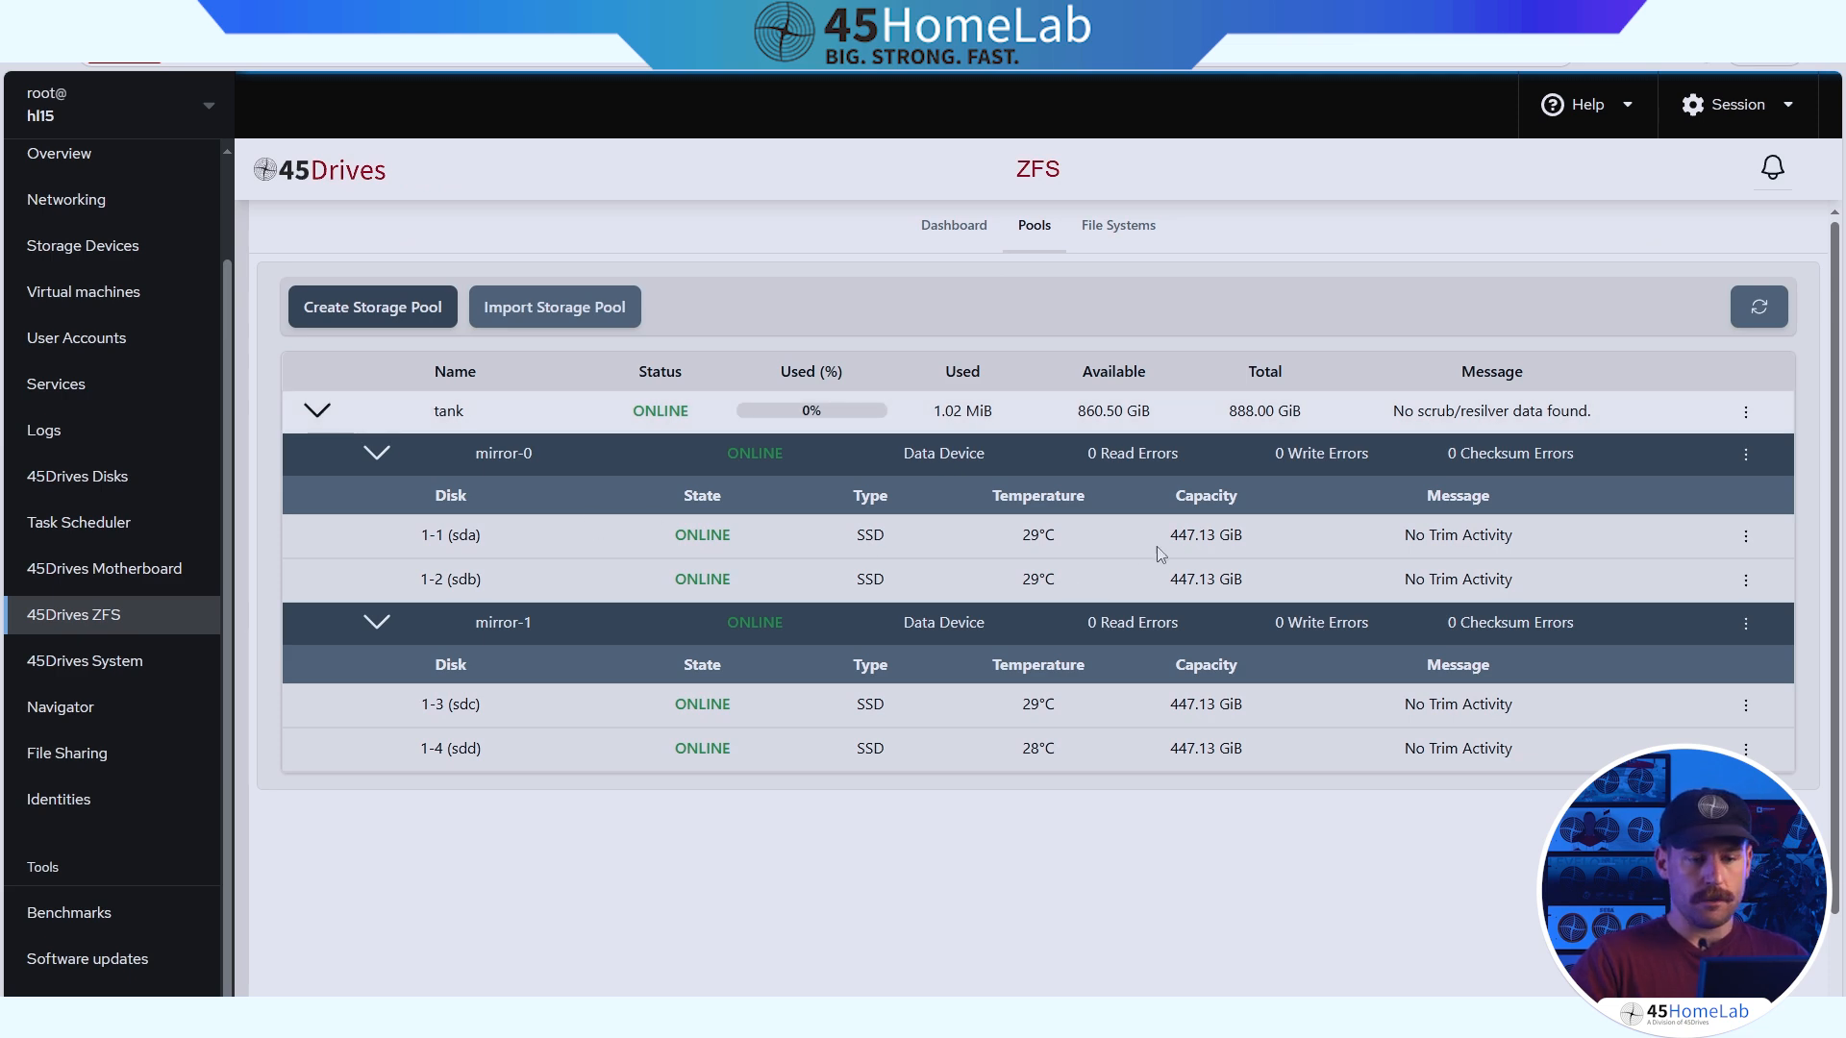
mouse_move(440, 354)
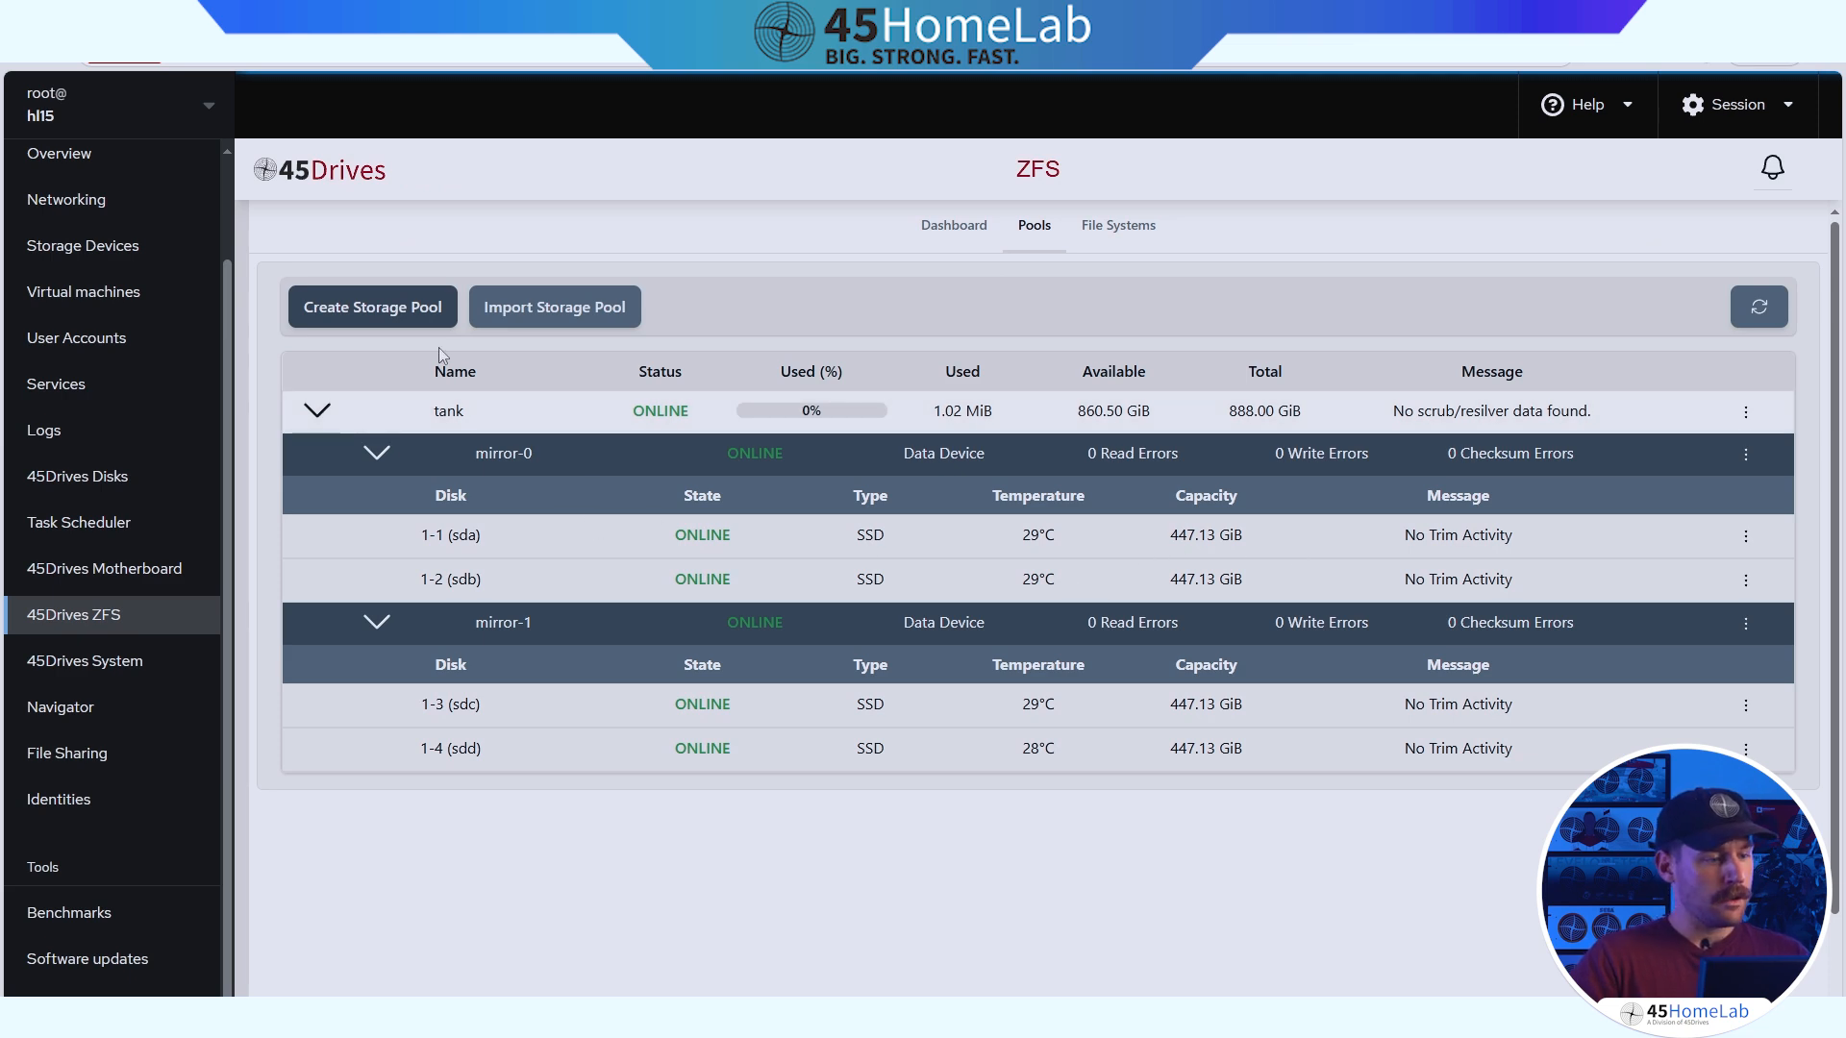
left_click(1117, 225)
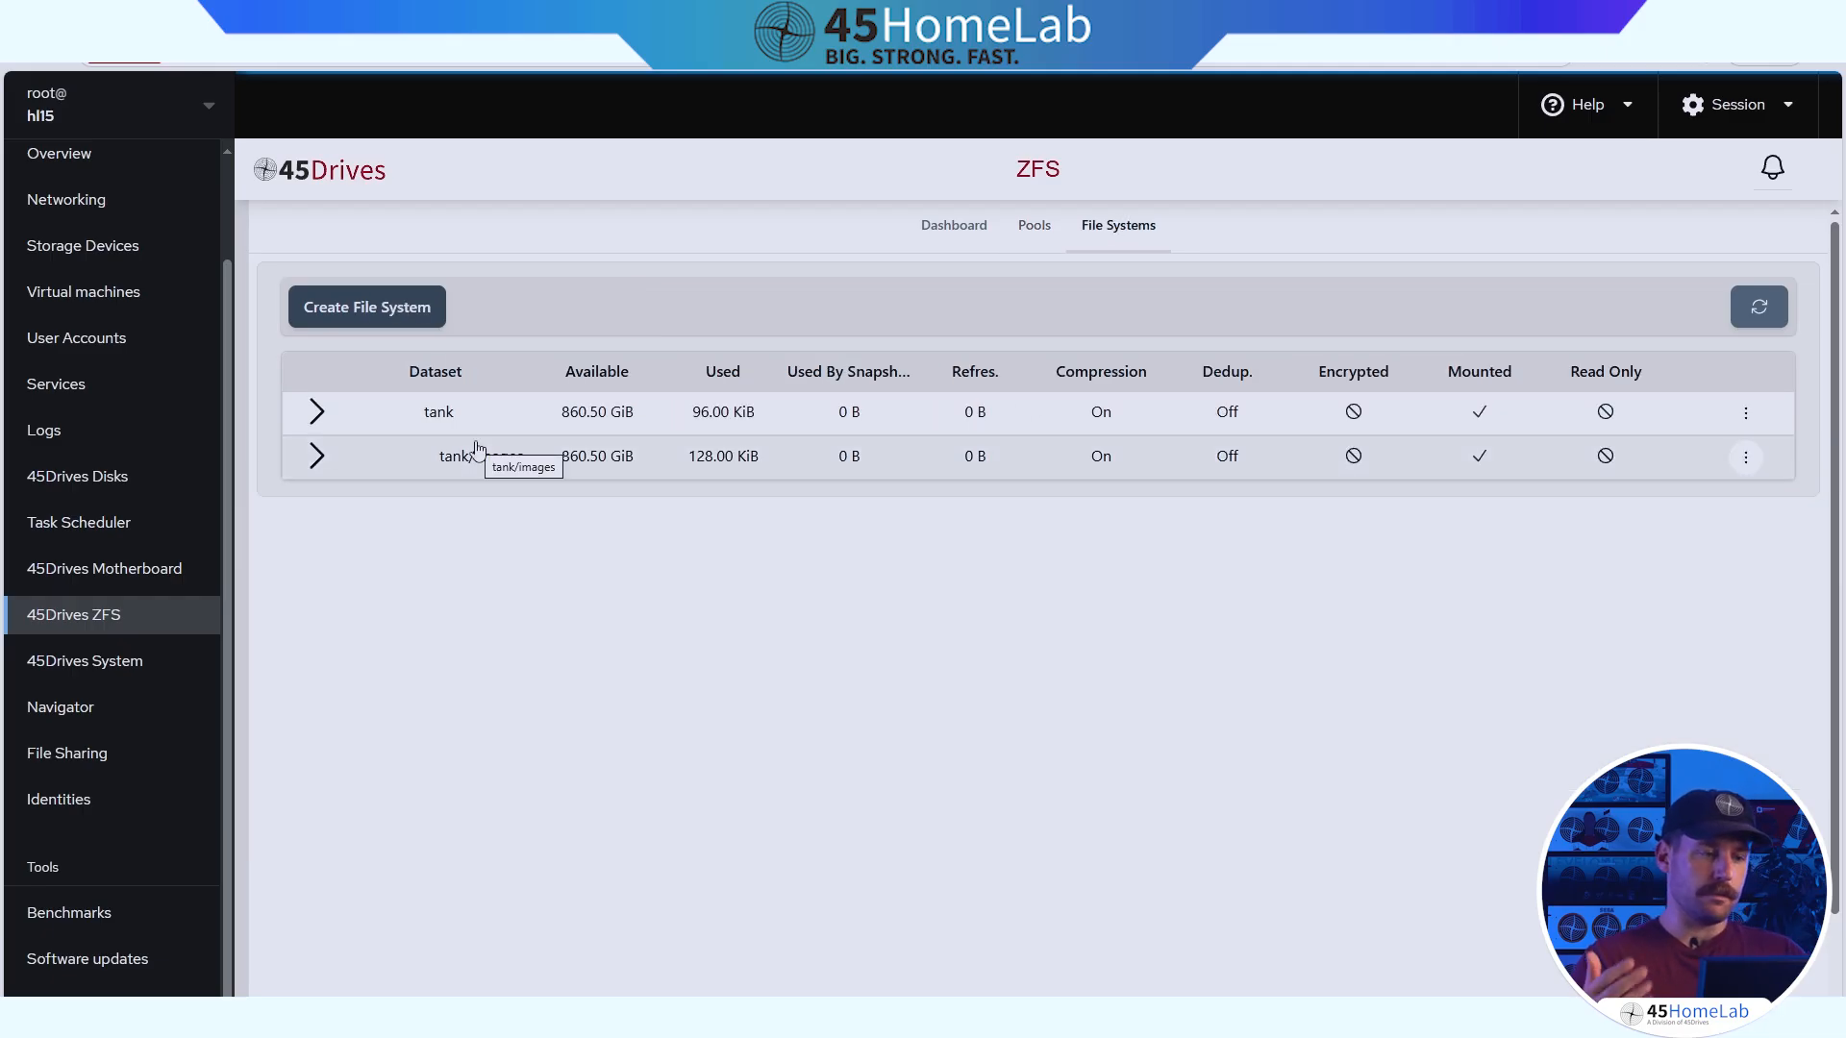
mouse_move(171, 627)
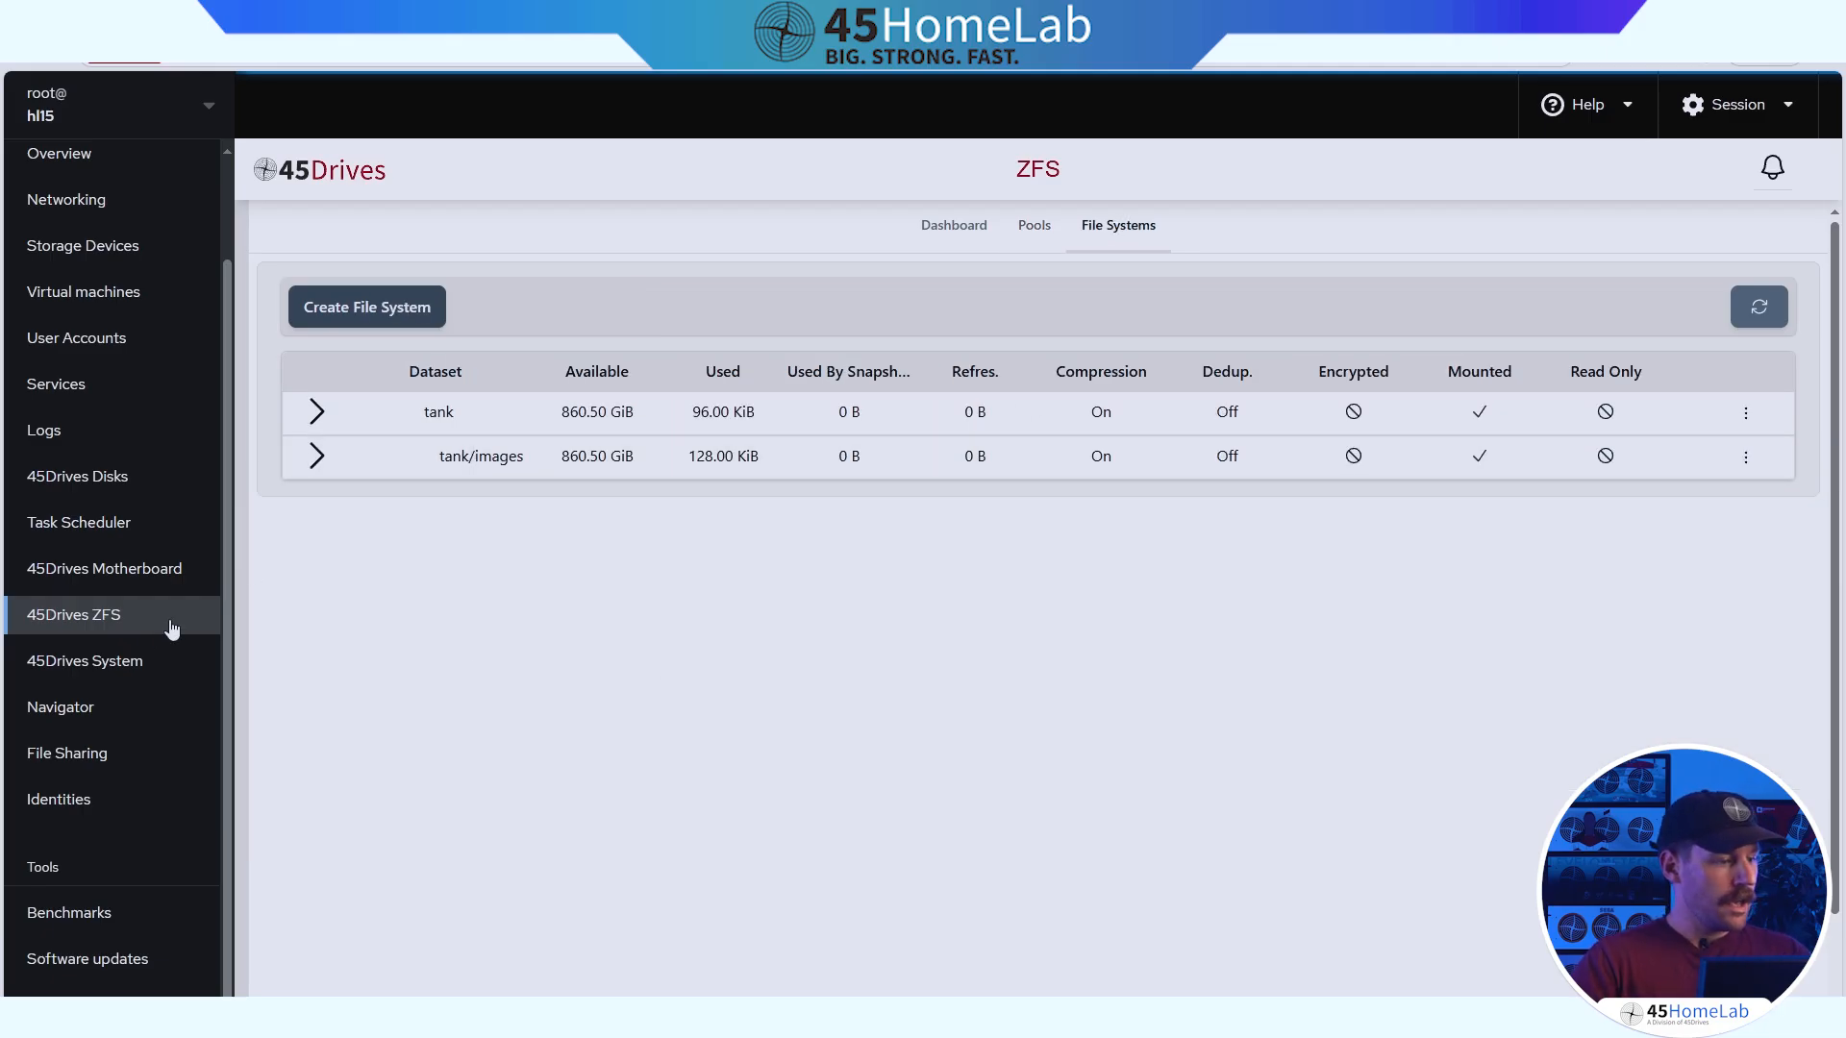
mouse_move(118, 554)
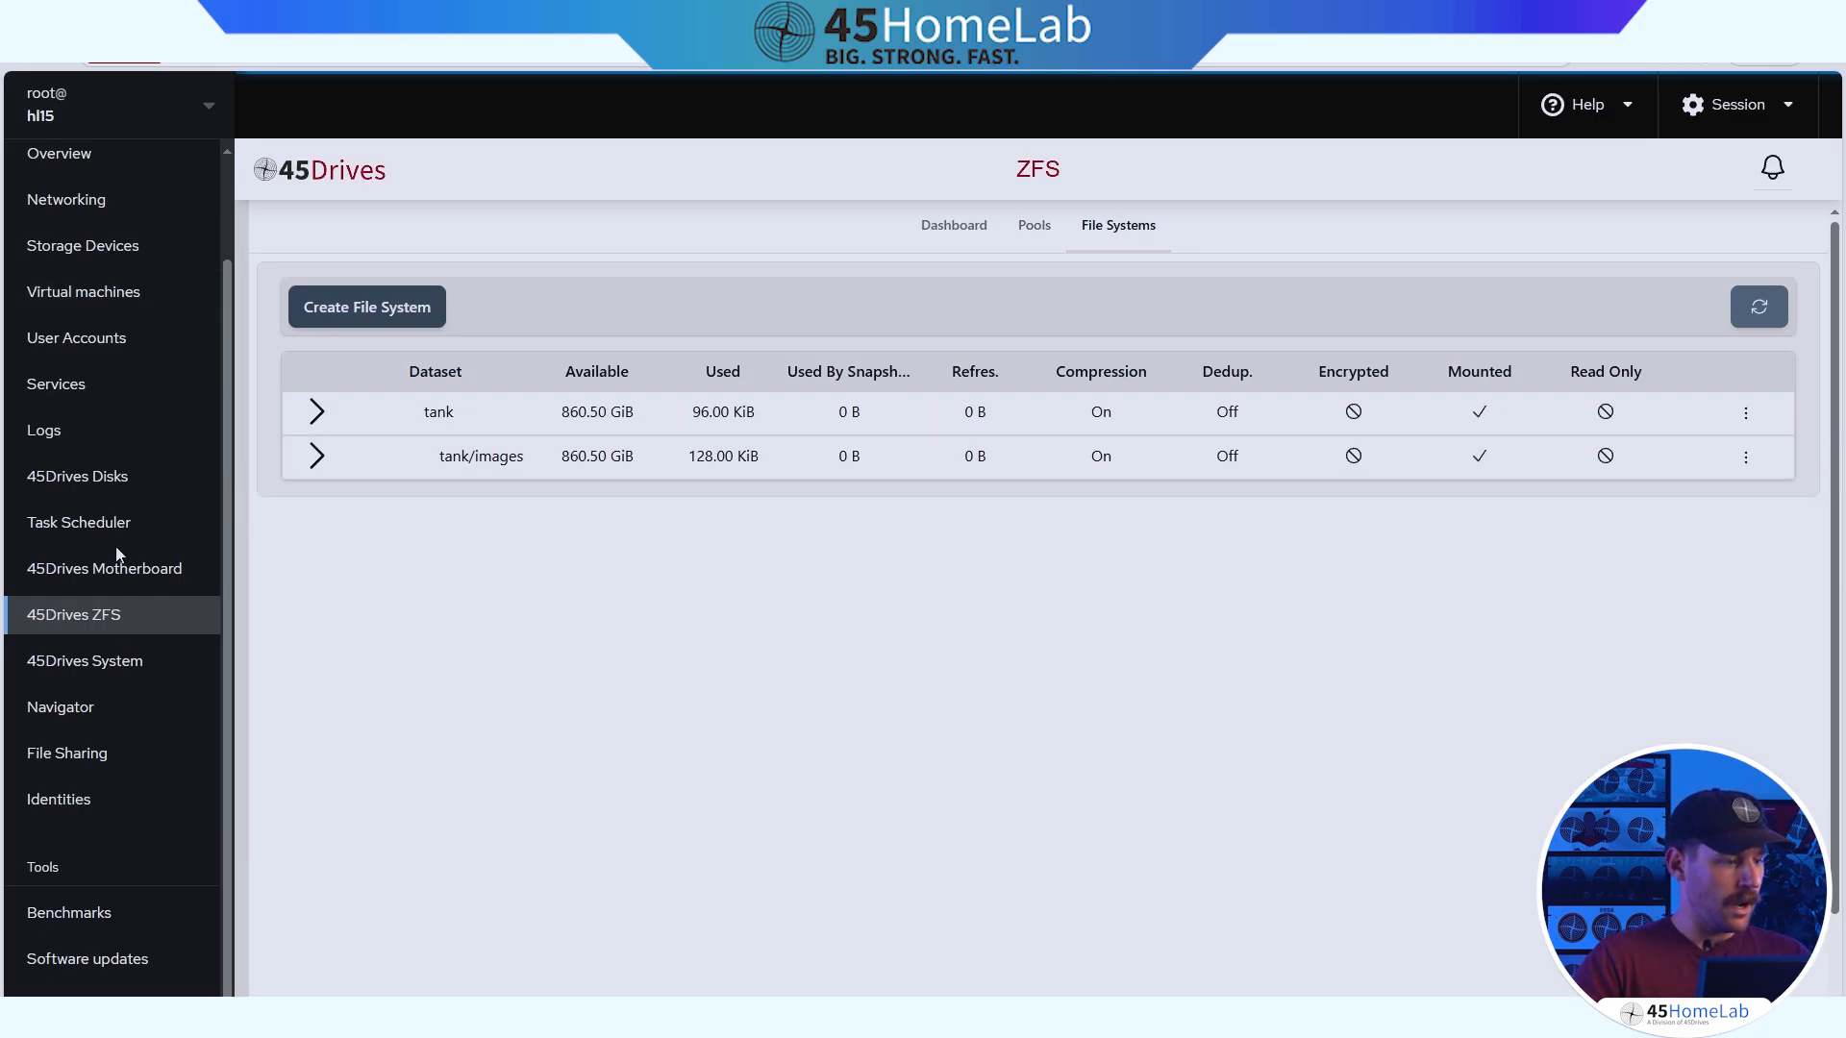
left_click(82, 291)
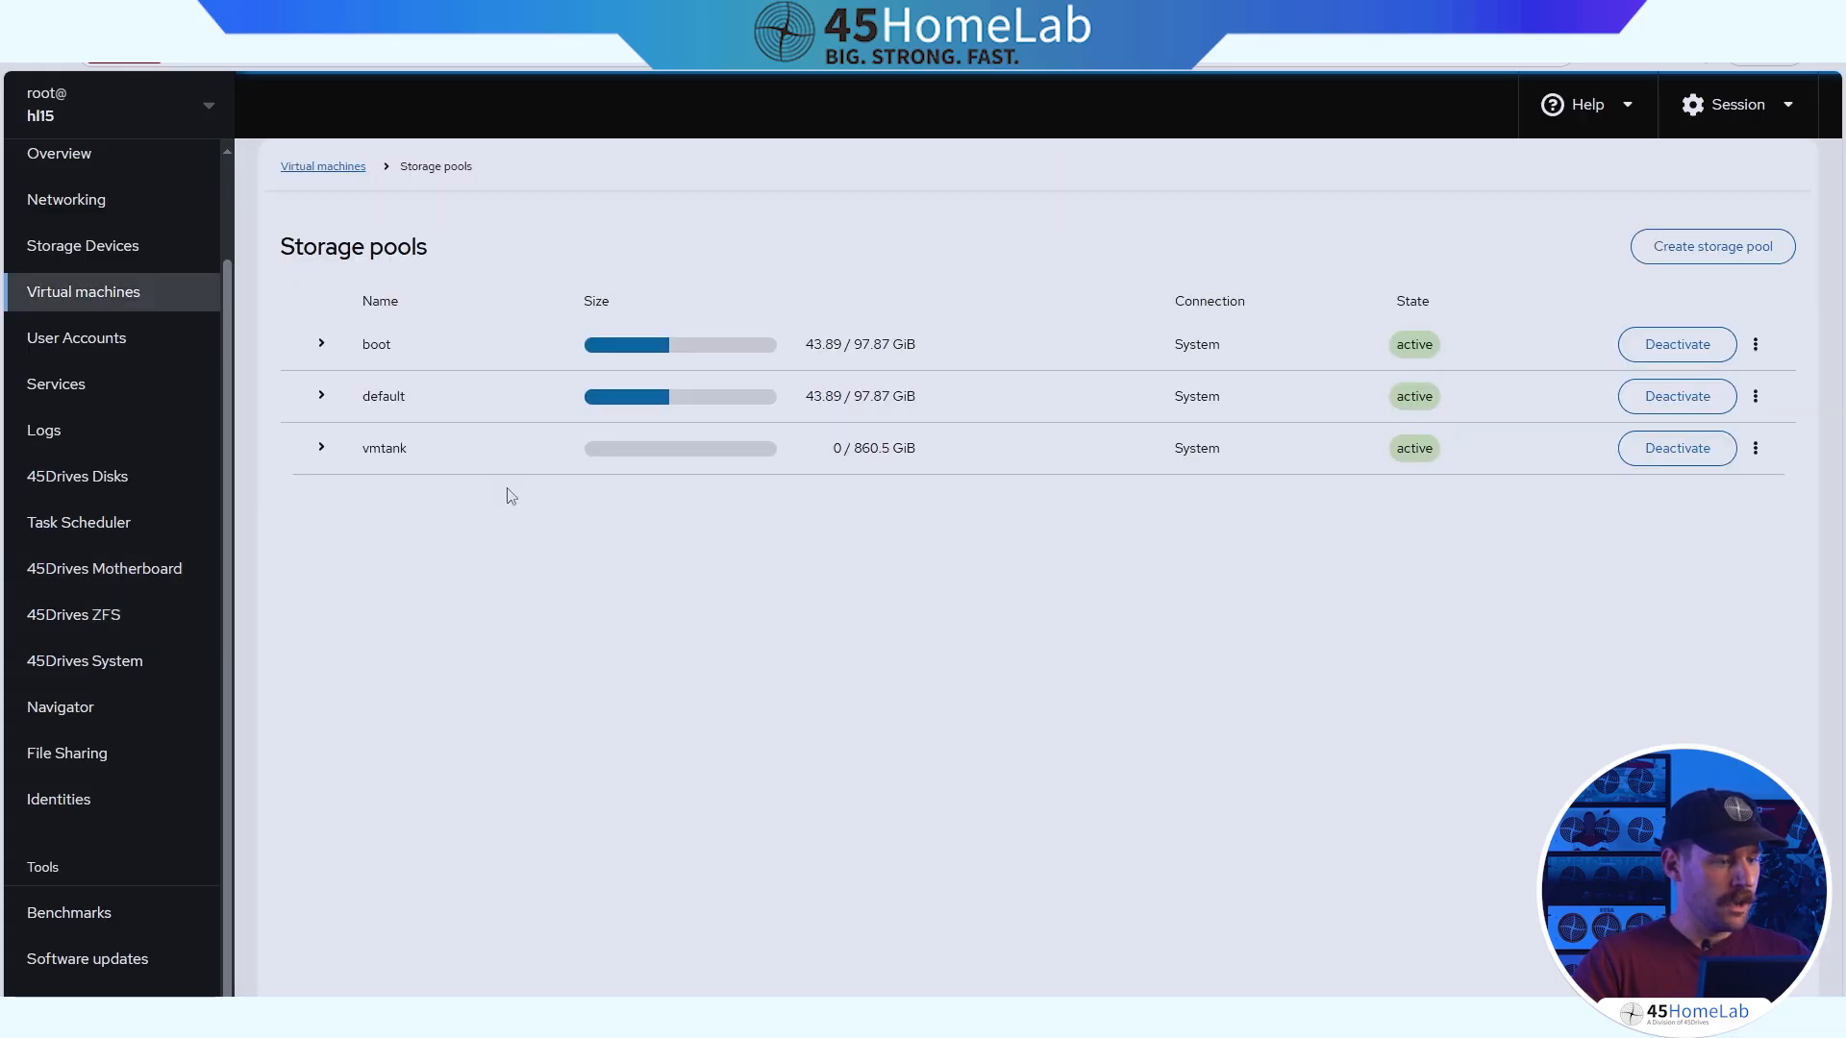
left_click(321, 448)
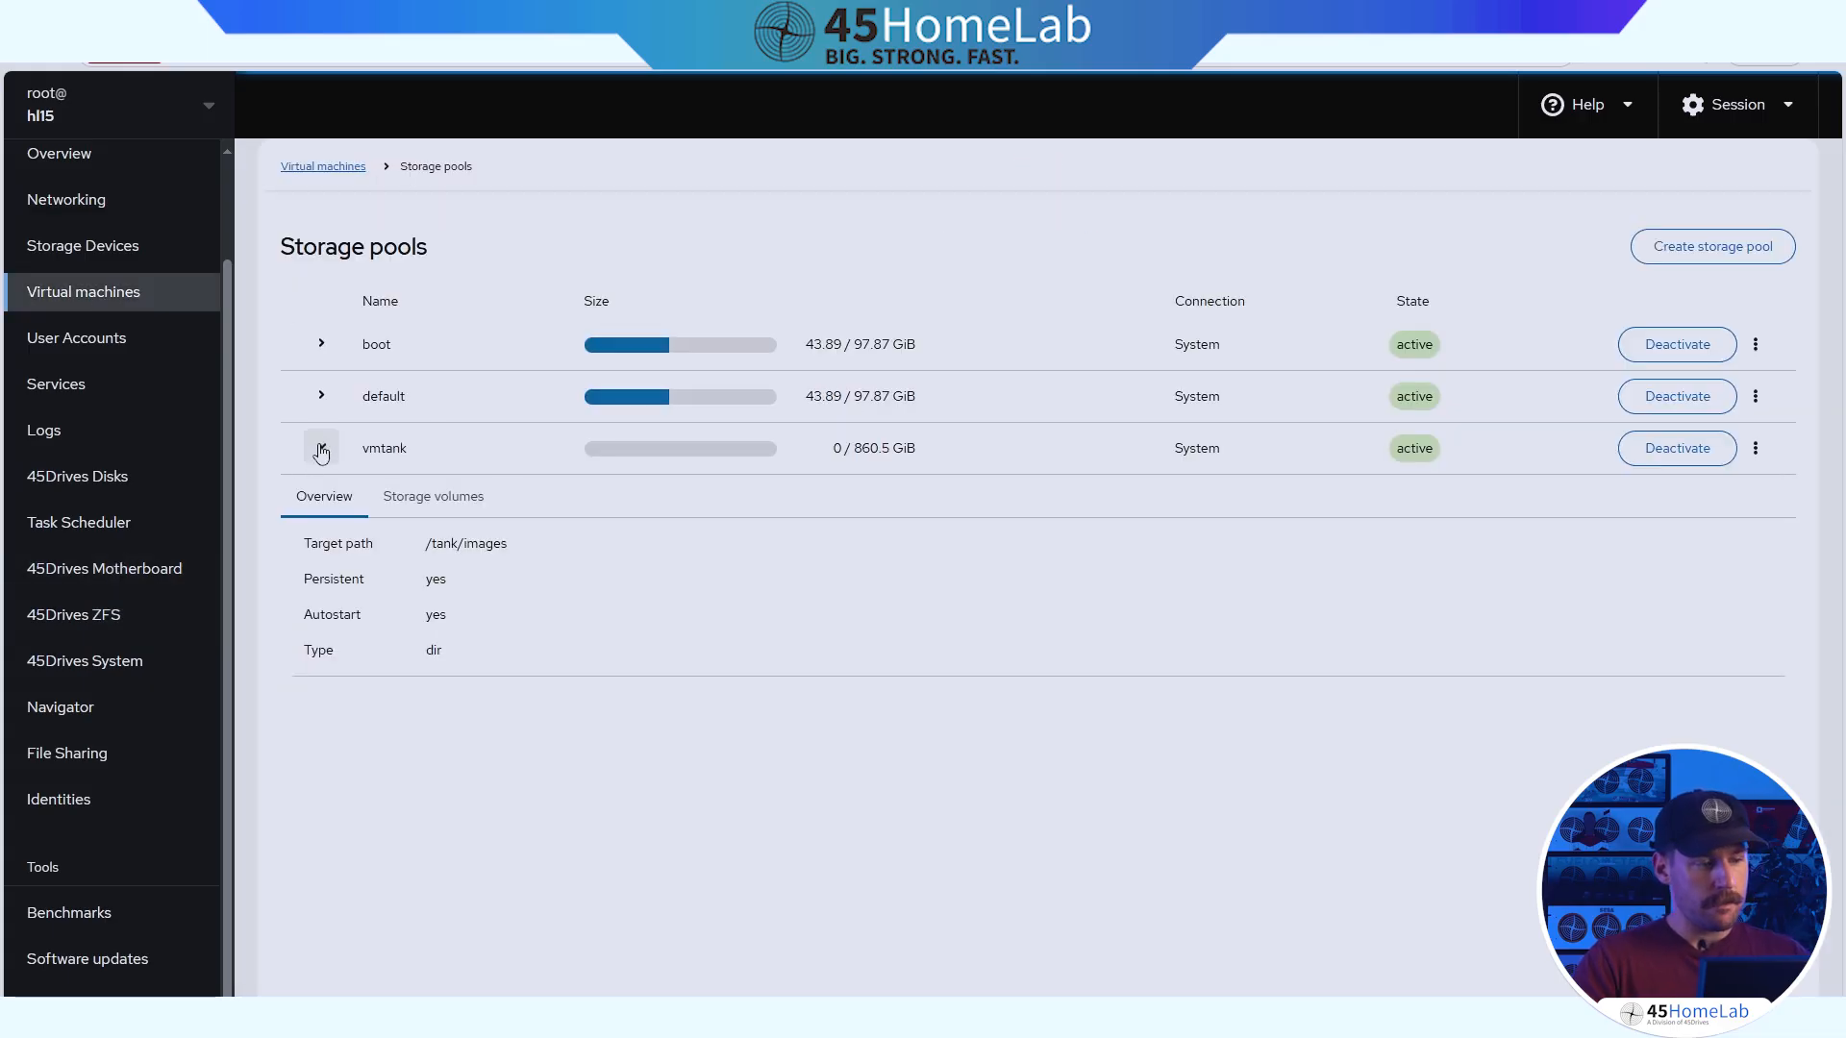
left_click(322, 448)
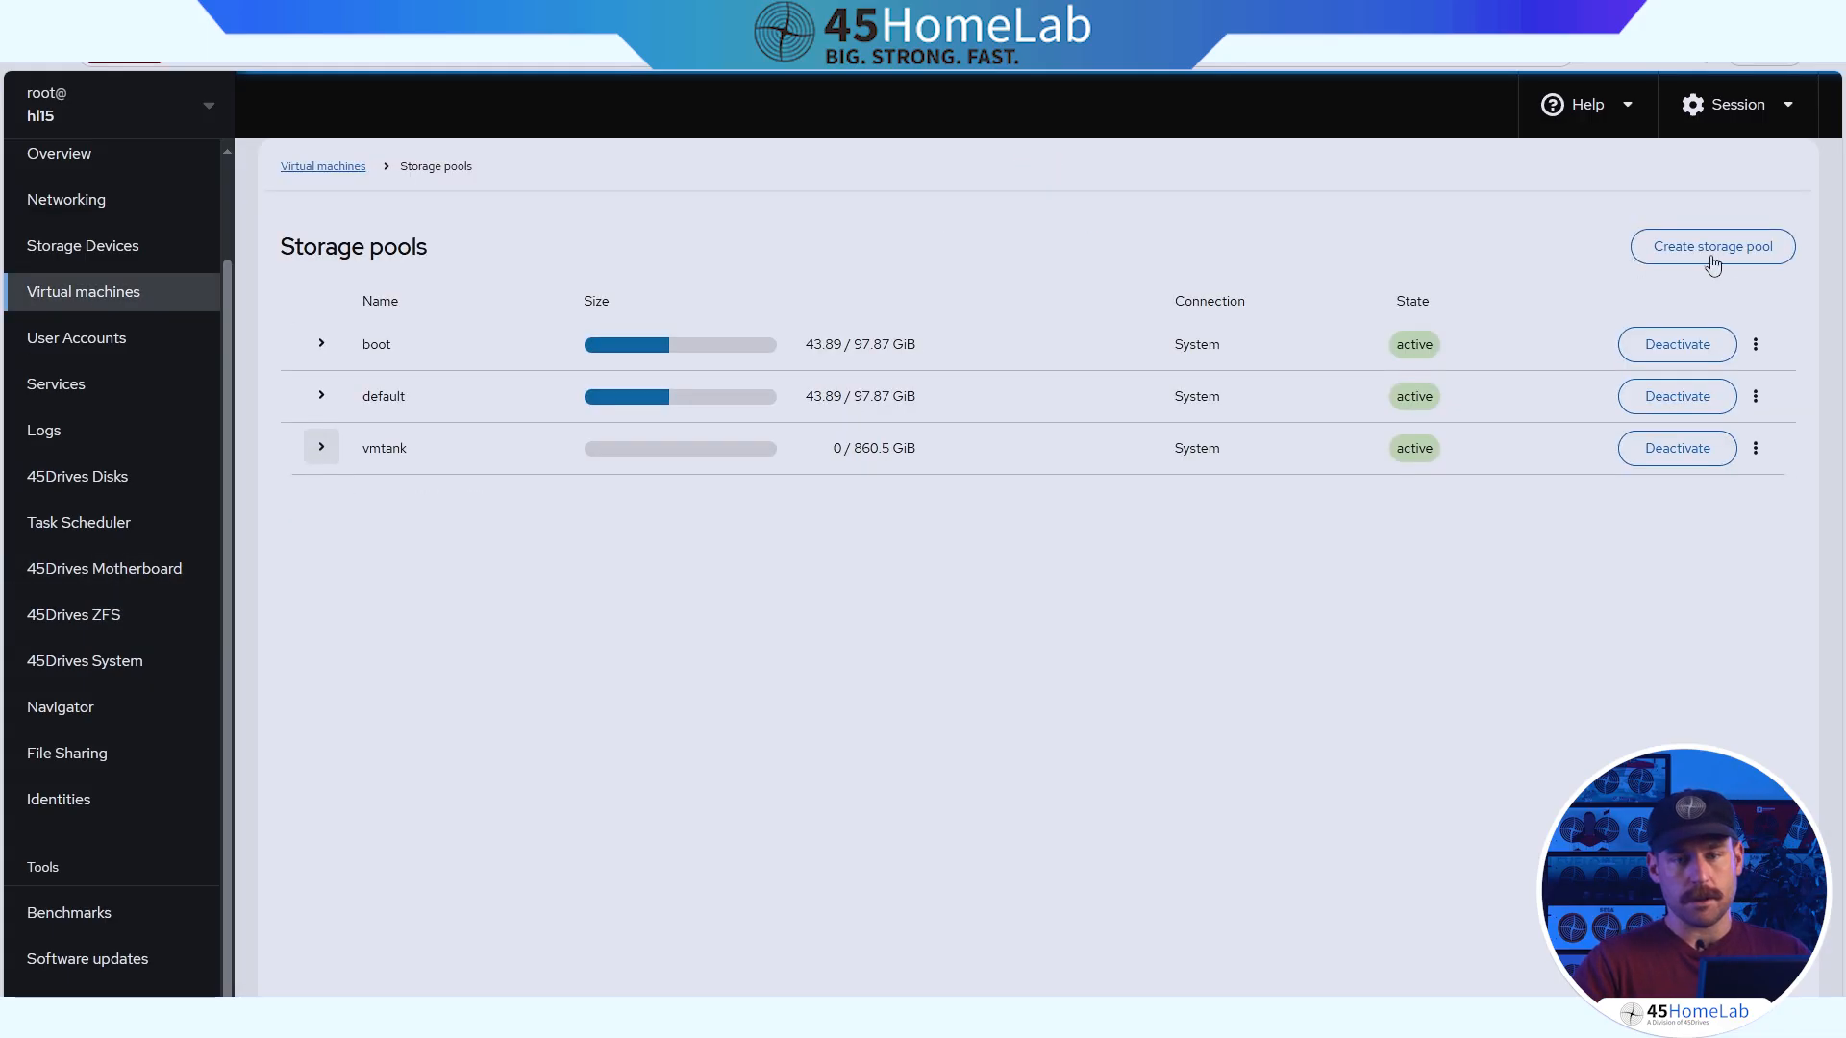
Begin a new storage pool named isos with the Filesystem directory type.
left_click(1712, 246)
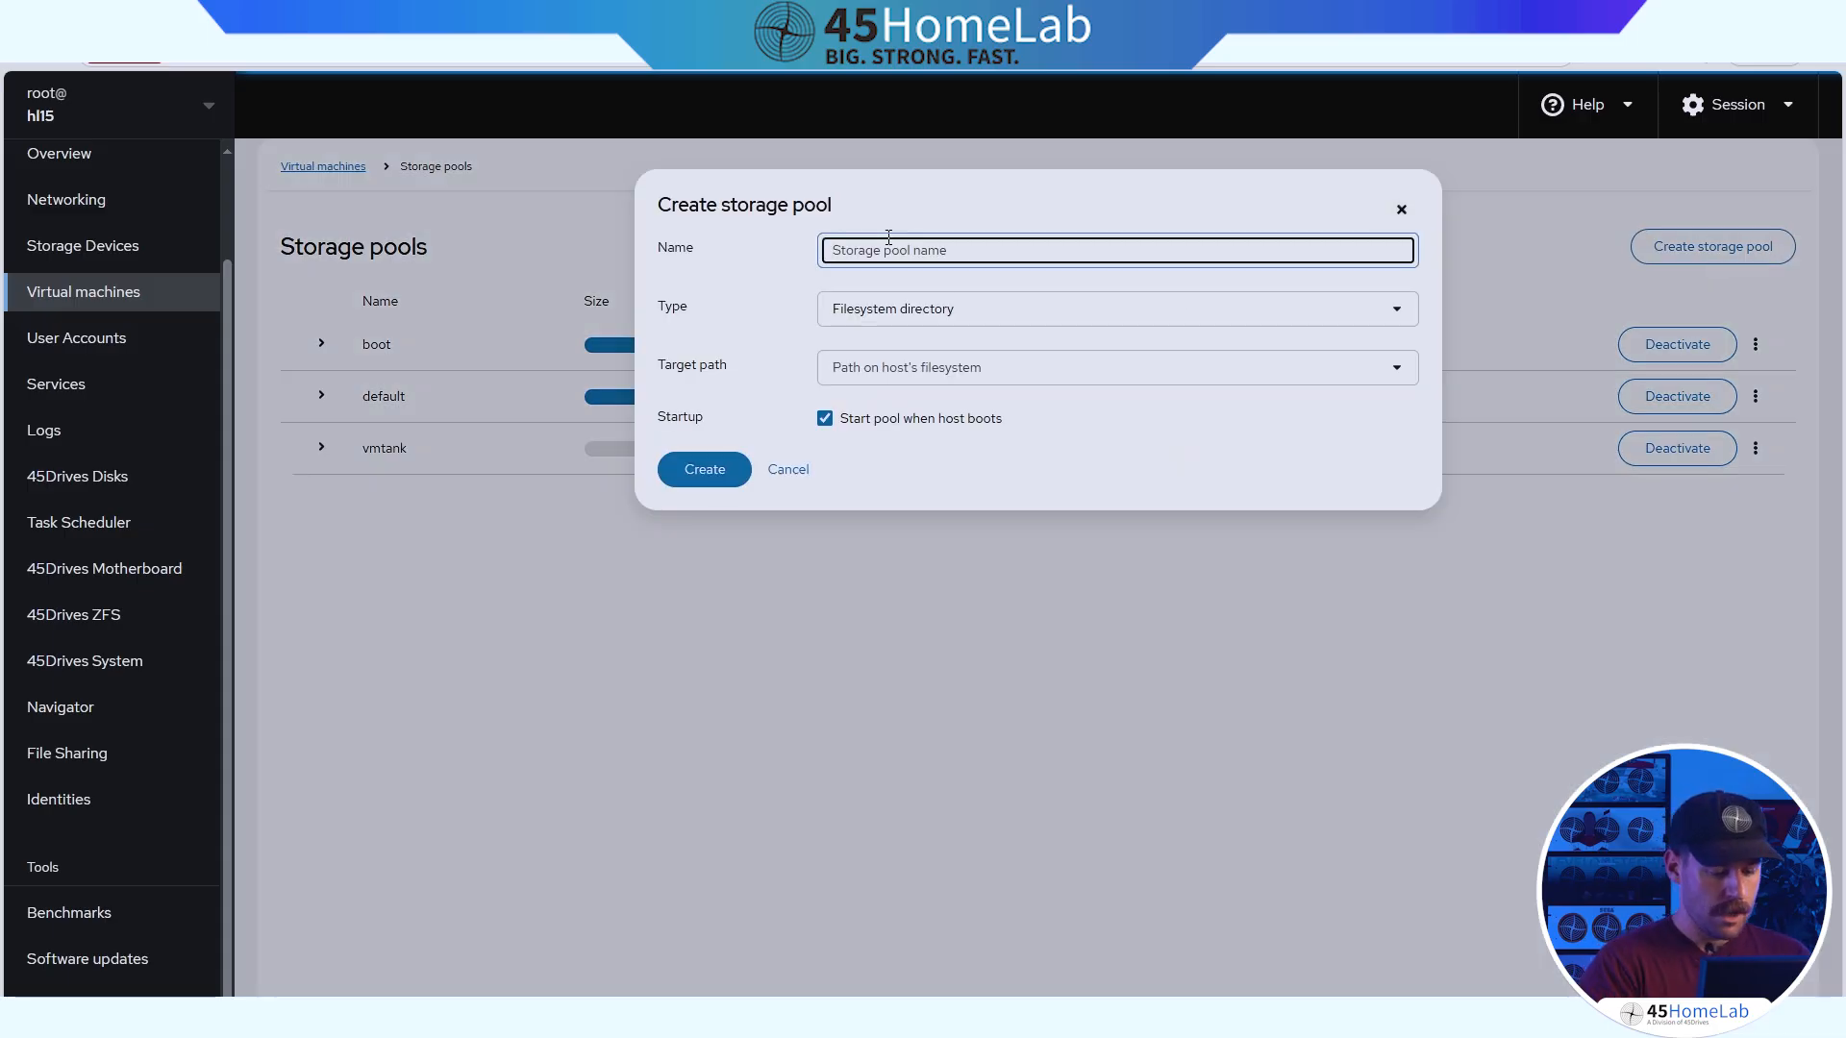
type("iso")
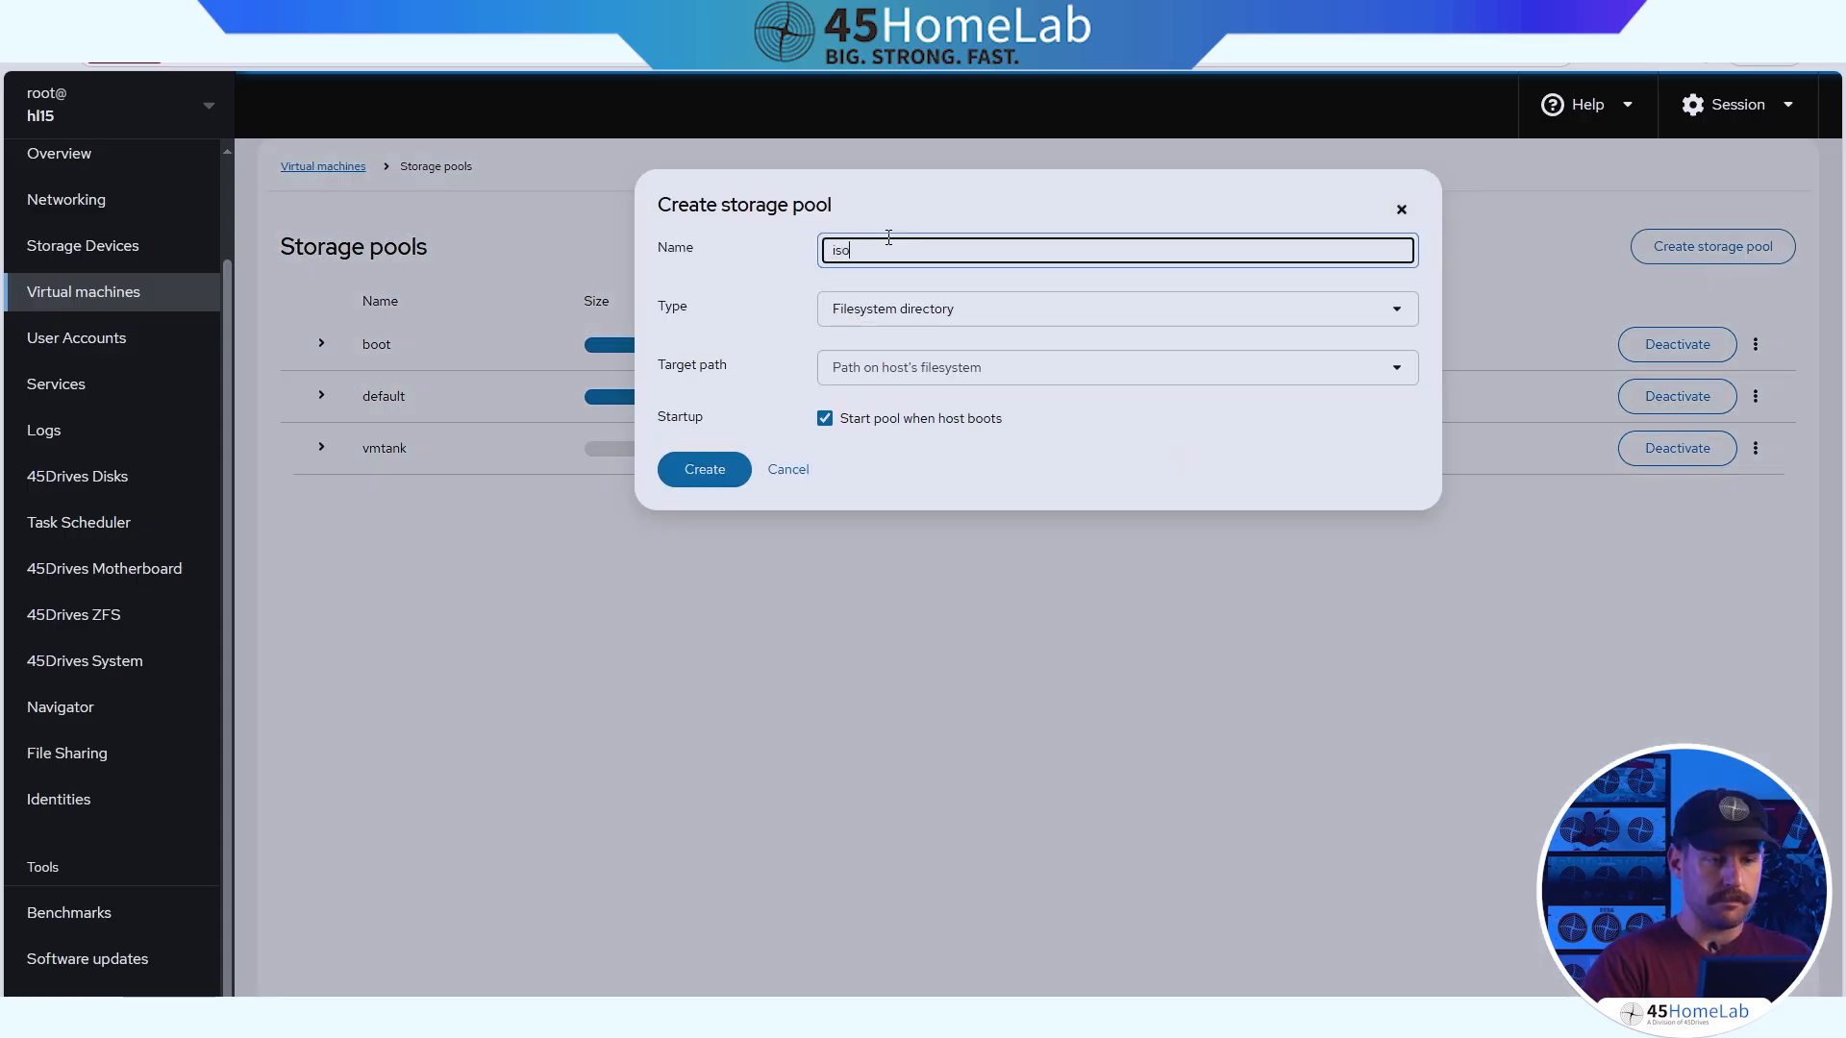
type("s")
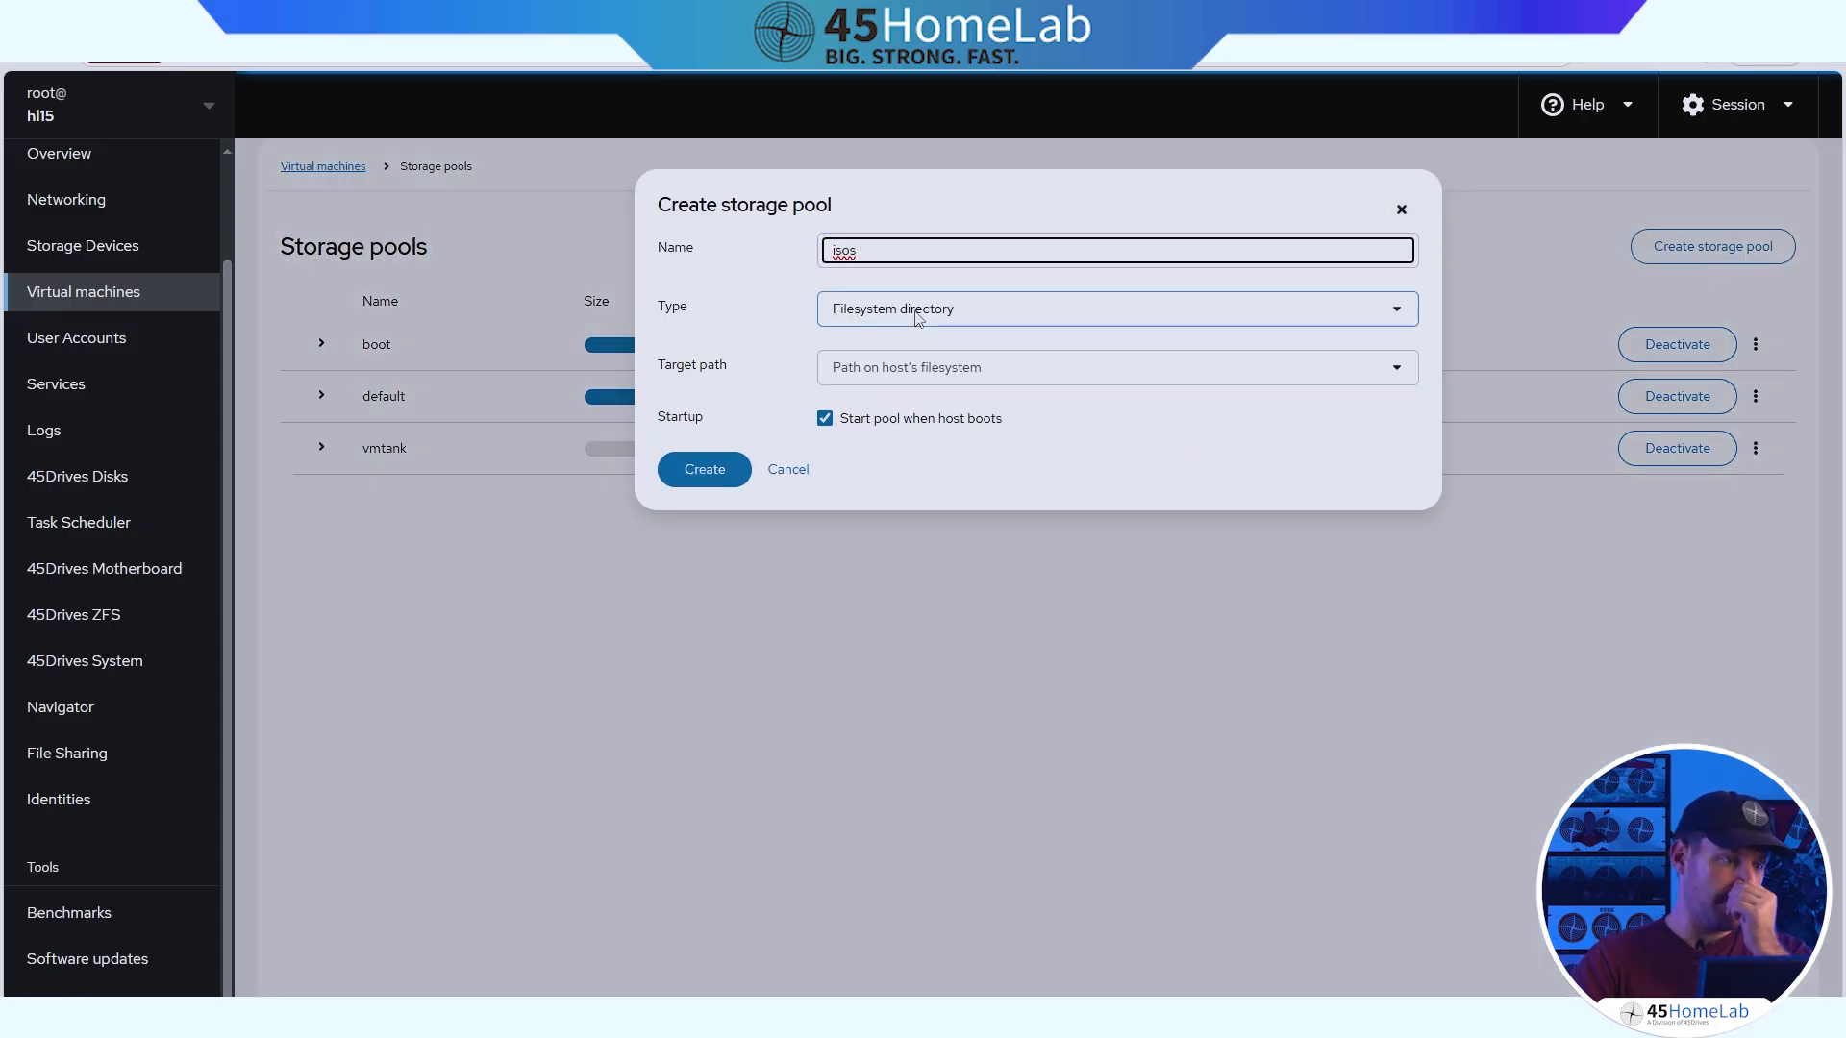
left_click(1113, 307)
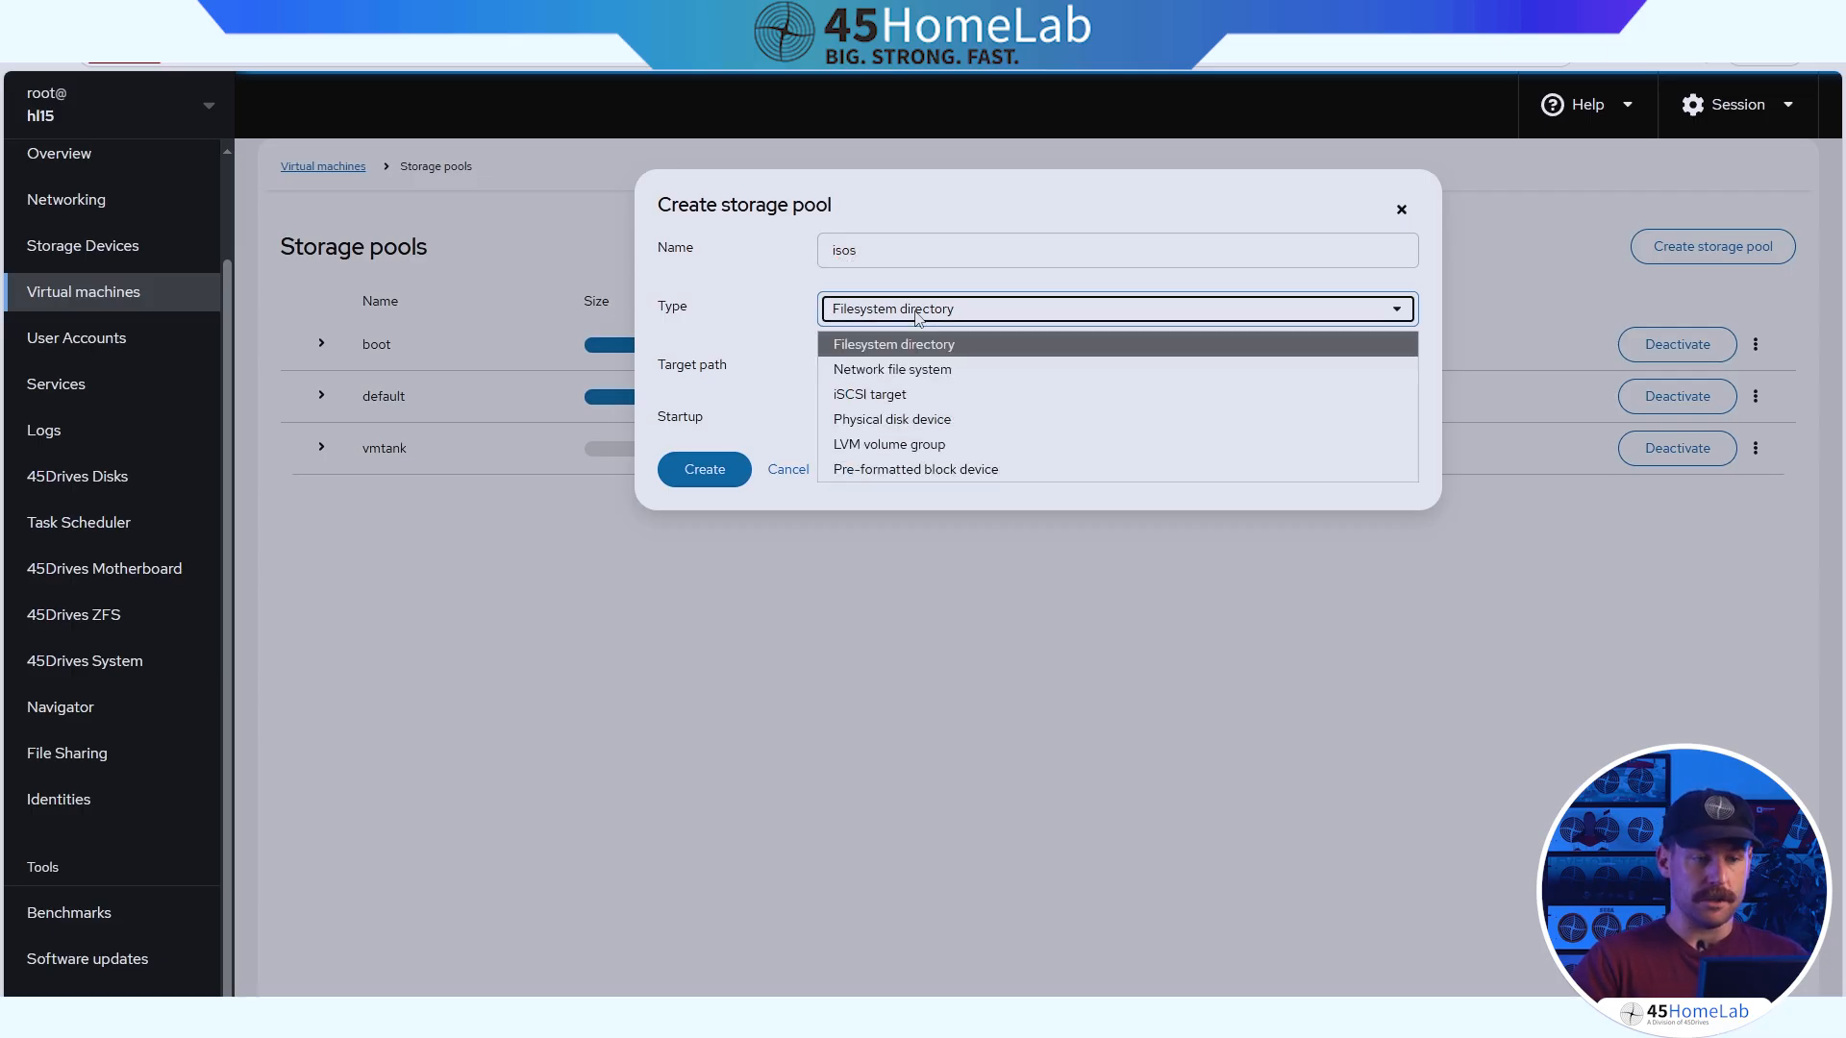
mouse_move(910, 349)
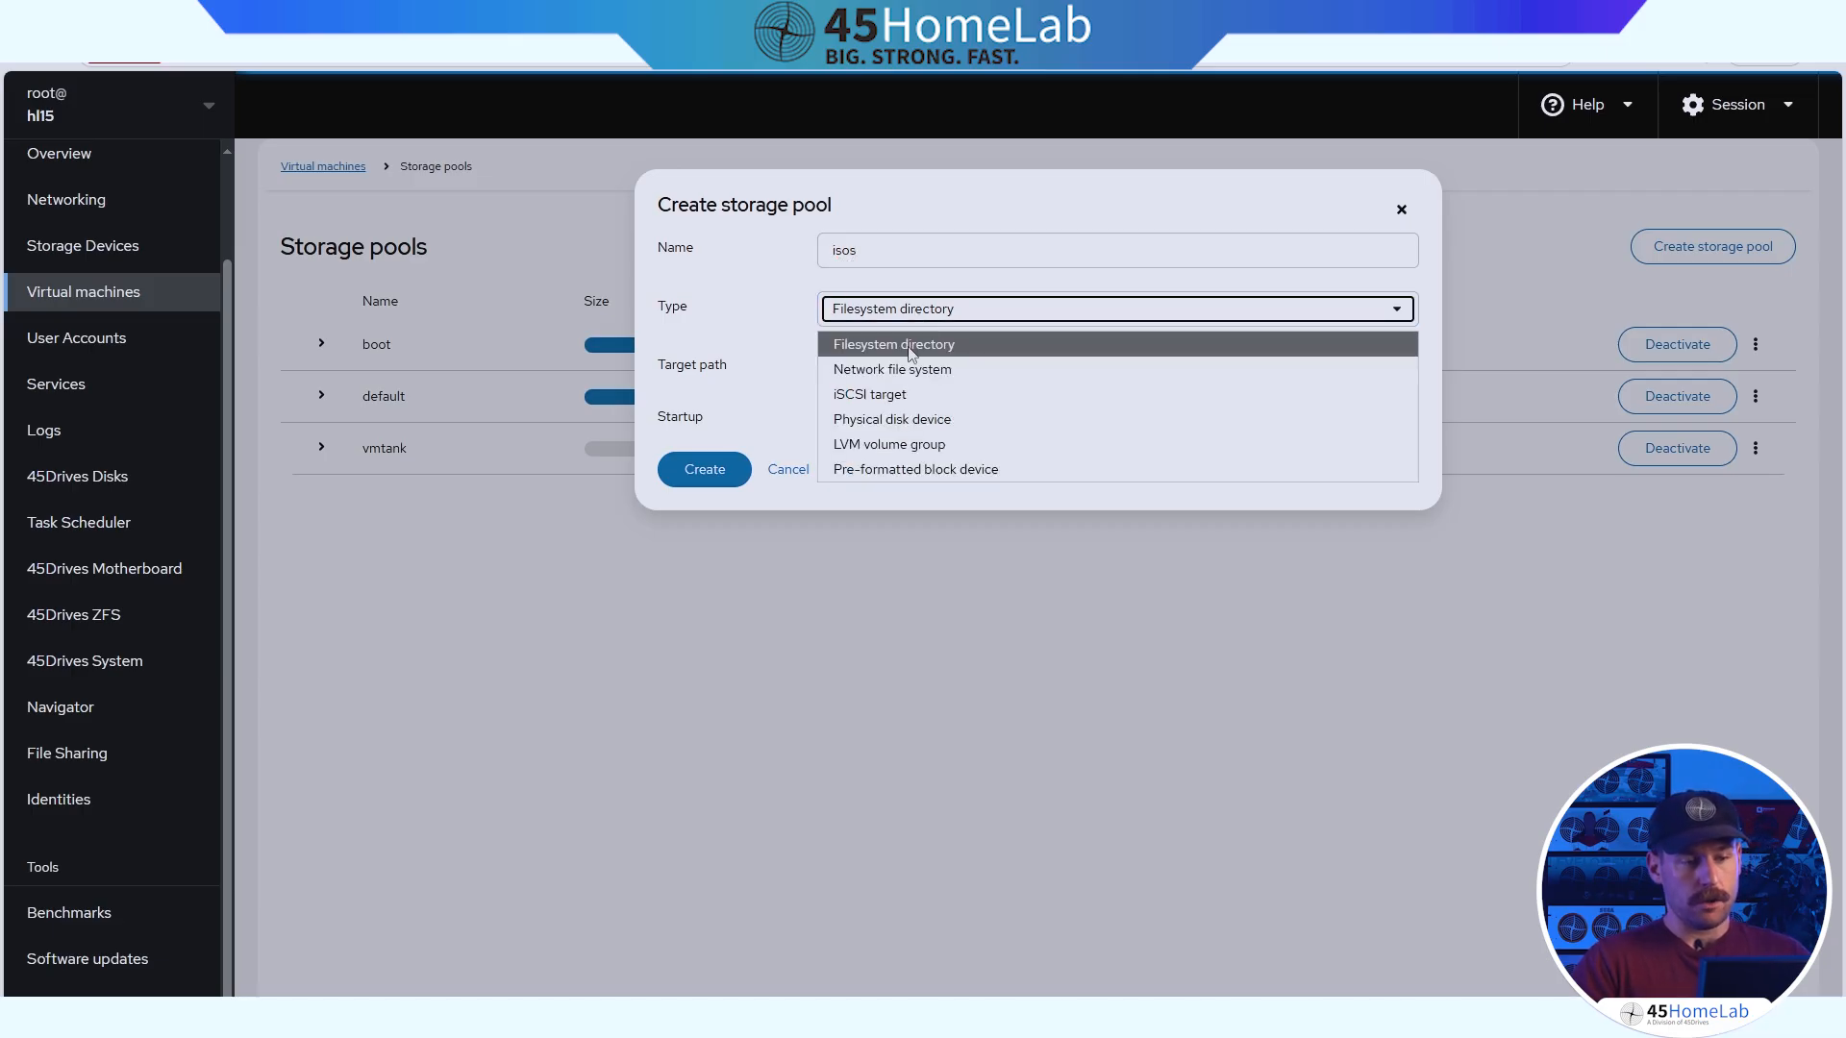
Aim the pool at /tank/, then start a new ZFS file system from 45Drives ZFS.
left_click(894, 344)
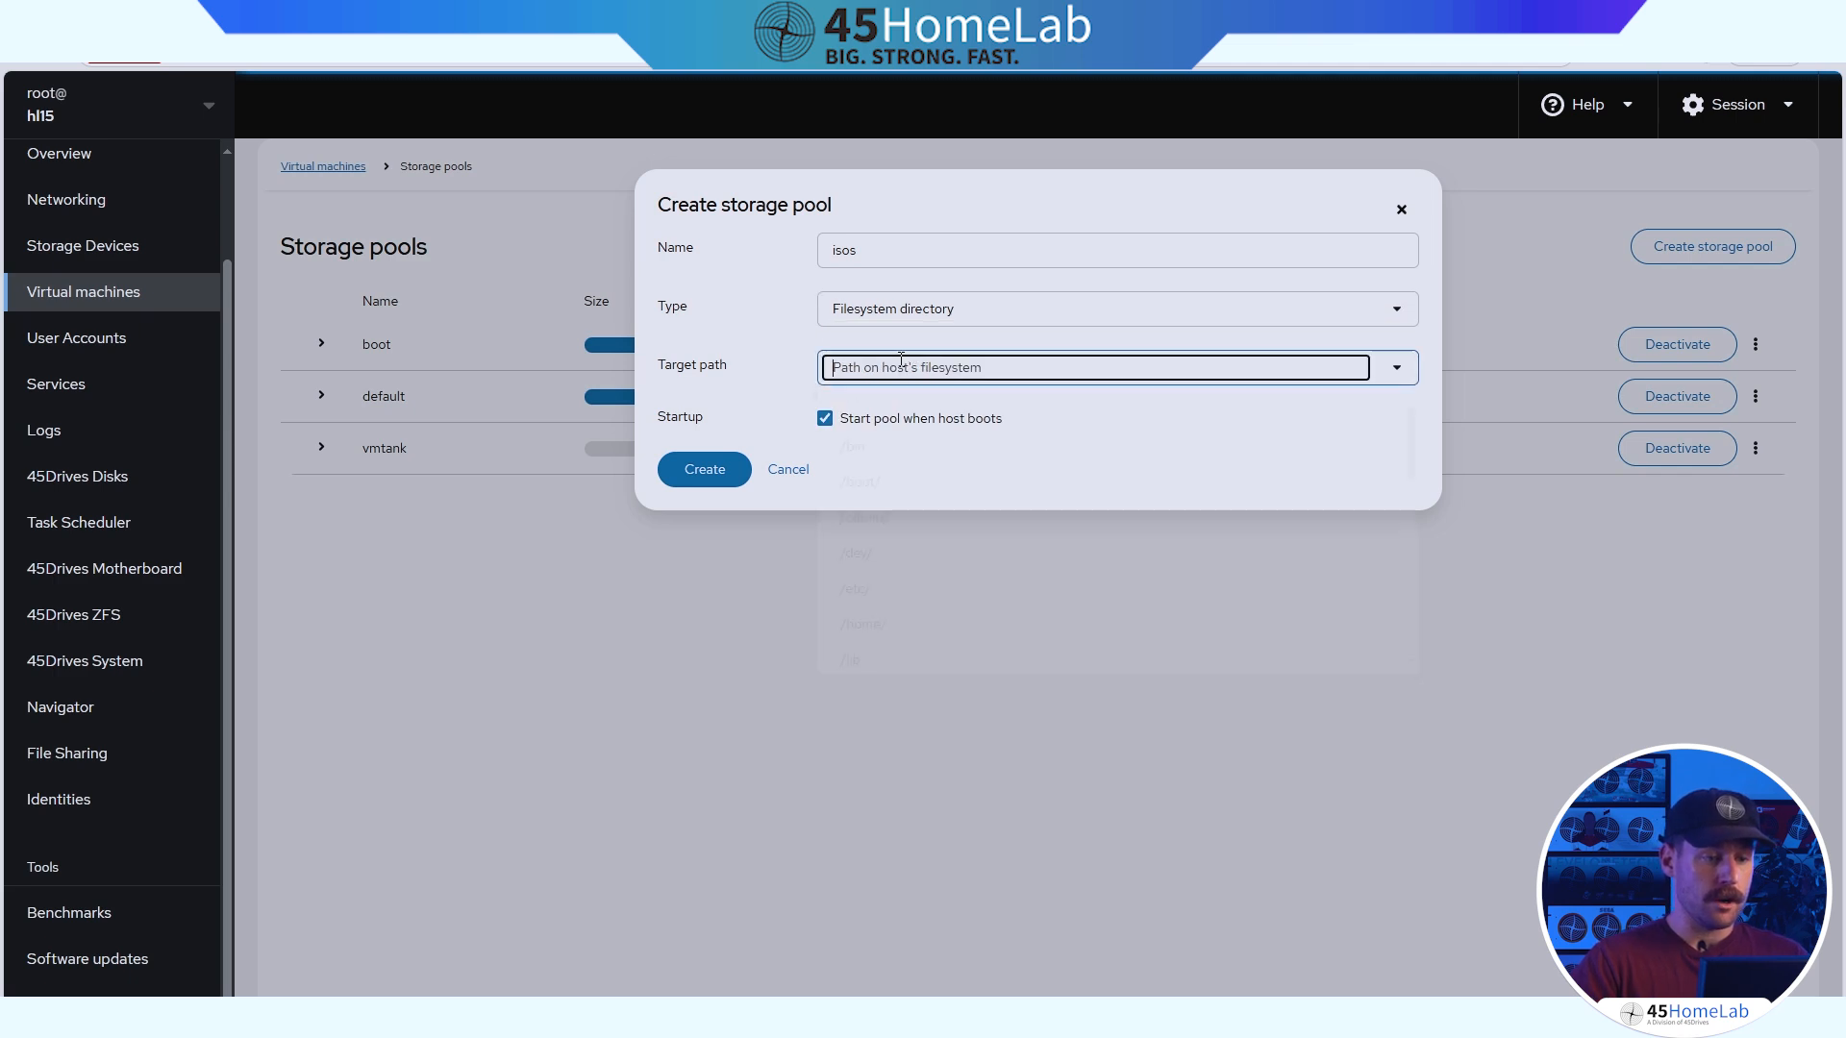
type("/tan")
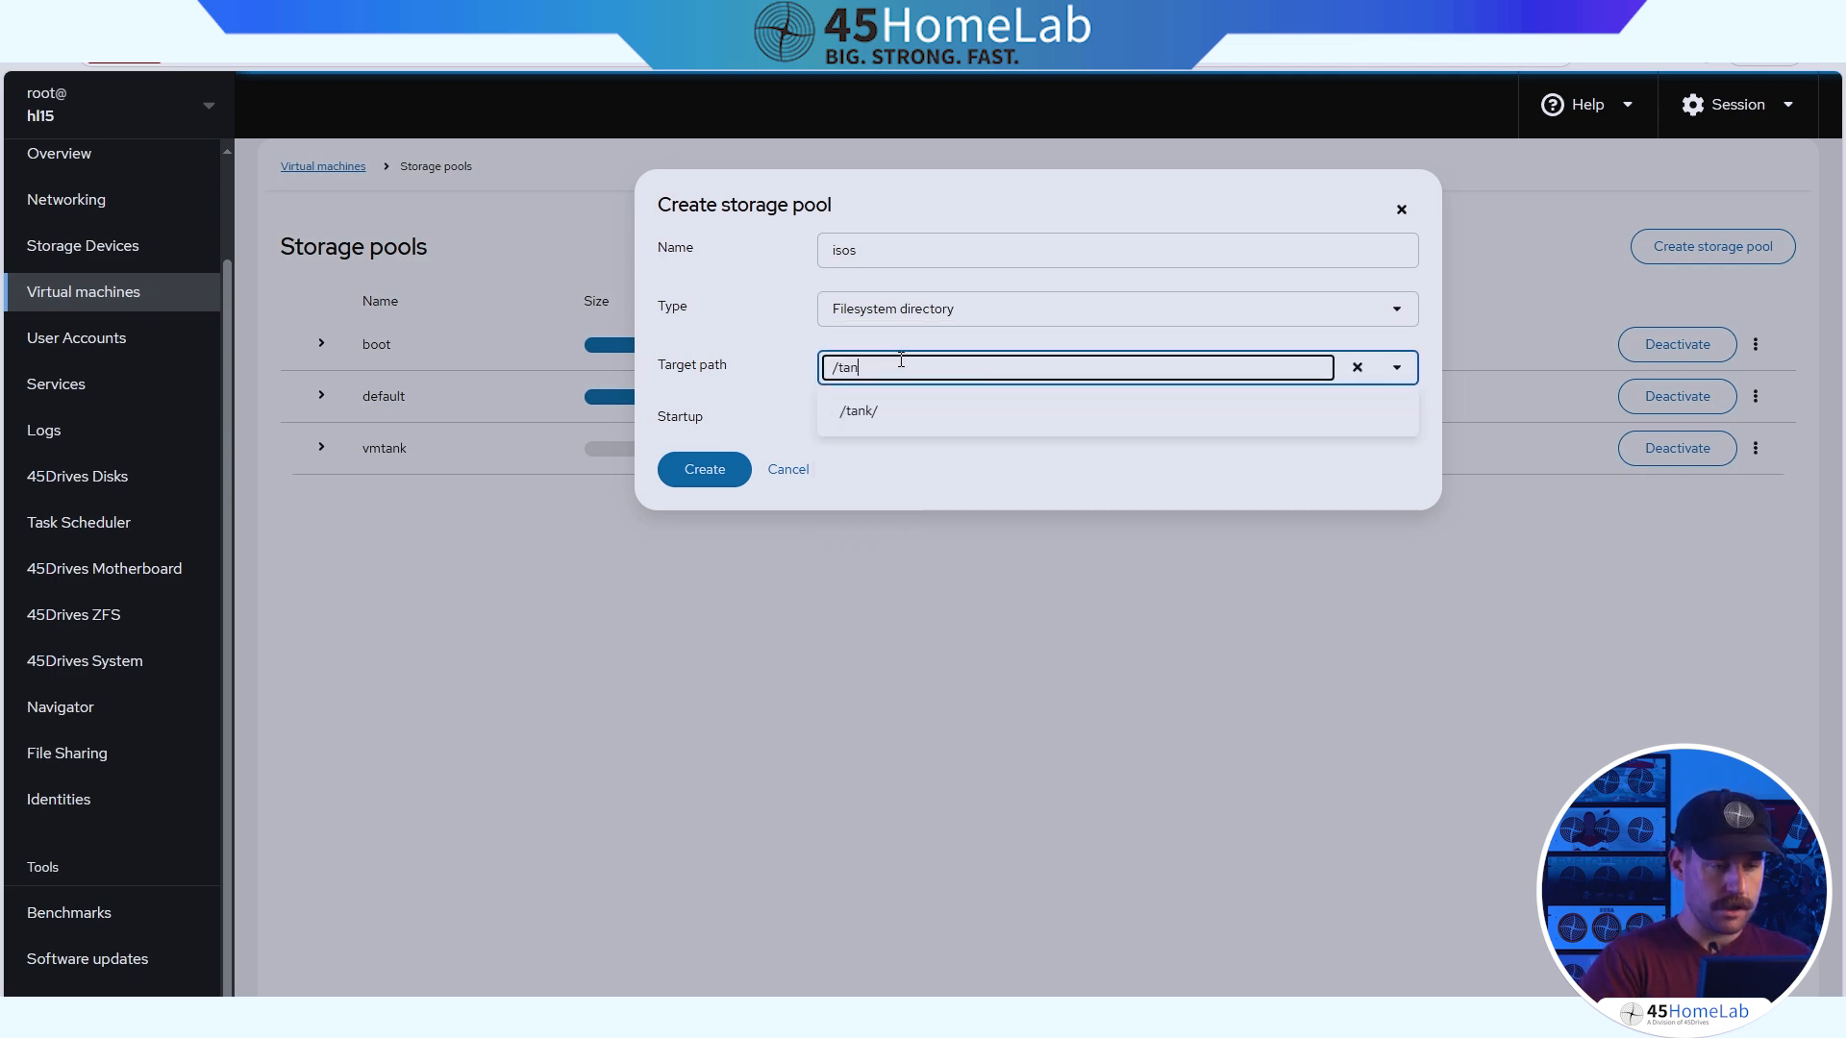
type("k/iso")
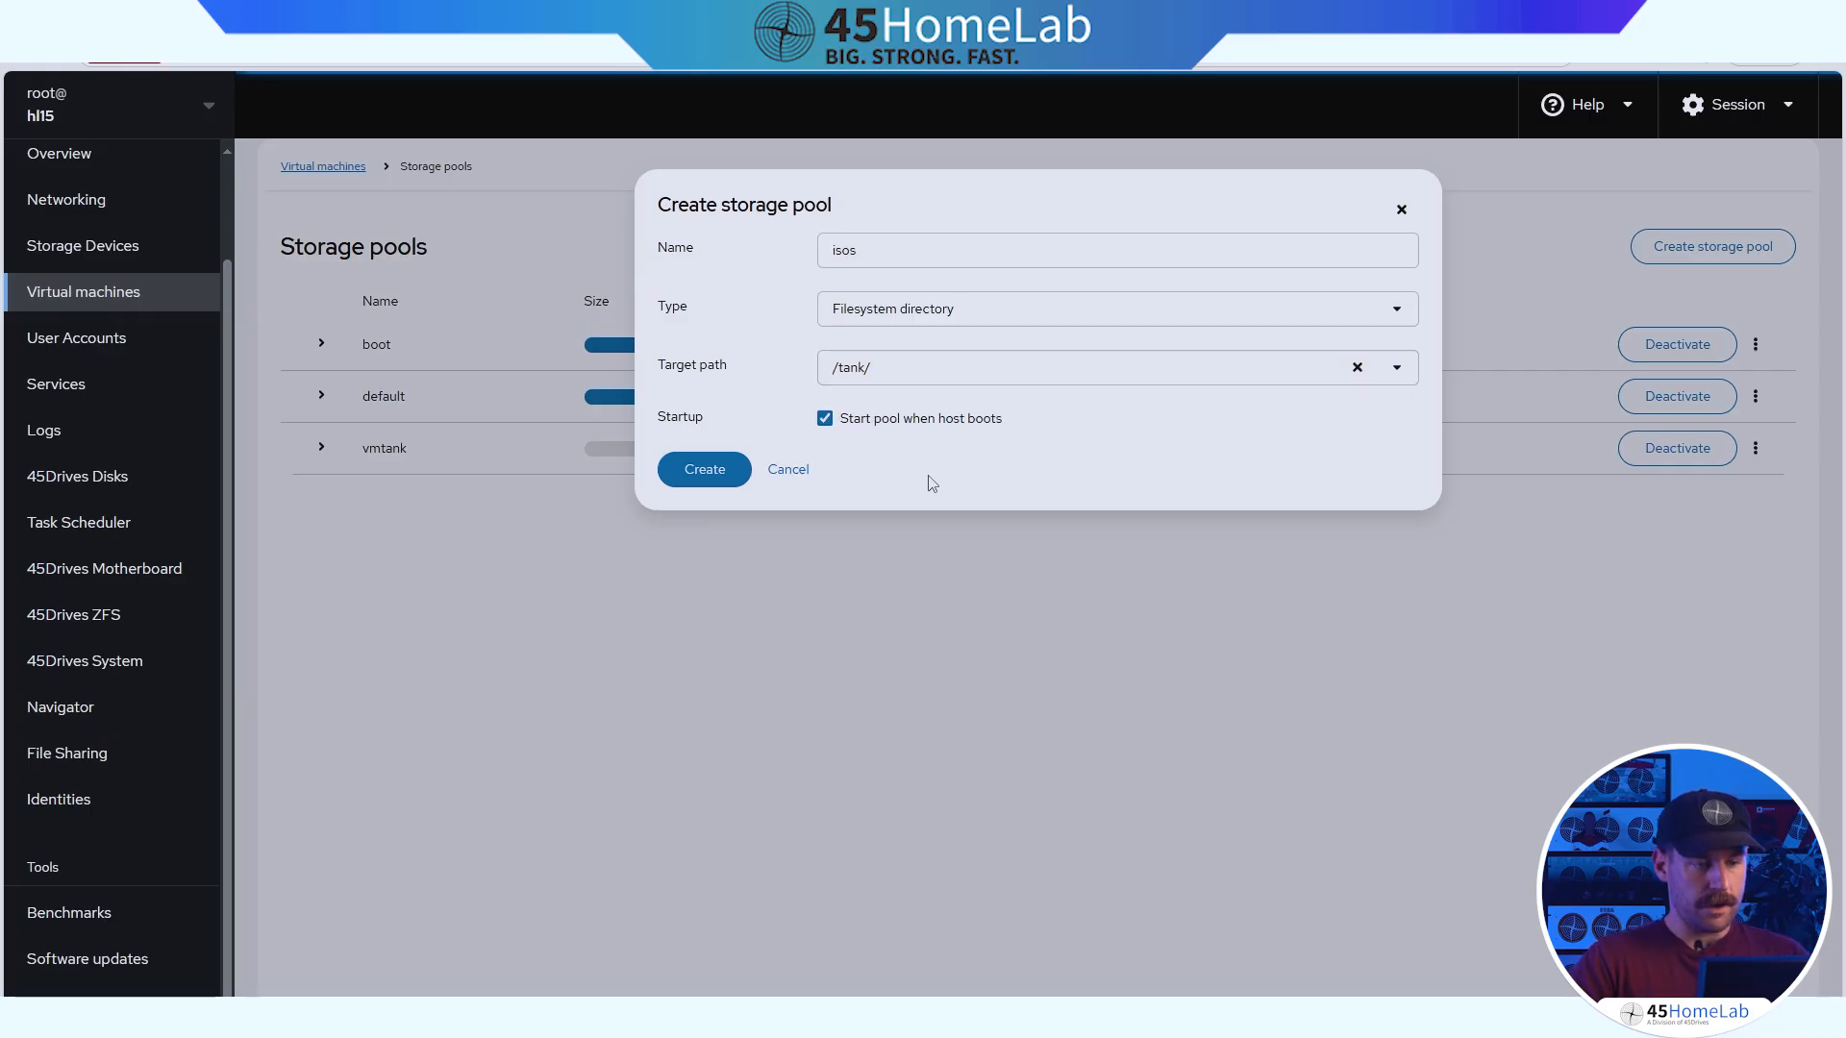
left_click(900, 368)
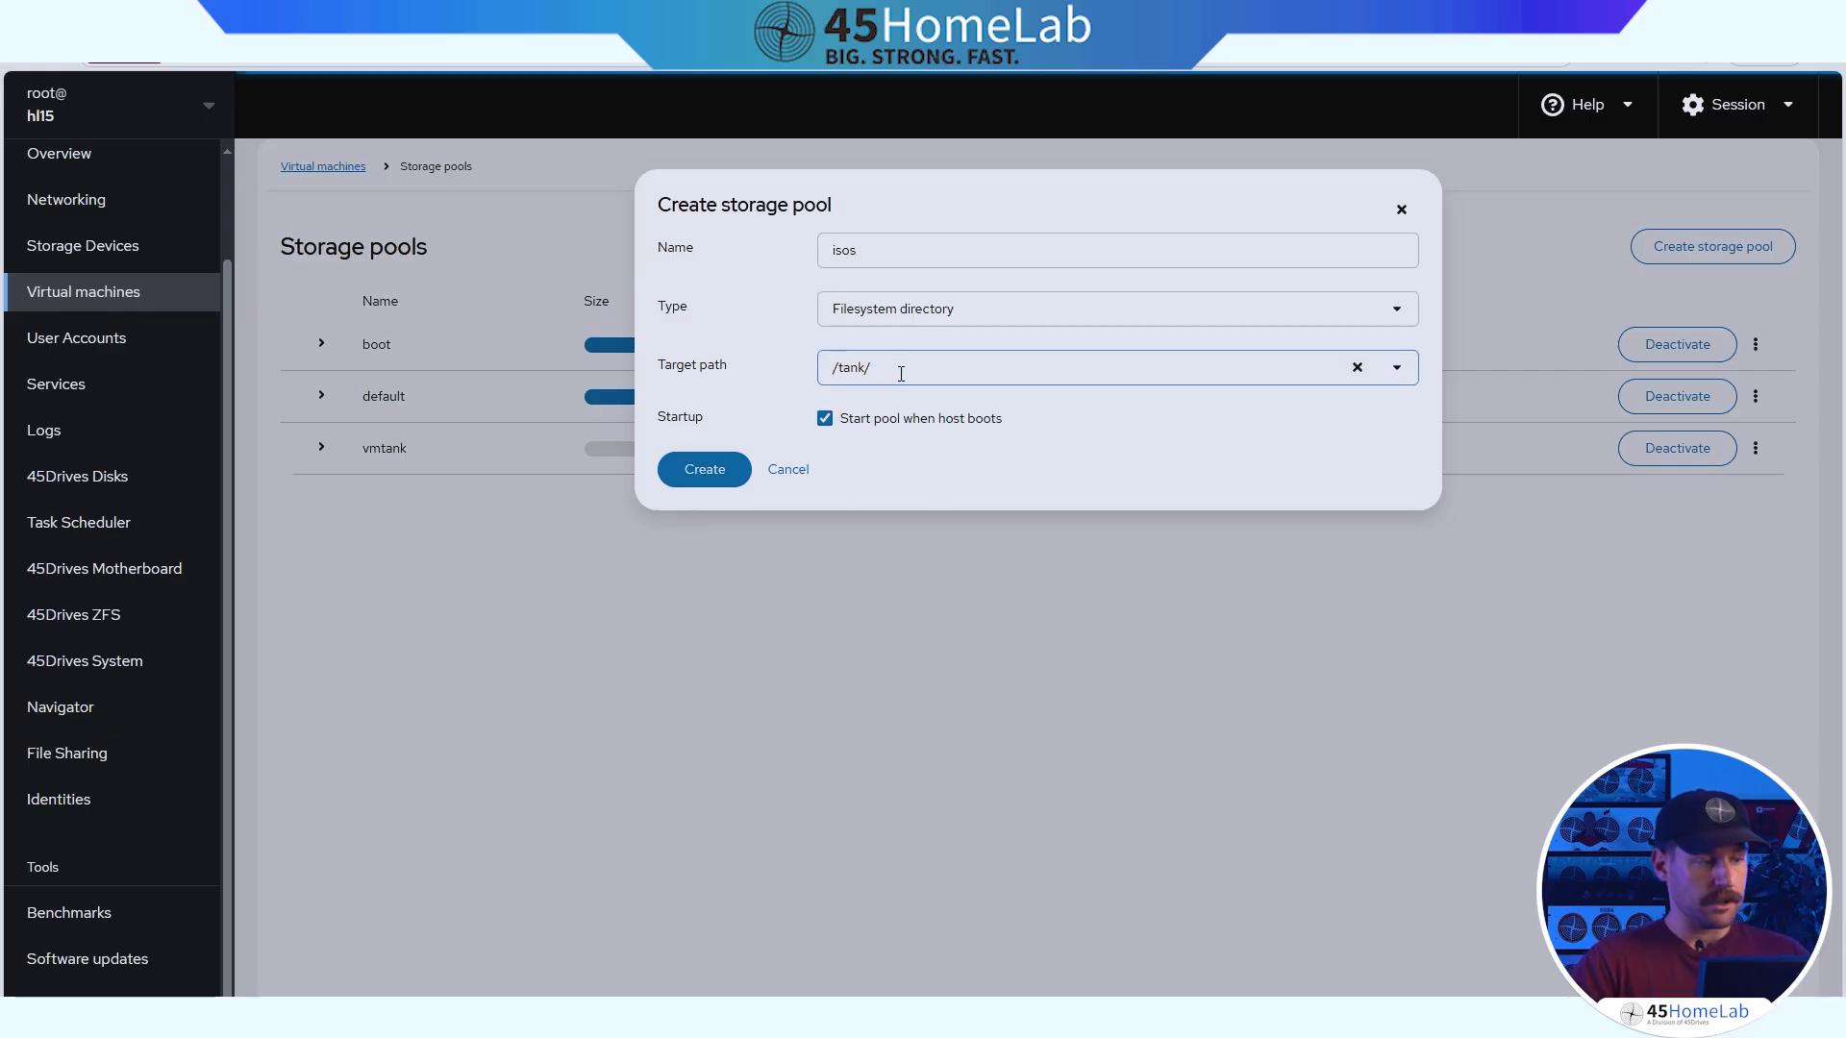
mouse_move(82, 244)
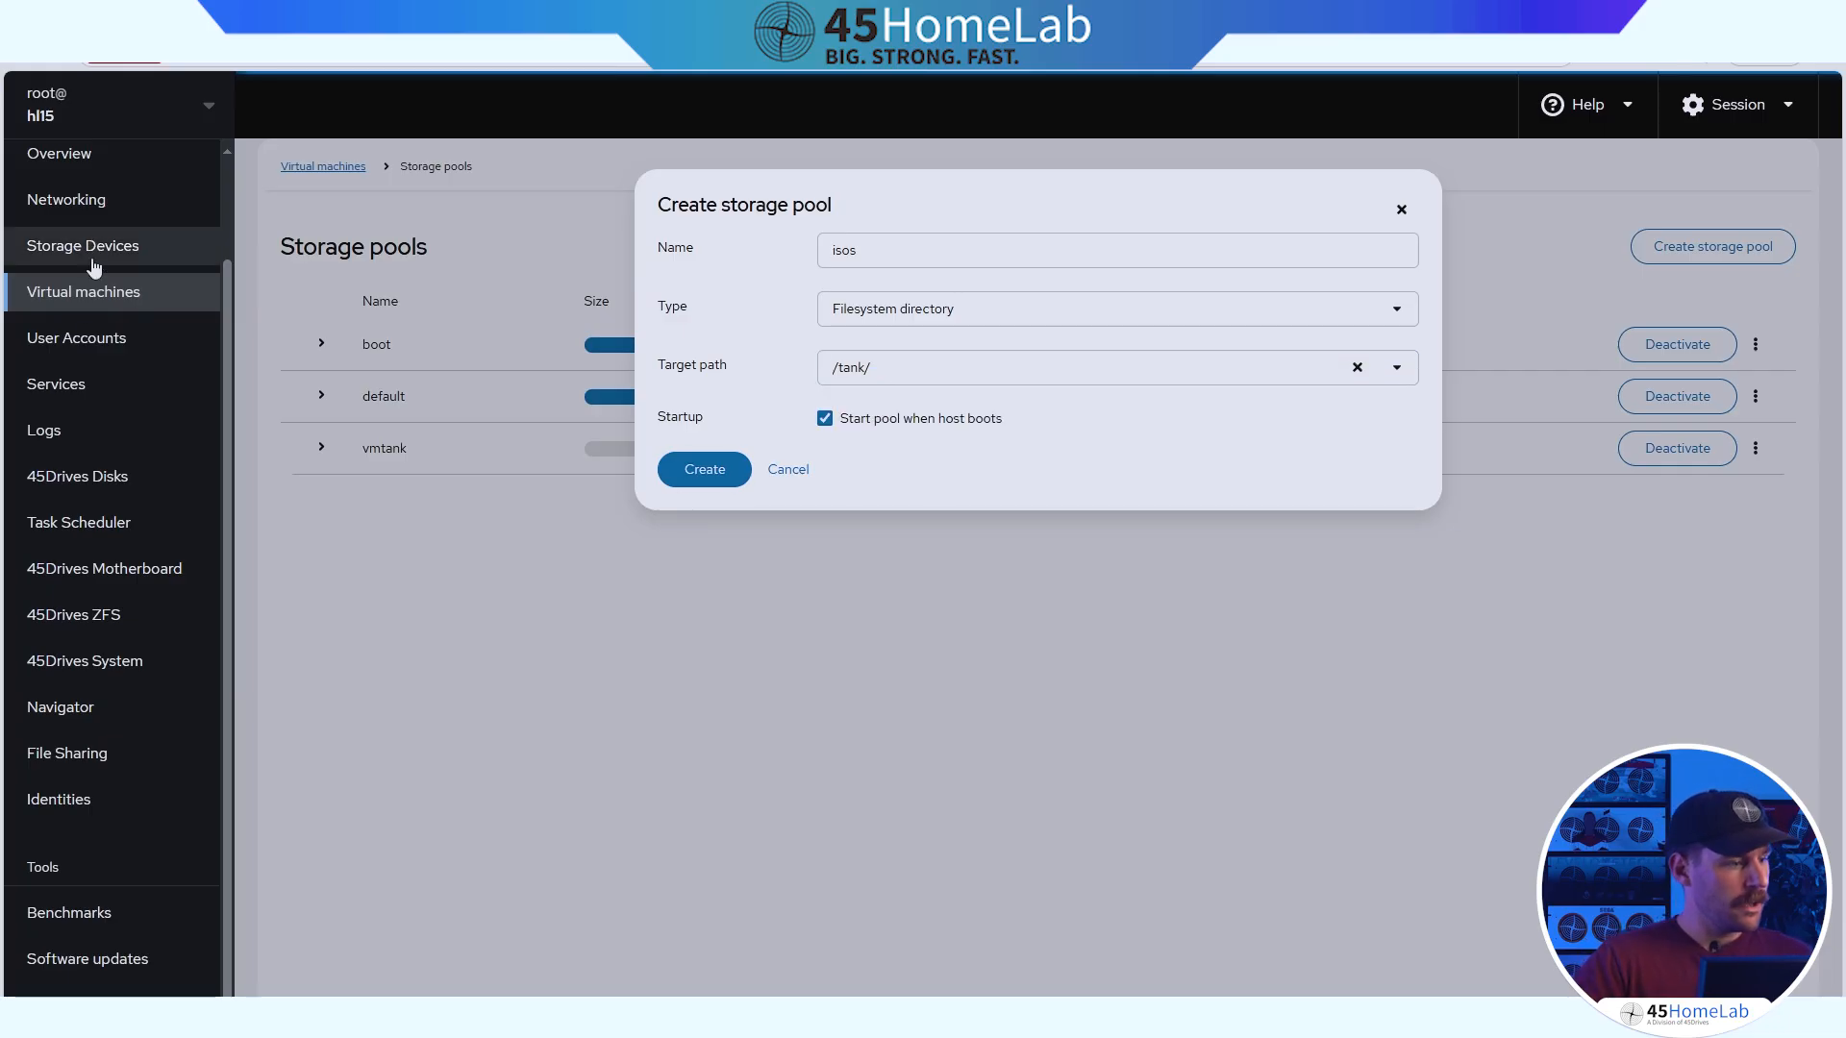
left_click(73, 615)
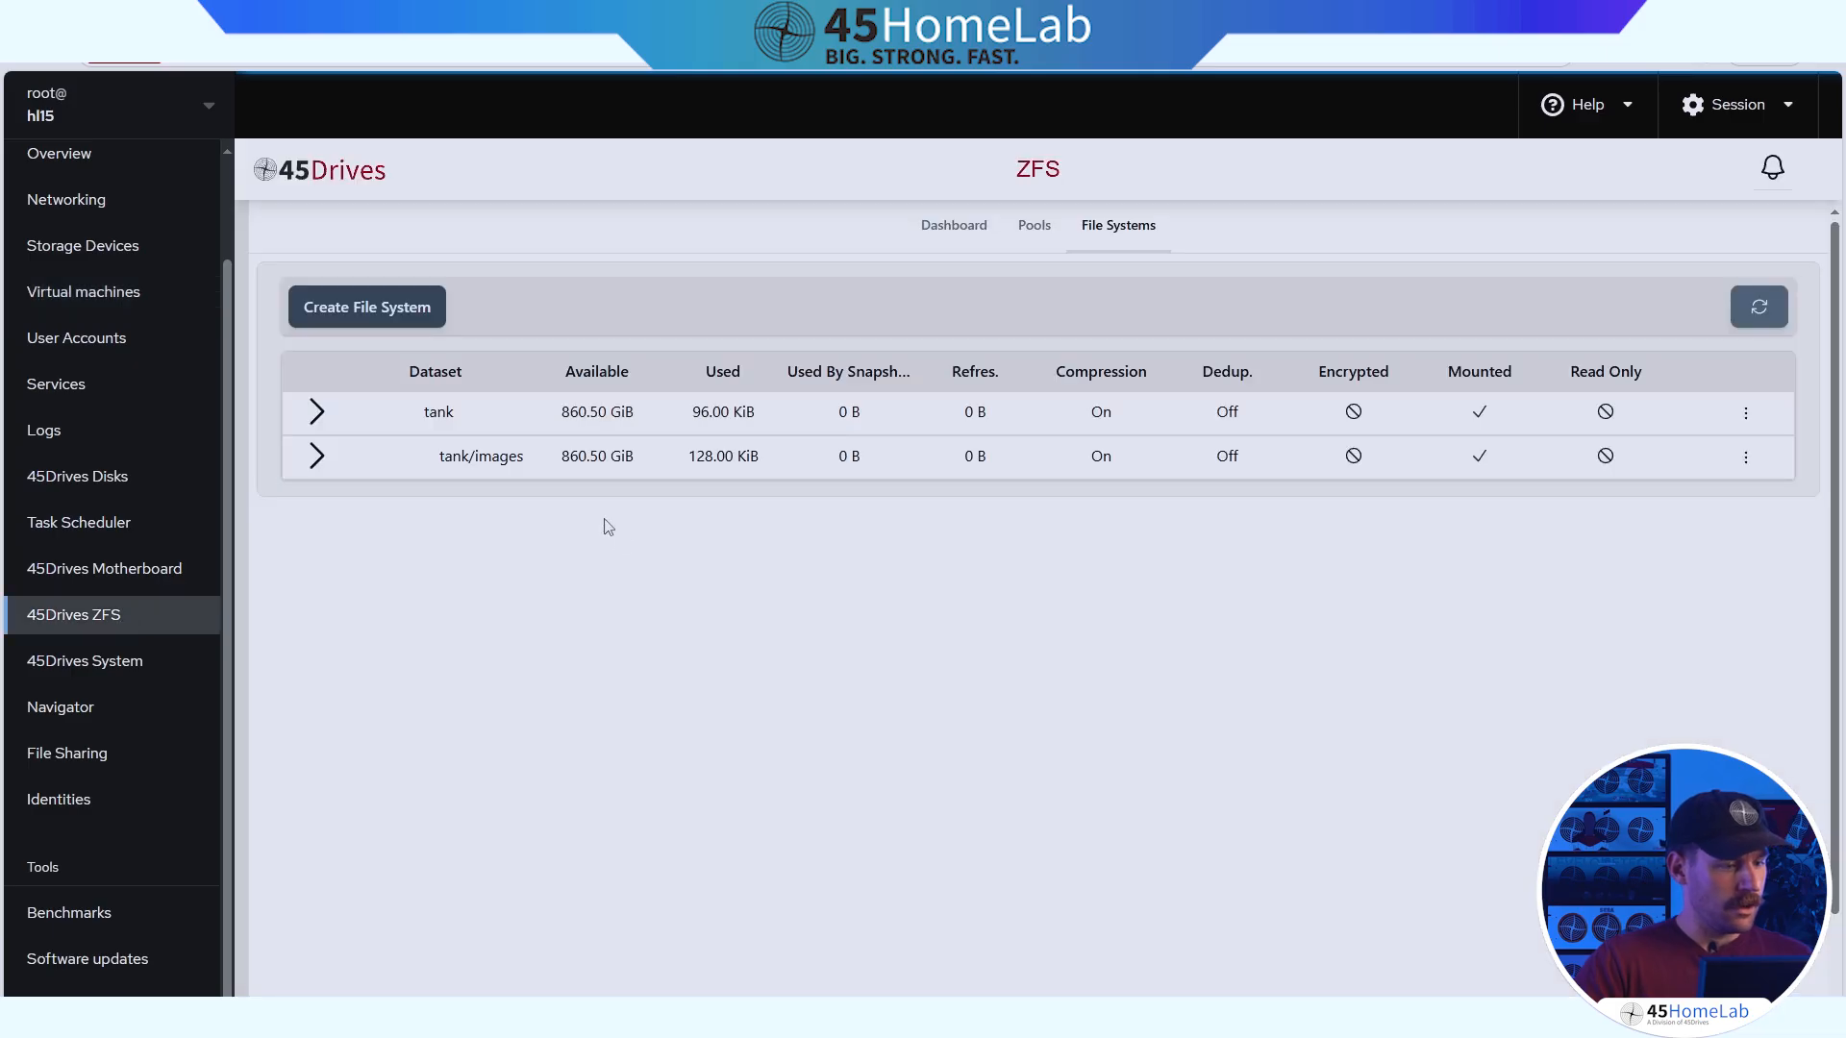
left_click(366, 306)
type("isos")
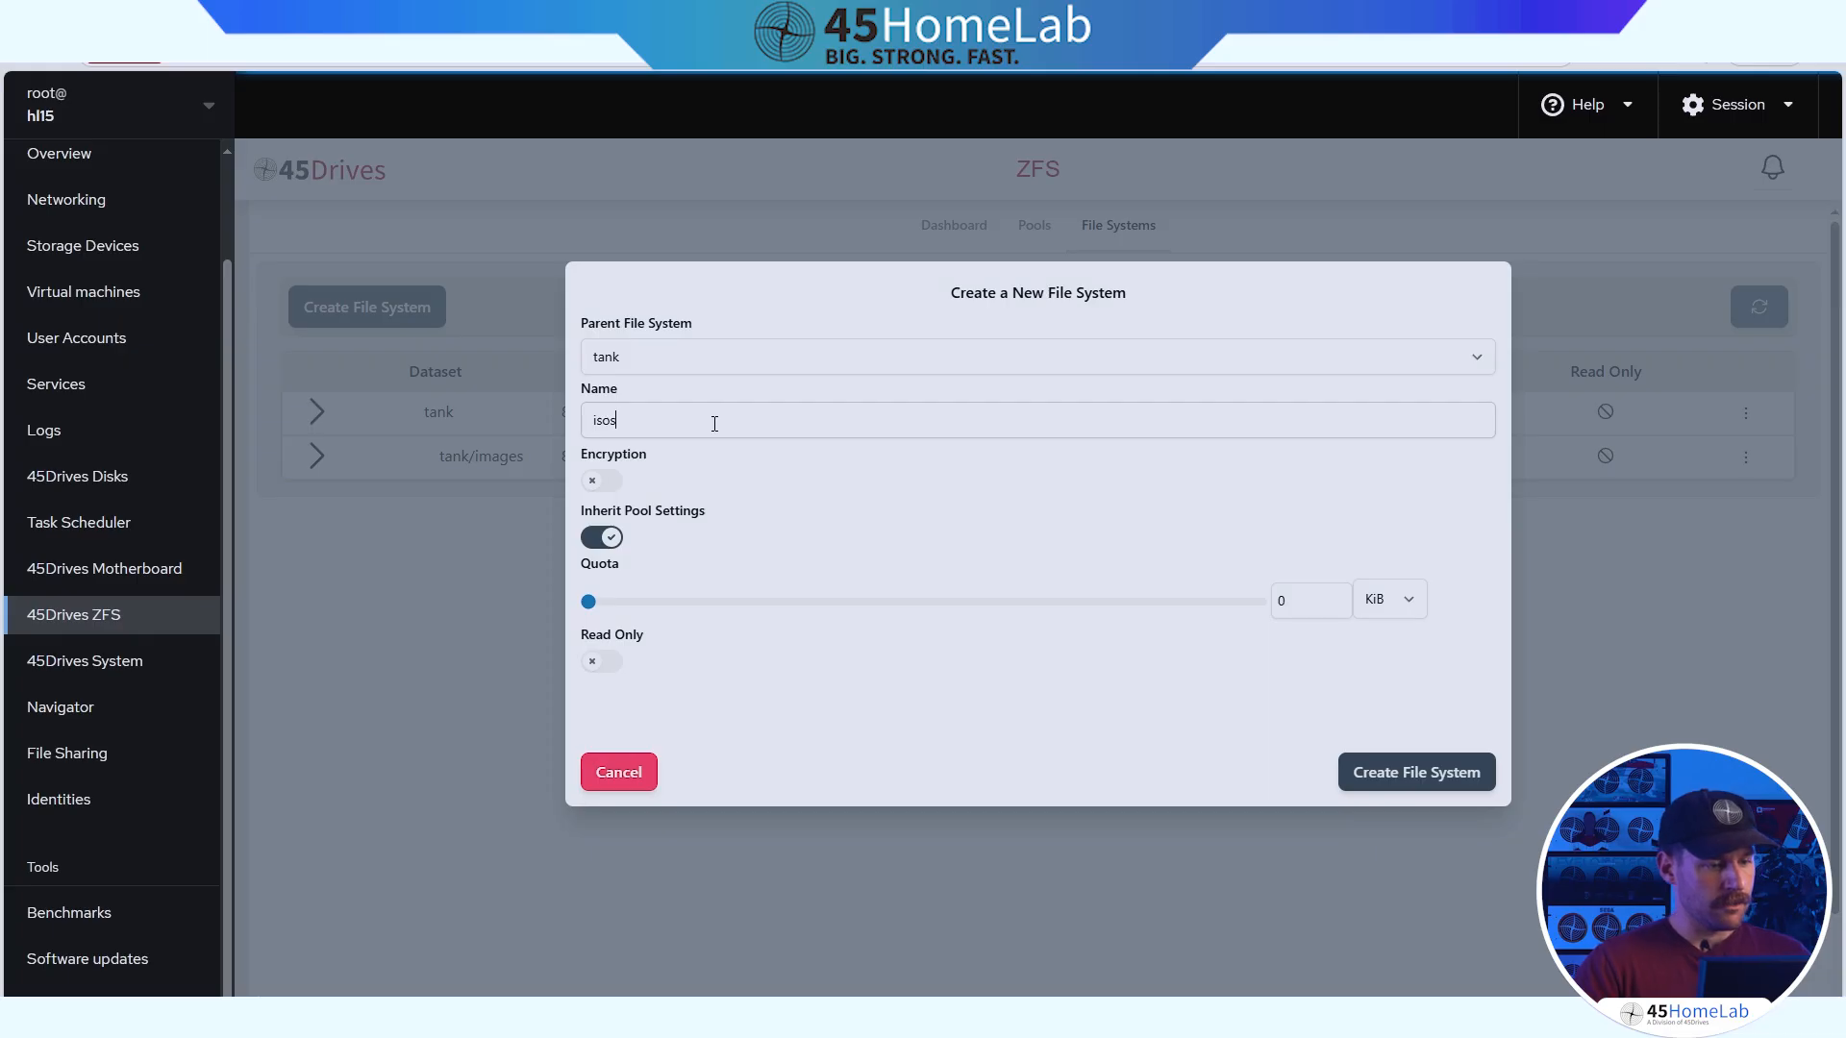
mouse_move(1416, 773)
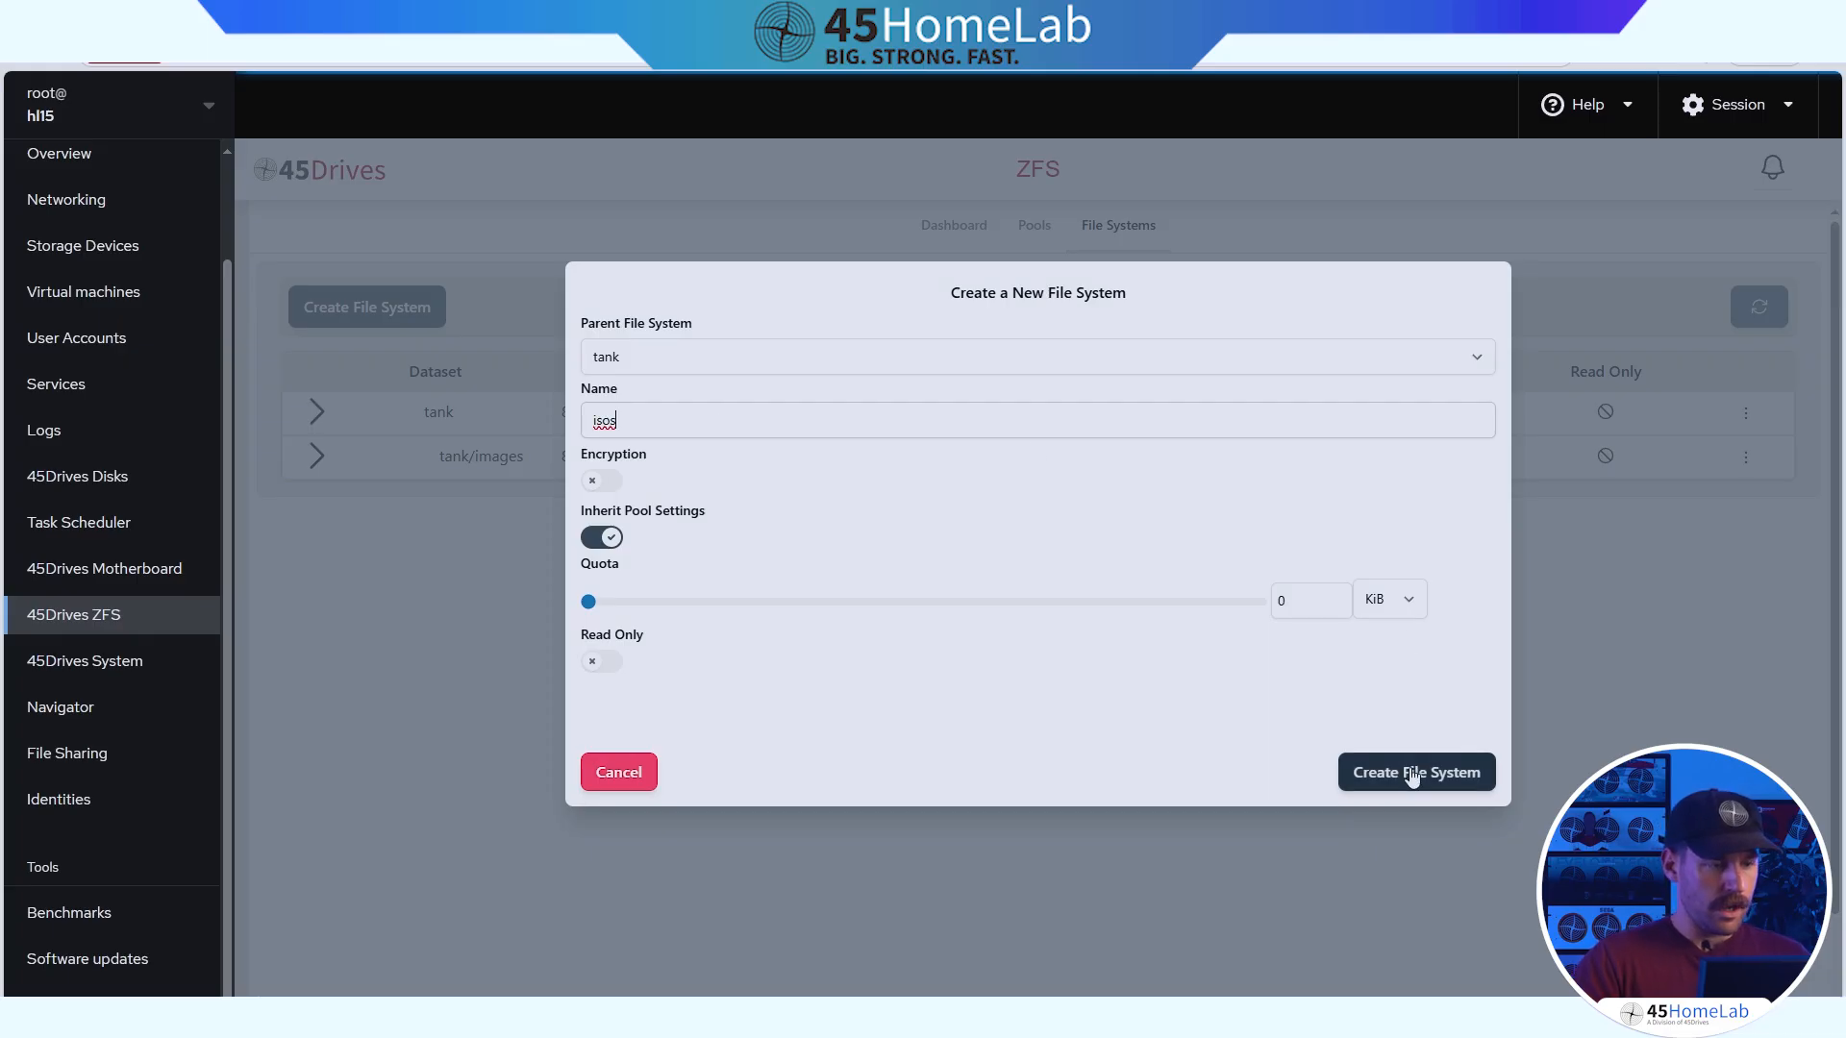
Create the isos ZFS file system under parent tank.
left_click(1417, 773)
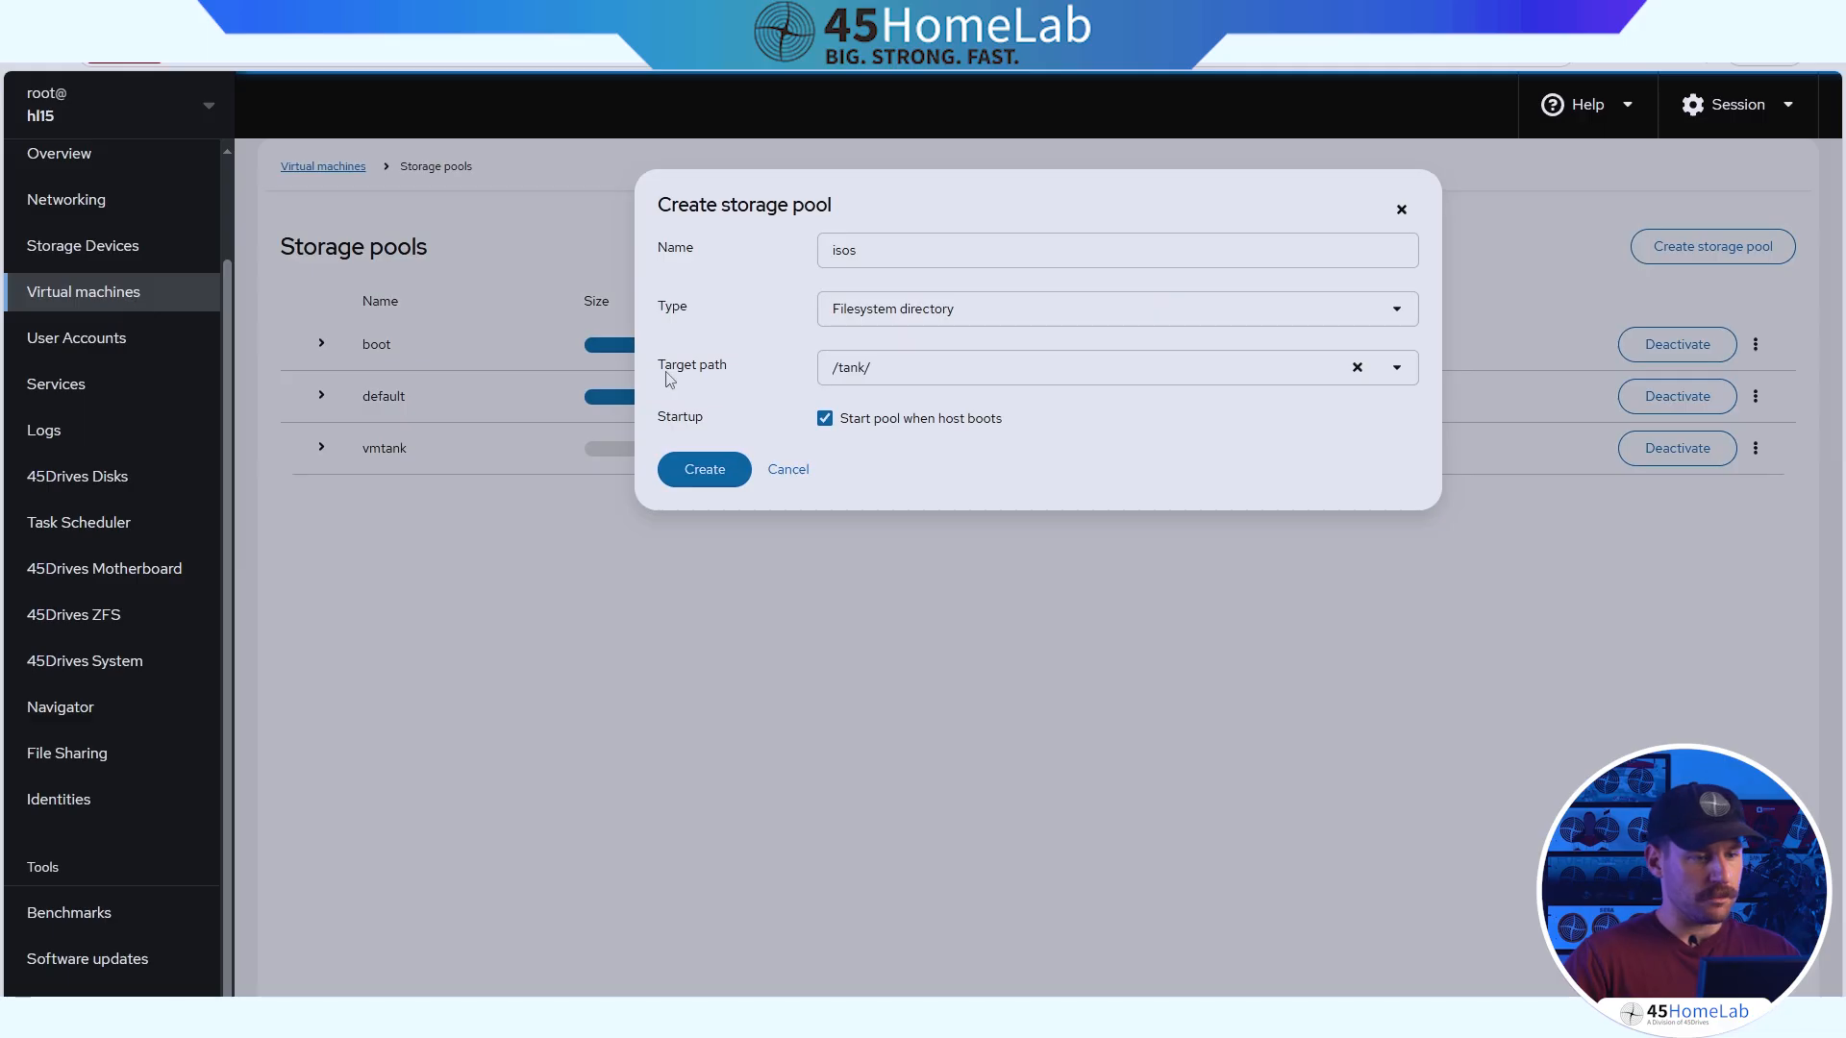
Create a storage pool named isos targeting /tank/isos/ from a fresh form.
left_click(1396, 368)
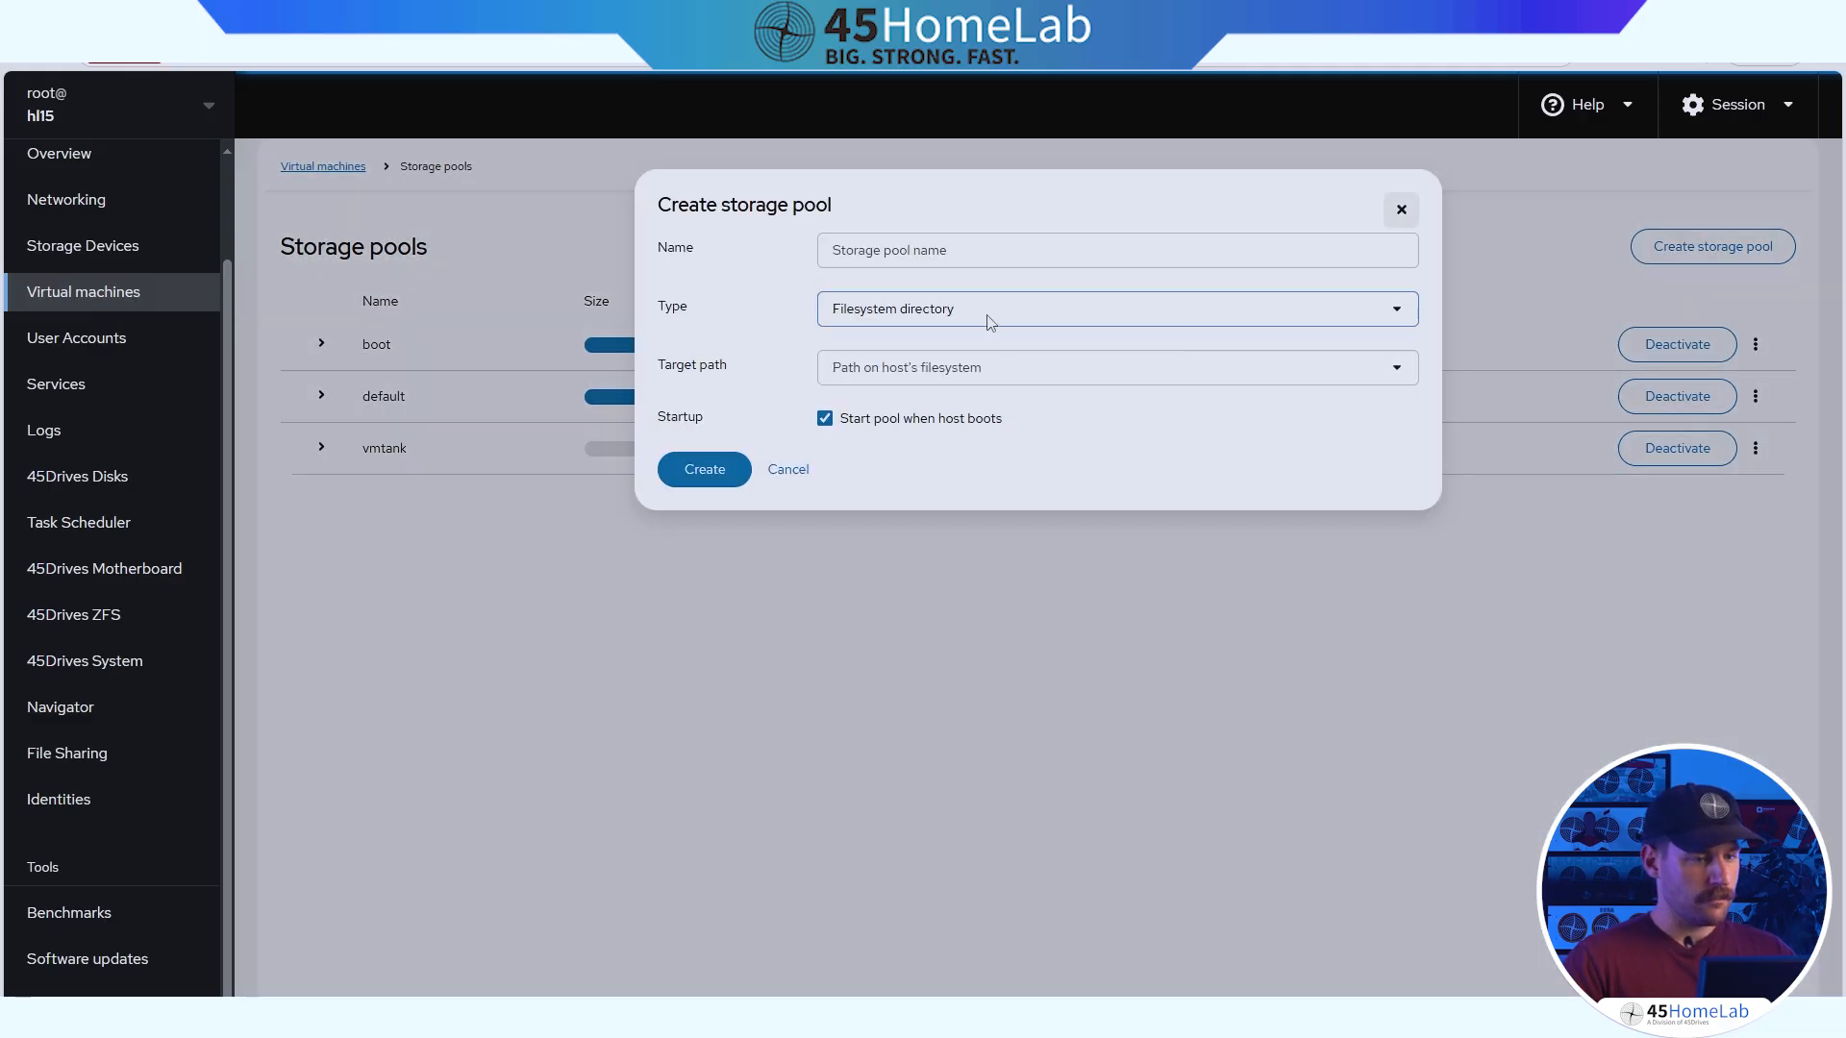
type("isos")
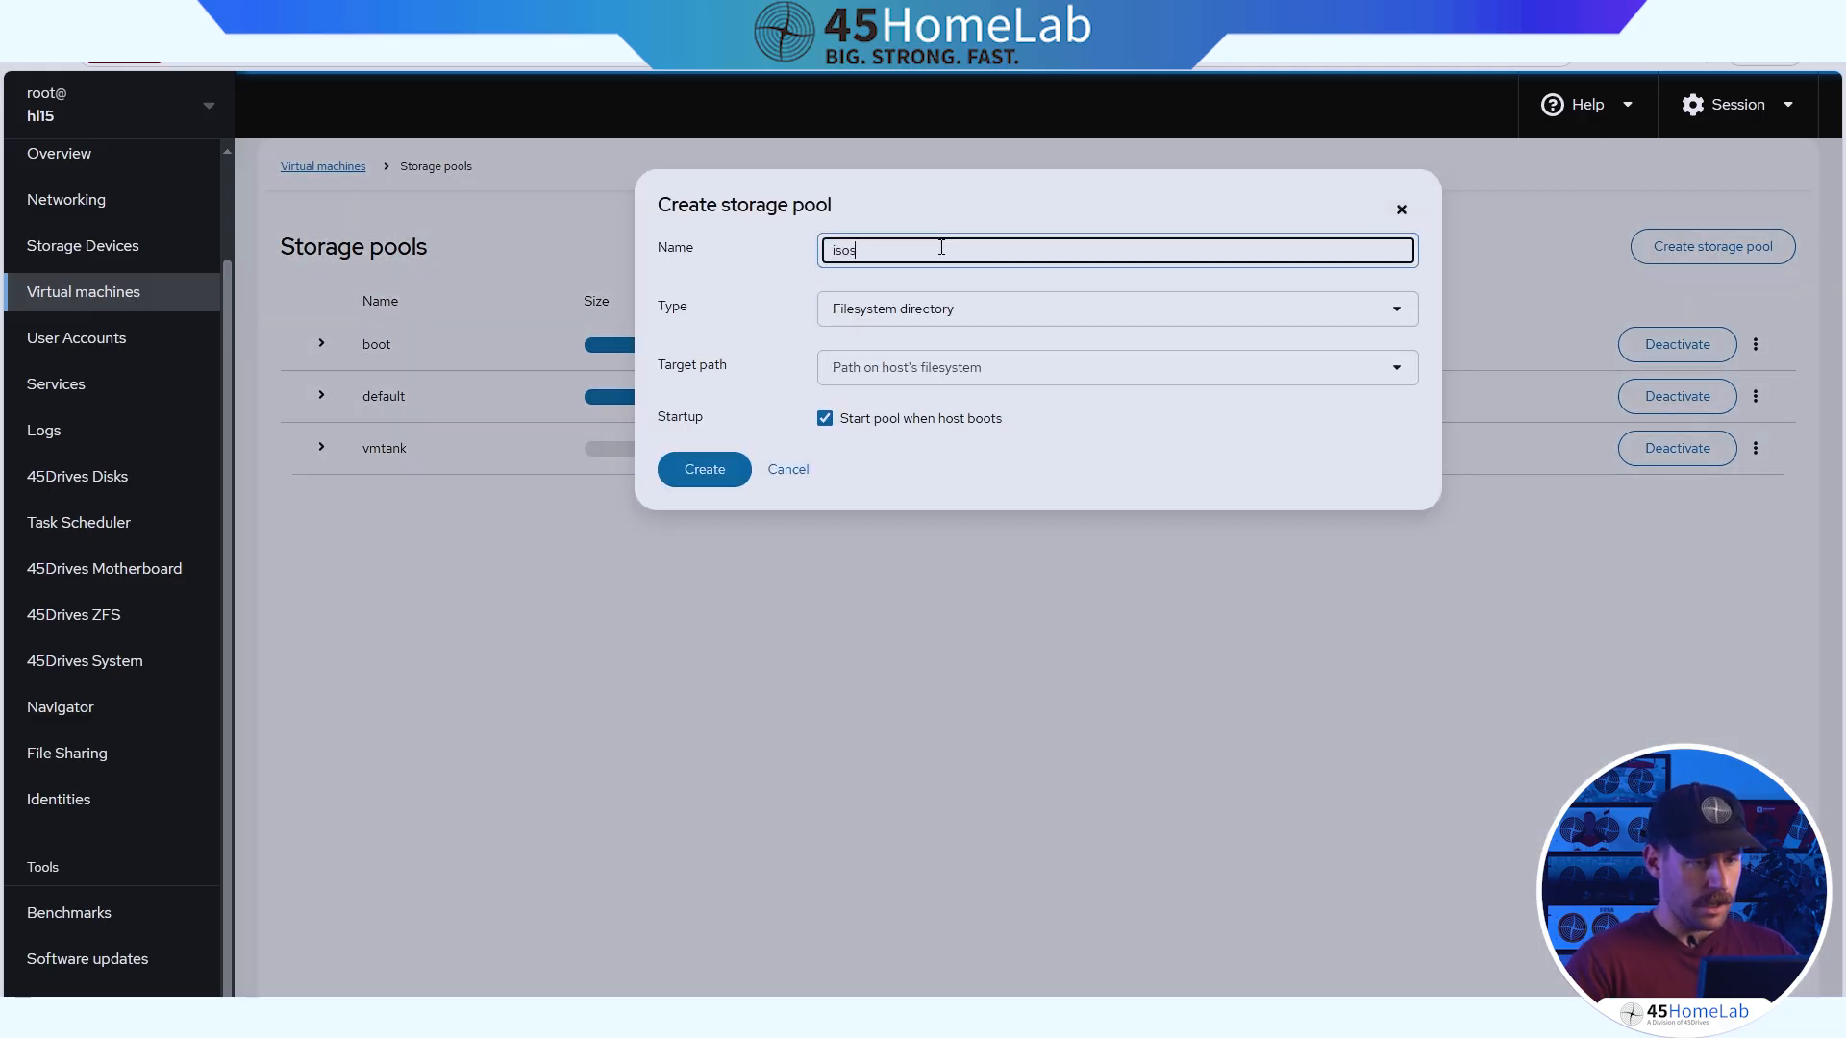
left_click(1113, 308)
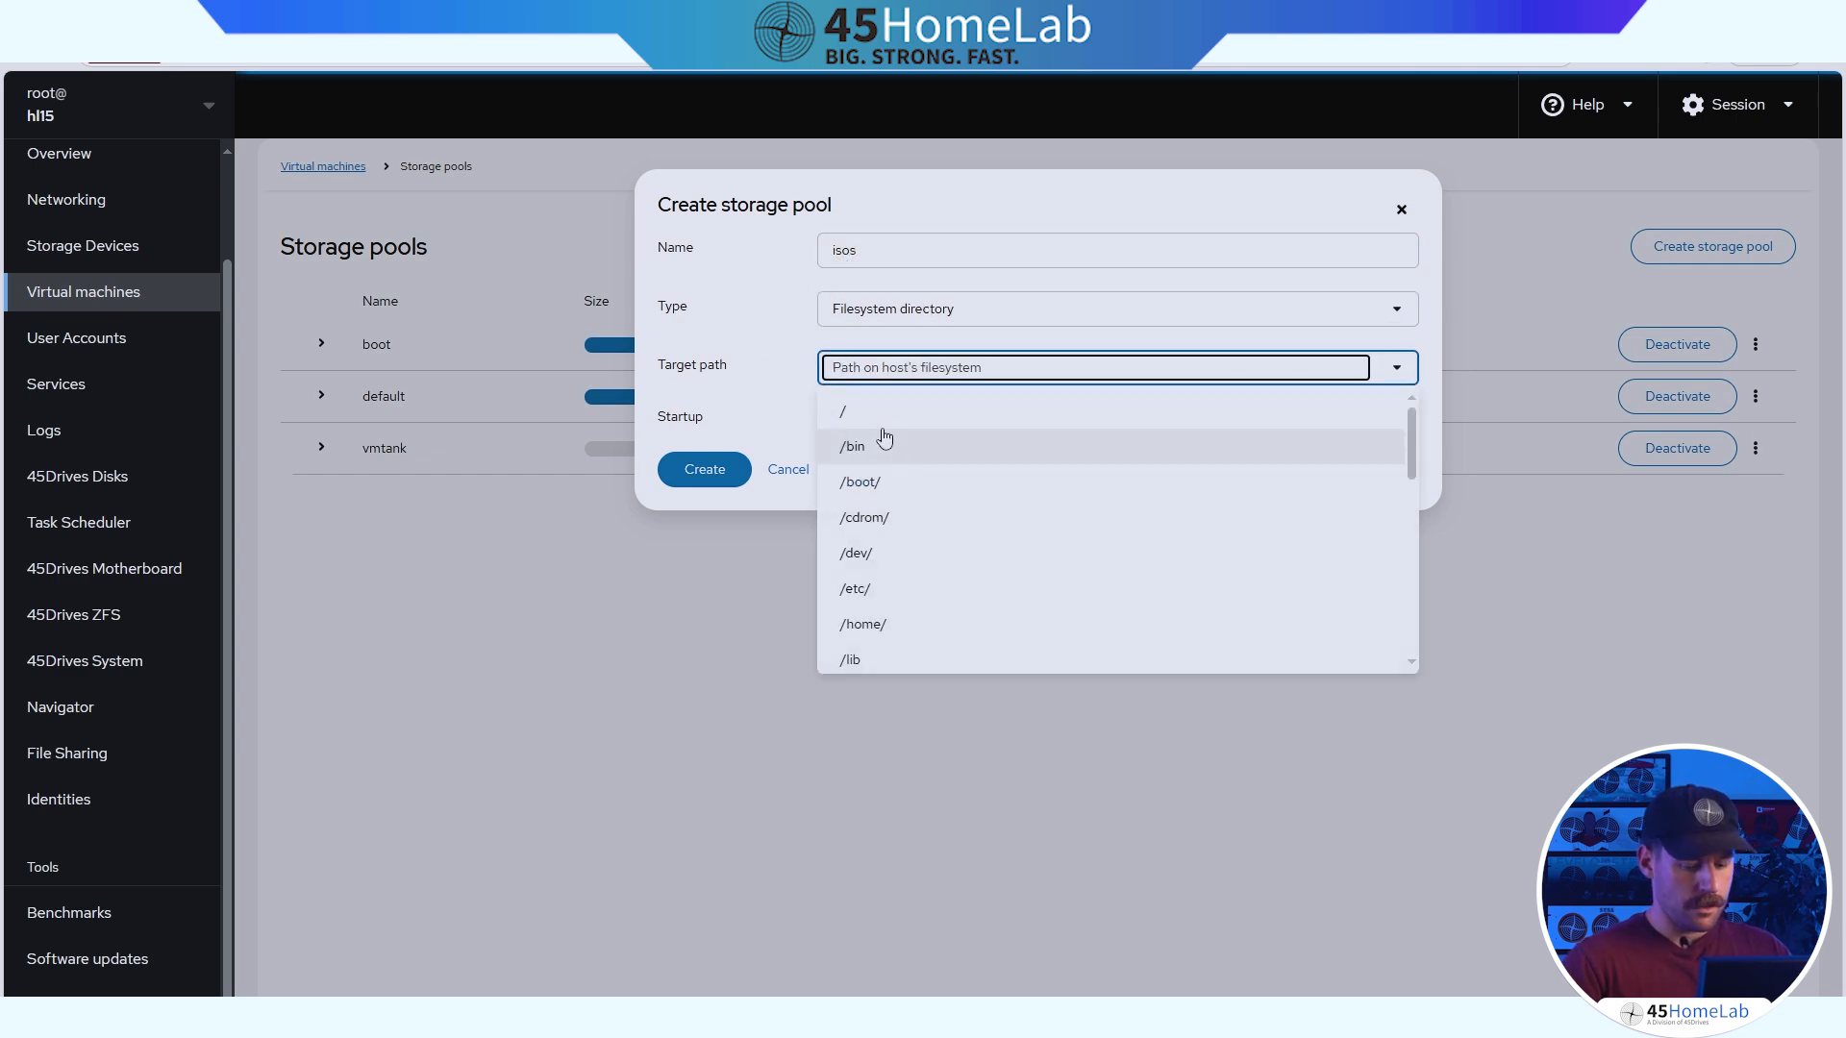
type("/tank")
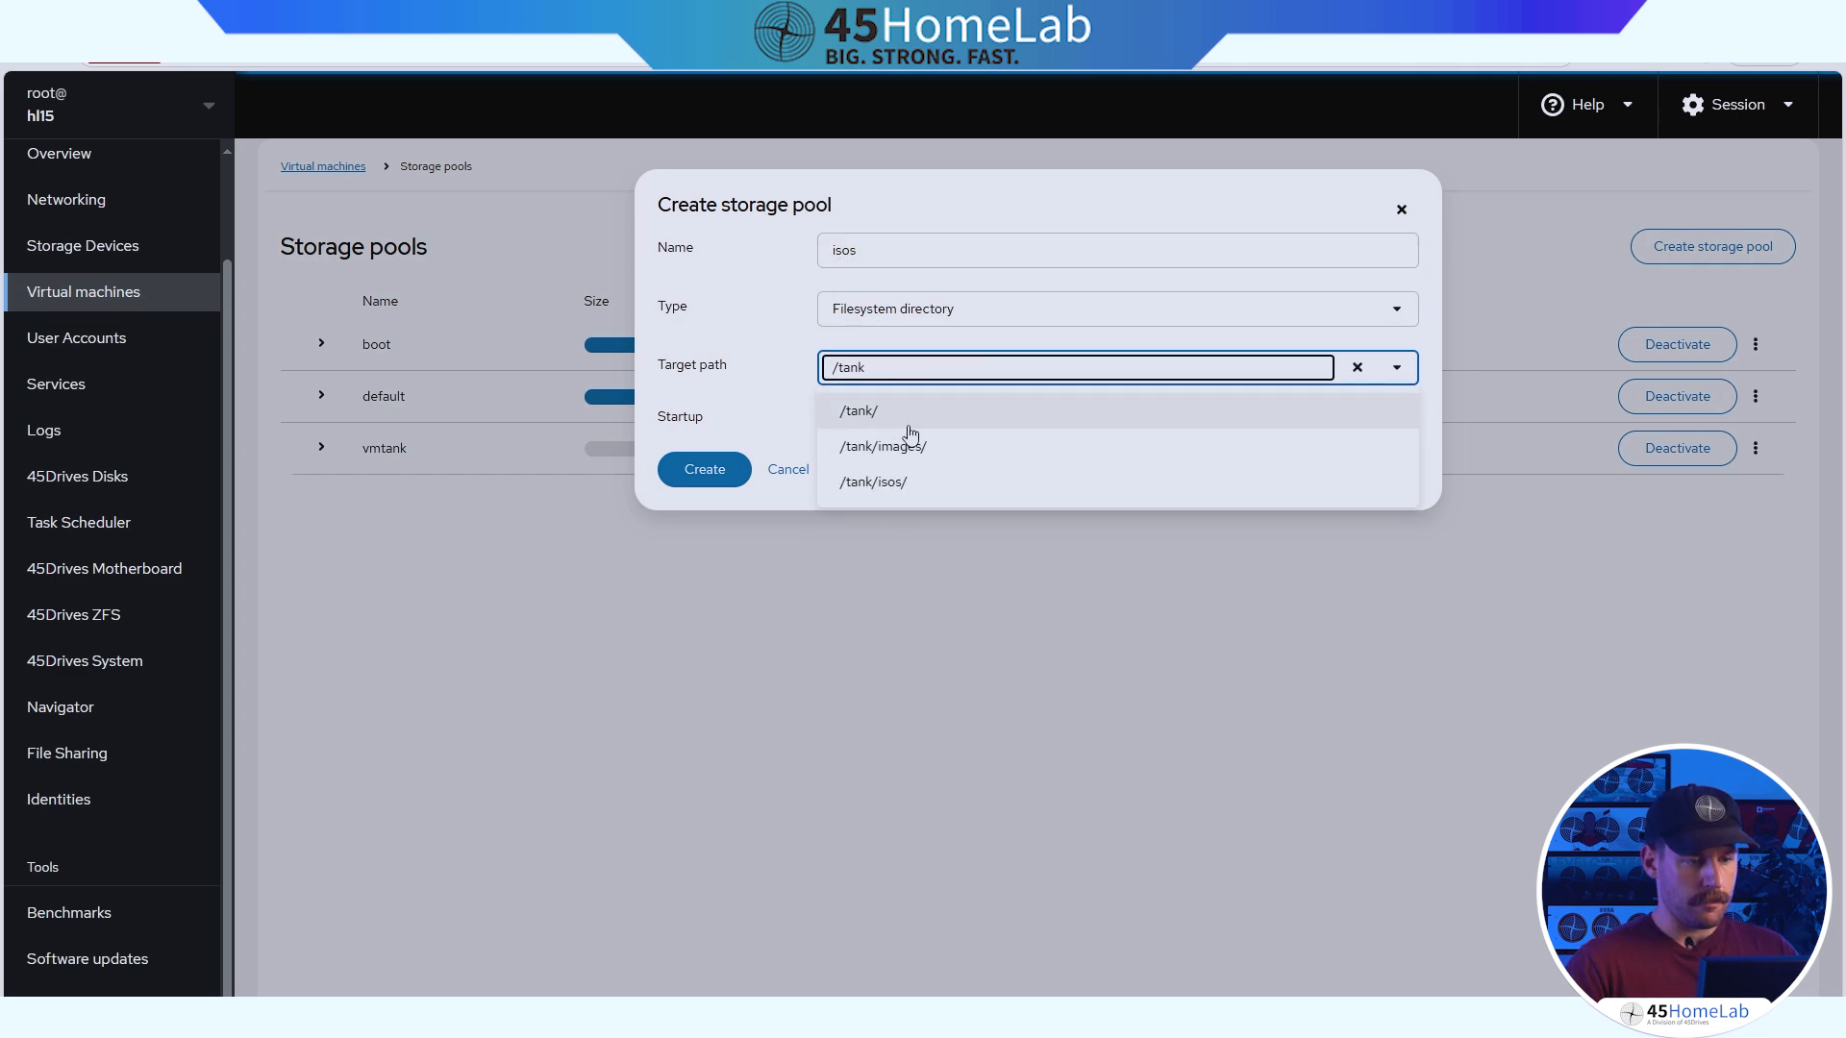
left_click(873, 480)
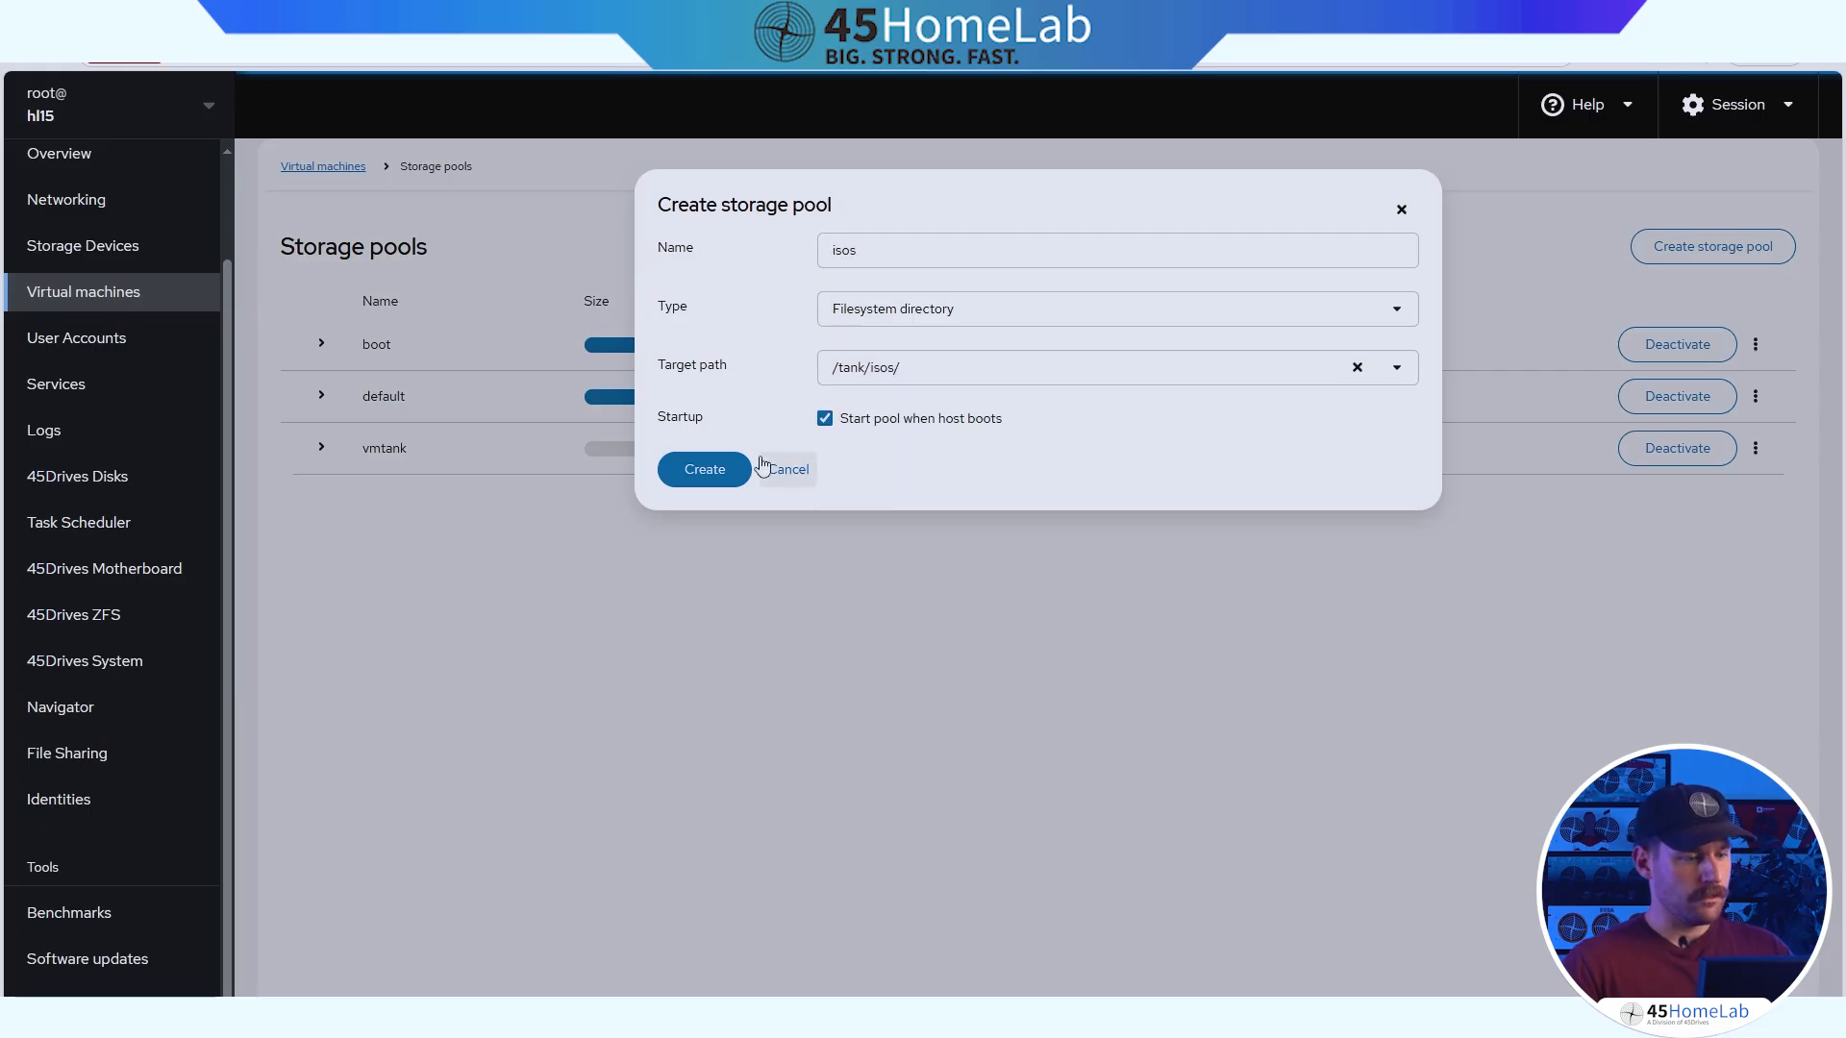
left_click(704, 469)
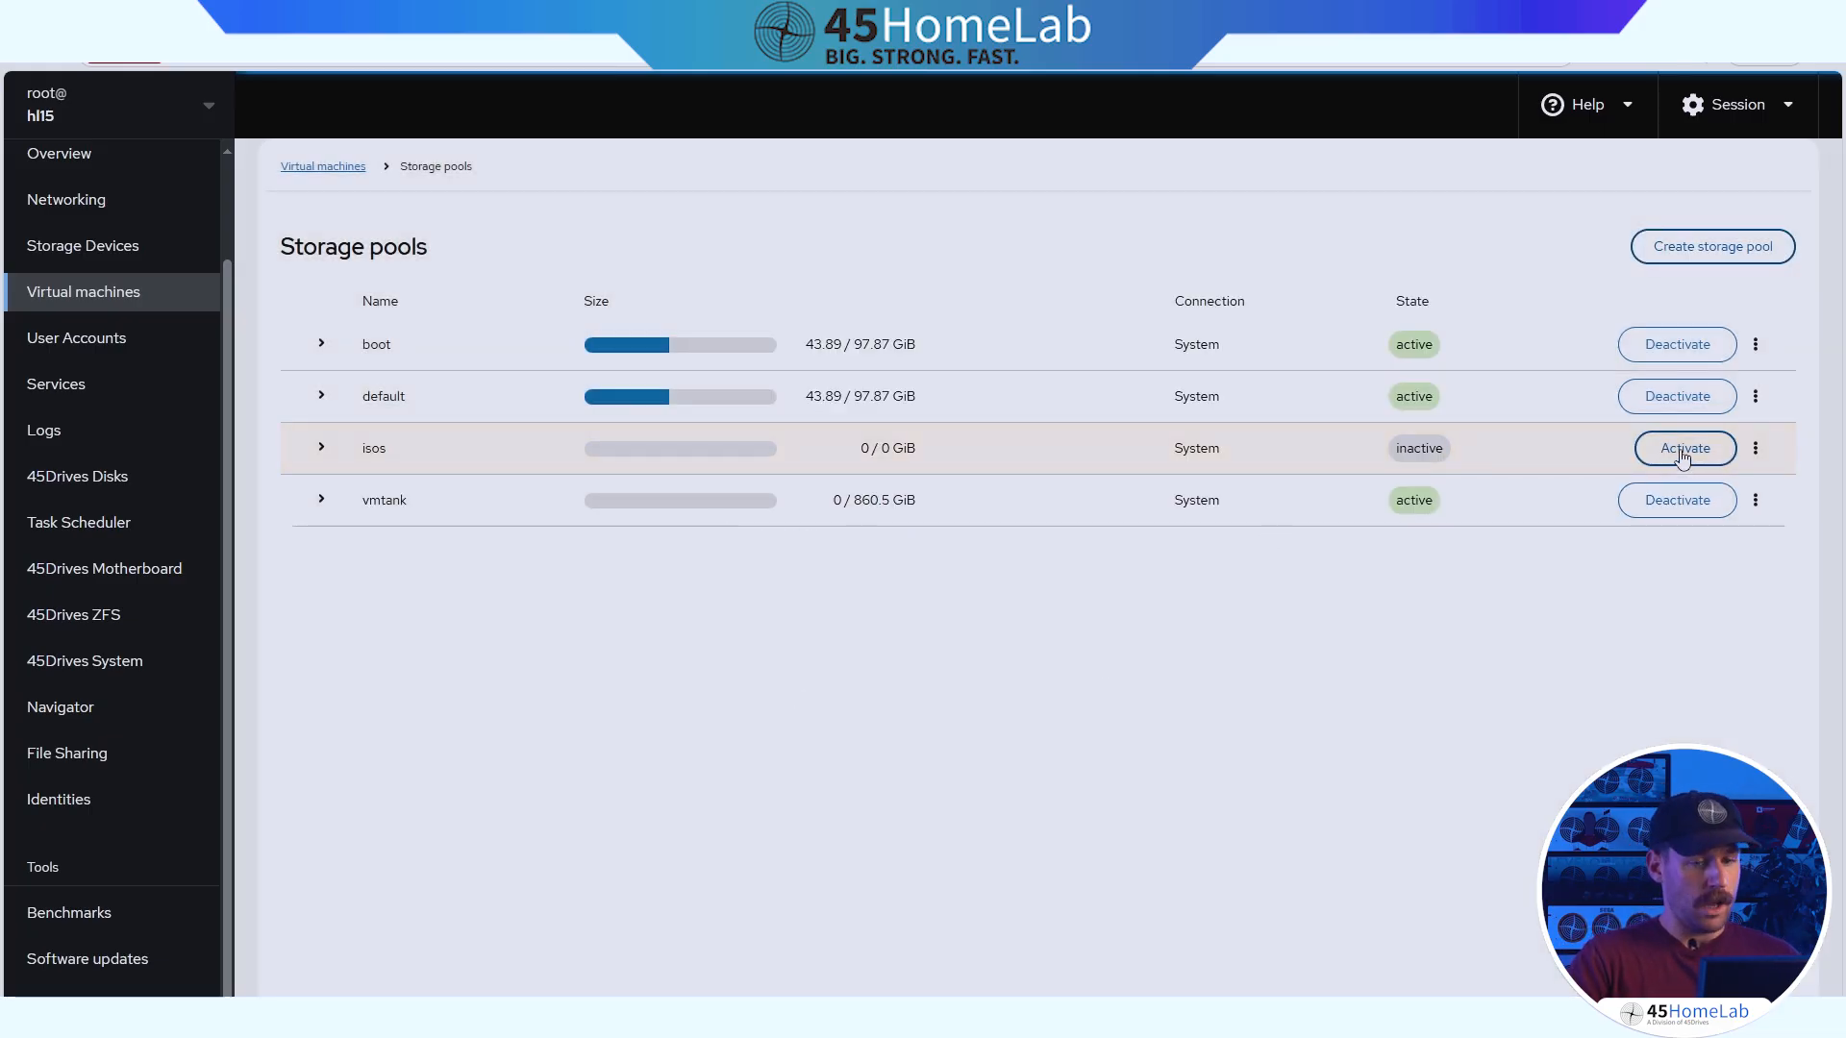
Activate isos, check its empty volume list without creating one, and return to Virtual machines.
left_click(1684, 448)
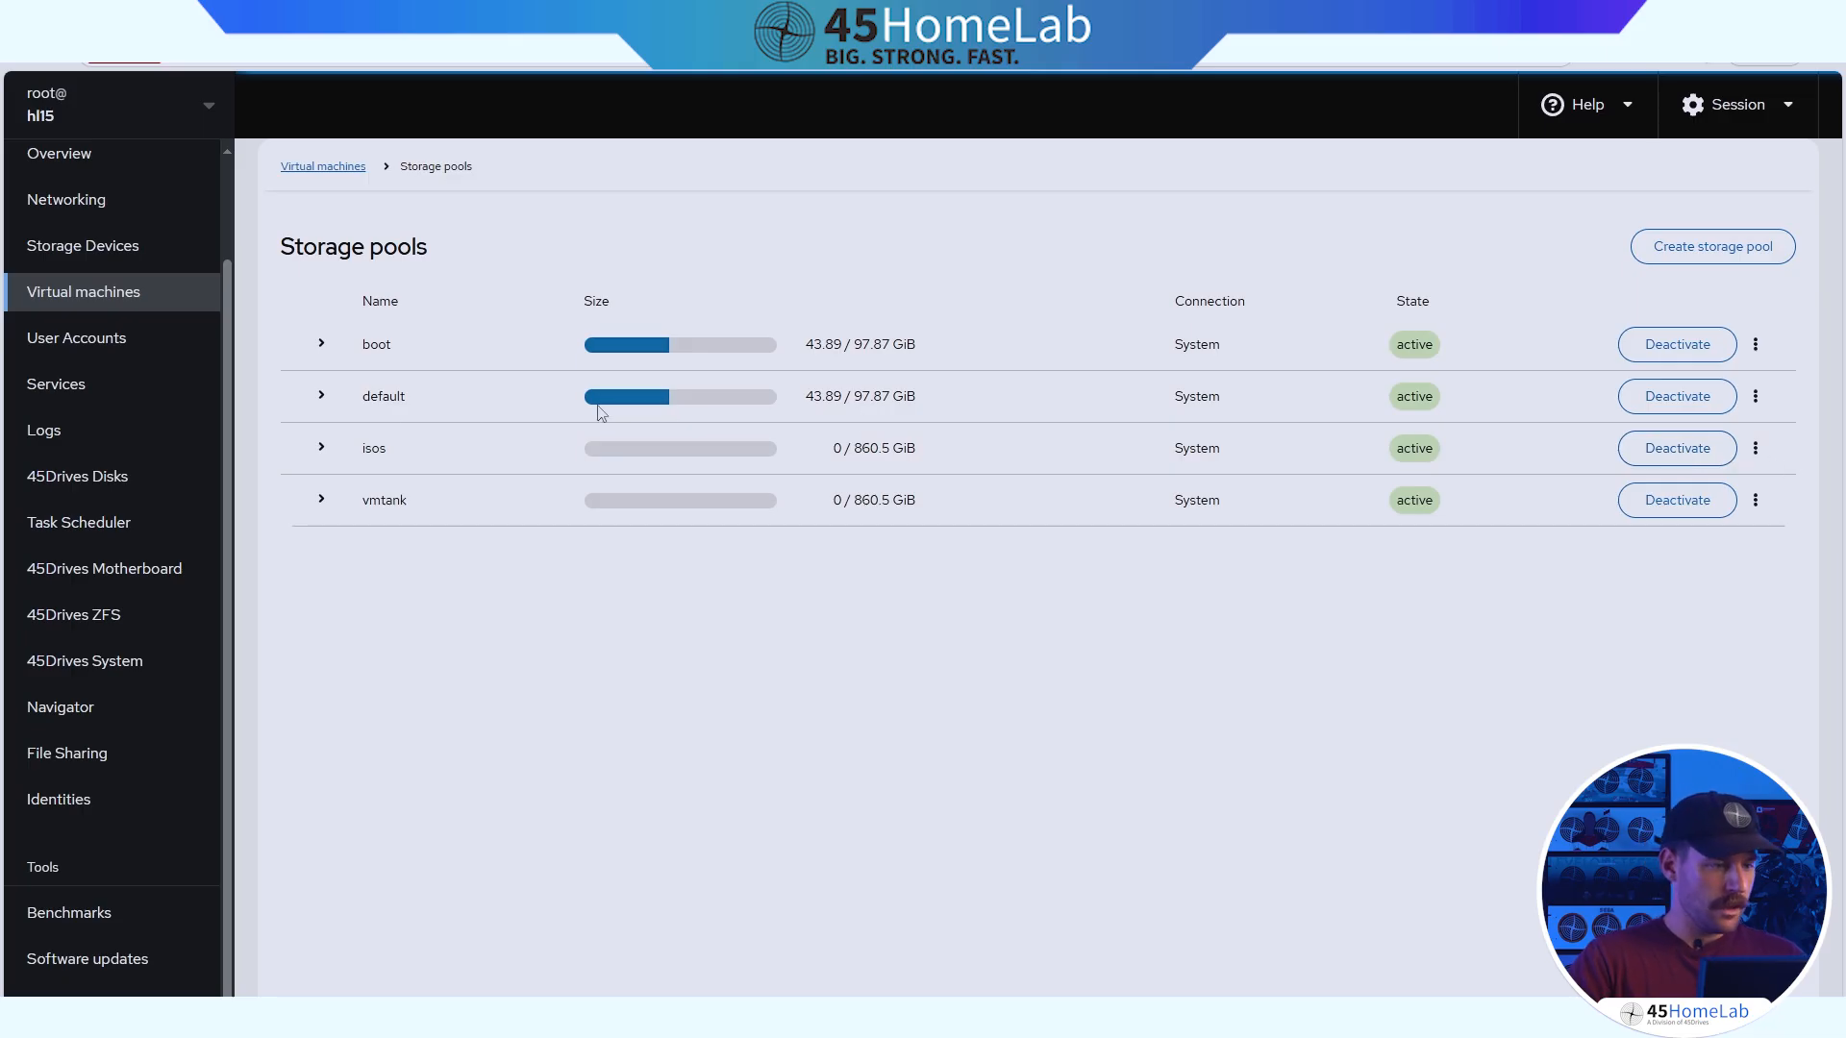
left_click(321, 448)
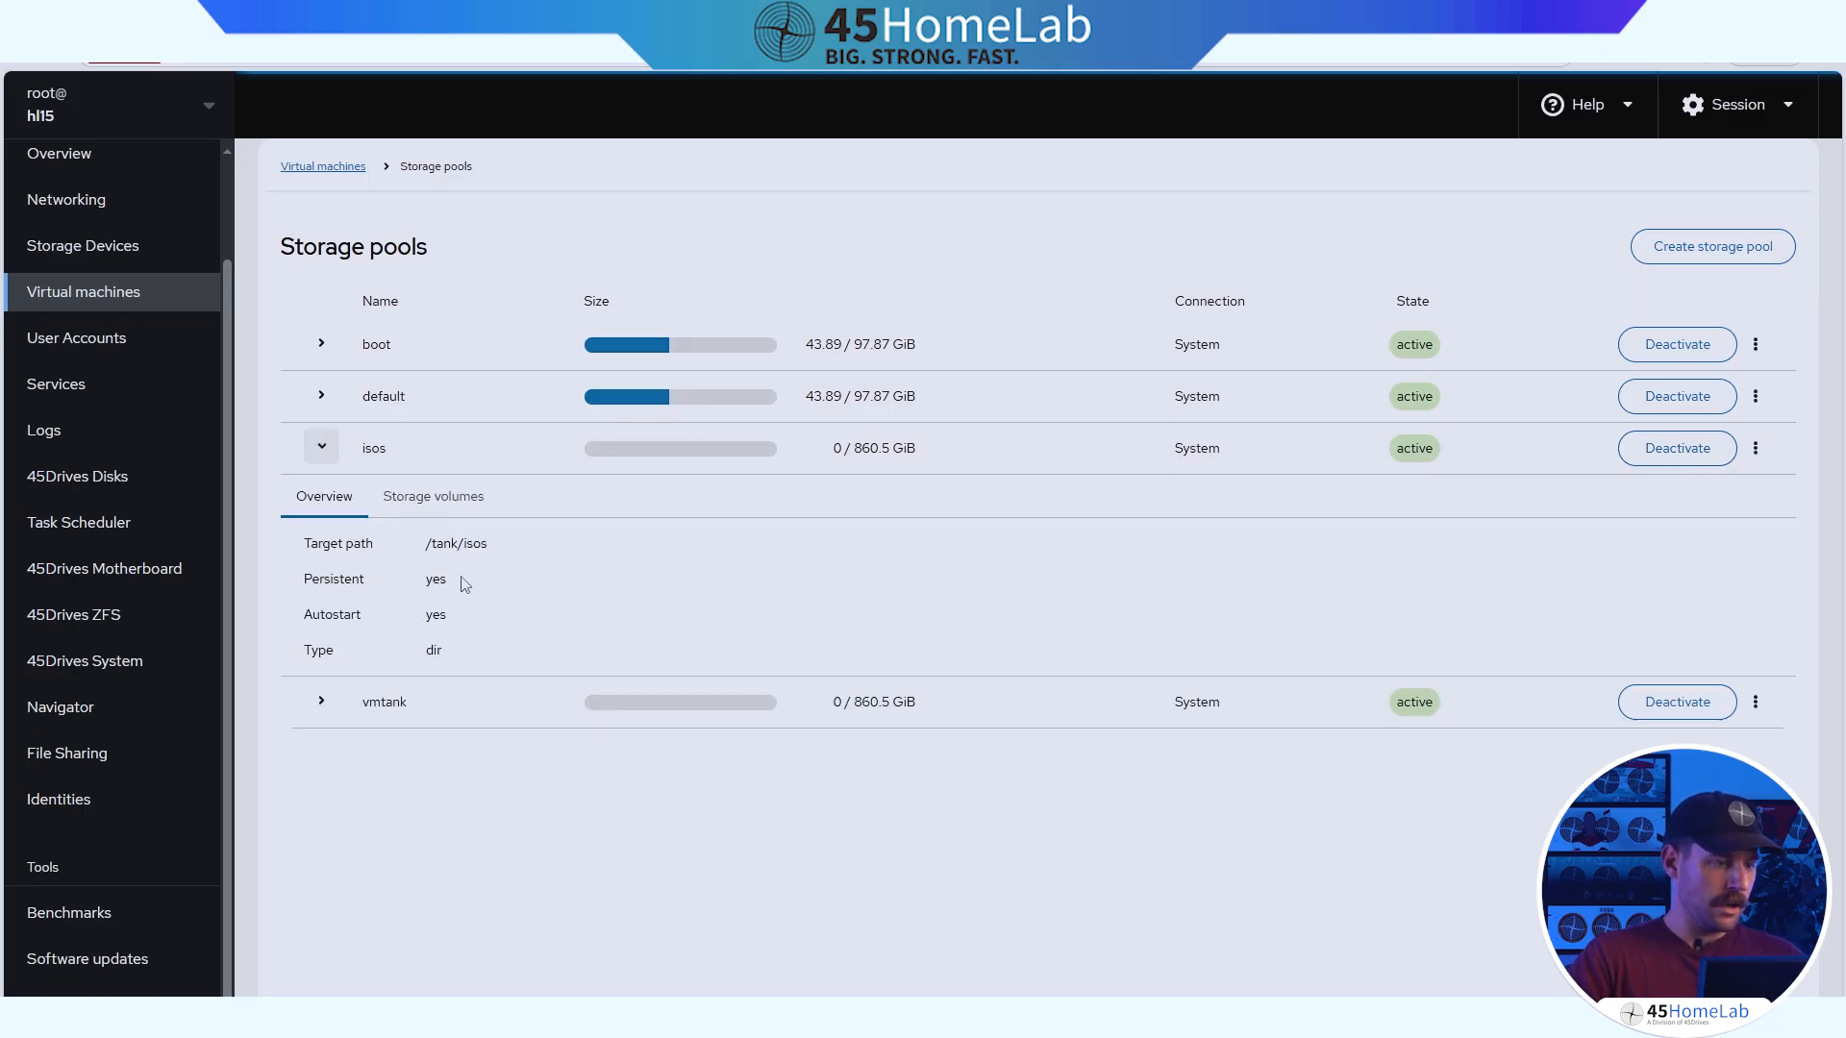
mouse_move(473, 625)
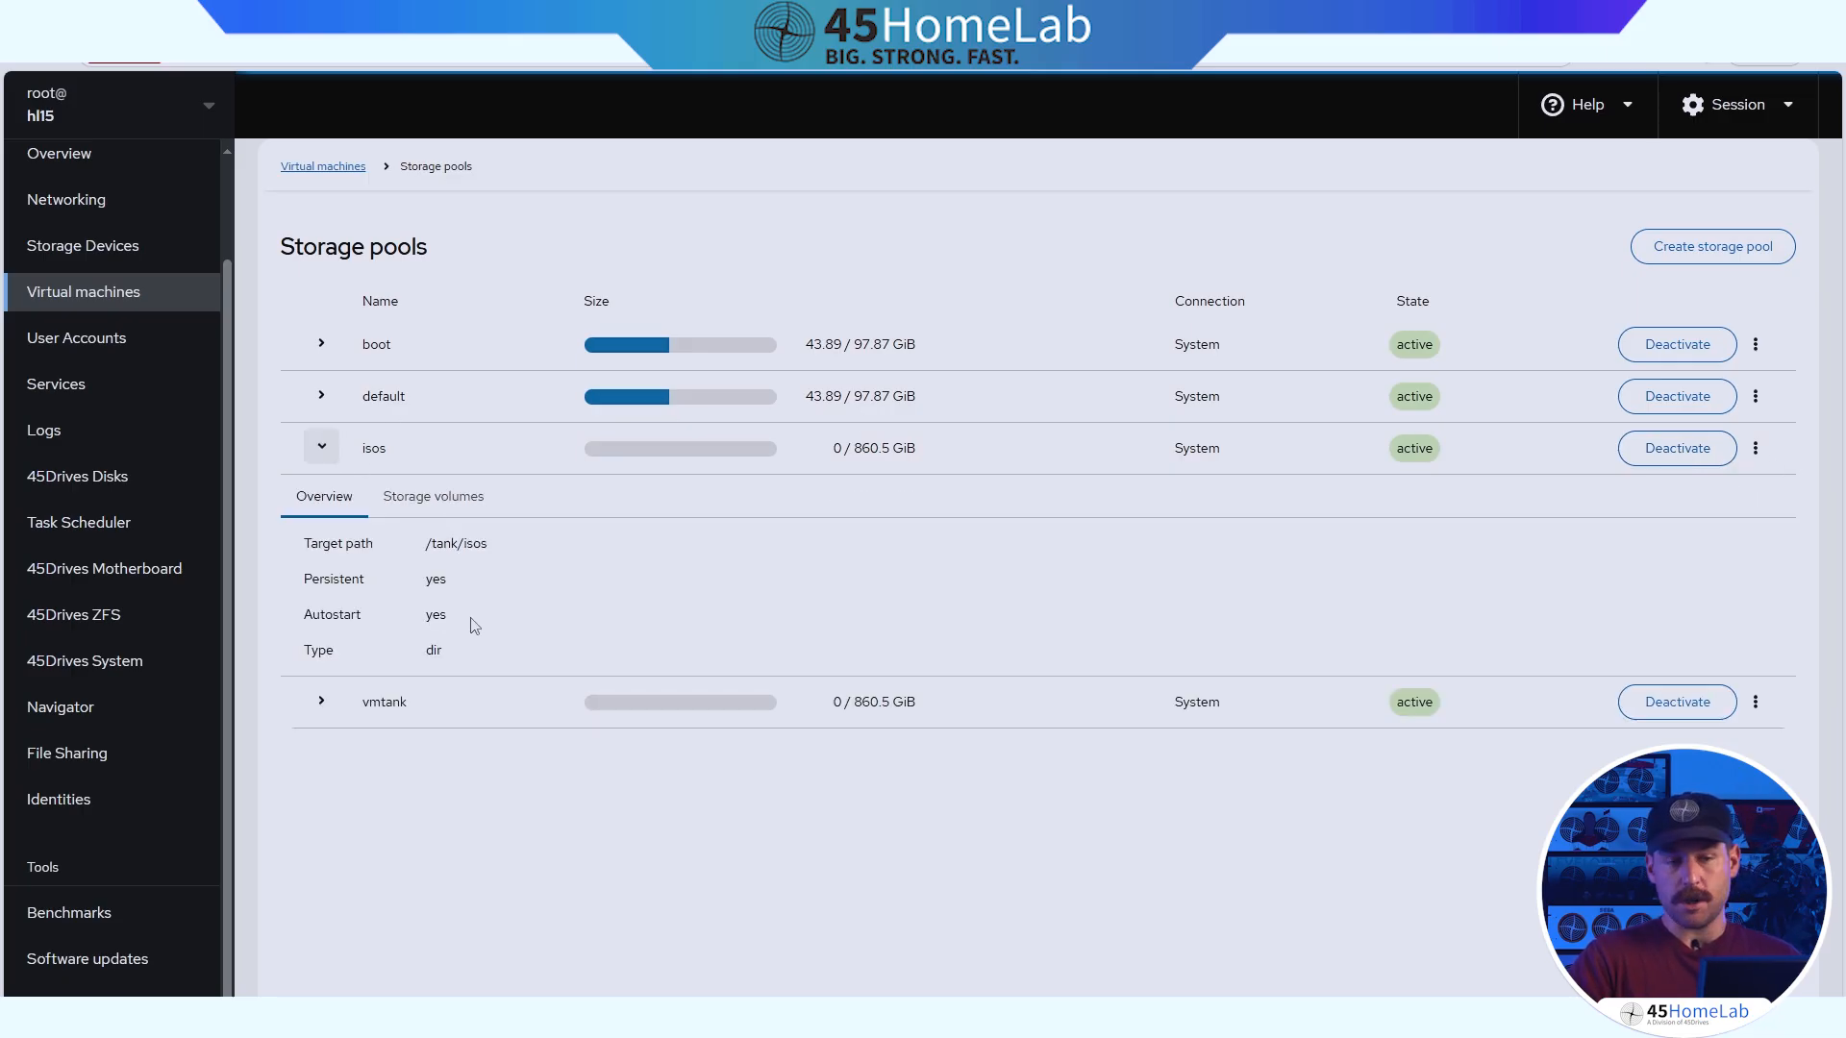
mouse_move(493, 577)
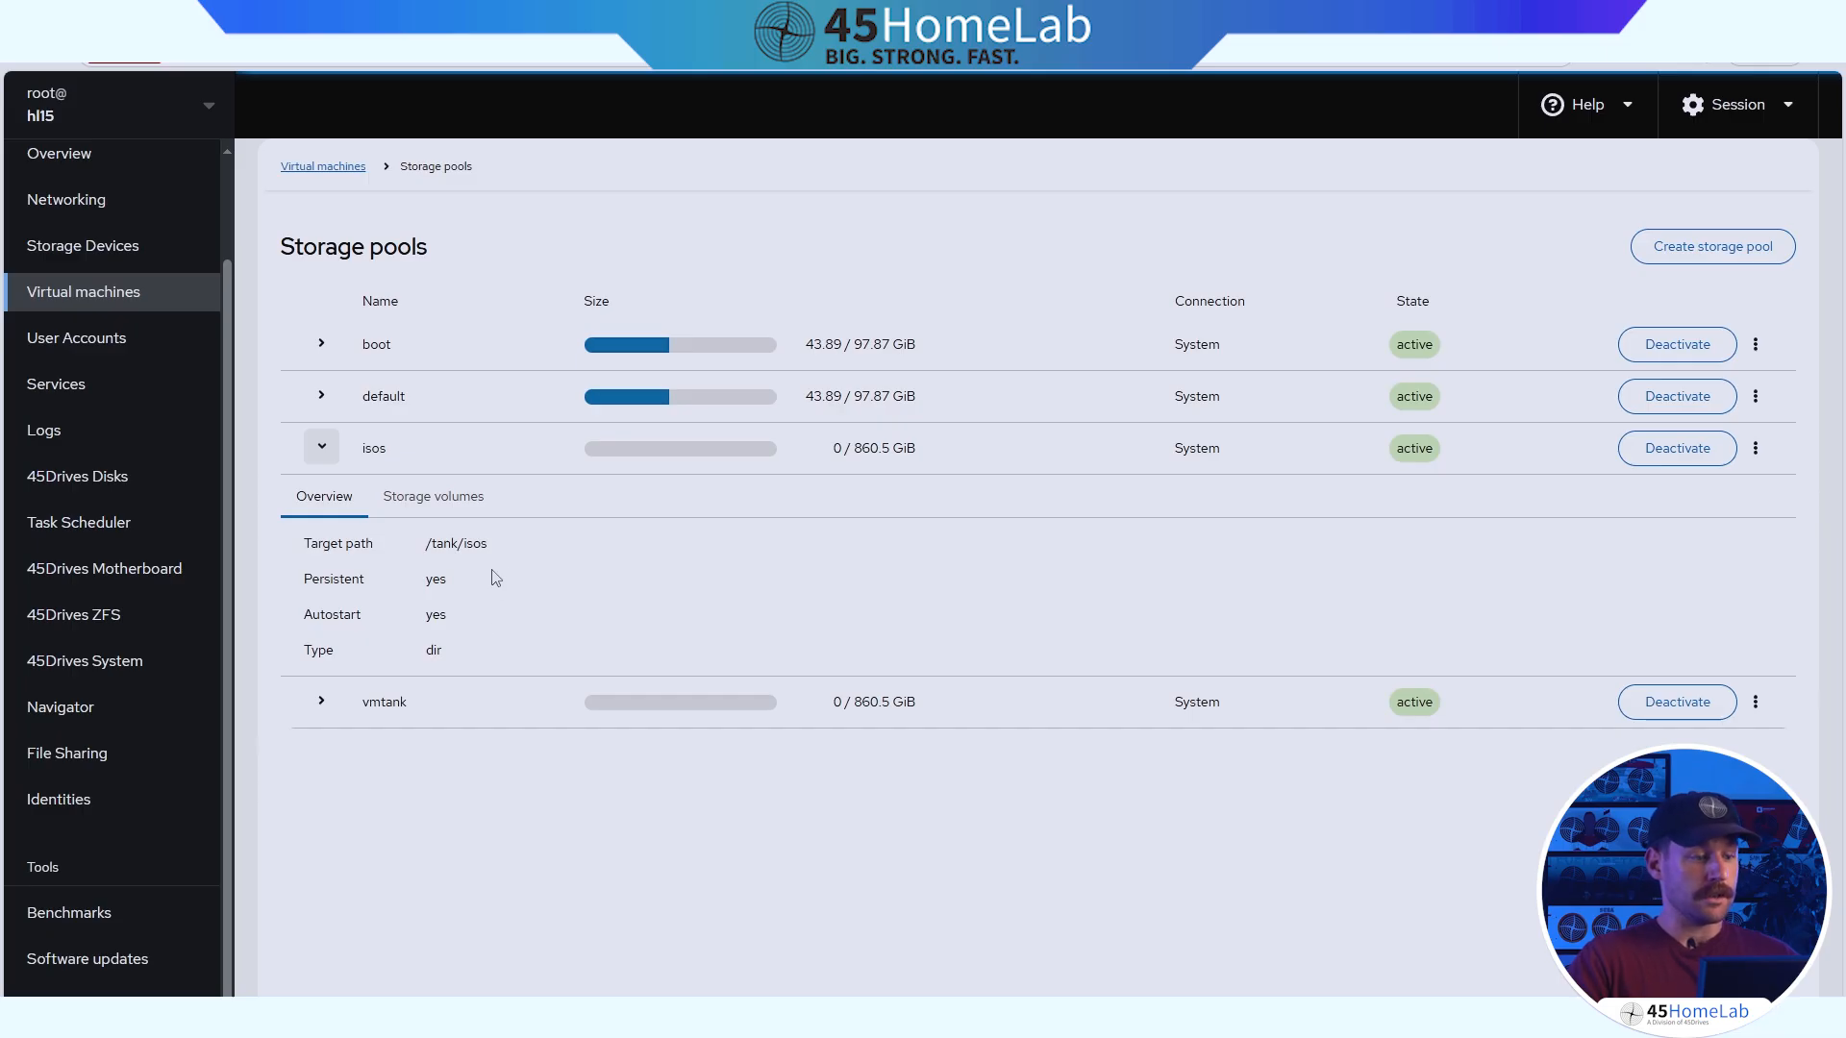
mouse_move(433, 496)
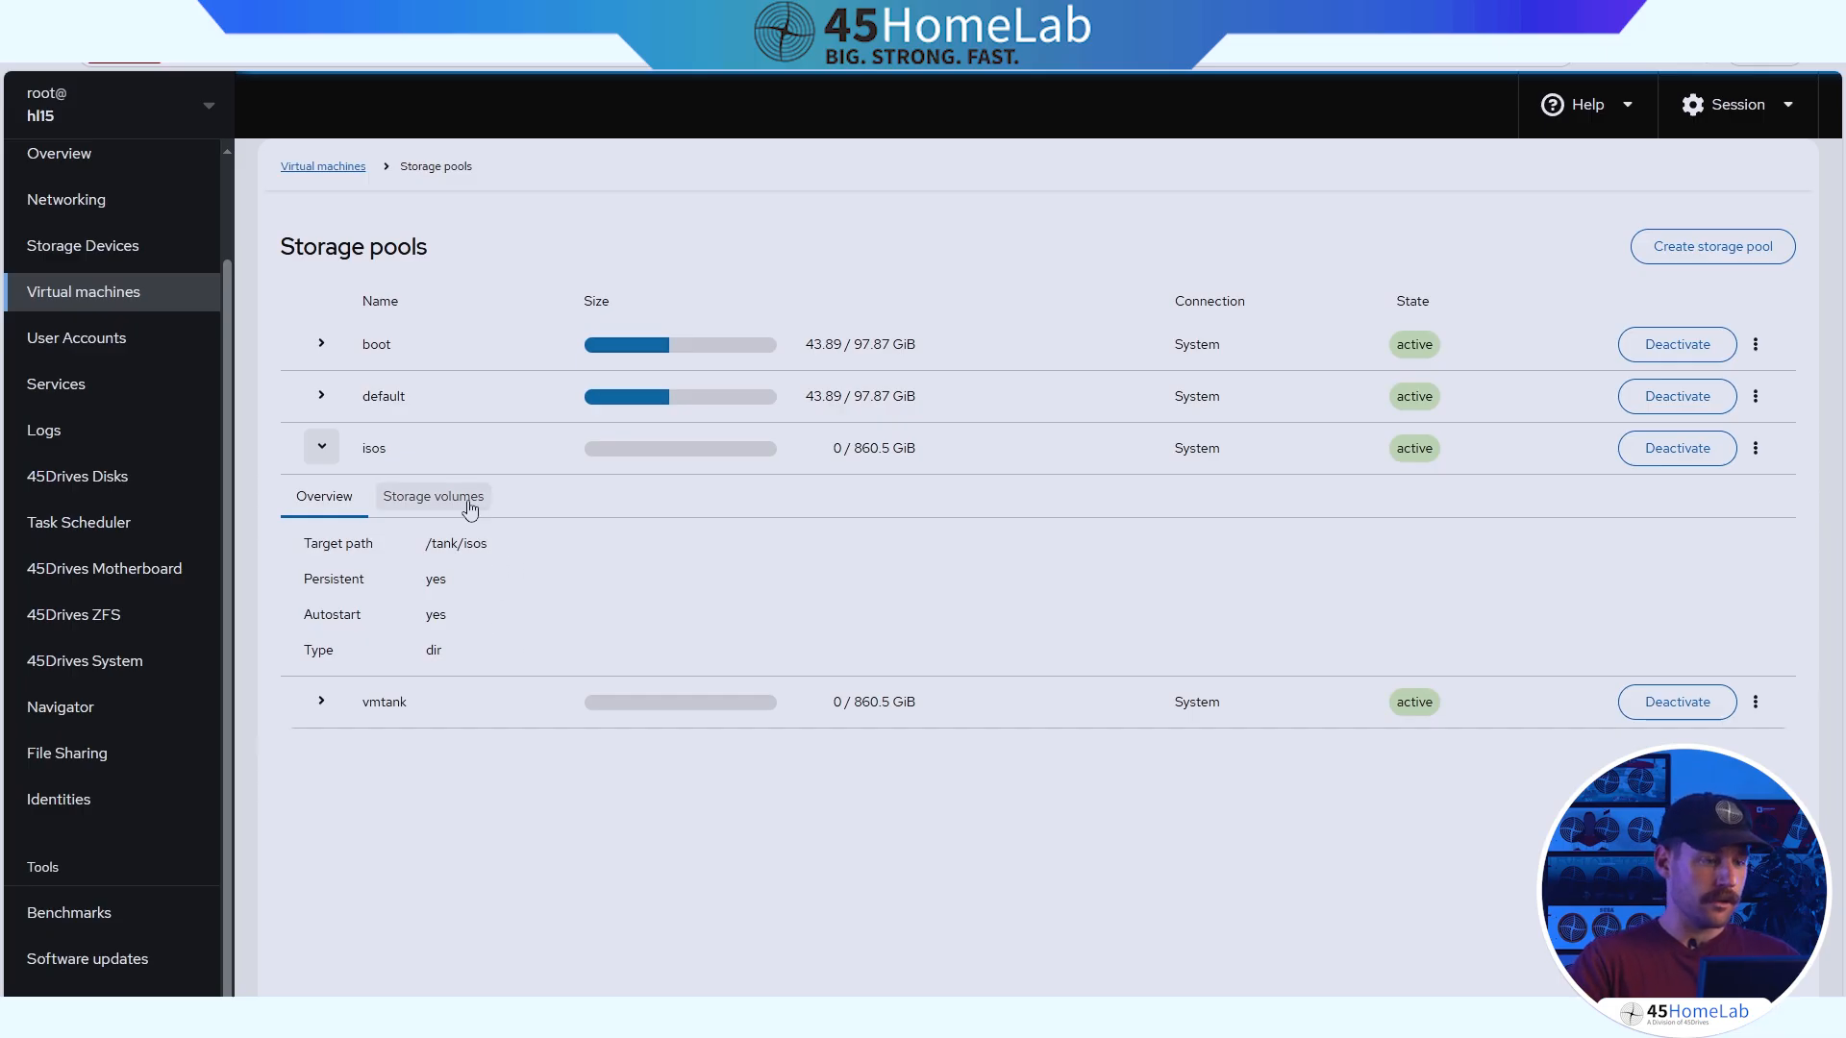
left_click(433, 496)
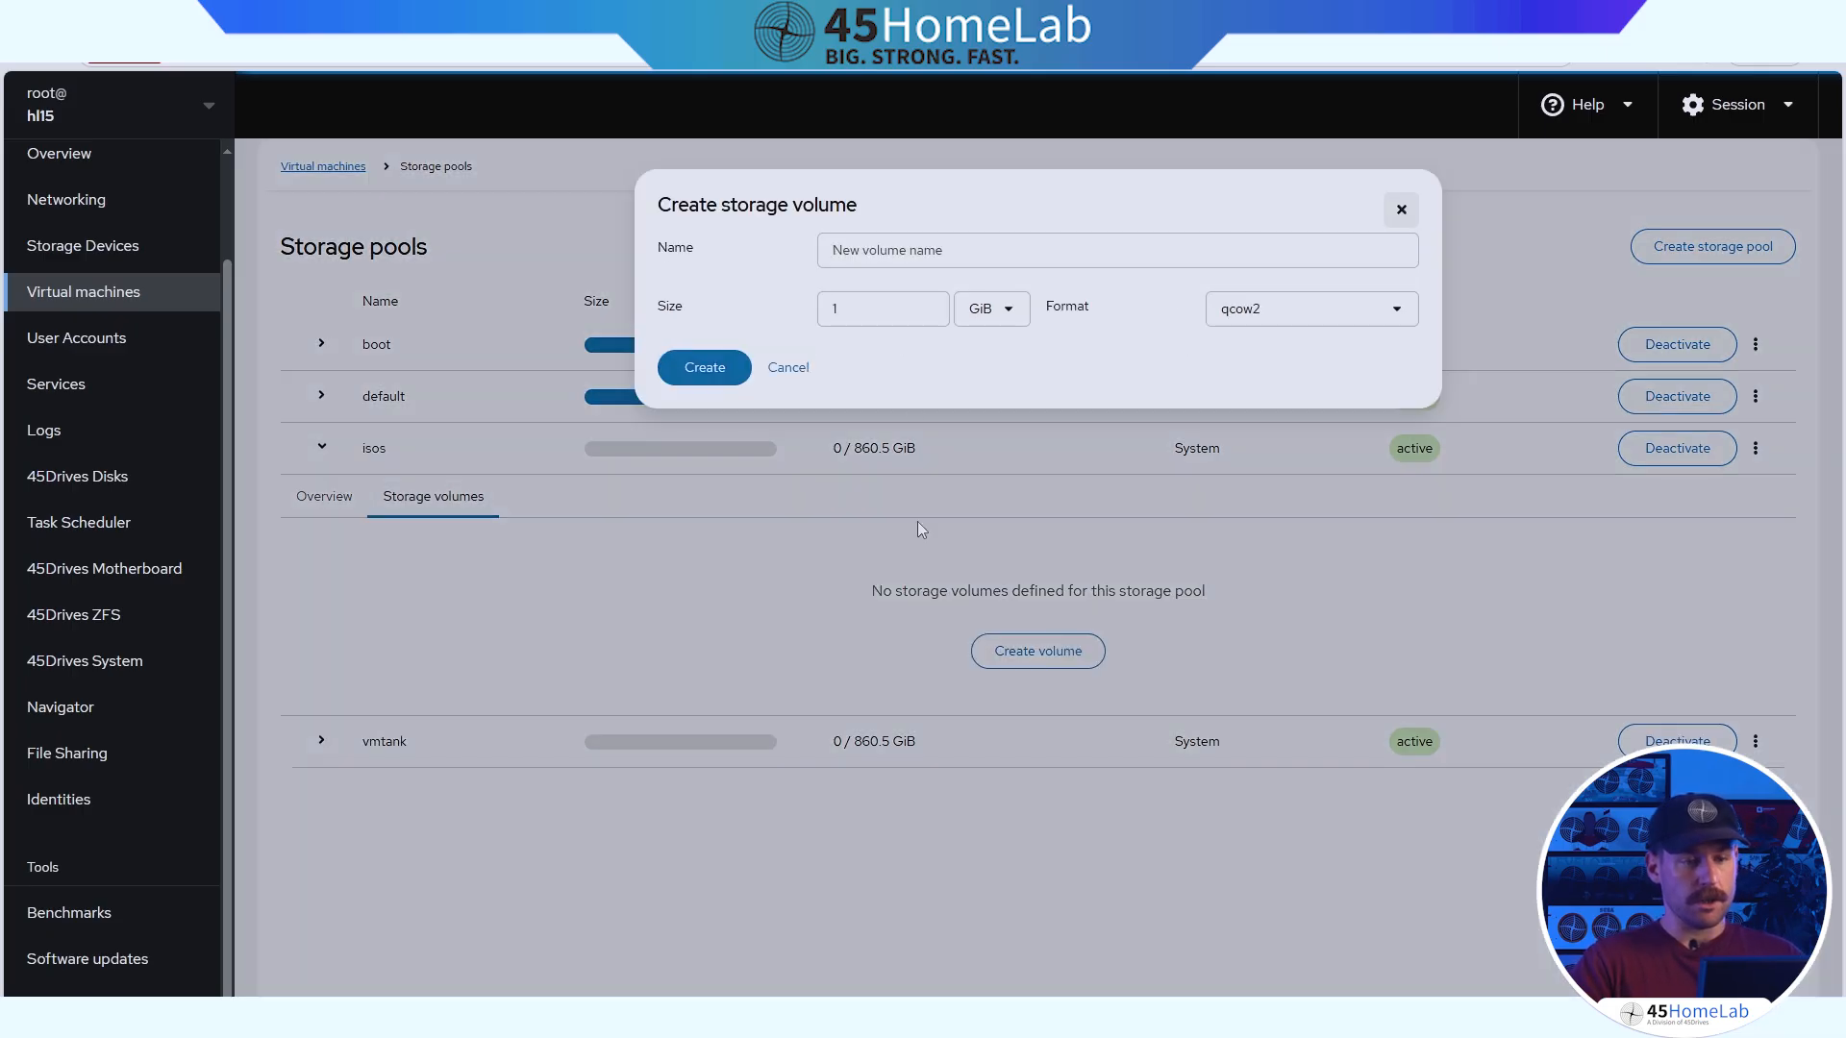
left_click(1309, 308)
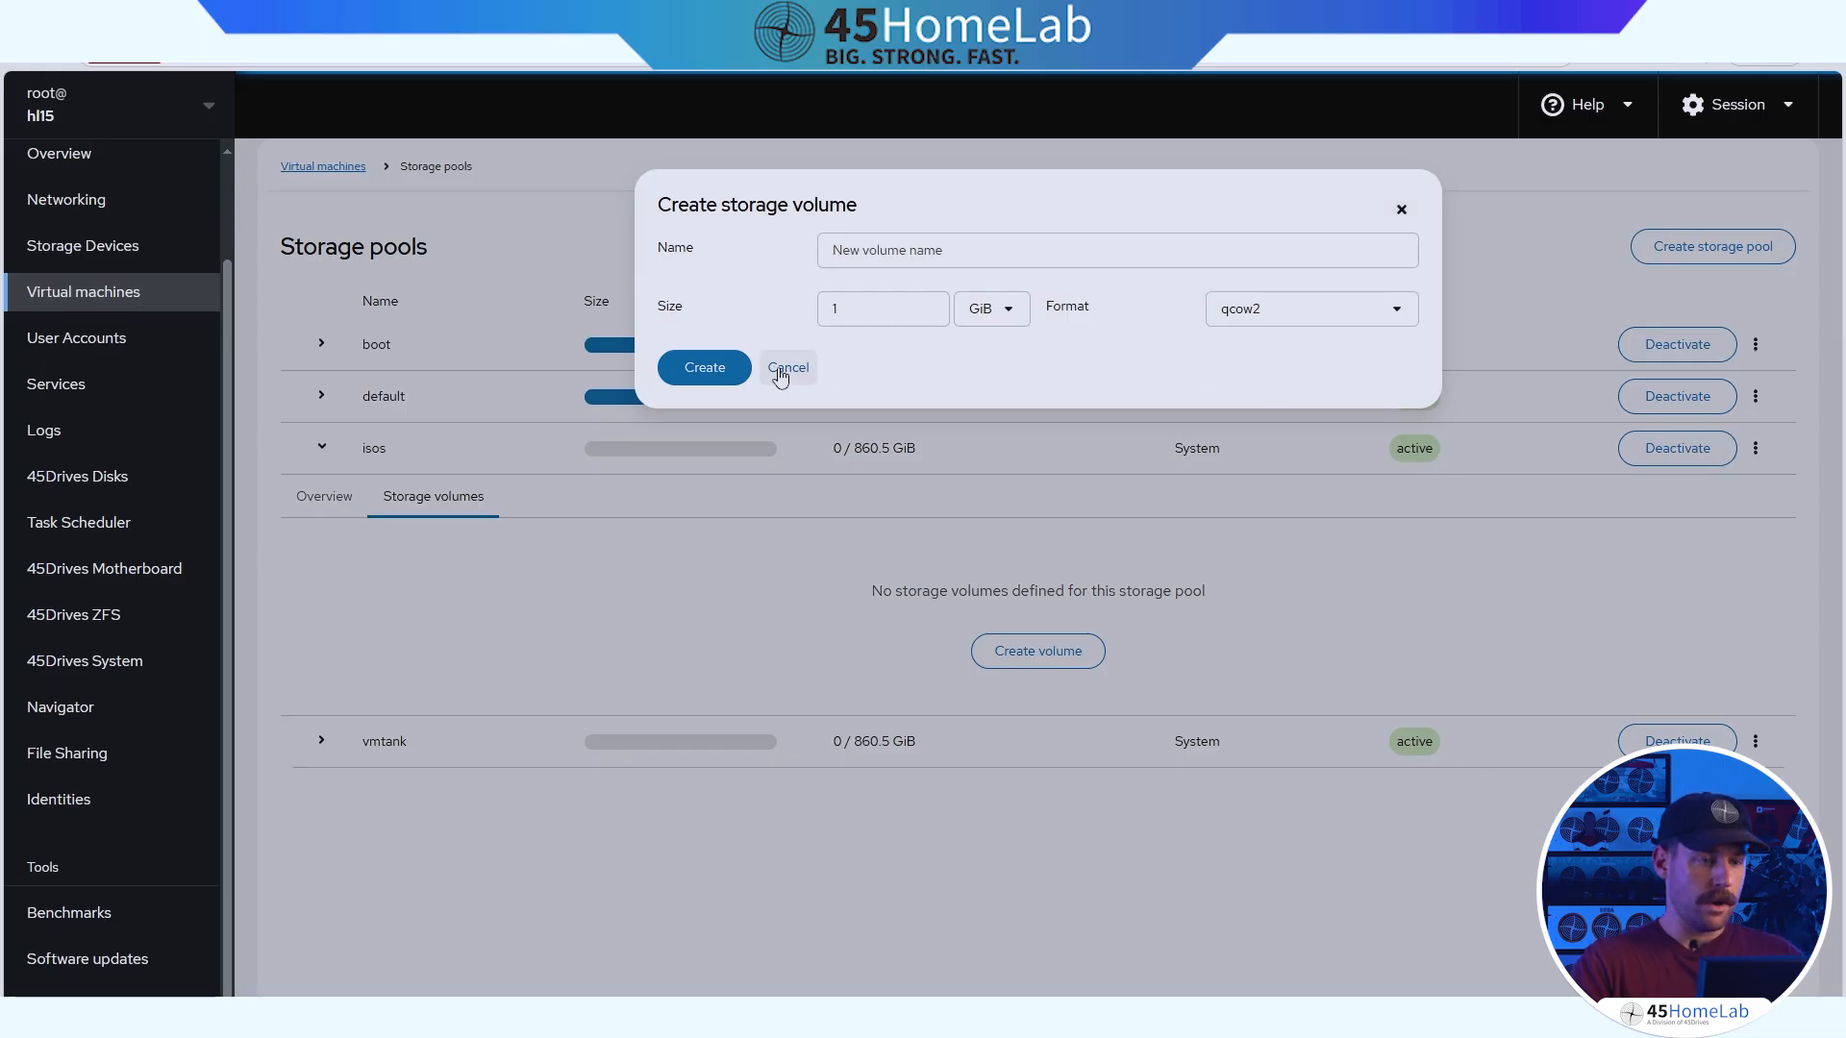
left_click(786, 367)
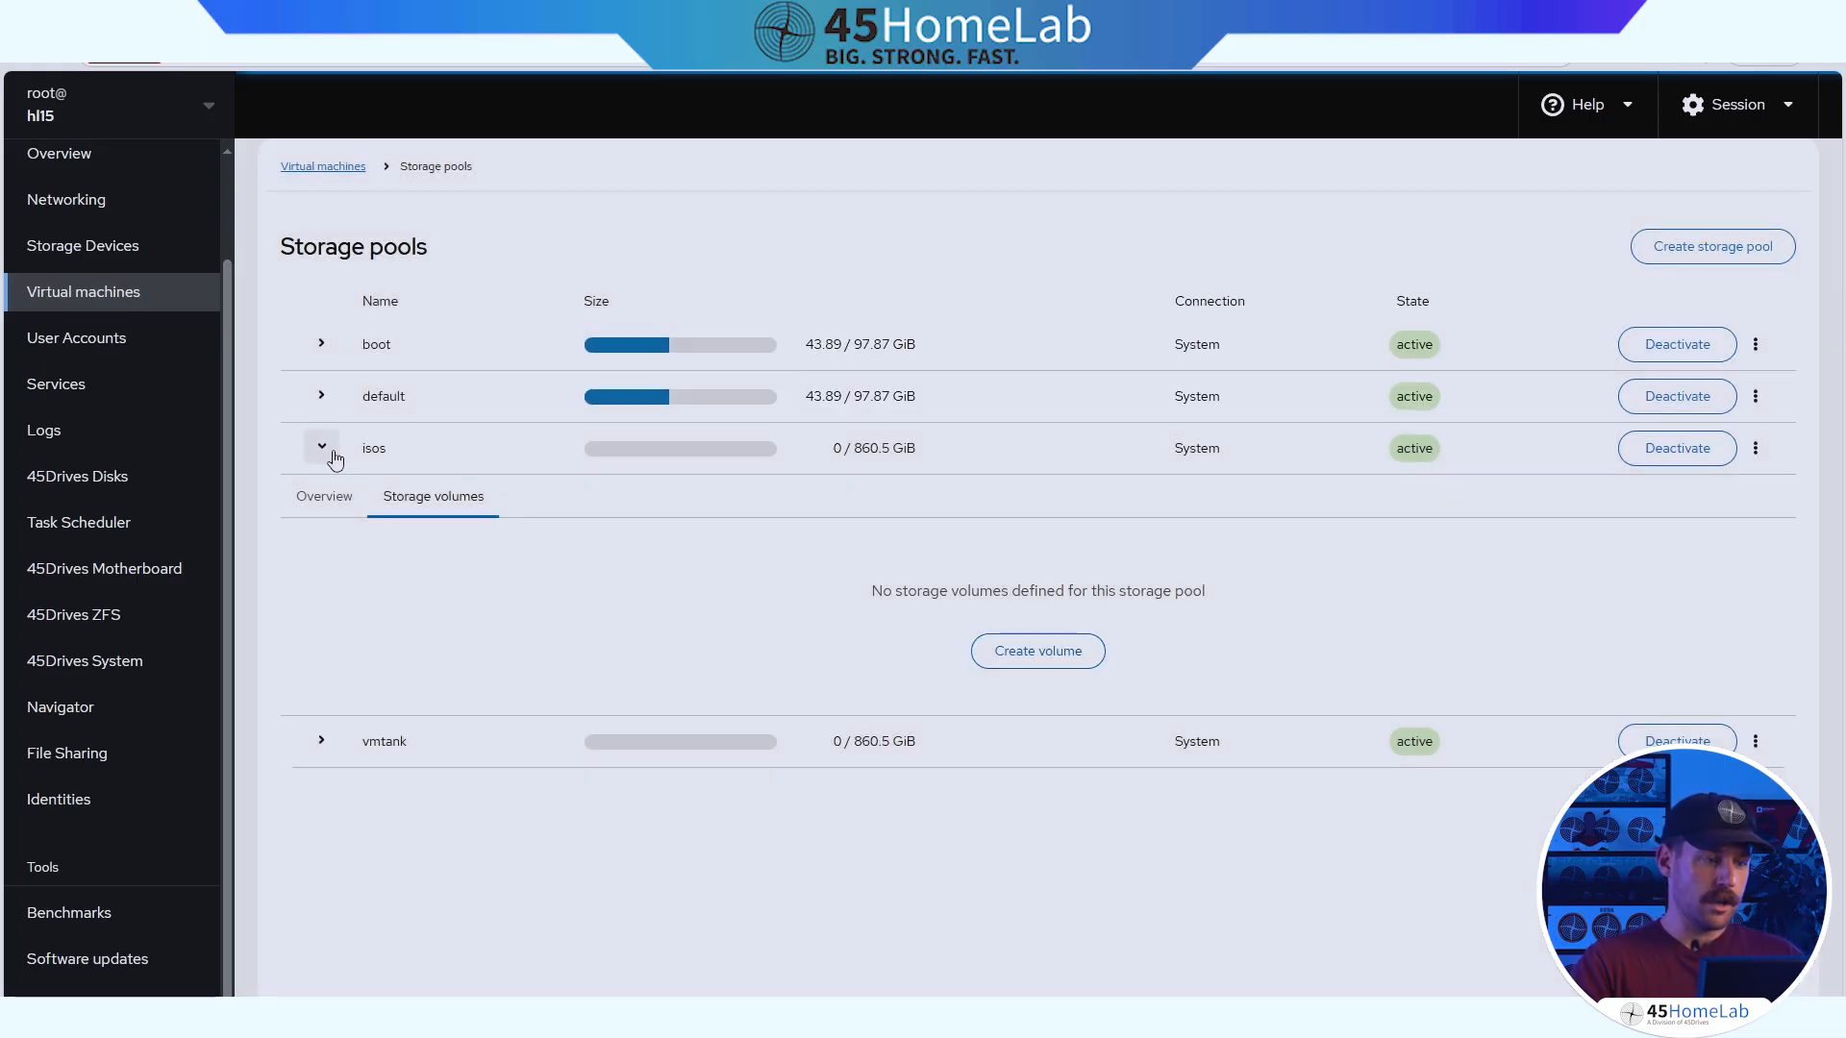
left_click(321, 448)
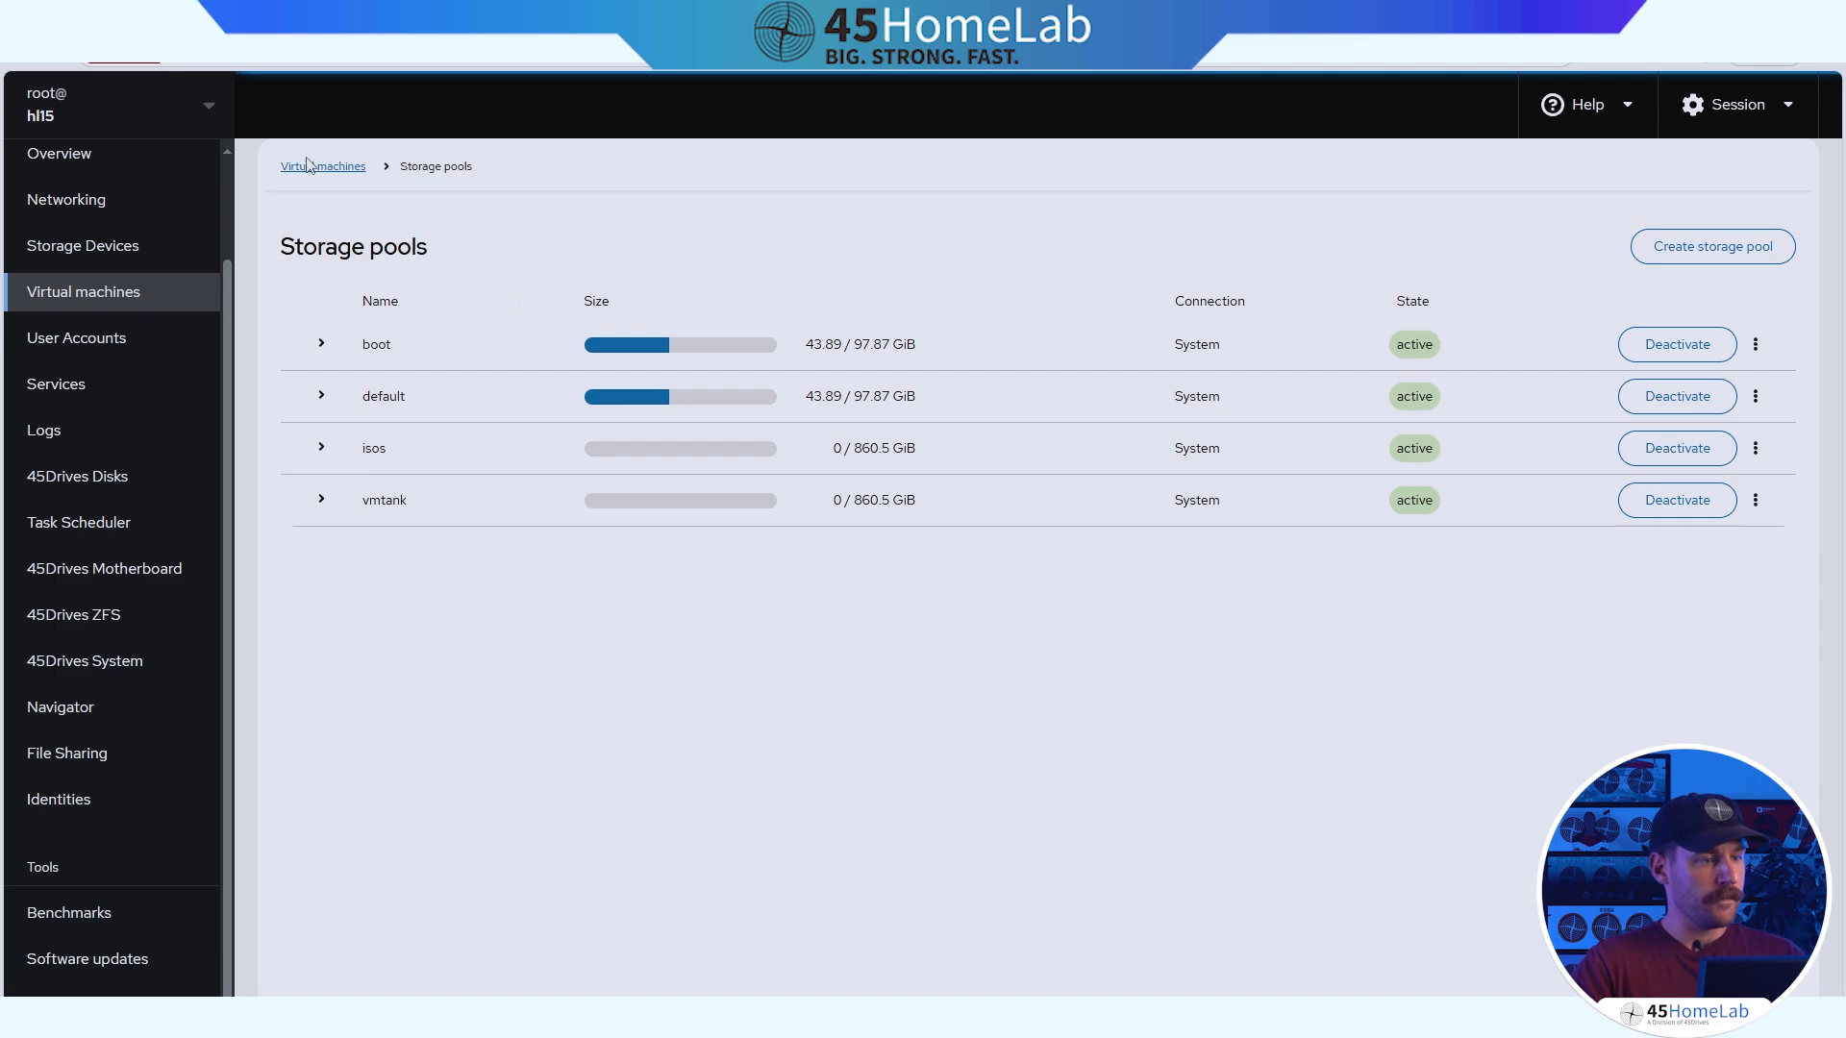
left_click(321, 166)
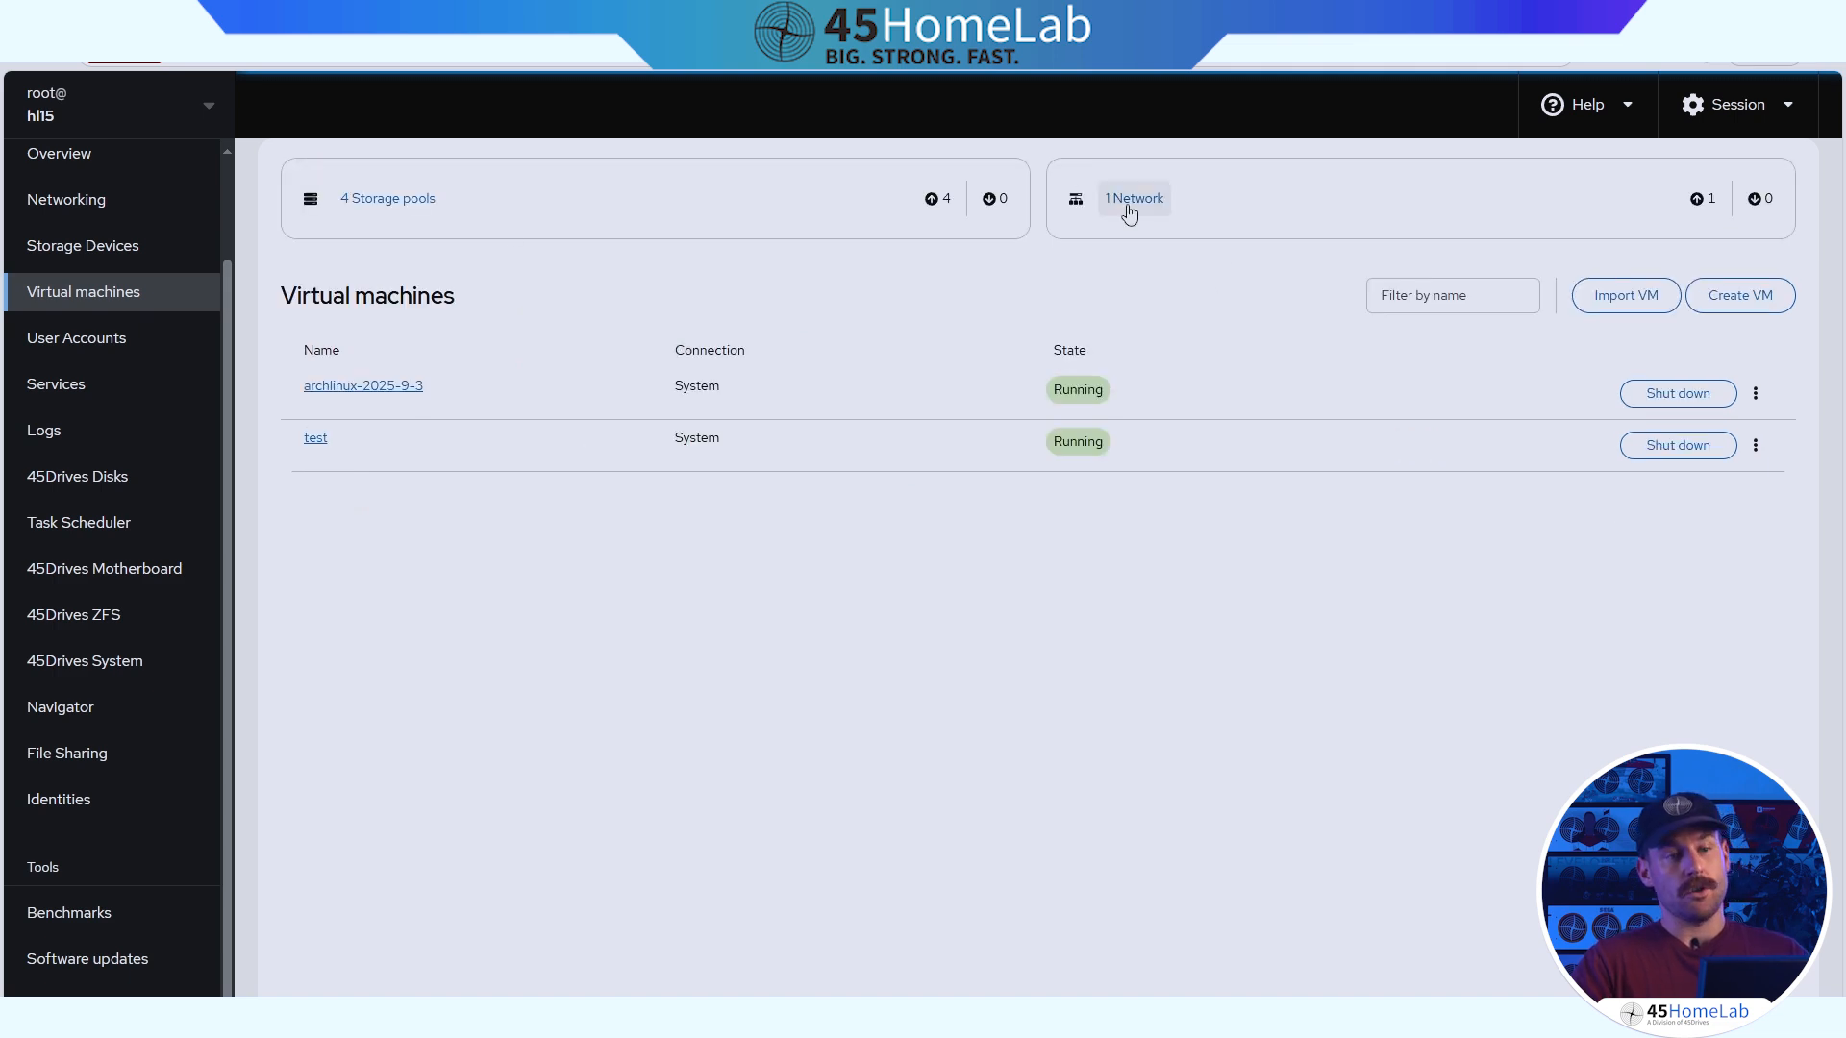
Review the default virbr0 network and host interfaces, then return to Virtual machines.
left_click(1132, 198)
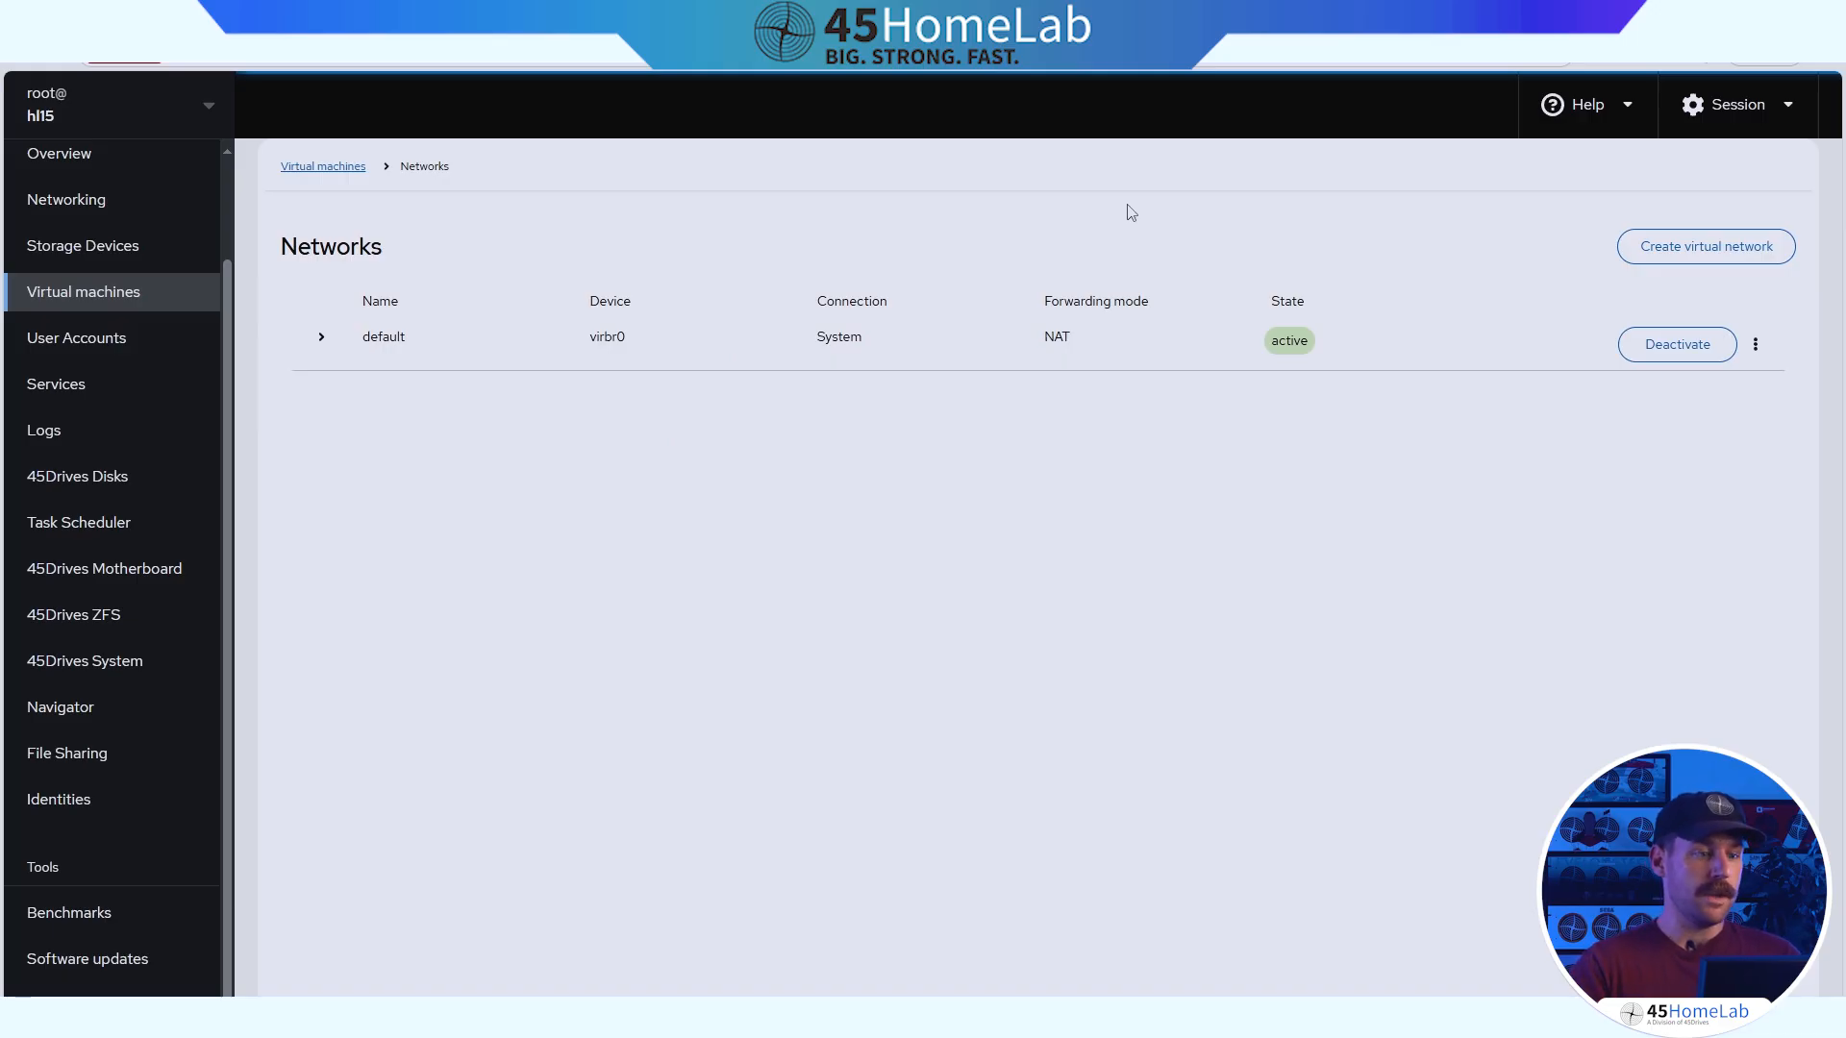
mouse_move(1119, 303)
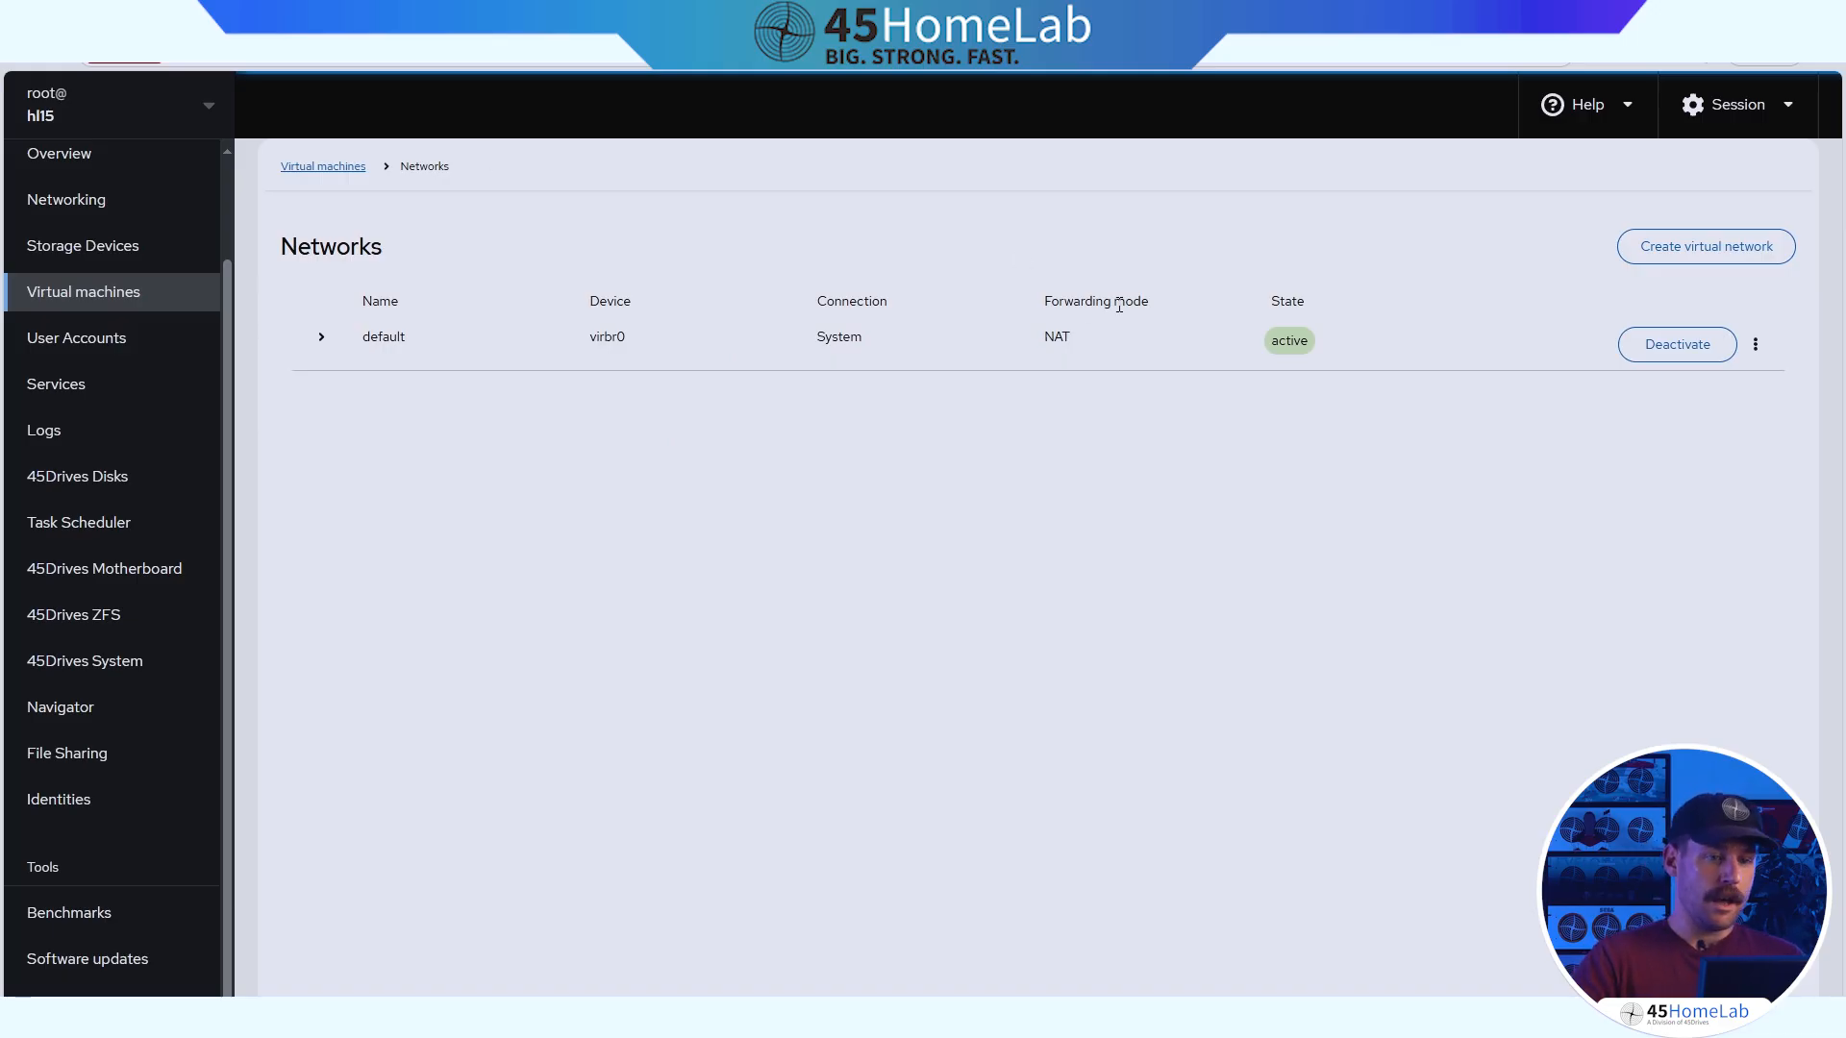
mouse_move(1104, 358)
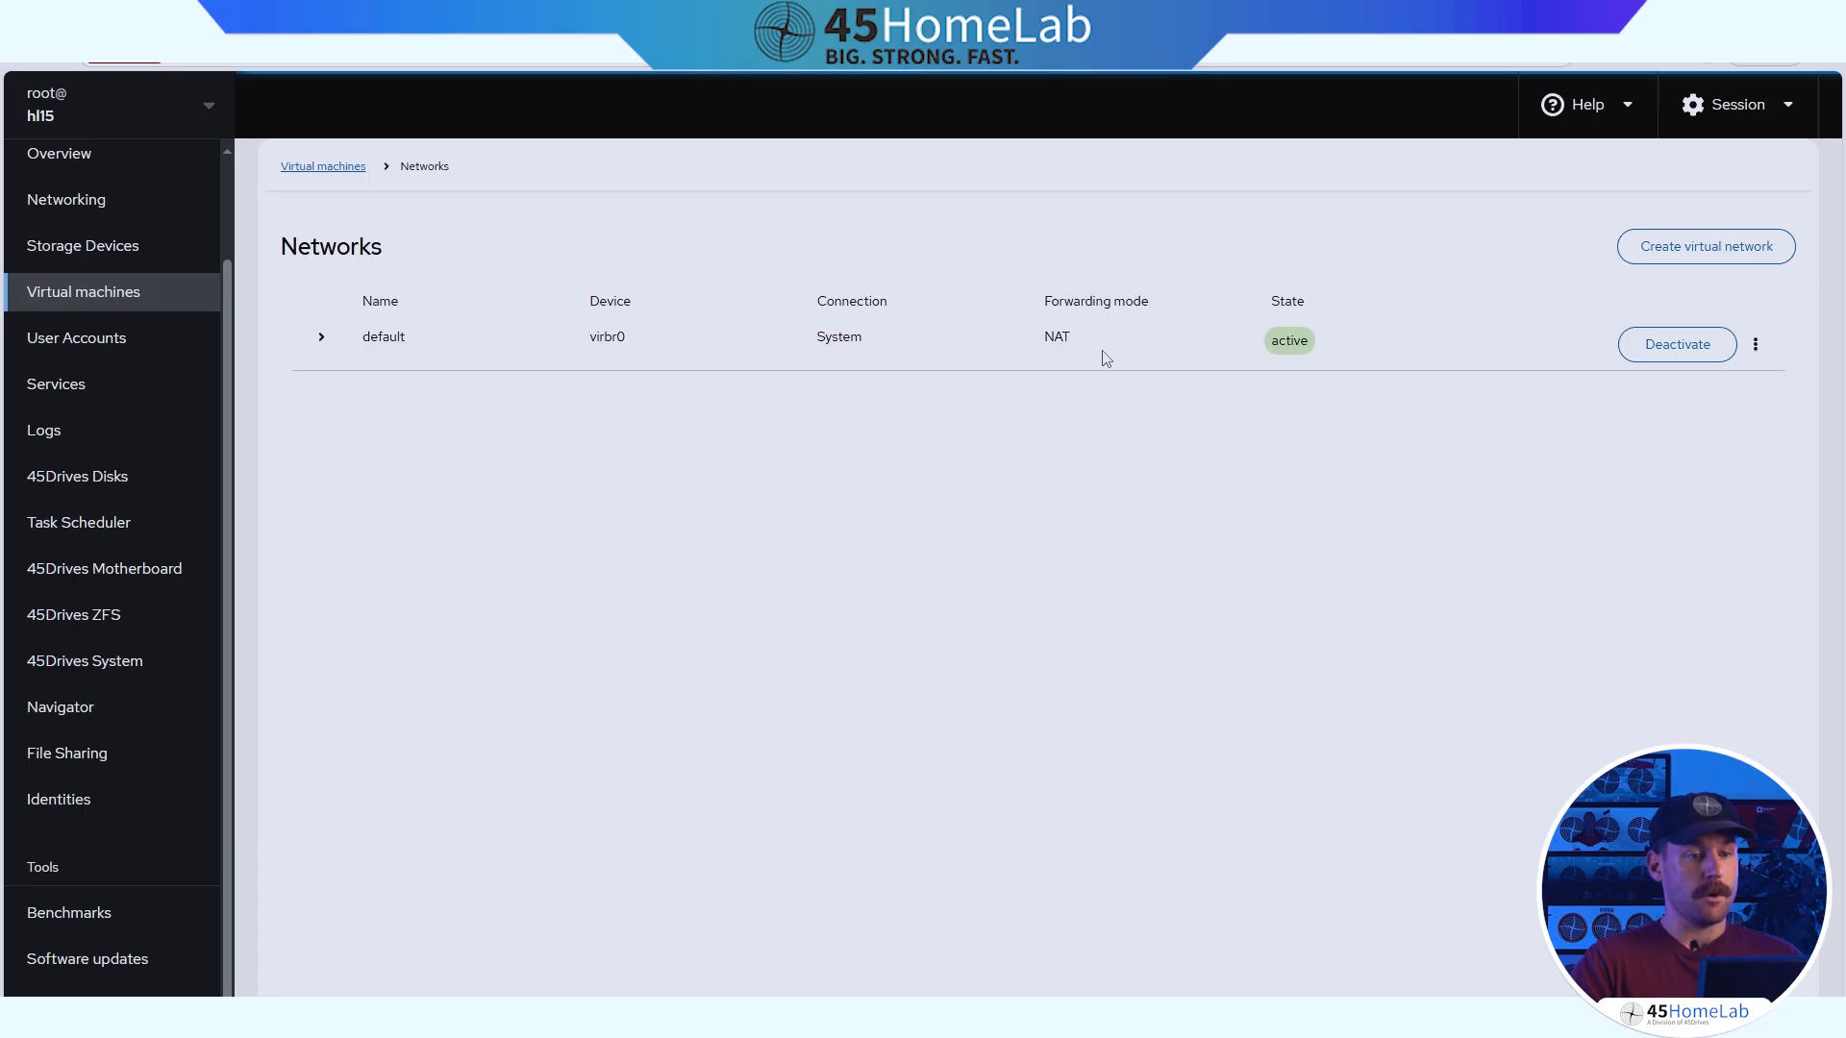
left_click(65, 198)
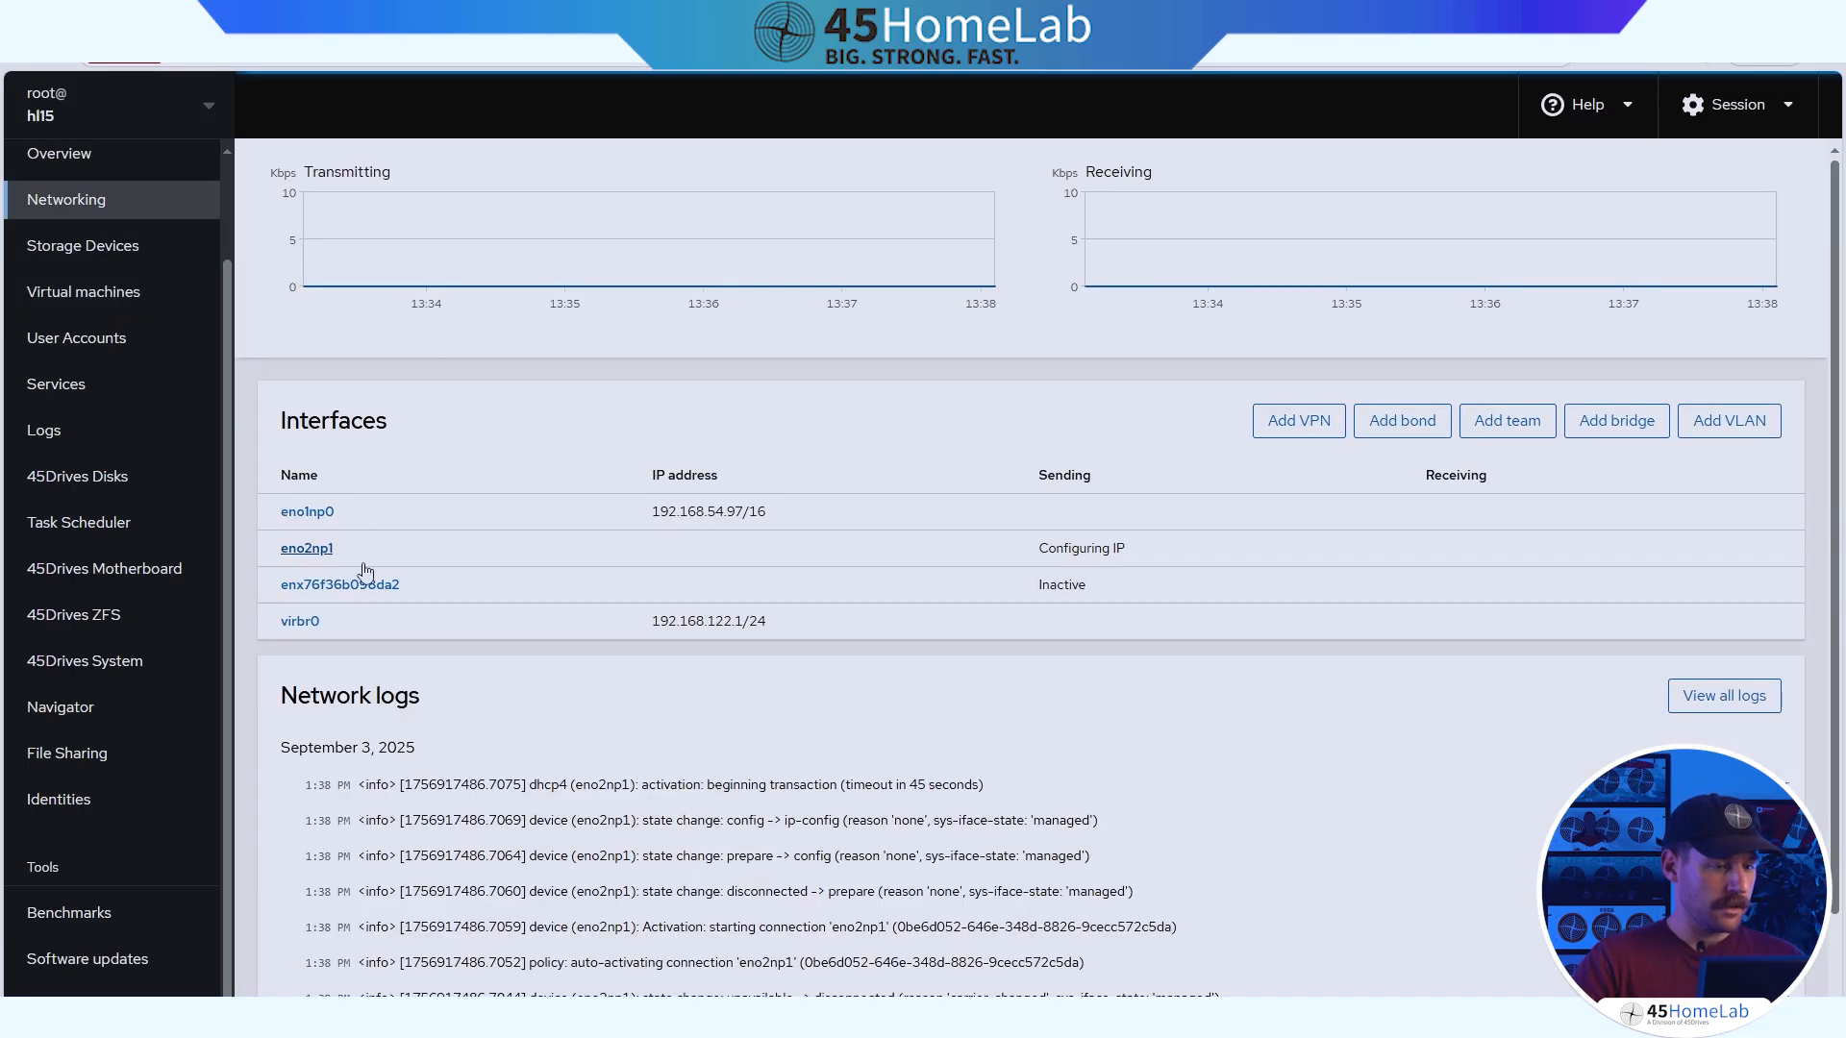
mouse_move(805, 627)
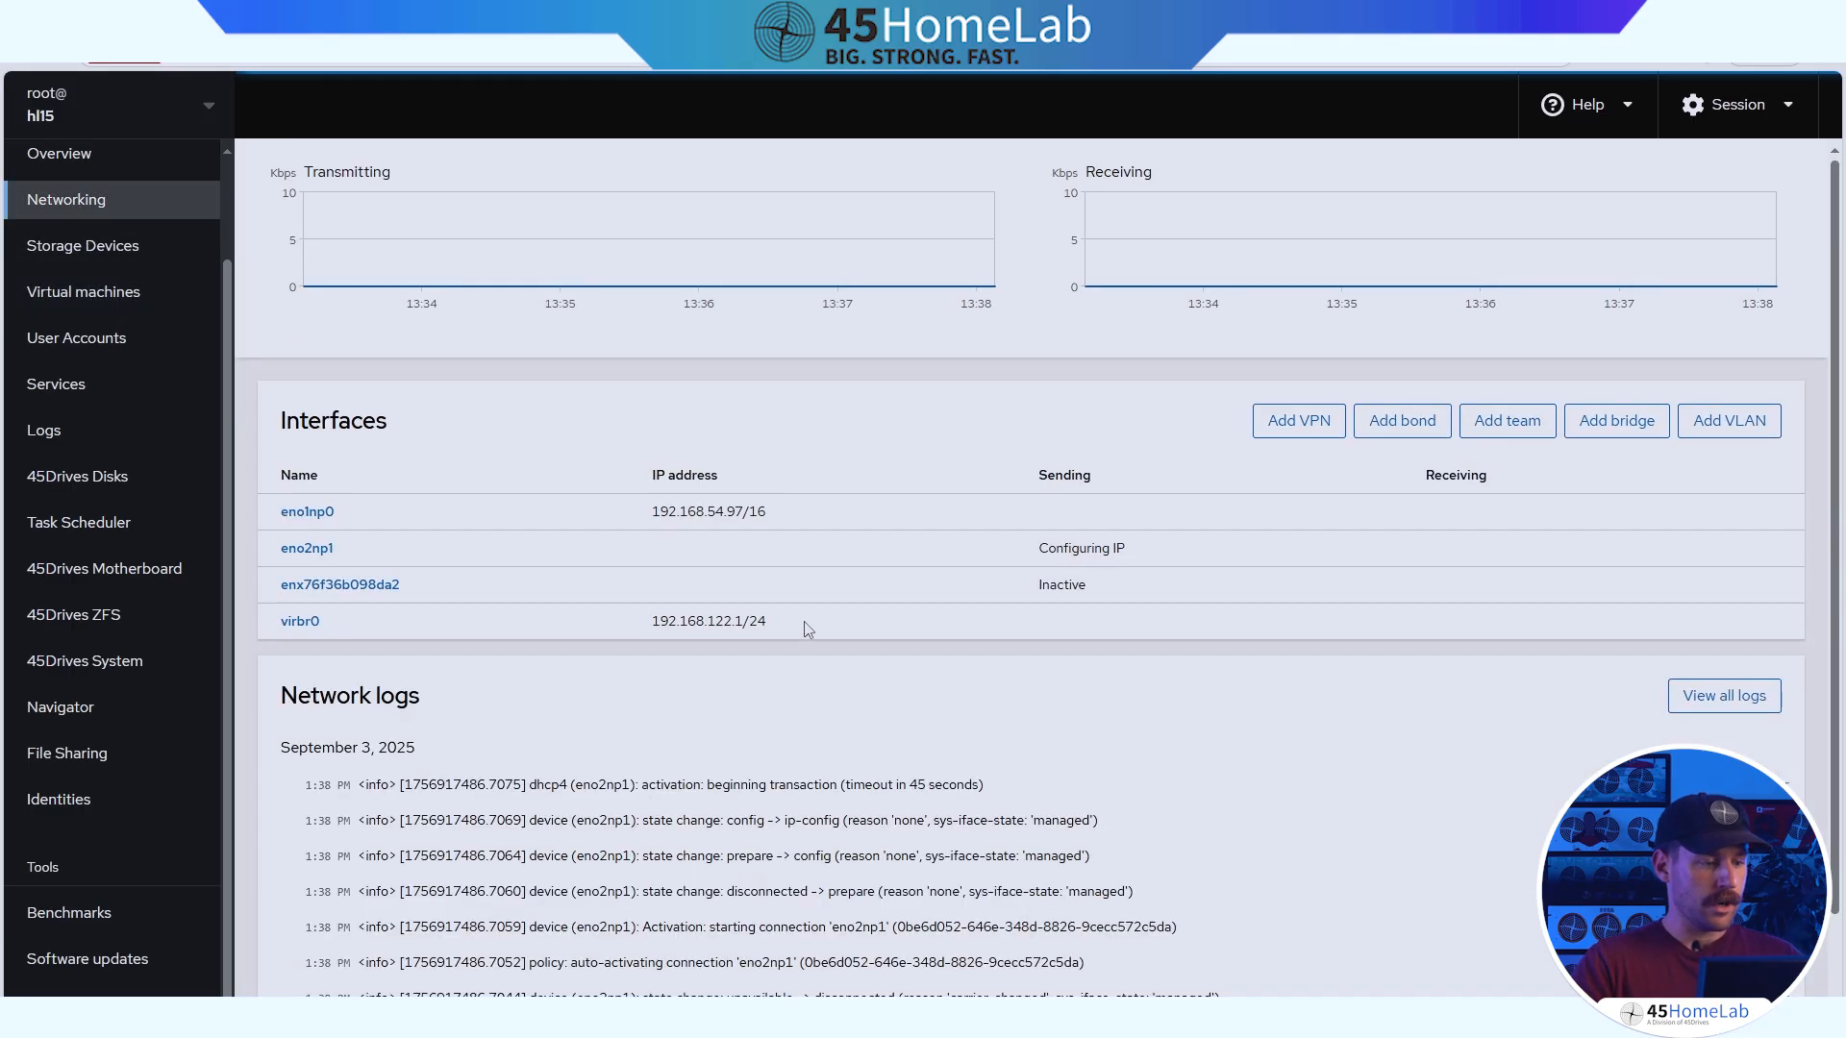
mouse_move(300, 622)
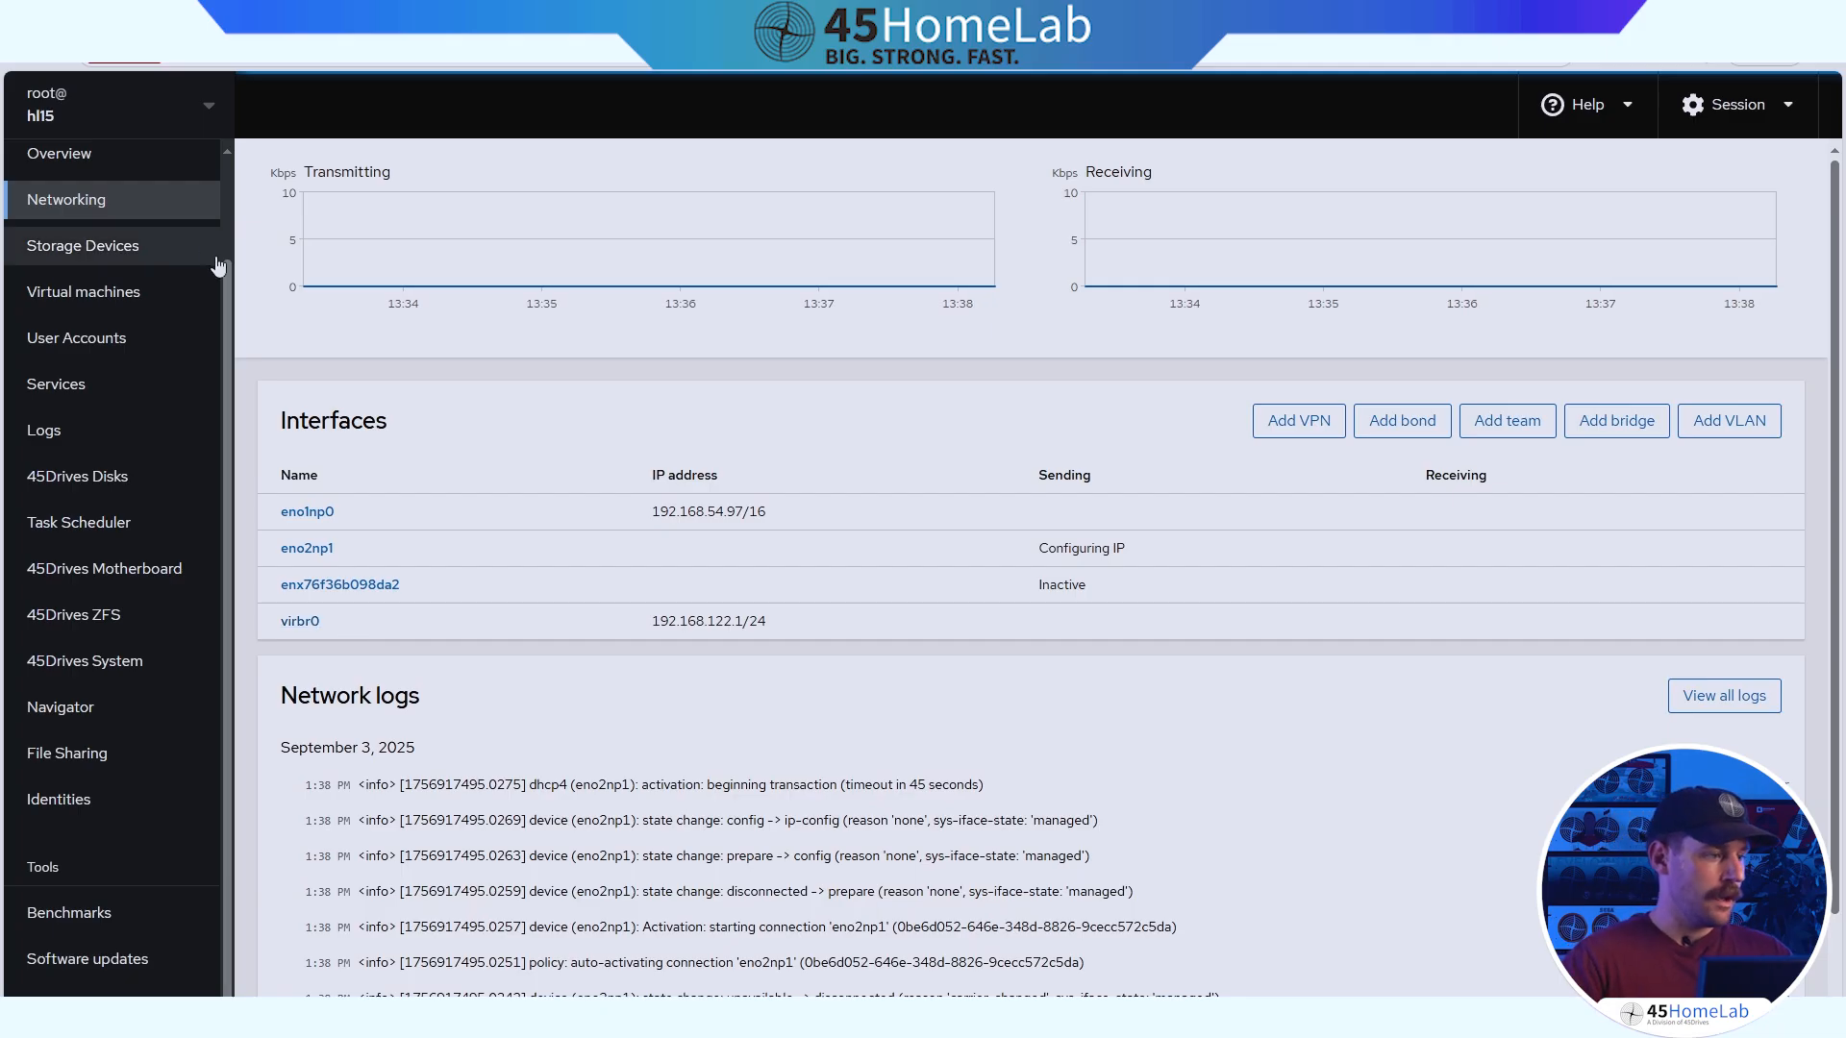
left_click(83, 290)
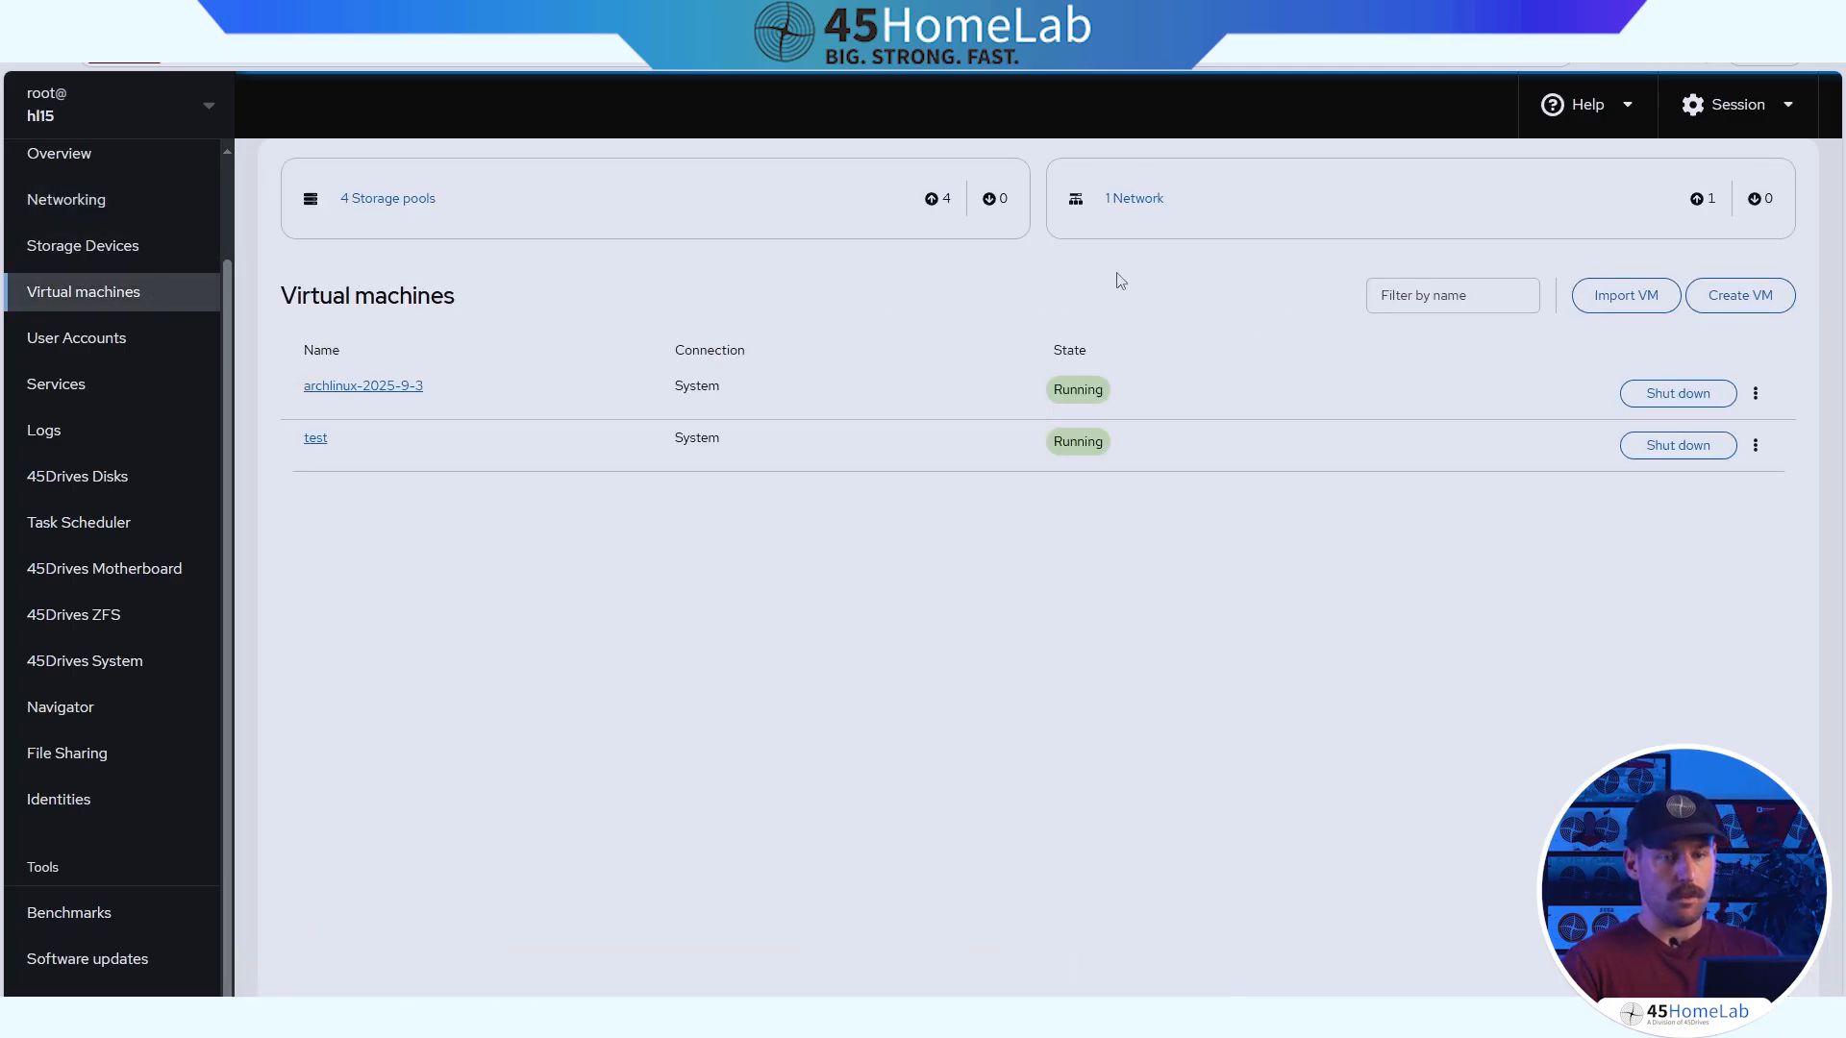
mouse_move(1738, 296)
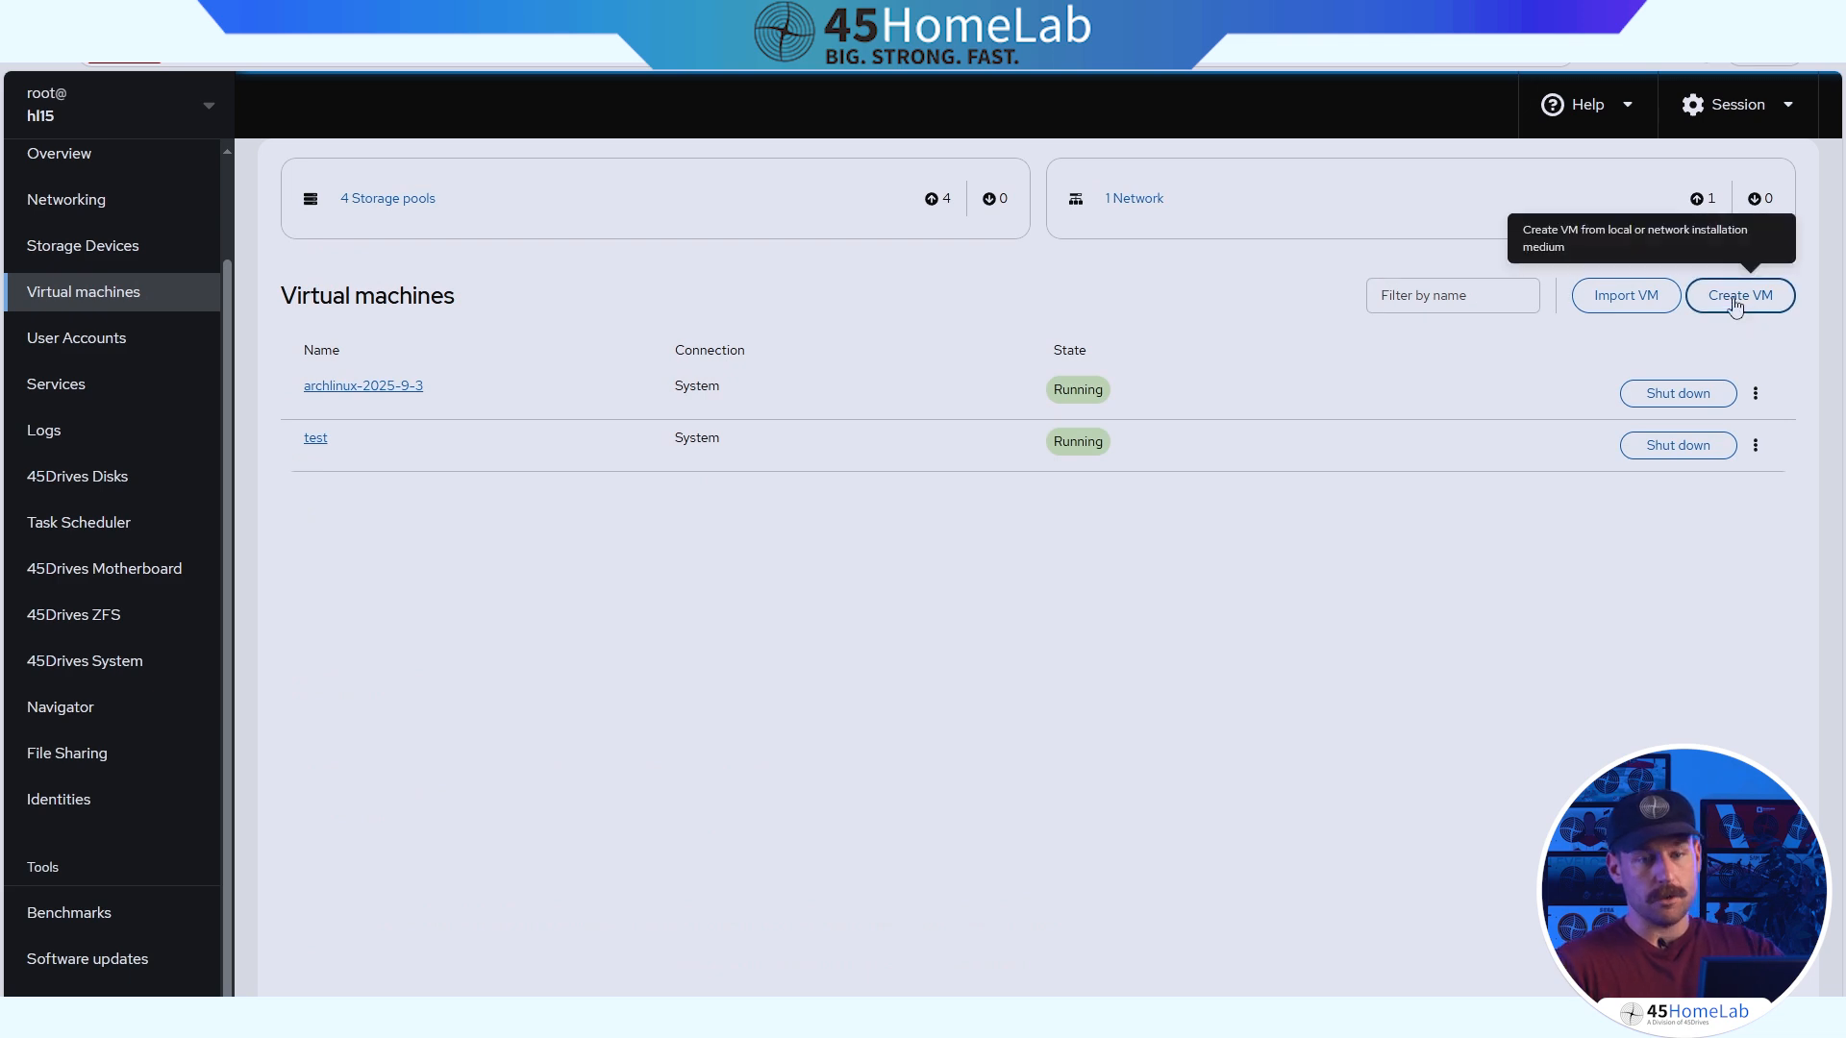
Dismiss the Import VM form unused and start the Create VM form instead.
left_click(1624, 296)
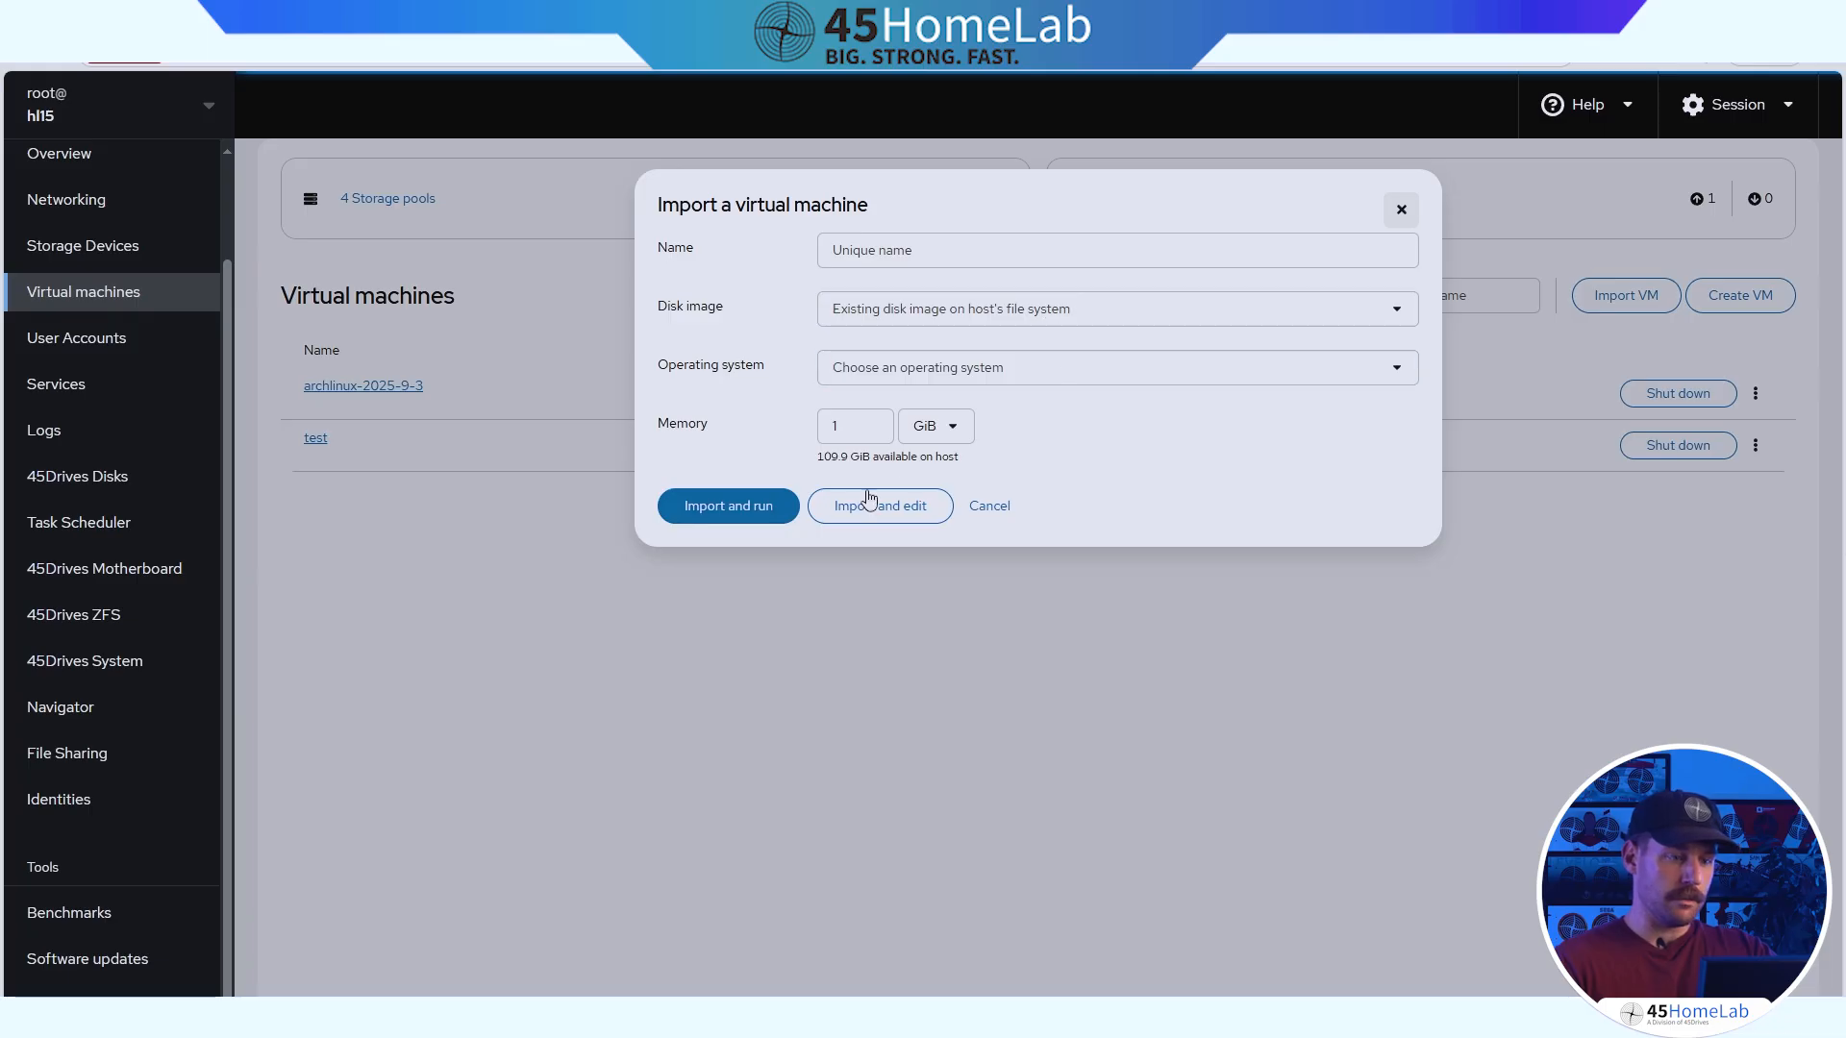
left_click(988, 506)
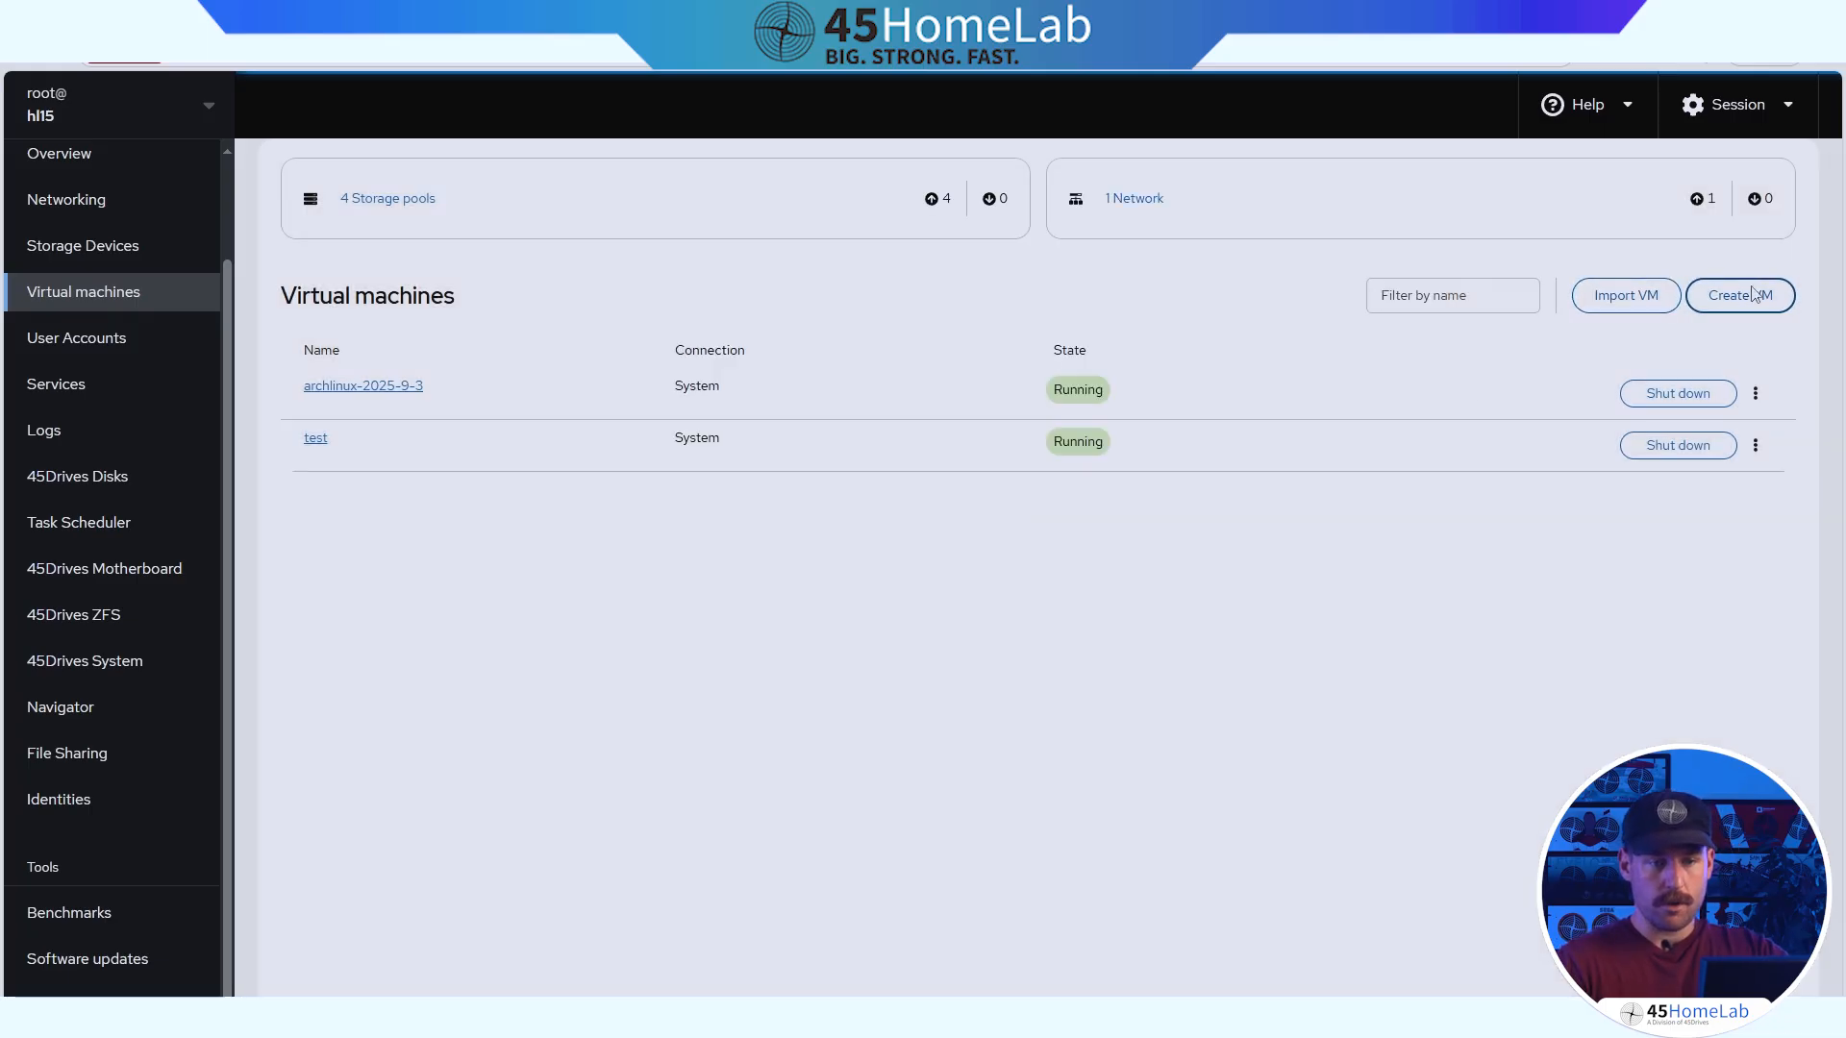
left_click(1738, 296)
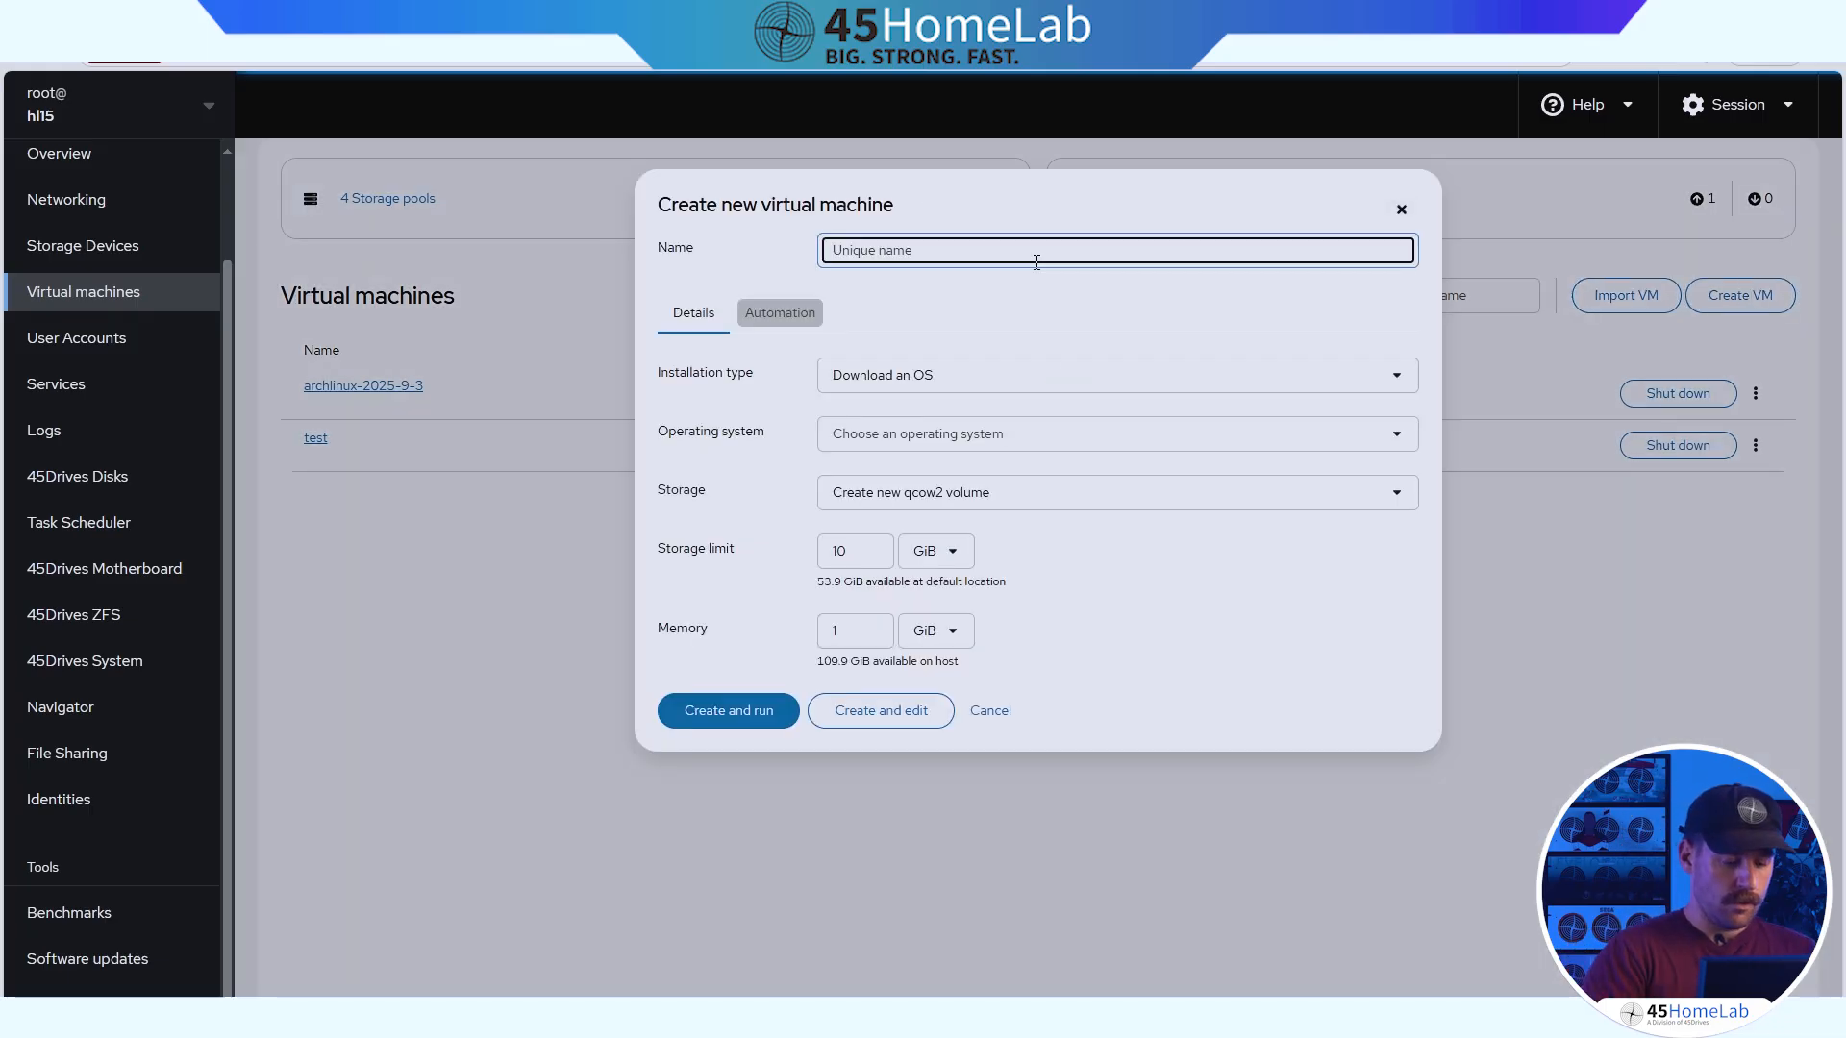
Name the VM cachyOS and set its installation source to the saved CachyOS ISO URL.
type("cachy")
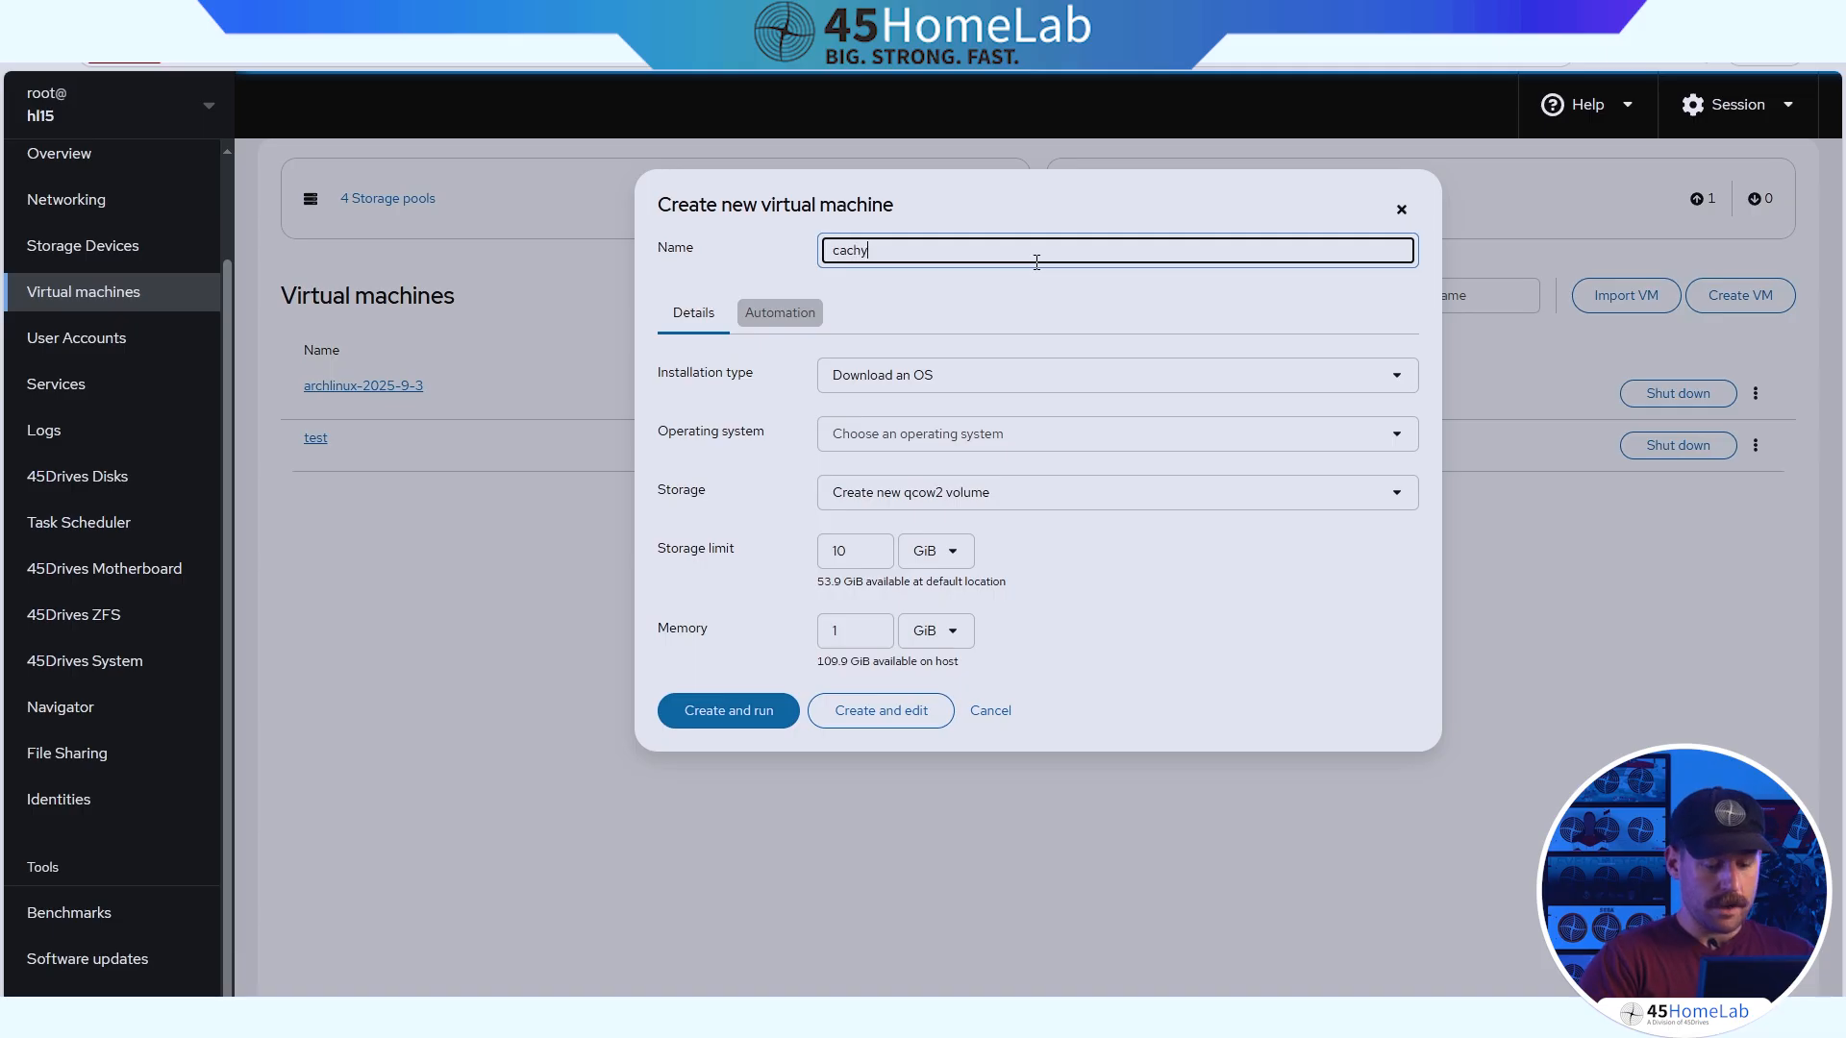
key("Backspace")
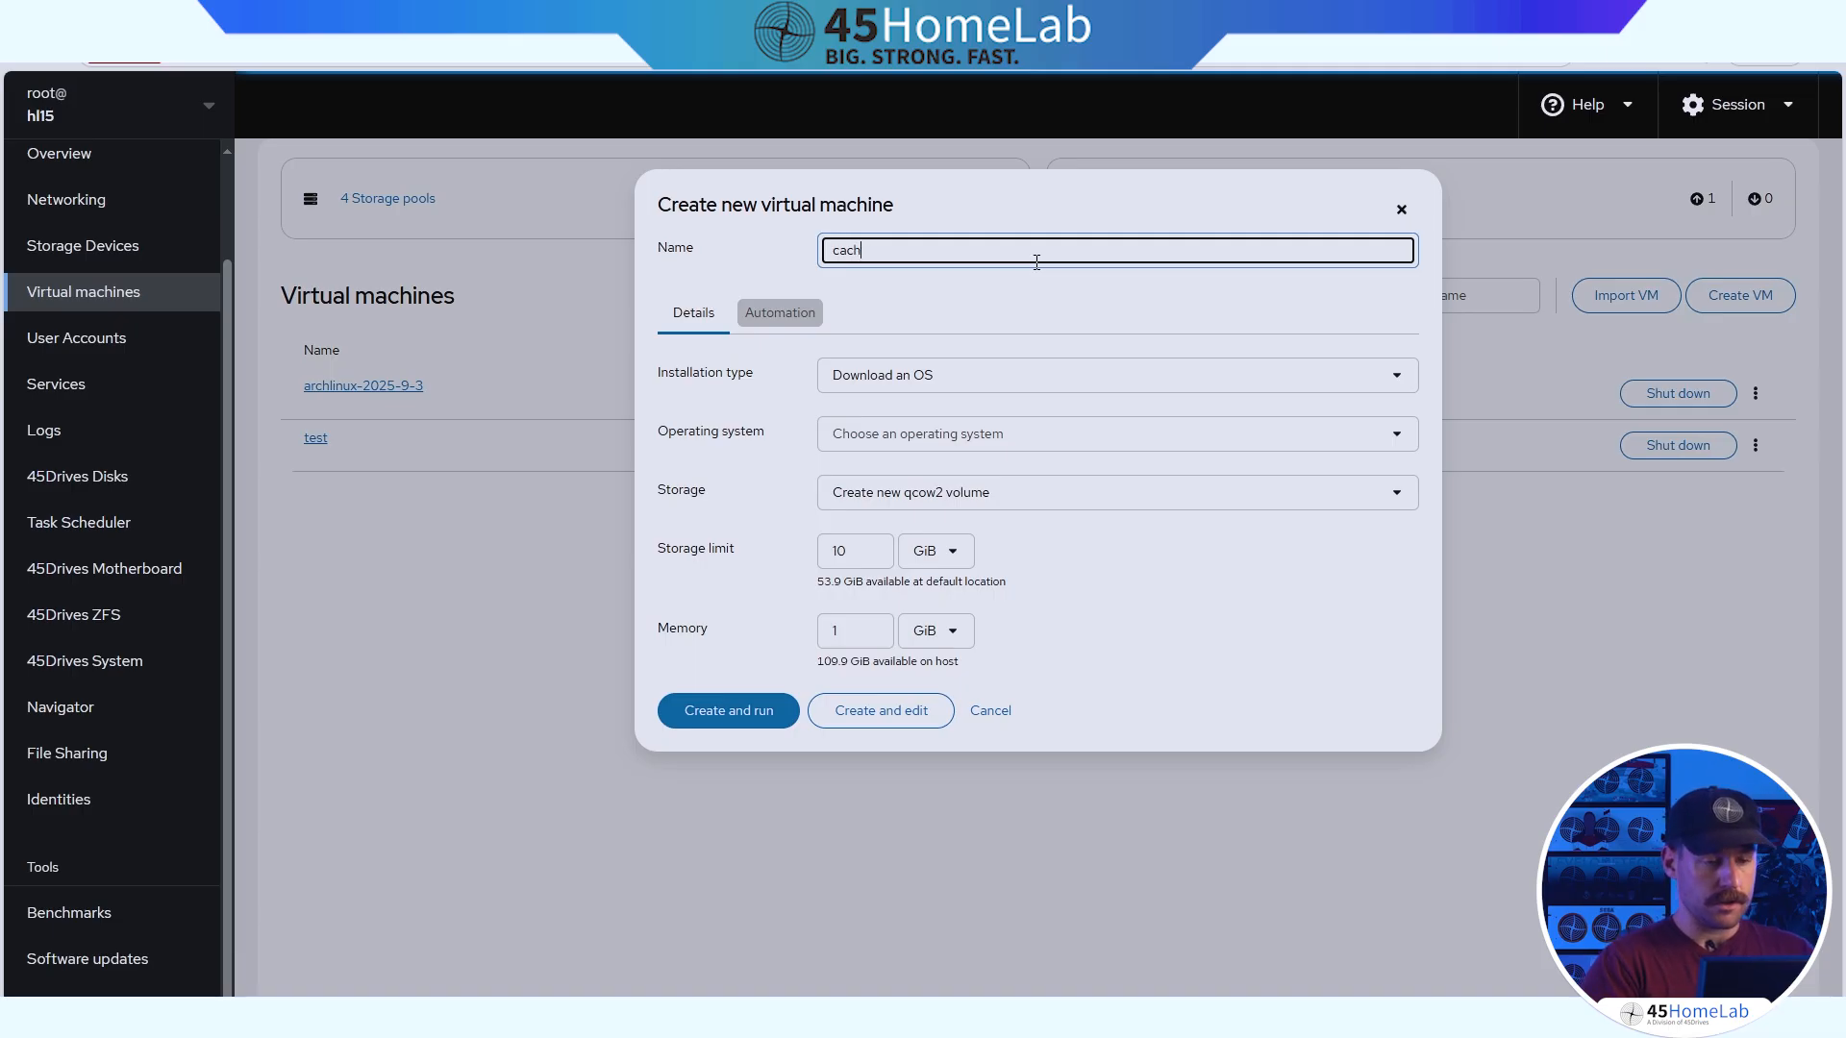
key("Backspace")
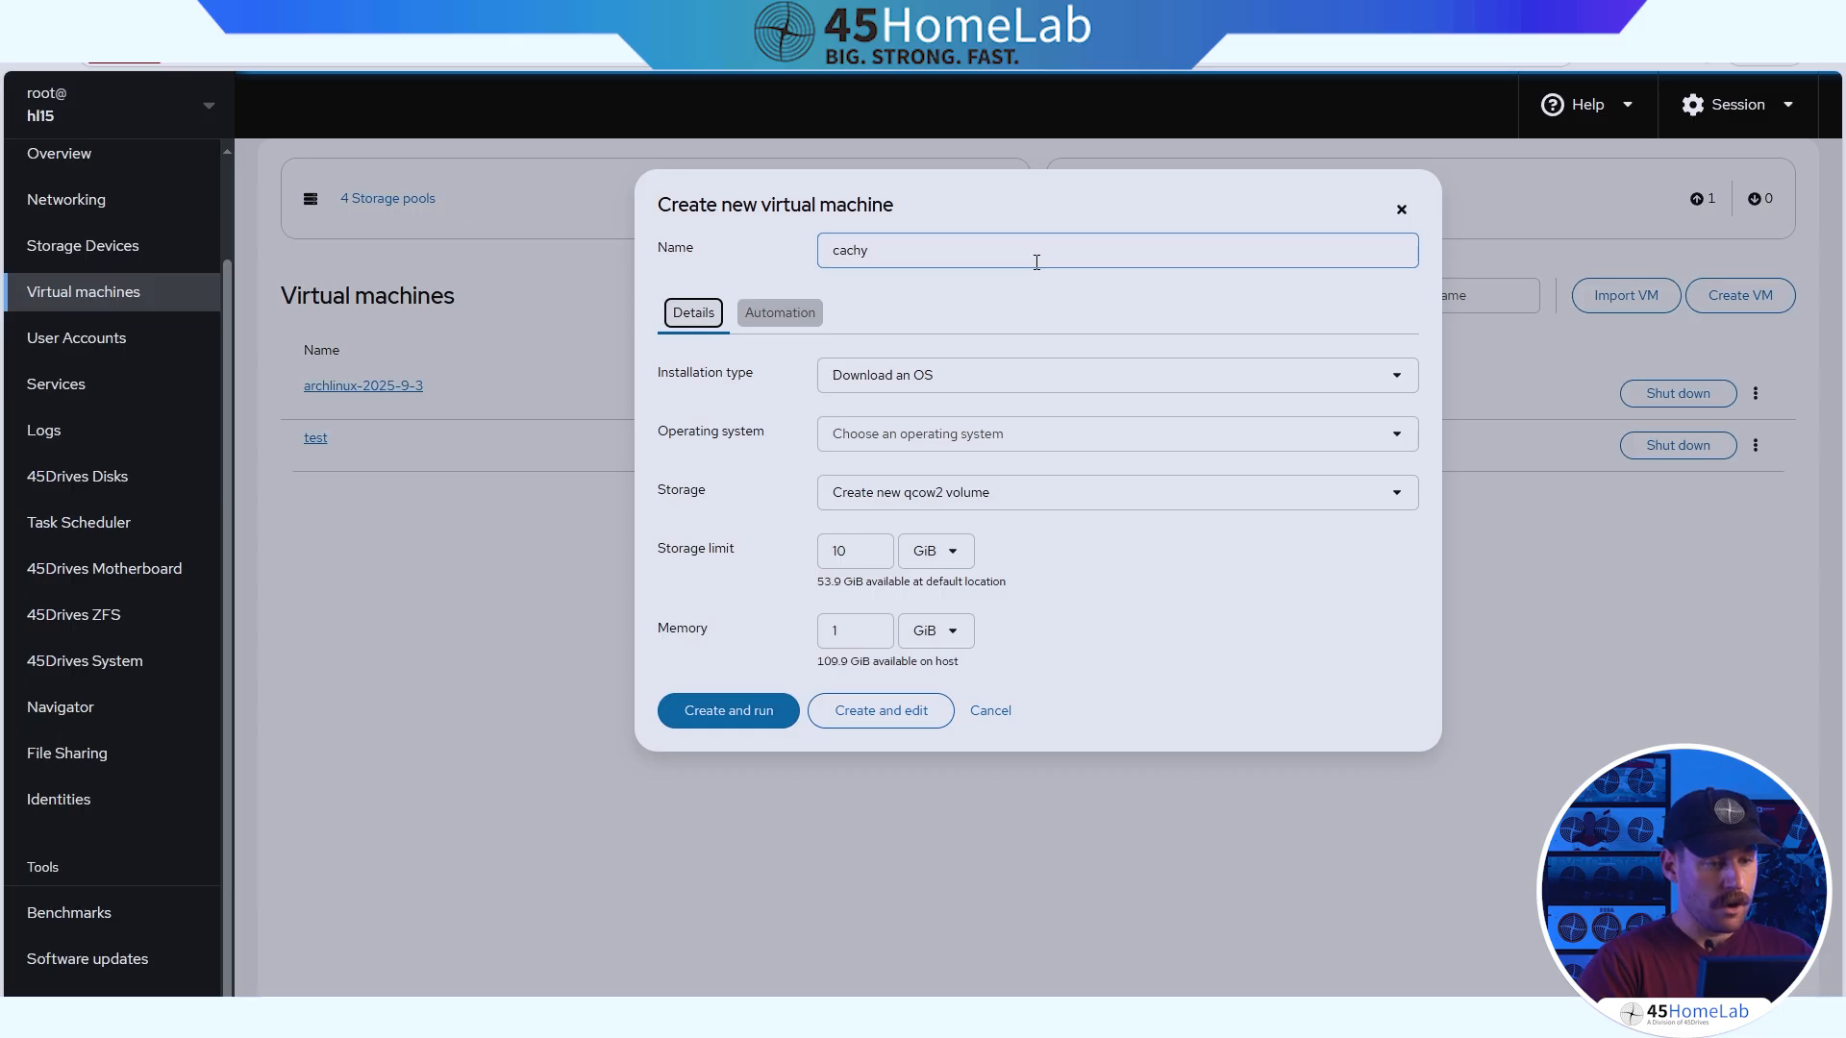
type("OS")
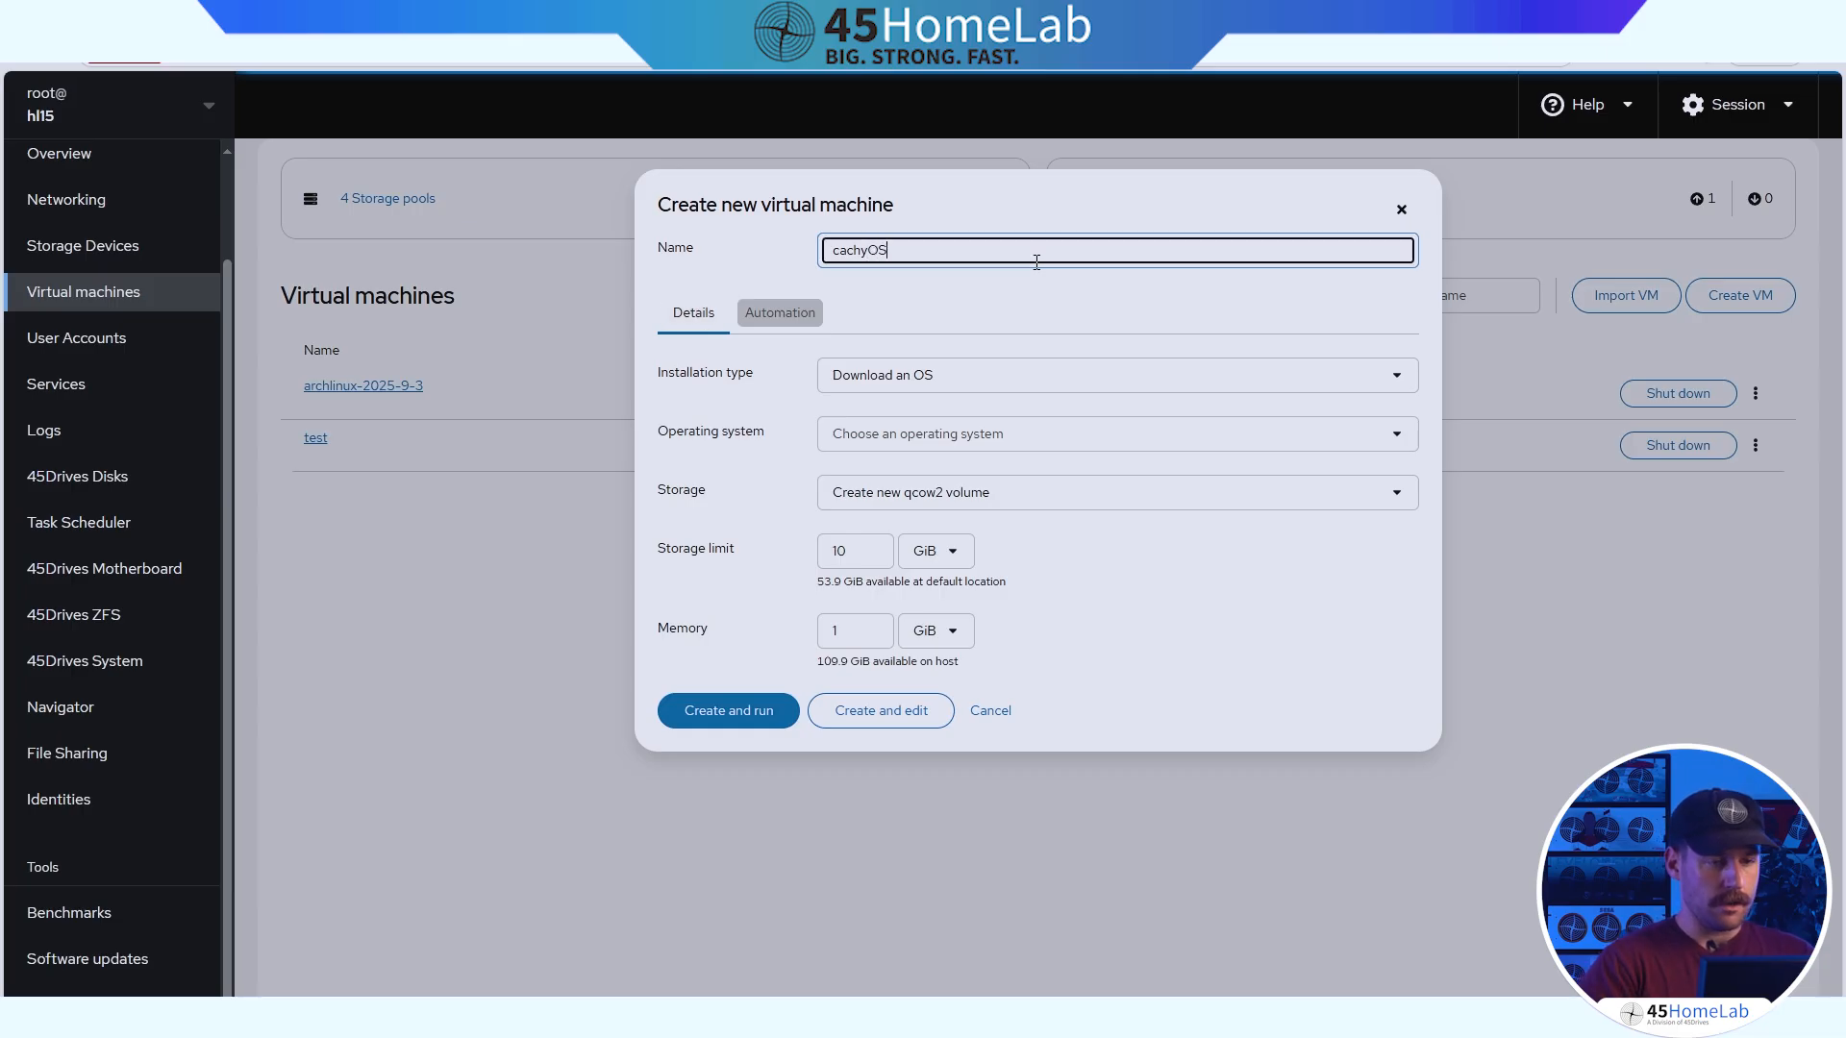
left_click(1115, 375)
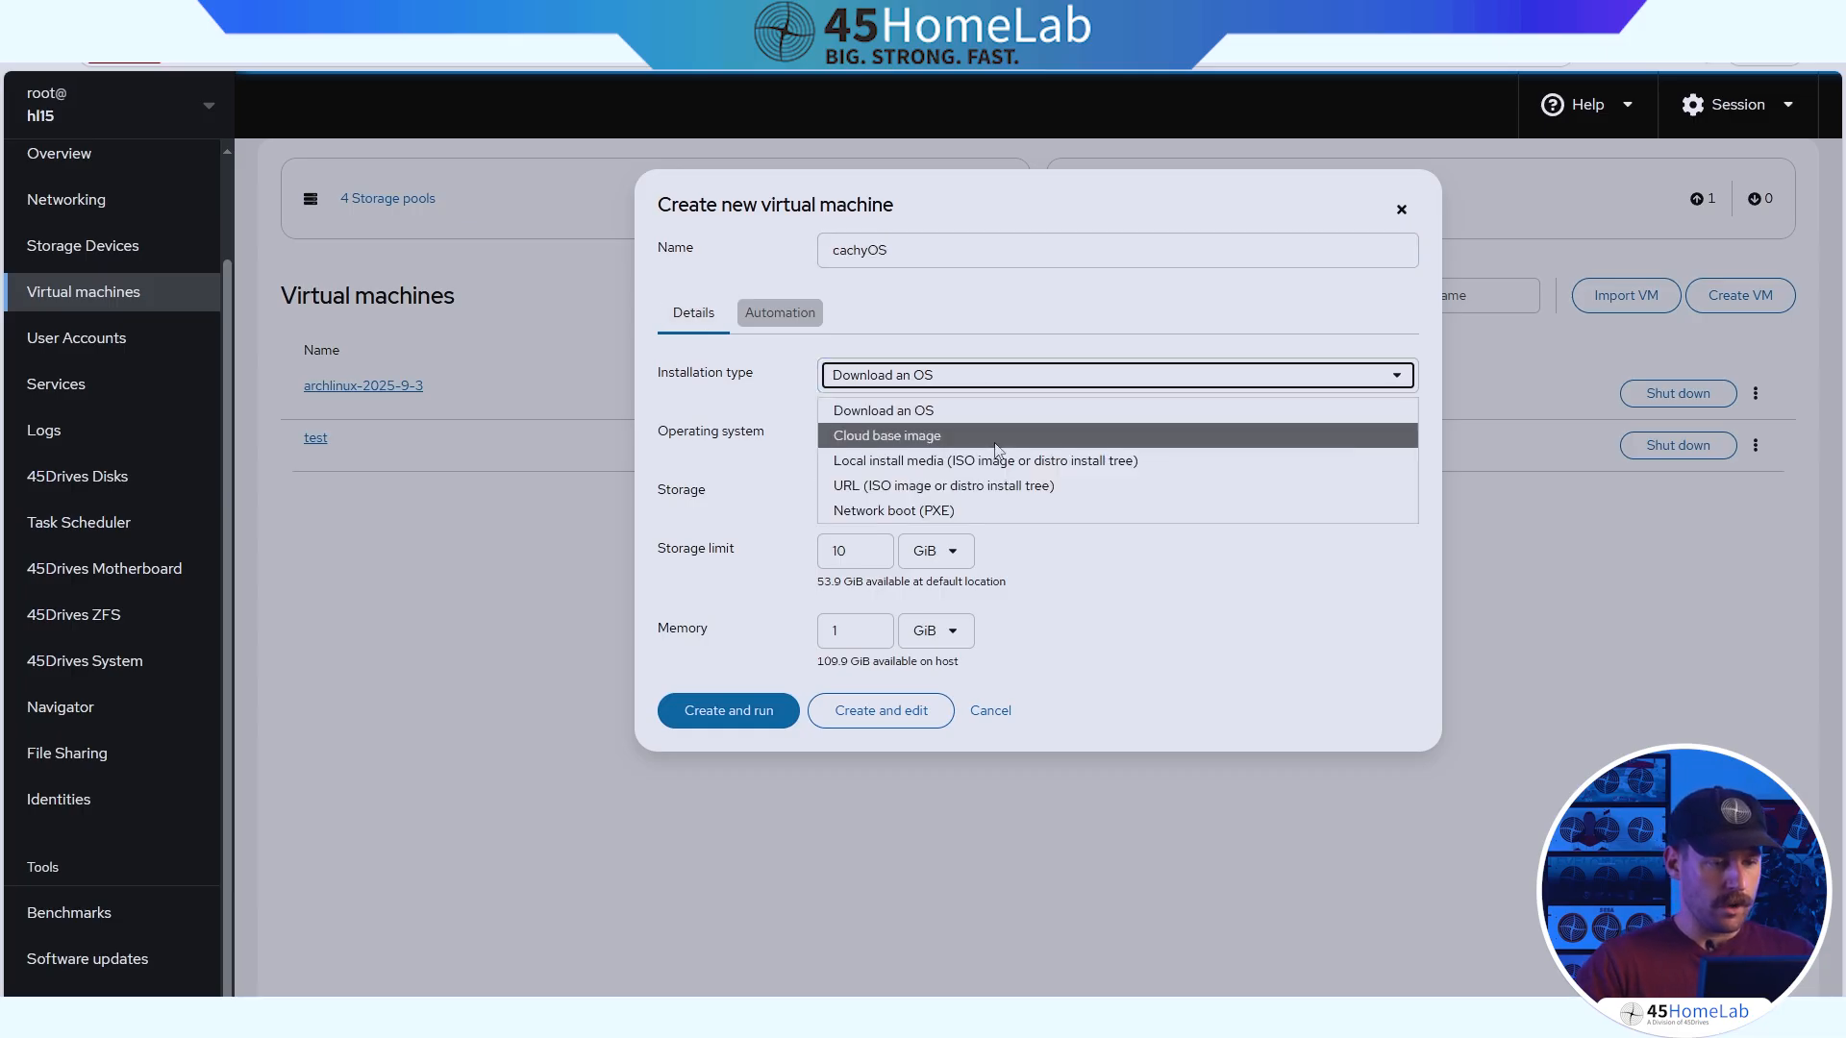
left_click(942, 487)
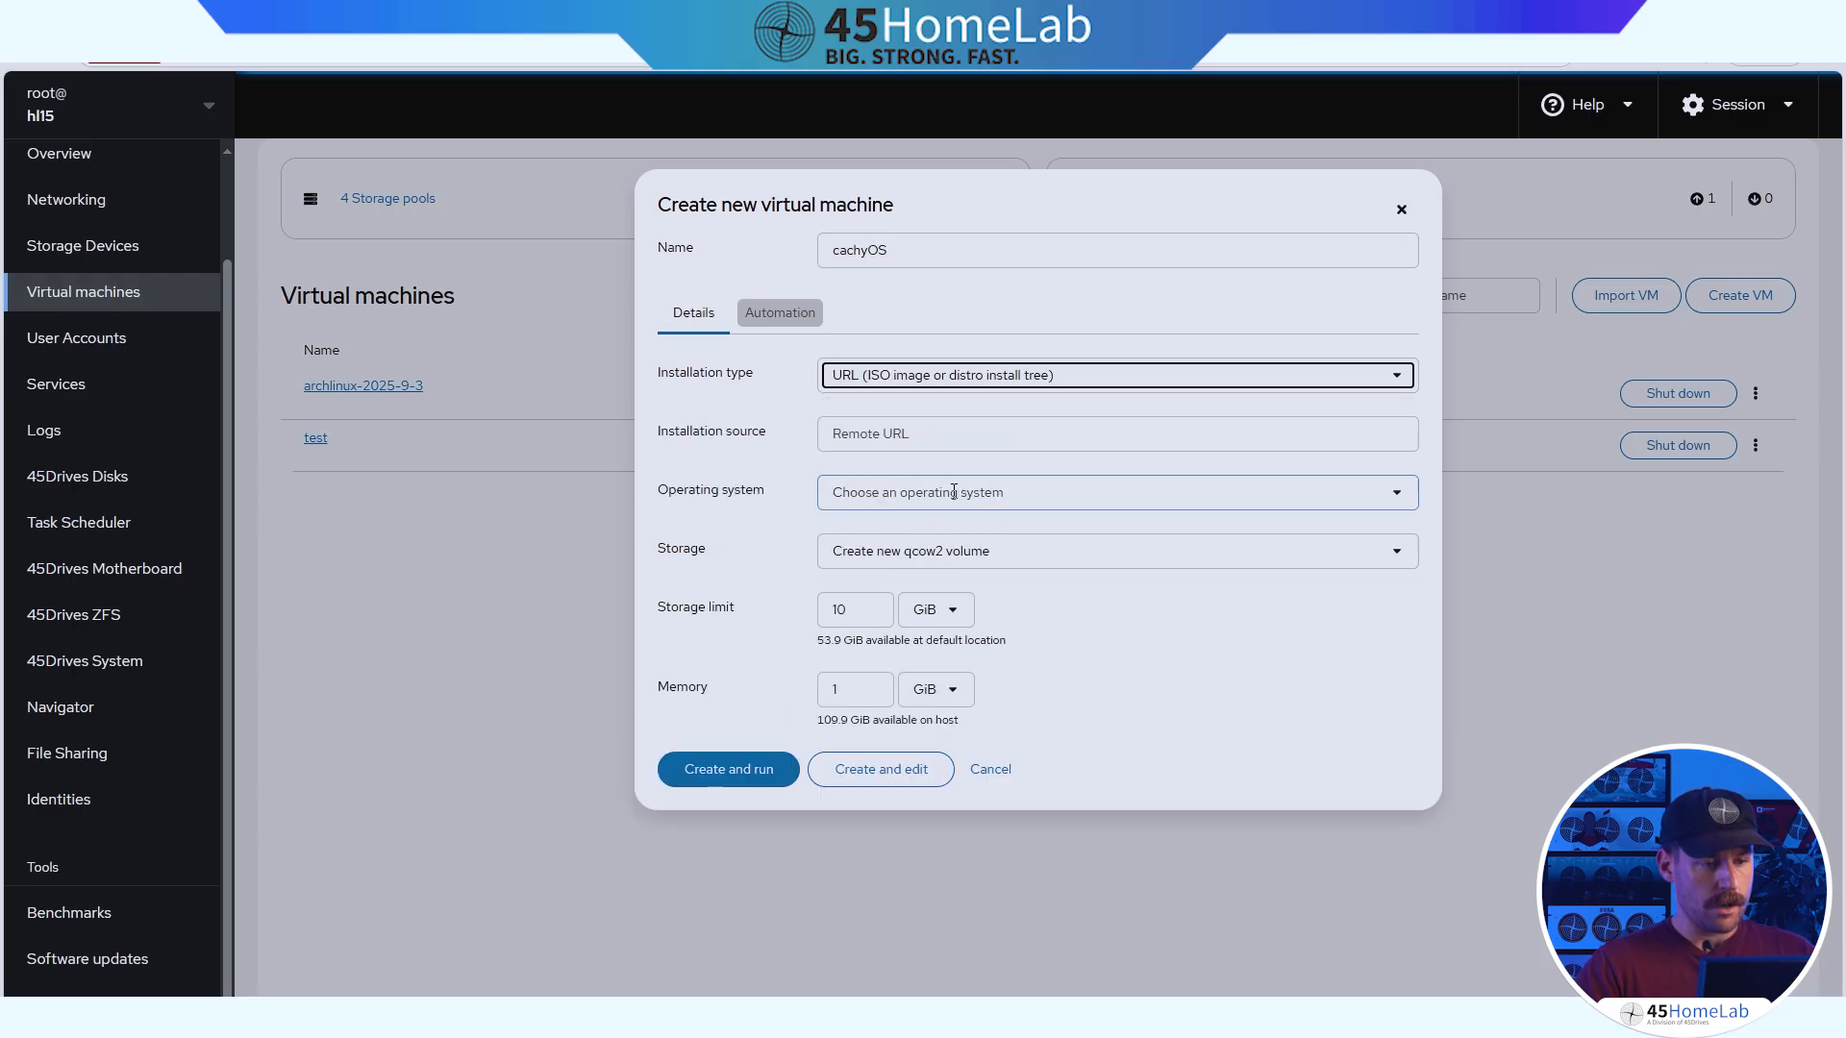
left_click(1115, 432)
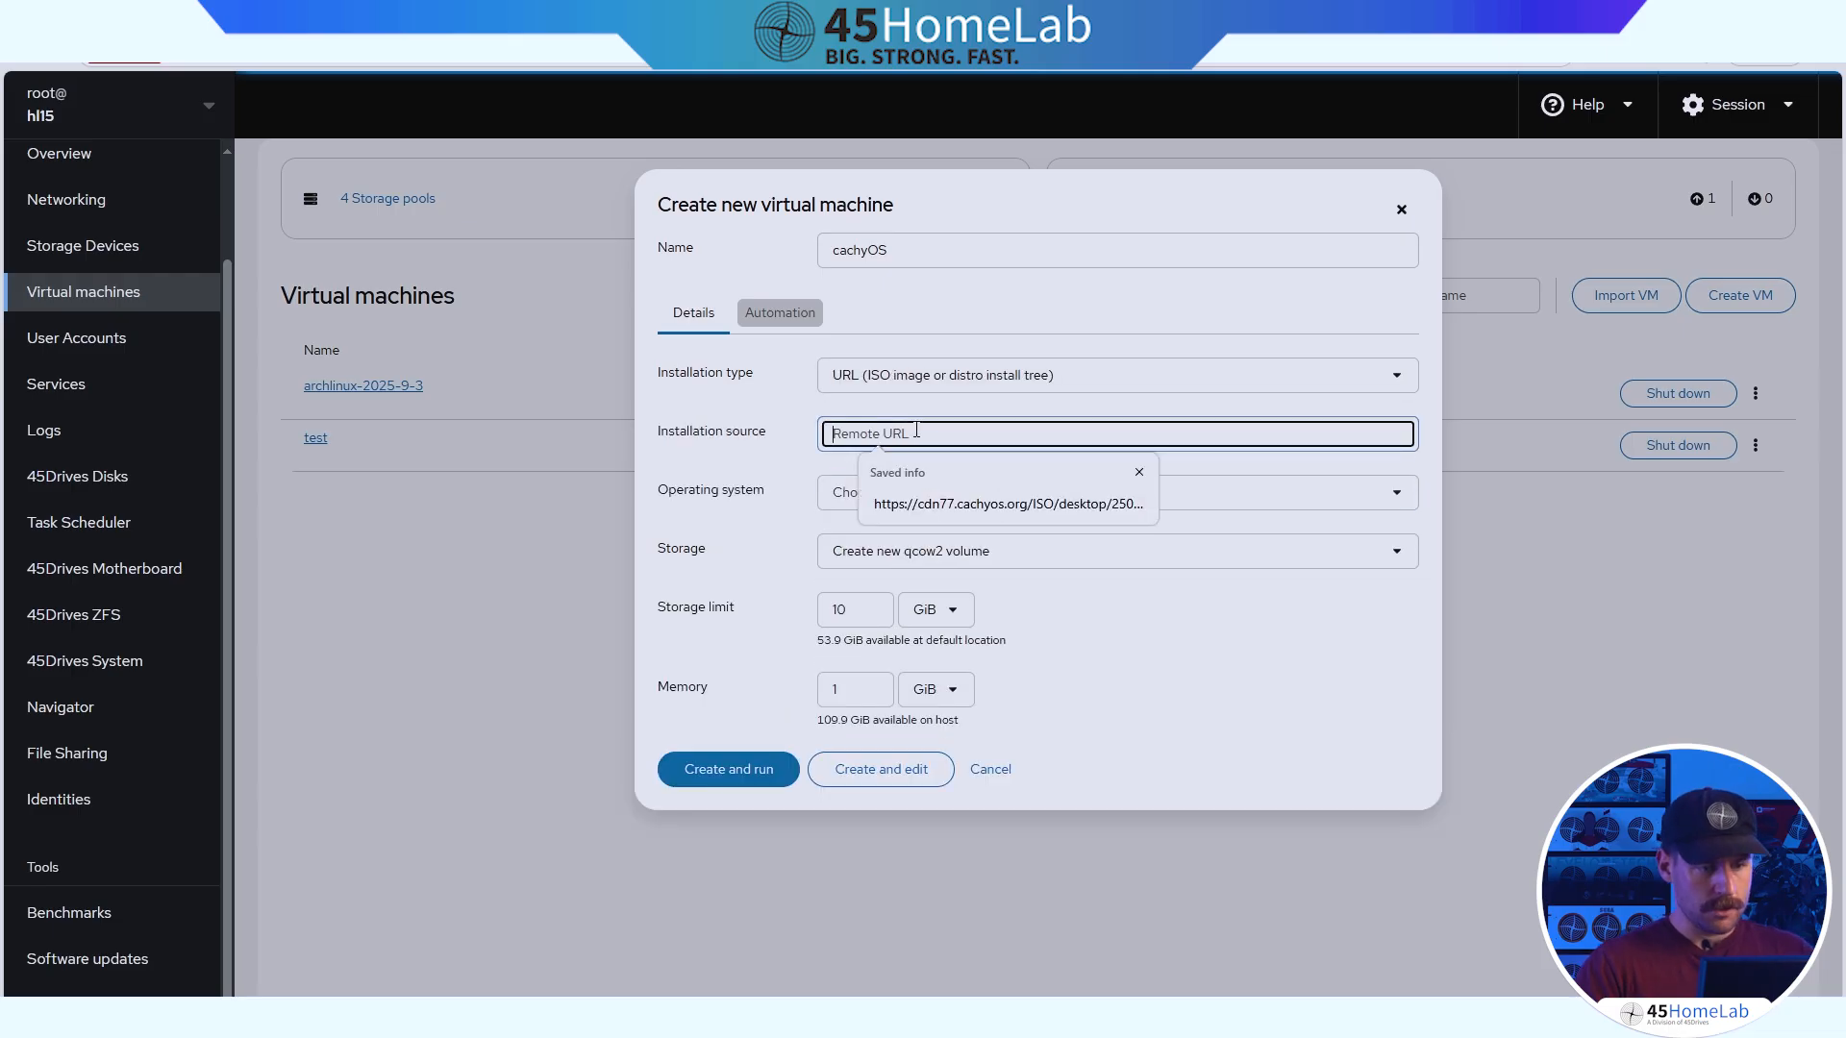
left_click(1006, 504)
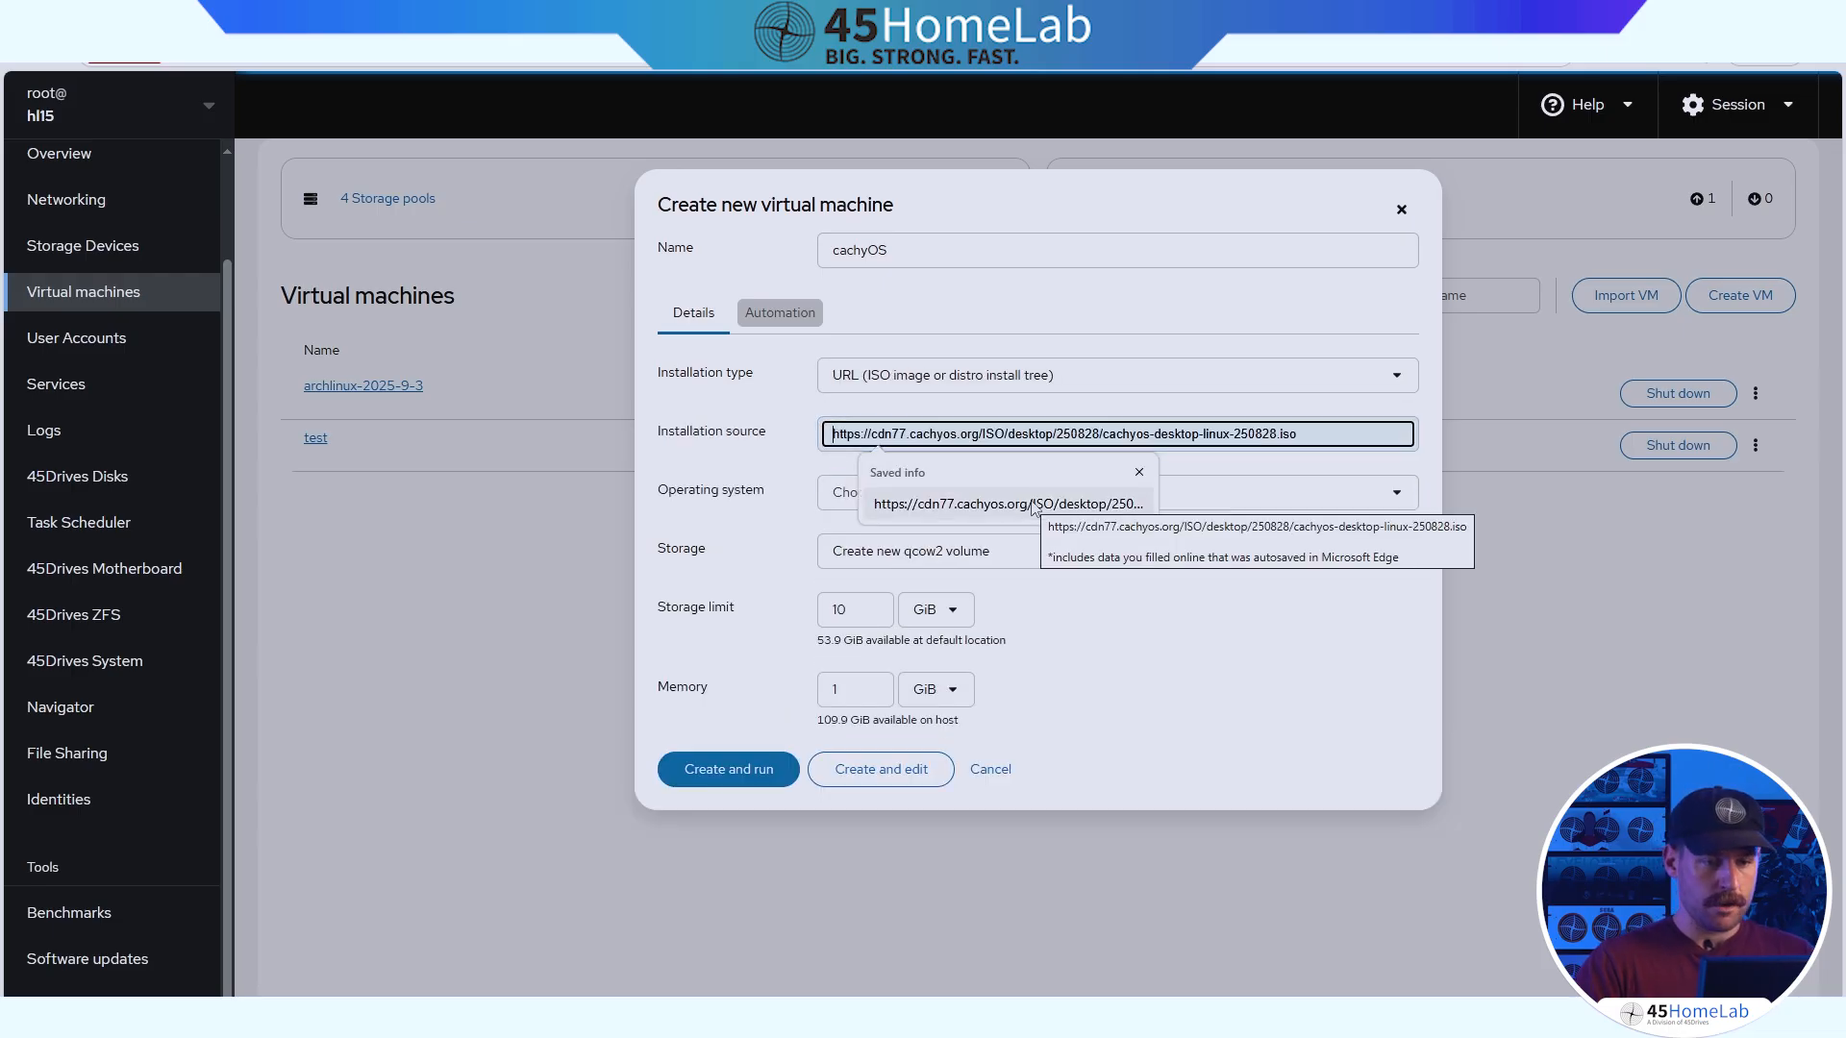
Choose Arch Linux, a new 50 GiB qcow2 volume and 2 GiB memory.
left_click(1092, 492)
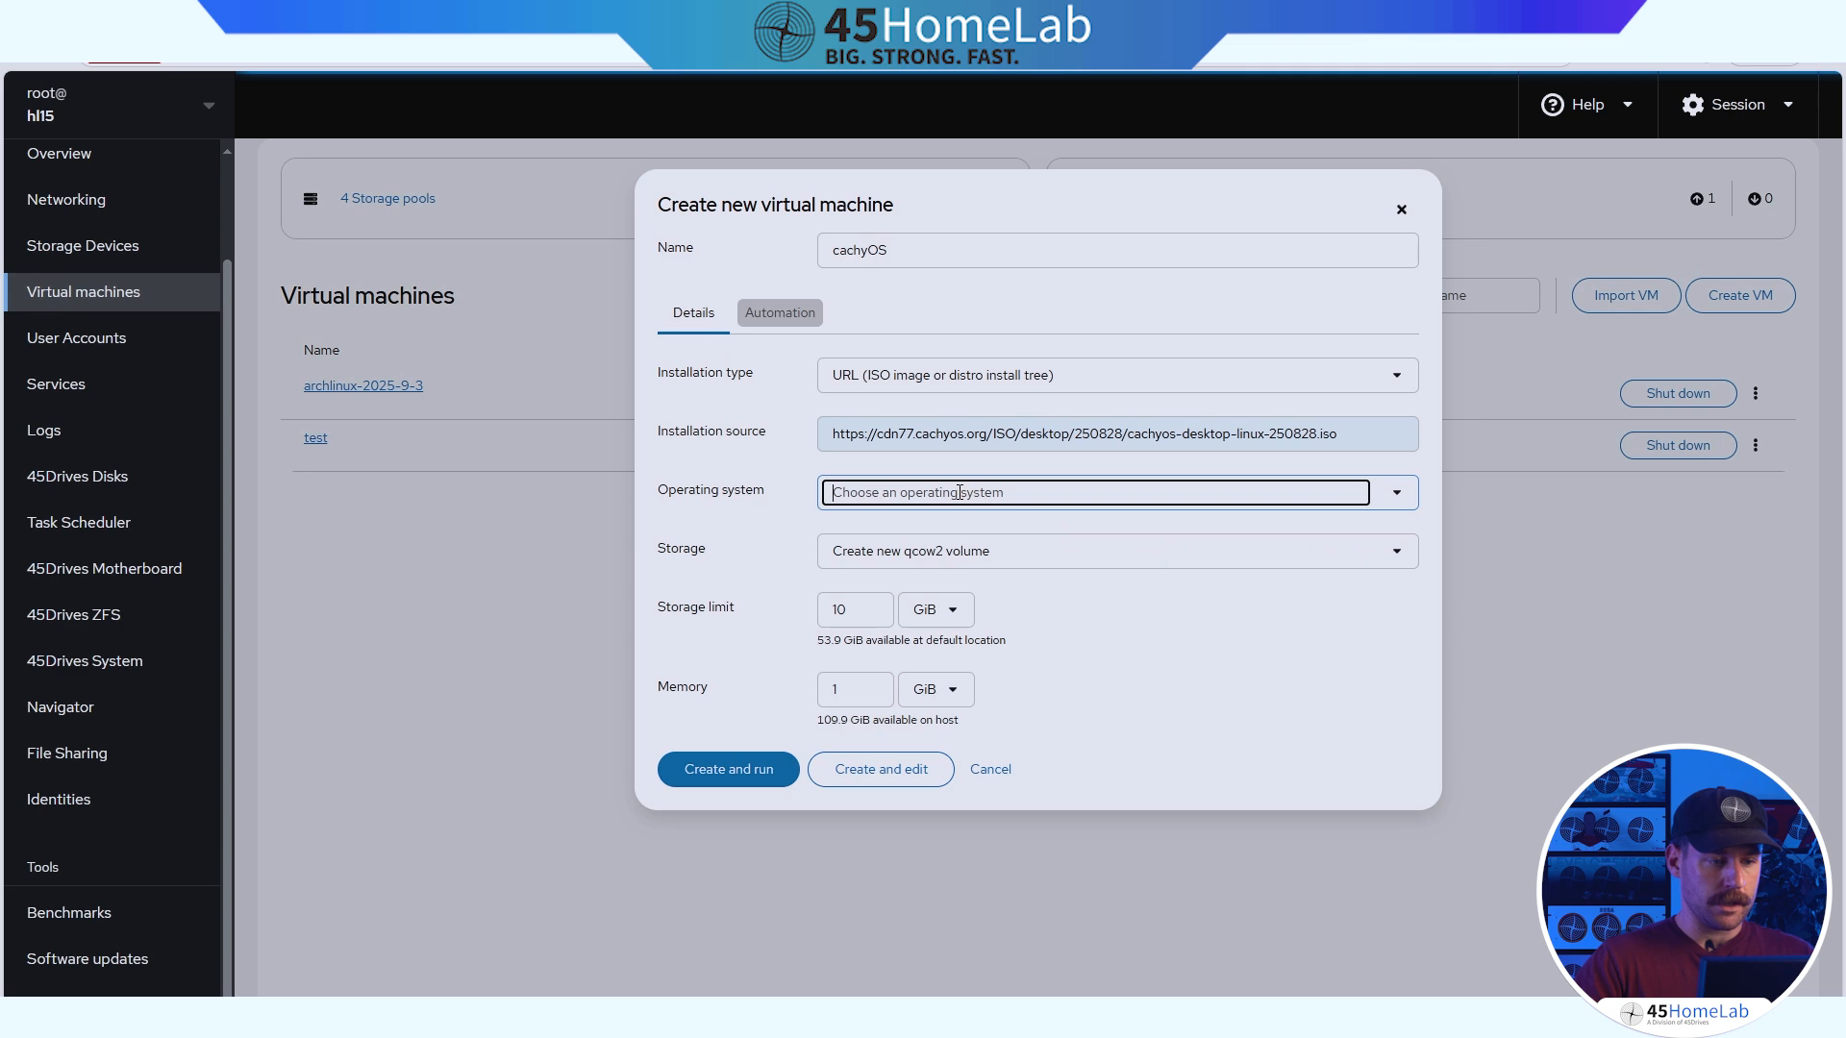
type("arch")
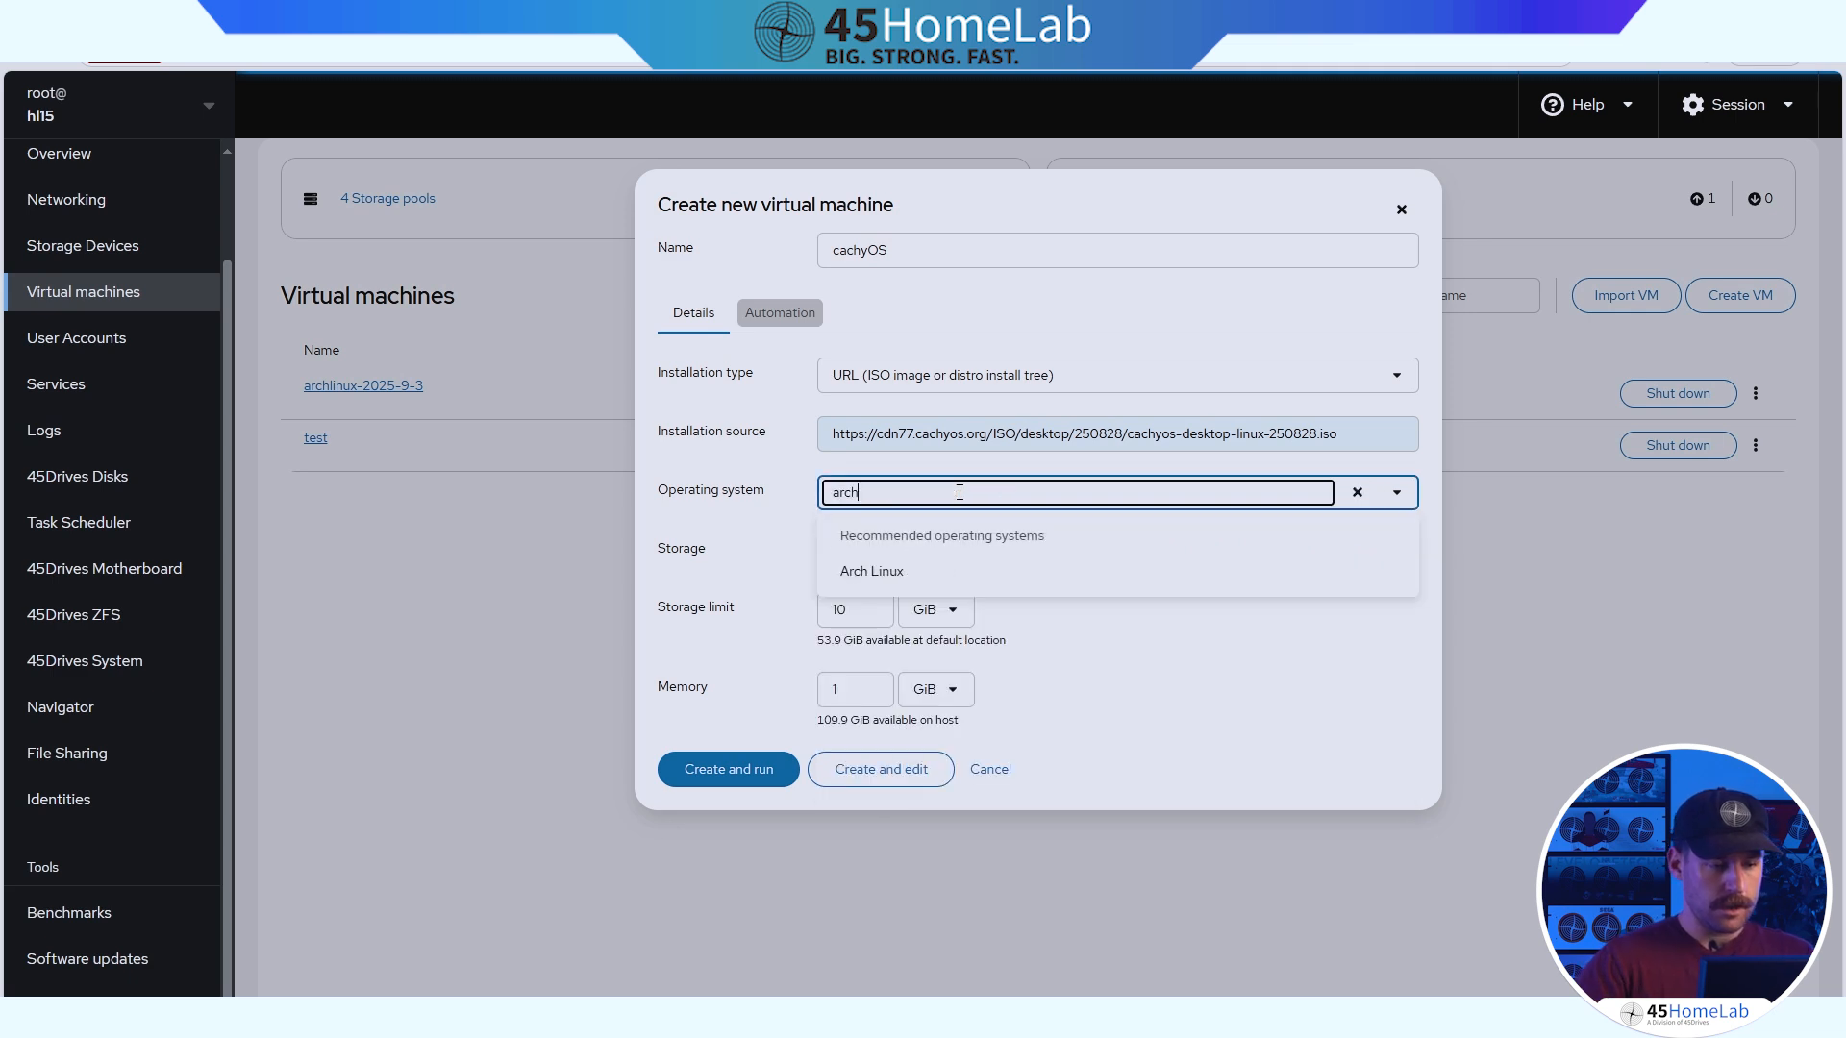
left_click(873, 571)
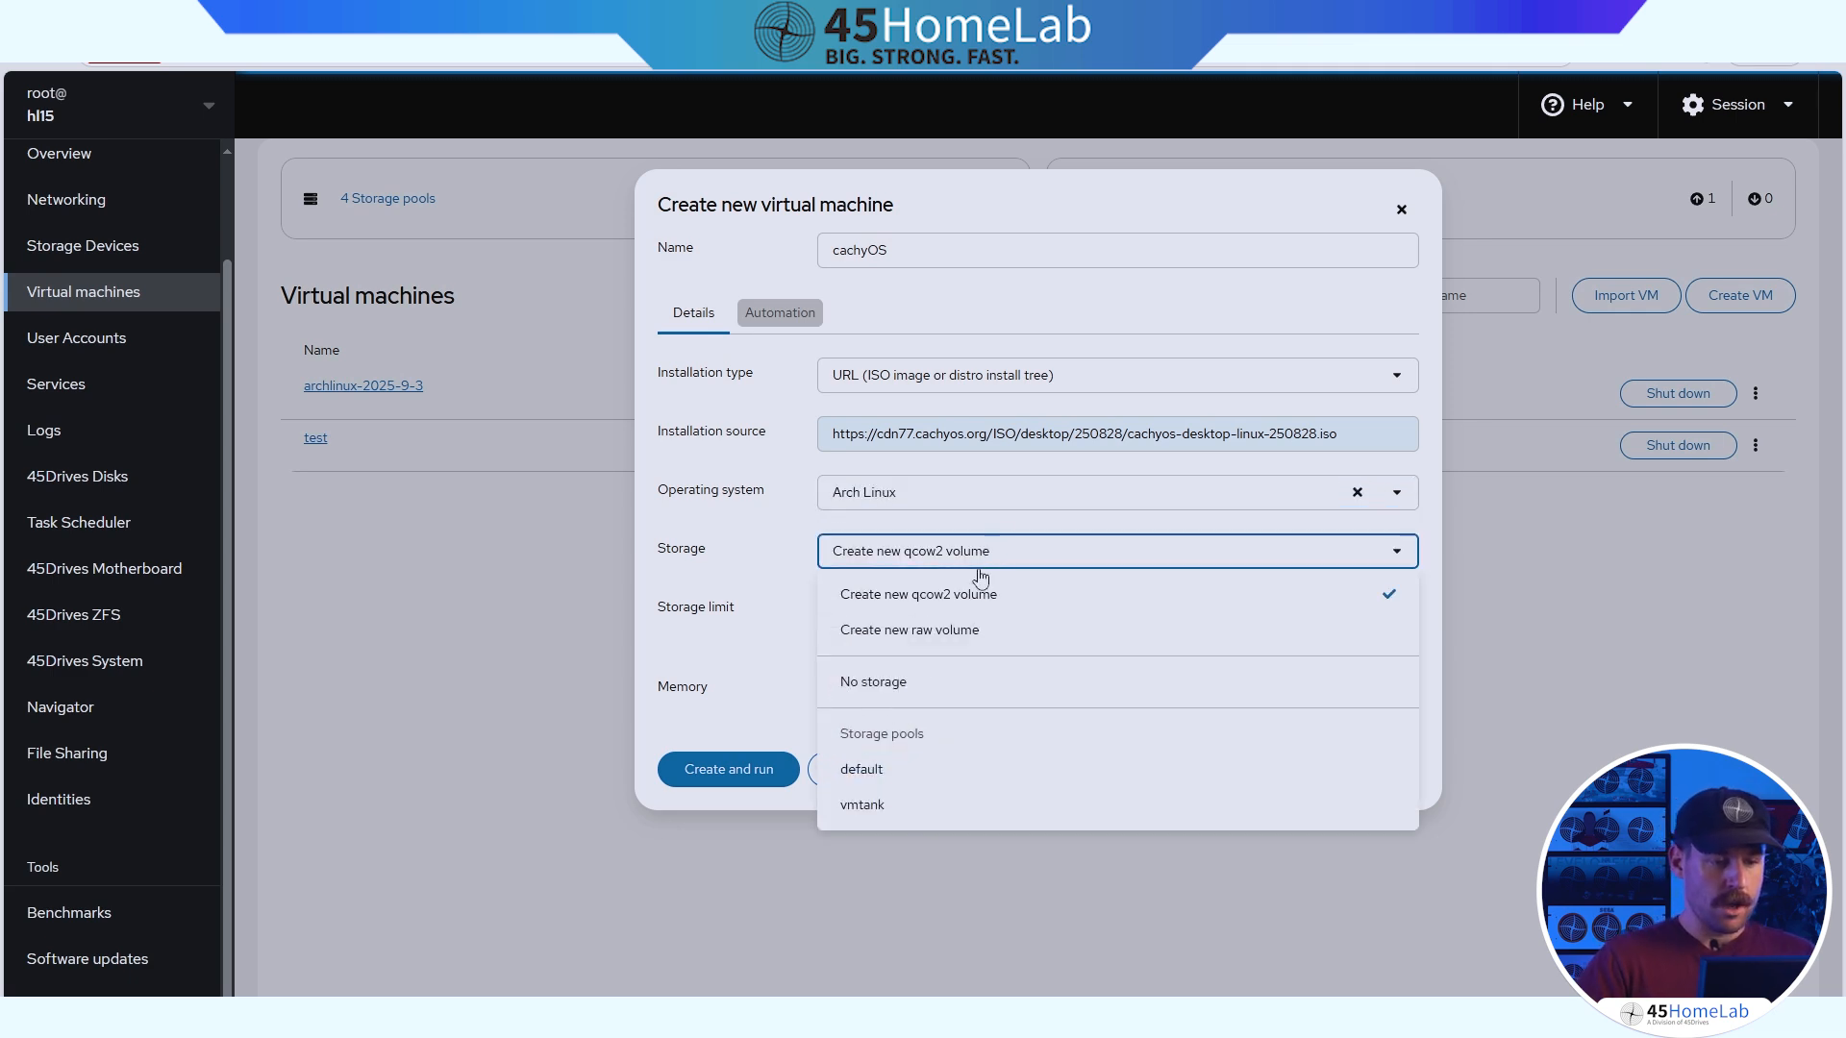
mouse_move(908, 815)
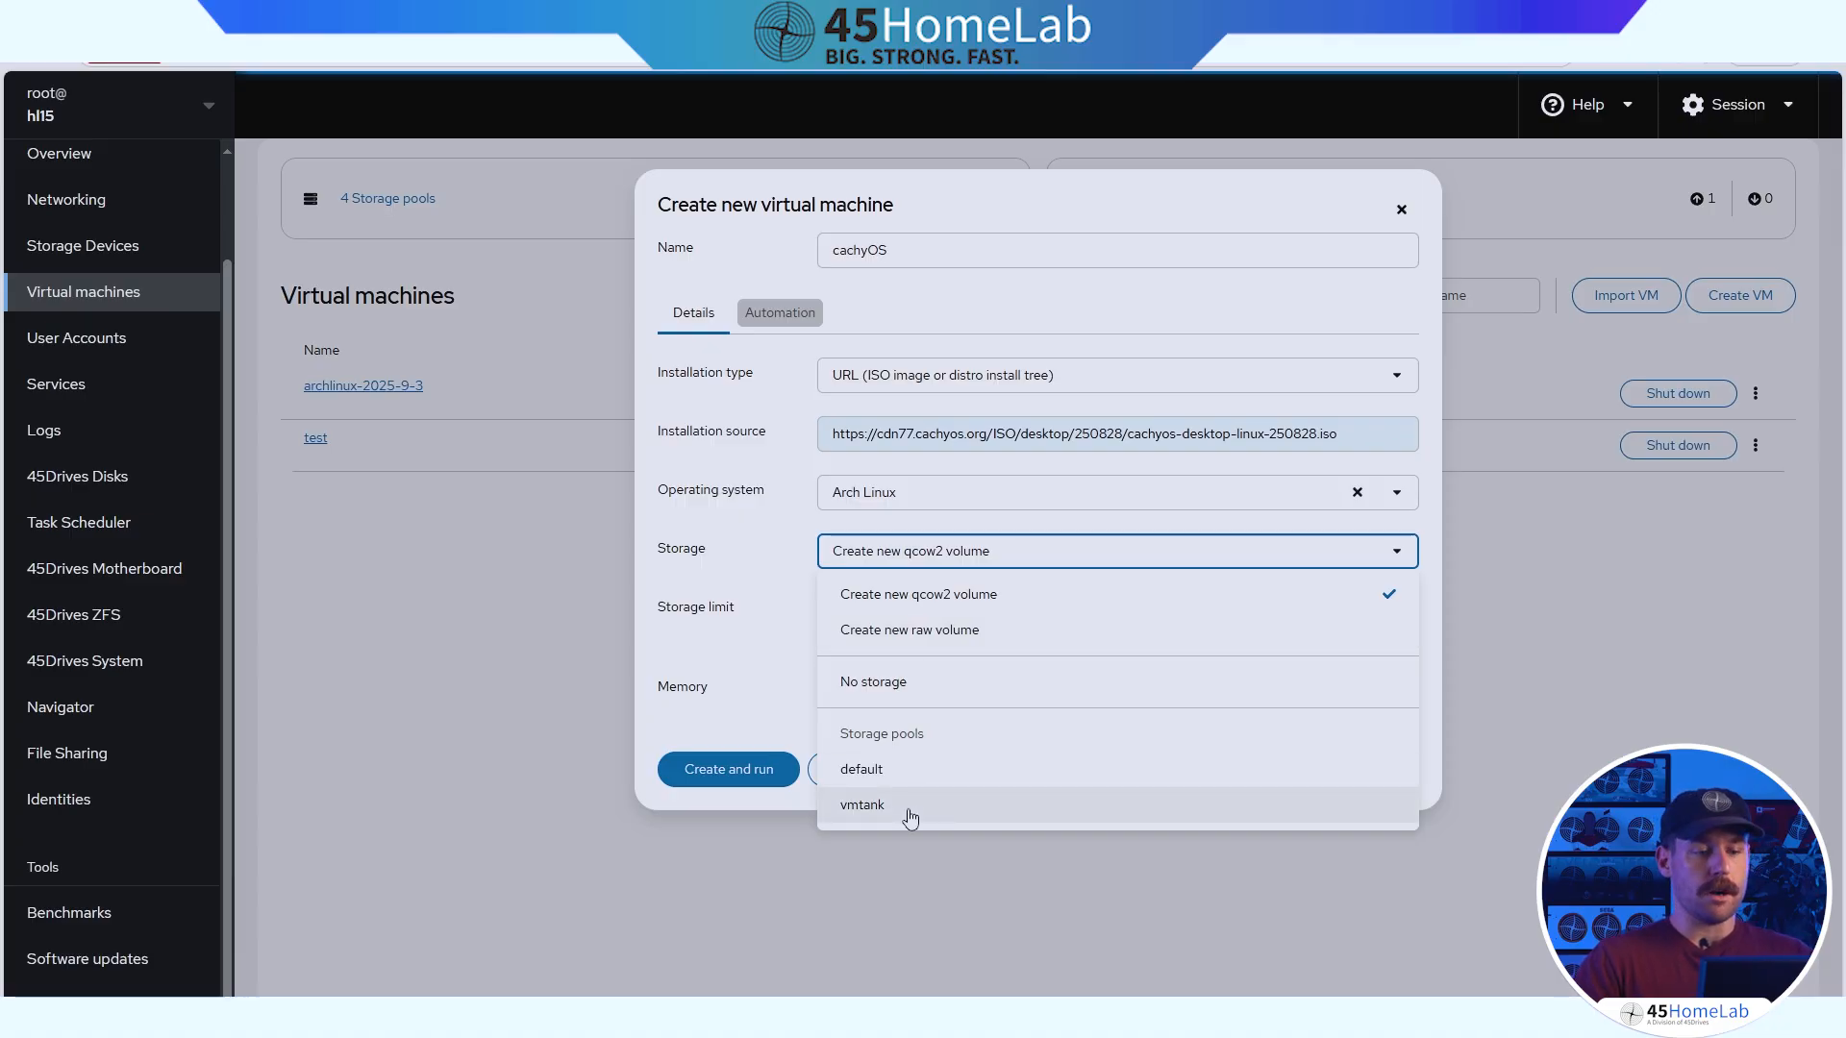
mouse_move(919, 770)
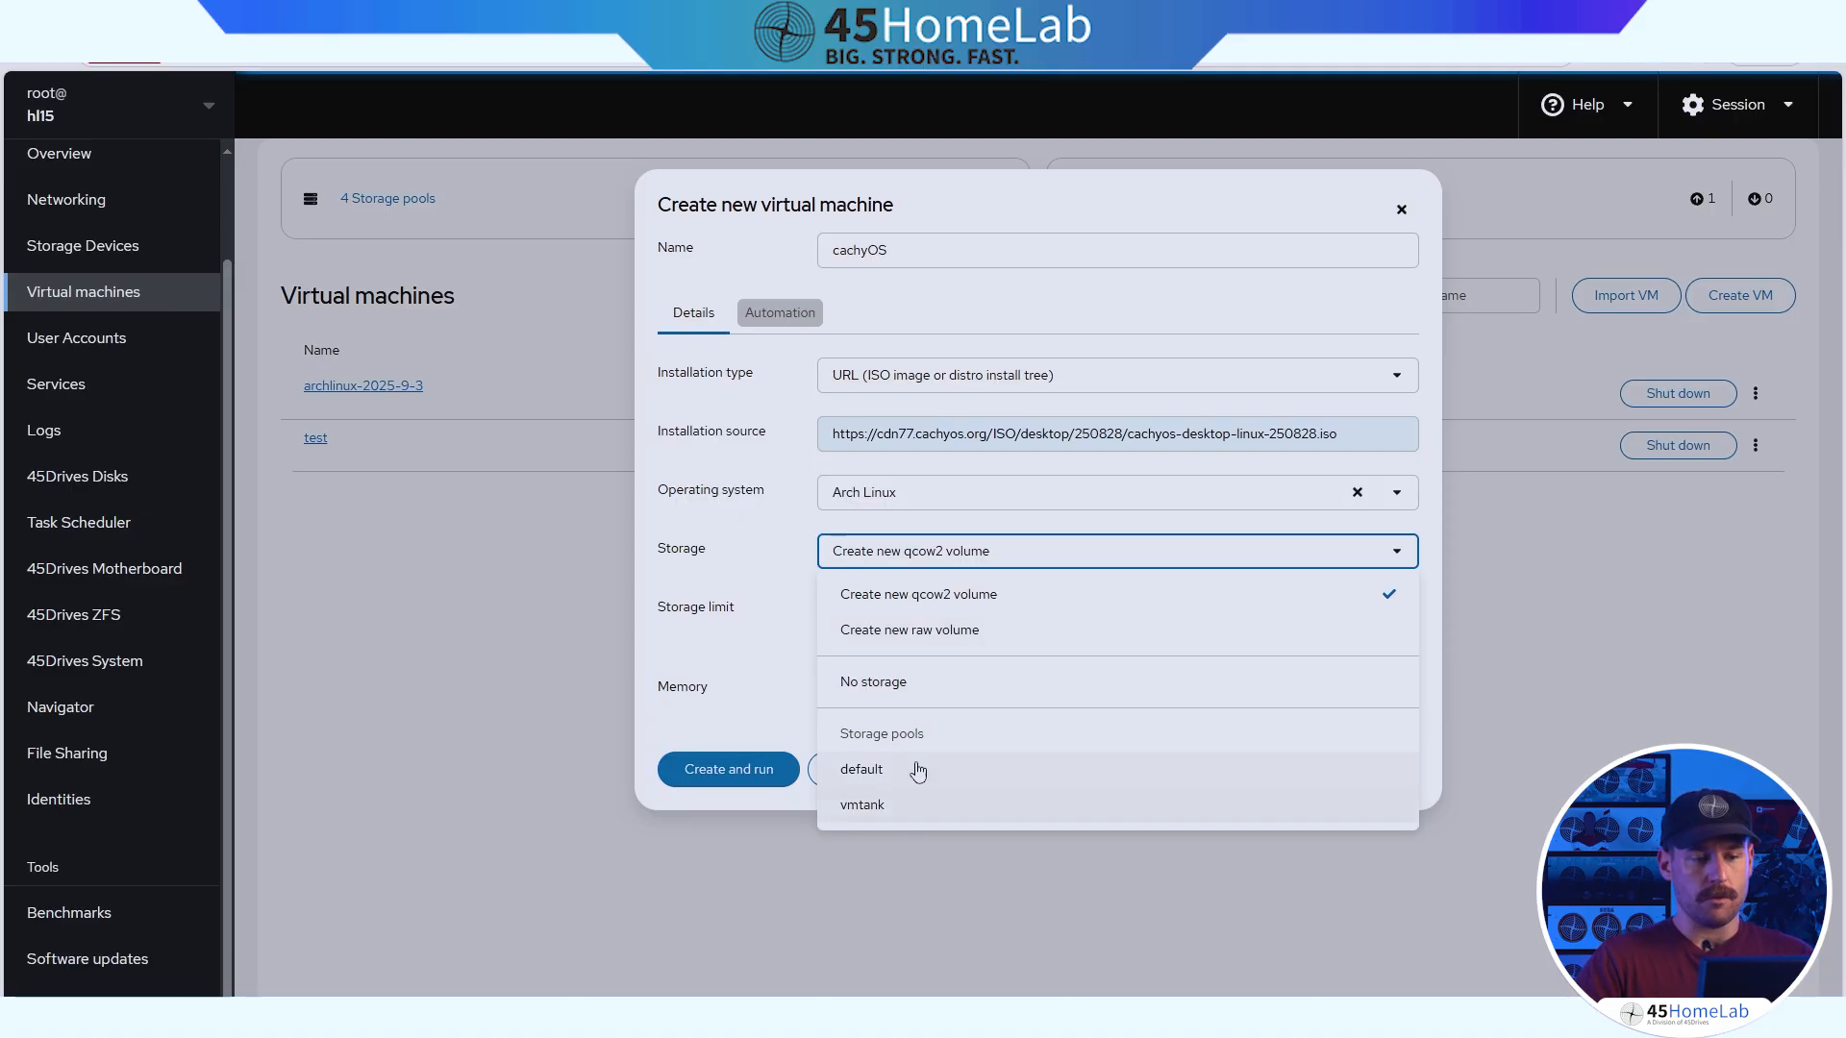
left_click(919, 594)
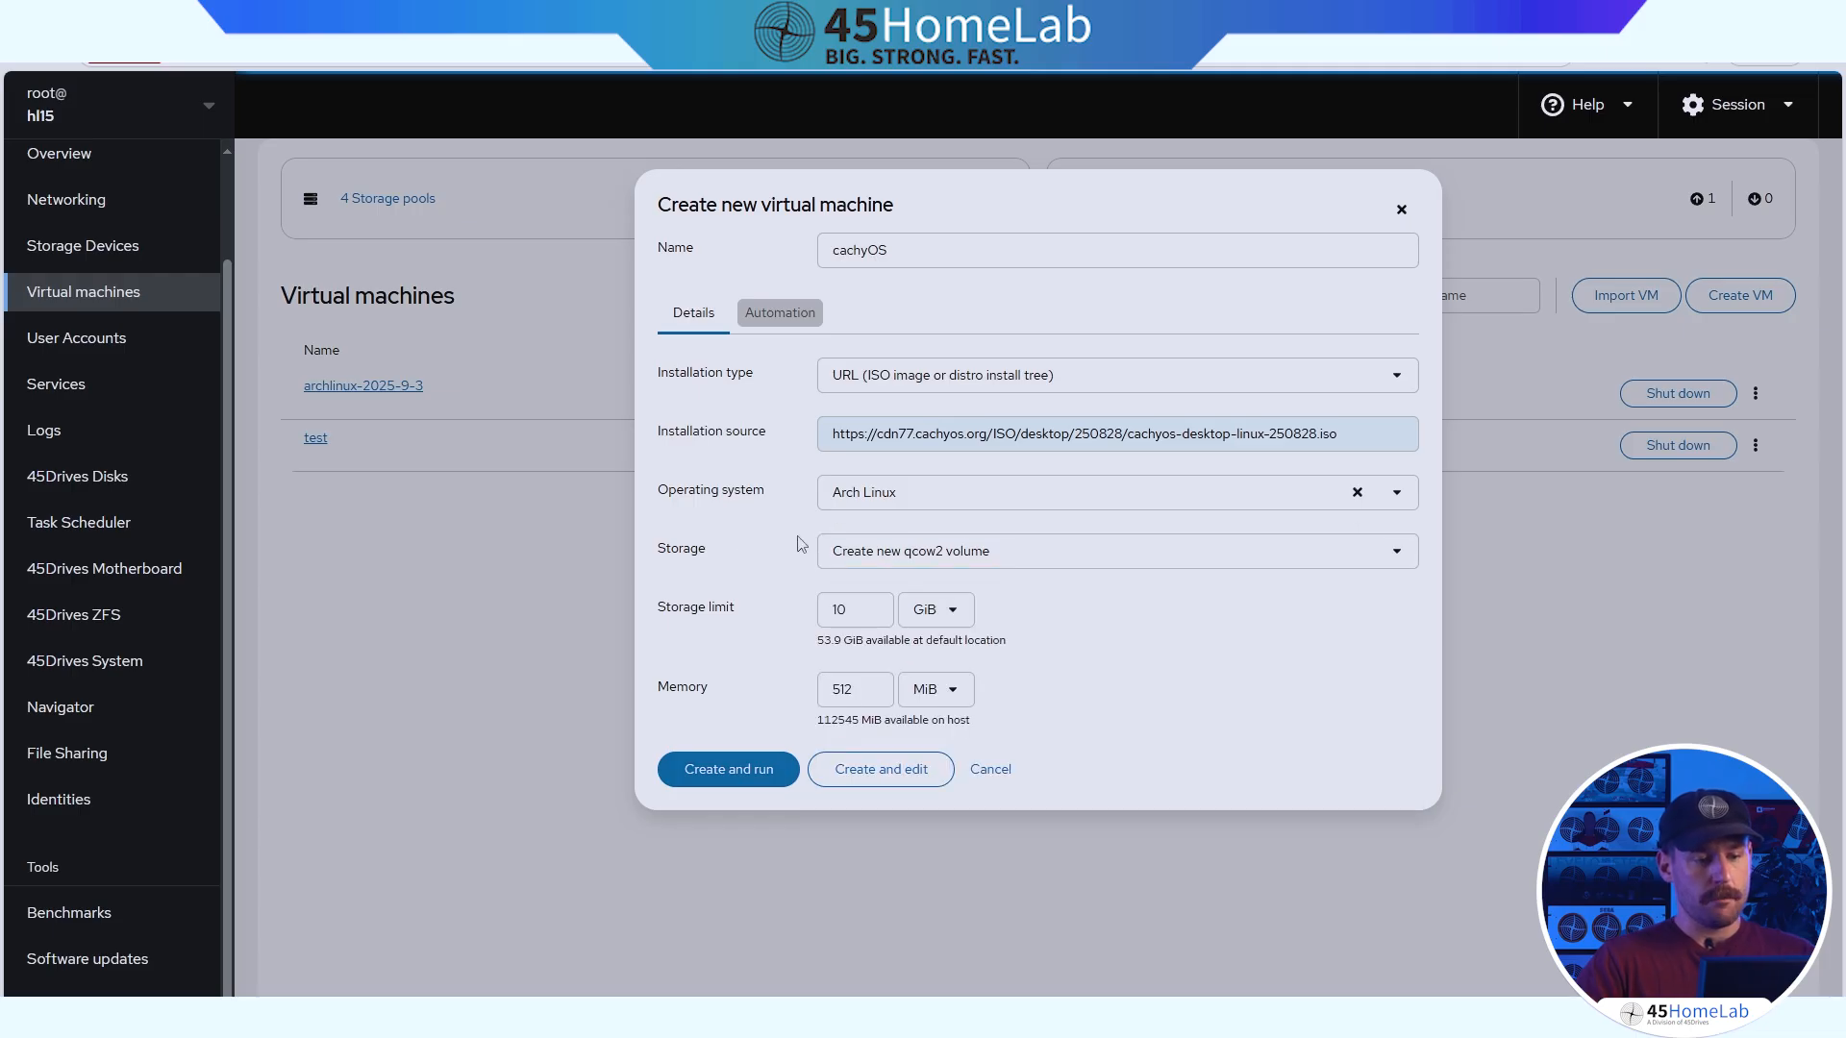
left_click(853, 610)
type("50")
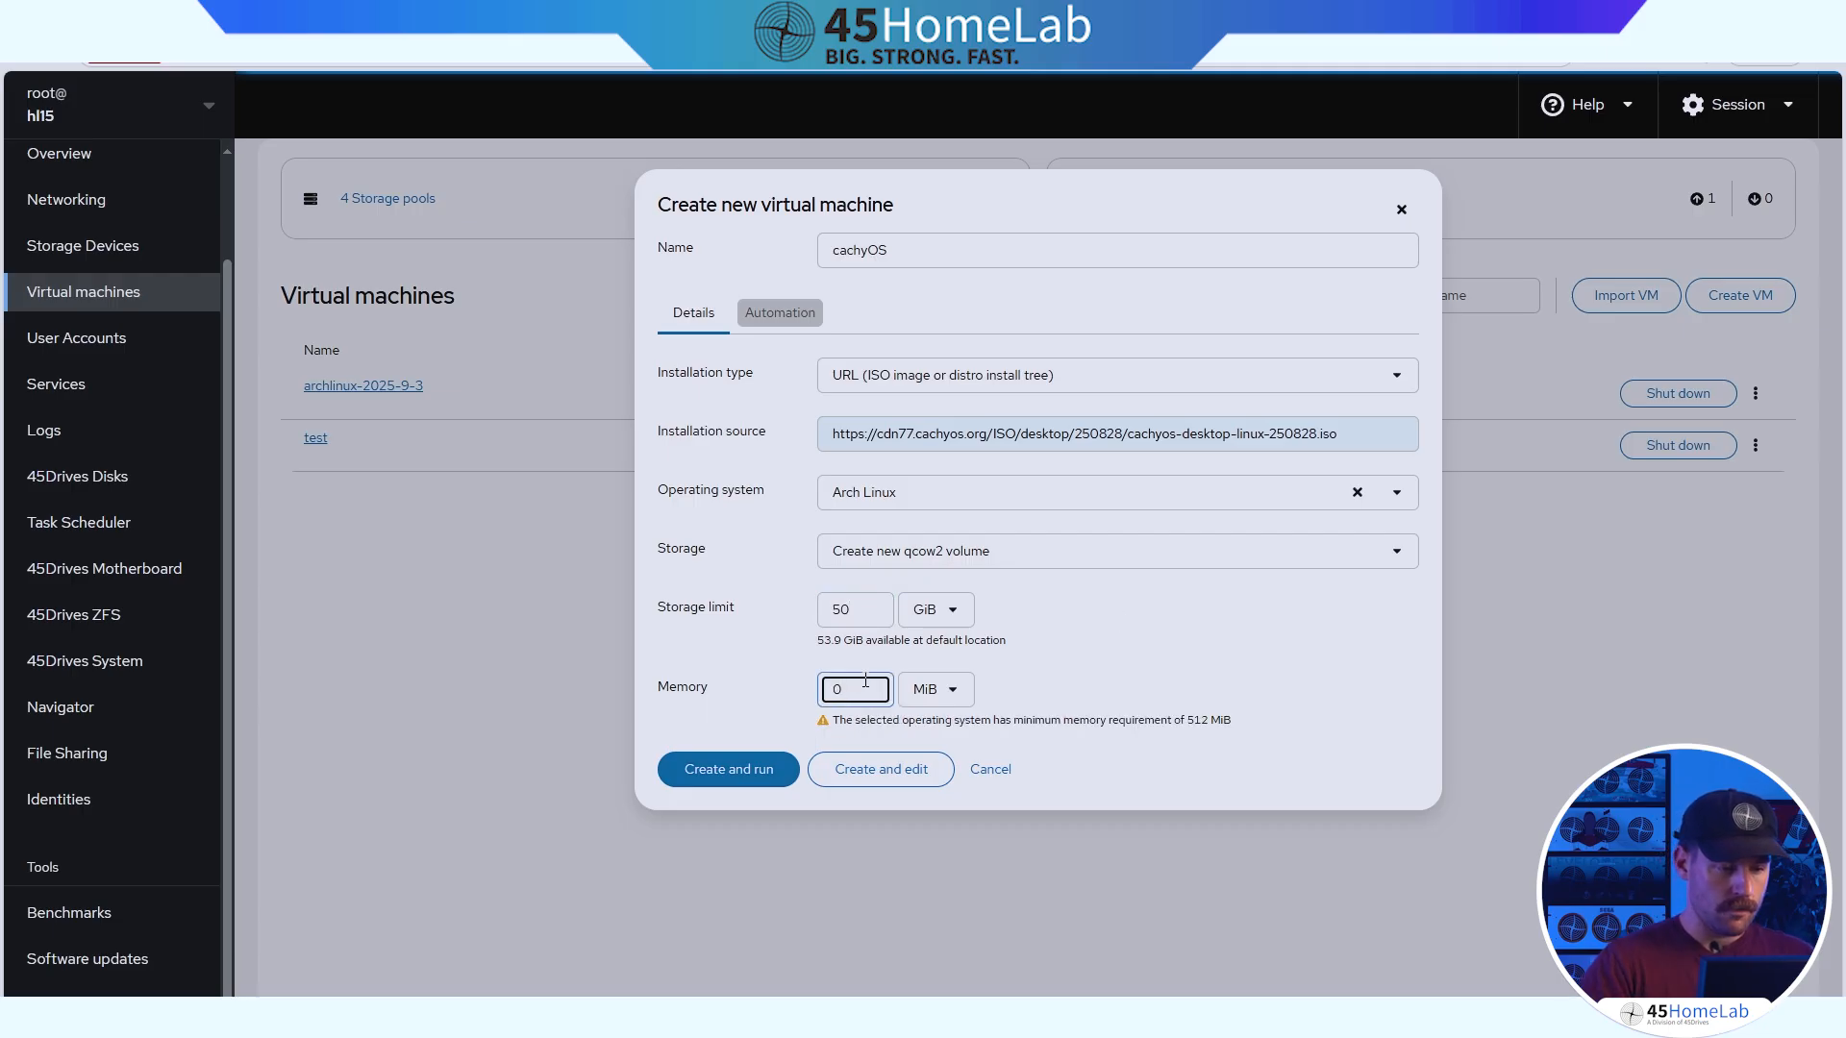
left_click(934, 688)
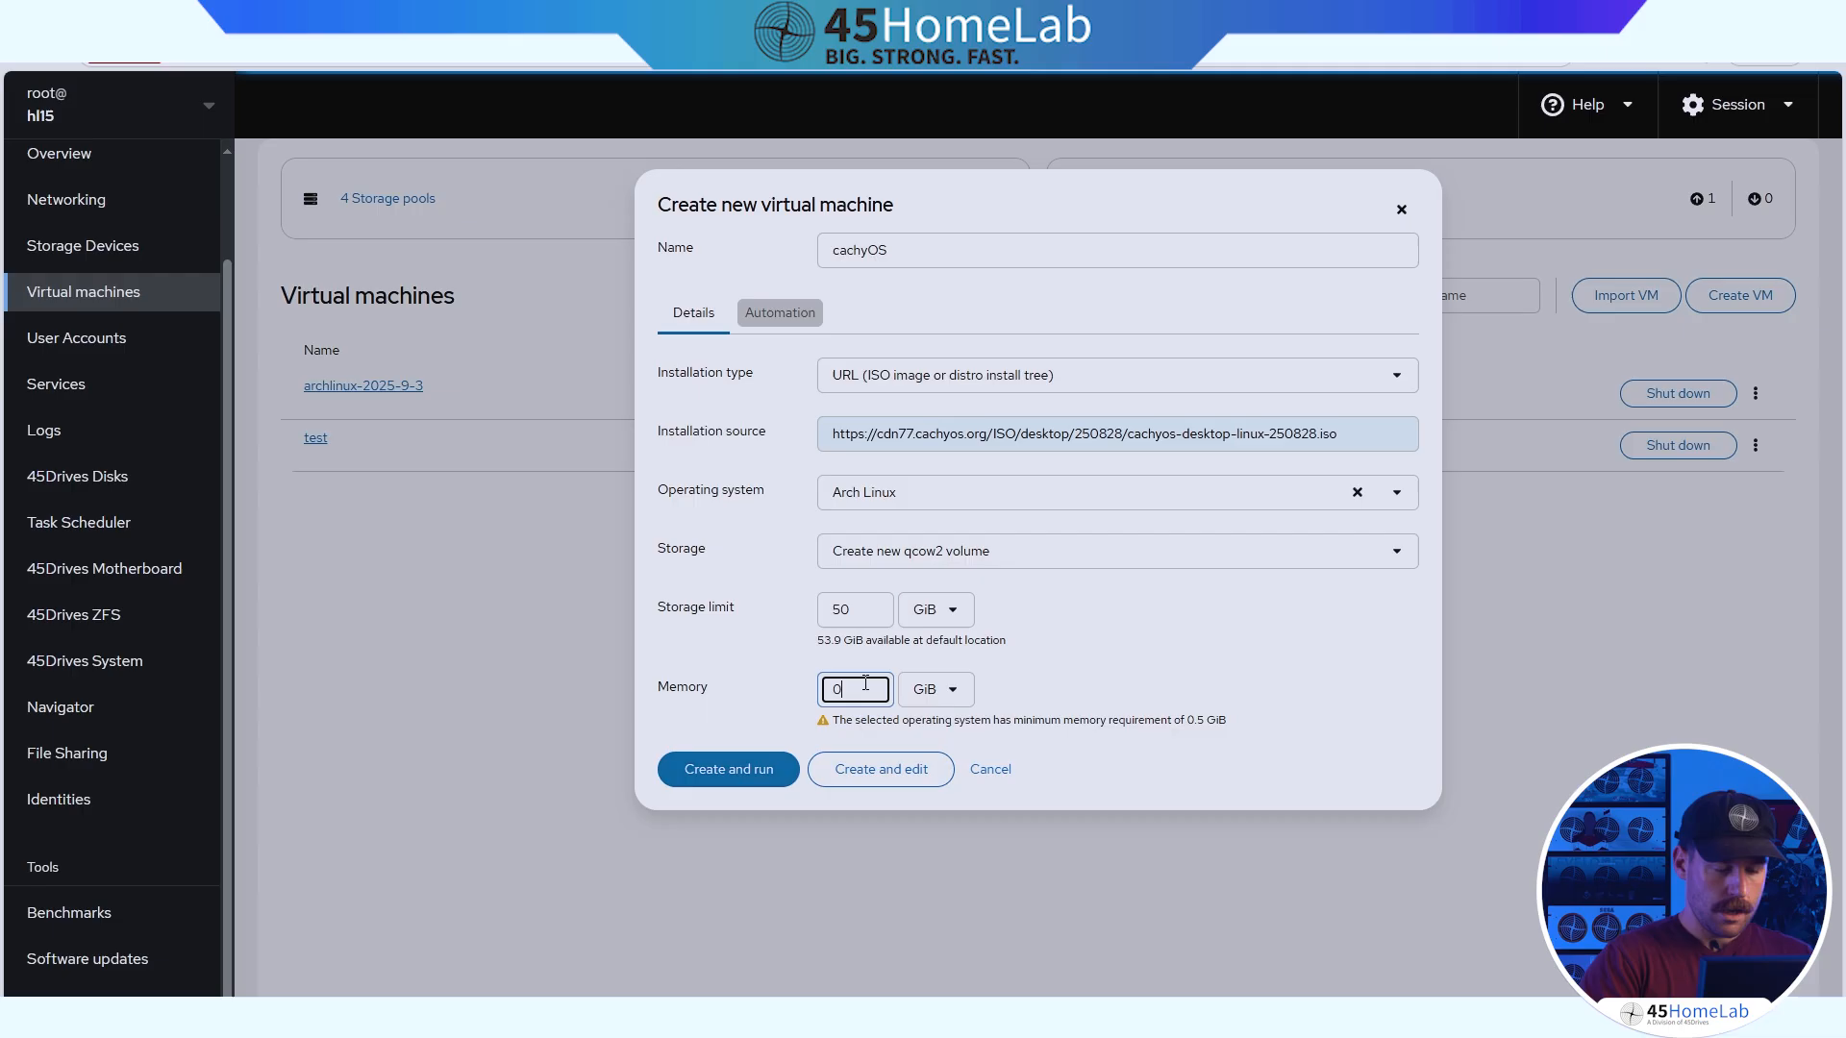
type("2")
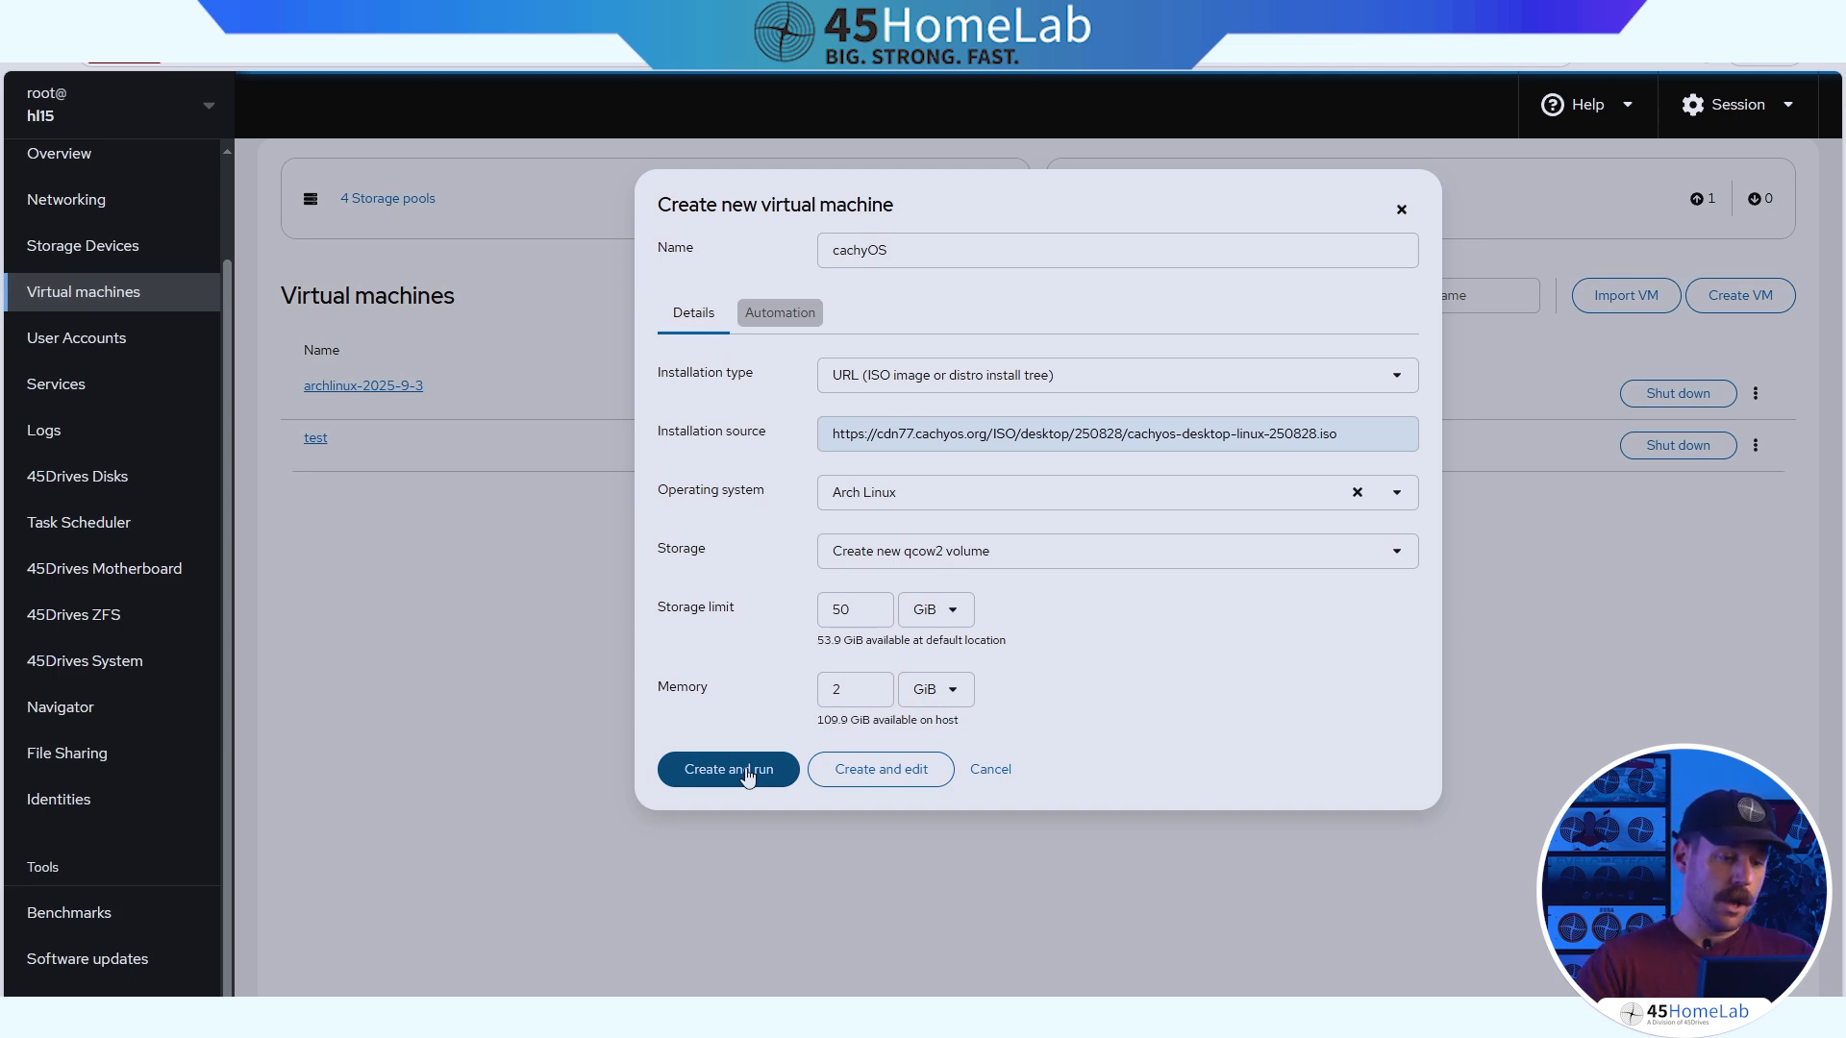
left_click(726, 769)
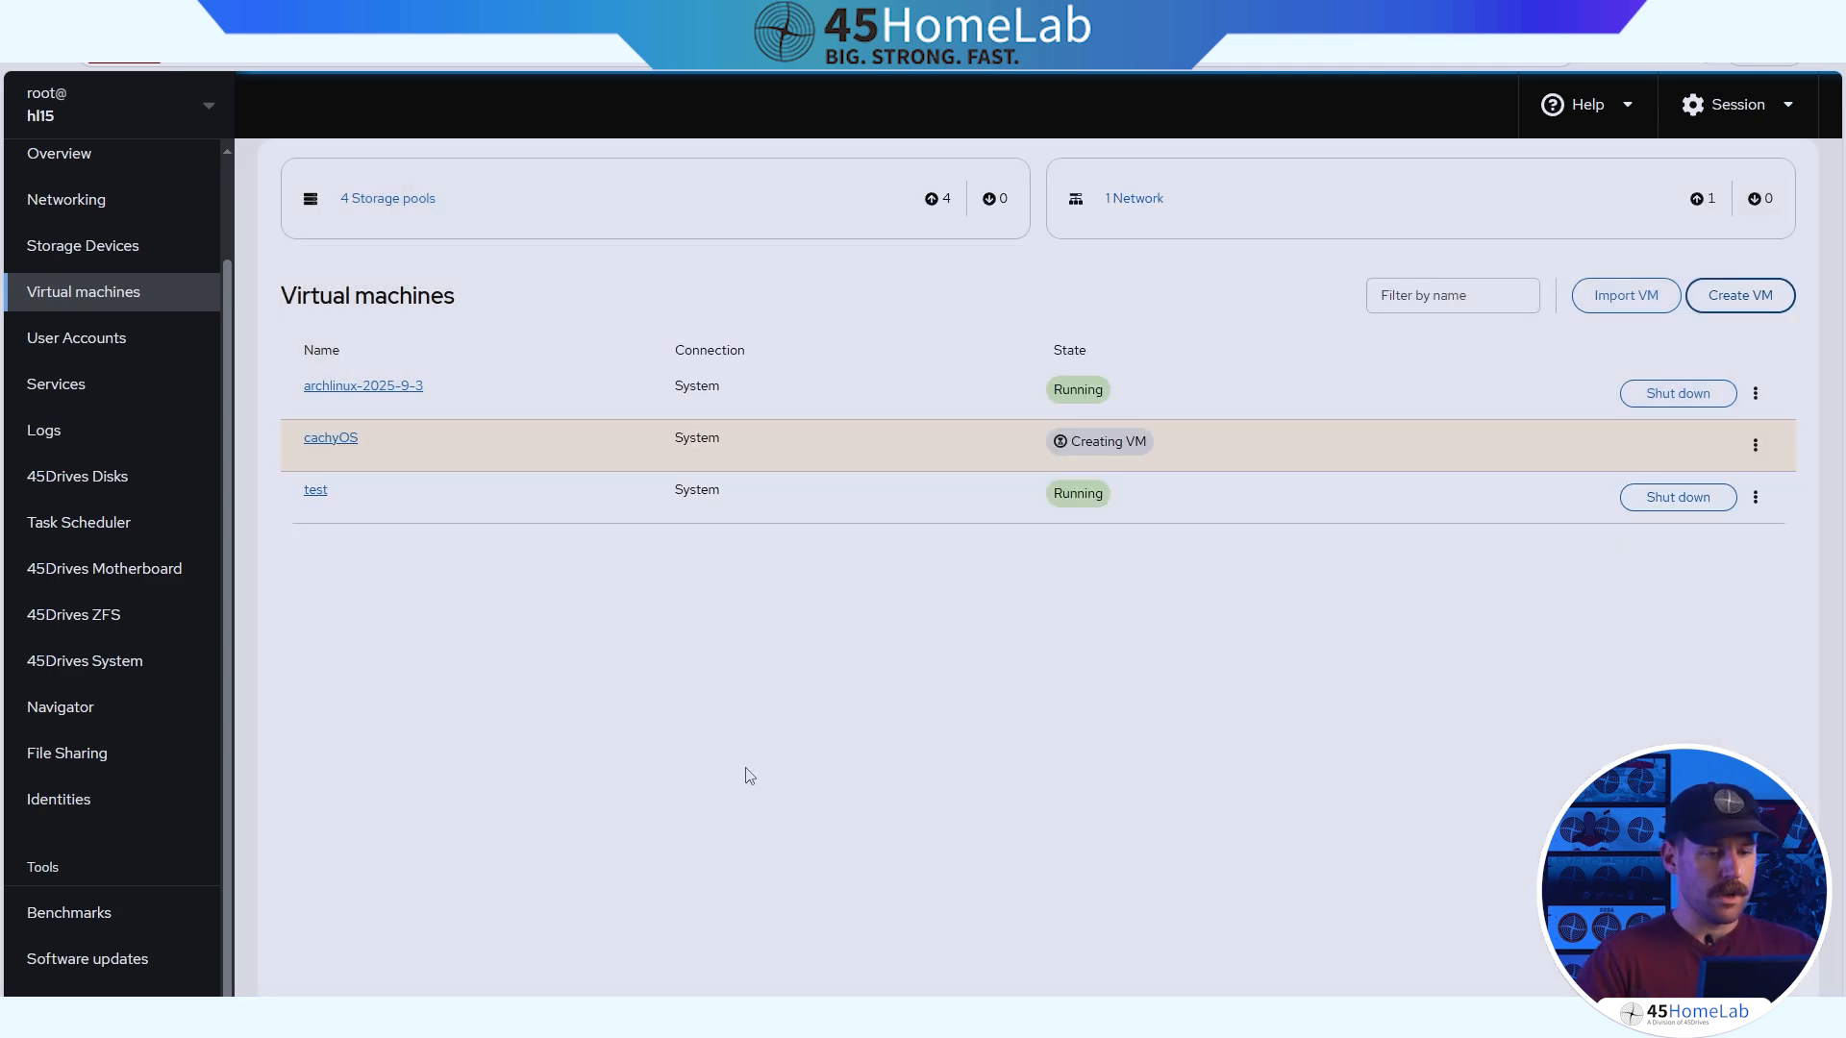
mouse_move(329, 450)
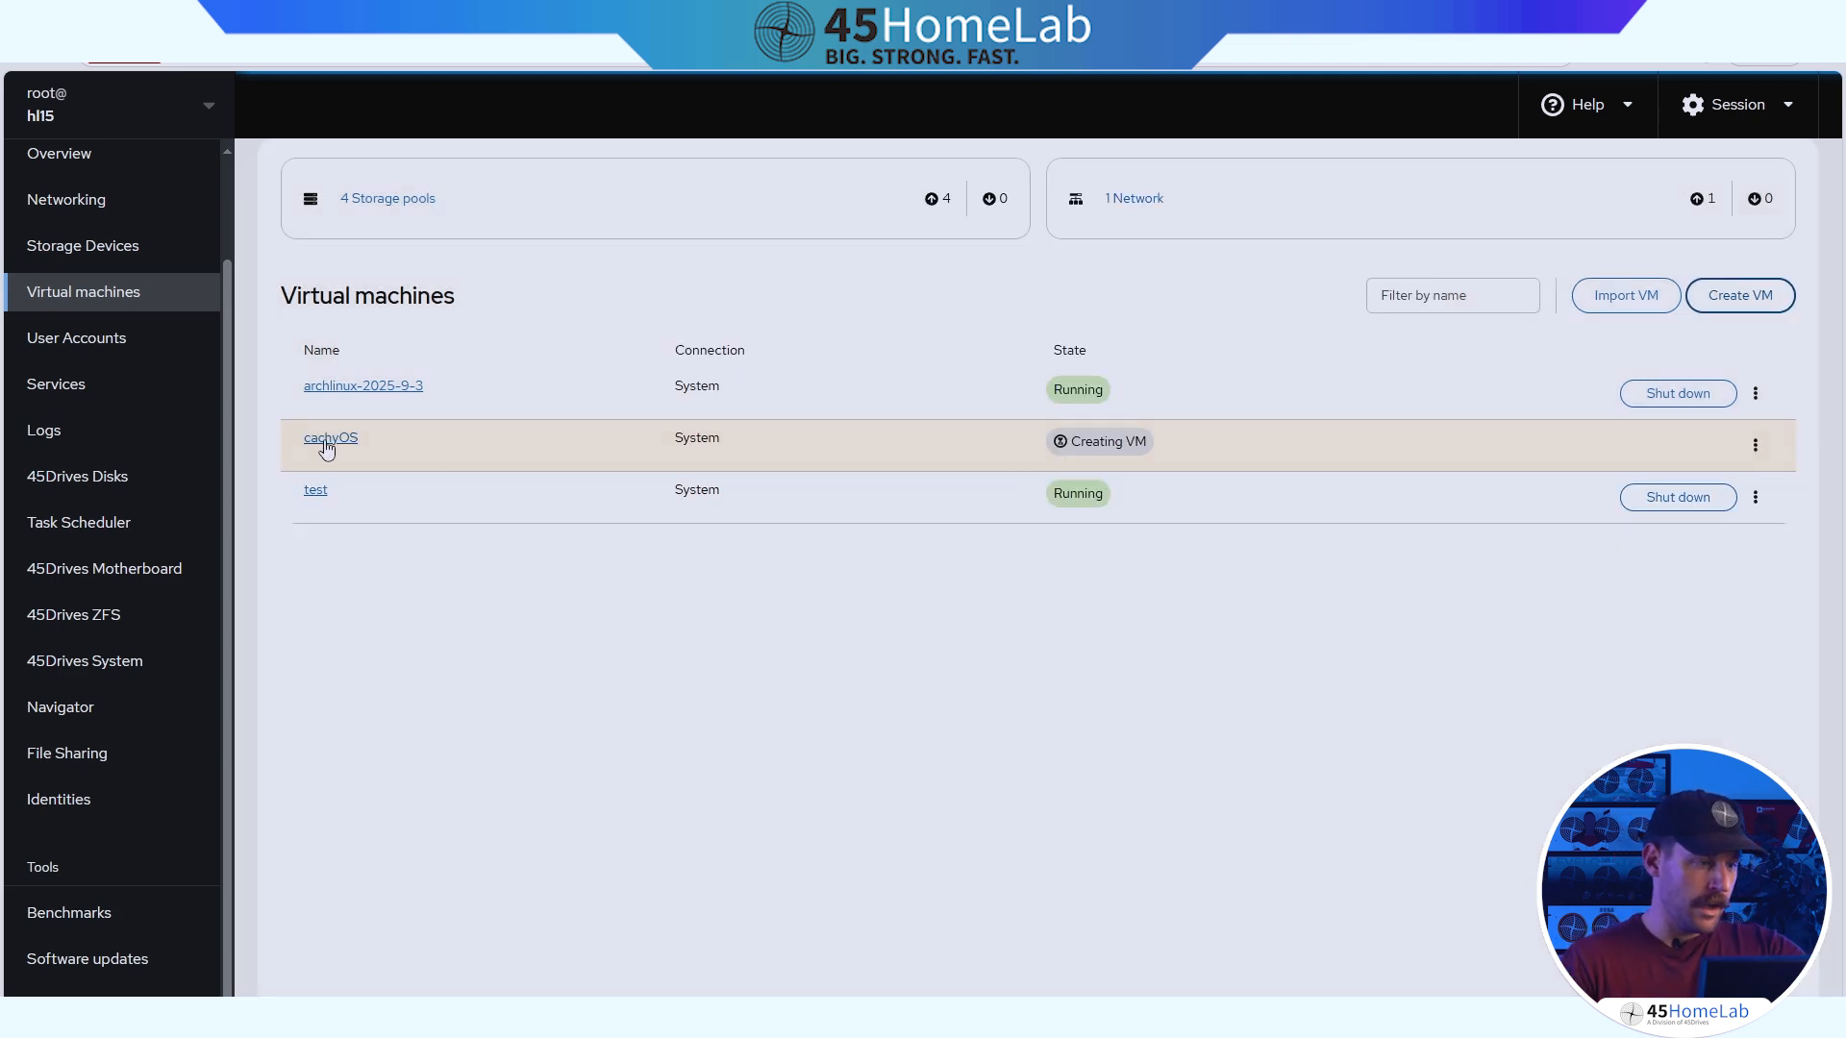
left_click(331, 437)
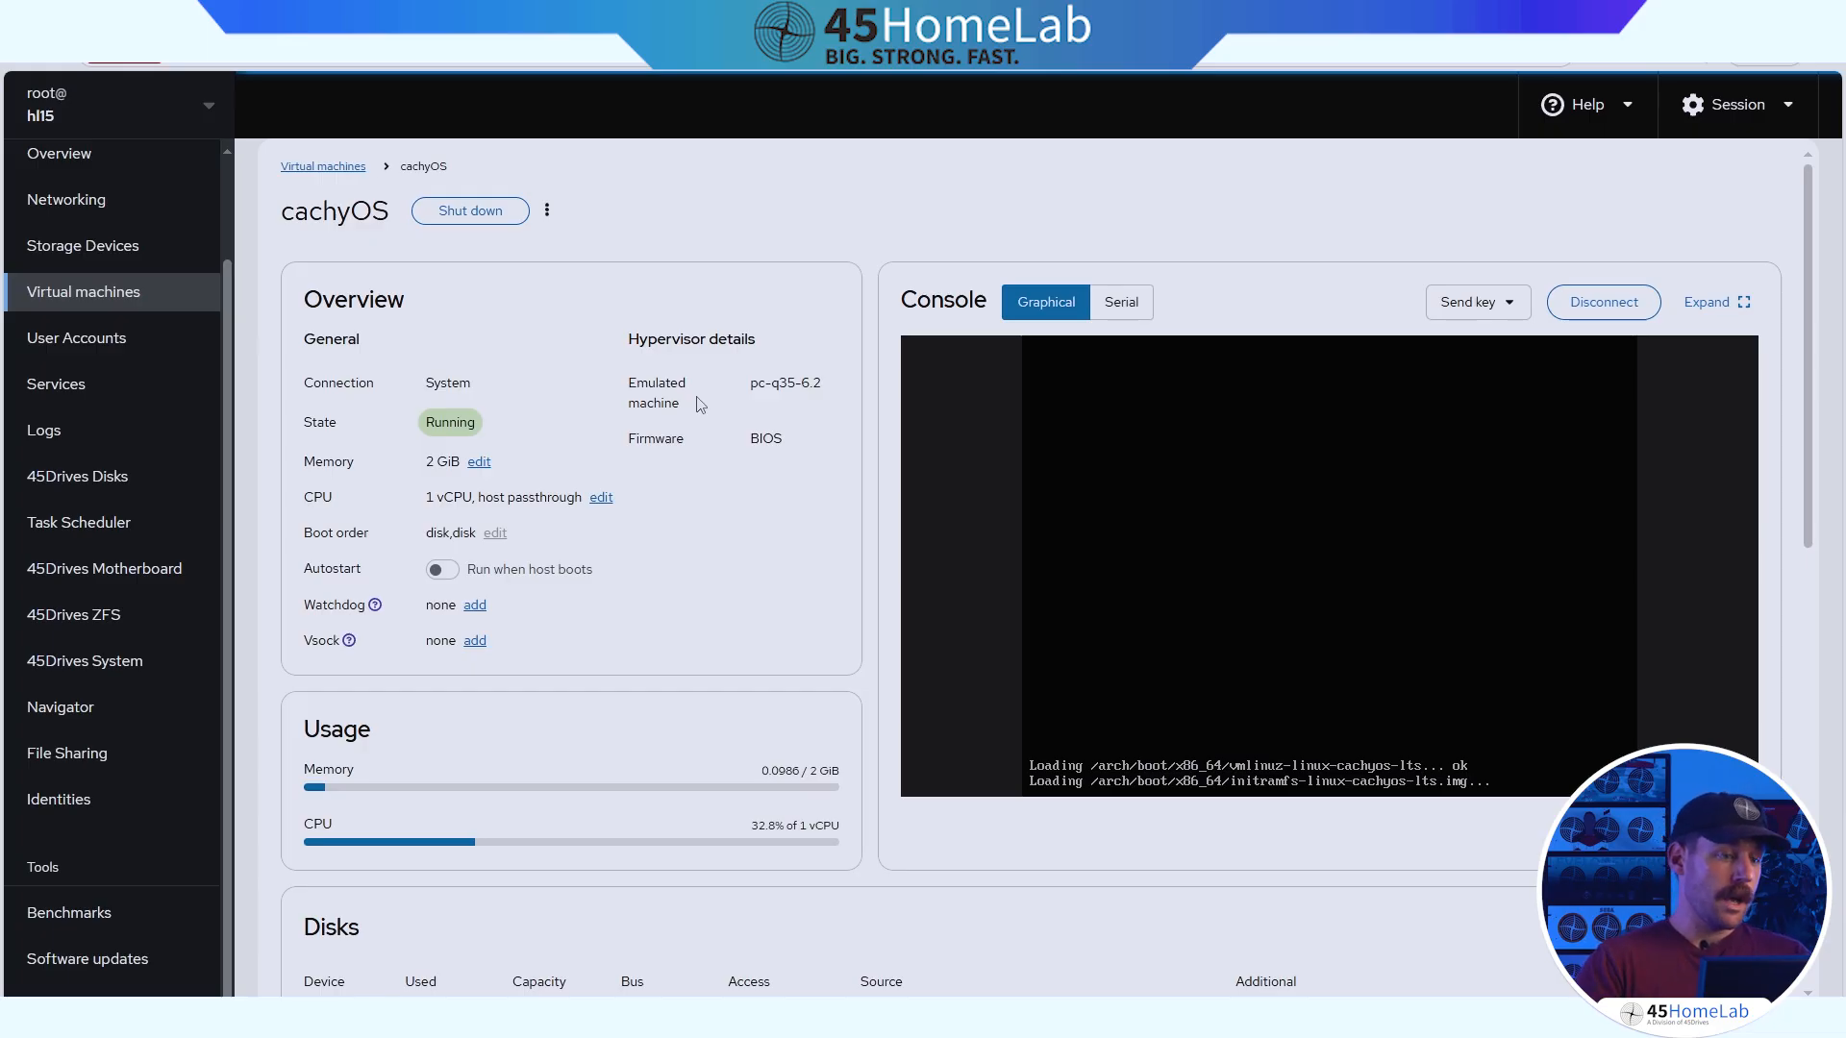
mouse_move(745, 431)
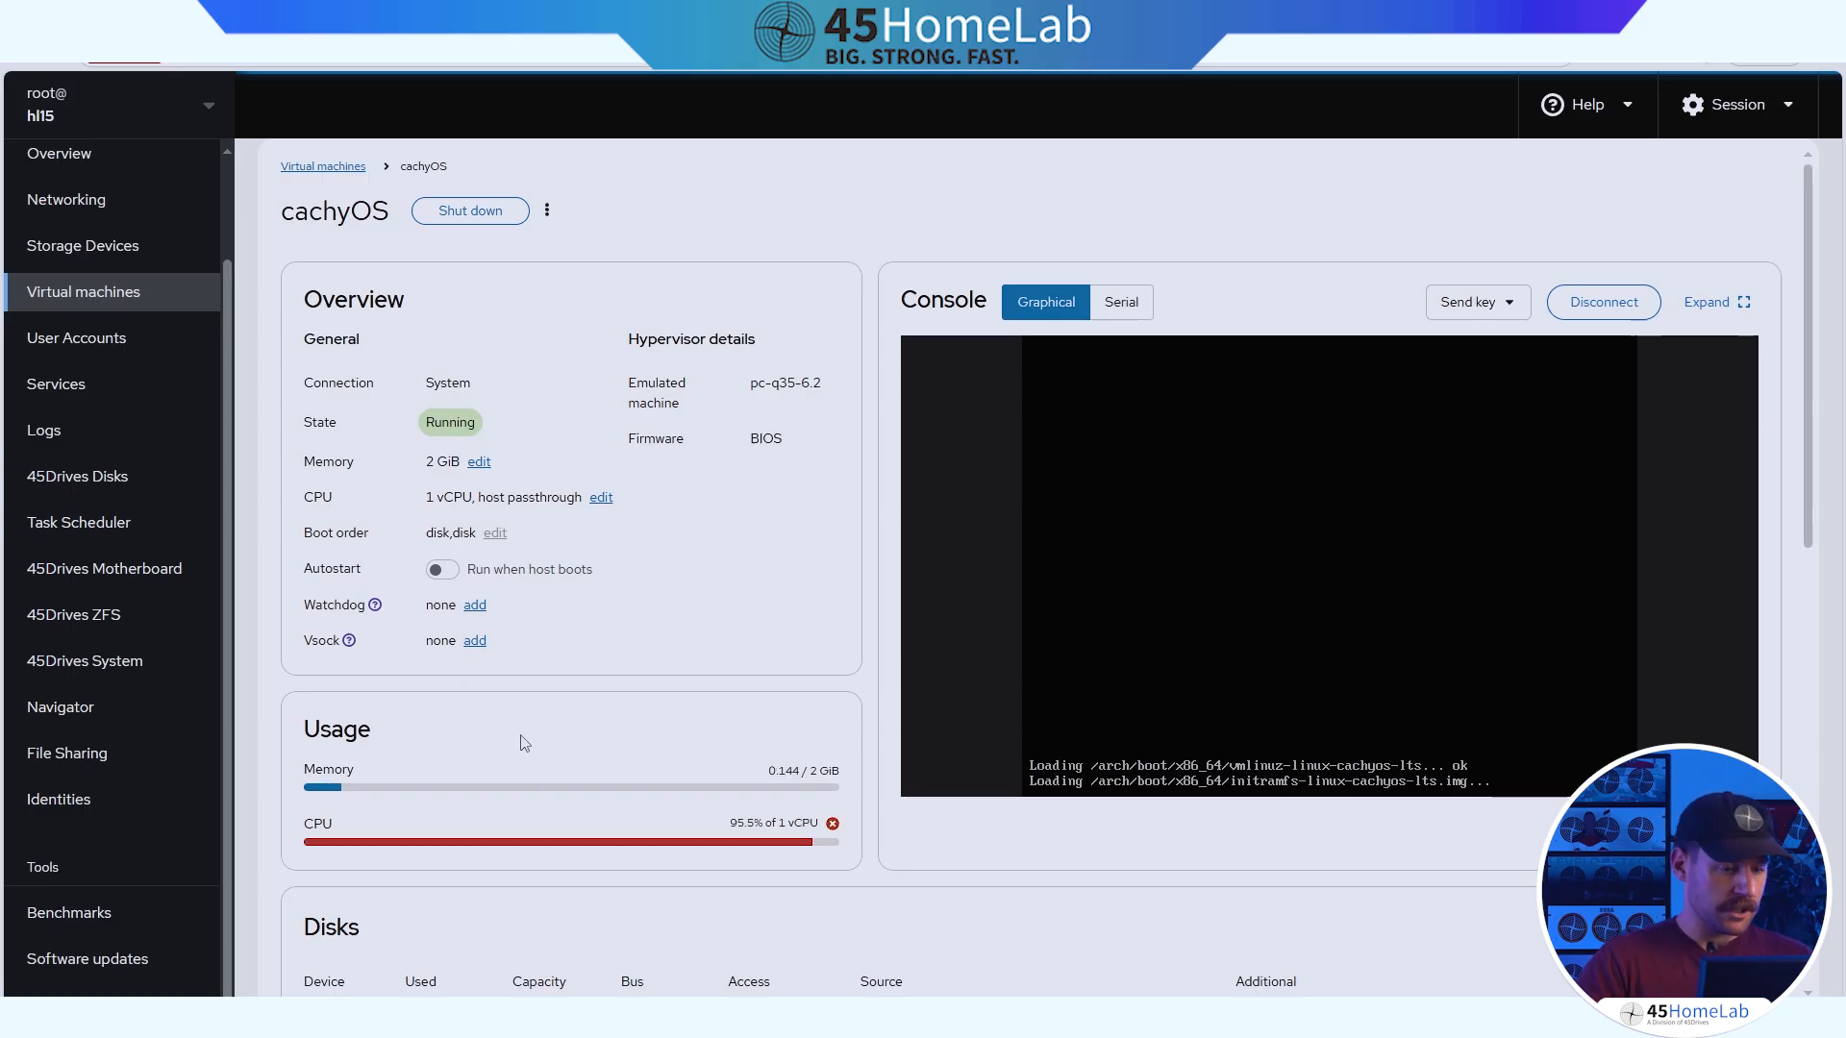
mouse_move(706, 627)
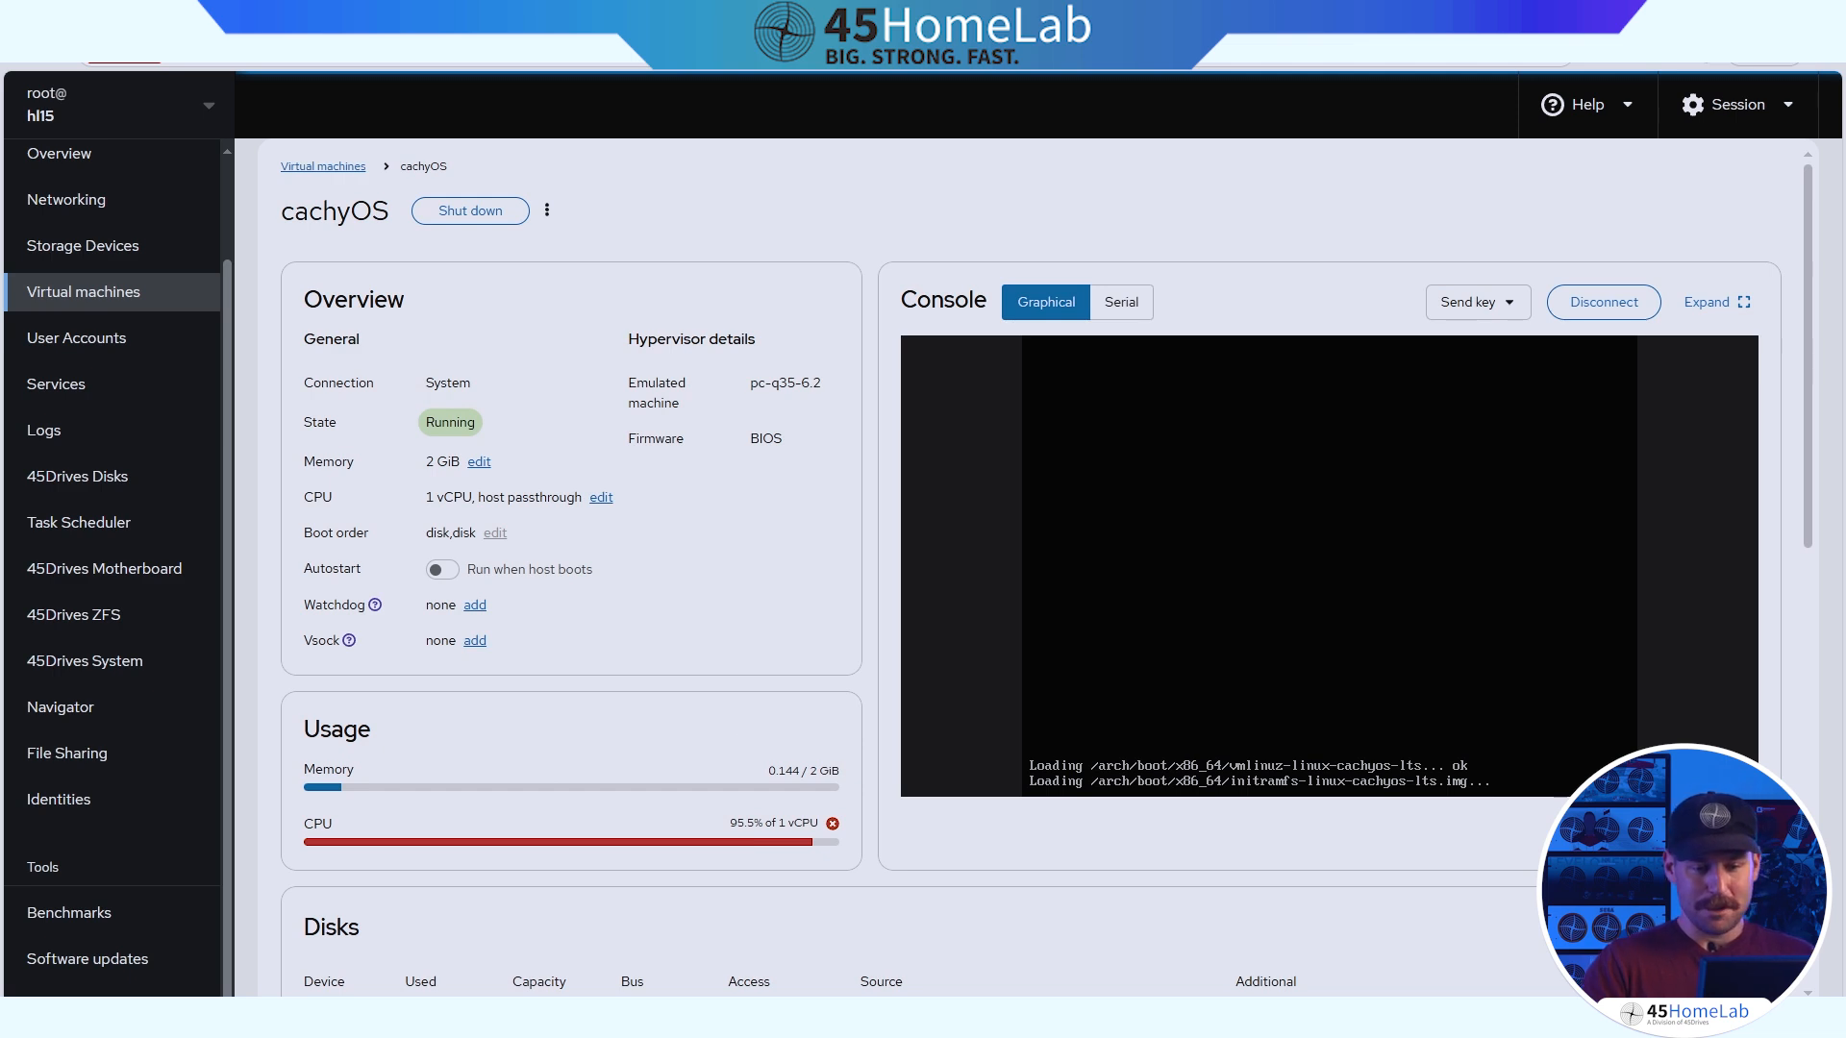
mouse_move(731, 439)
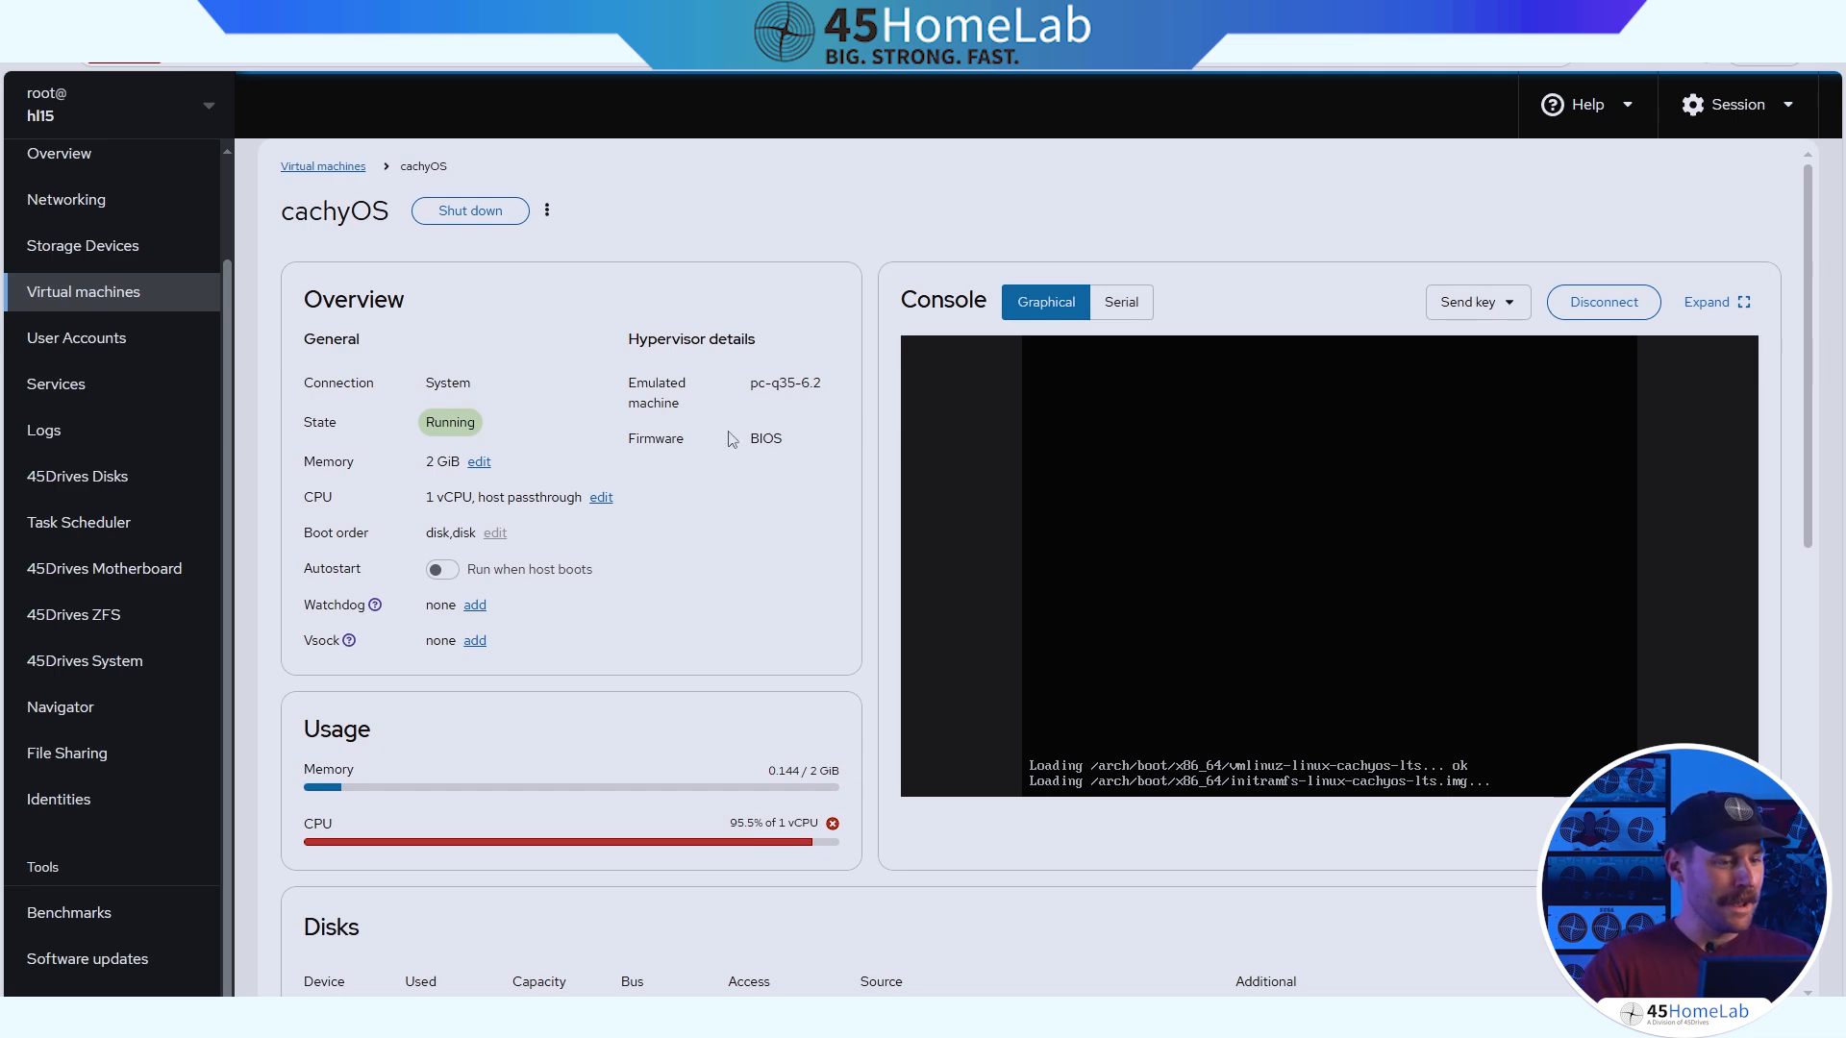
mouse_move(653, 444)
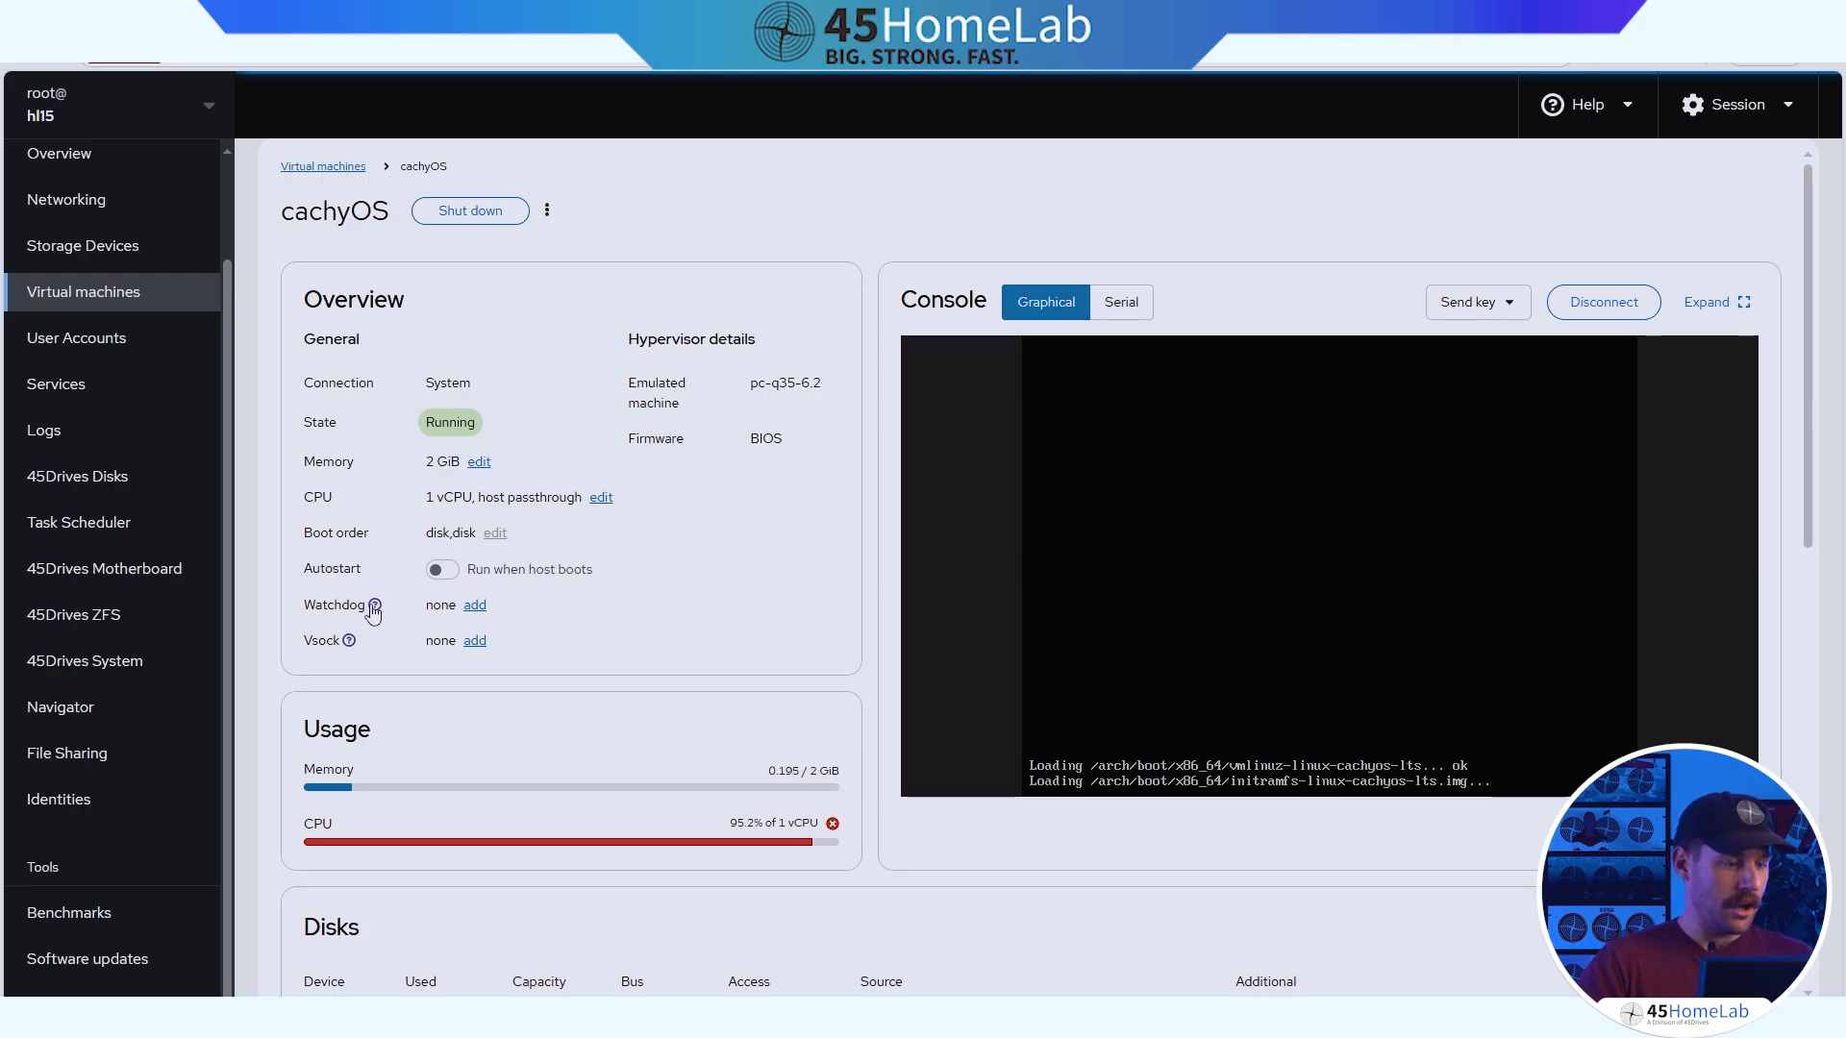
left_click(375, 603)
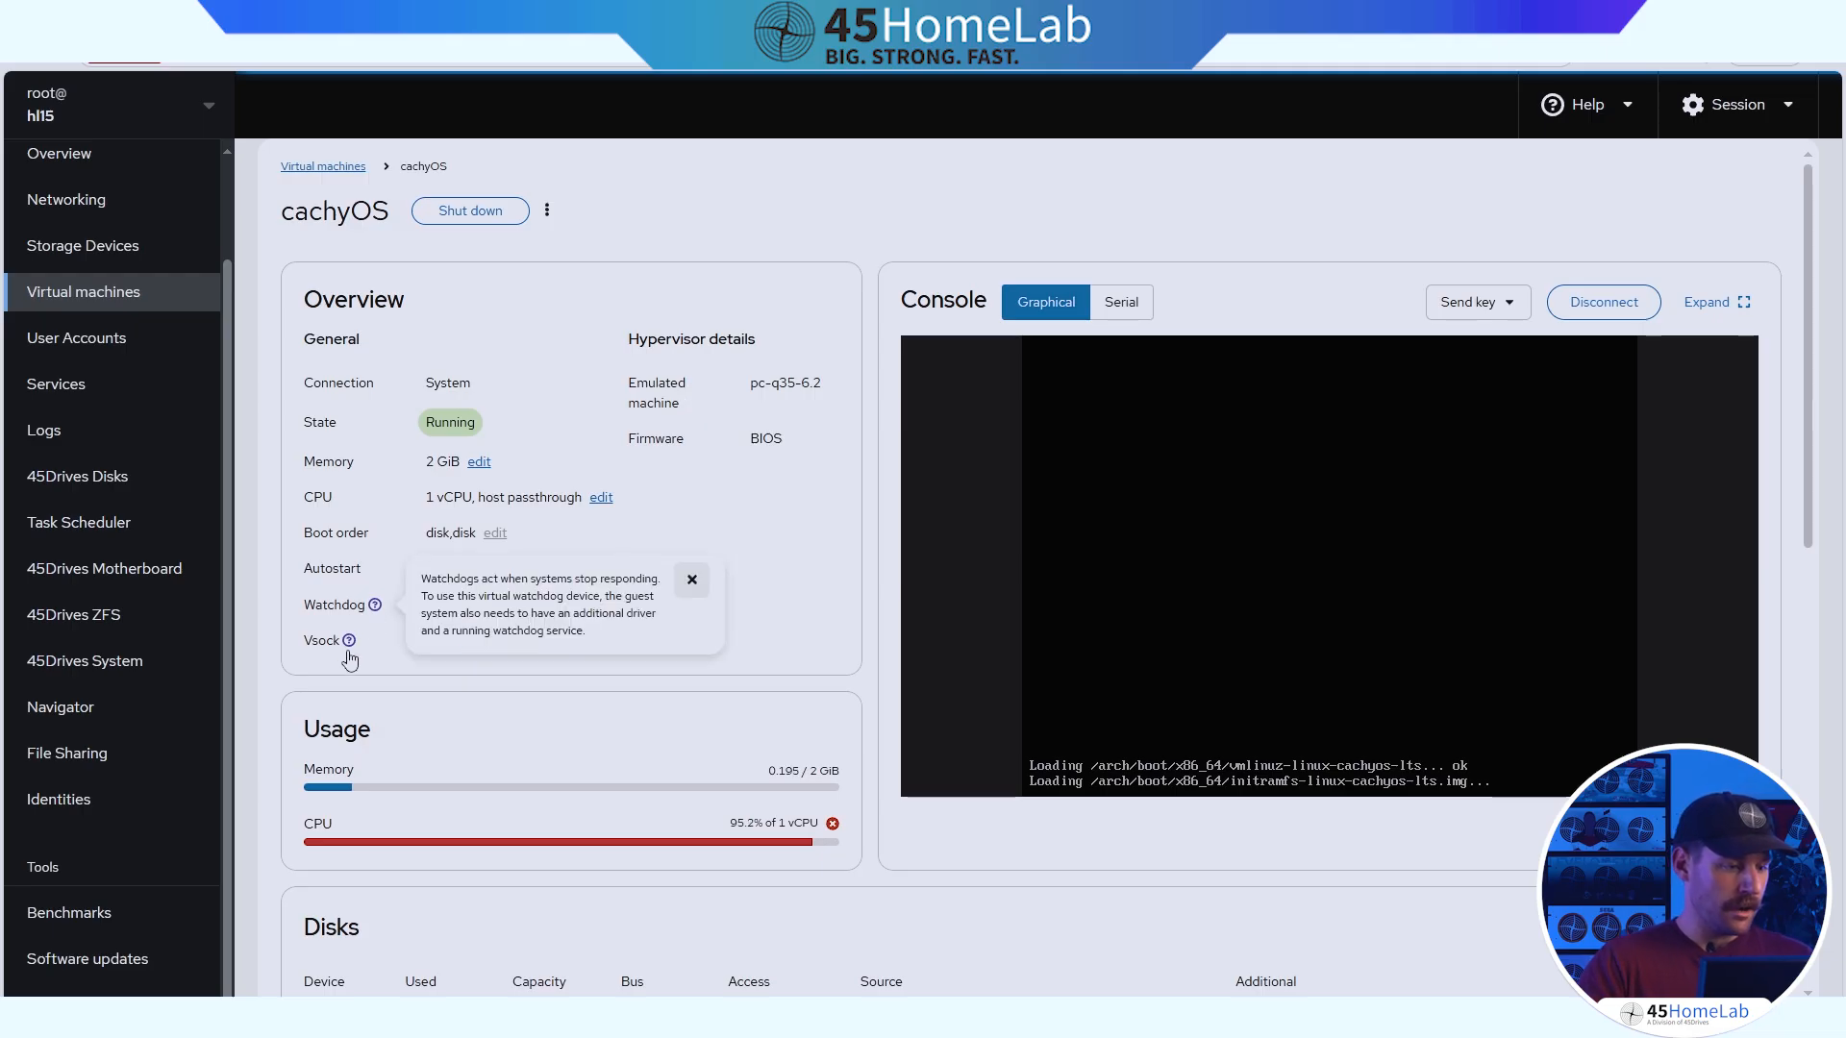
left_click(348, 641)
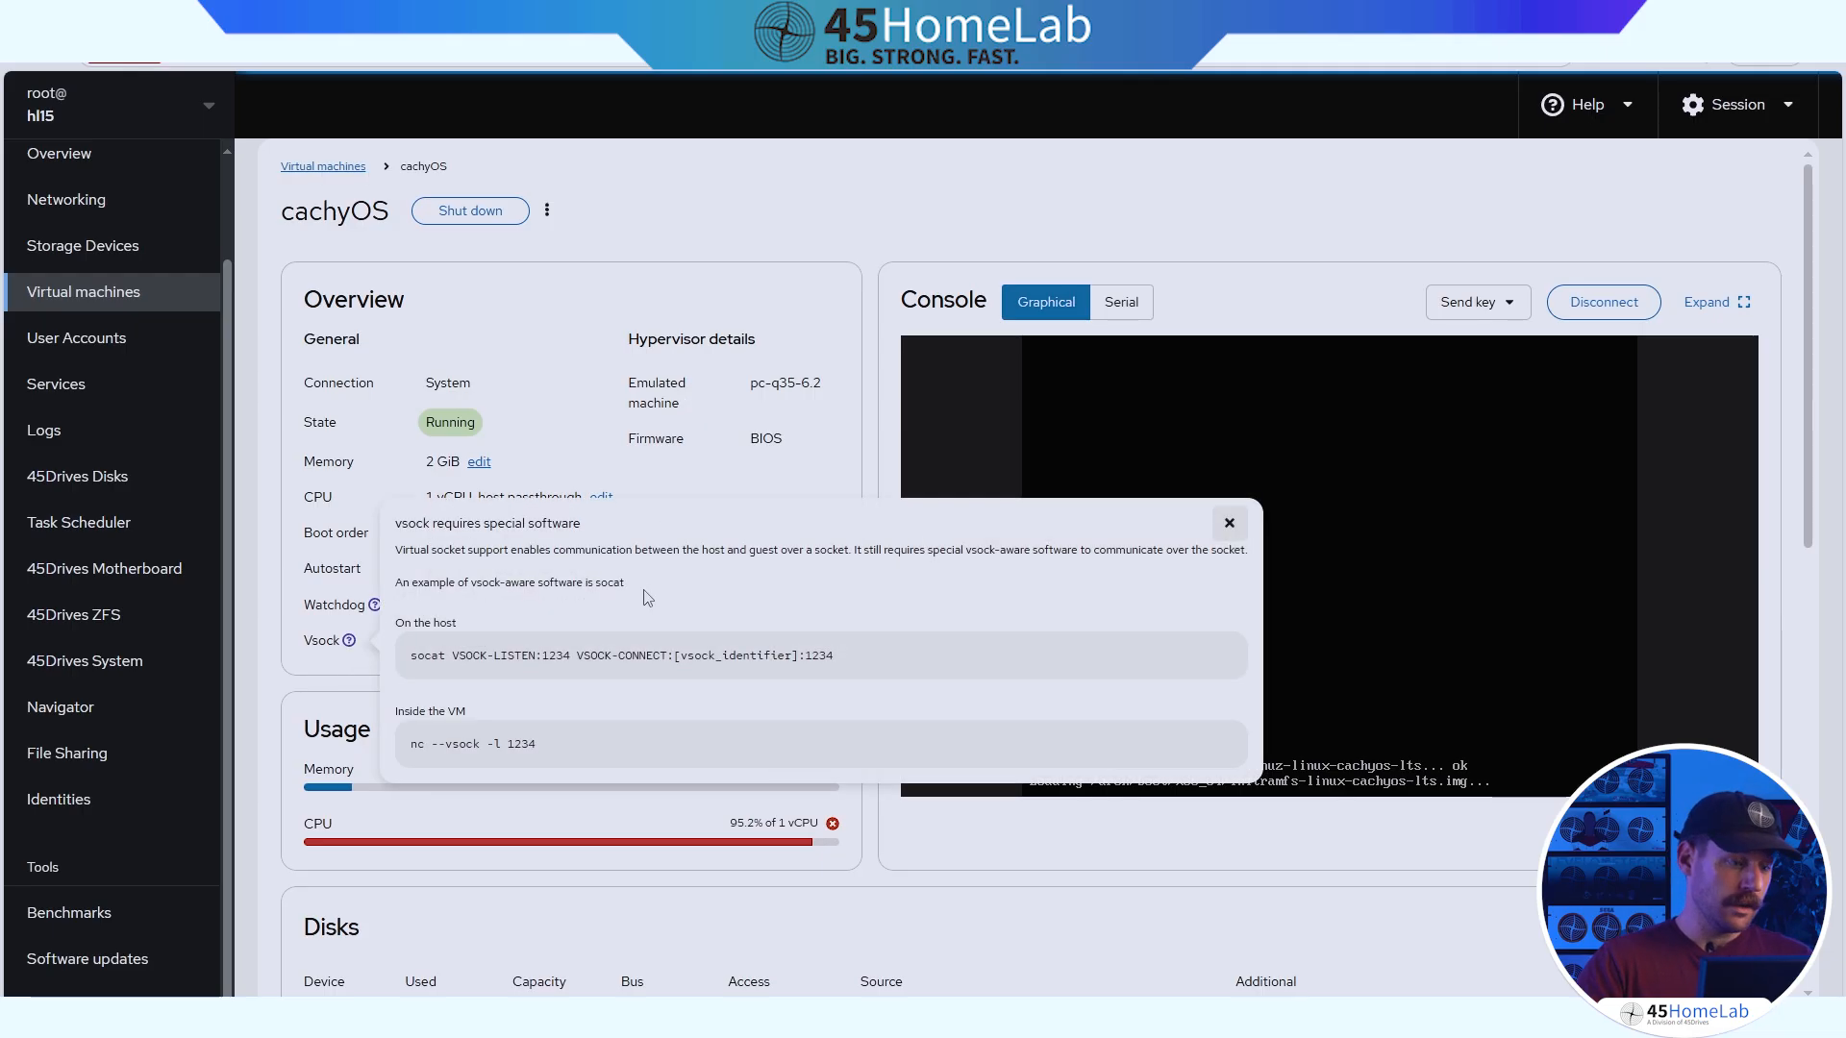
mouse_move(663, 602)
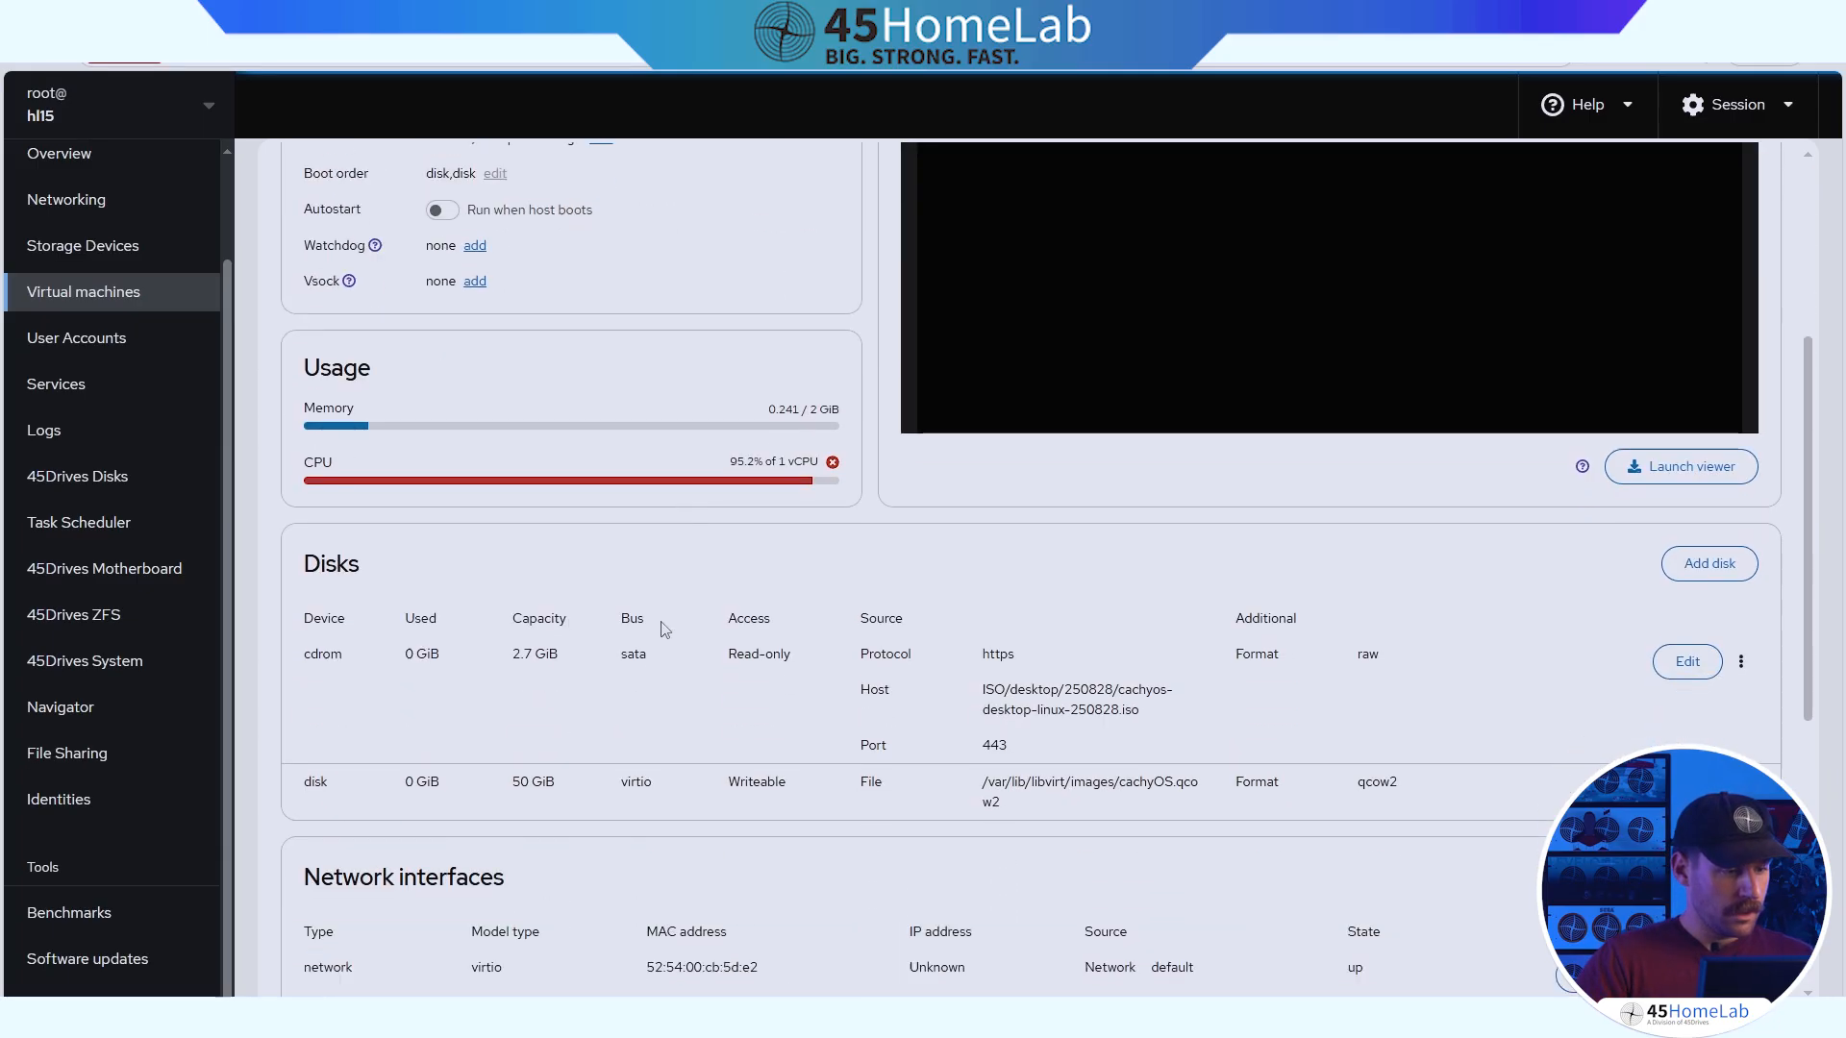
scroll("down", 3)
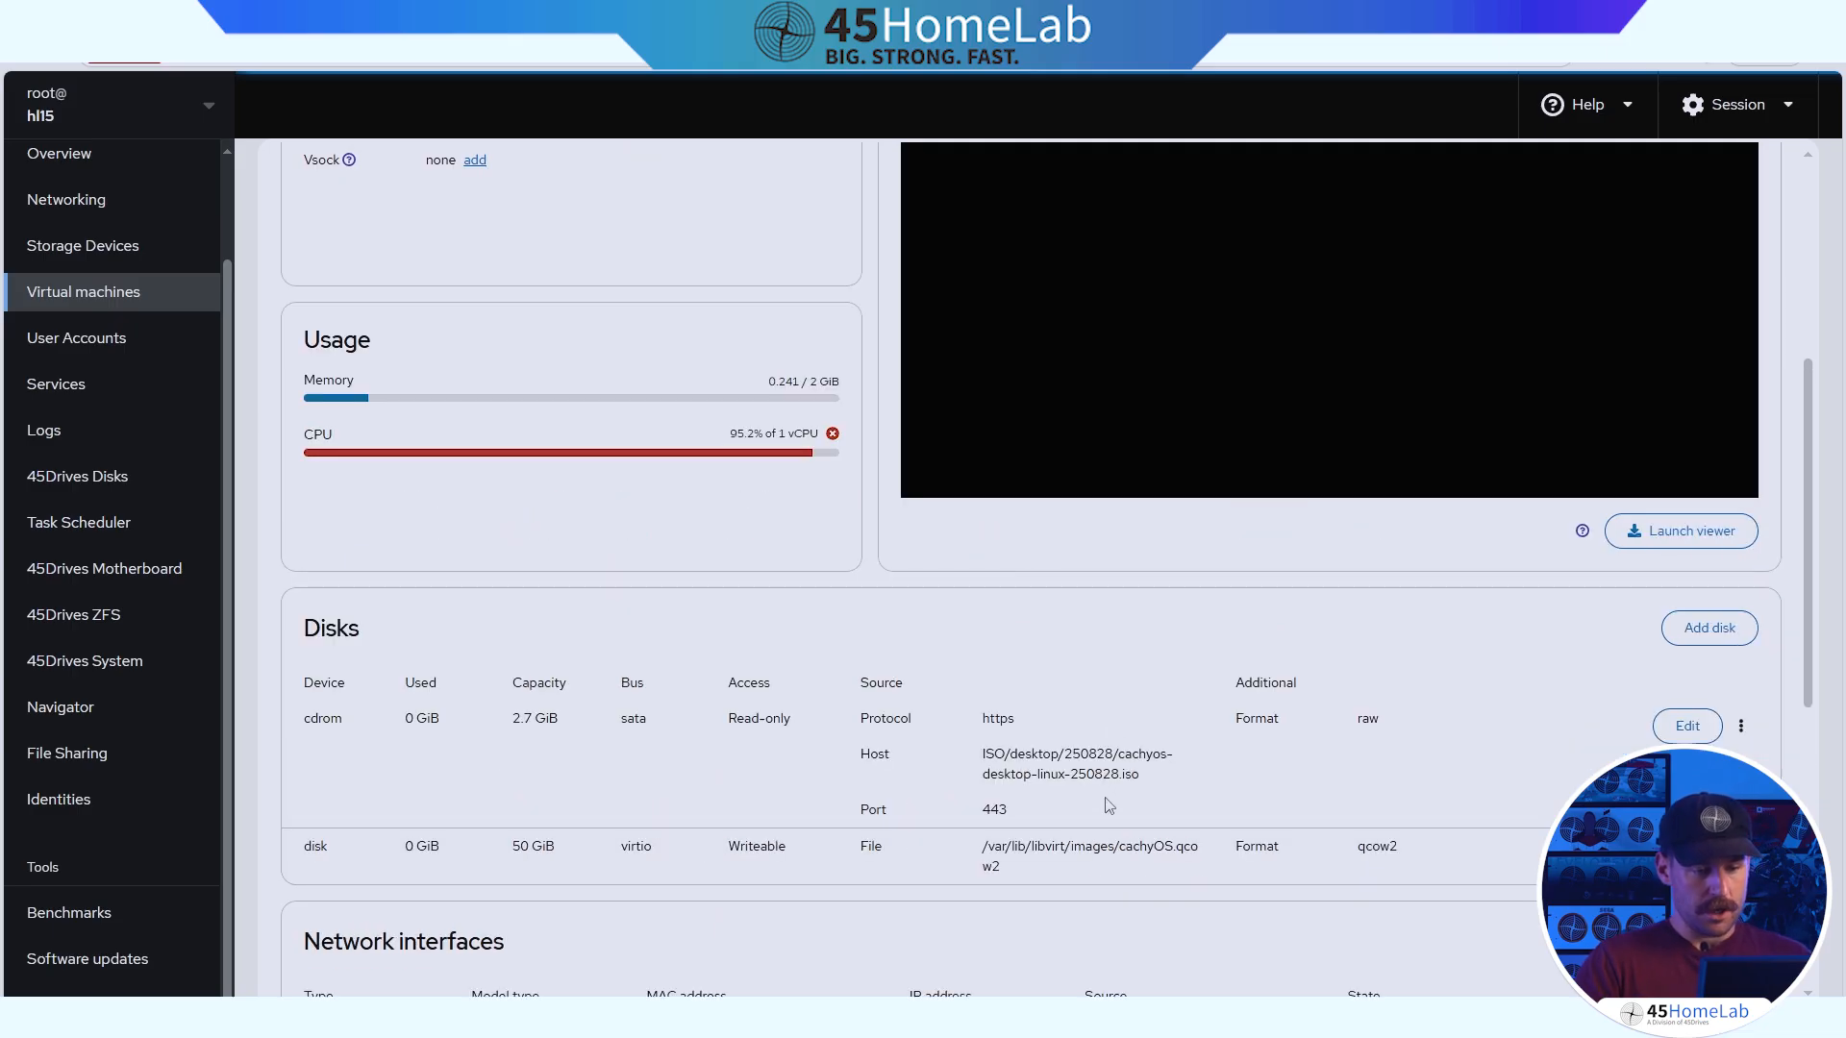
mouse_move(473, 723)
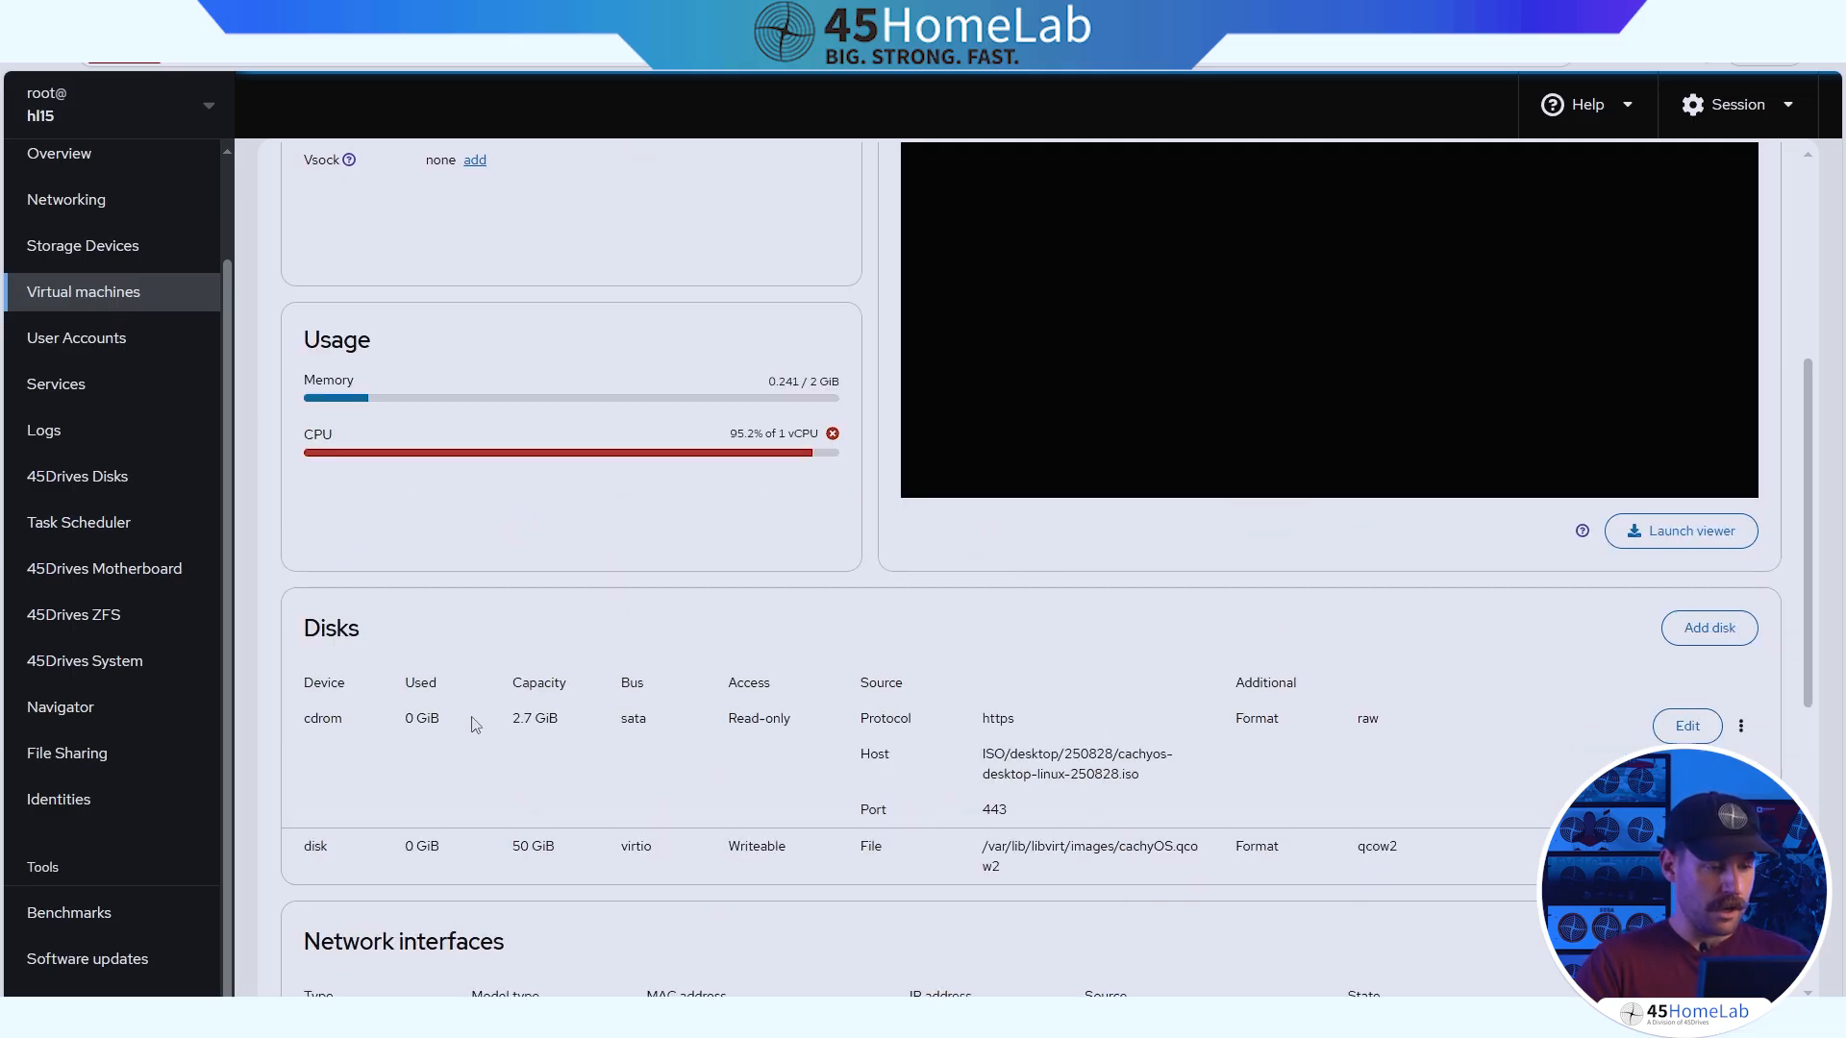
scroll("down", 3)
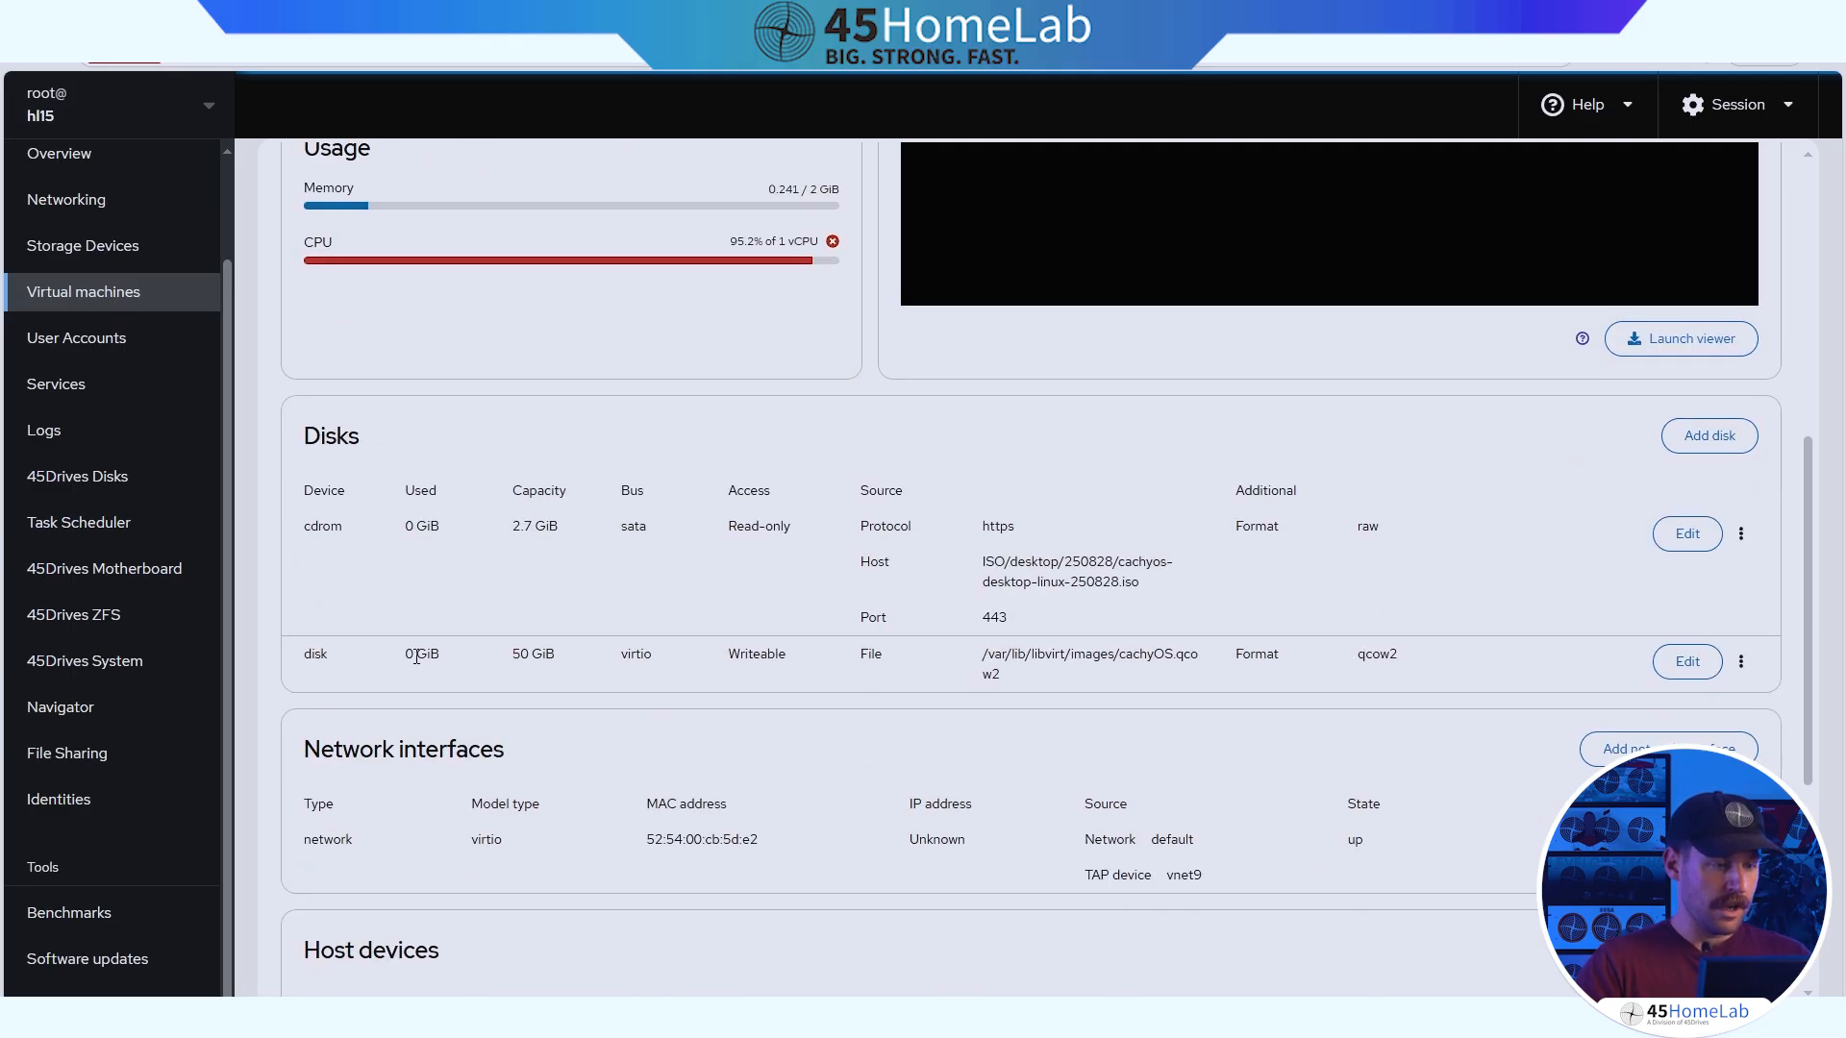
mouse_move(500, 669)
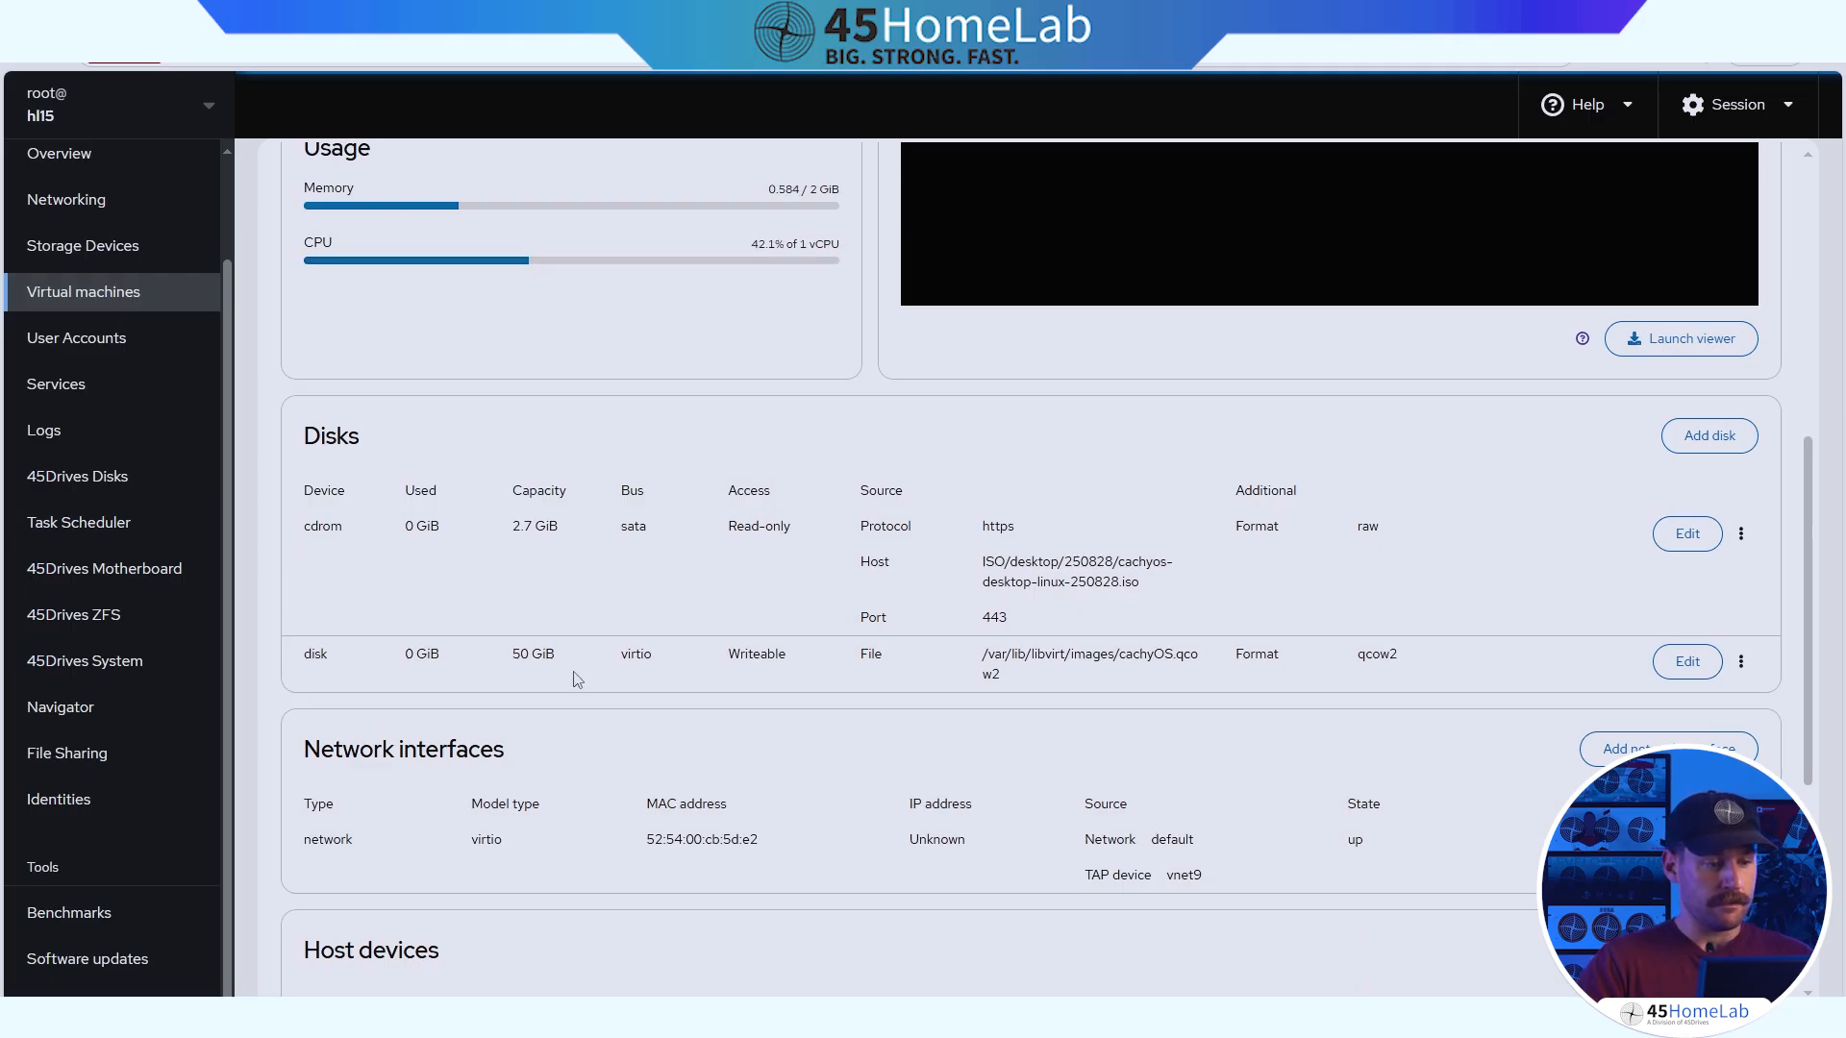
mouse_move(700, 667)
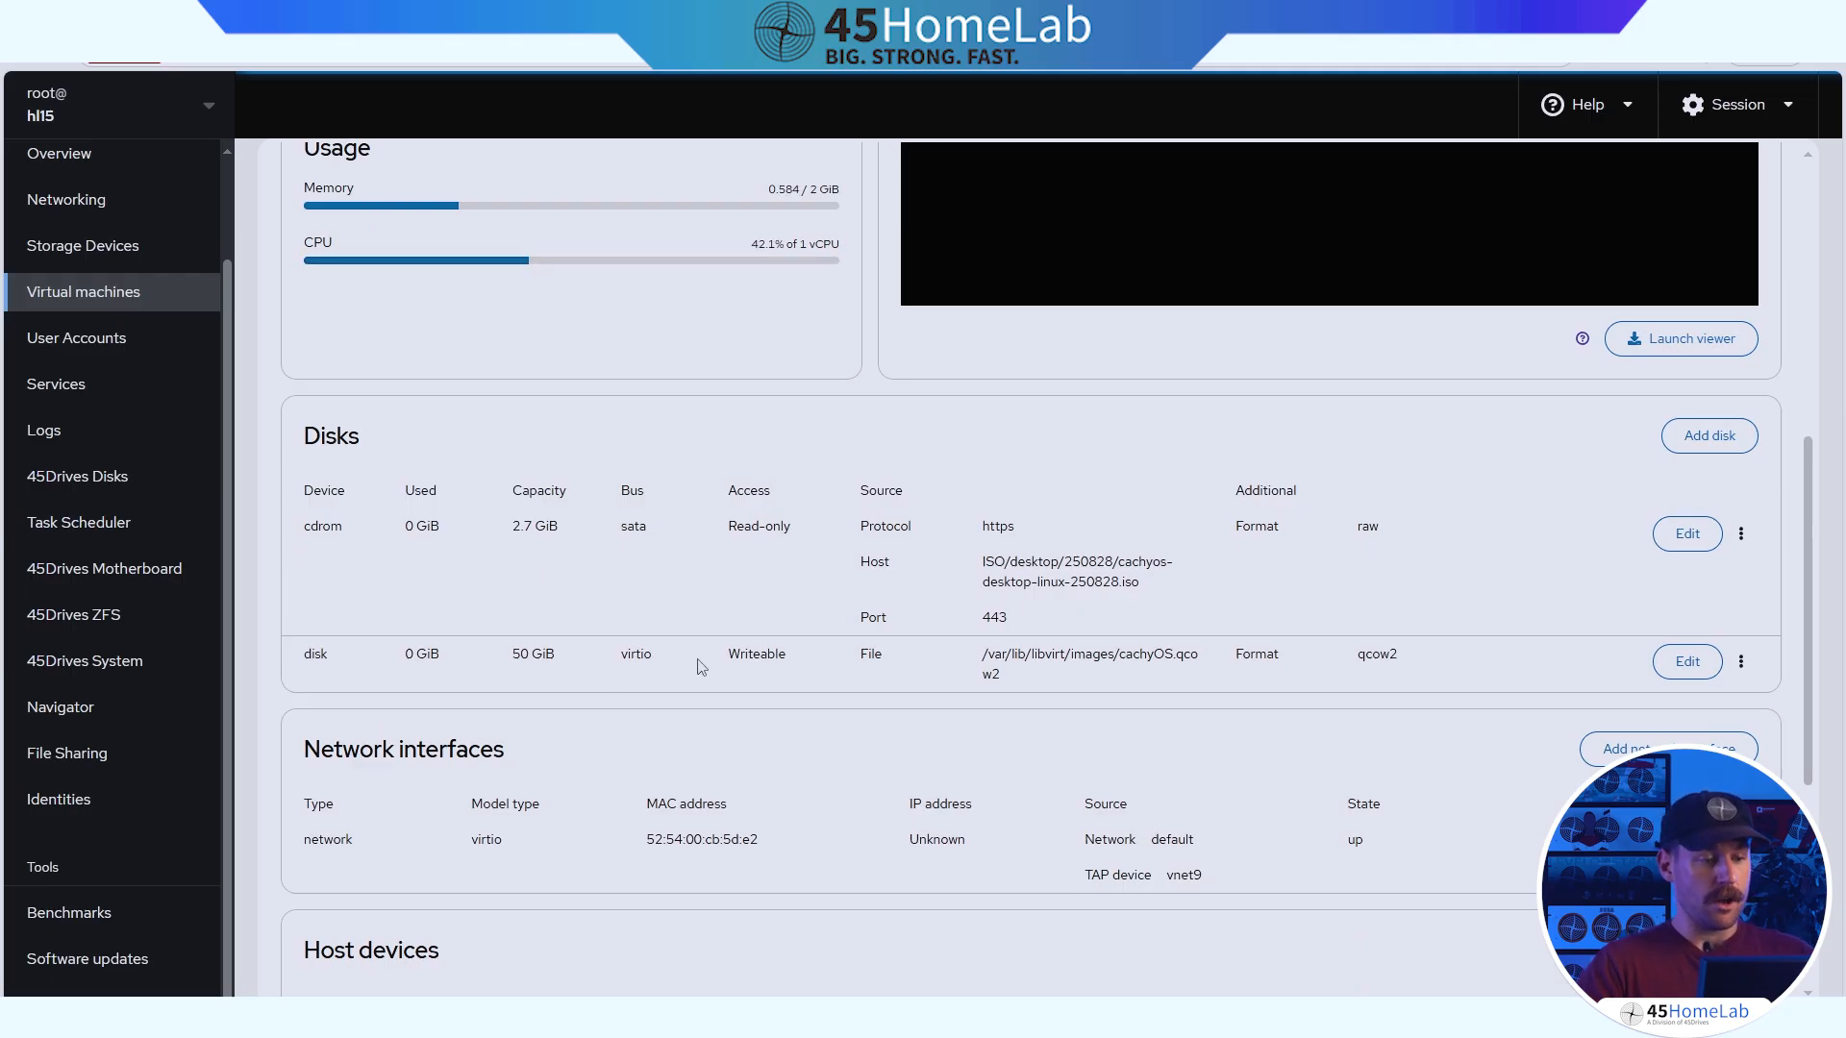
mouse_move(1013, 725)
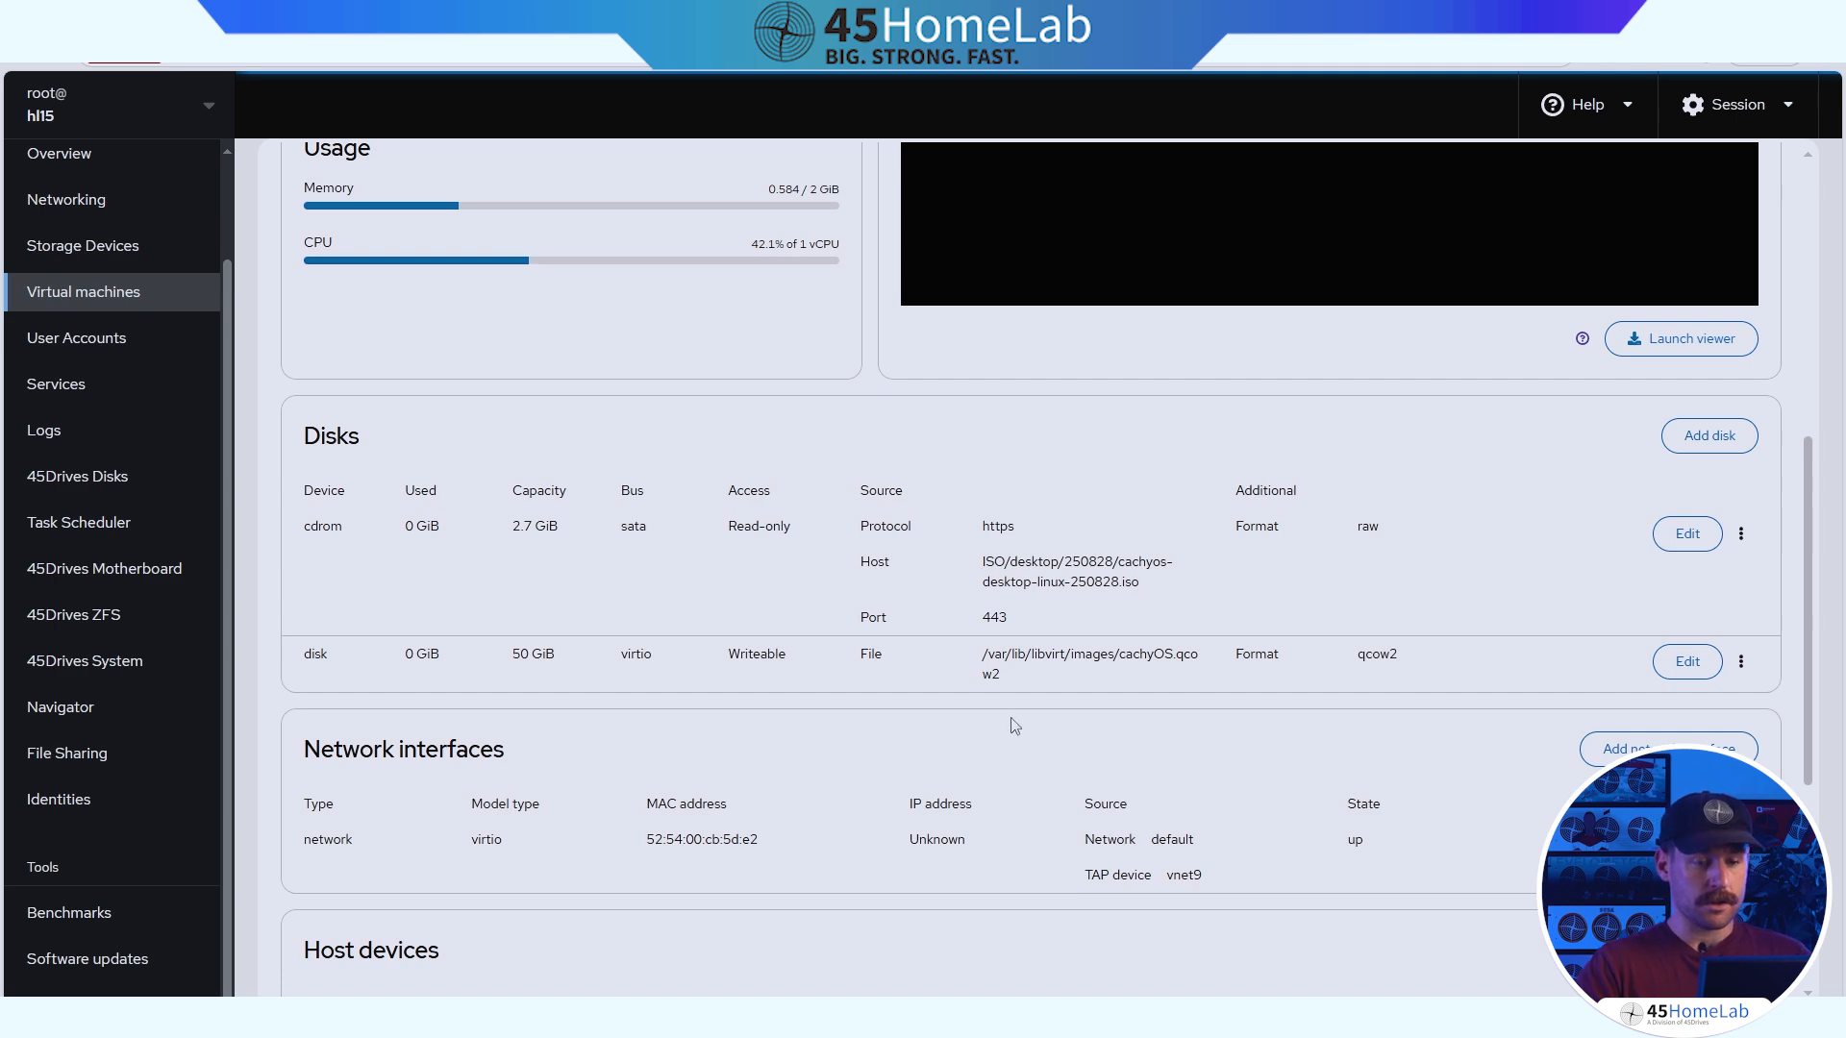
scroll("down", 3)
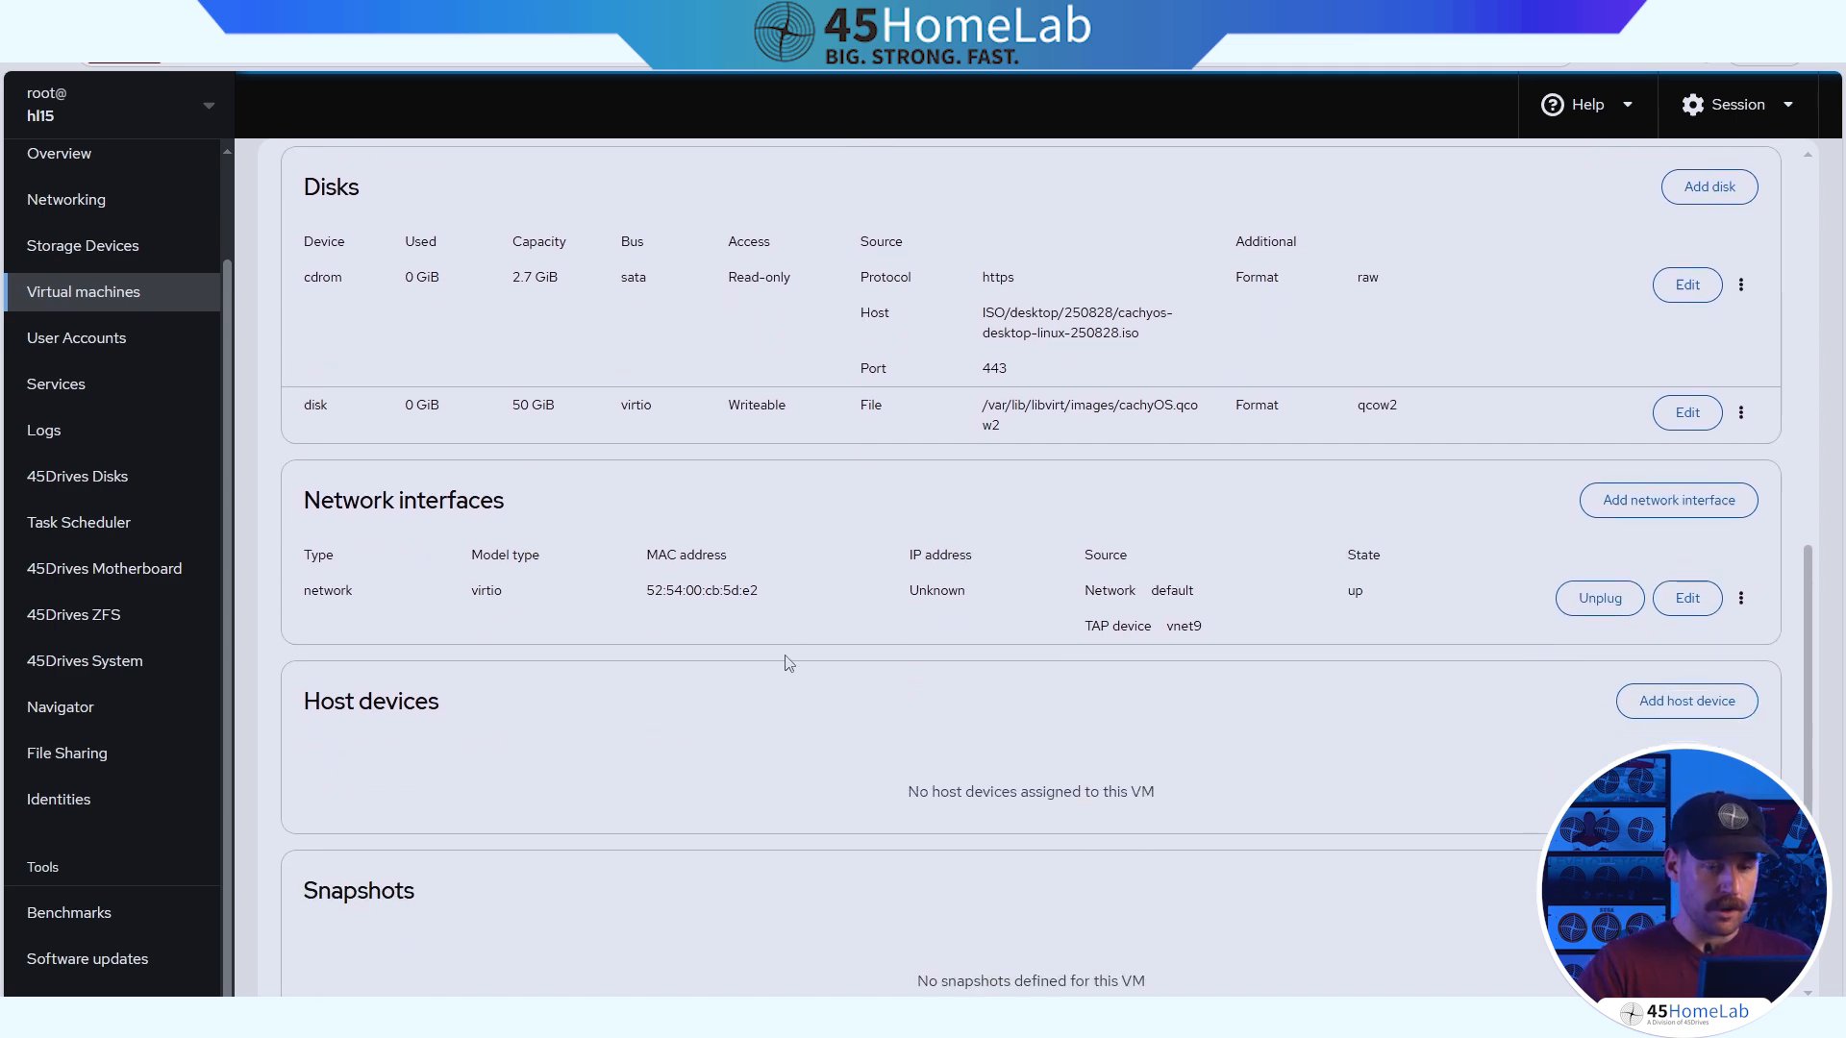
scroll("up", 3)
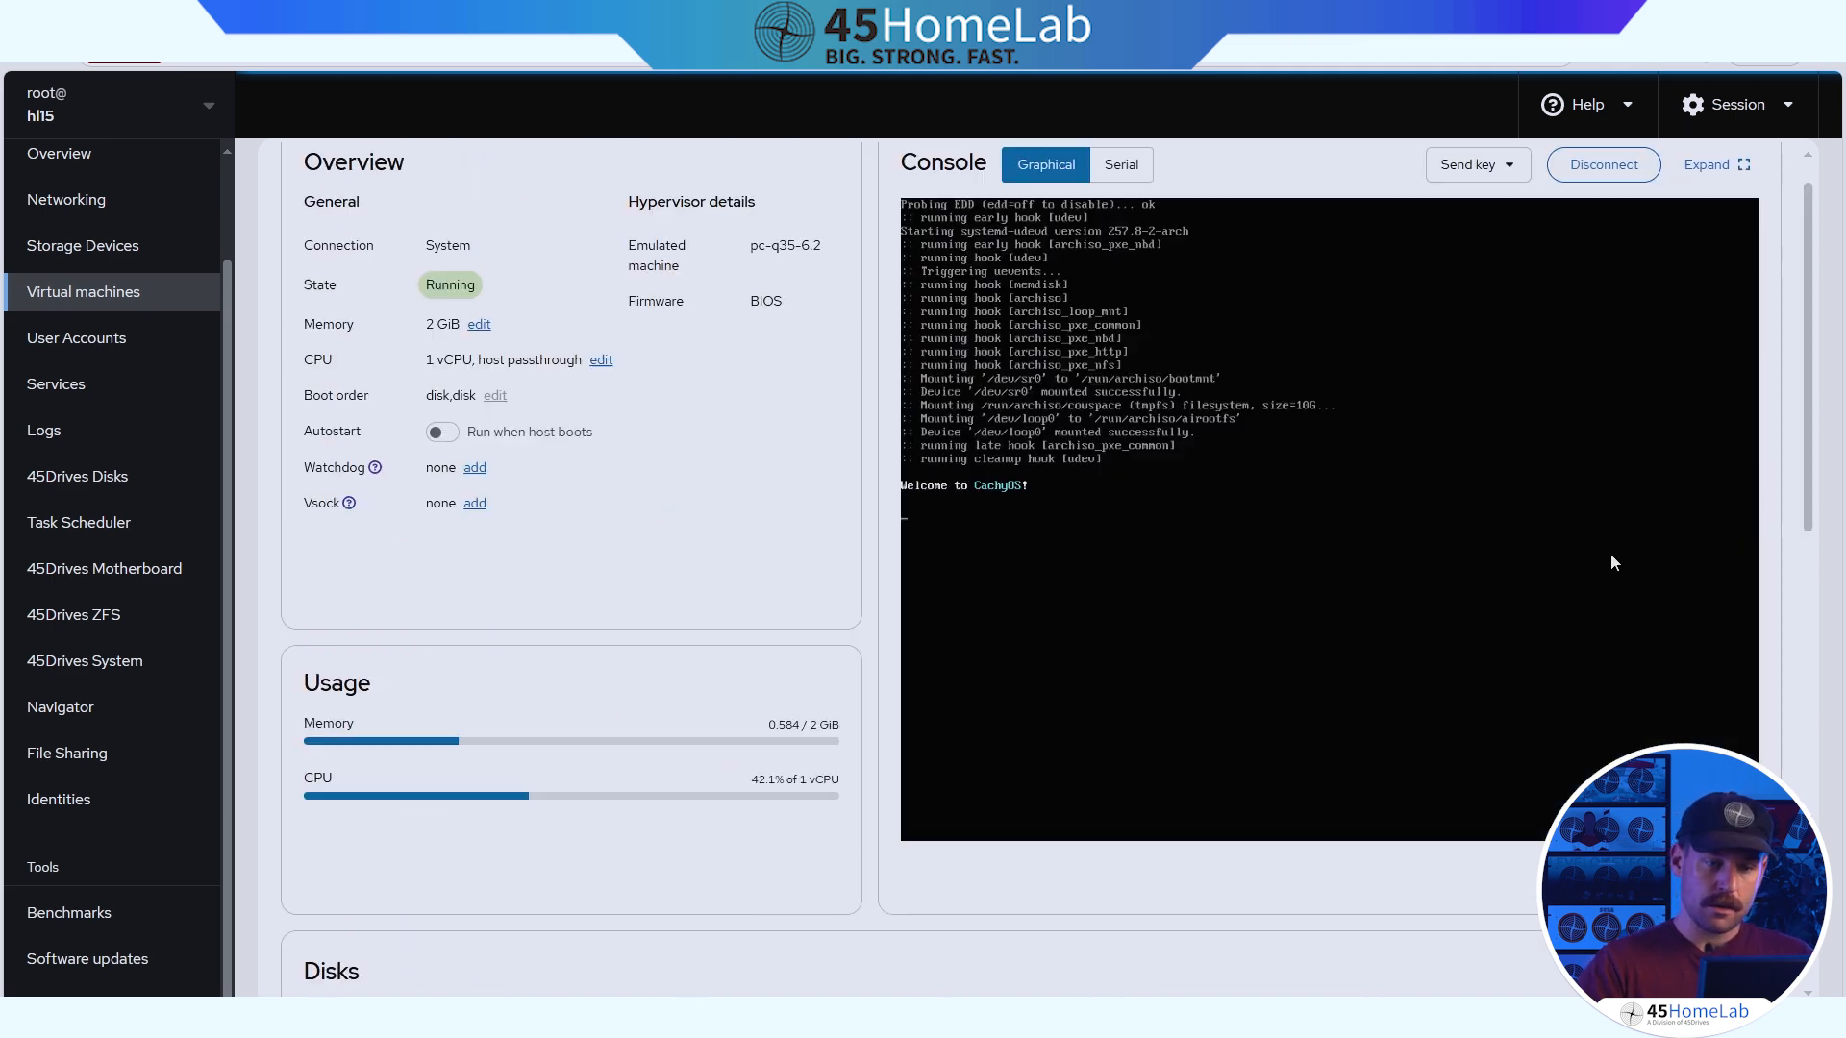
scroll("up", 3)
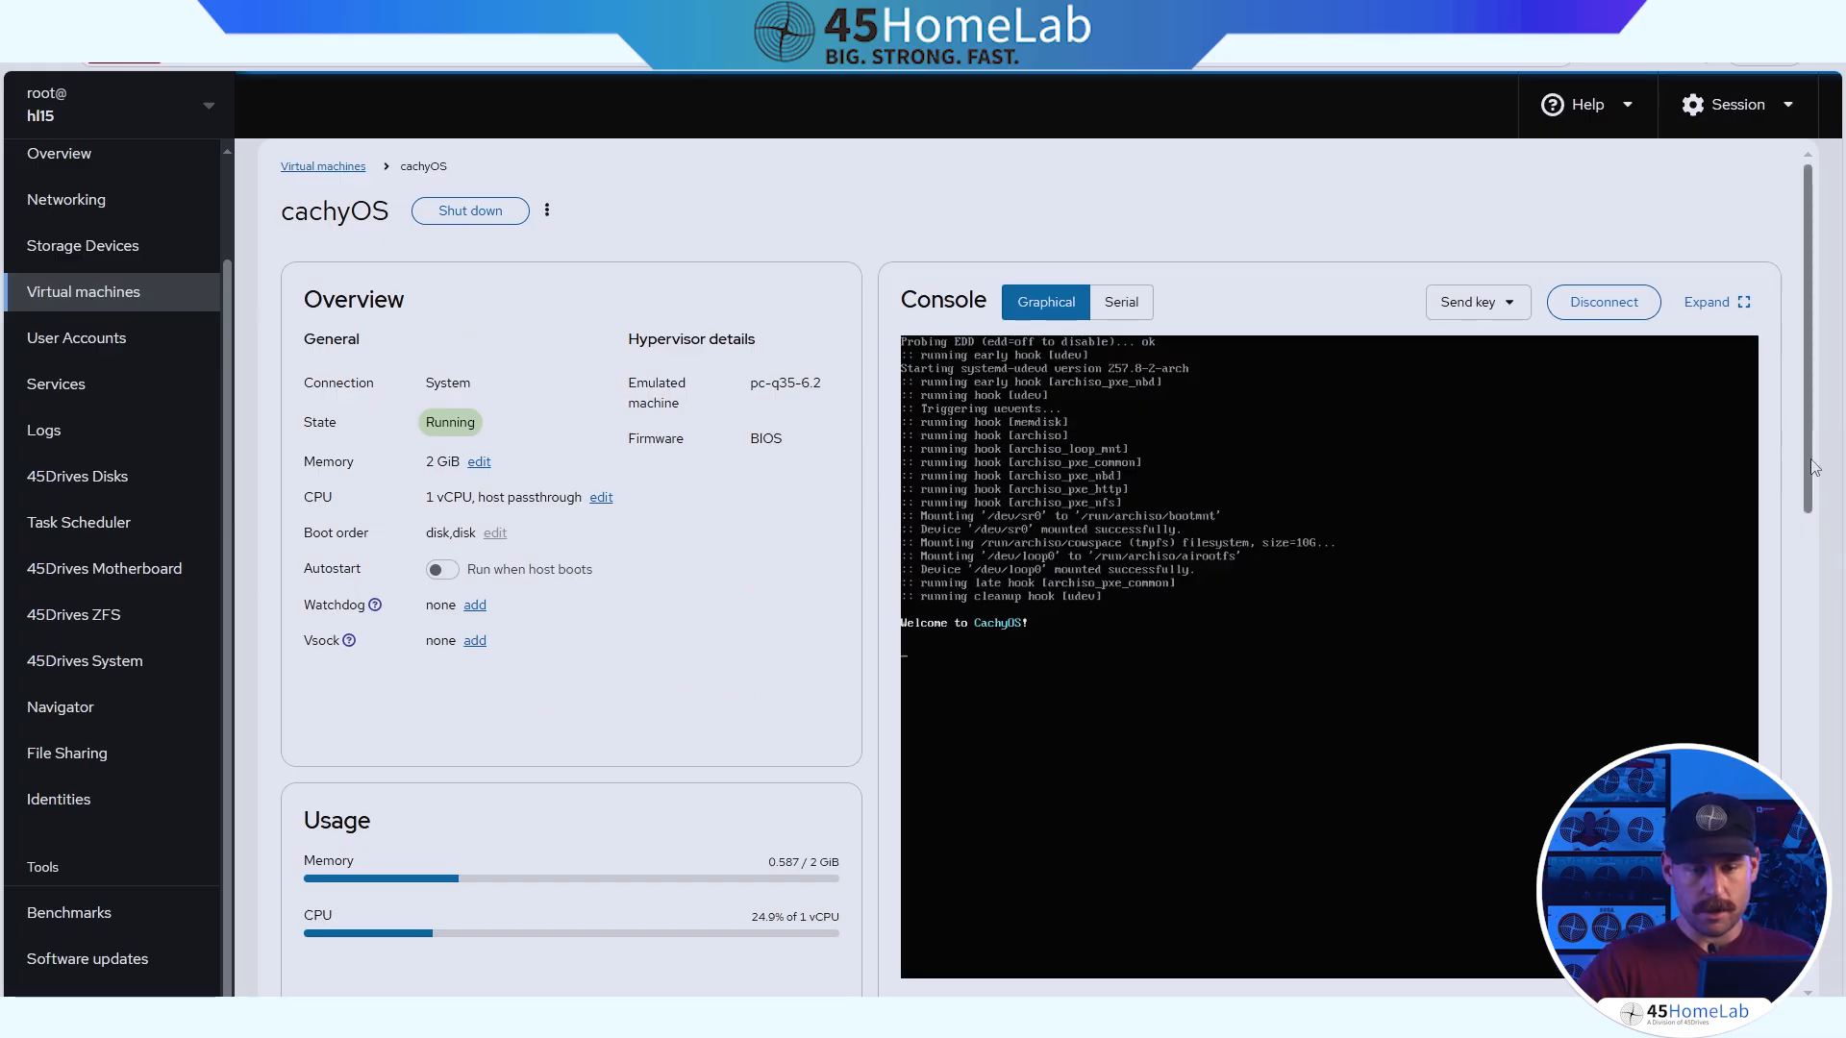
scroll("down", 3)
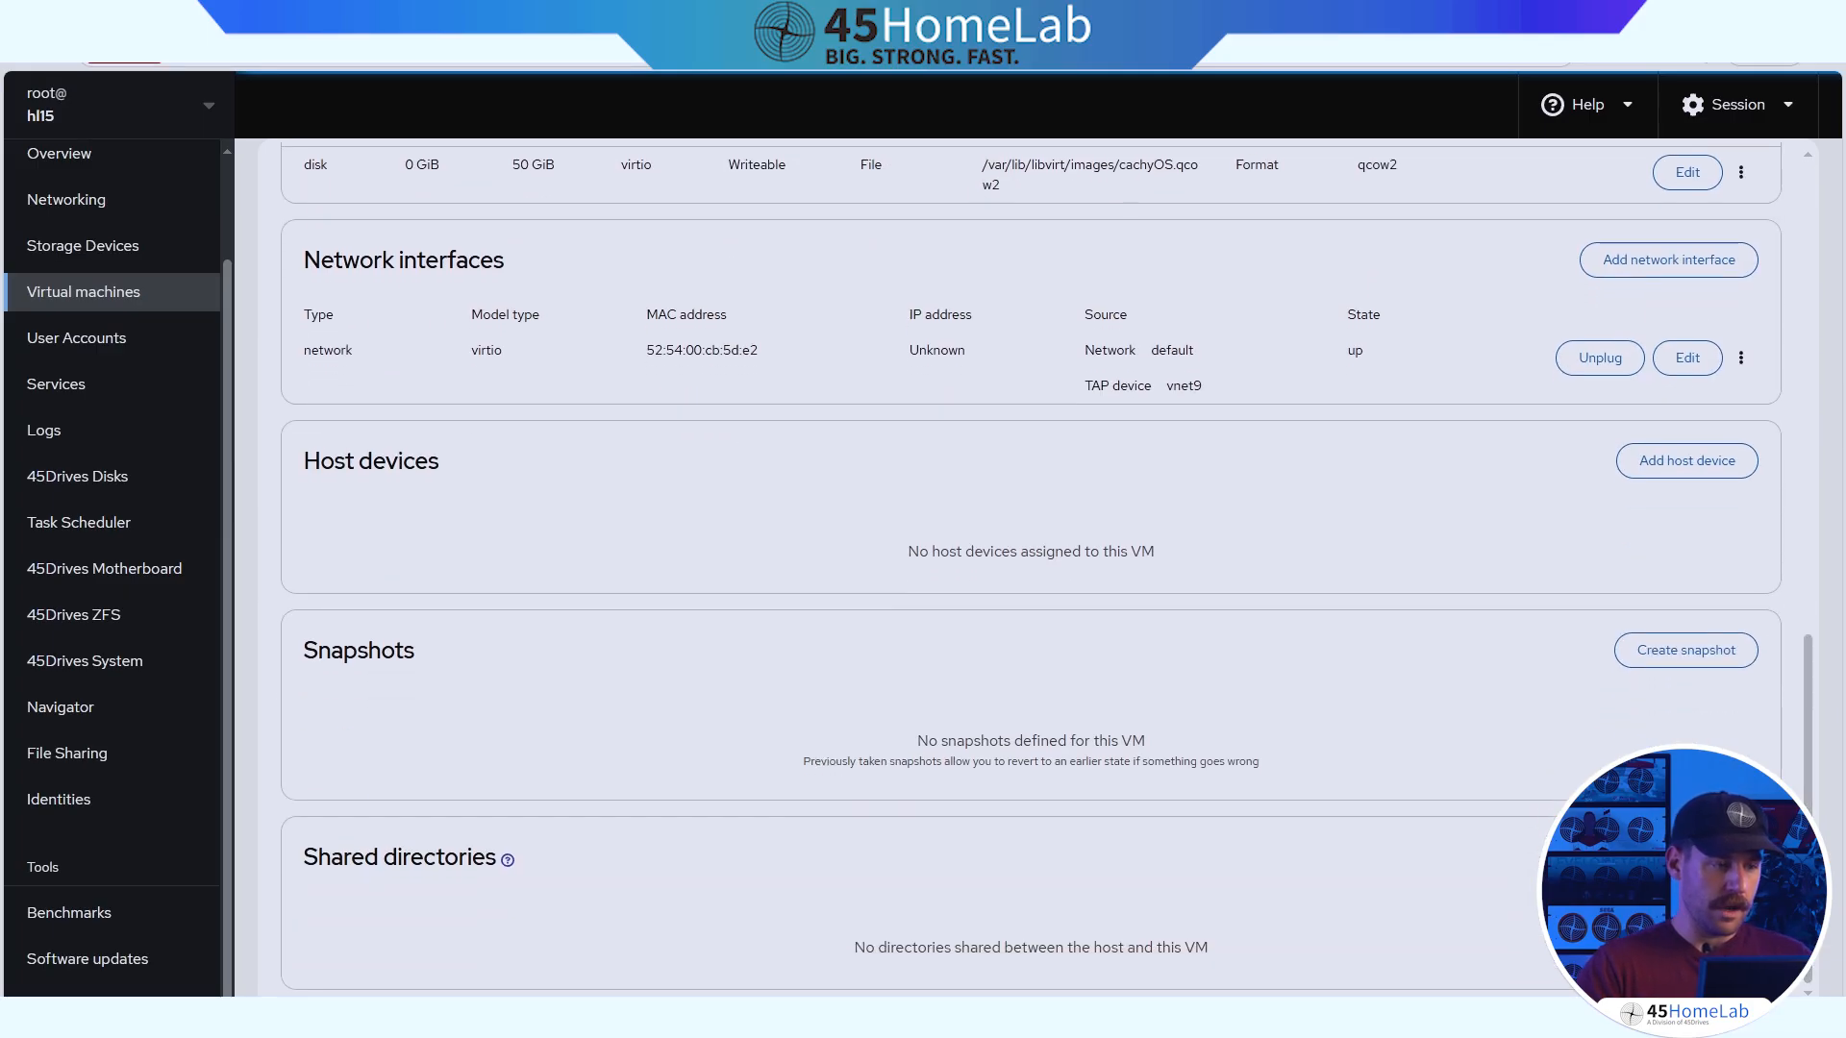
left_click(1687, 460)
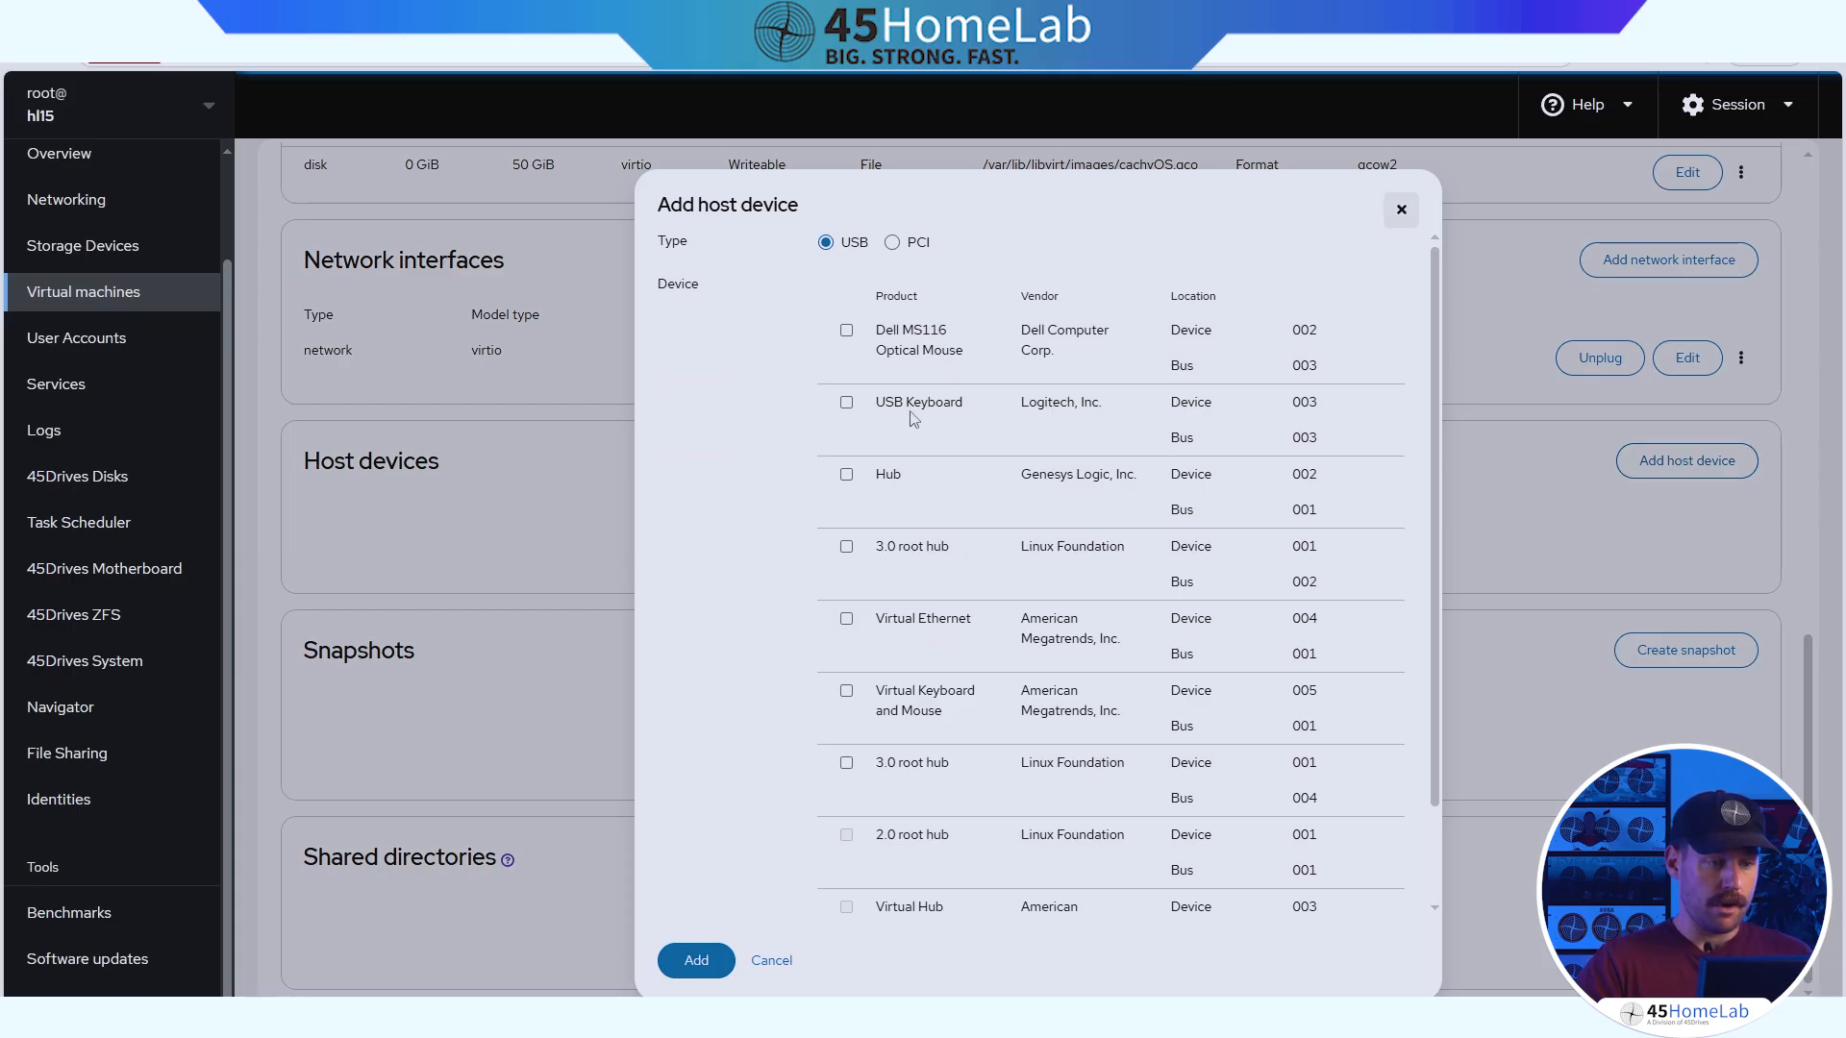
mouse_move(894, 248)
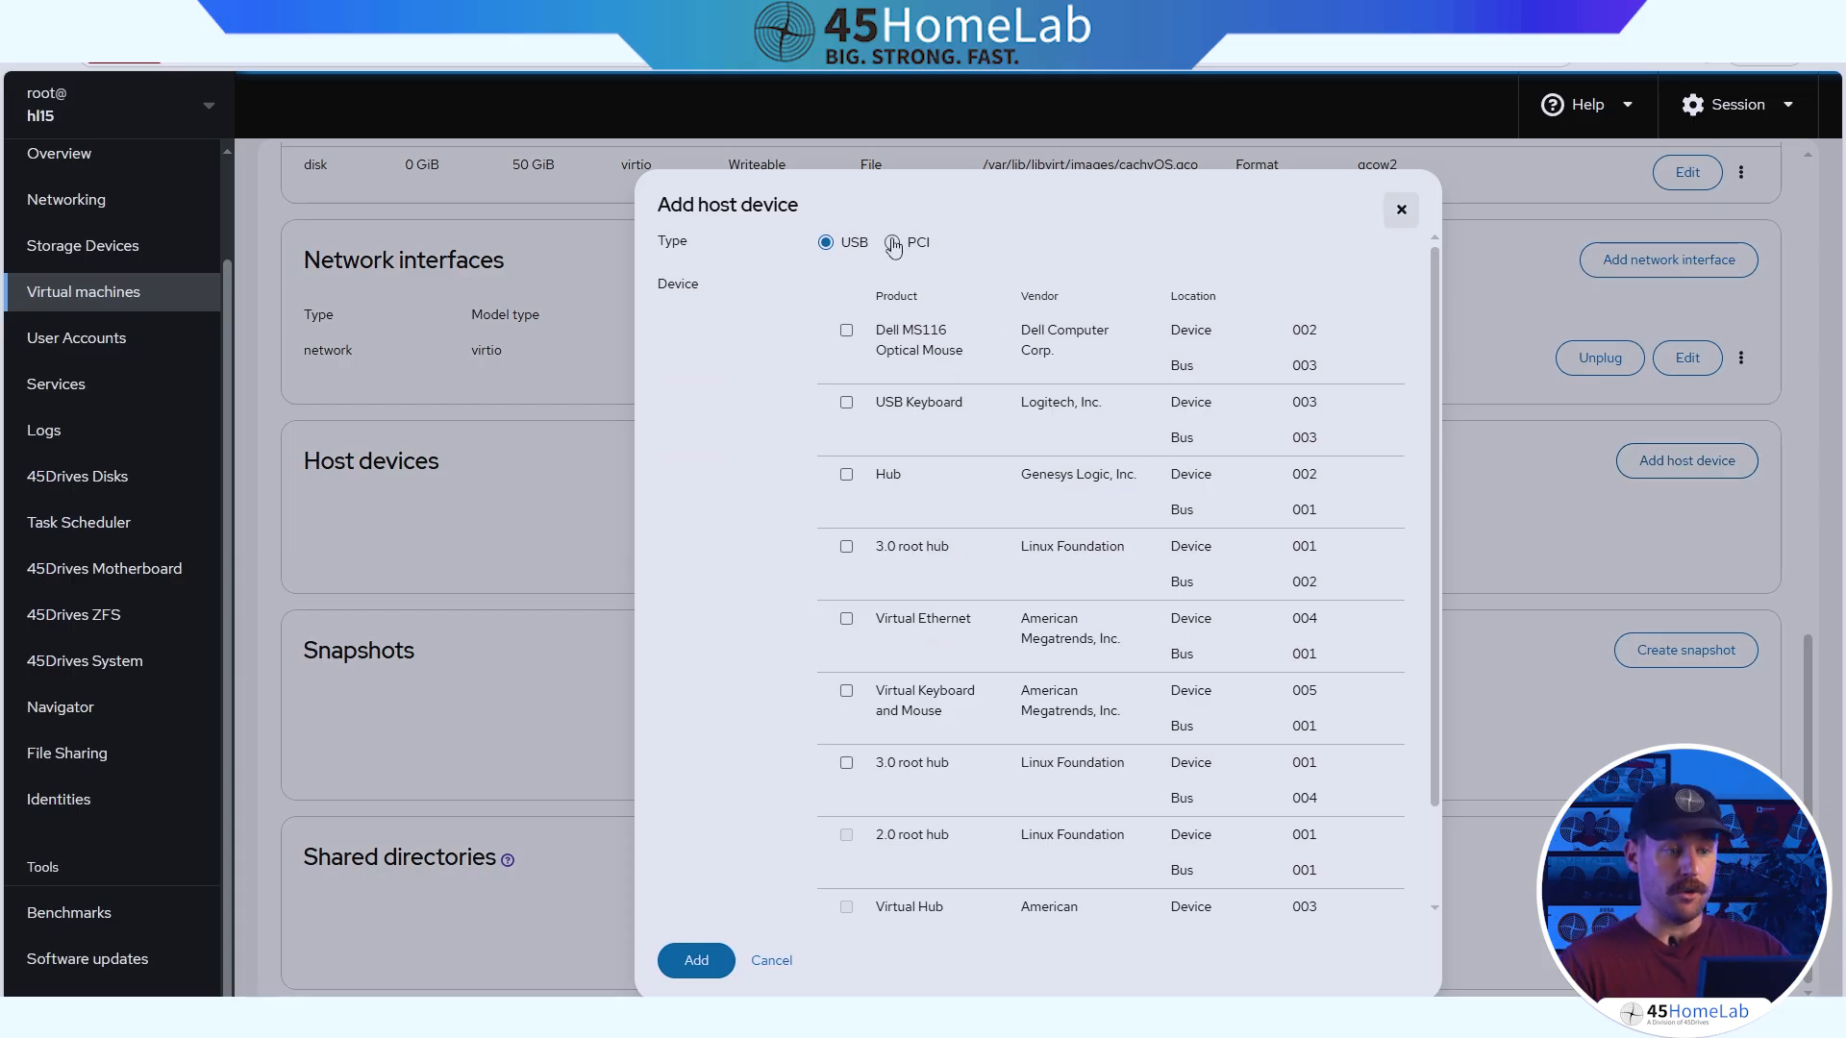
scroll("down", 3)
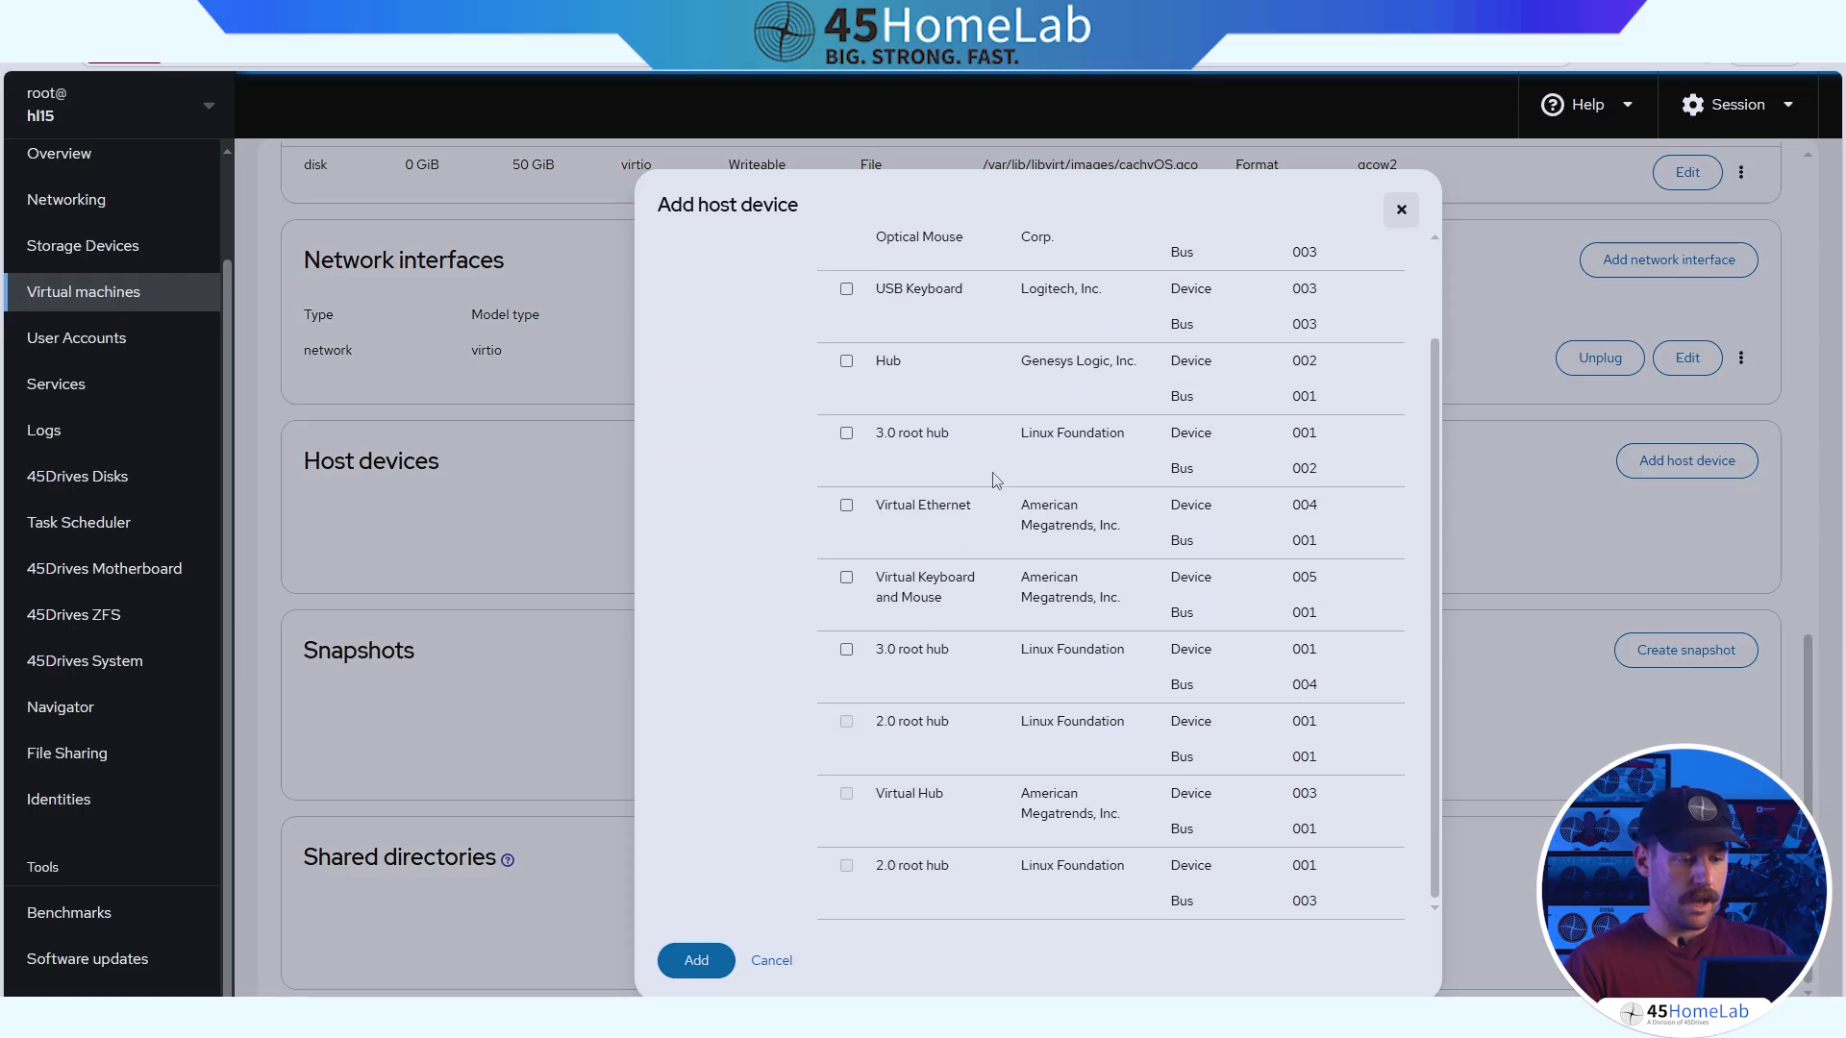
scroll("up", 3)
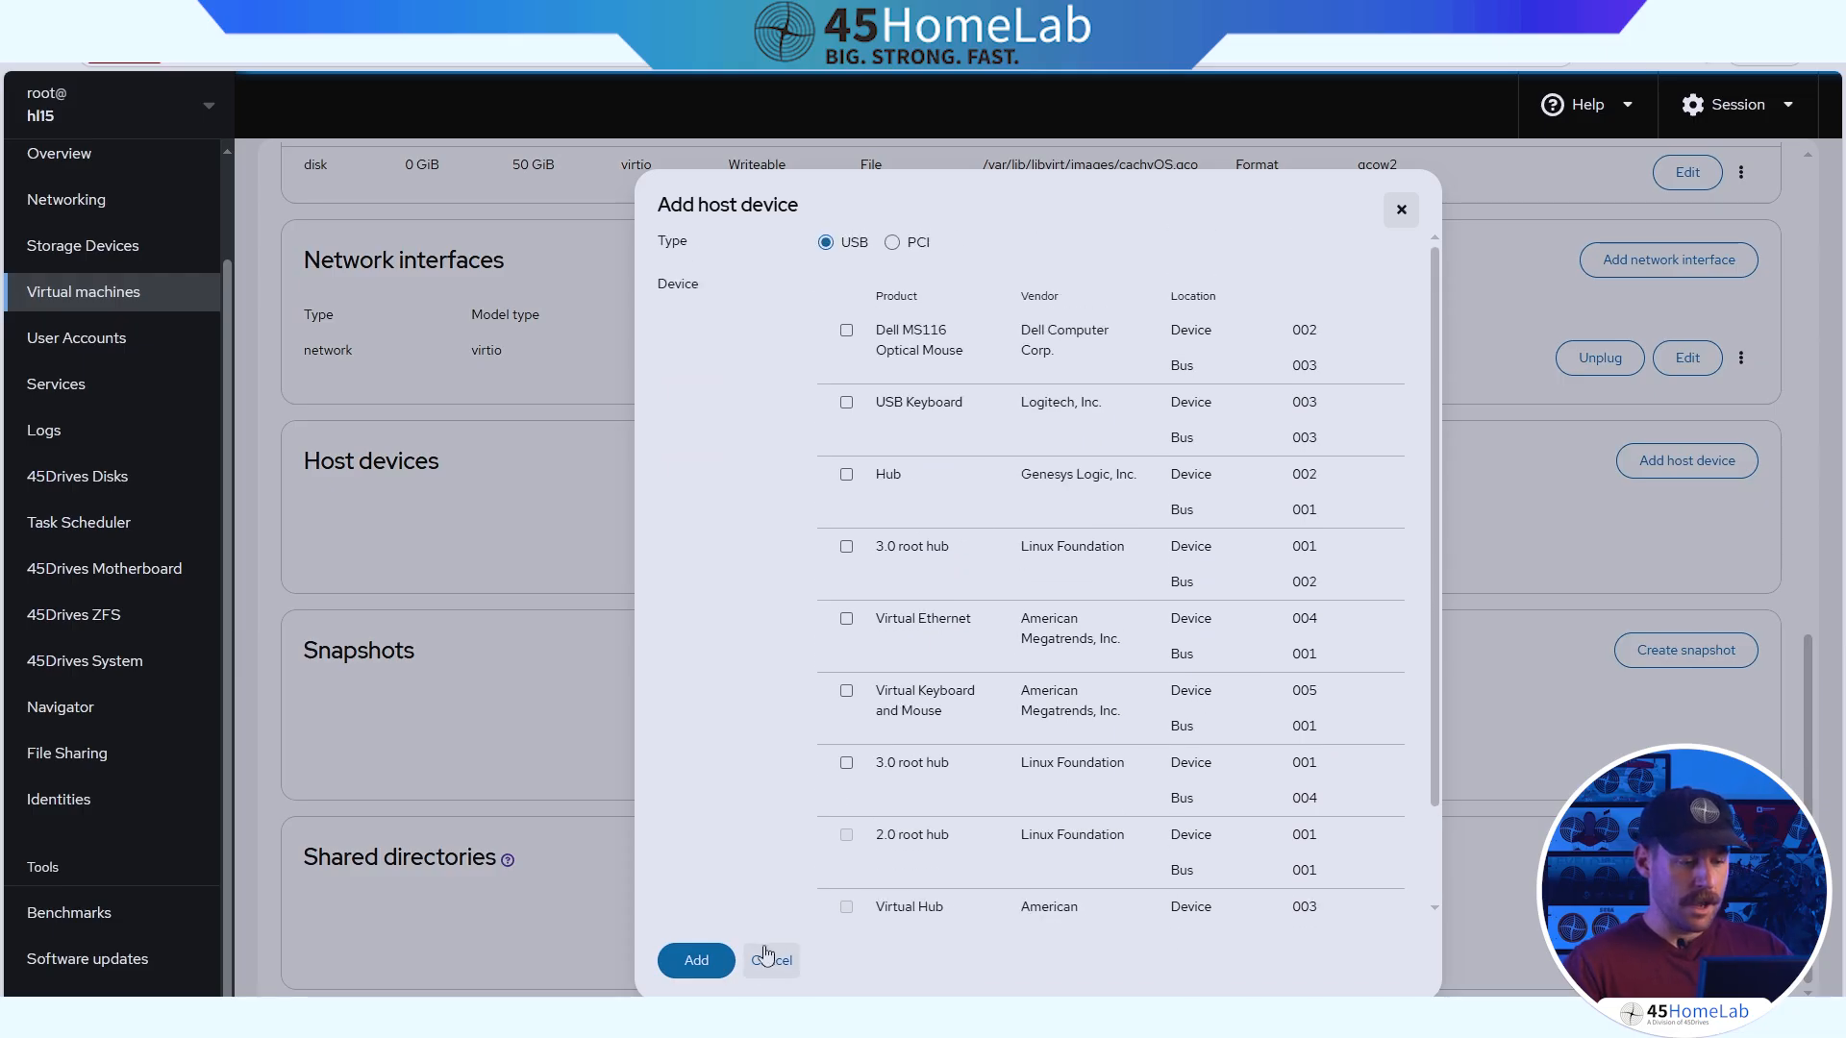
left_click(771, 960)
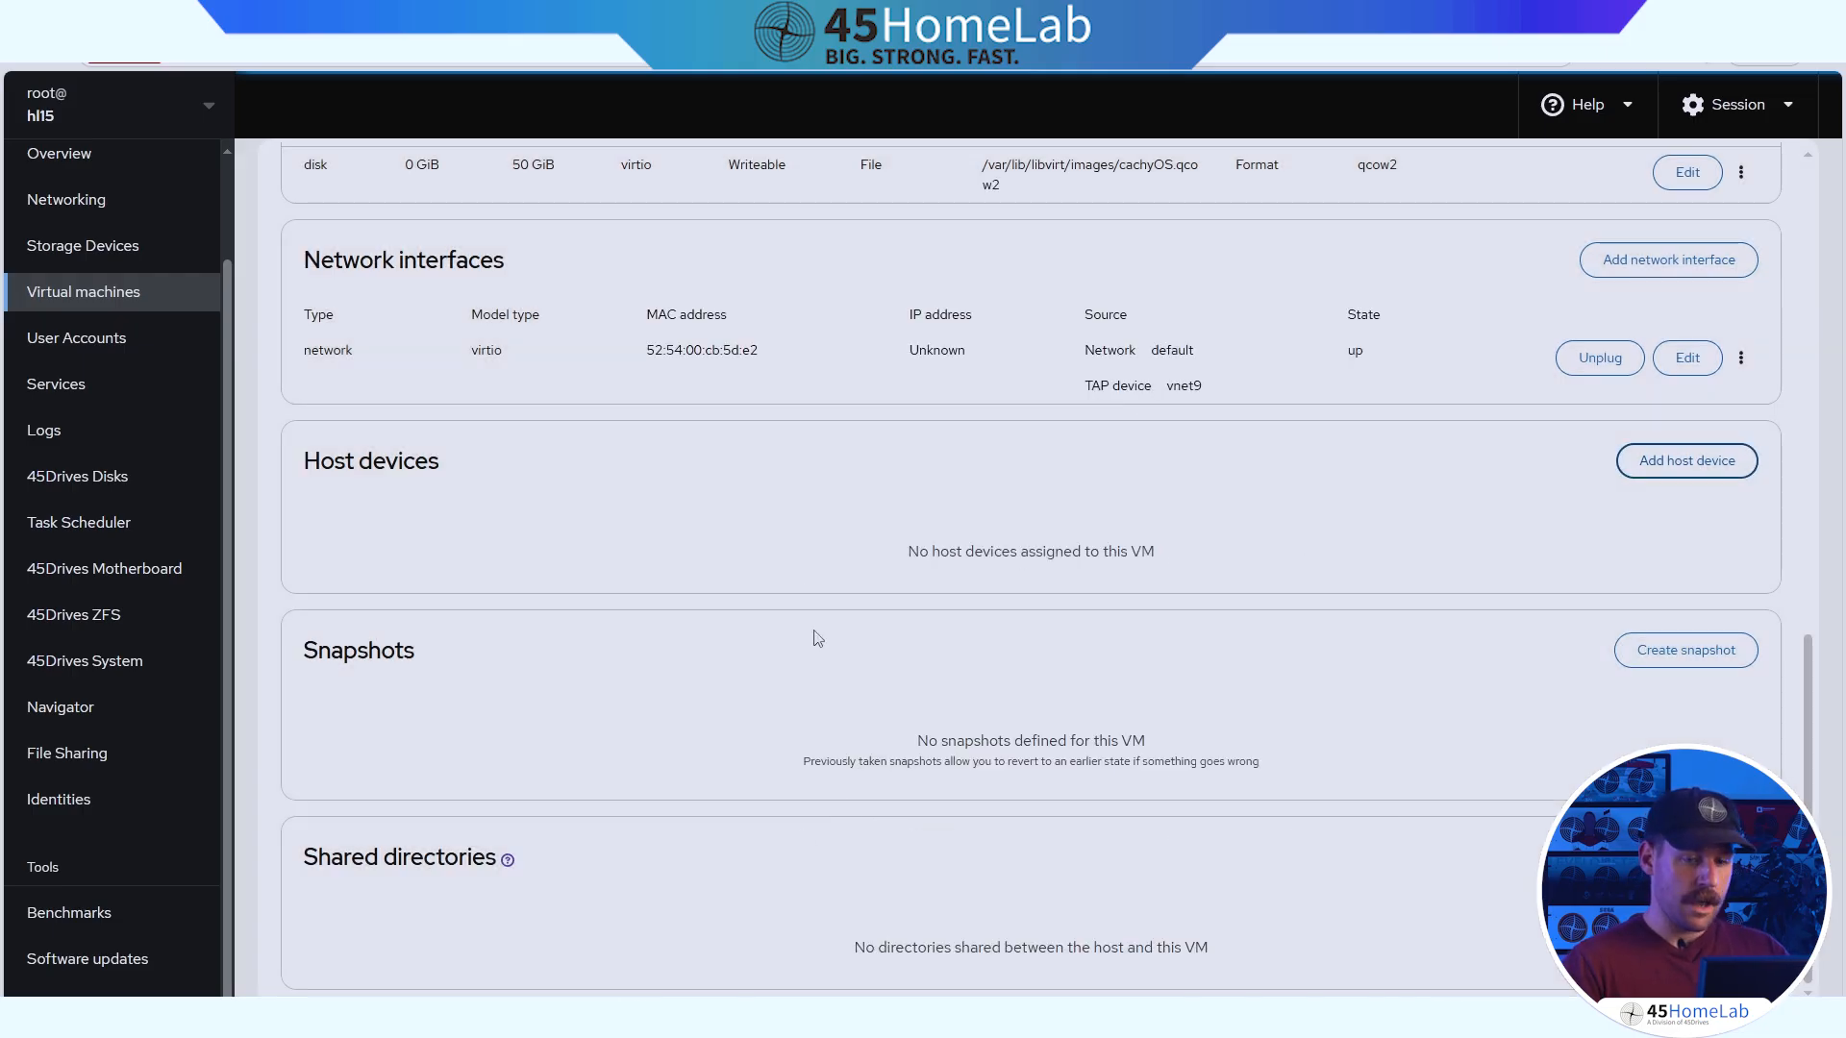
mouse_move(1684, 650)
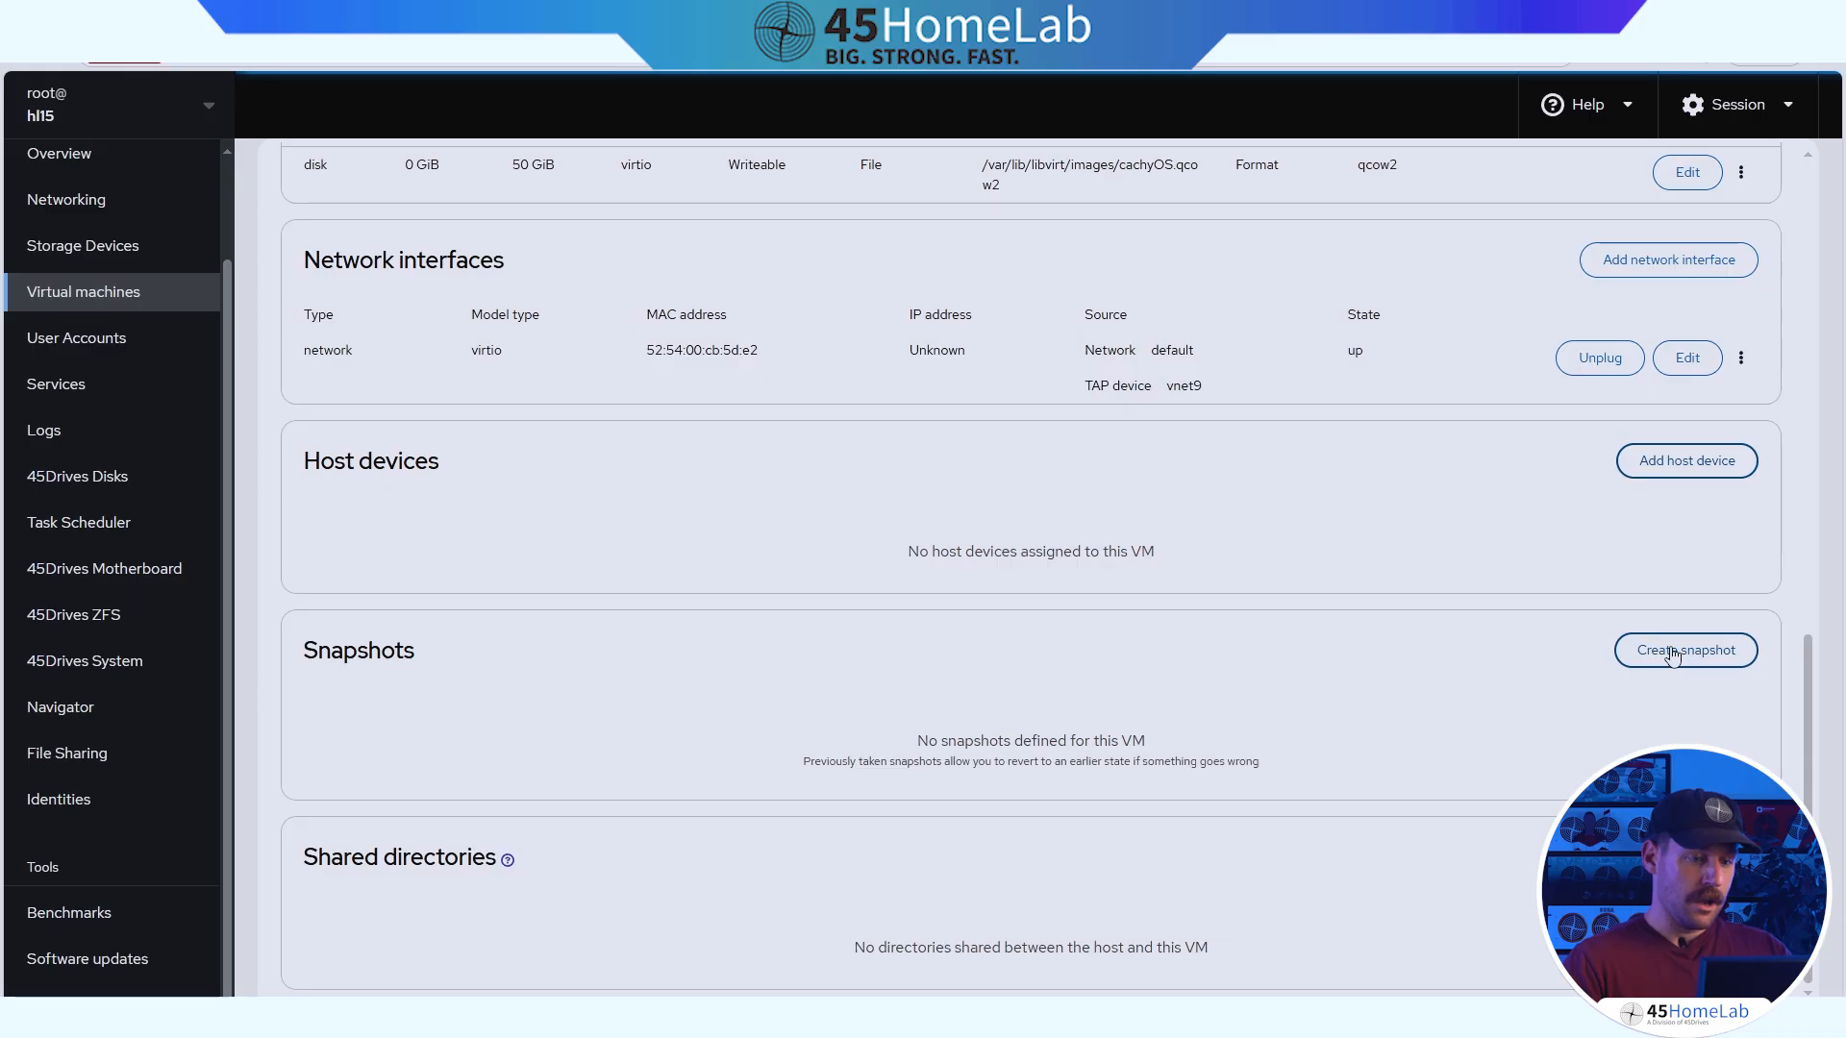
left_click(1684, 650)
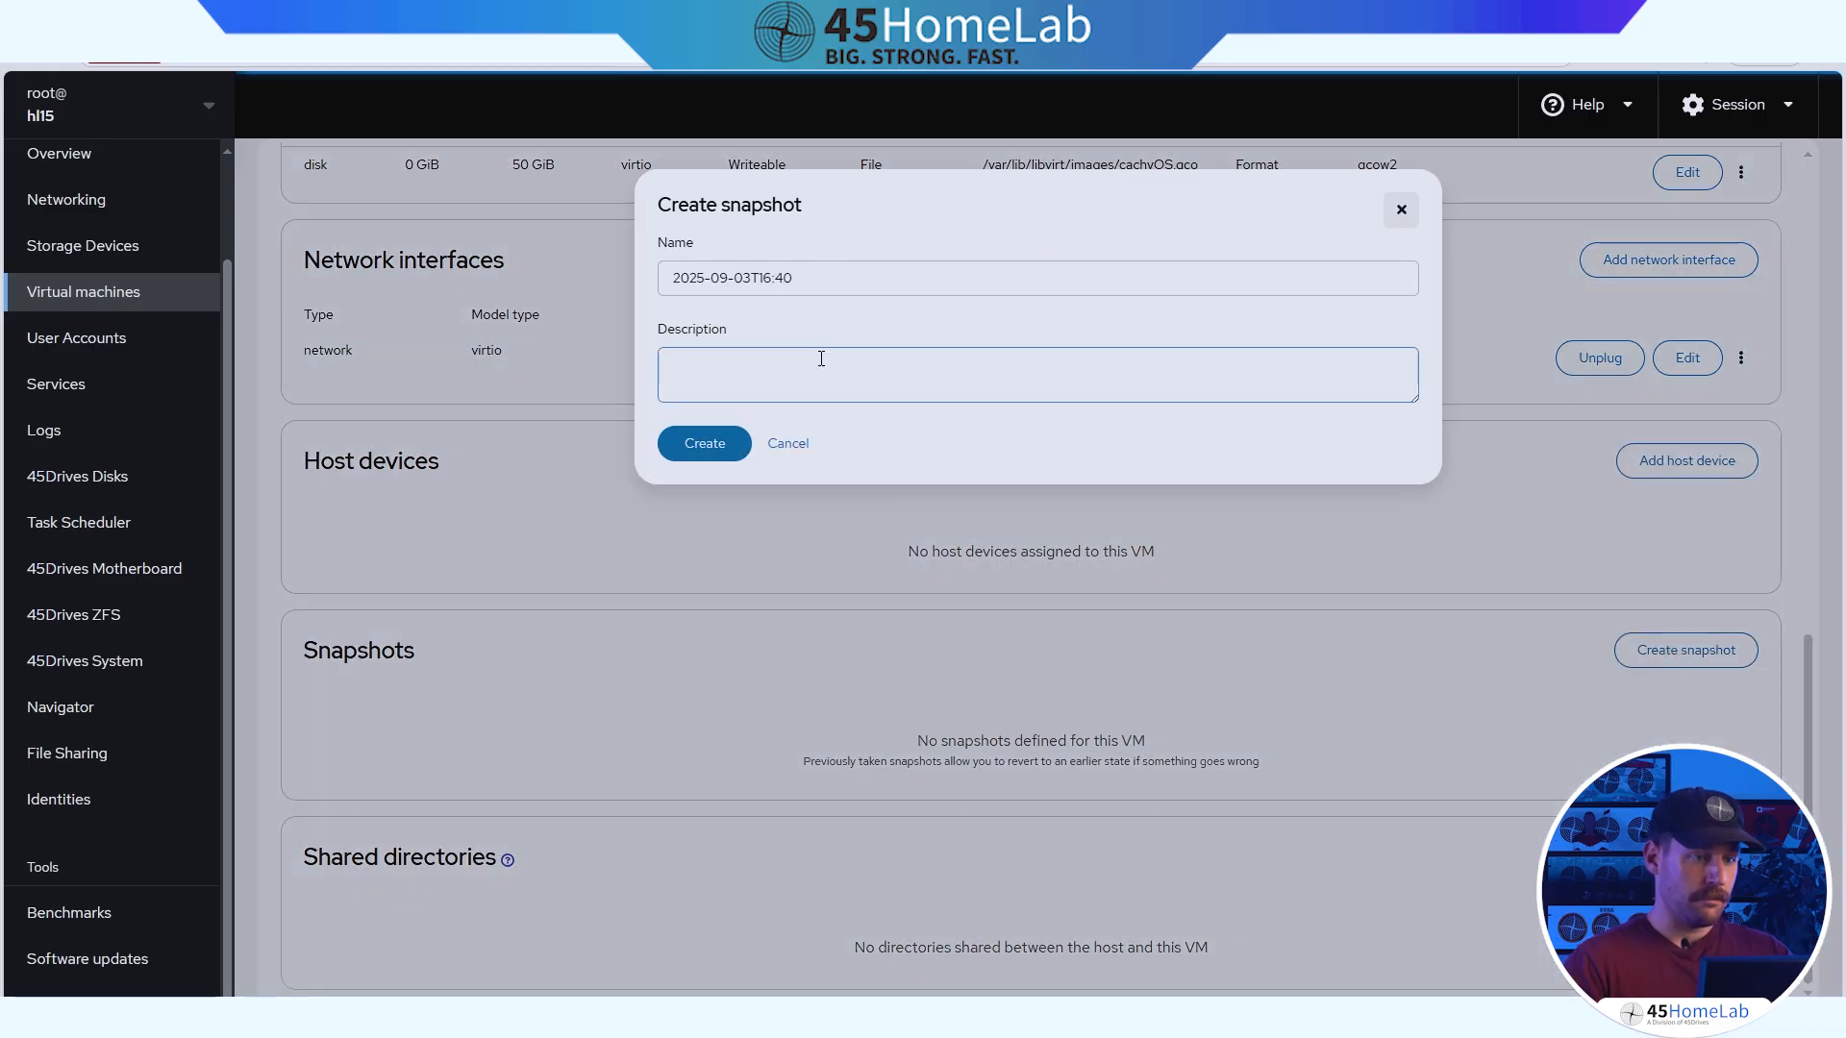
mouse_move(757, 432)
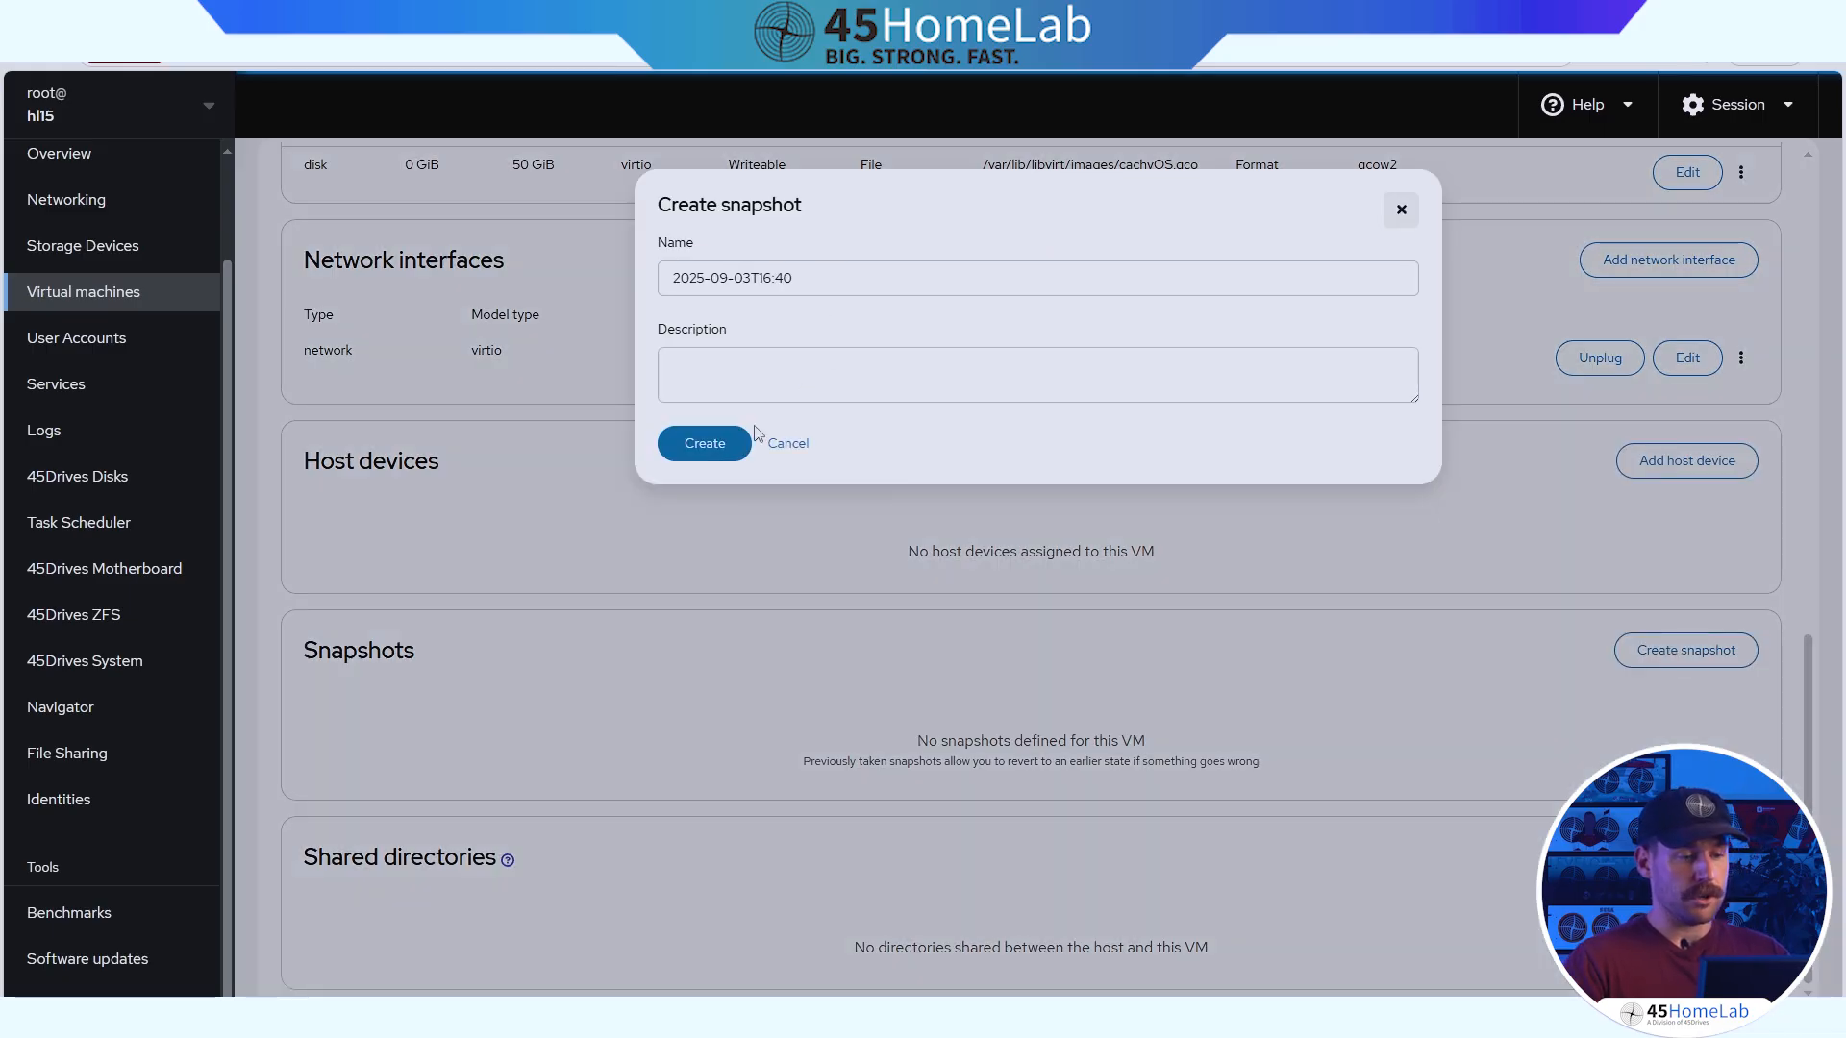
left_click(787, 442)
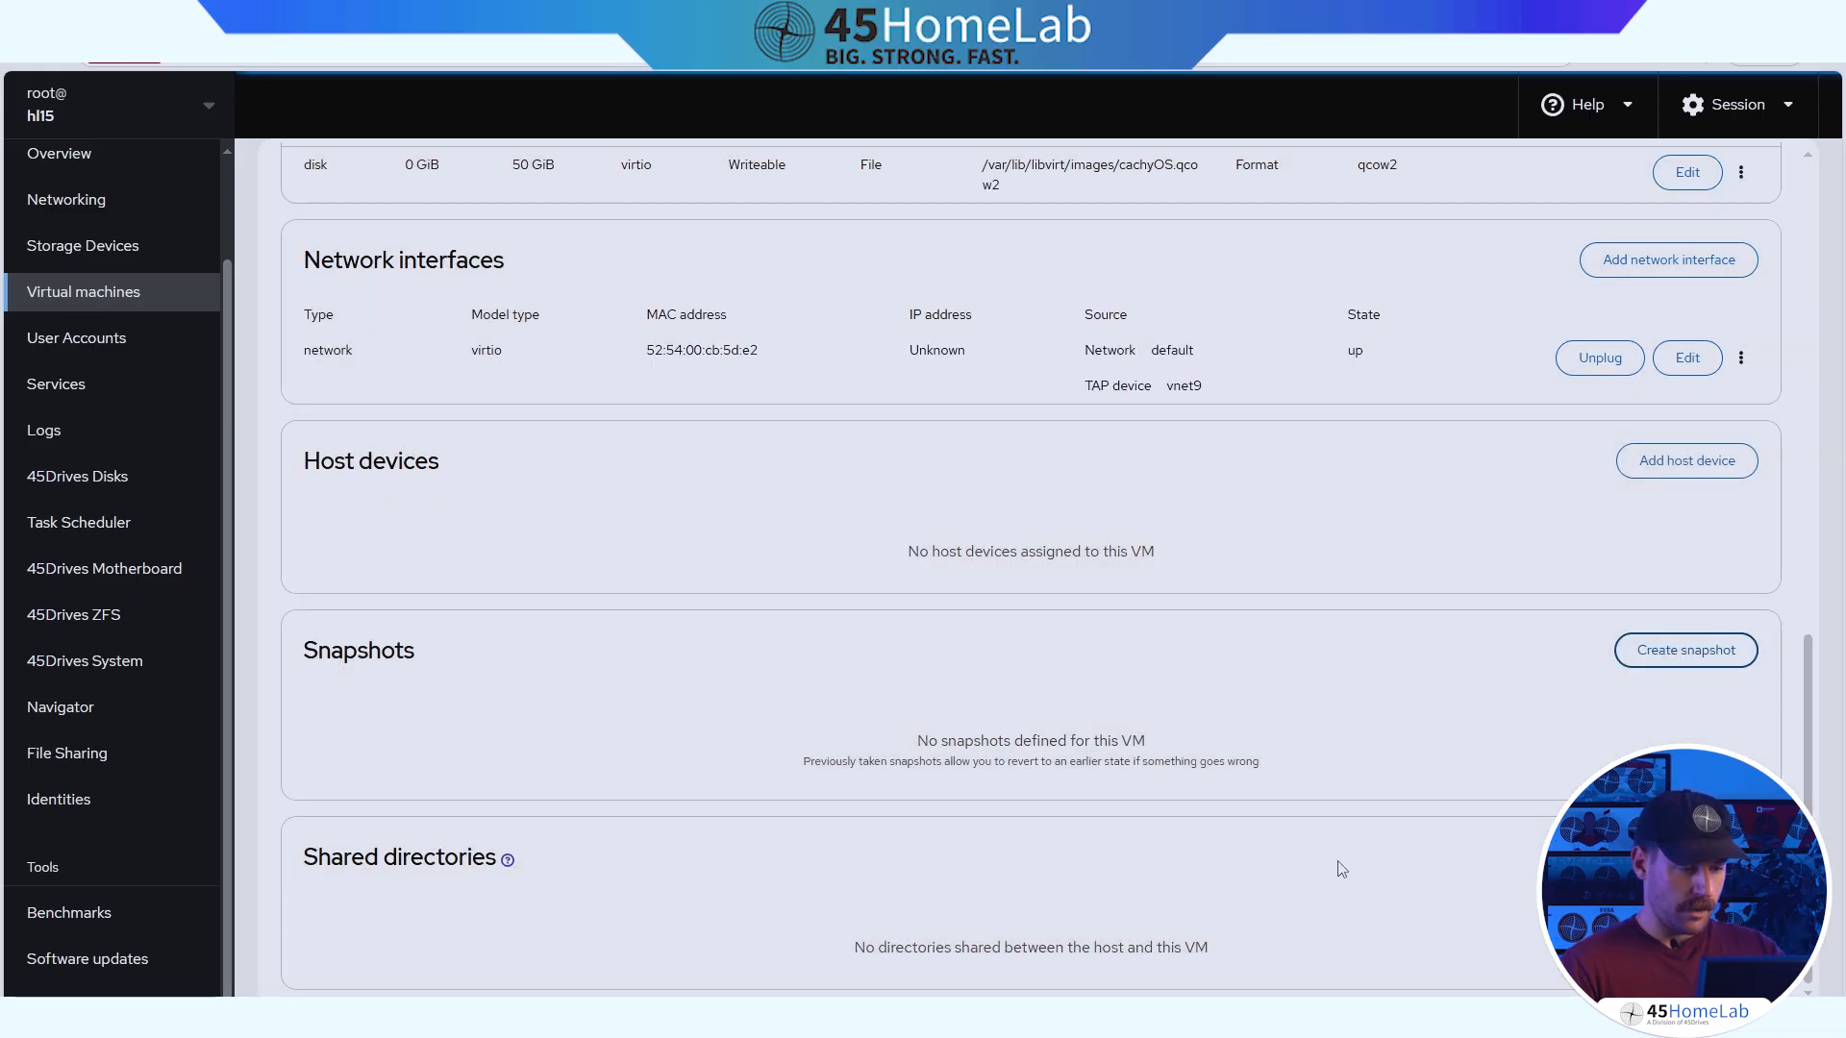
mouse_move(577, 850)
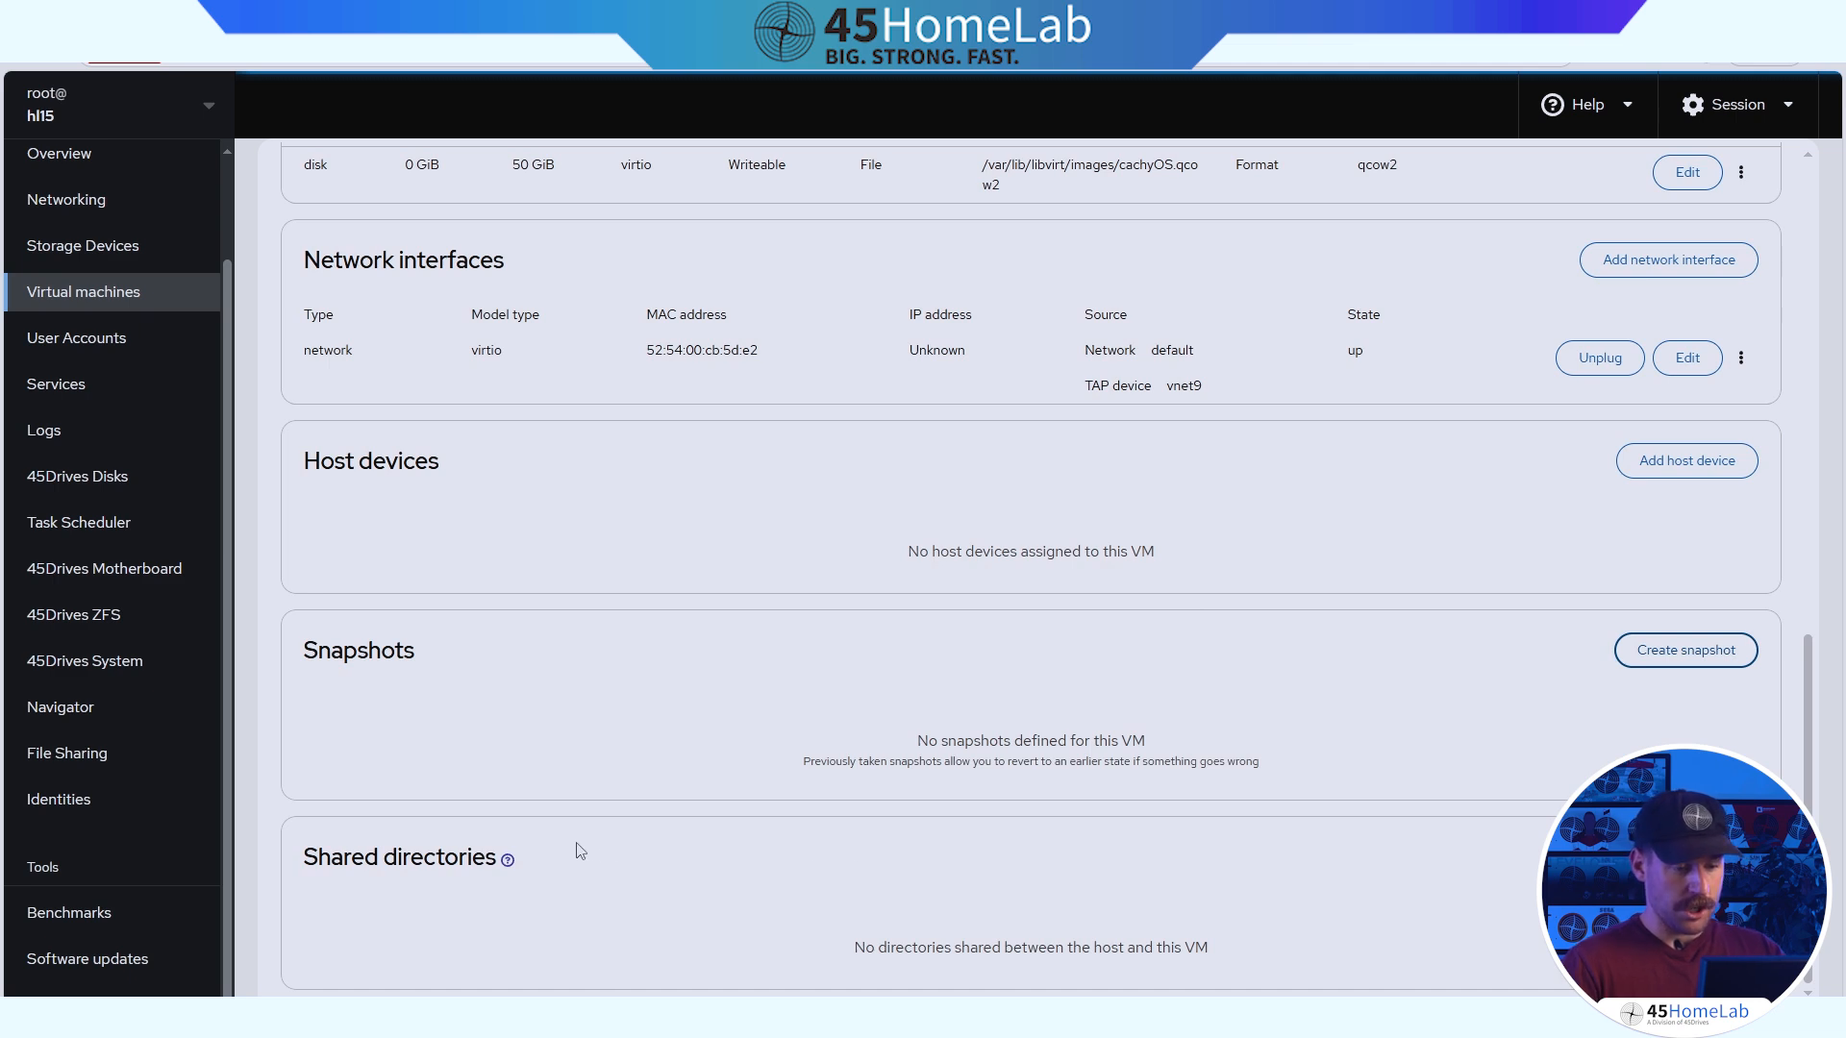
left_click(507, 858)
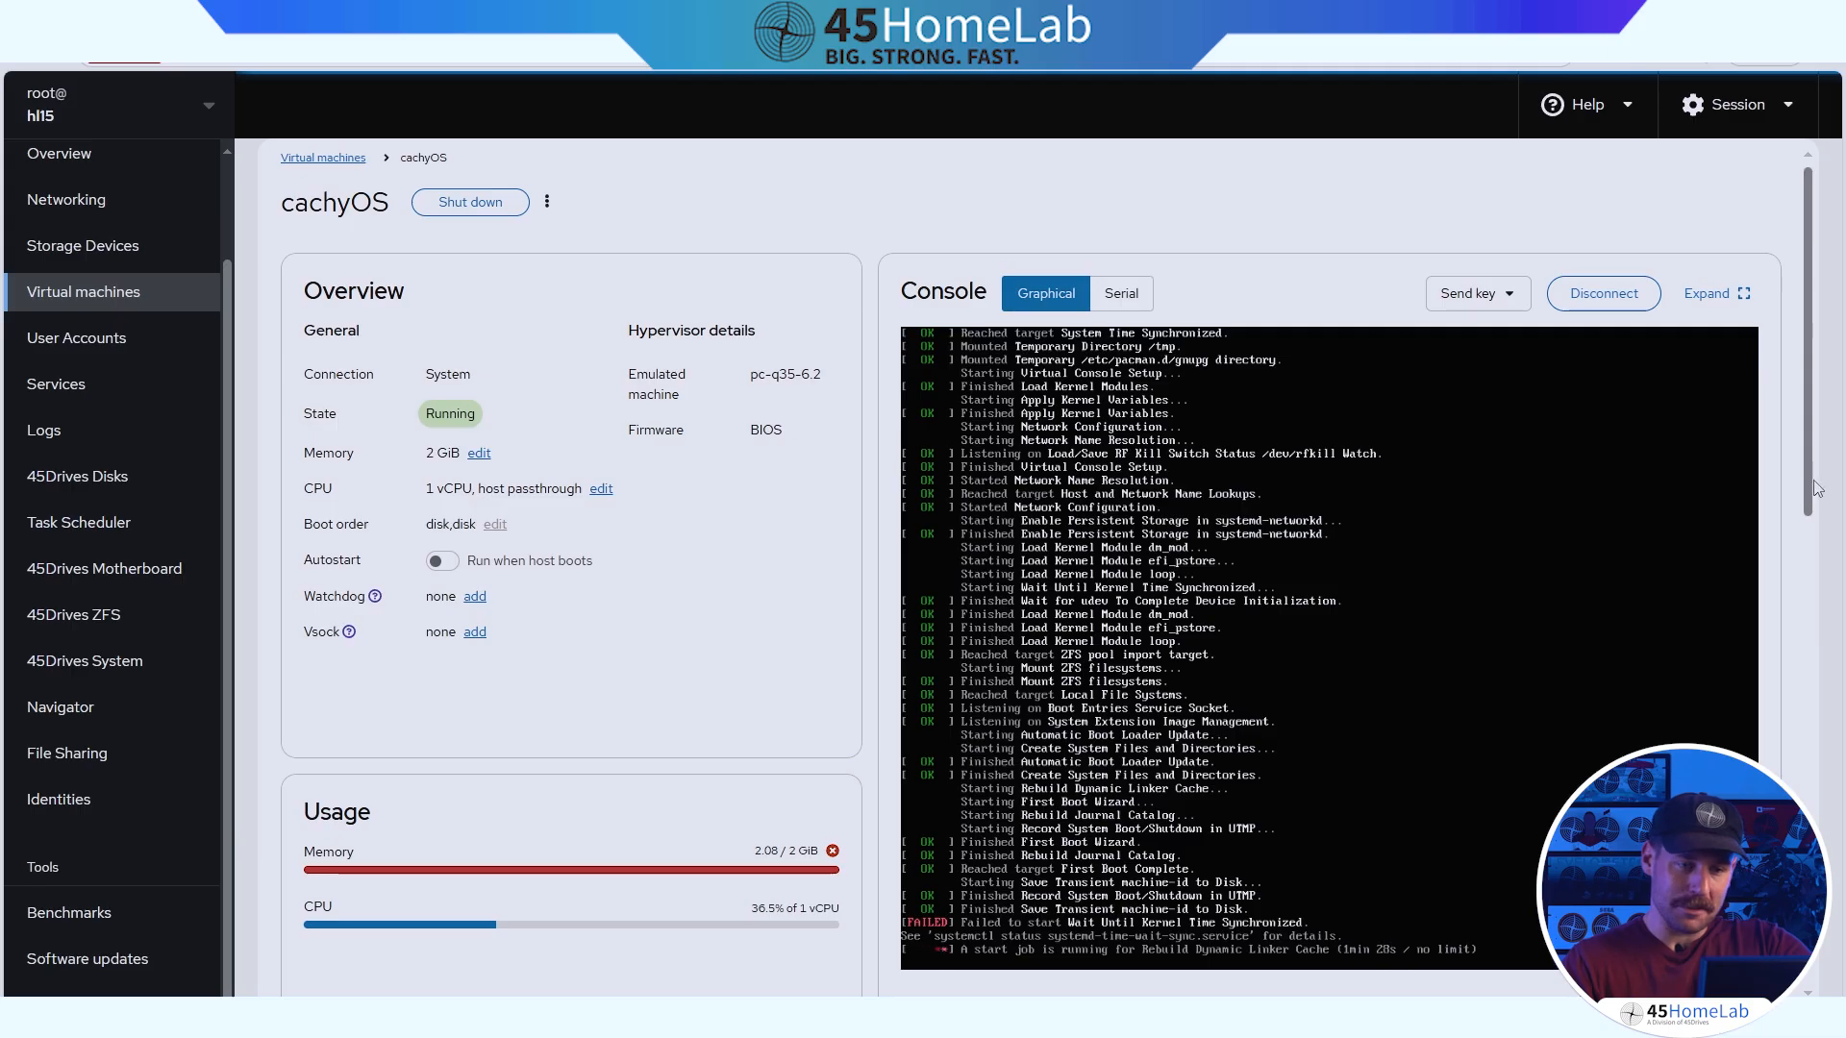
scroll("down", 3)
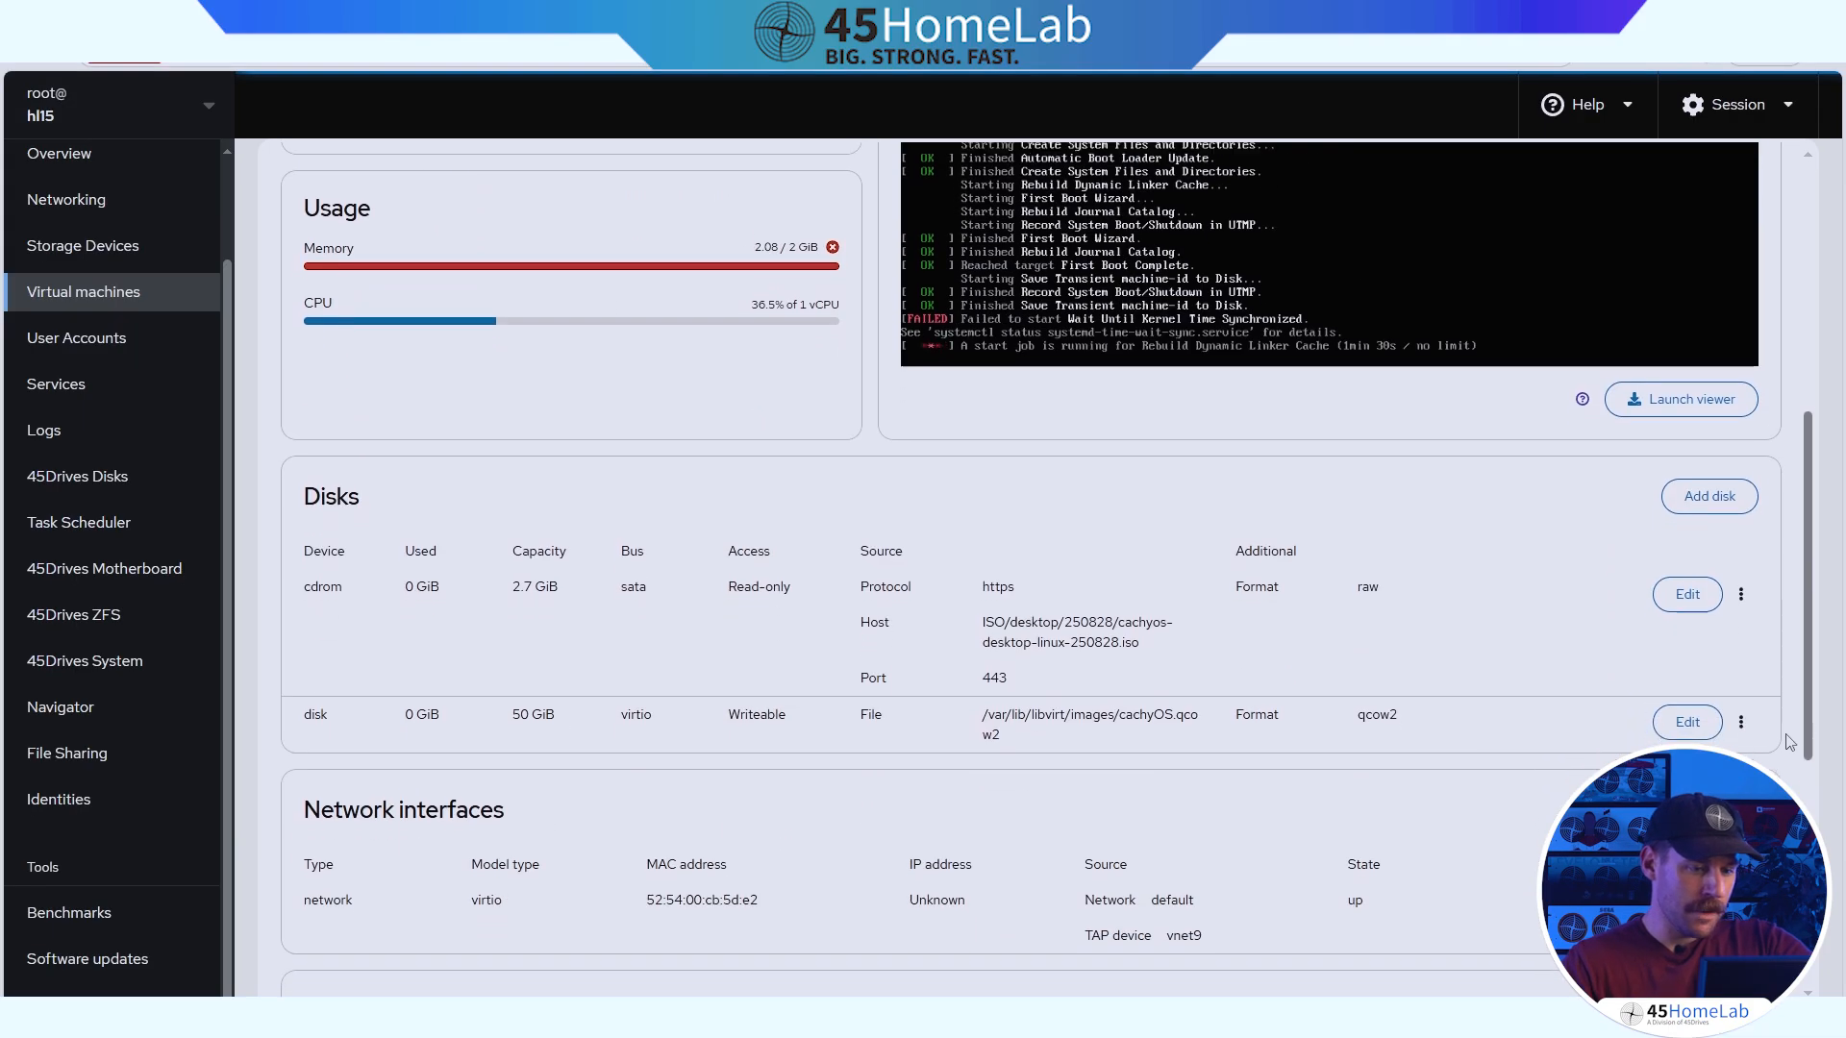
scroll("up", 3)
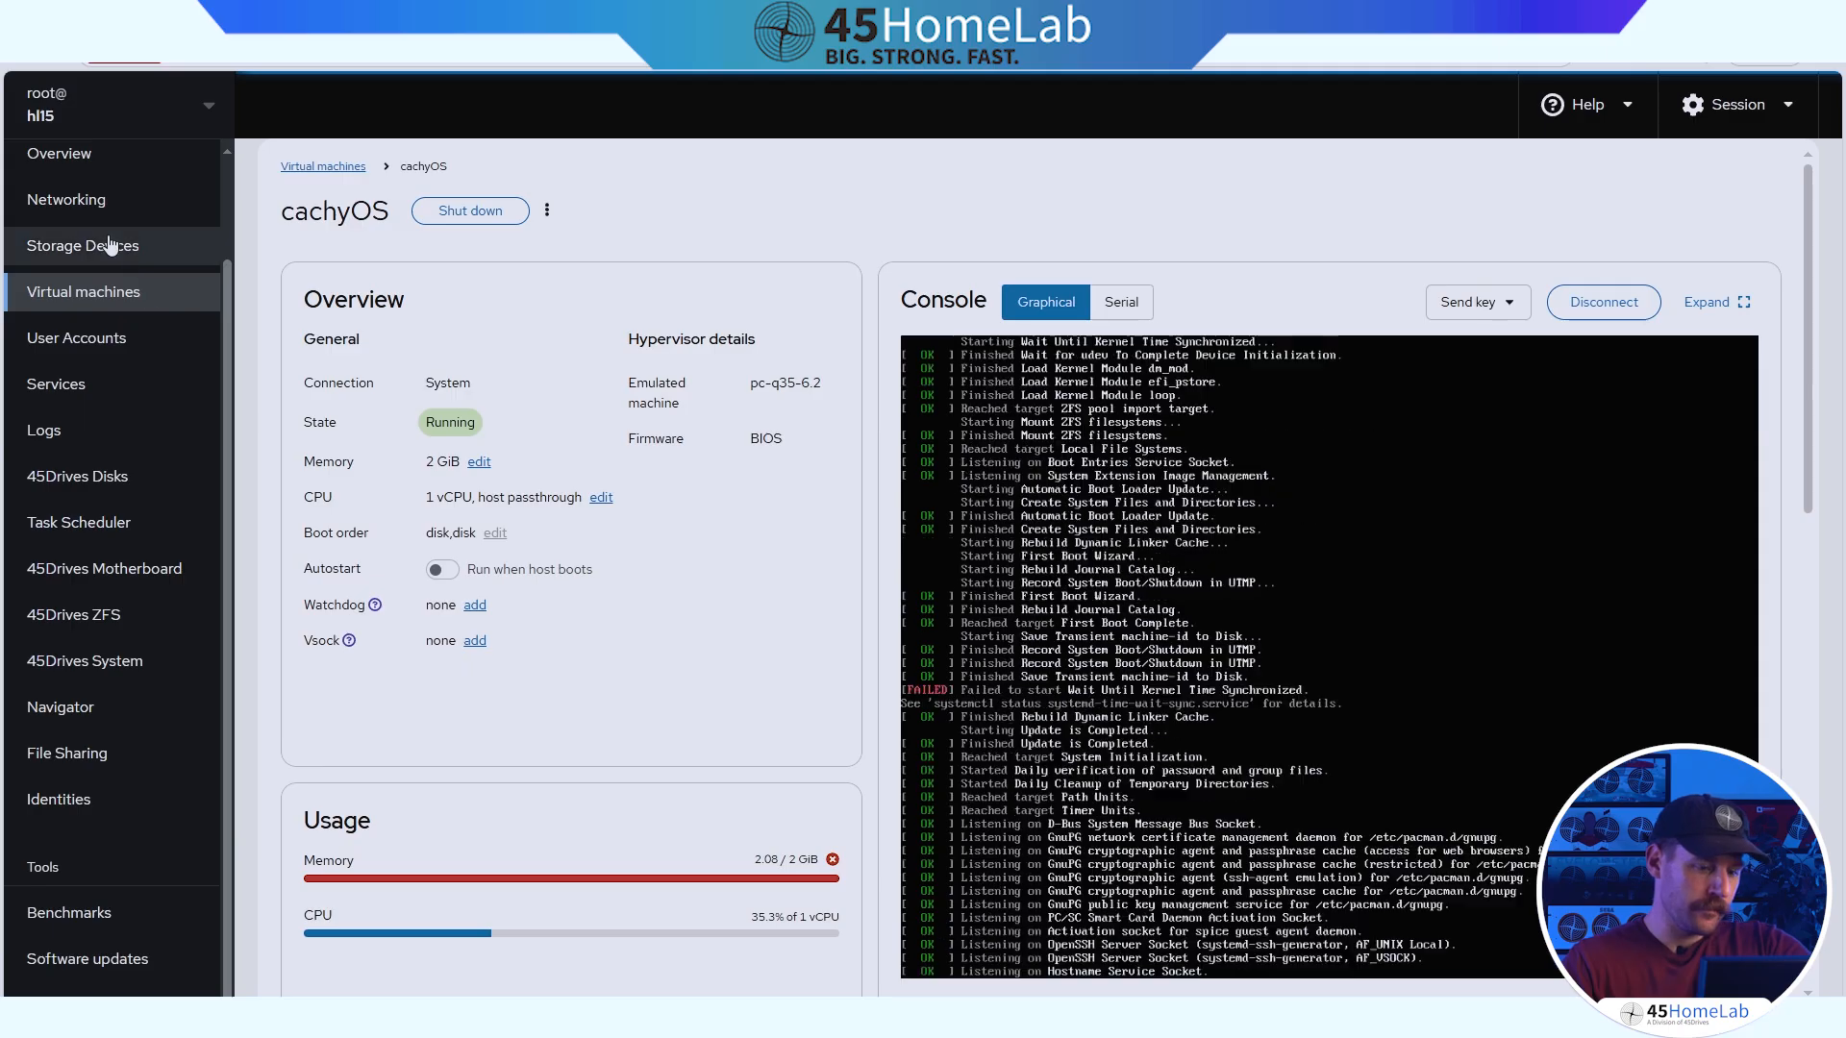
left_click(82, 244)
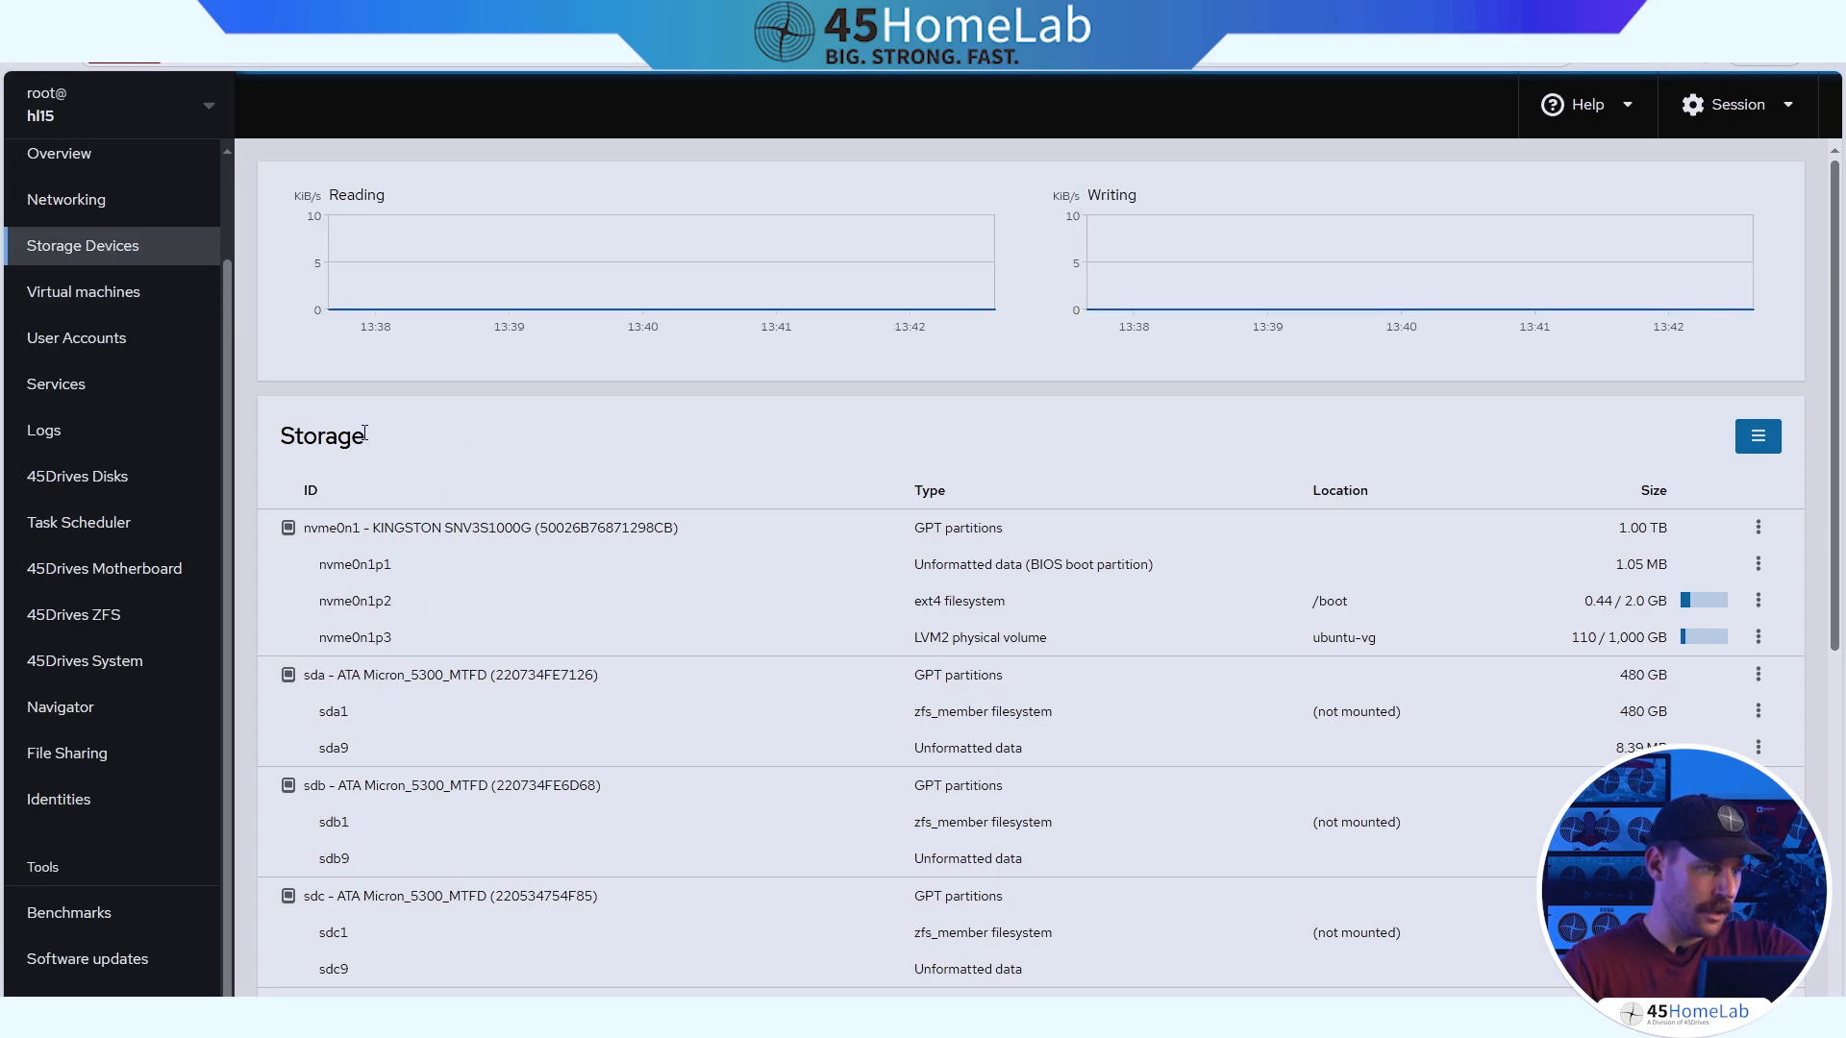
left_click(83, 291)
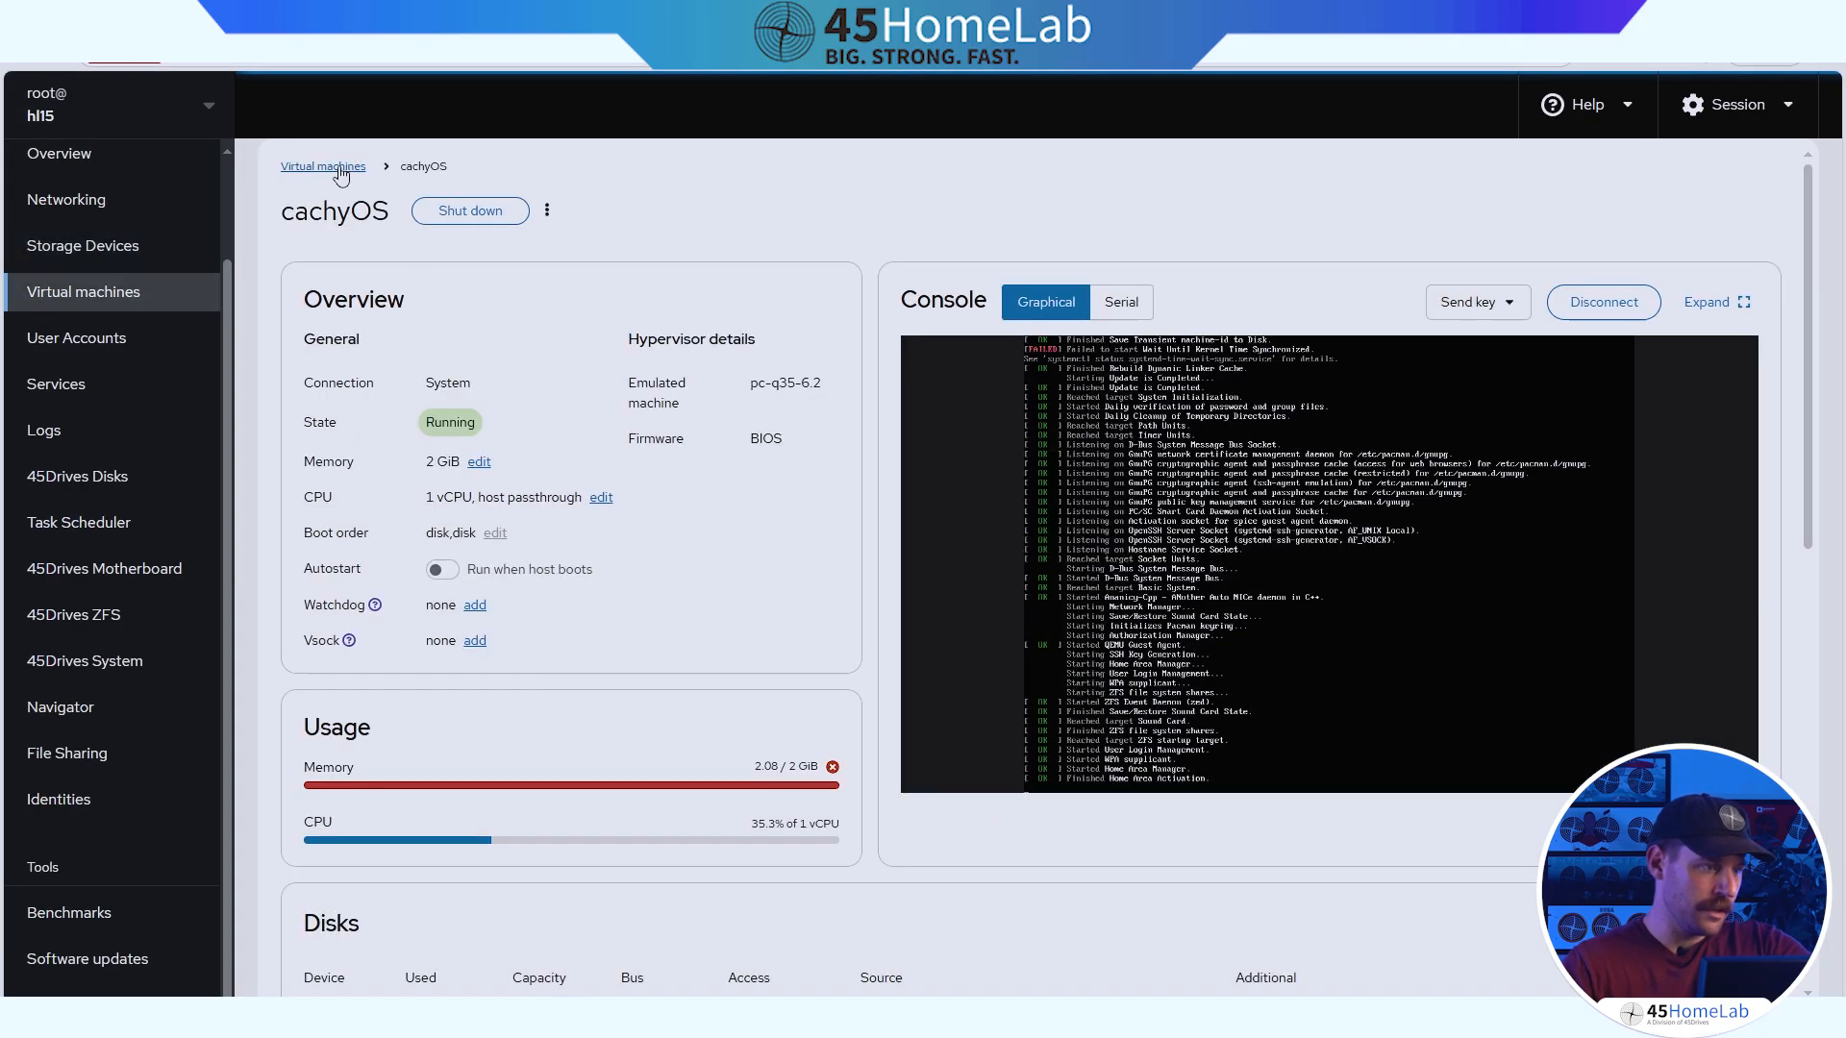
left_click(323, 166)
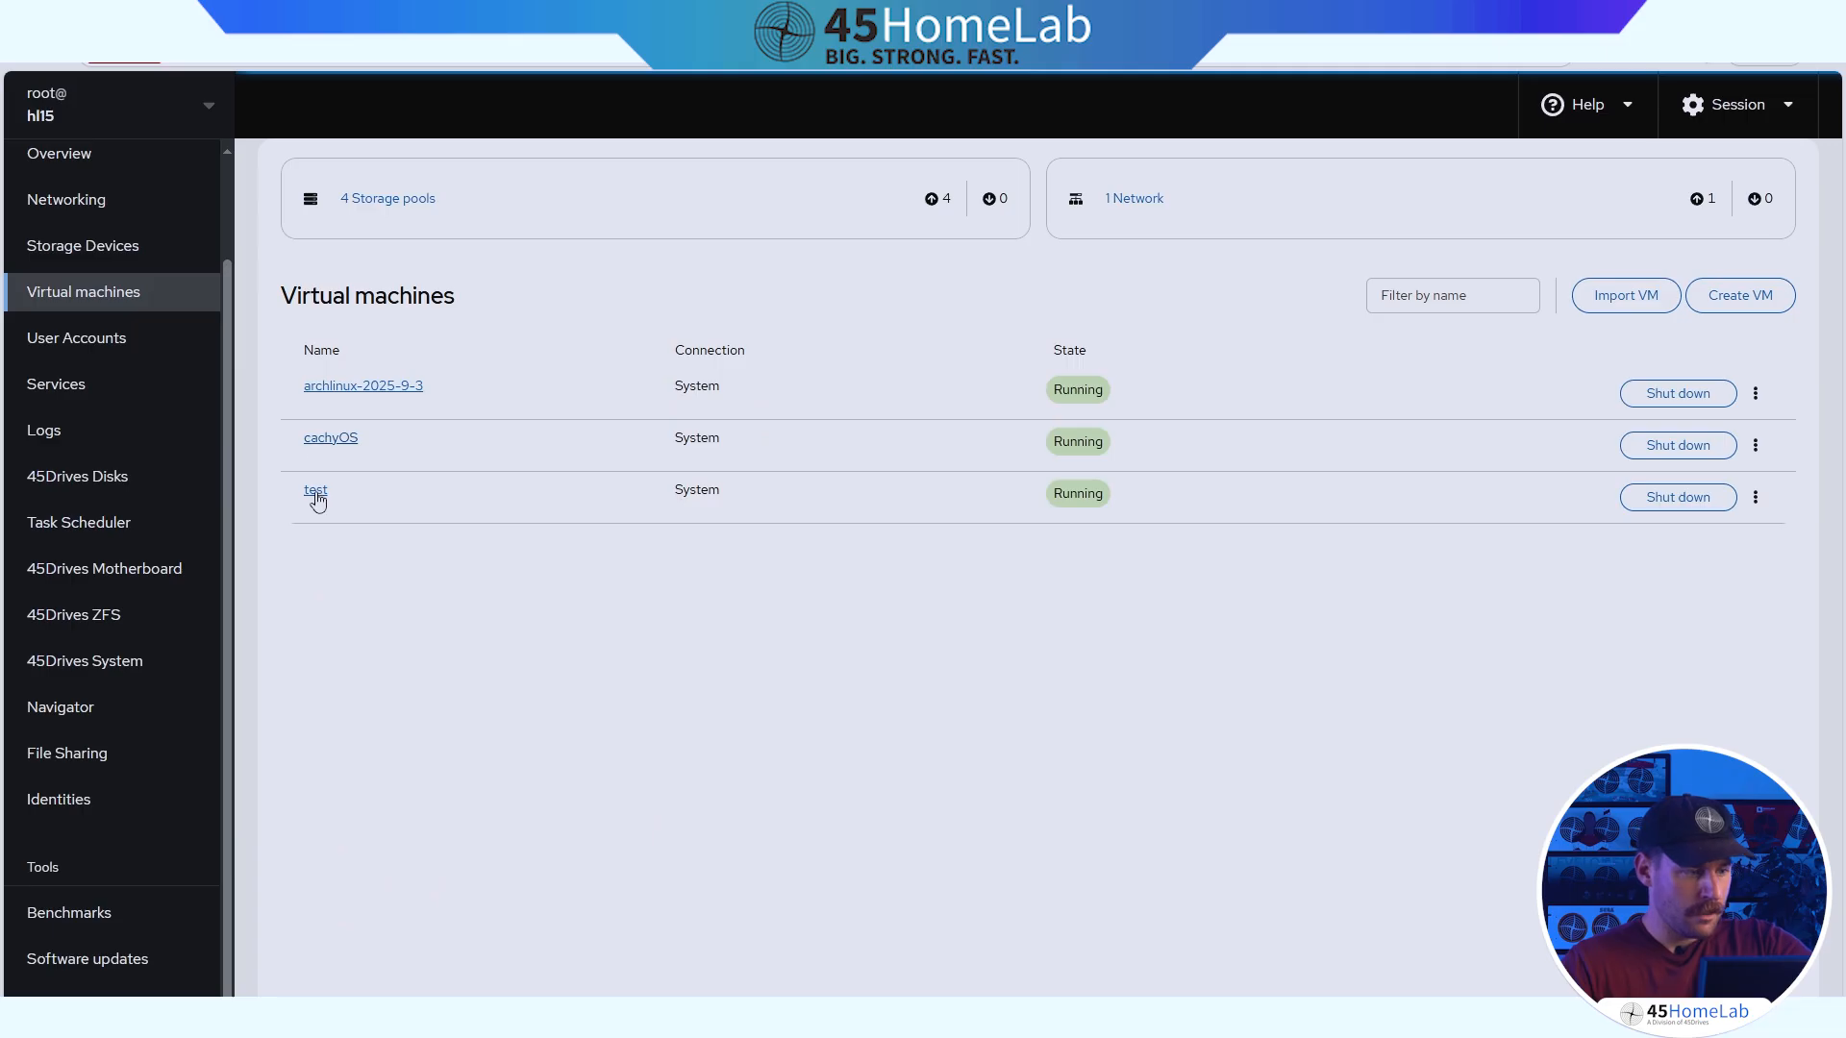
View the test VM's 15 GiB disk and network interface at 192.168.122.31.
left_click(315, 490)
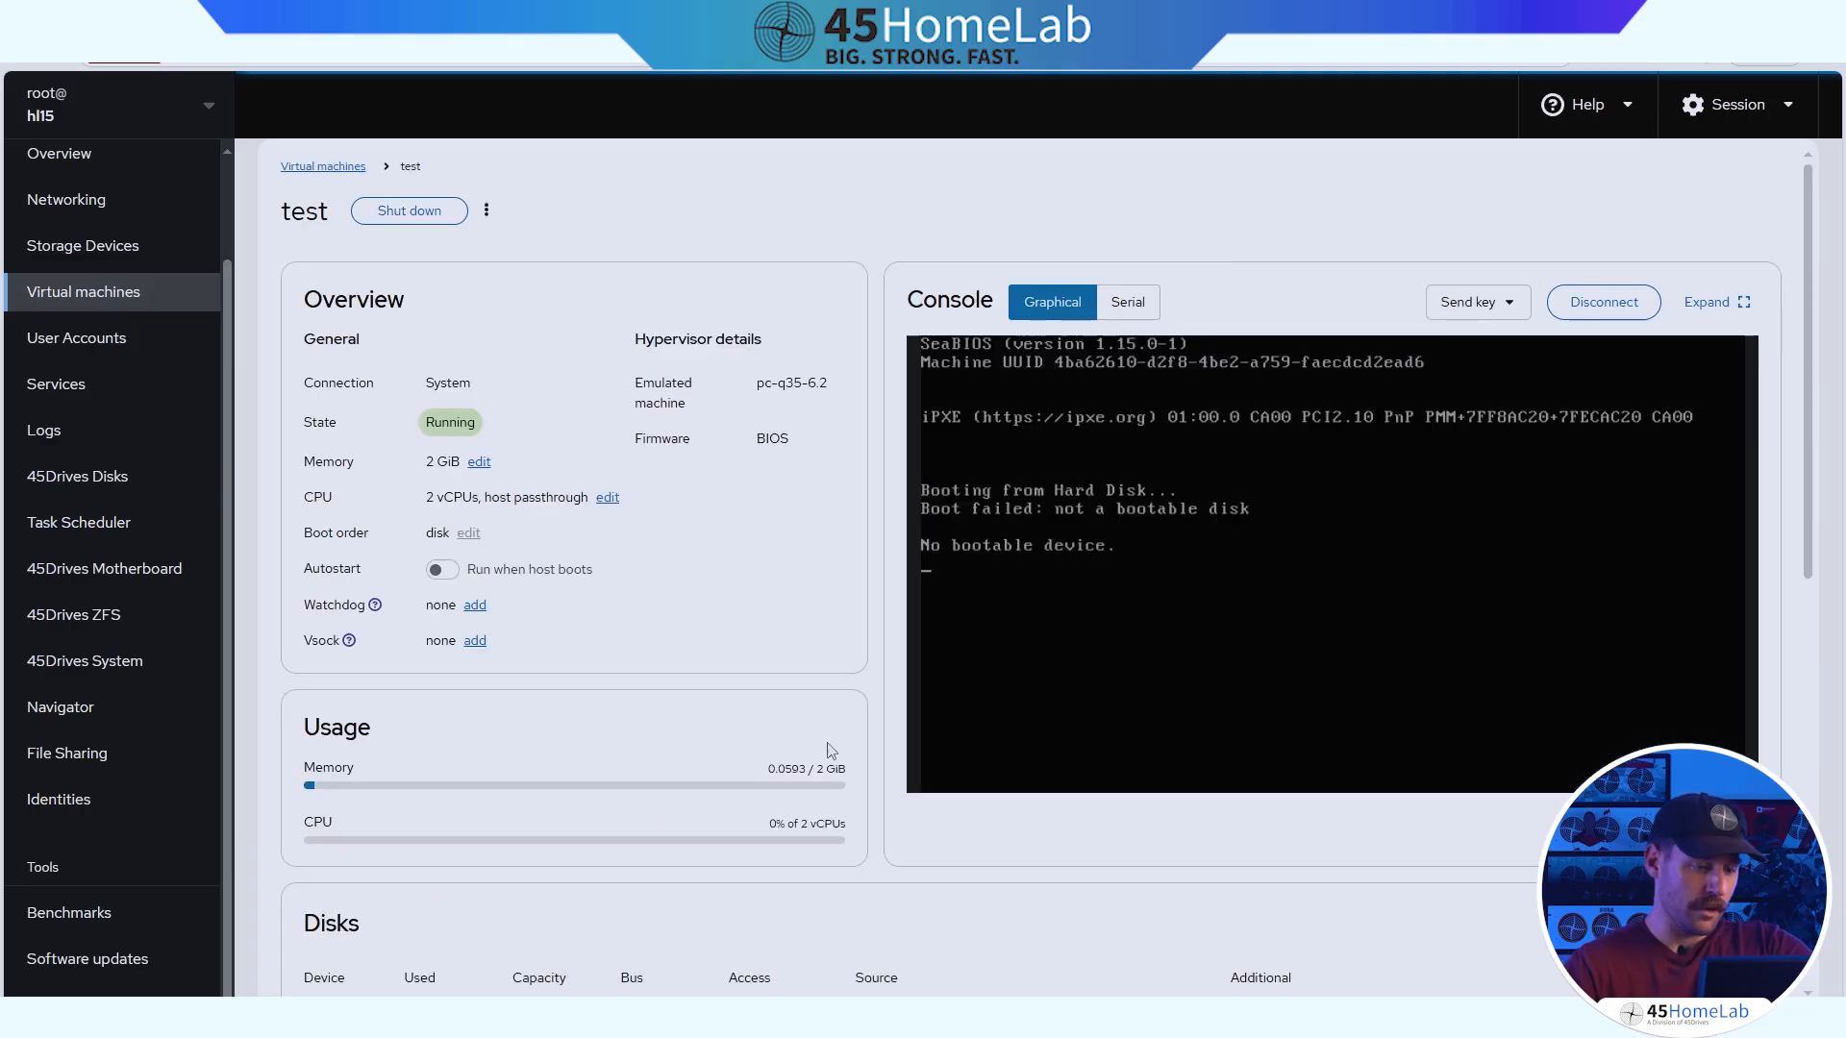
scroll("down", 3)
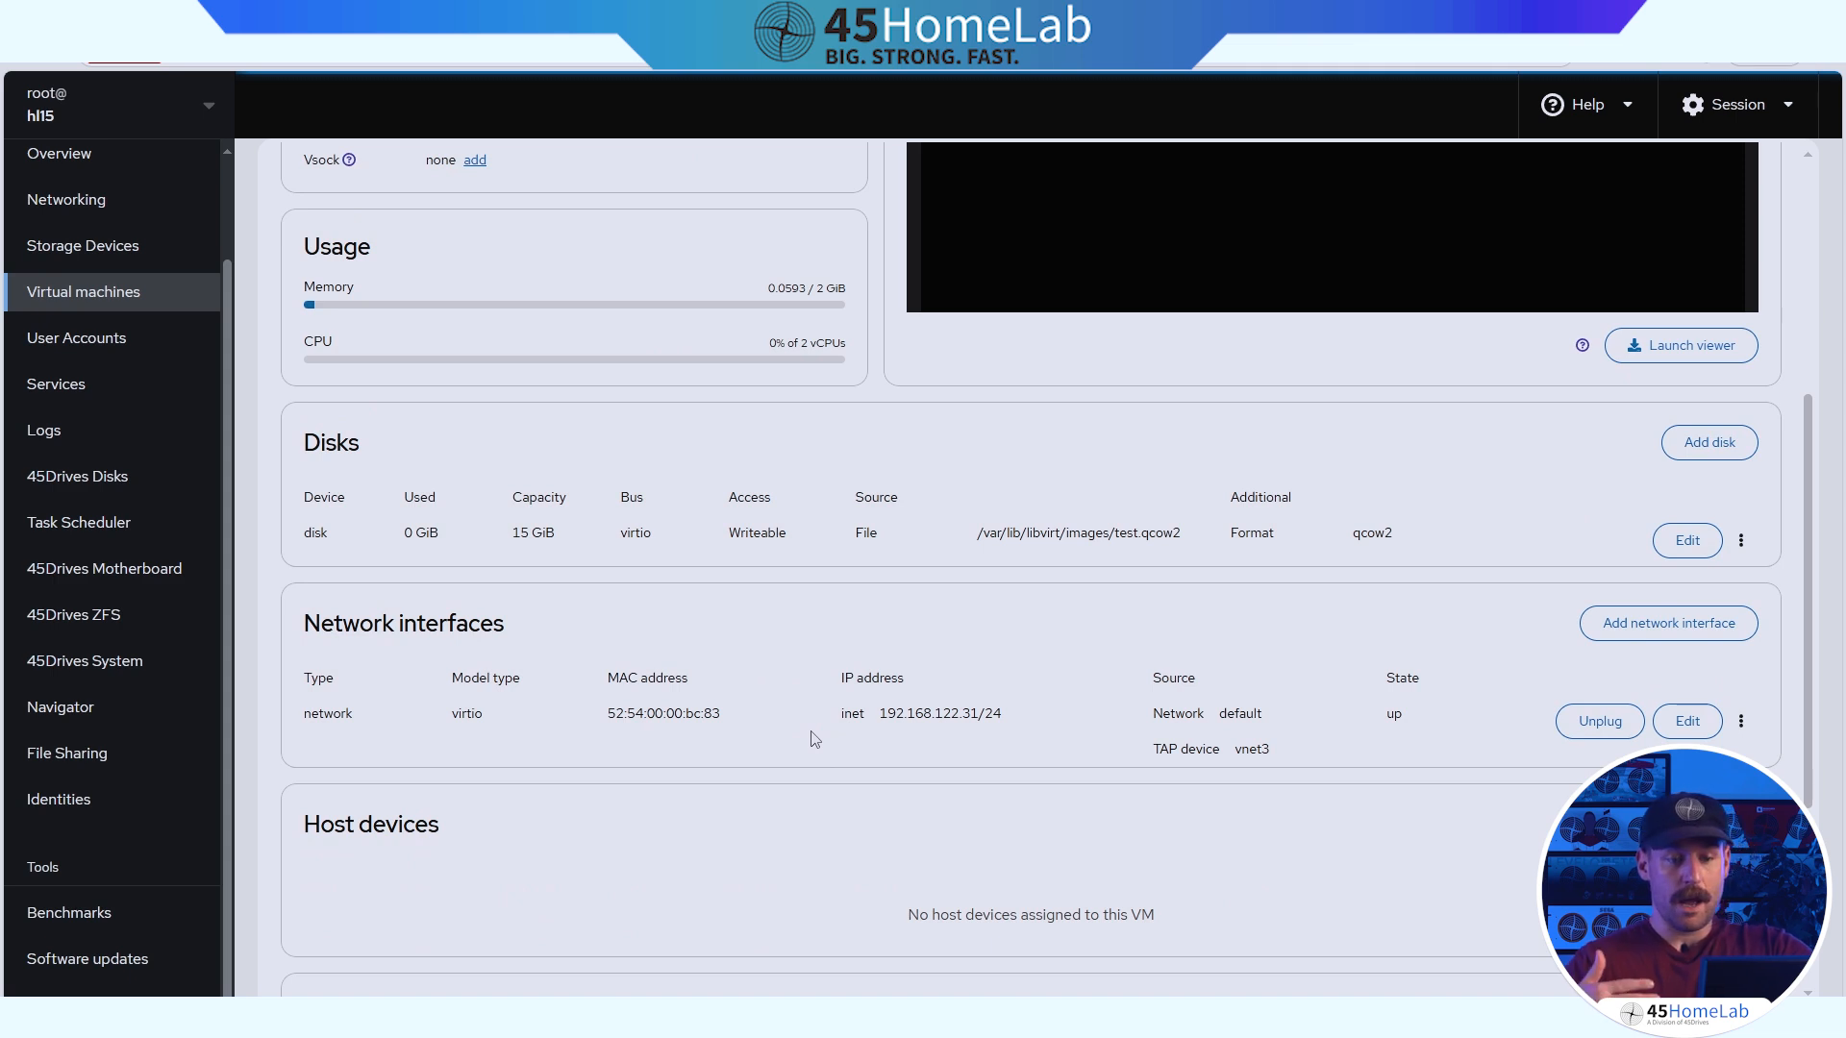
mouse_move(1596, 565)
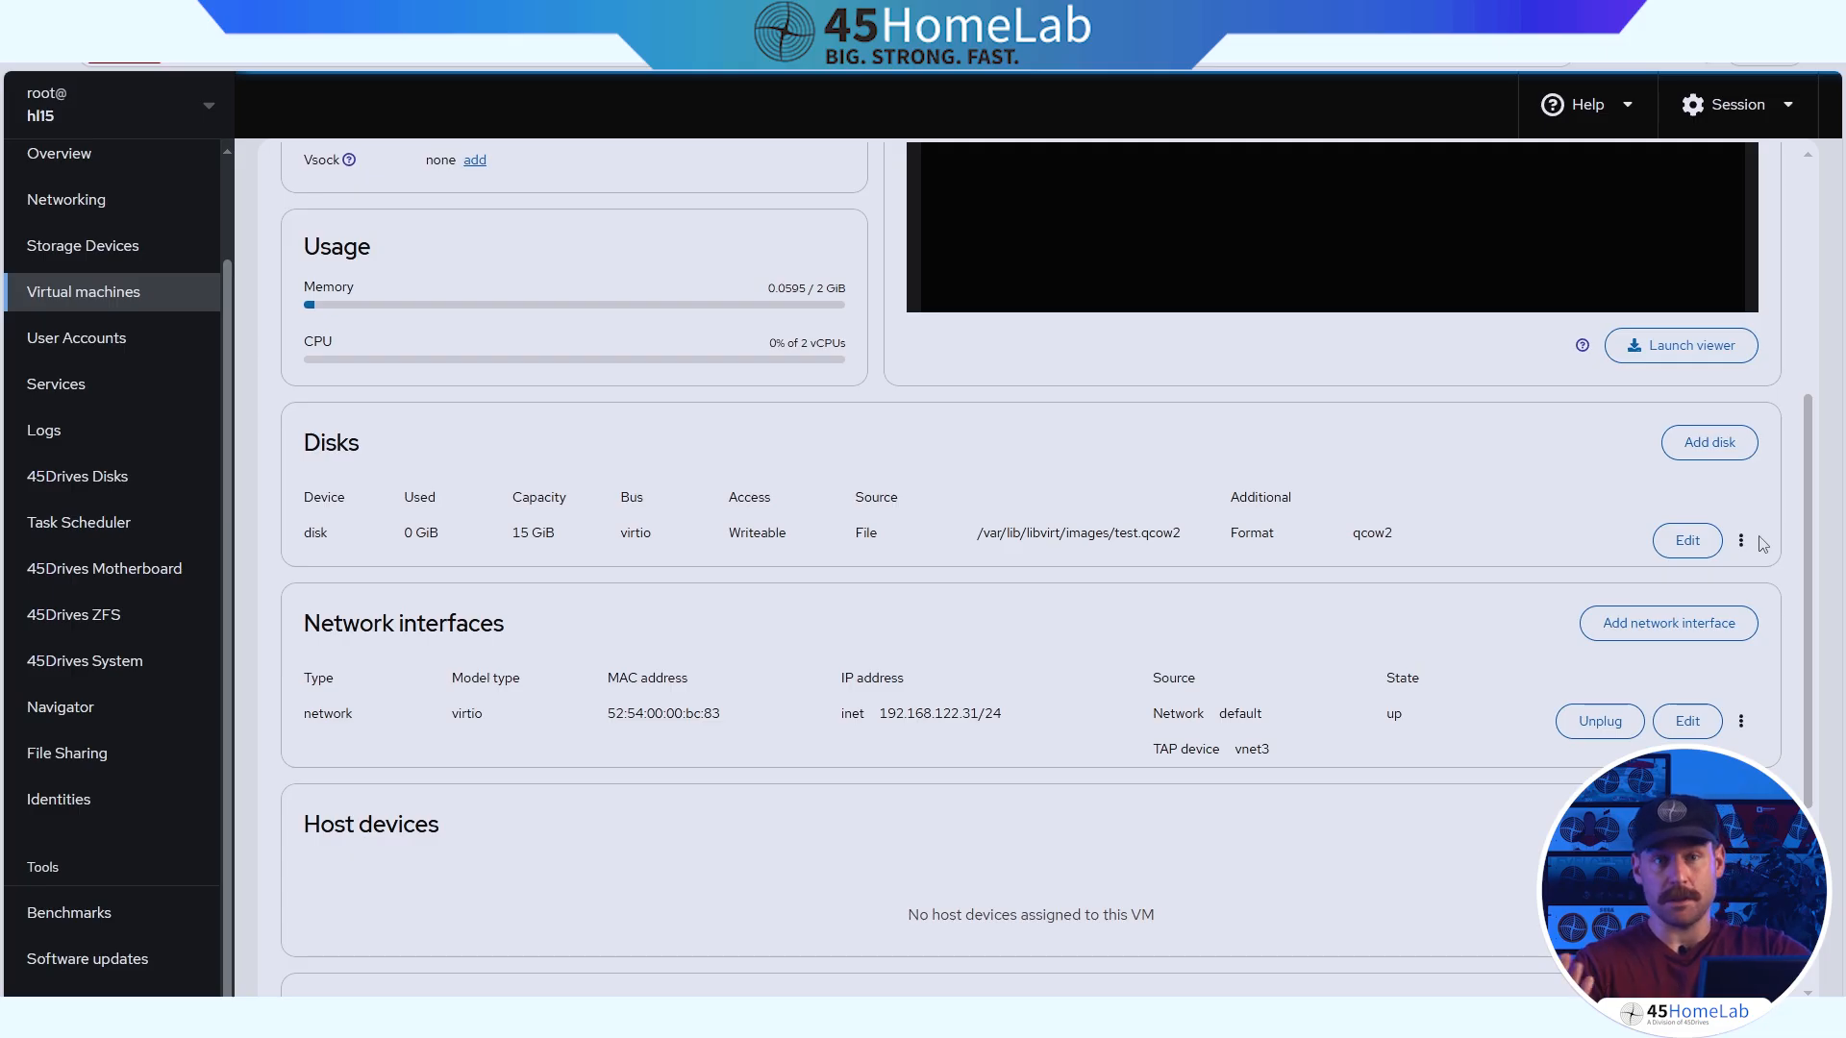
left_click(1708, 442)
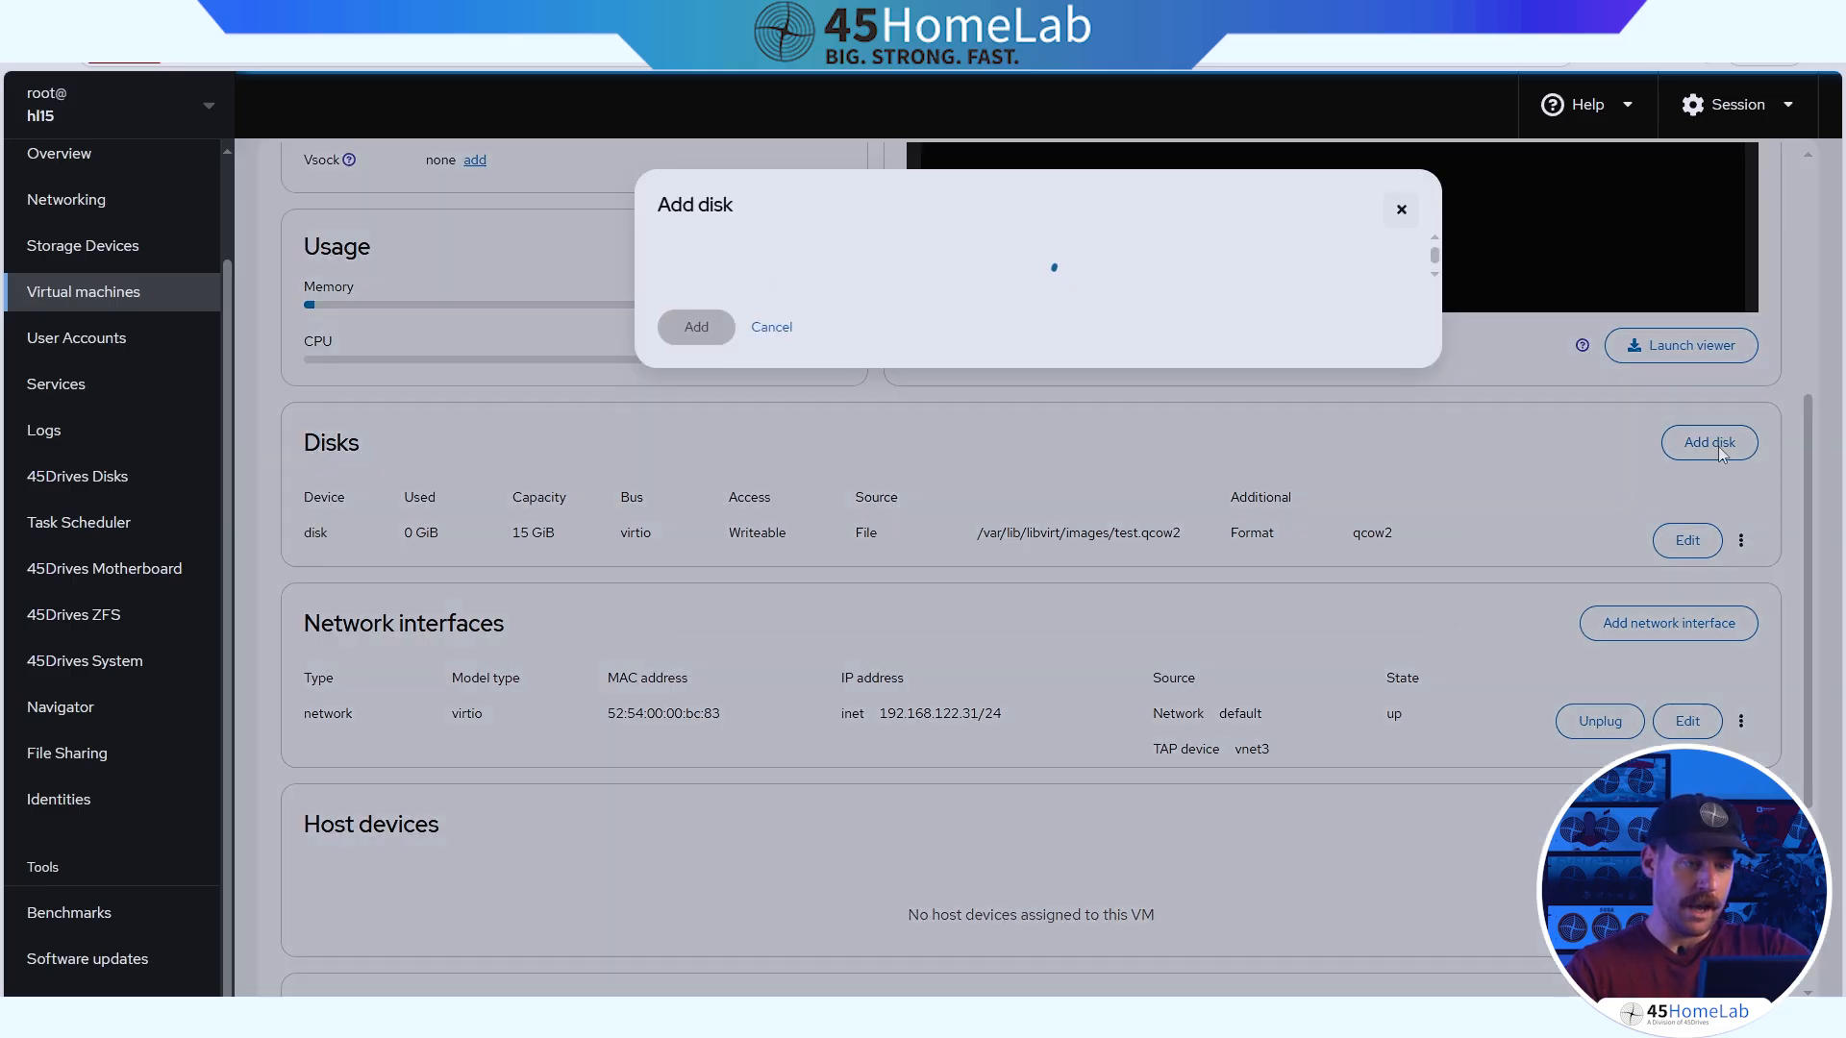
left_click(1113, 292)
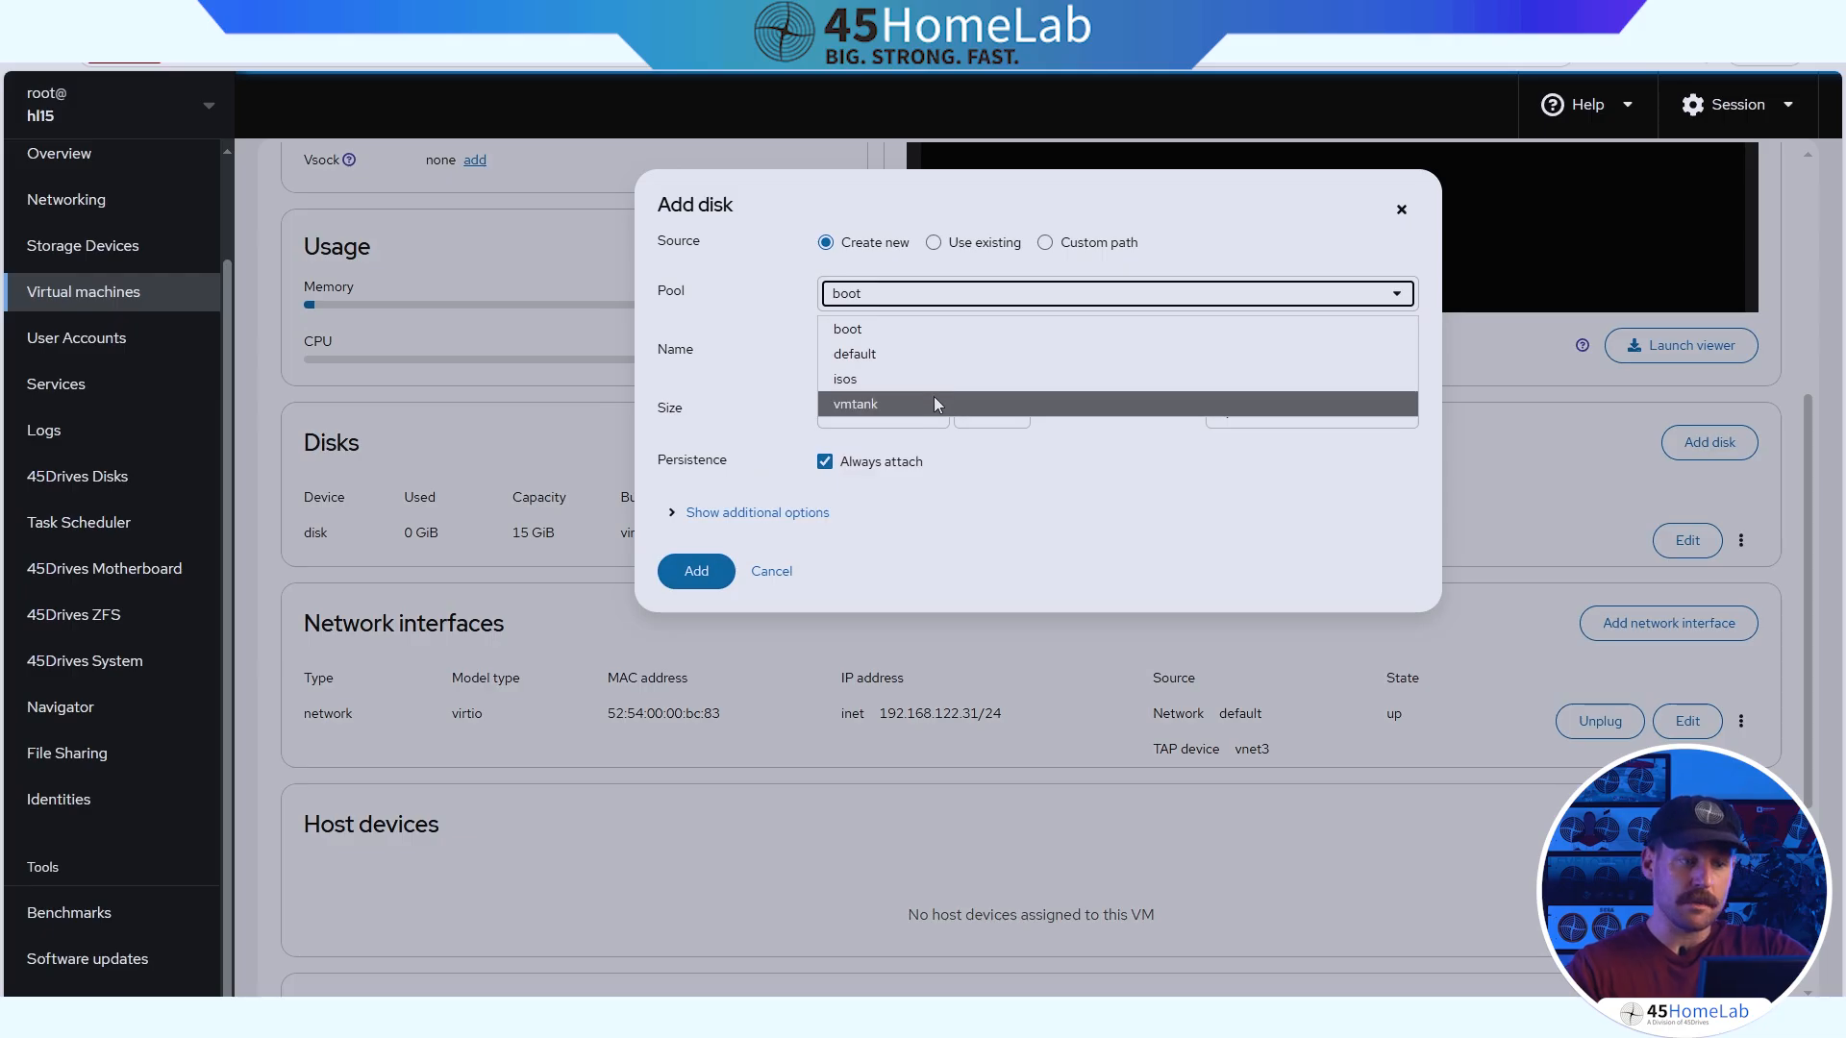
left_click(856, 403)
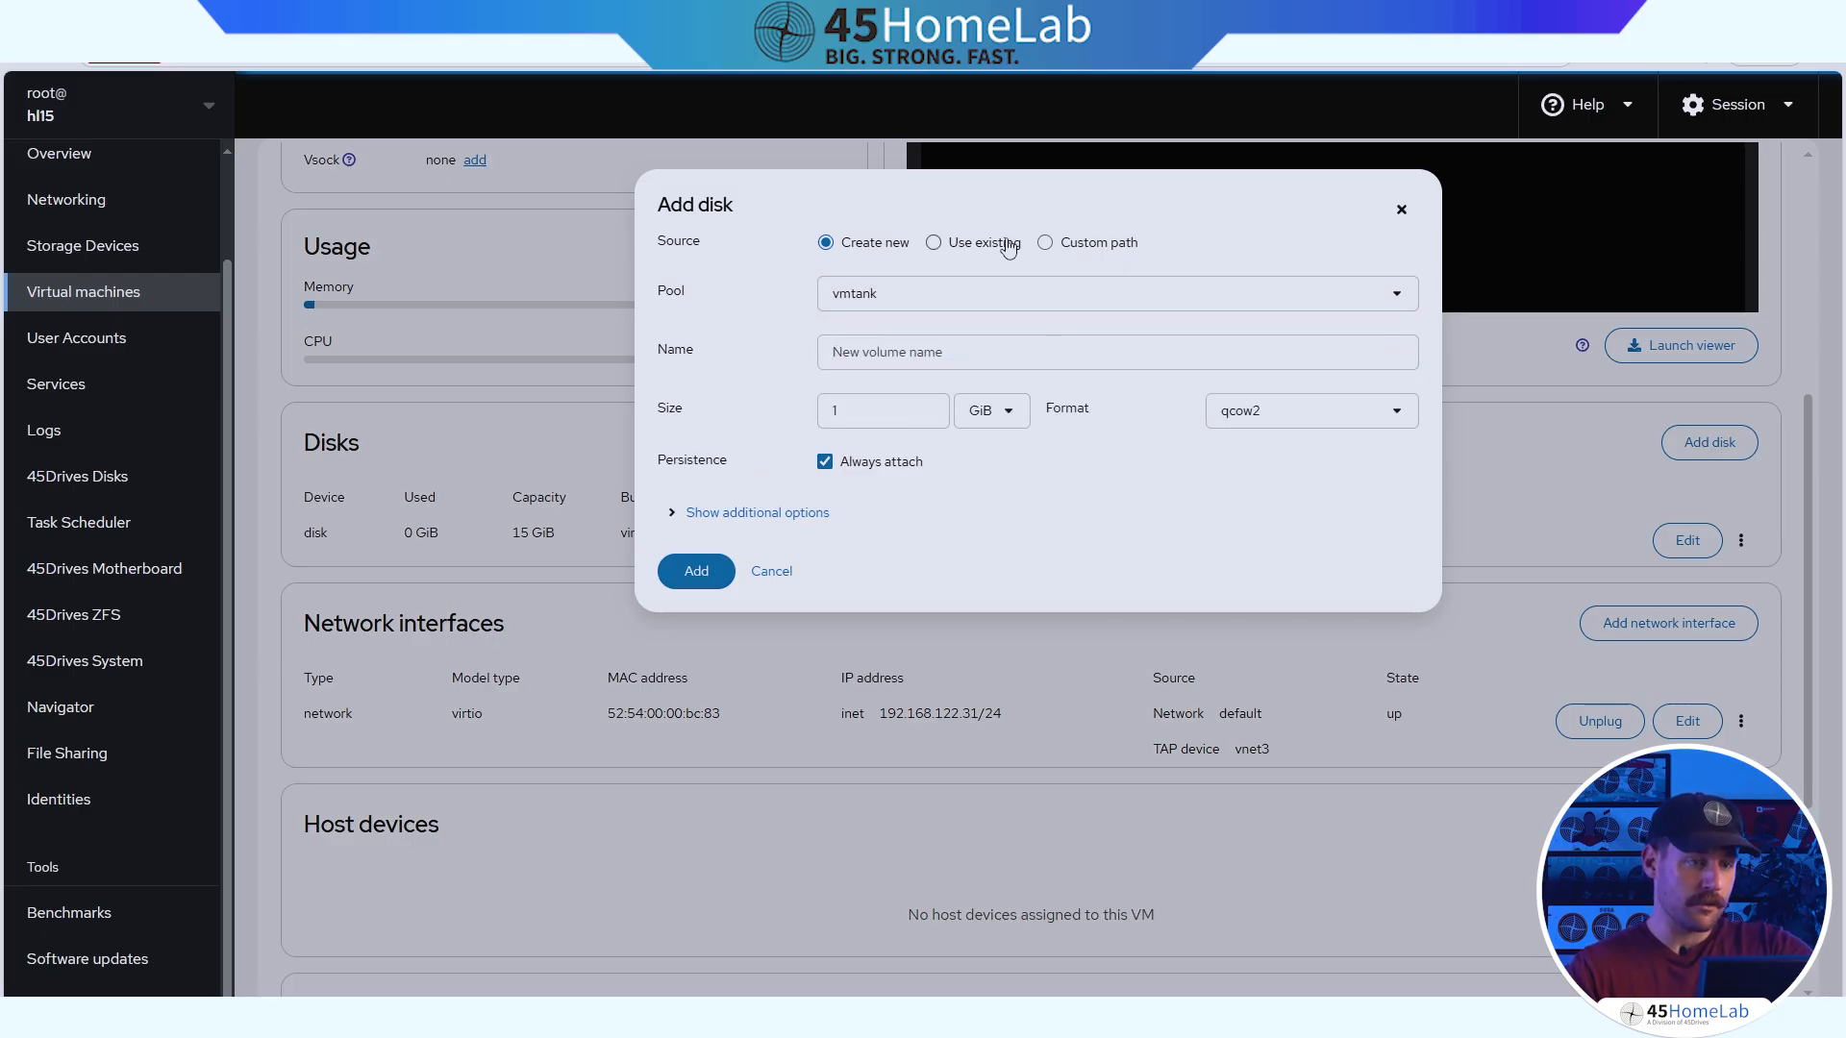
left_click(694, 572)
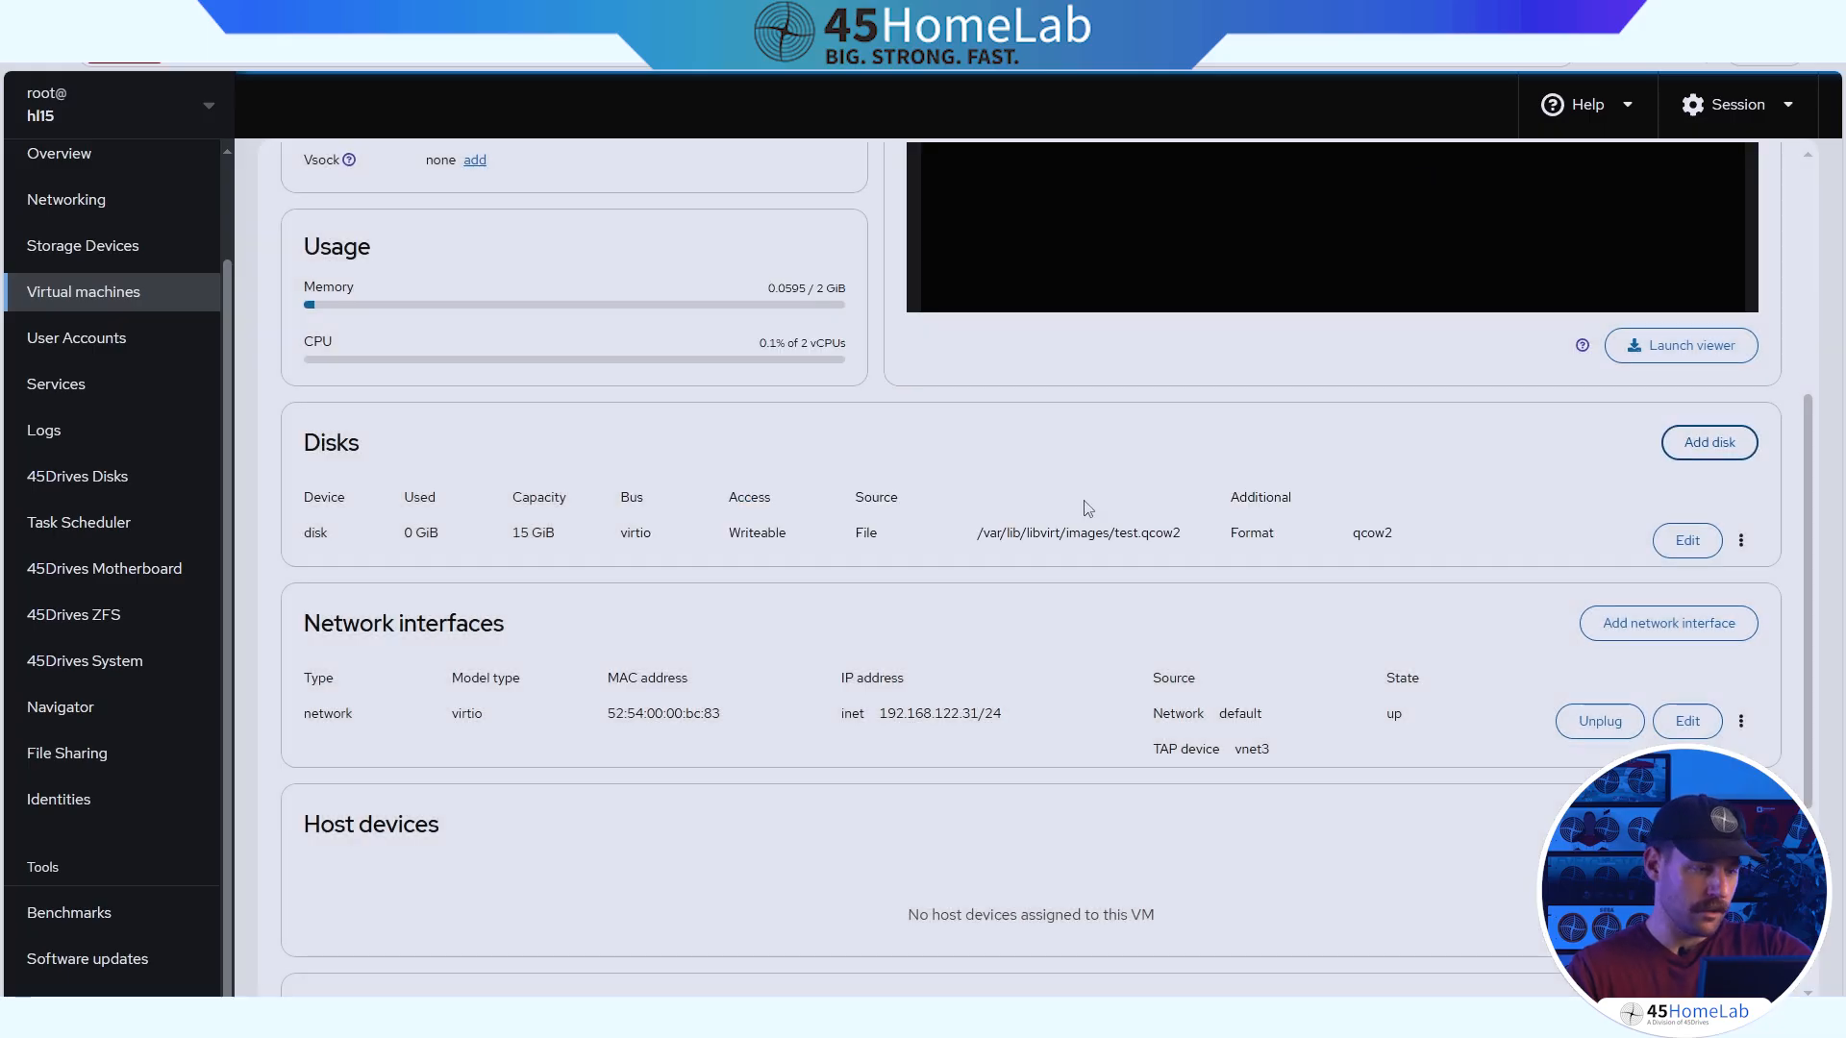
left_click(1667, 623)
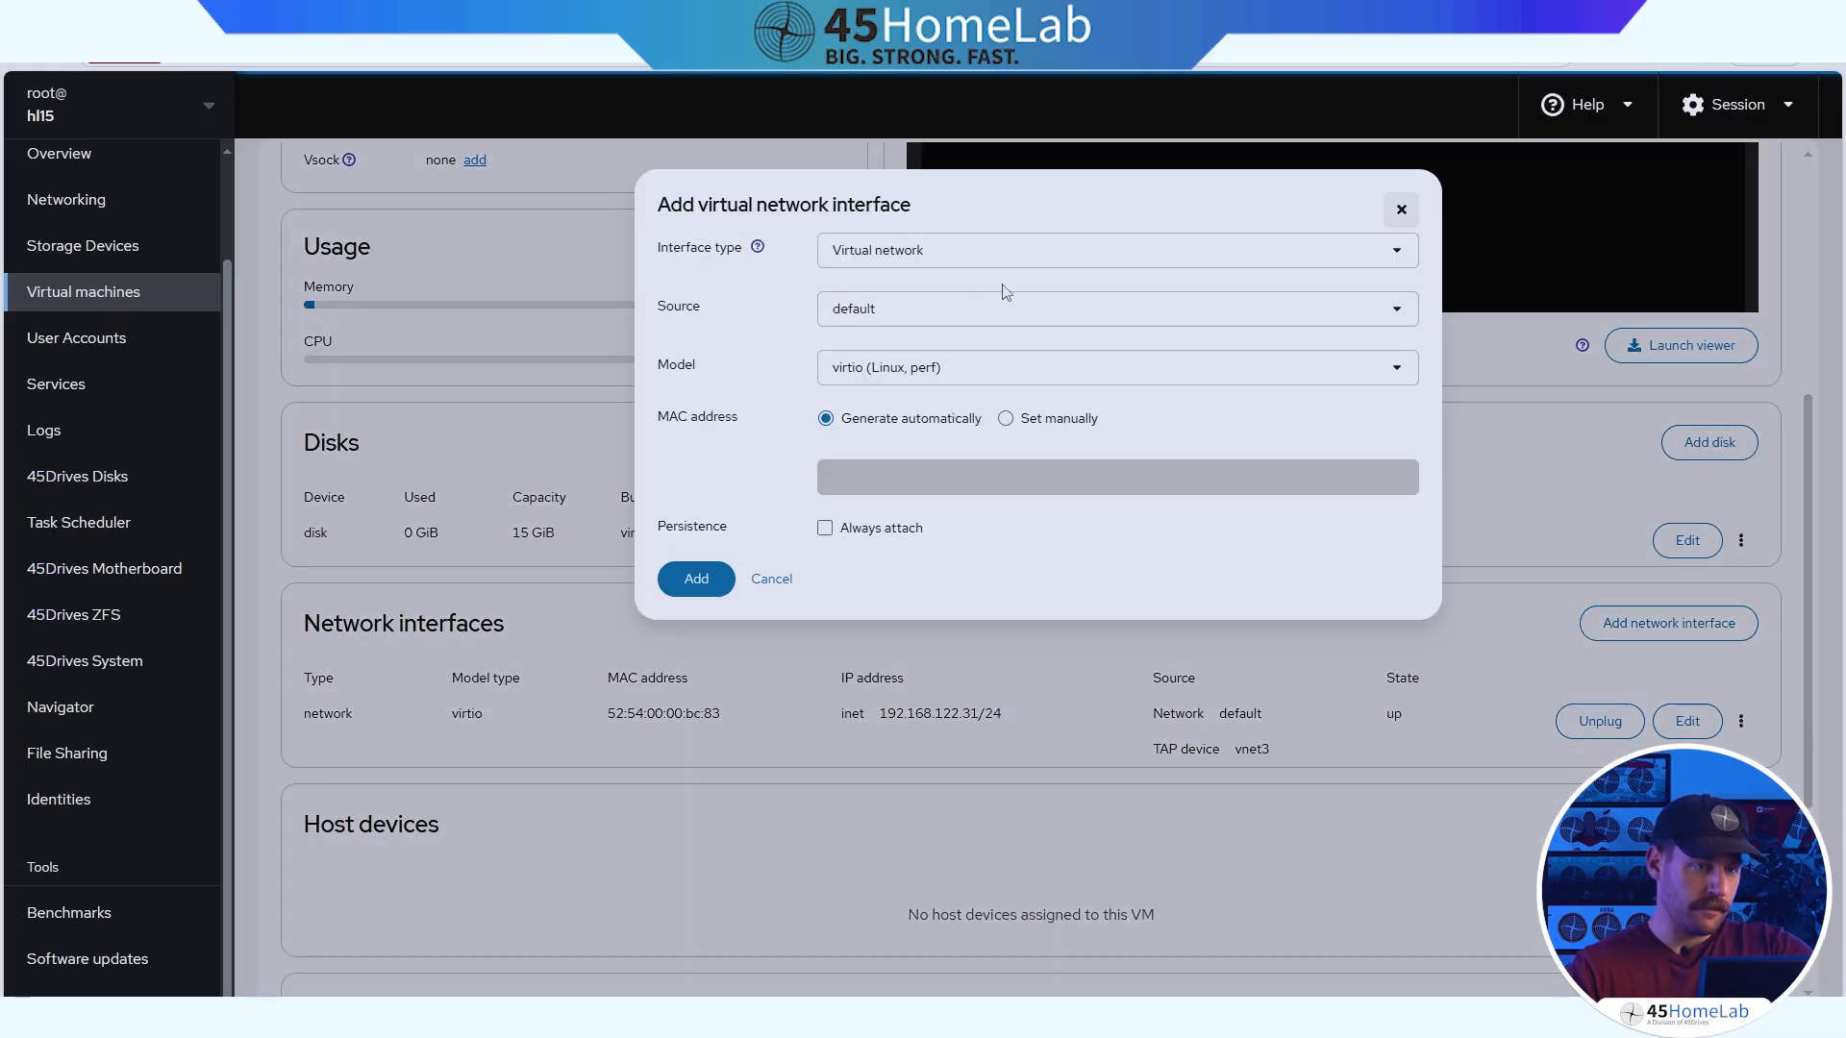
left_click(1114, 250)
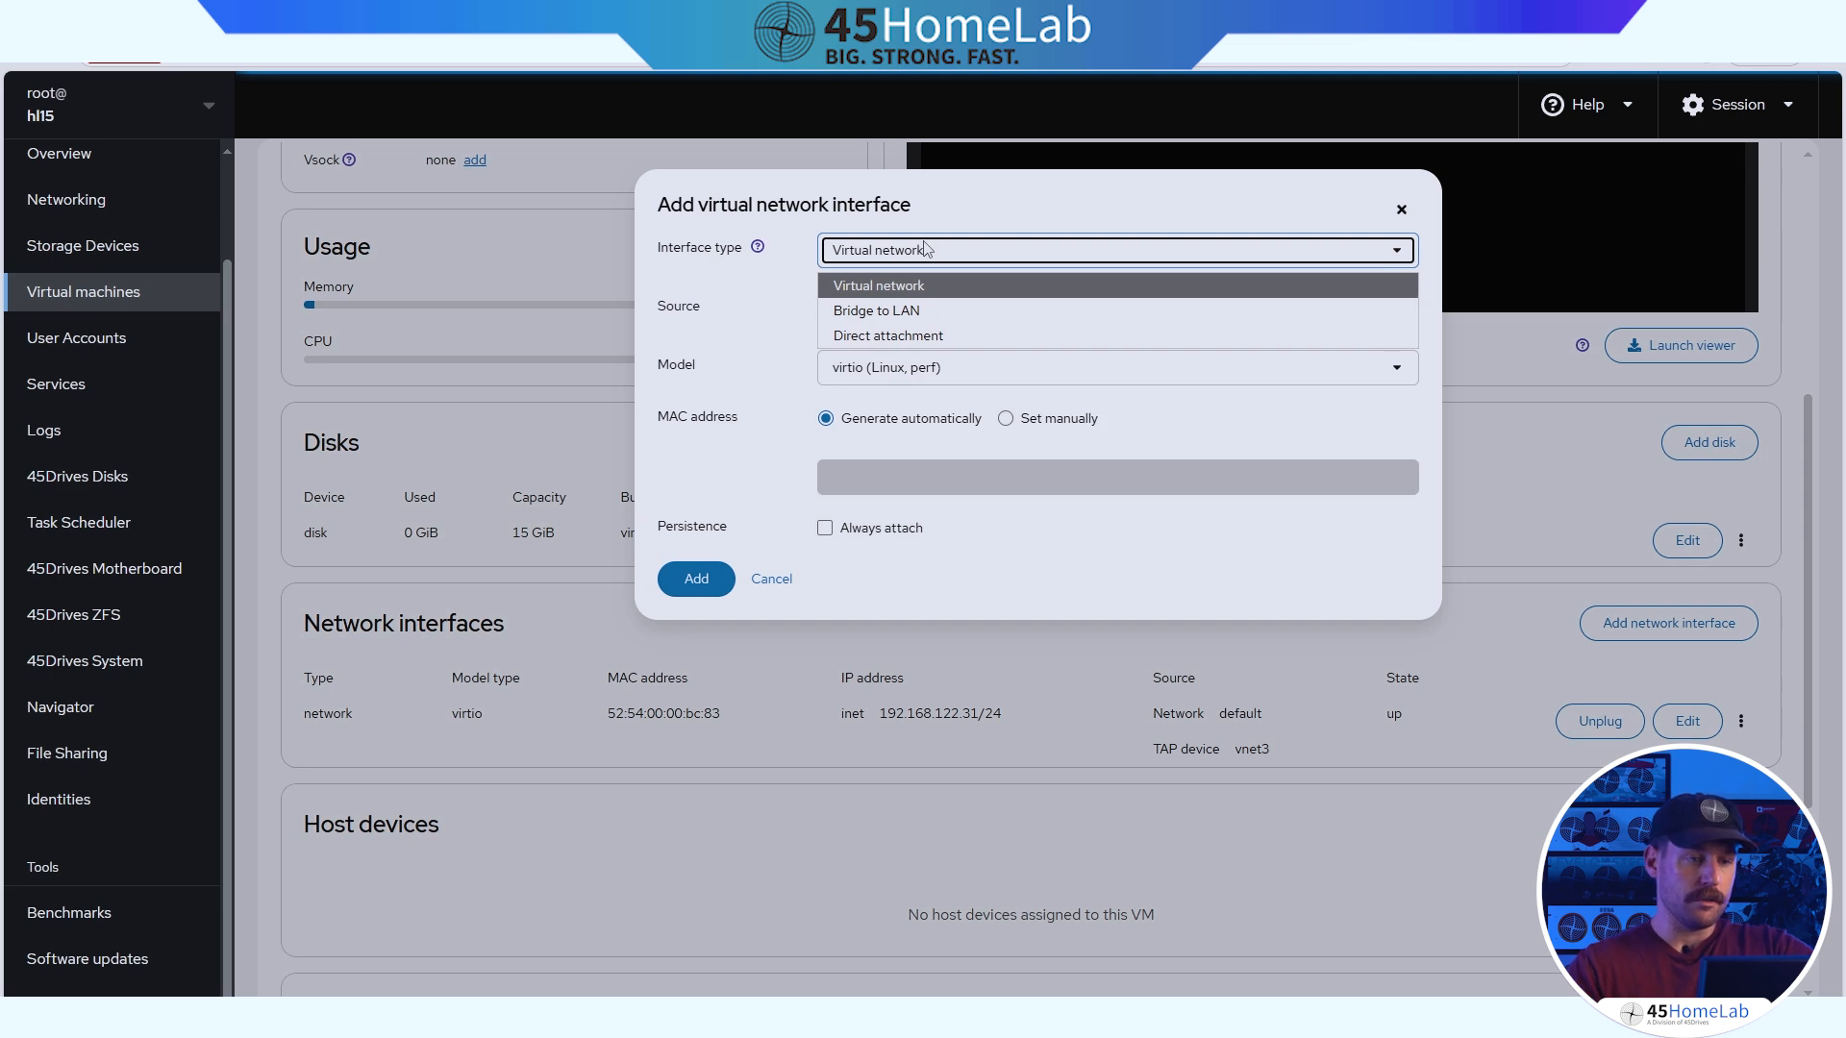
mouse_move(915, 310)
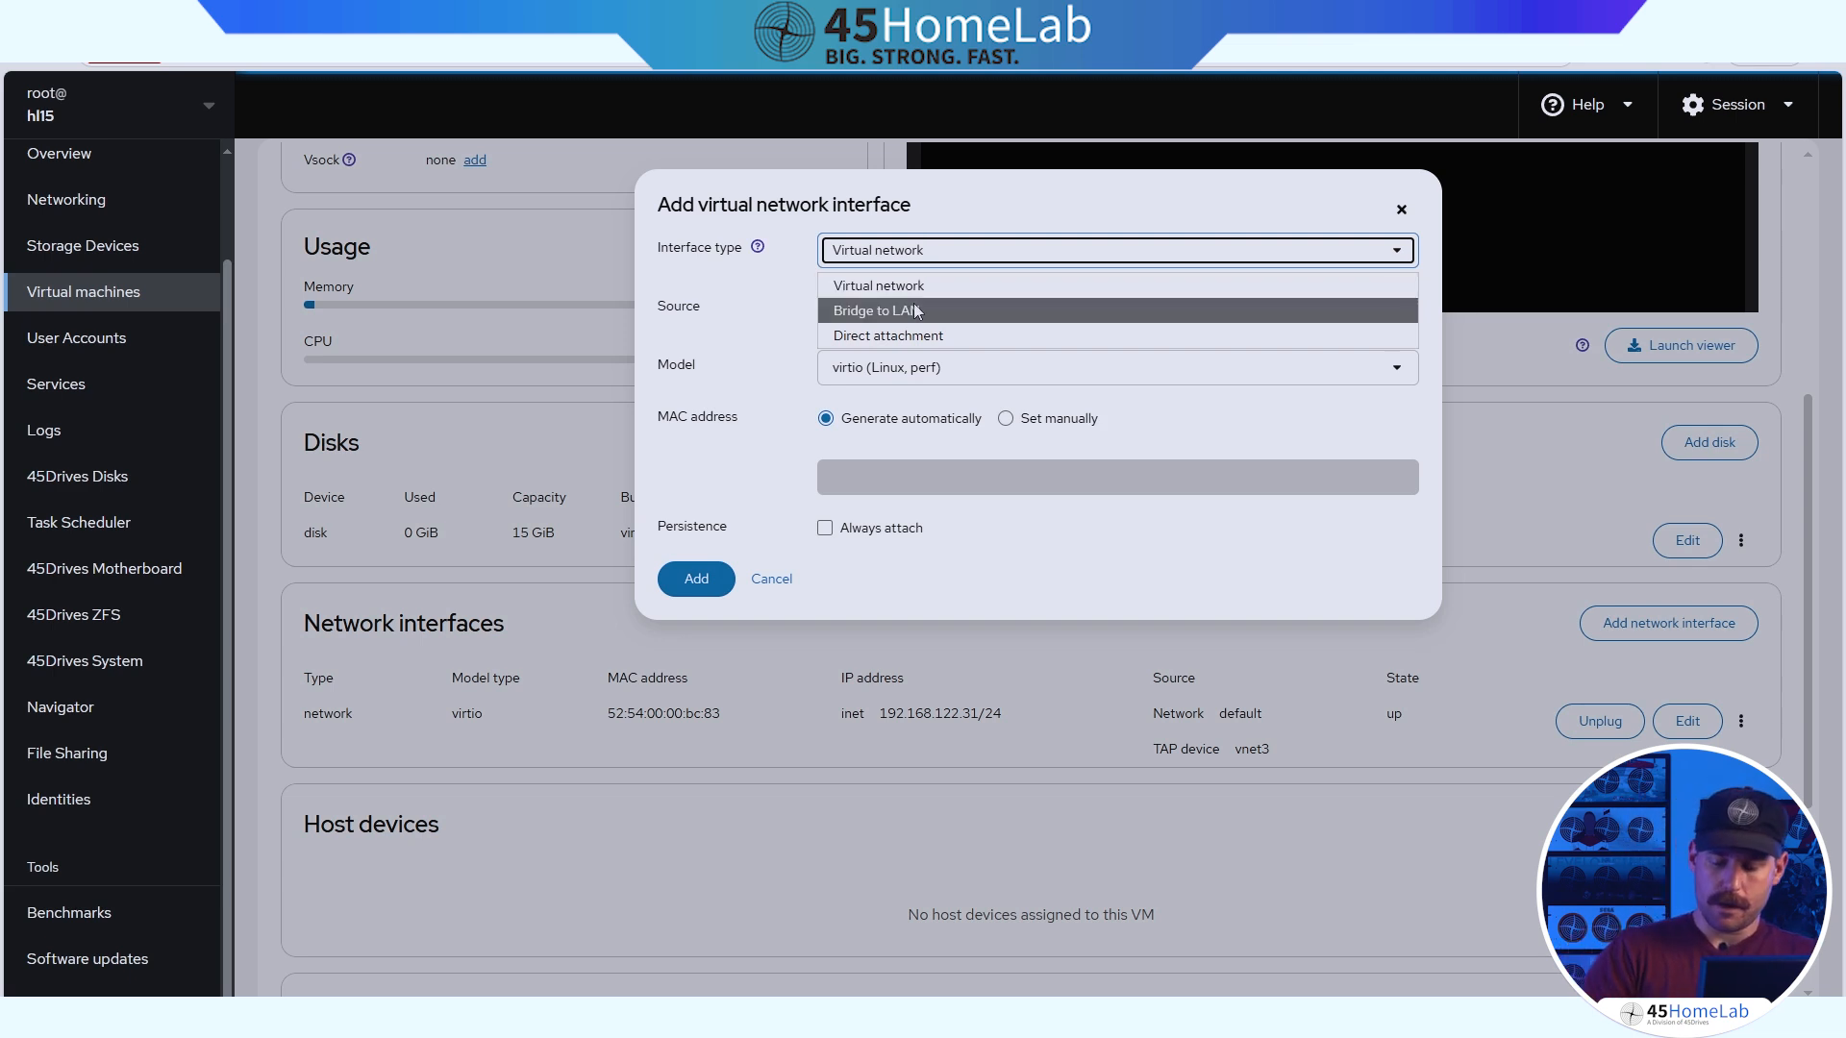
mouse_move(877, 285)
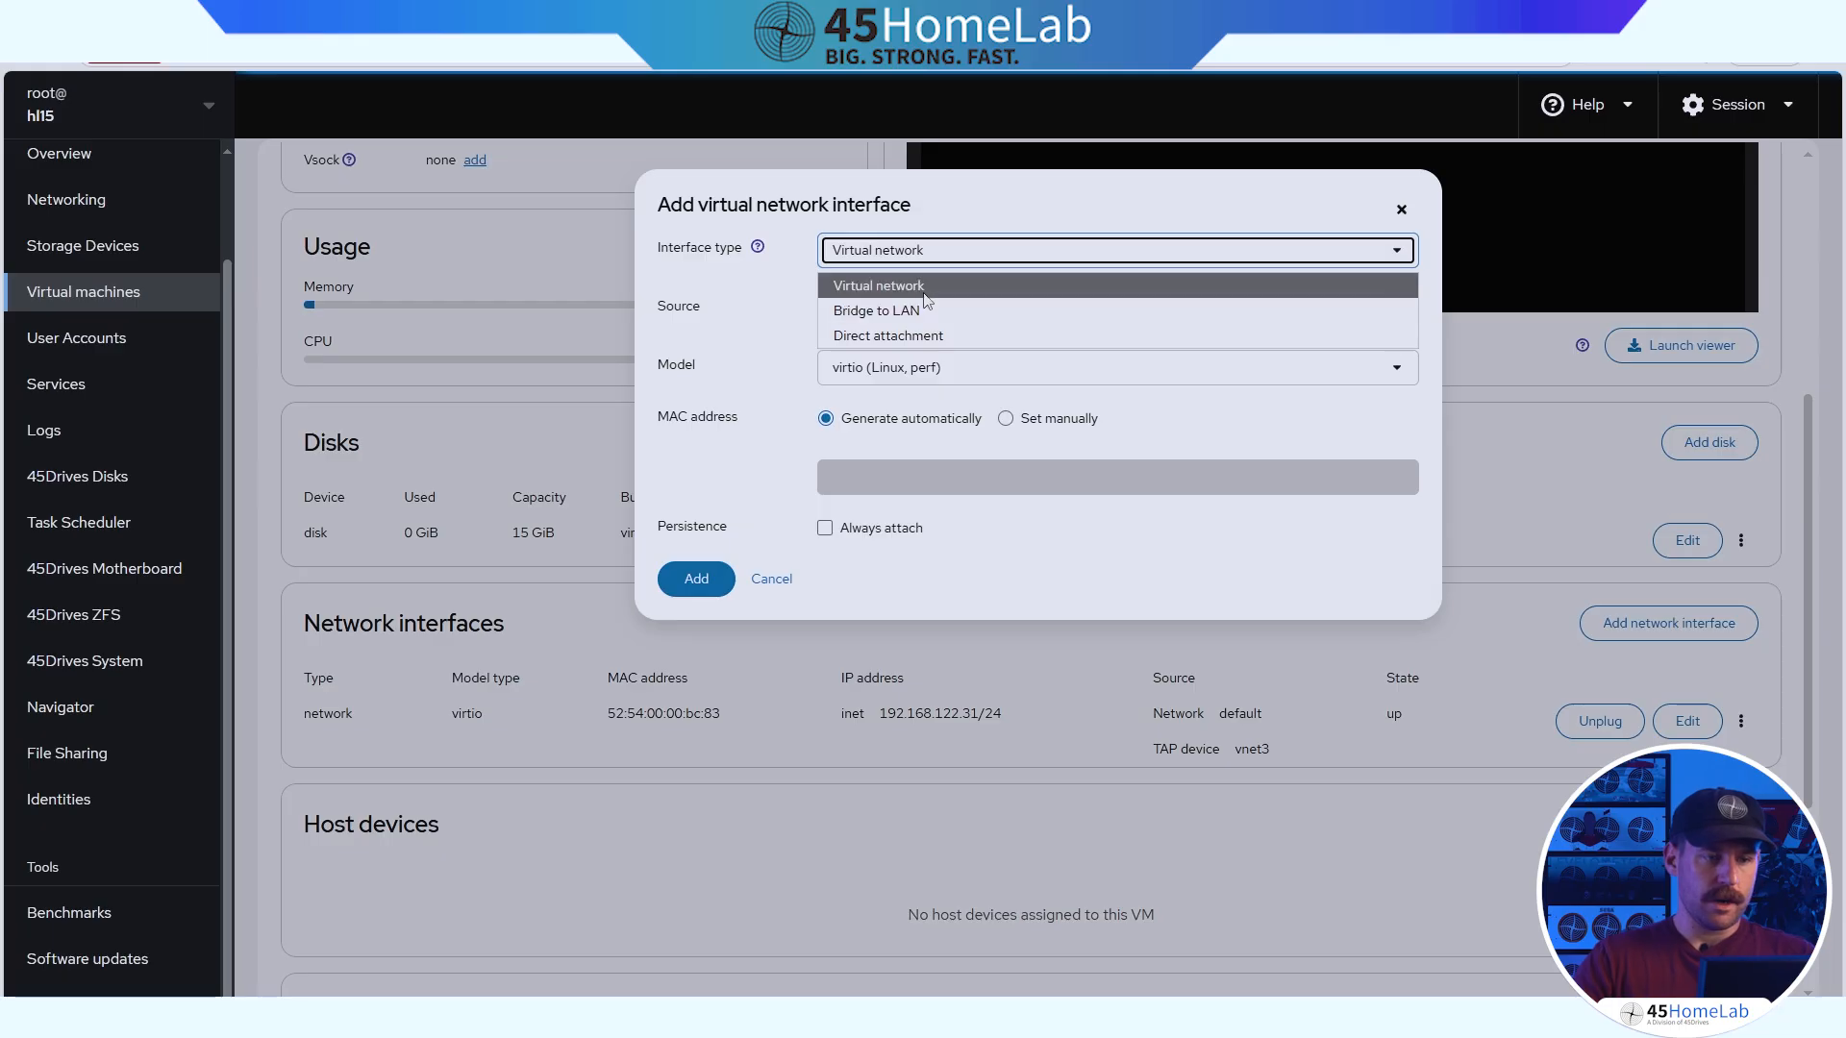
left_click(875, 309)
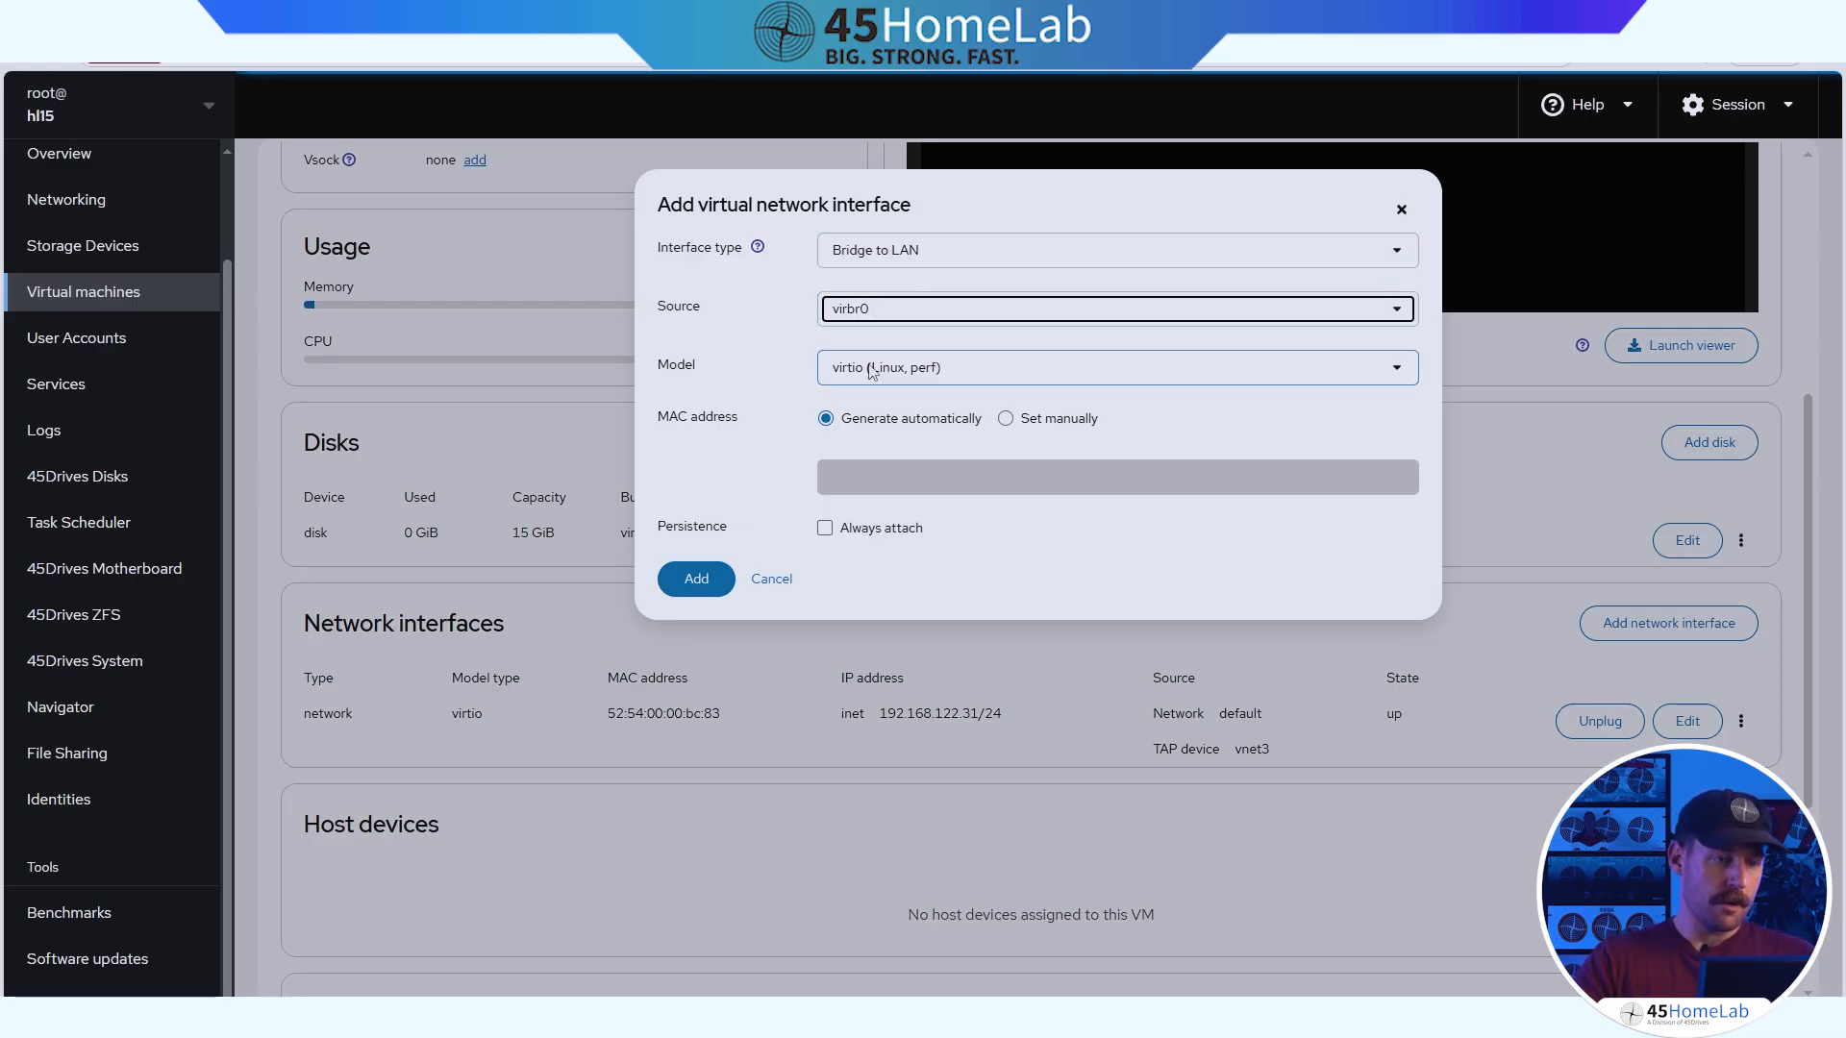
left_click(1113, 367)
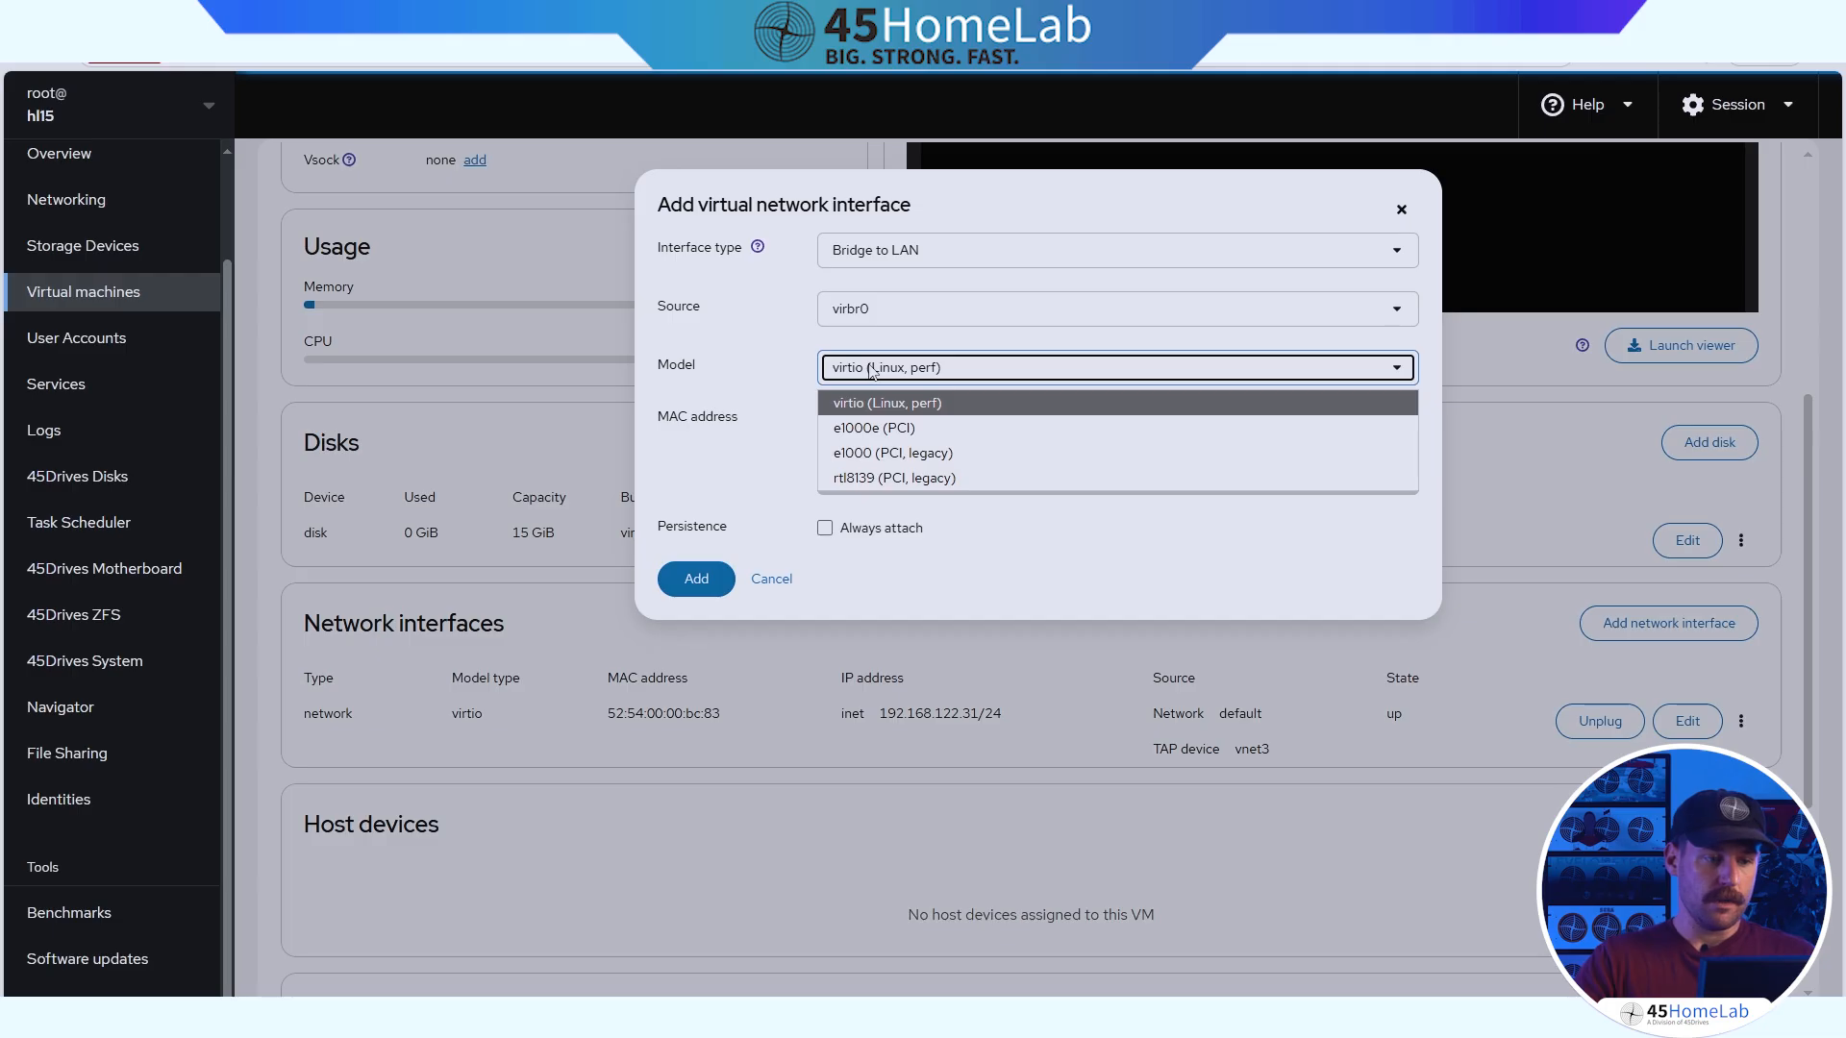
mouse_move(876, 479)
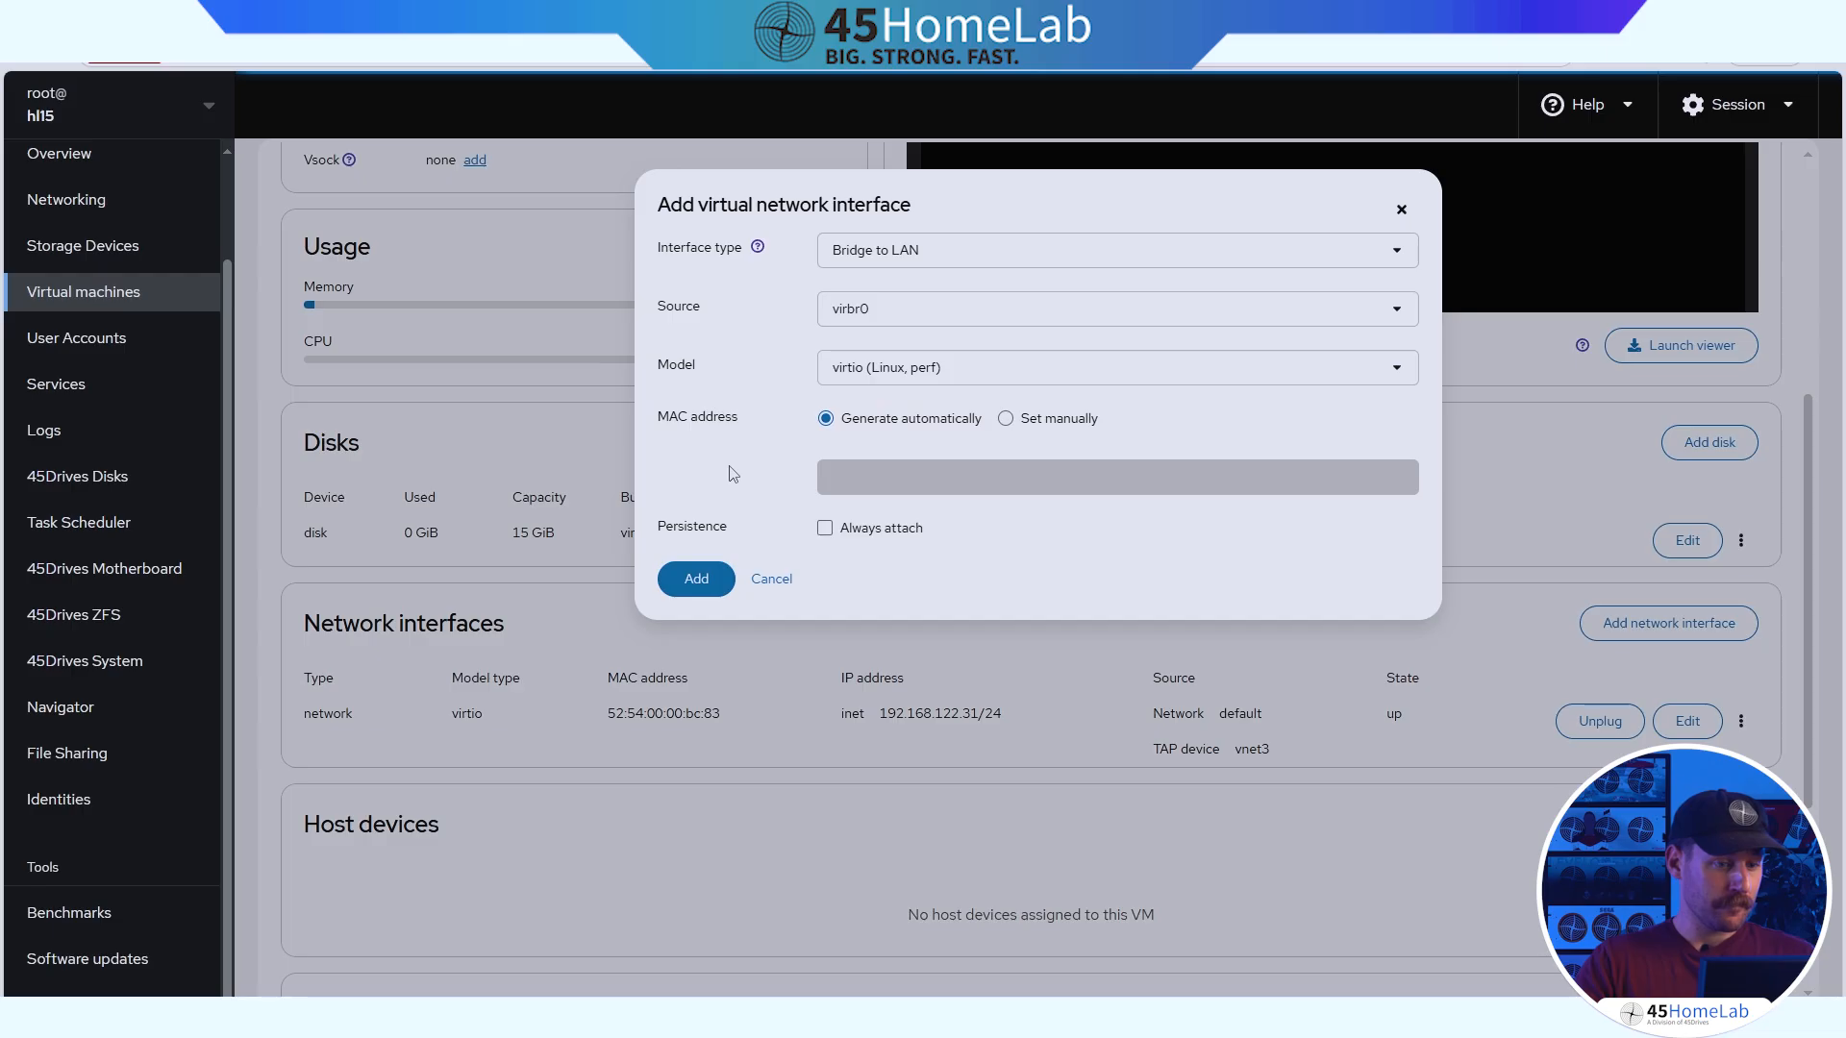
mouse_move(985, 458)
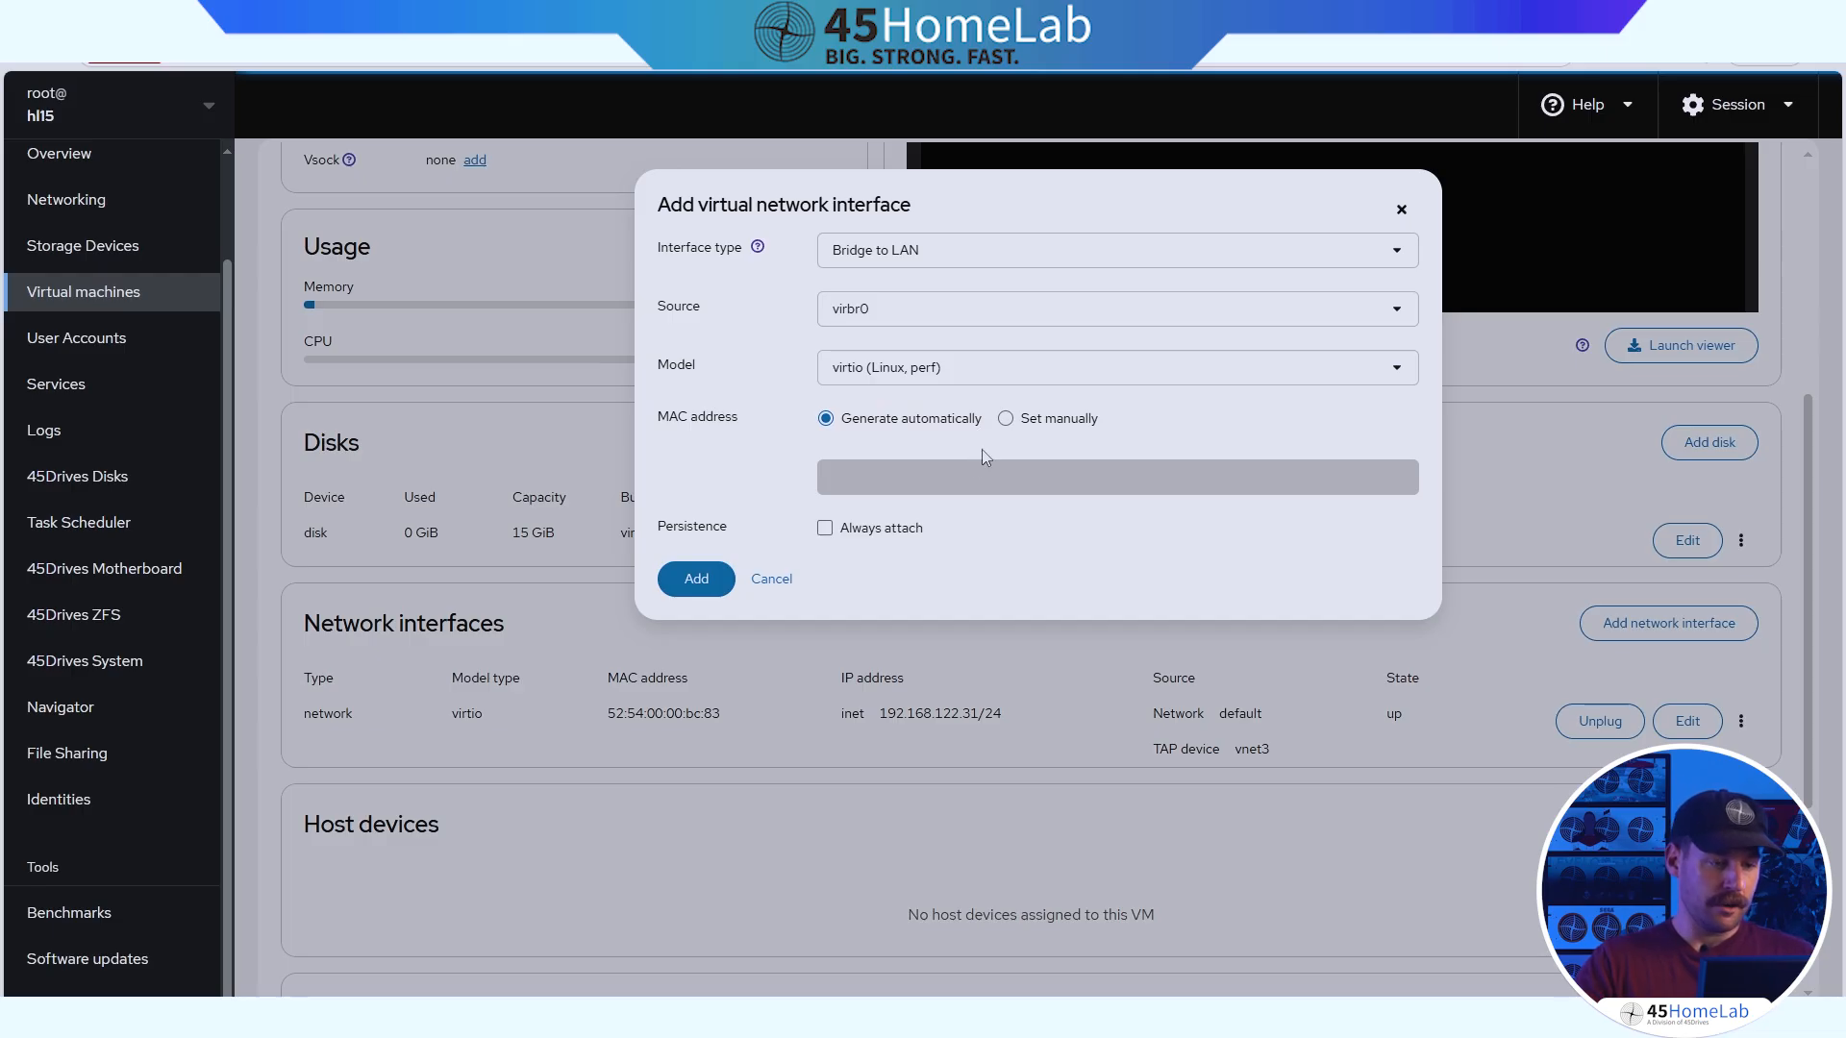
mouse_move(792, 561)
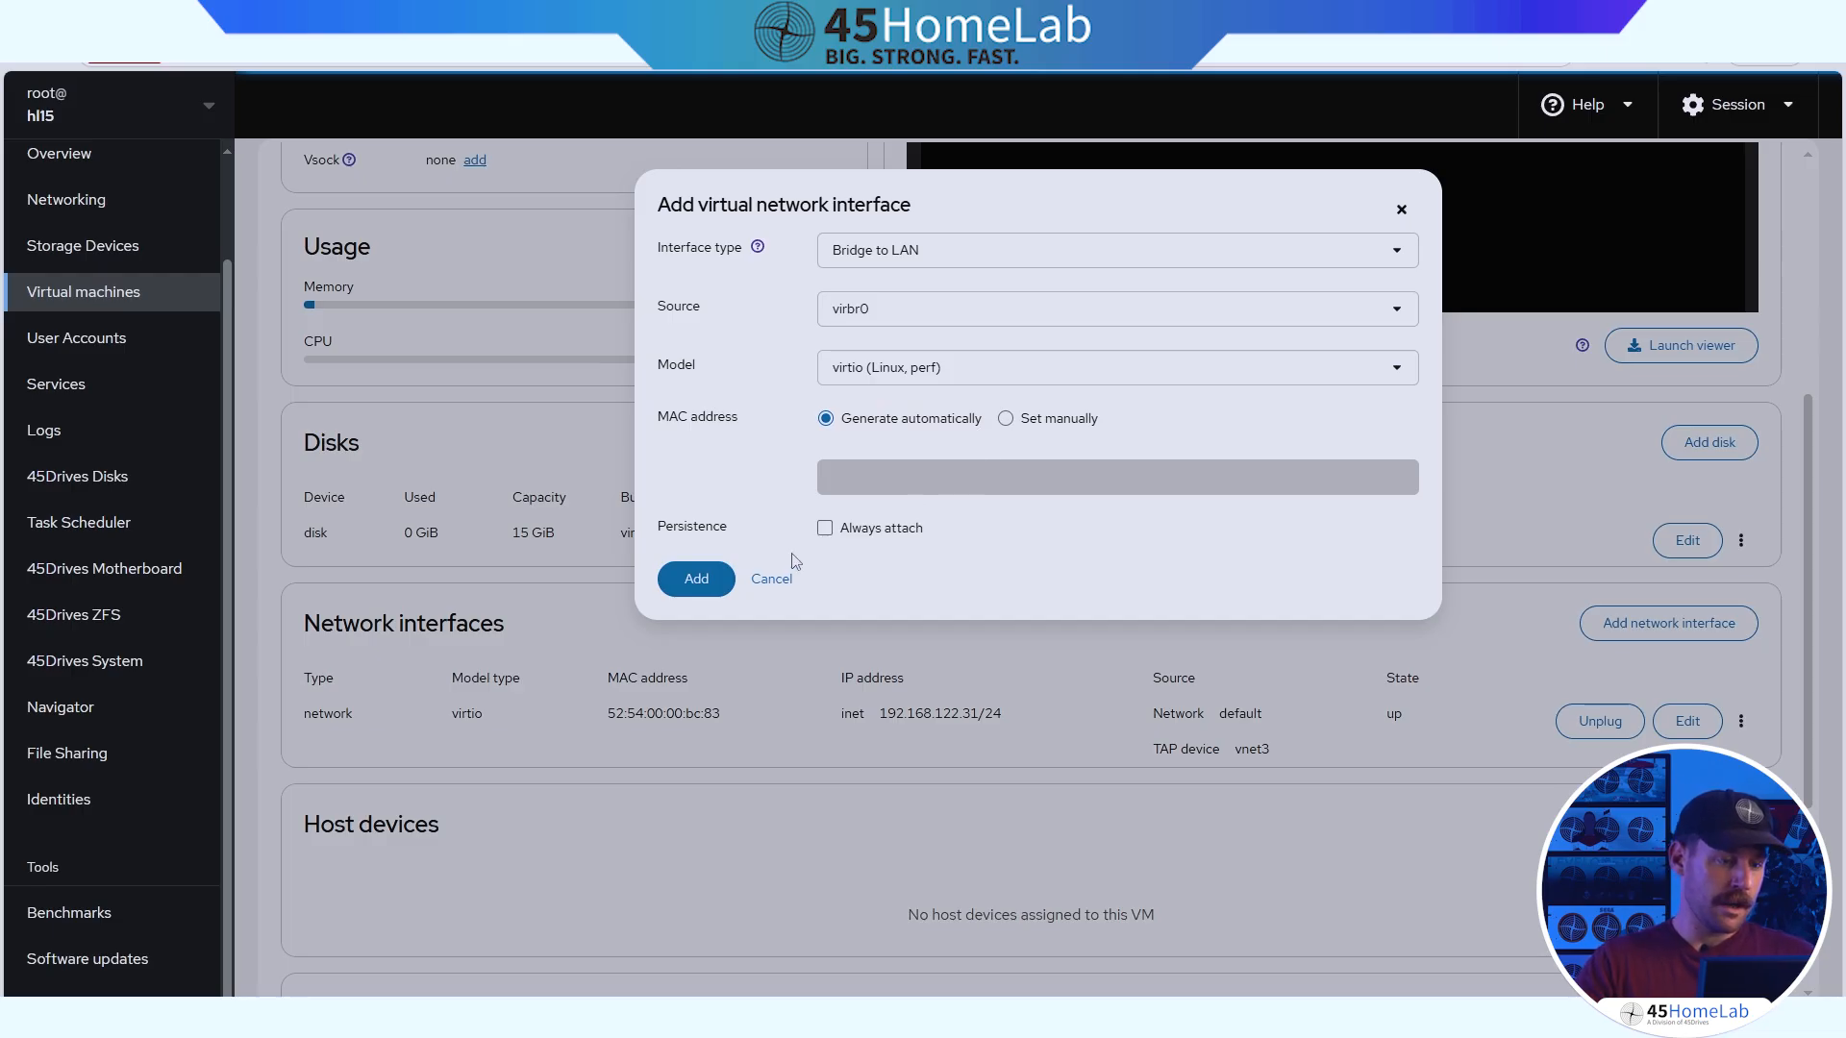
left_click(770, 579)
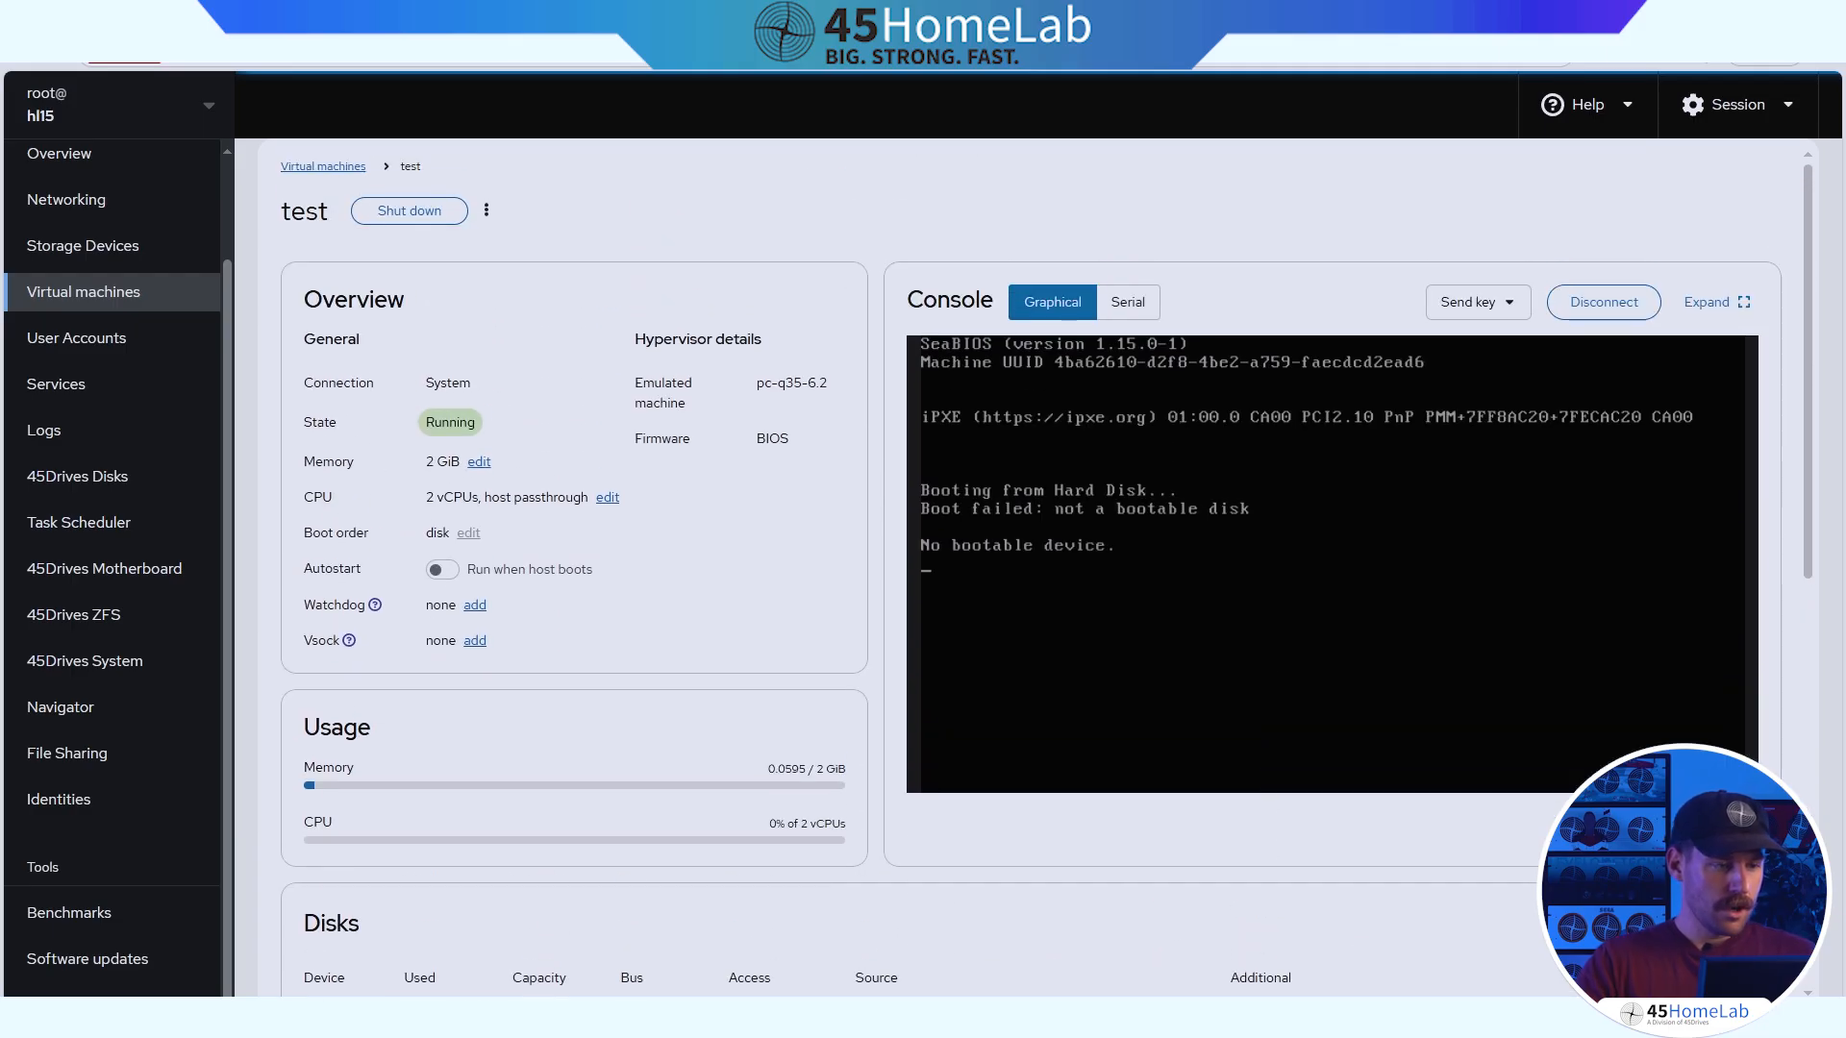
mouse_move(544, 552)
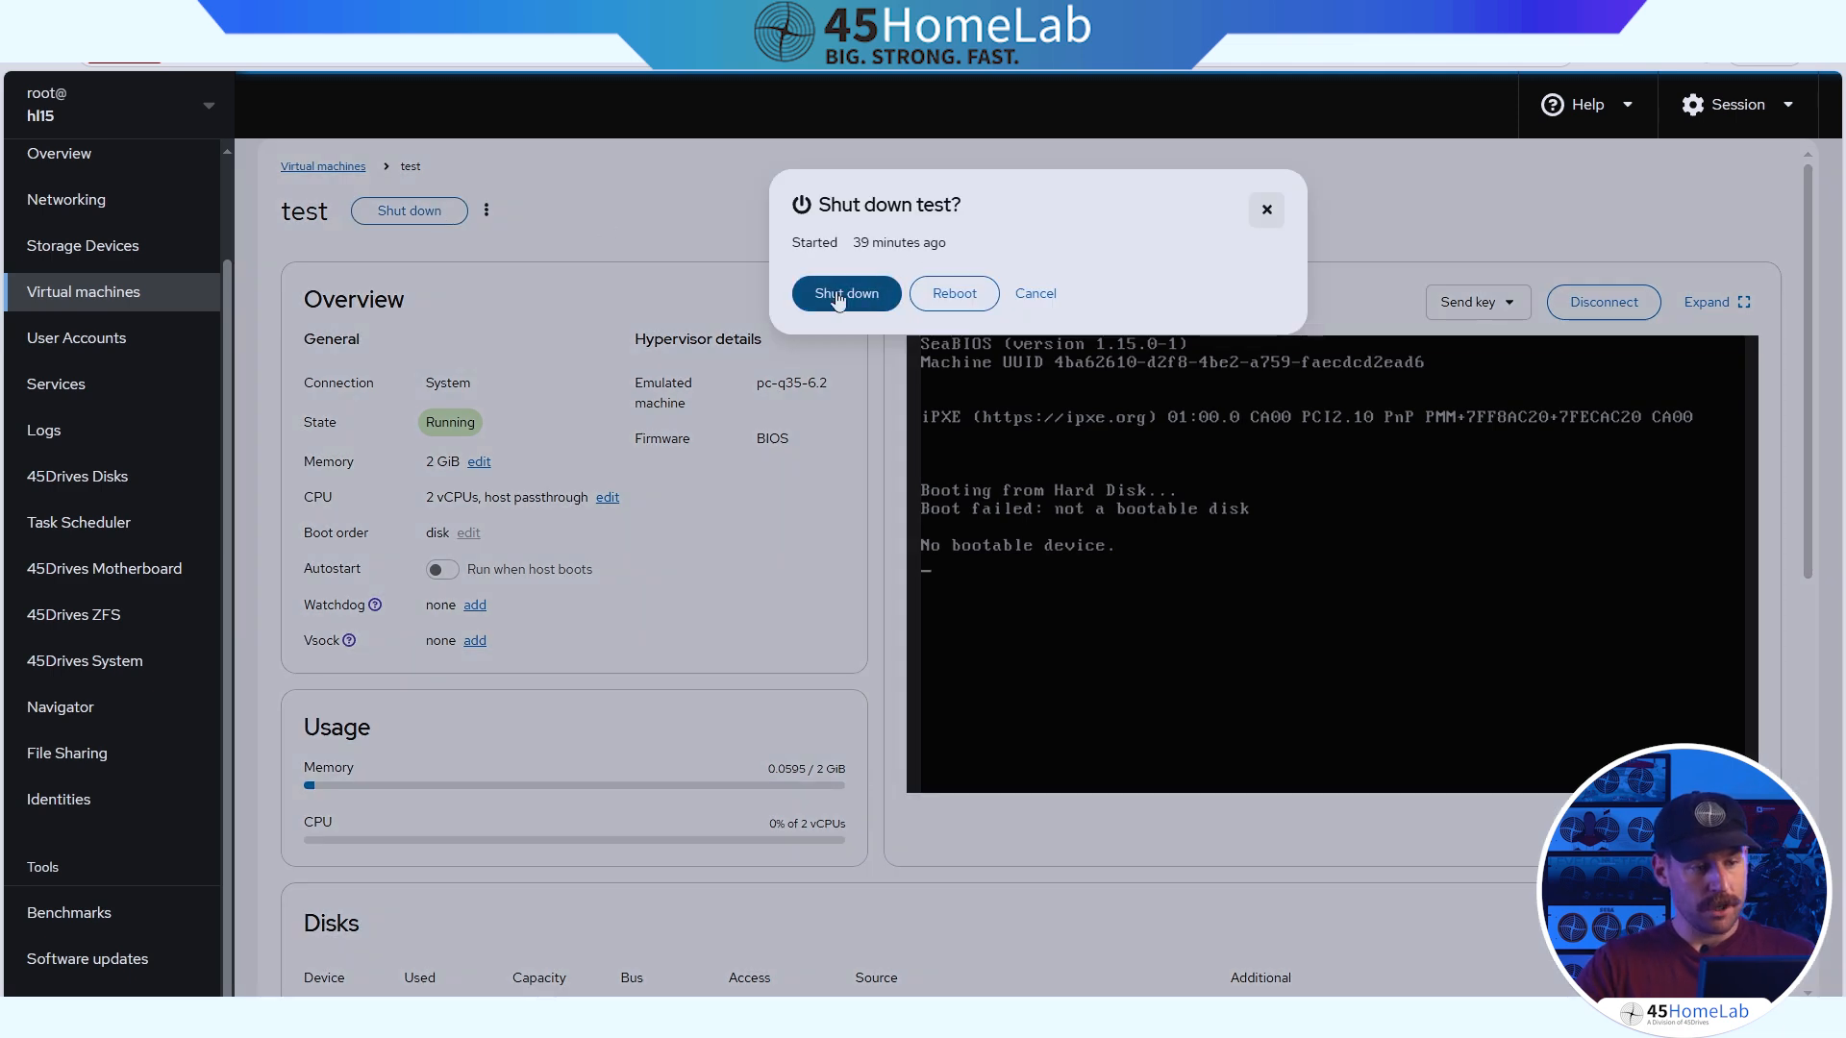
Confirm the test VM shutdown, then request a reboot from its power actions and dismiss the dialog.
left_click(846, 292)
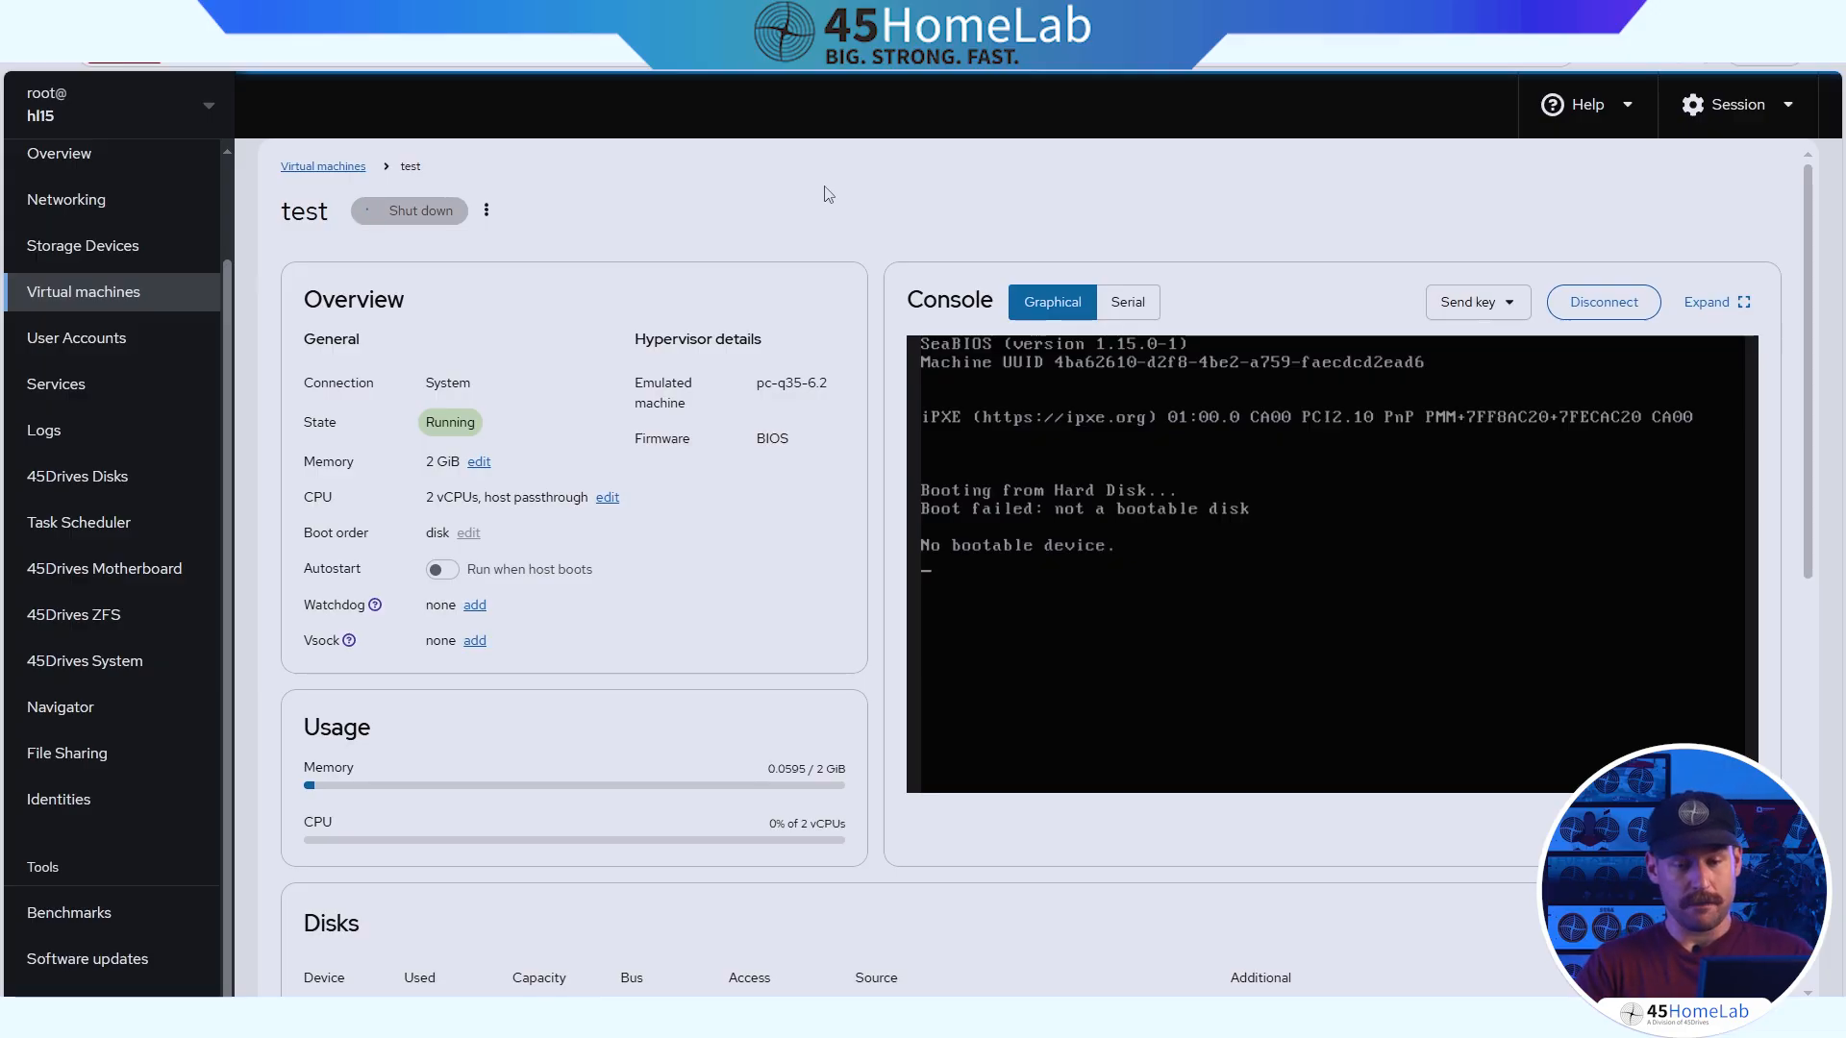
mouse_move(1356, 140)
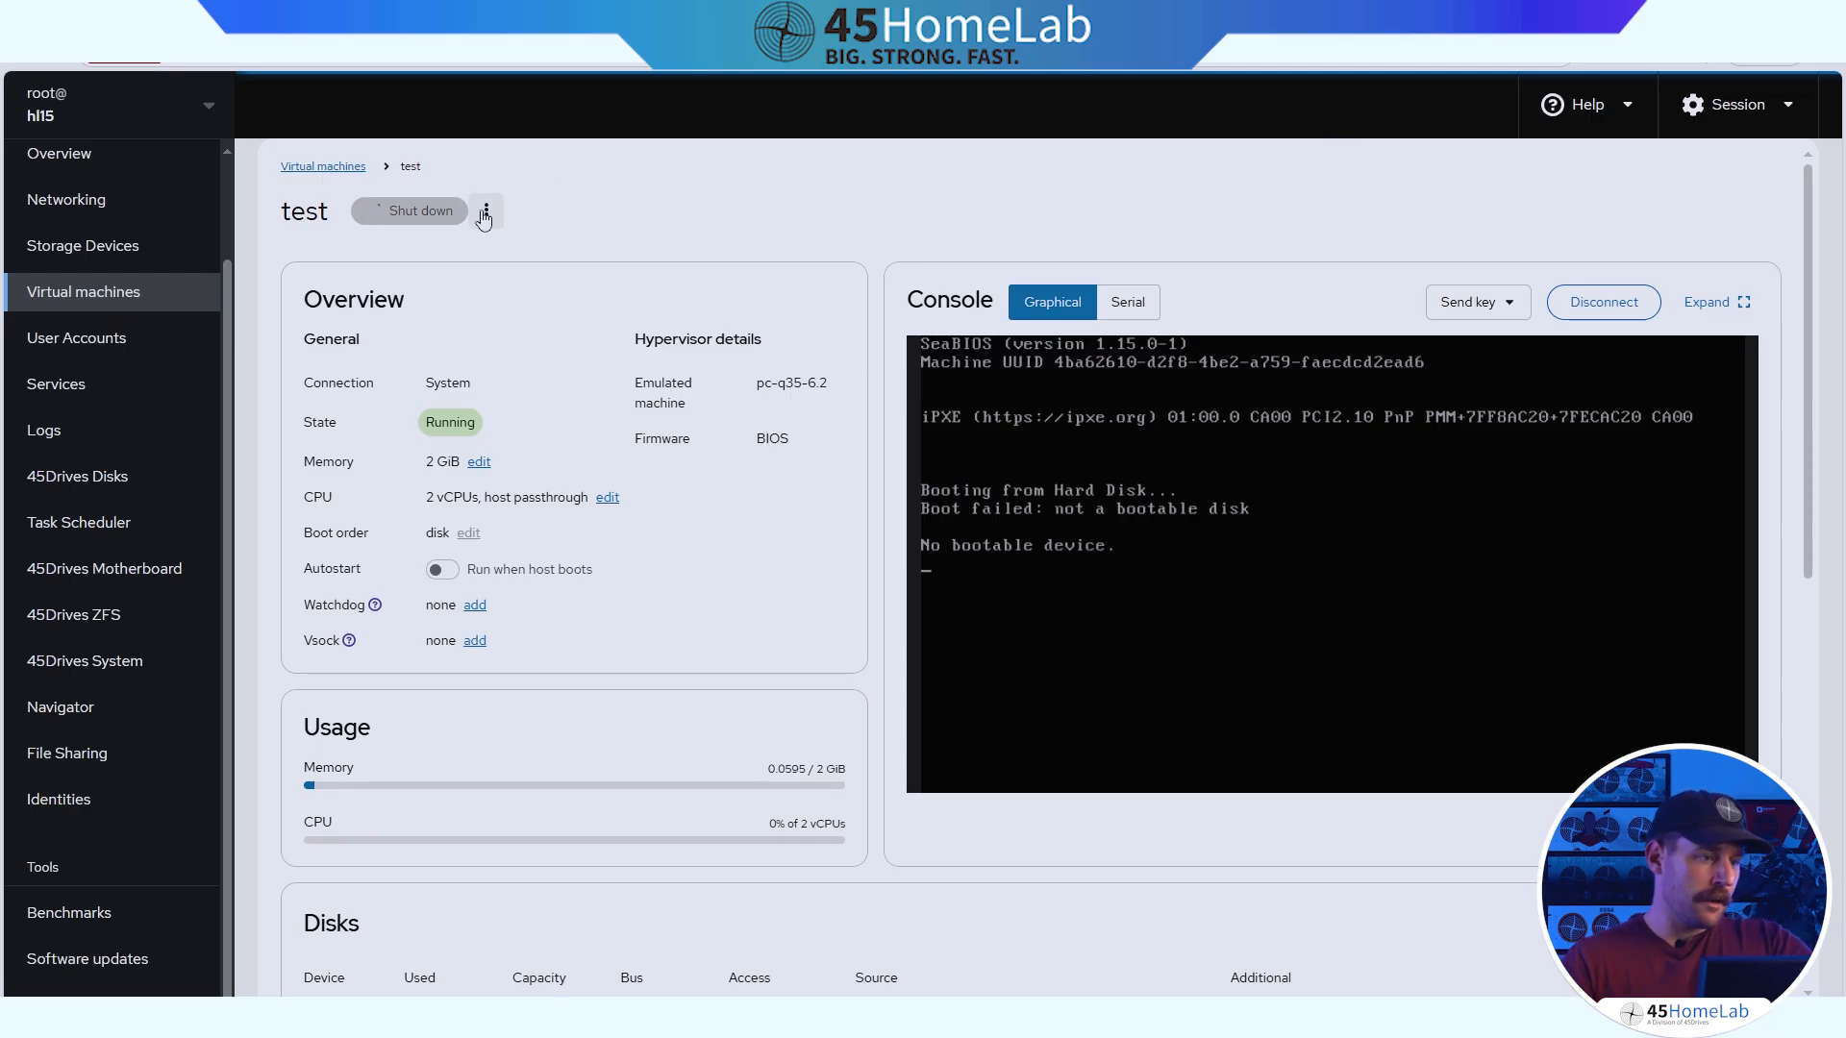
left_click(485, 210)
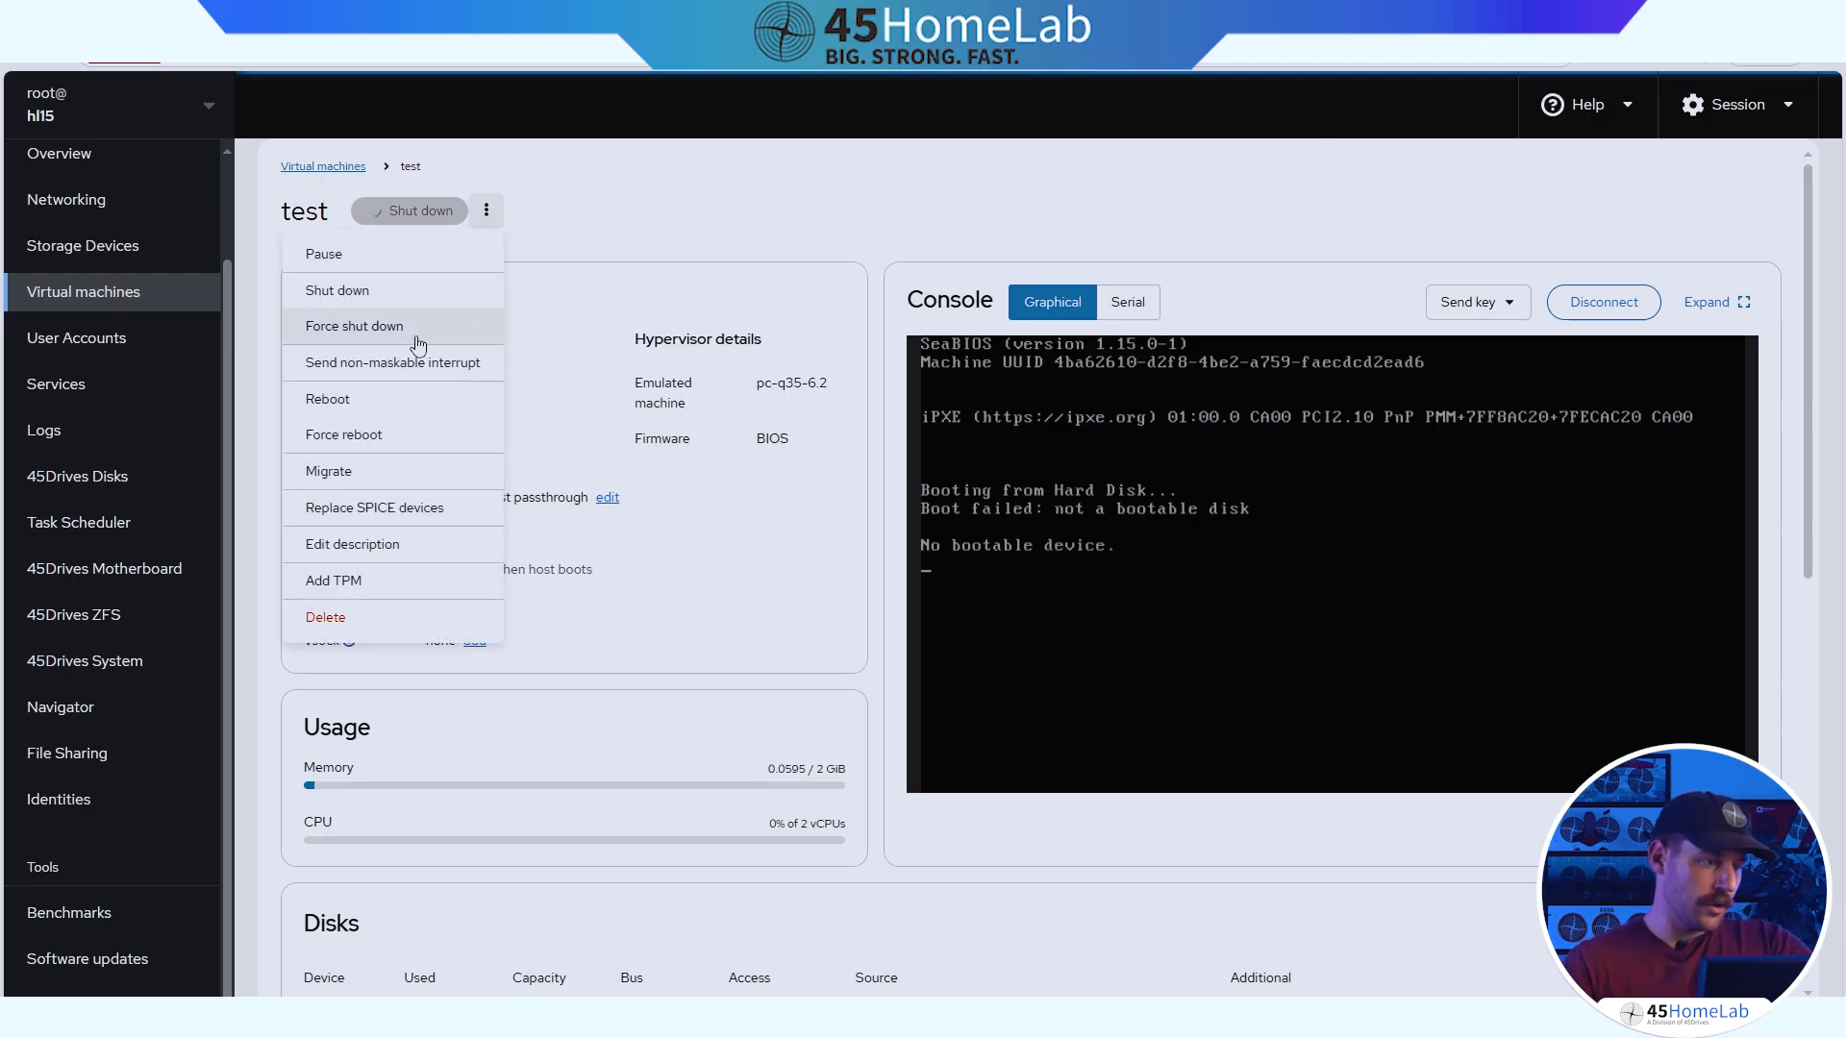
left_click(328, 399)
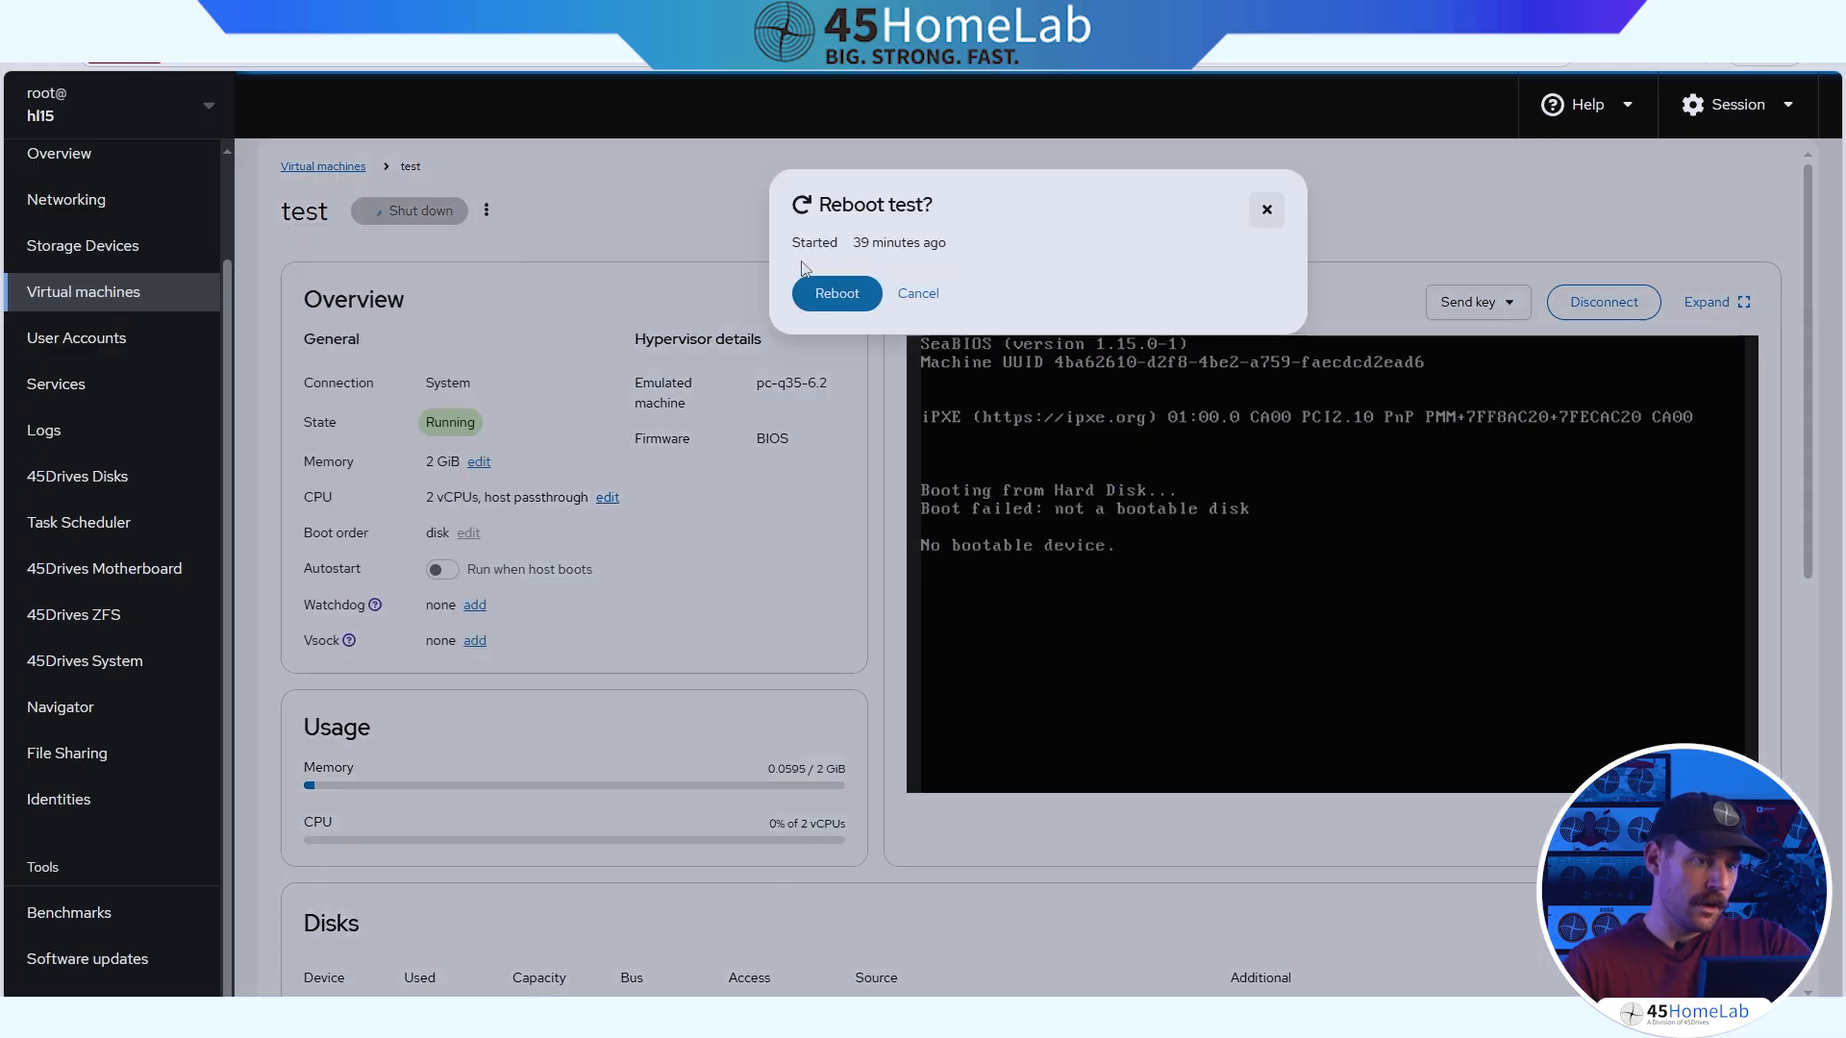
left_click(917, 293)
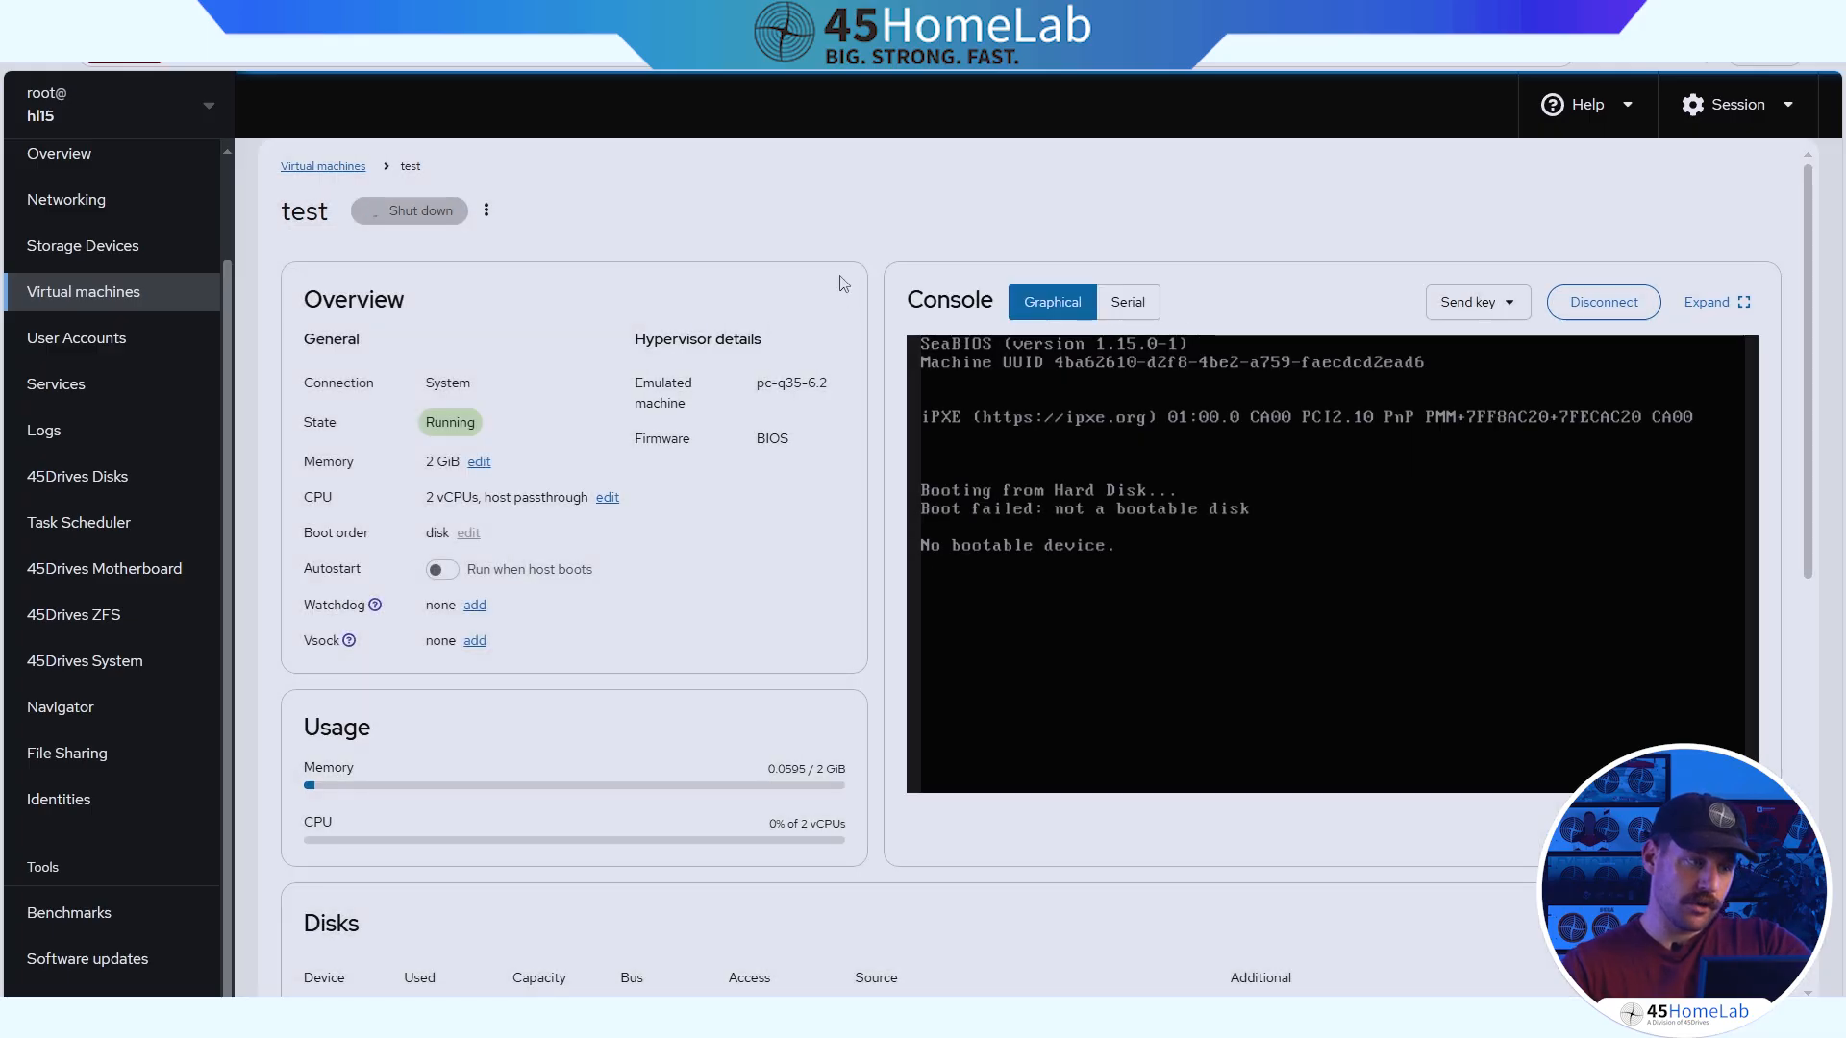
left_click(485, 210)
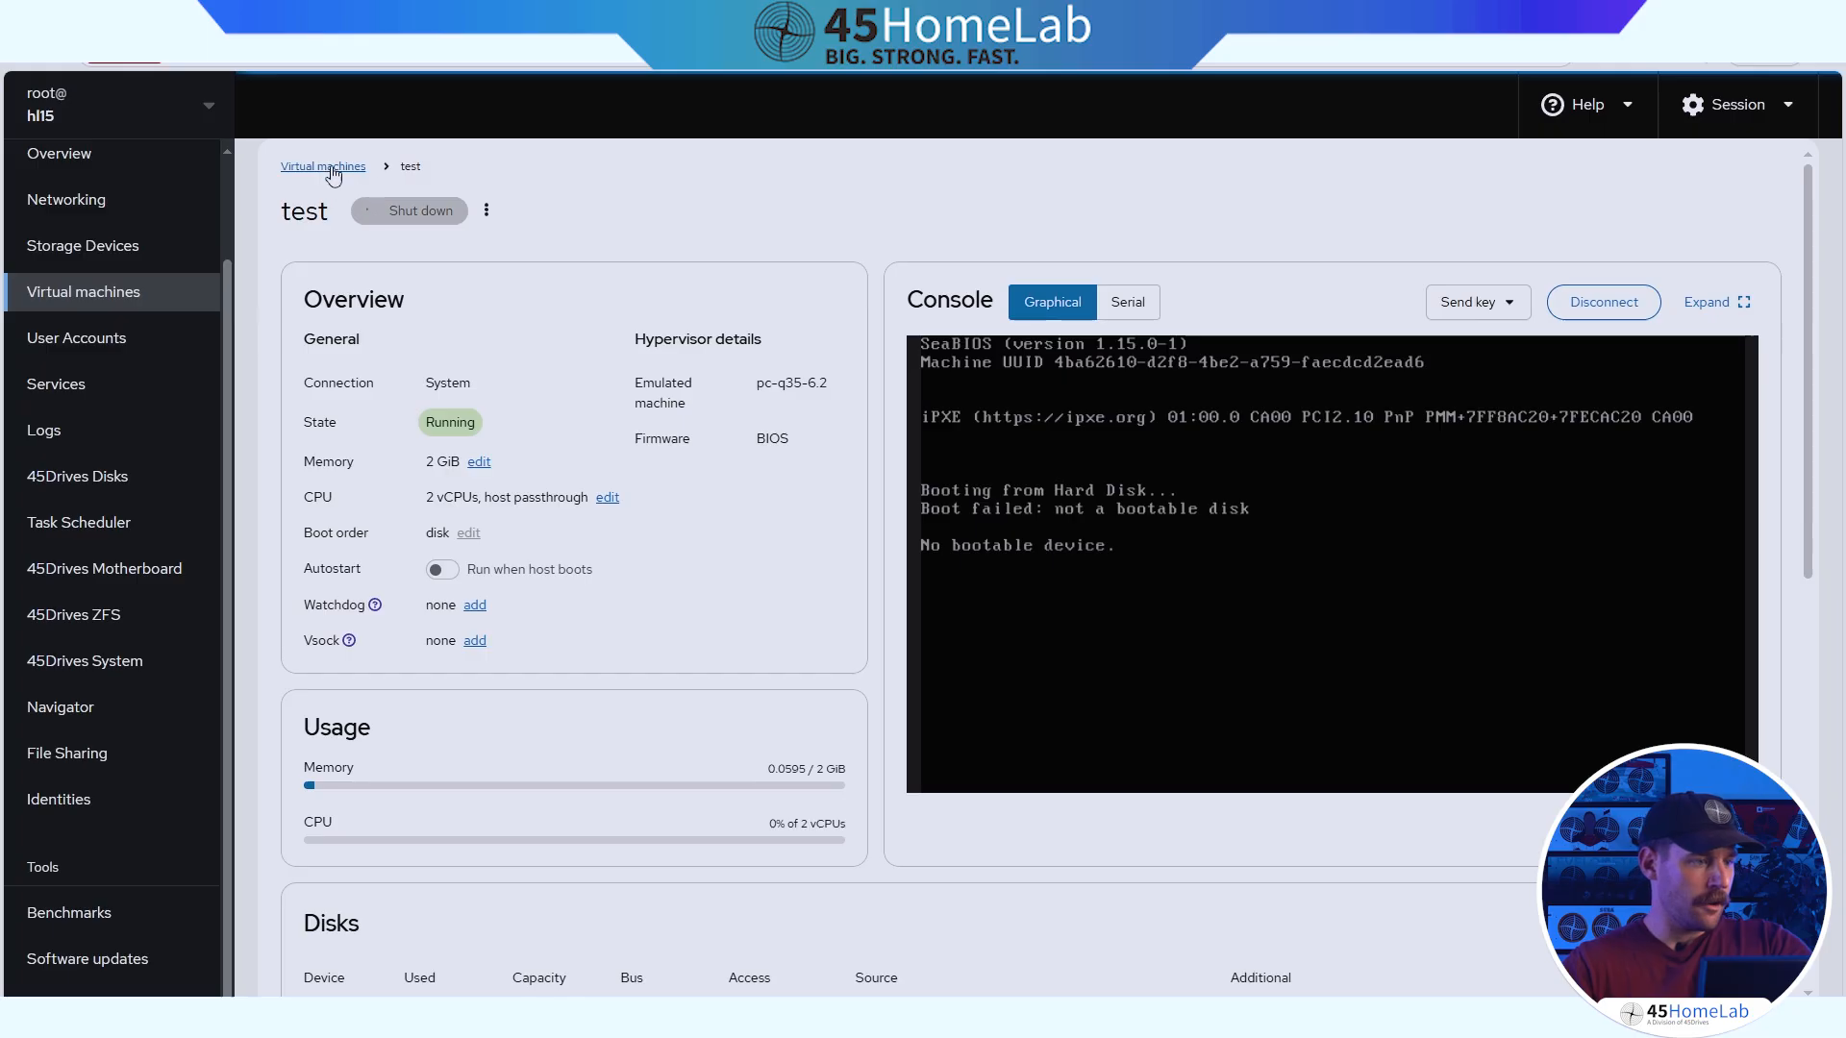
Return to the VM list and view the cachyOS VM's console showing the CachyOS welcome screen.
left_click(323, 165)
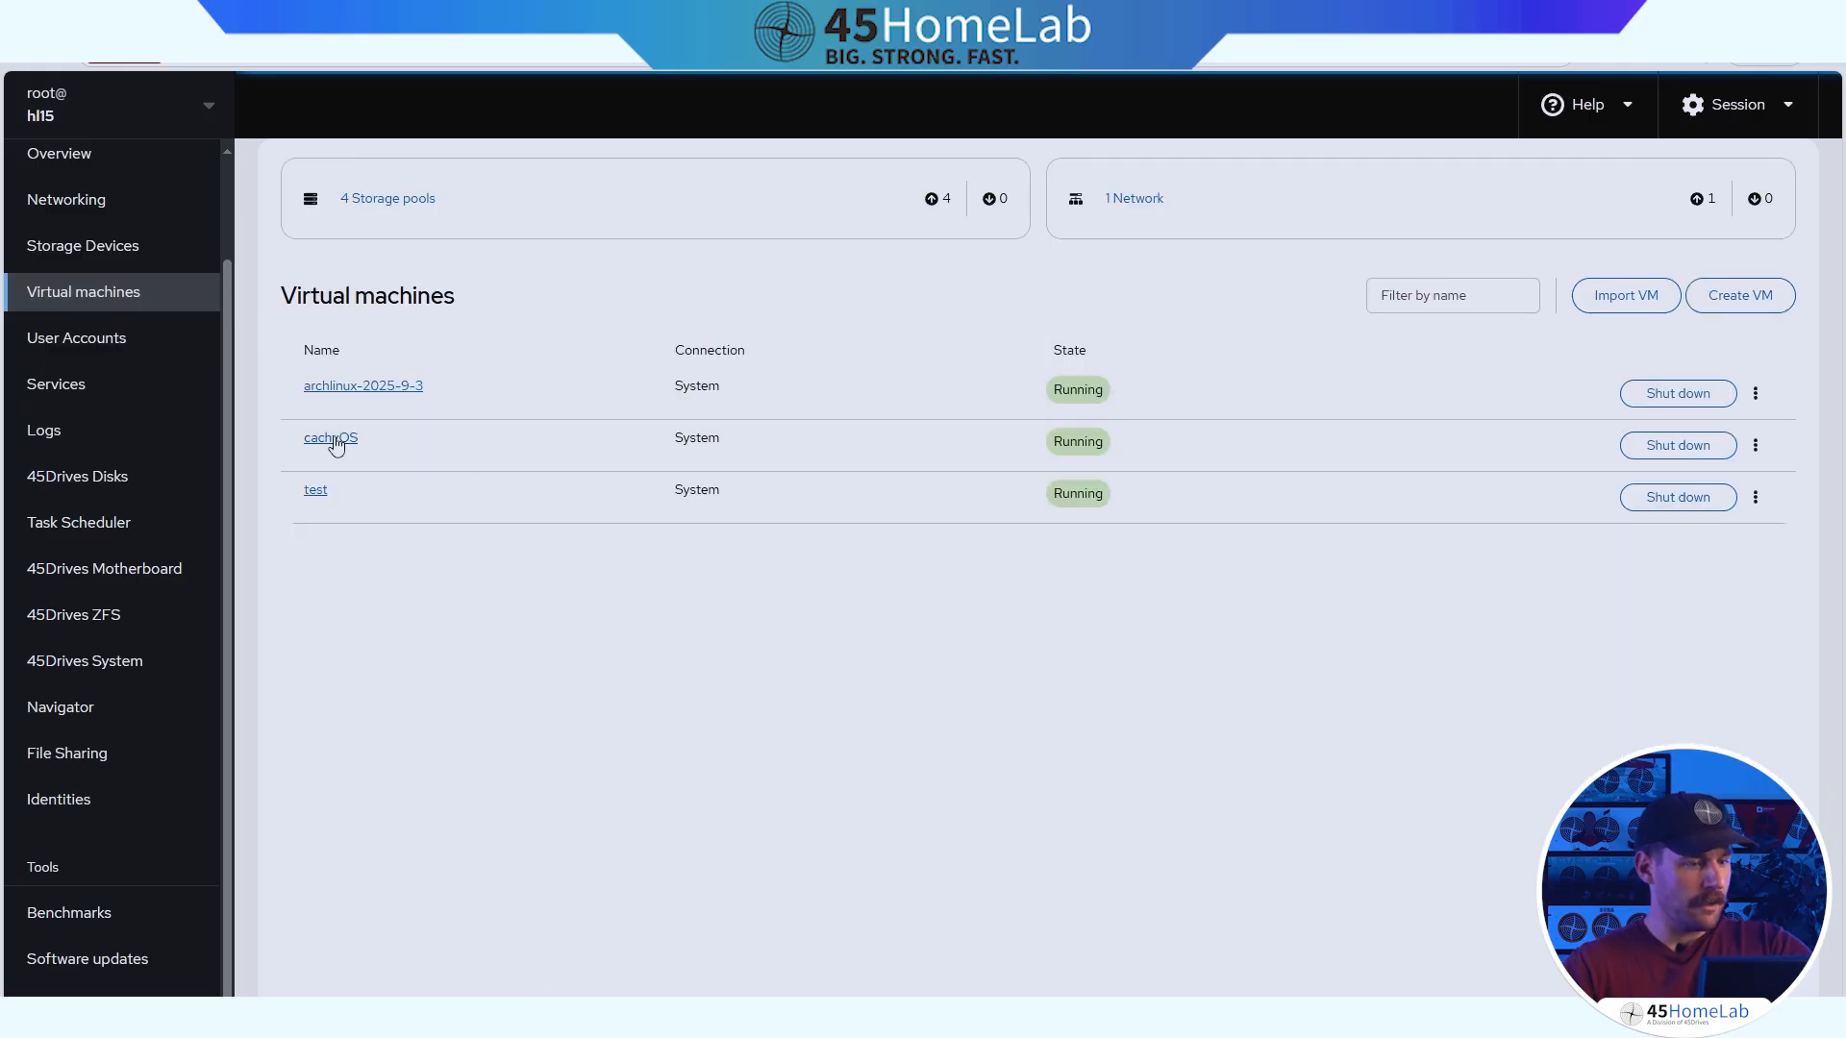
left_click(331, 438)
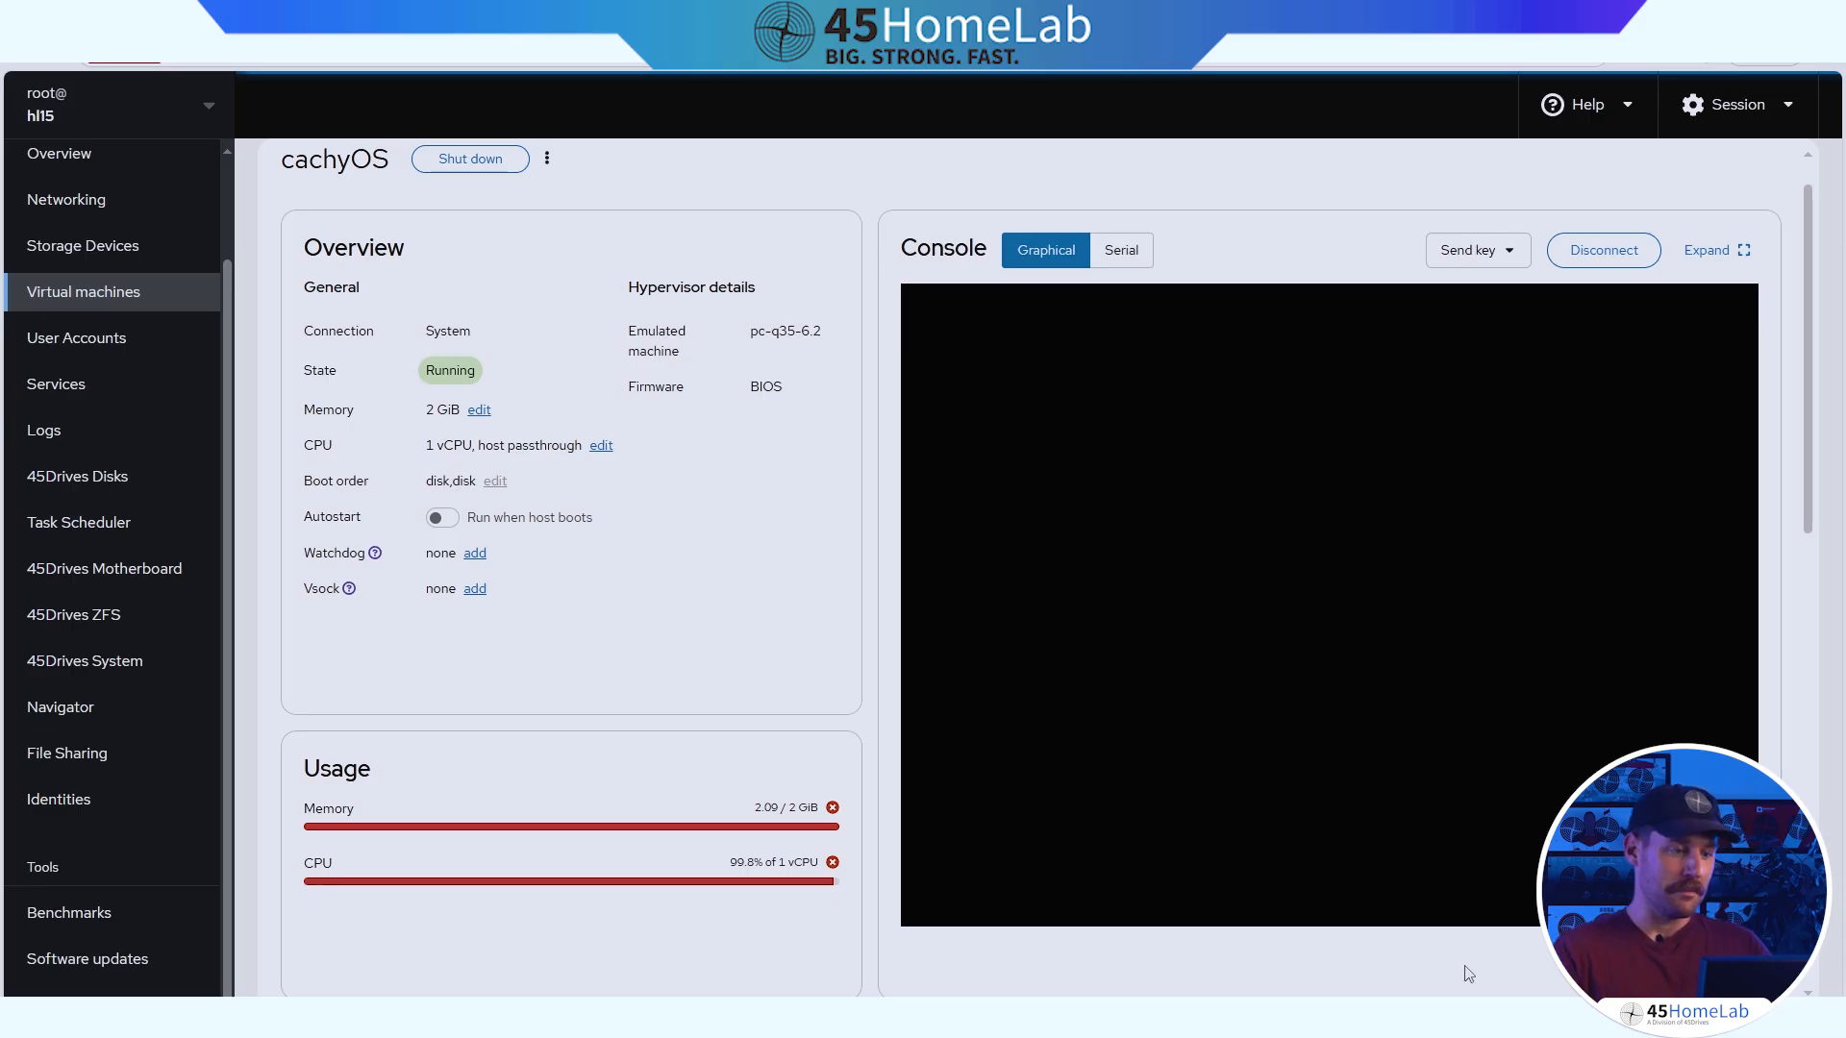
mouse_move(677, 928)
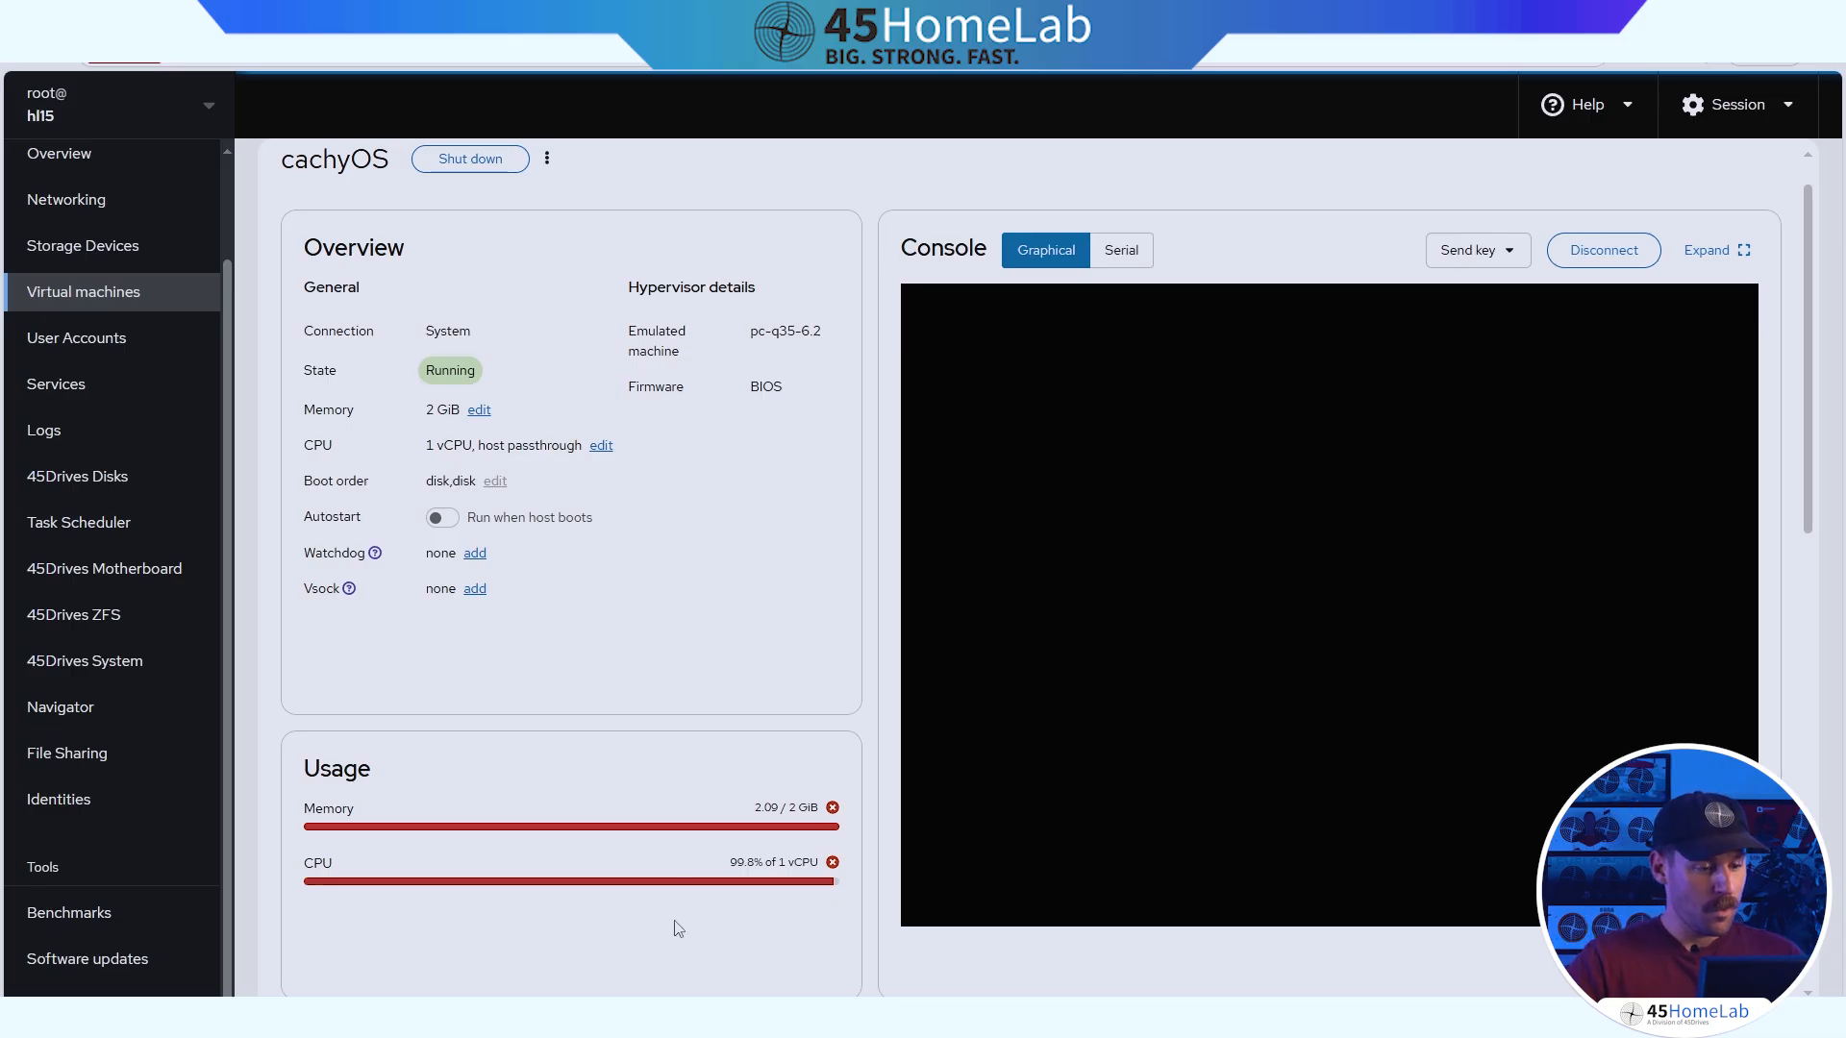
scroll("down", 3)
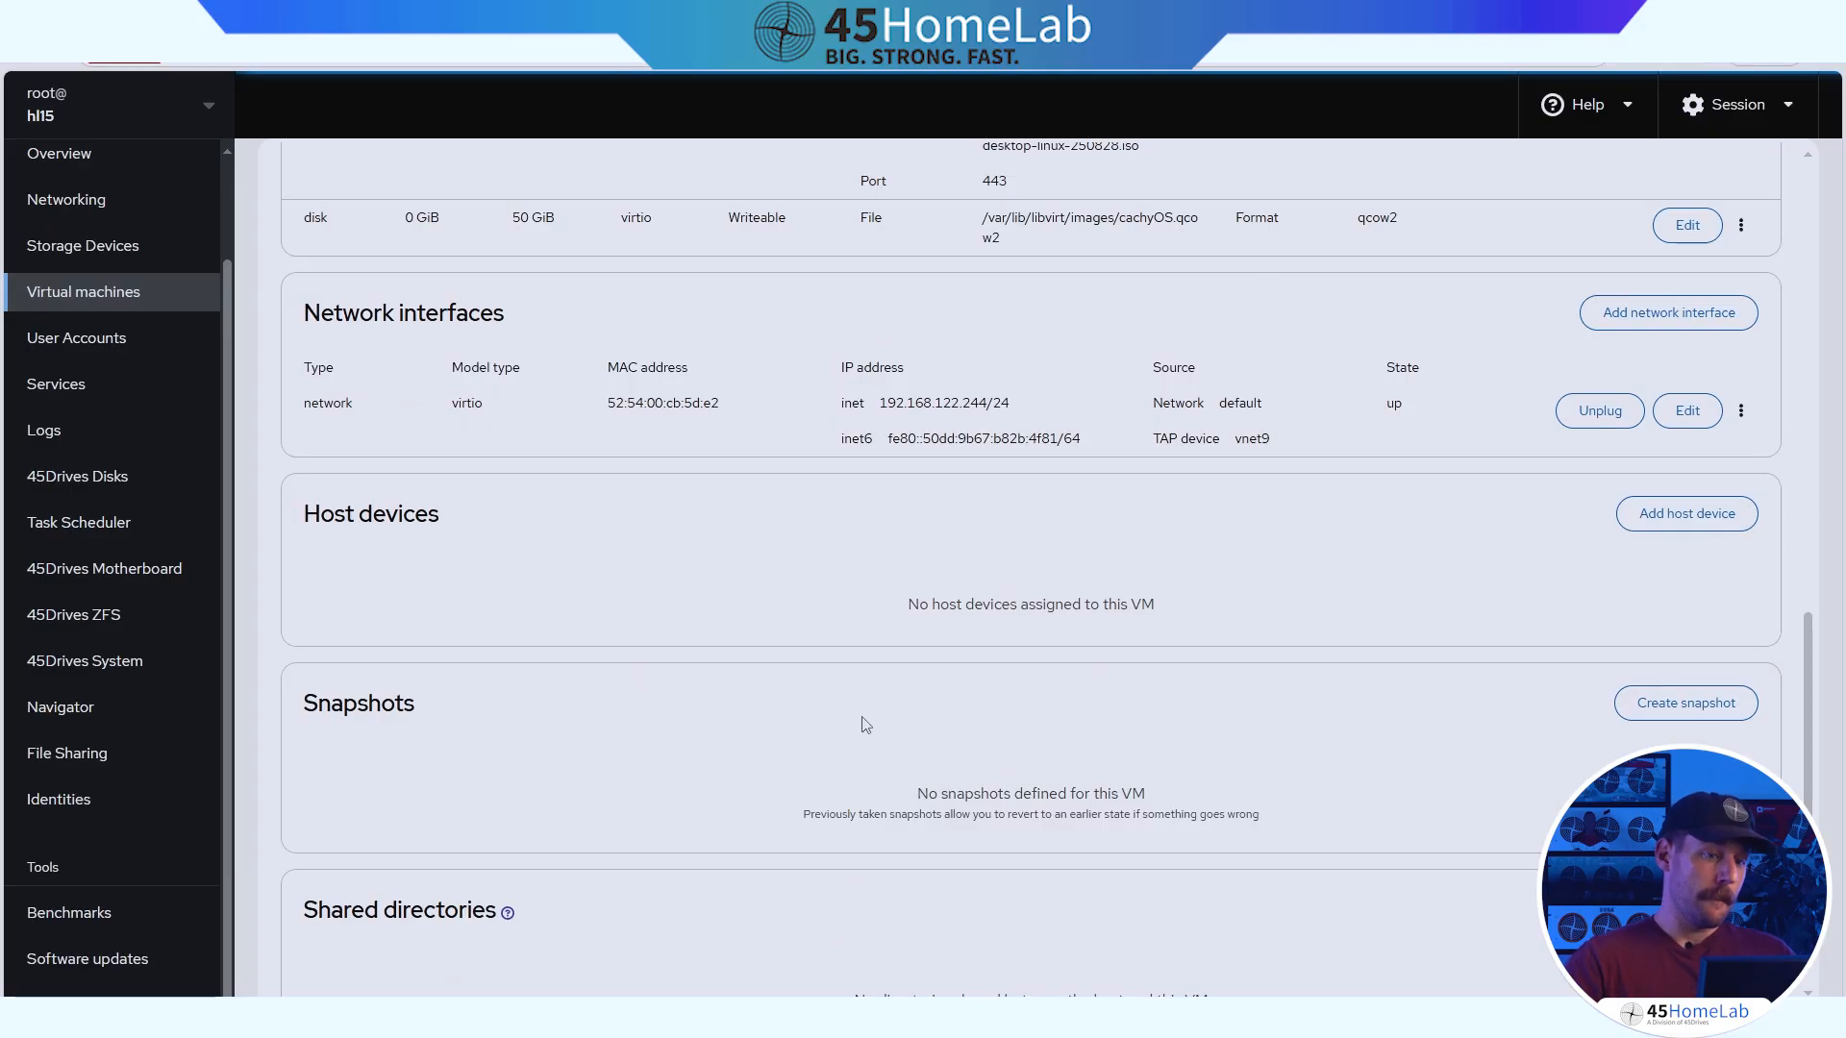
scroll("up", 3)
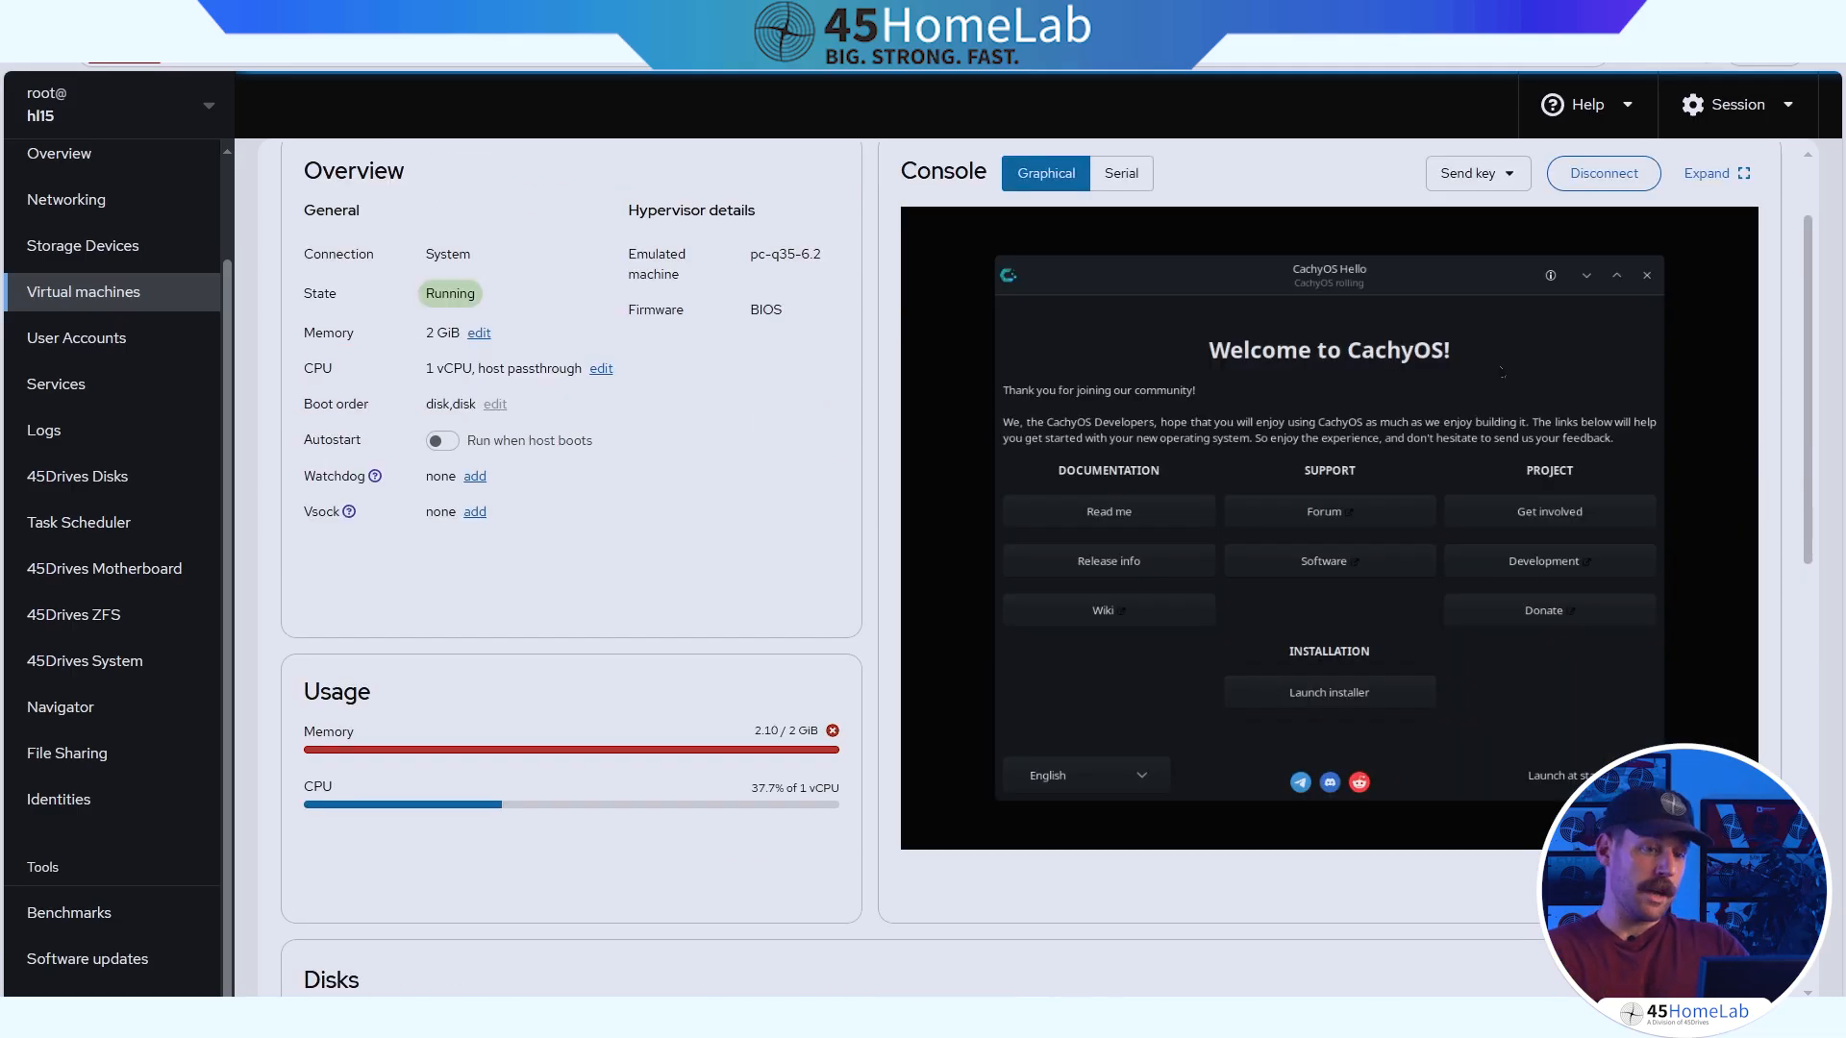